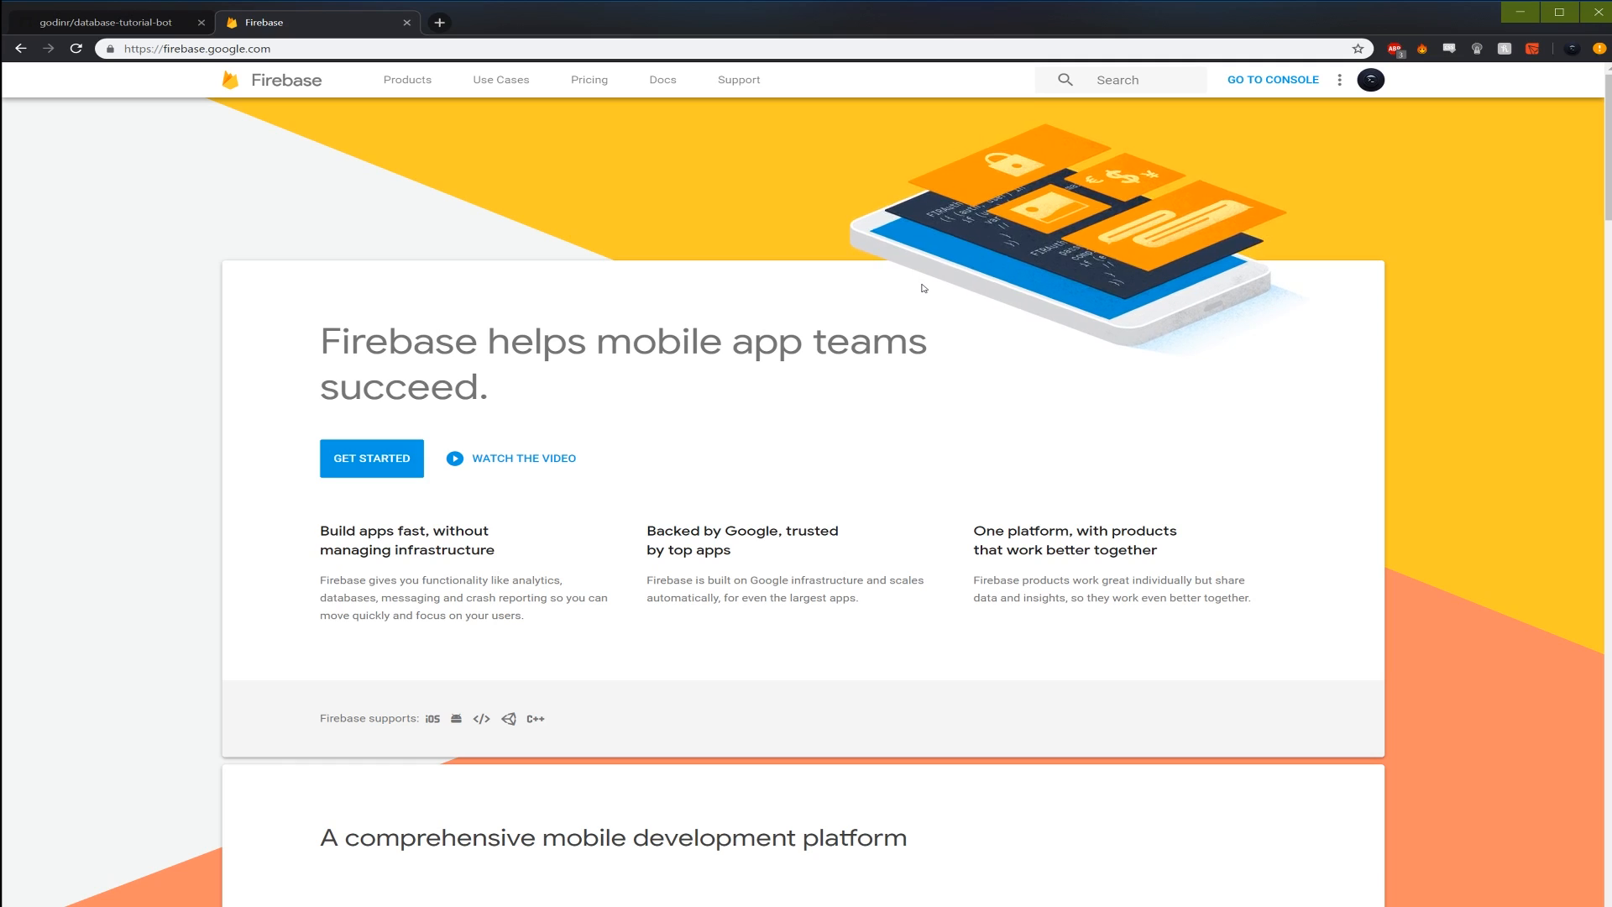
Search for Firebase, open firebase.google.com, and go to the Firebase console.
click(196, 48)
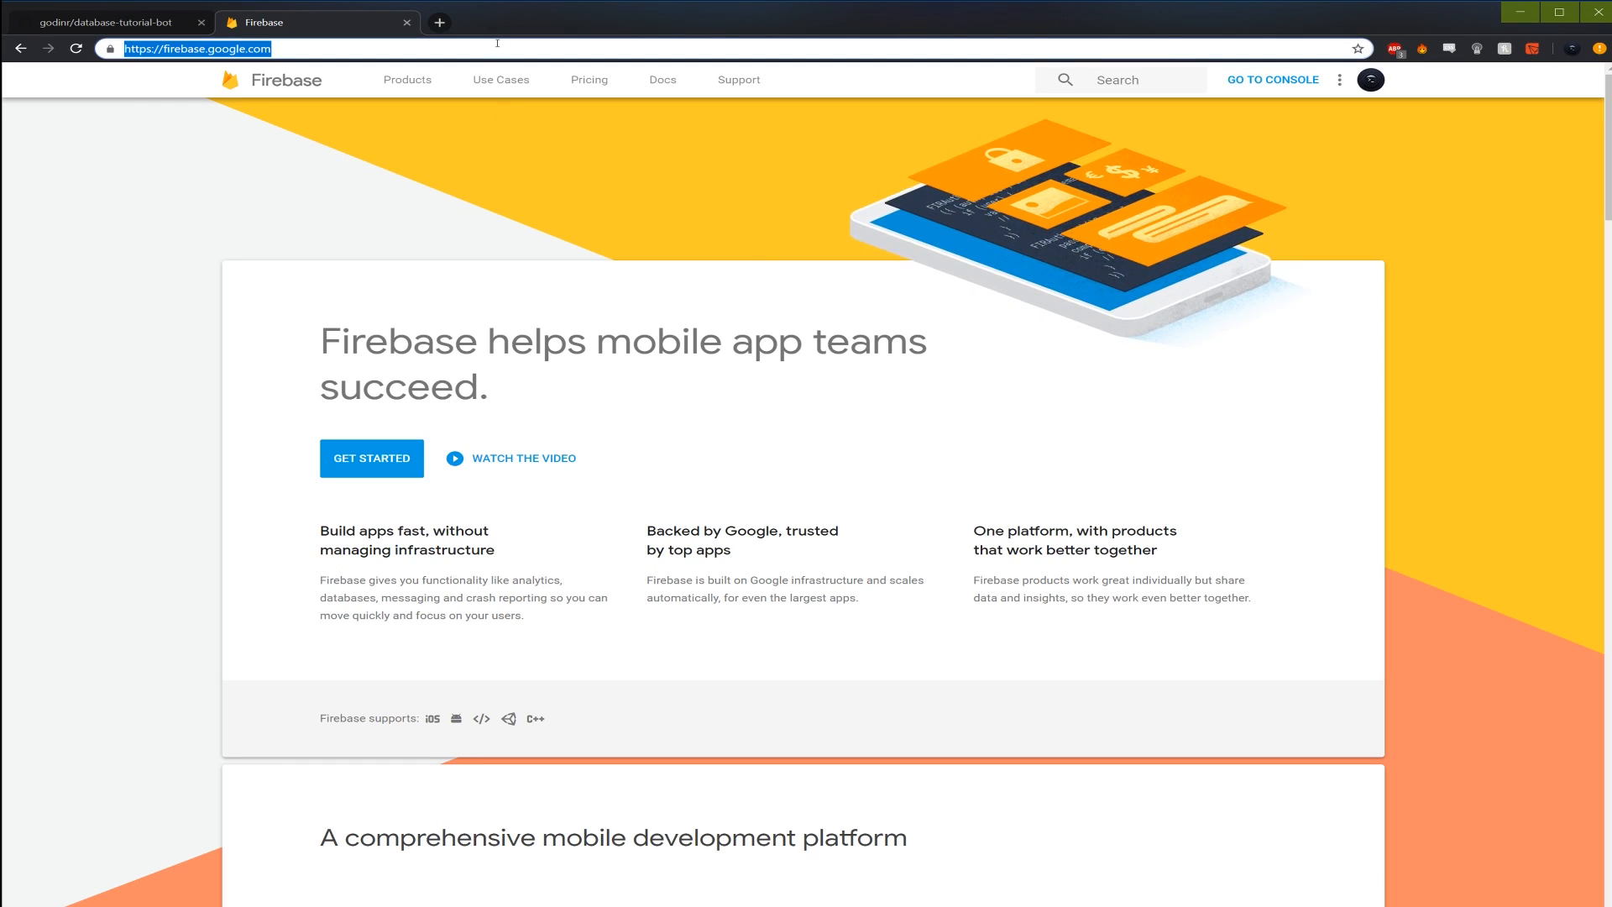
text(fiur)
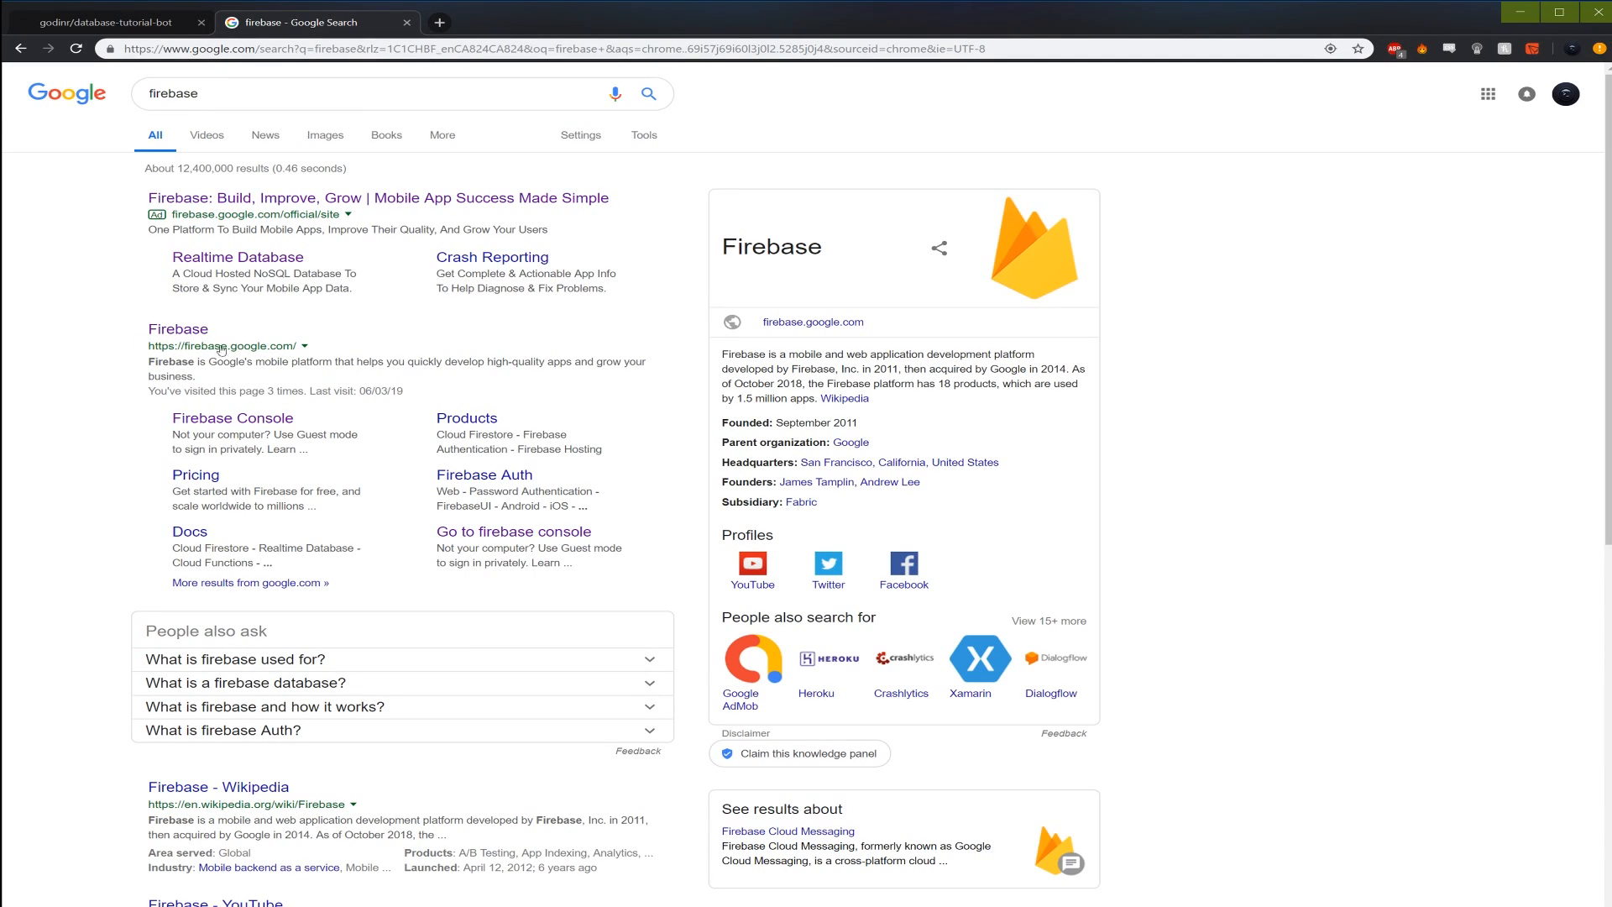
click(178, 330)
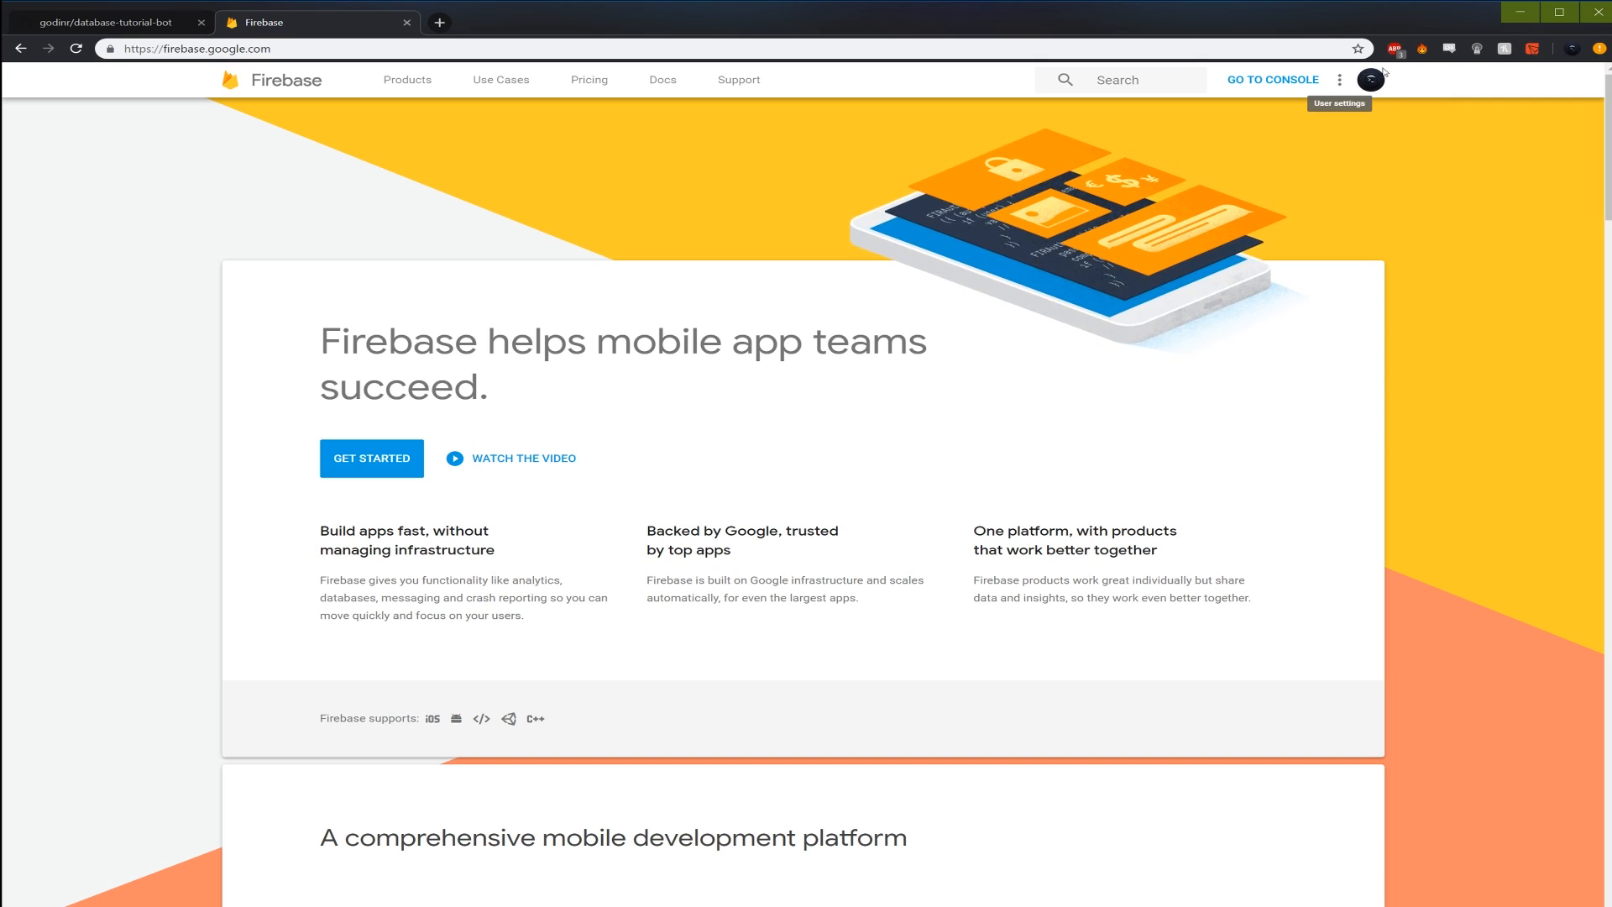
mouse_move(1264, 82)
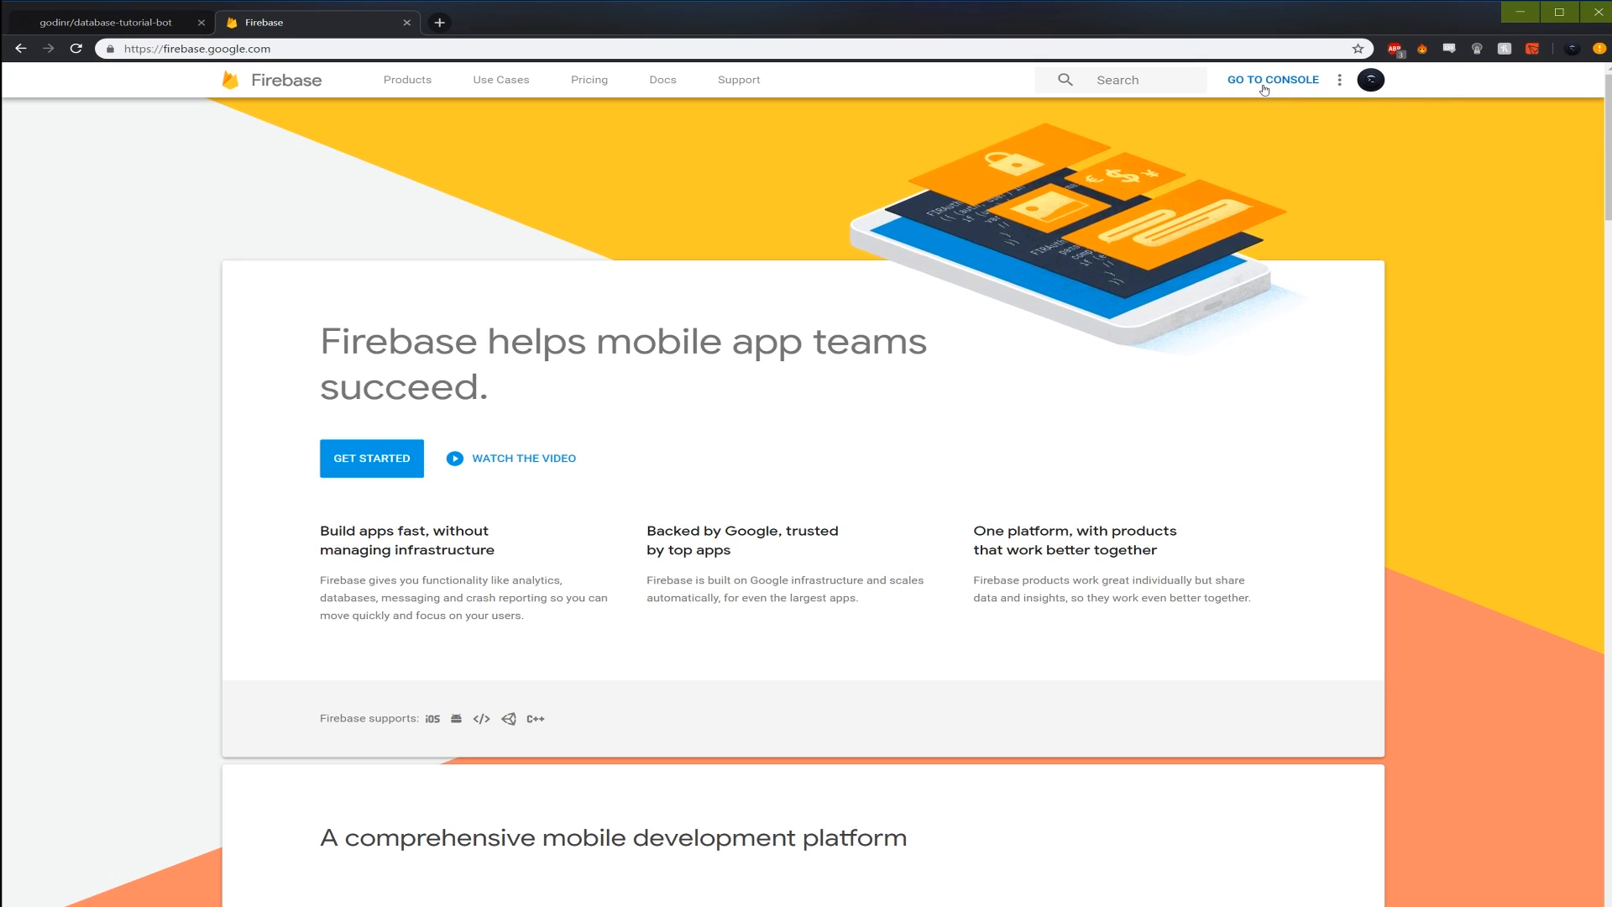
click(1273, 79)
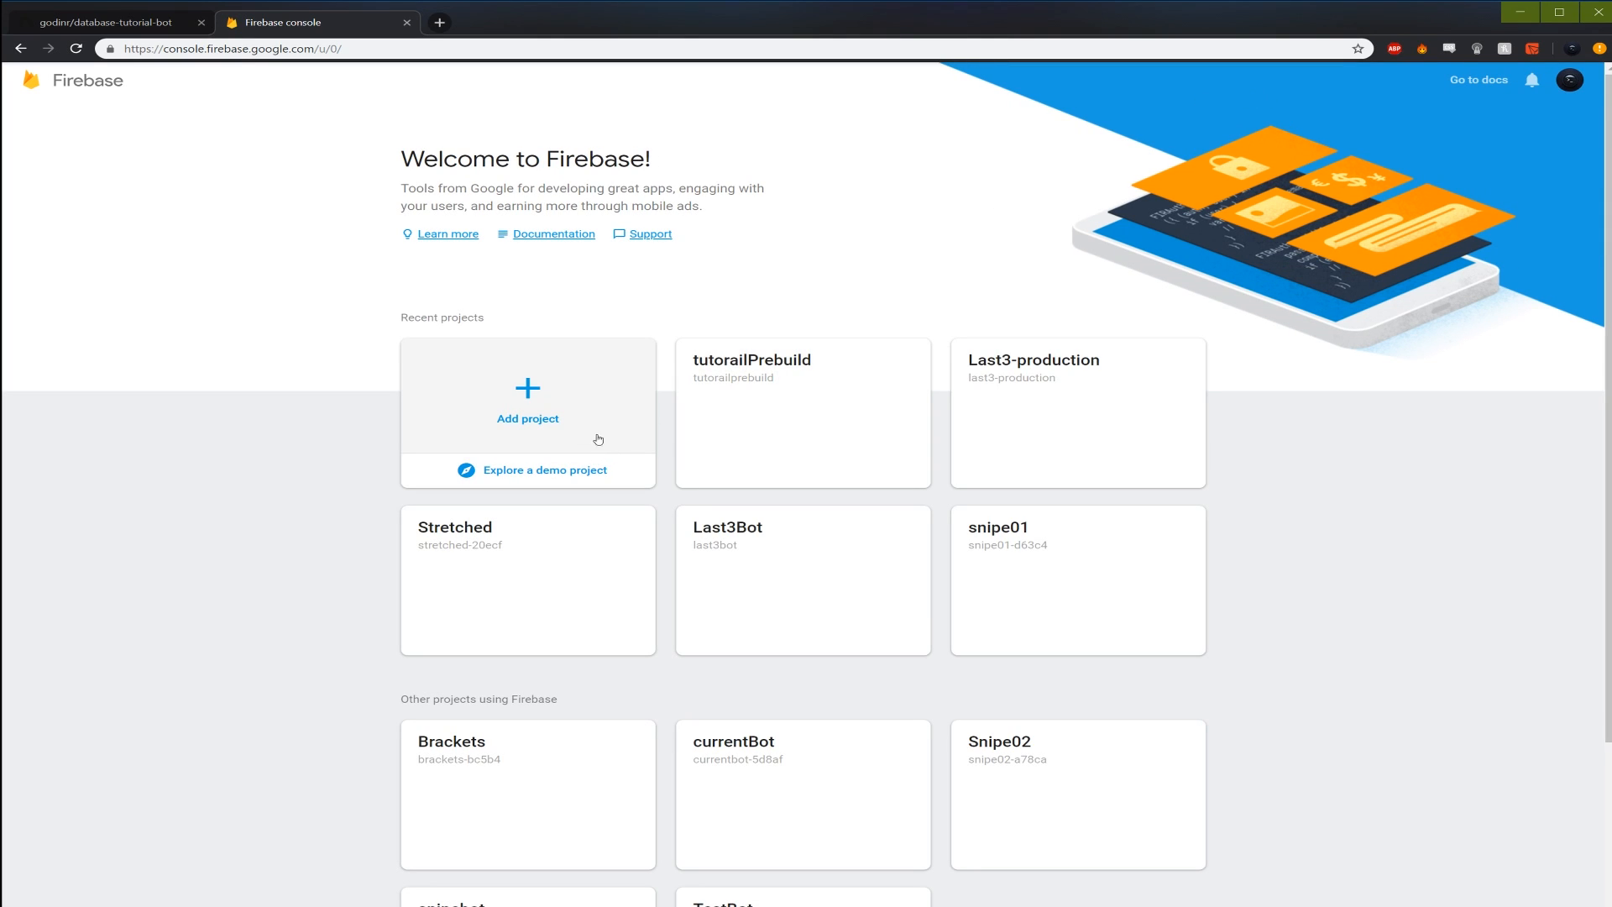
mouse_move(571, 379)
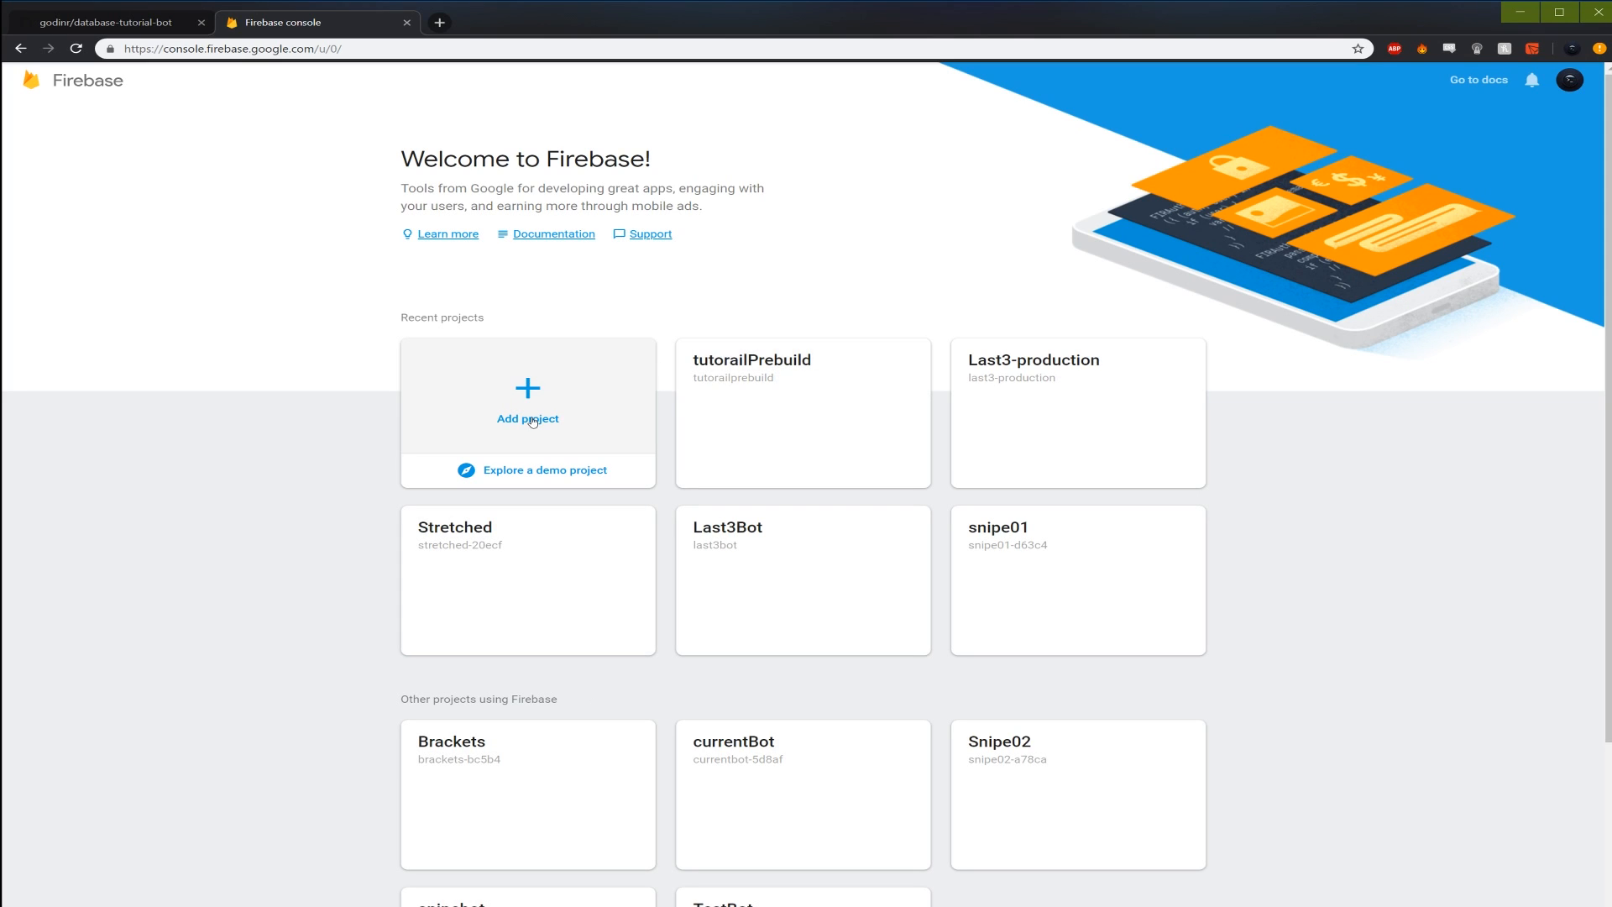
Create the episode-1 Firebase project, accepting the terms, and continue to its overview.
click(527, 401)
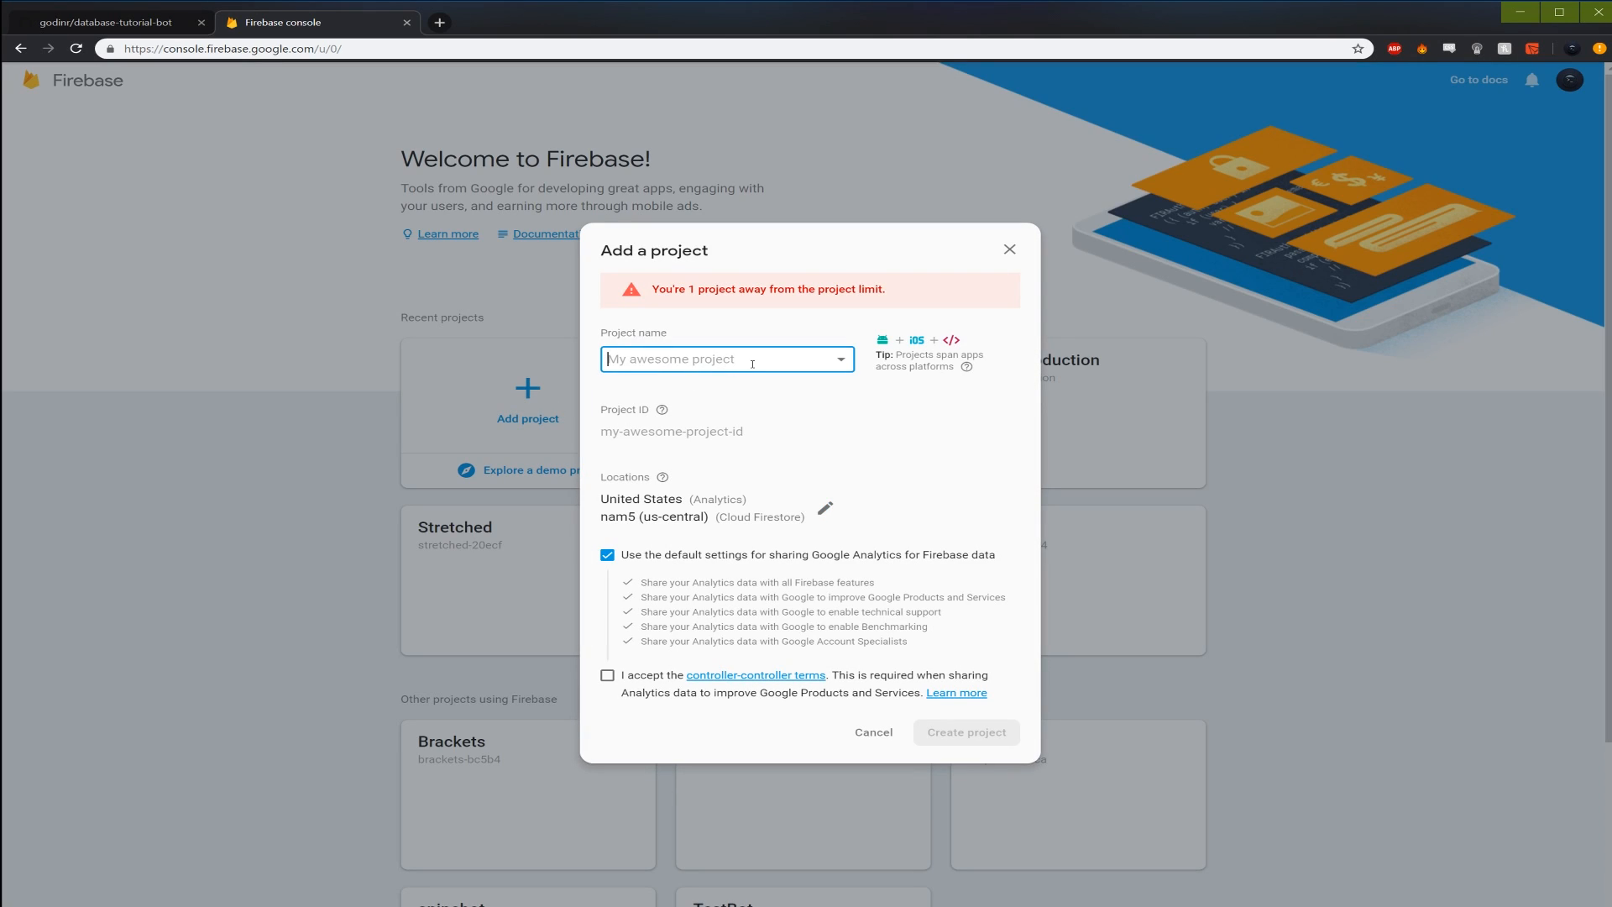
text(episode-1)
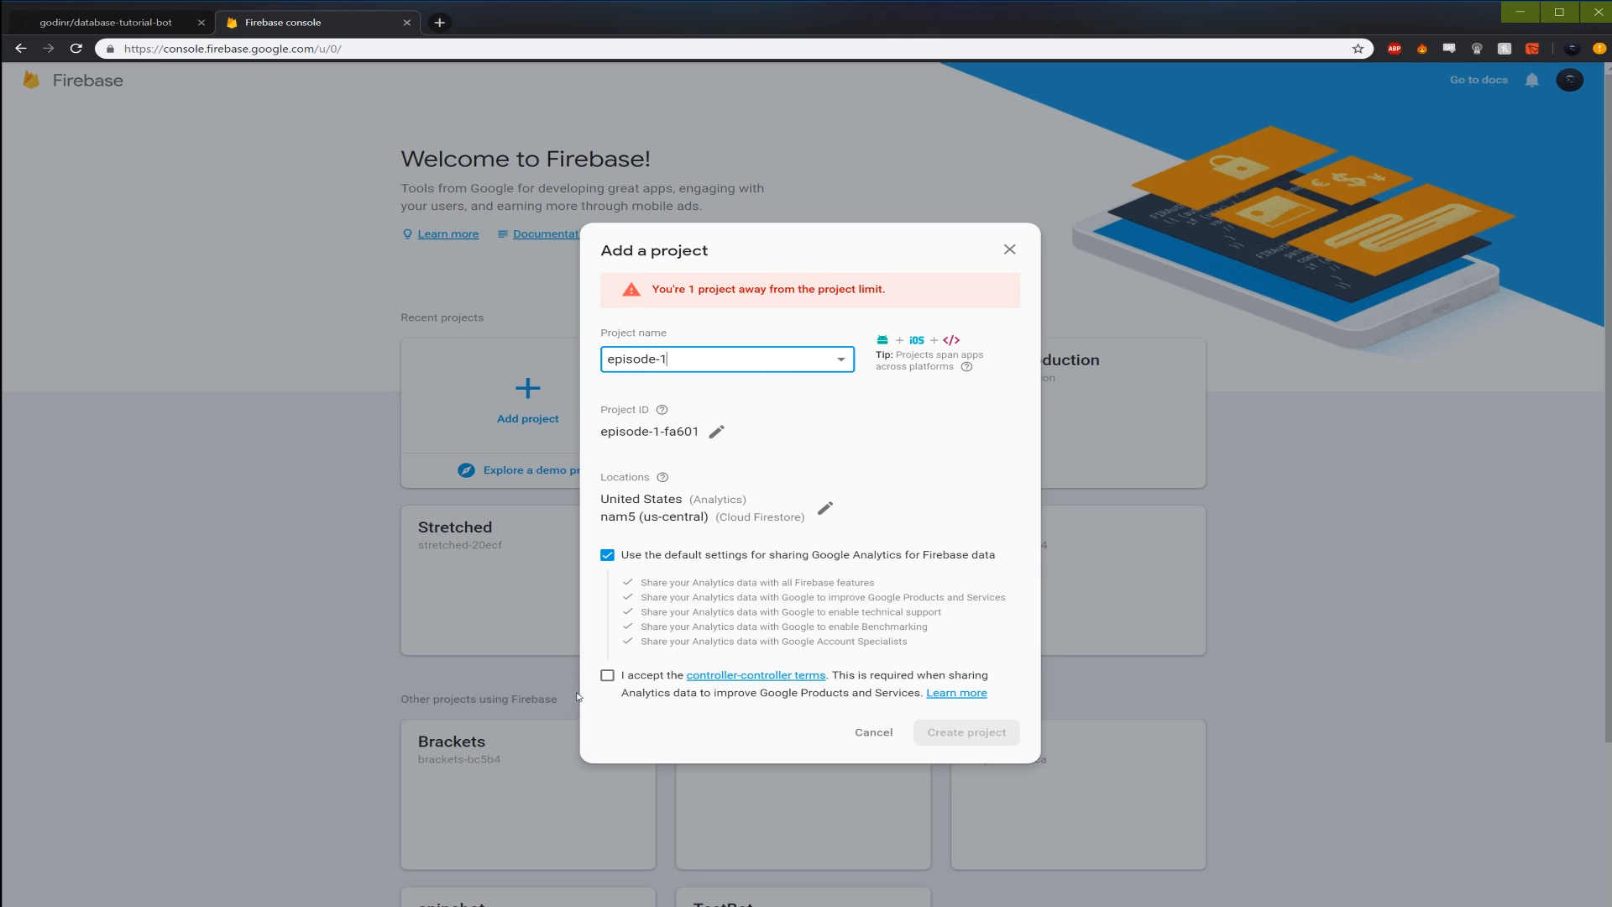
click(607, 675)
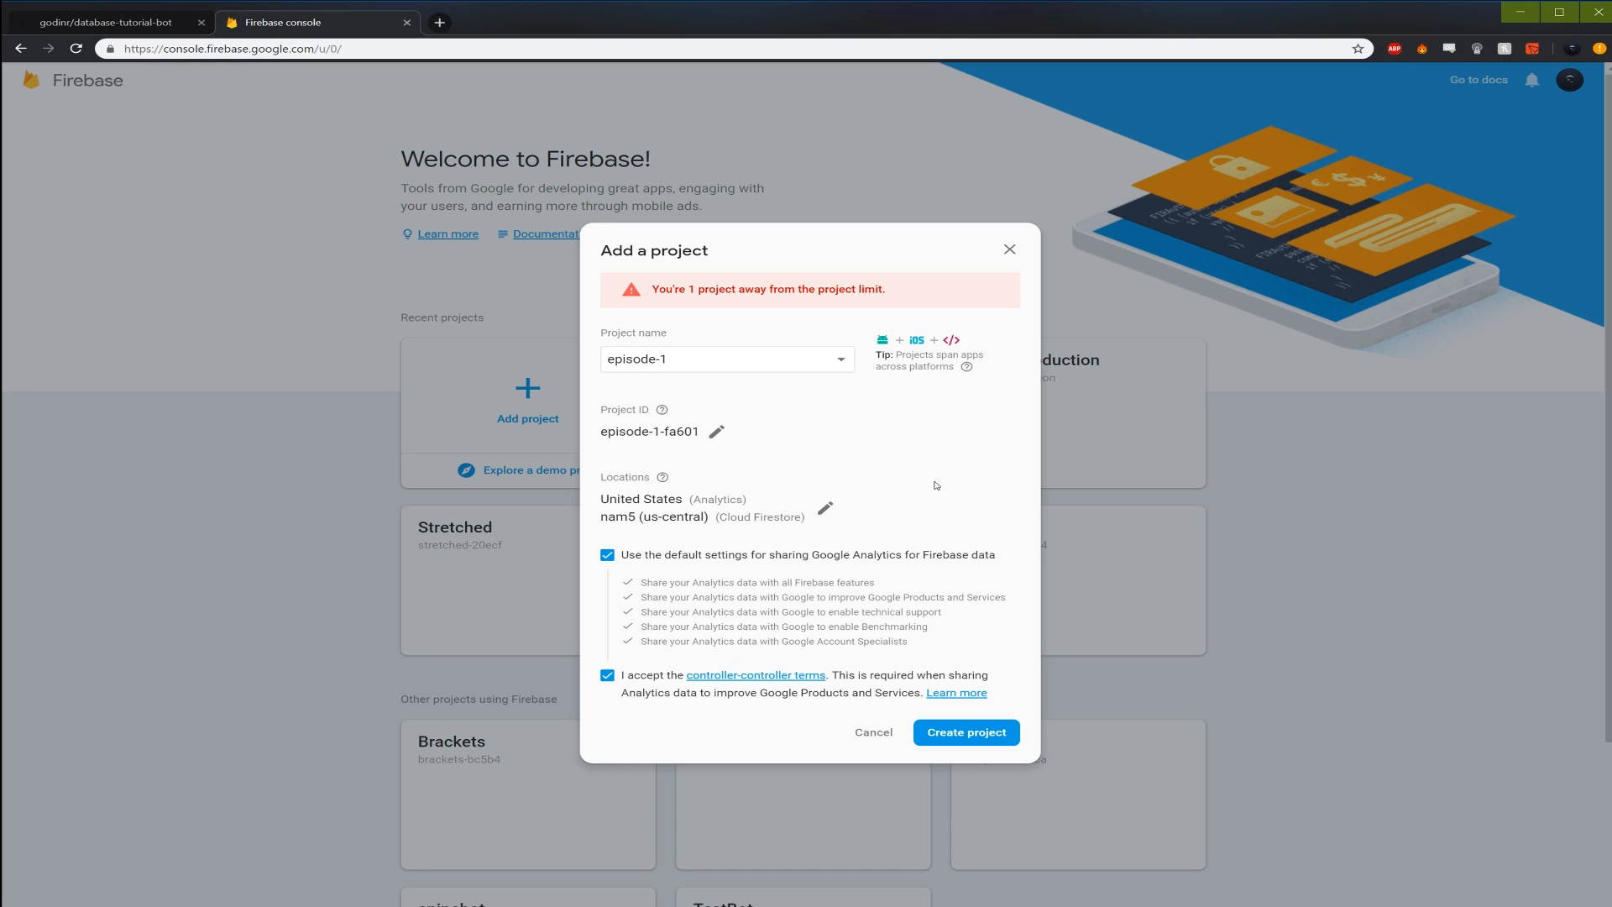
mouse_move(999, 805)
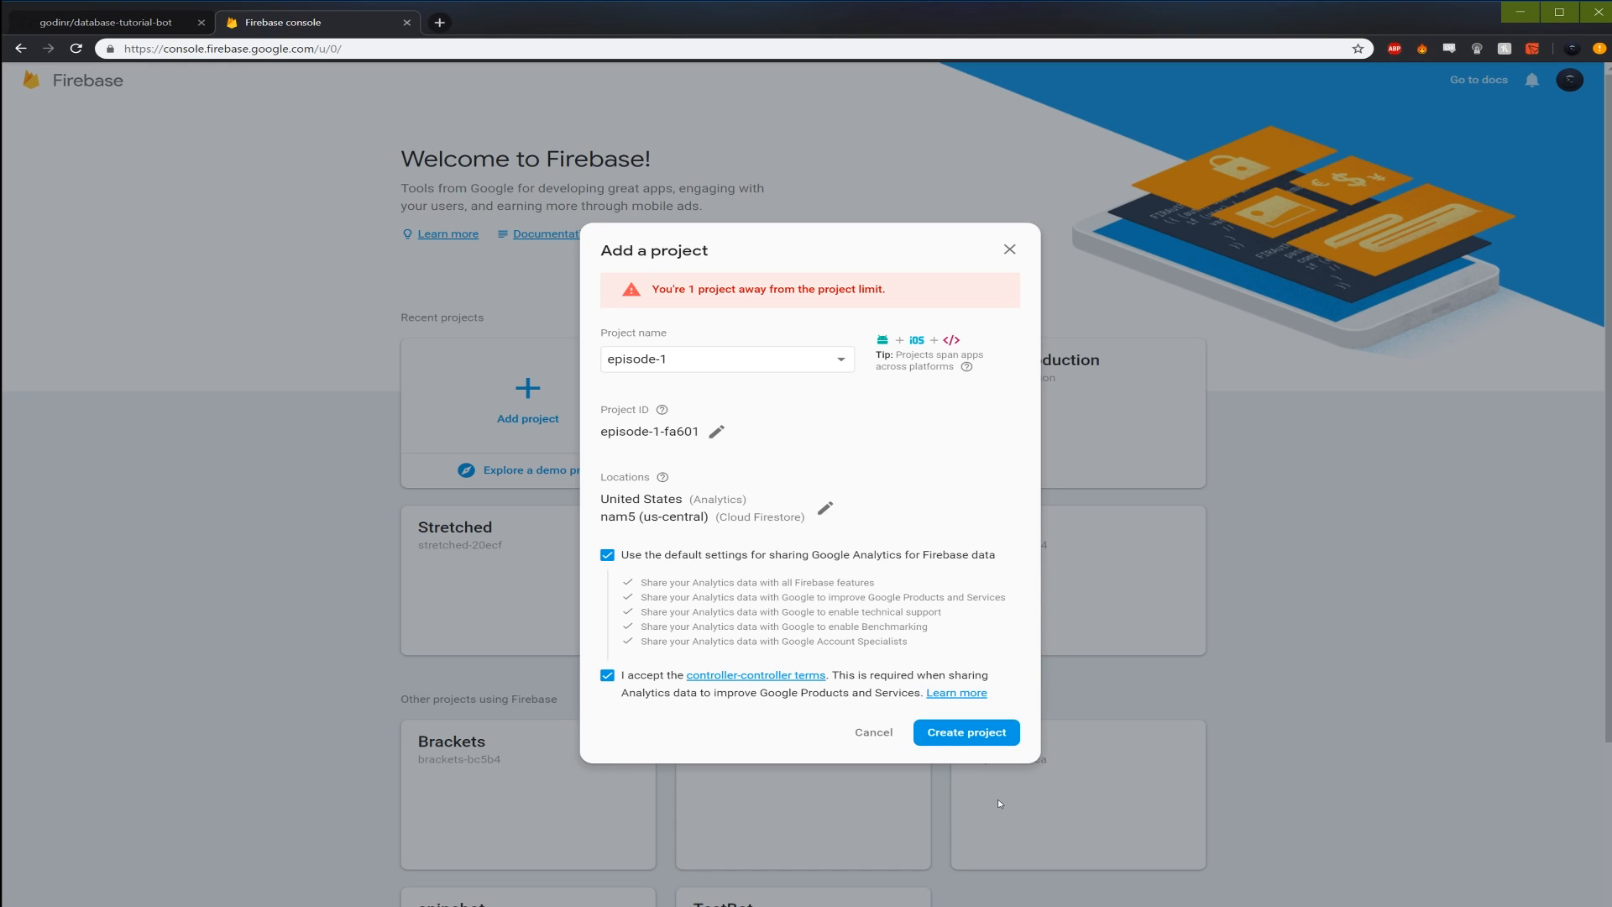
click(965, 732)
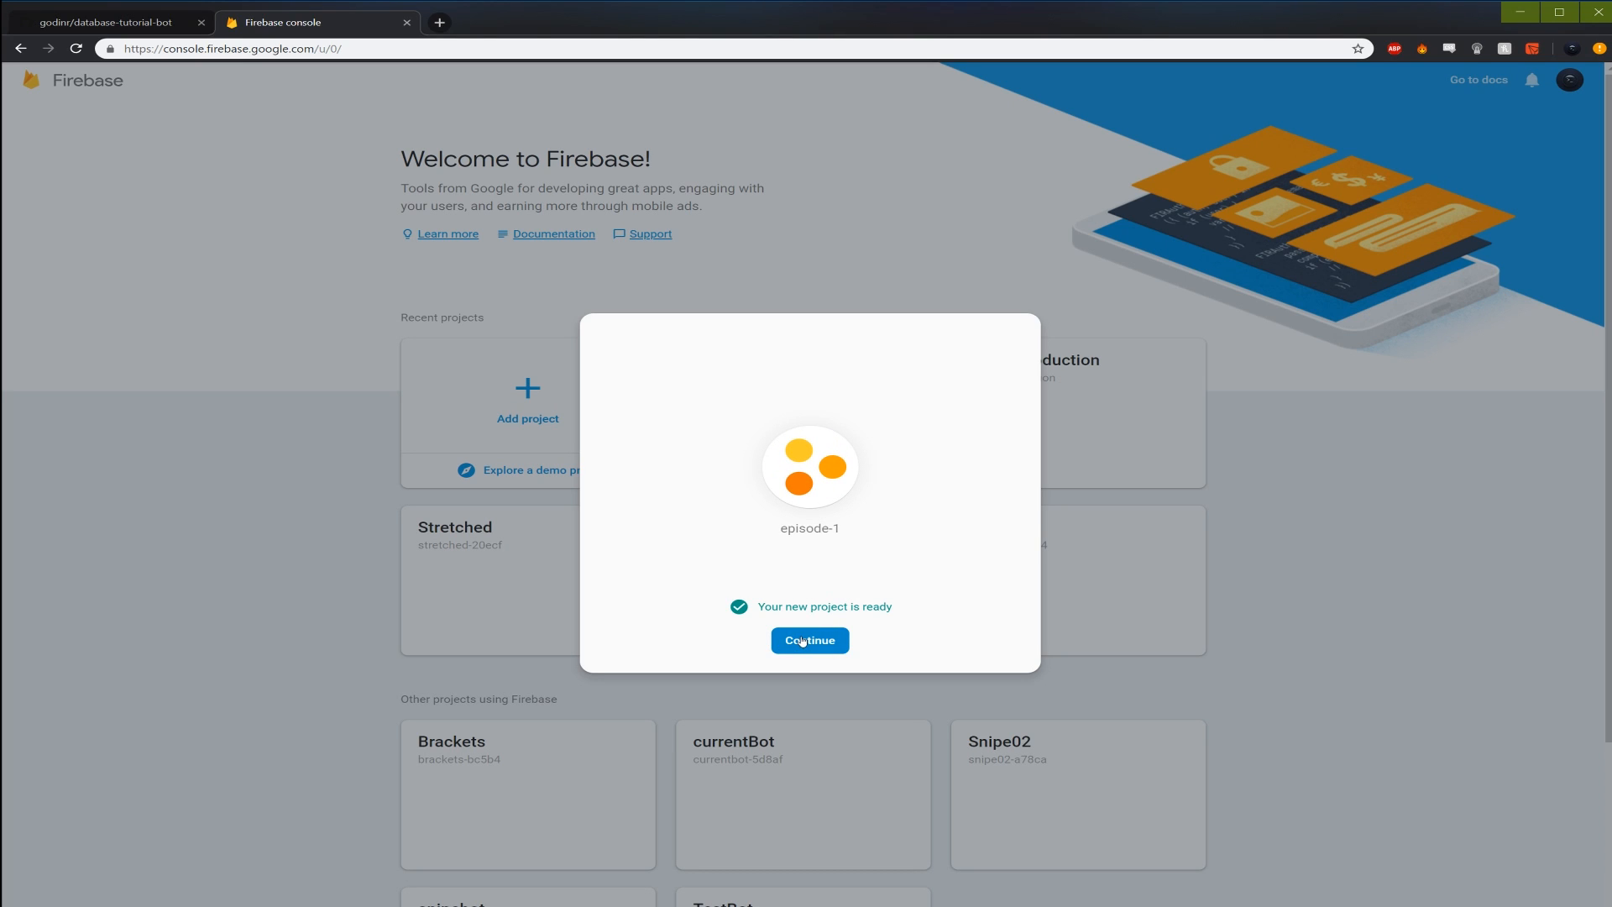
click(810, 640)
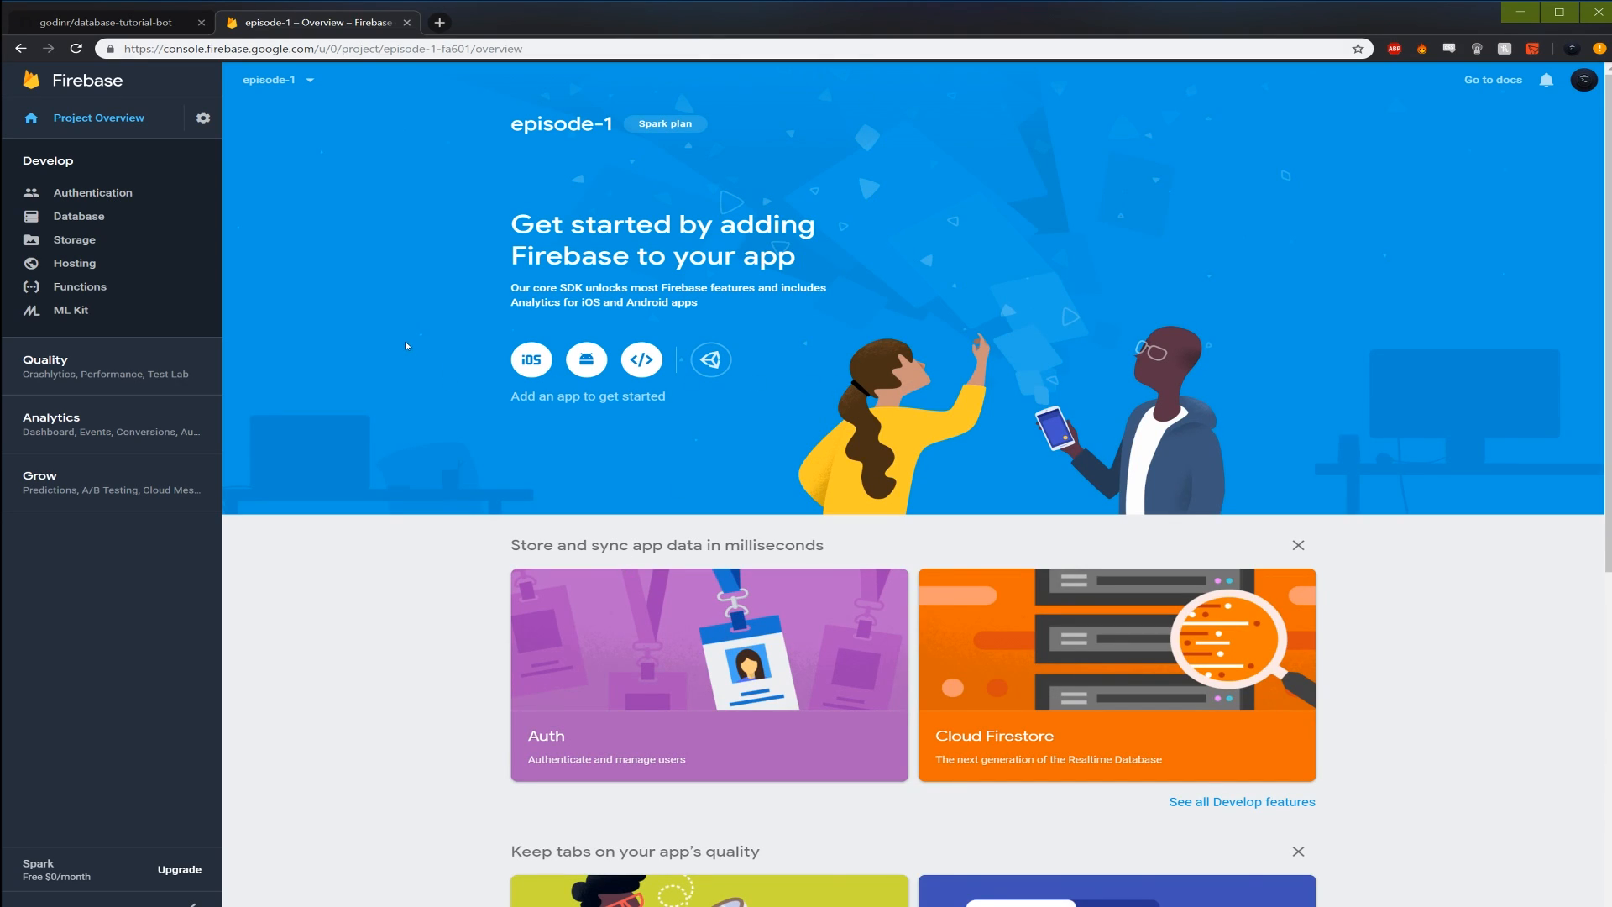
mouse_move(241, 203)
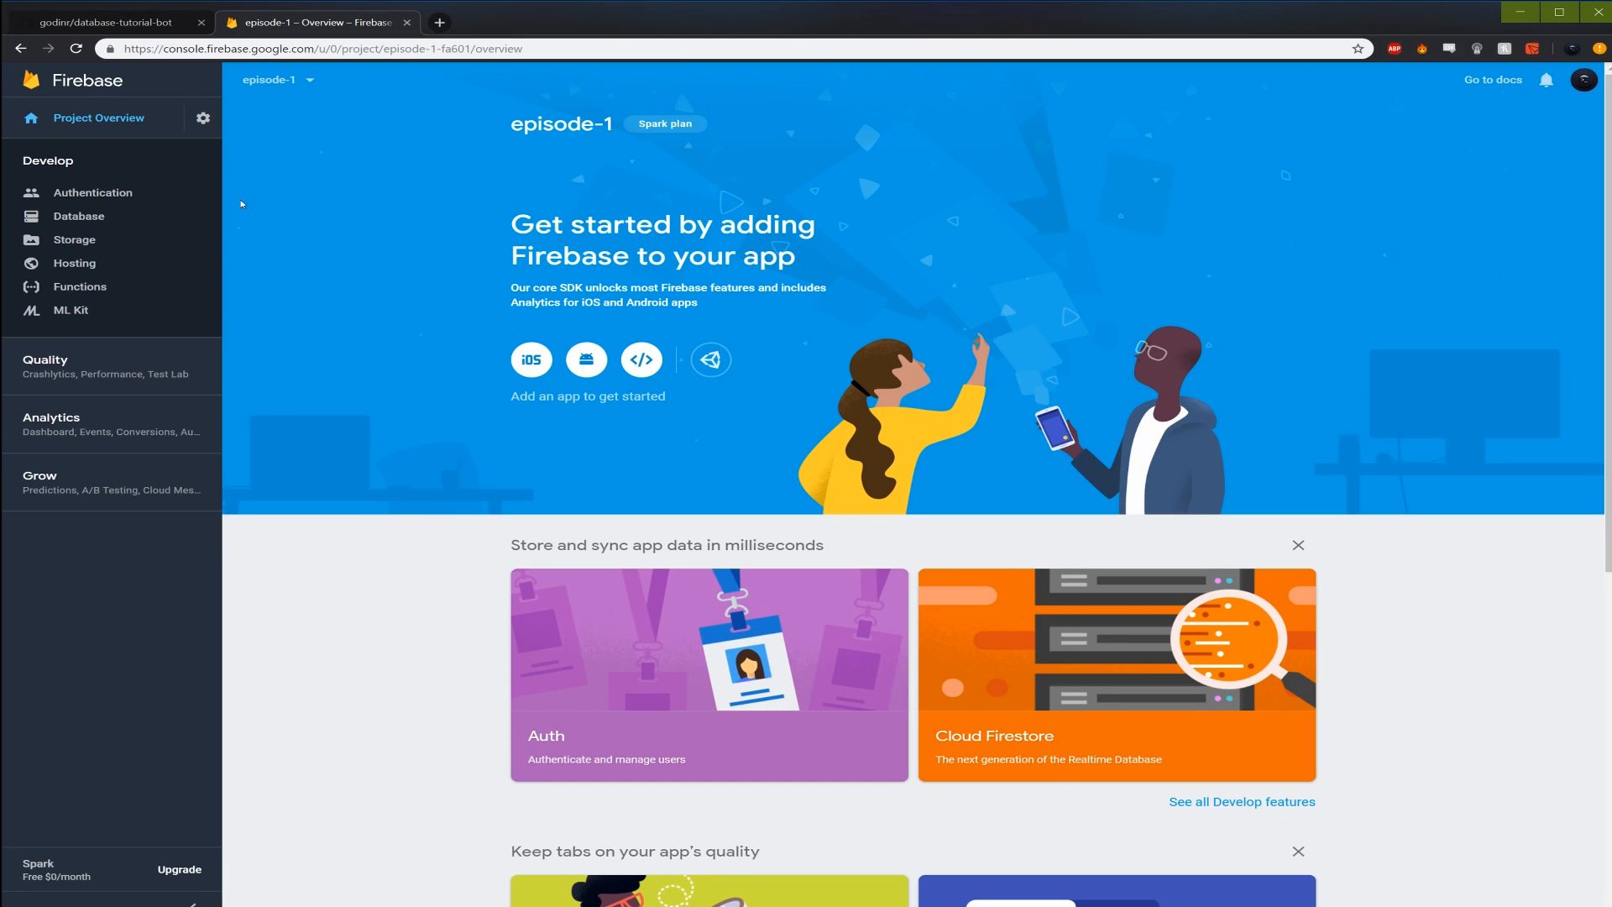
mouse_move(149, 84)
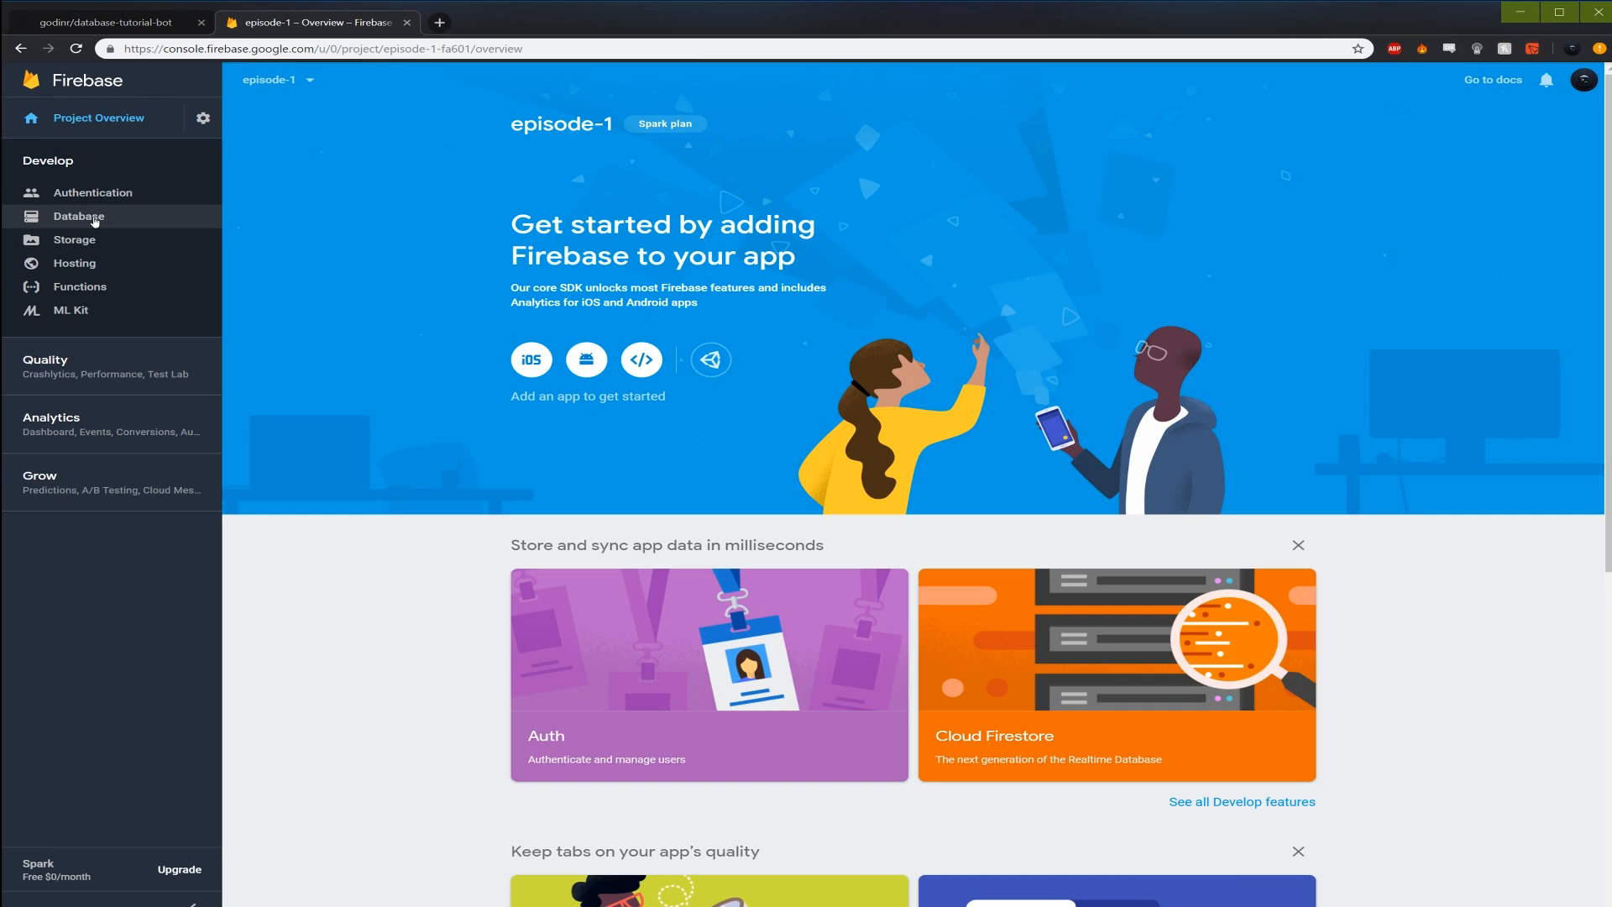
Enable a Cloud Firestore database in test mode, then switch to the GitHub tab.
click(78, 216)
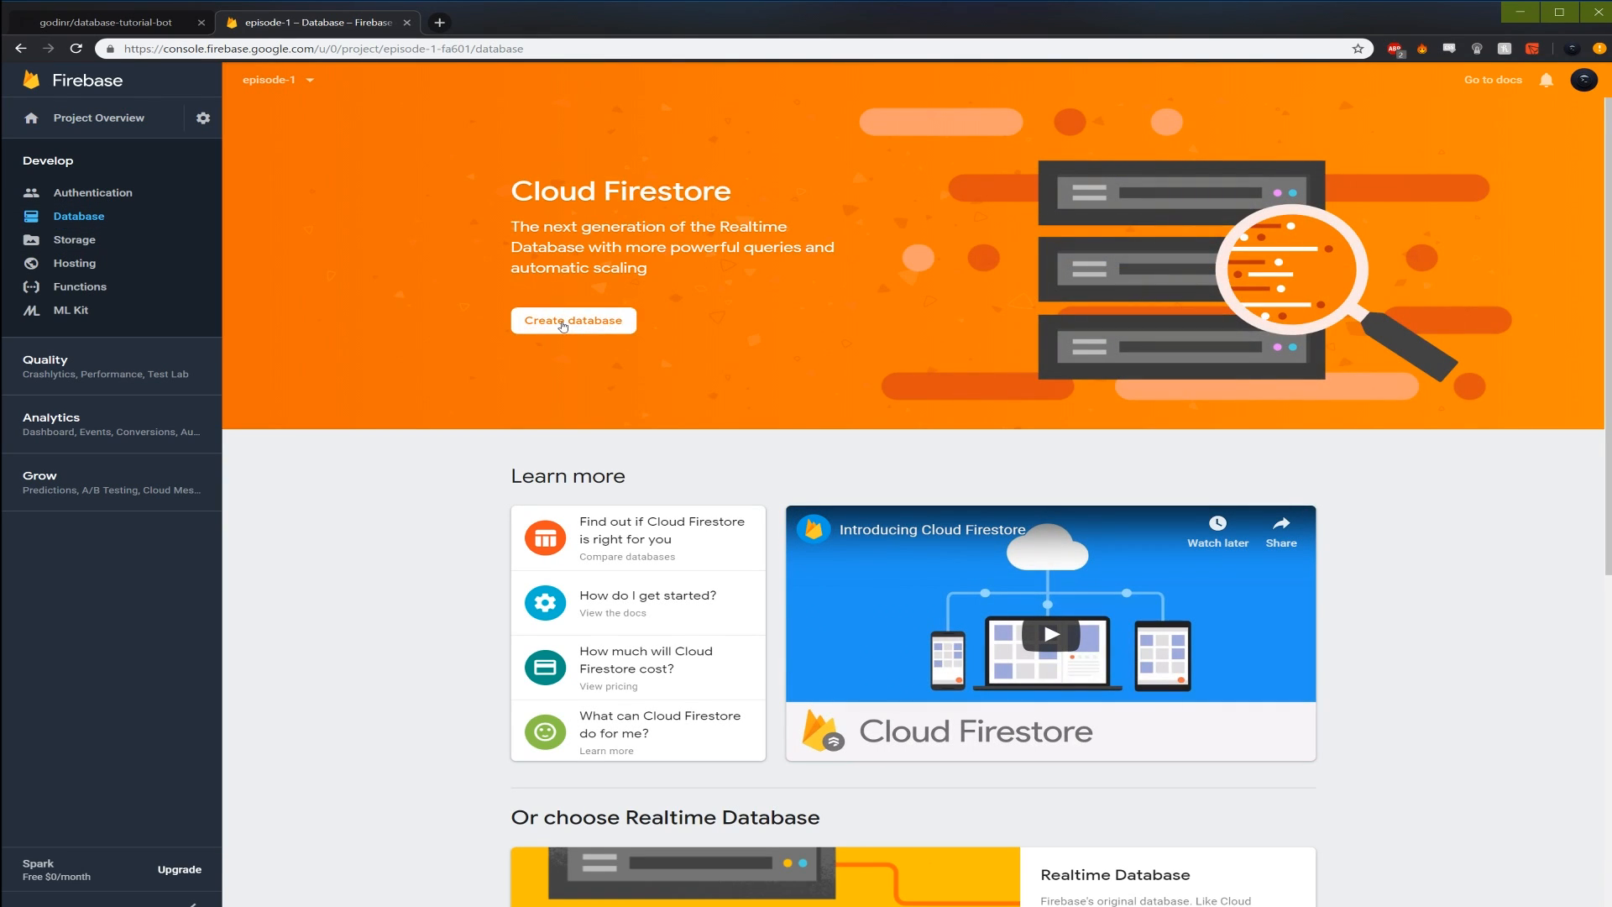
click(572, 320)
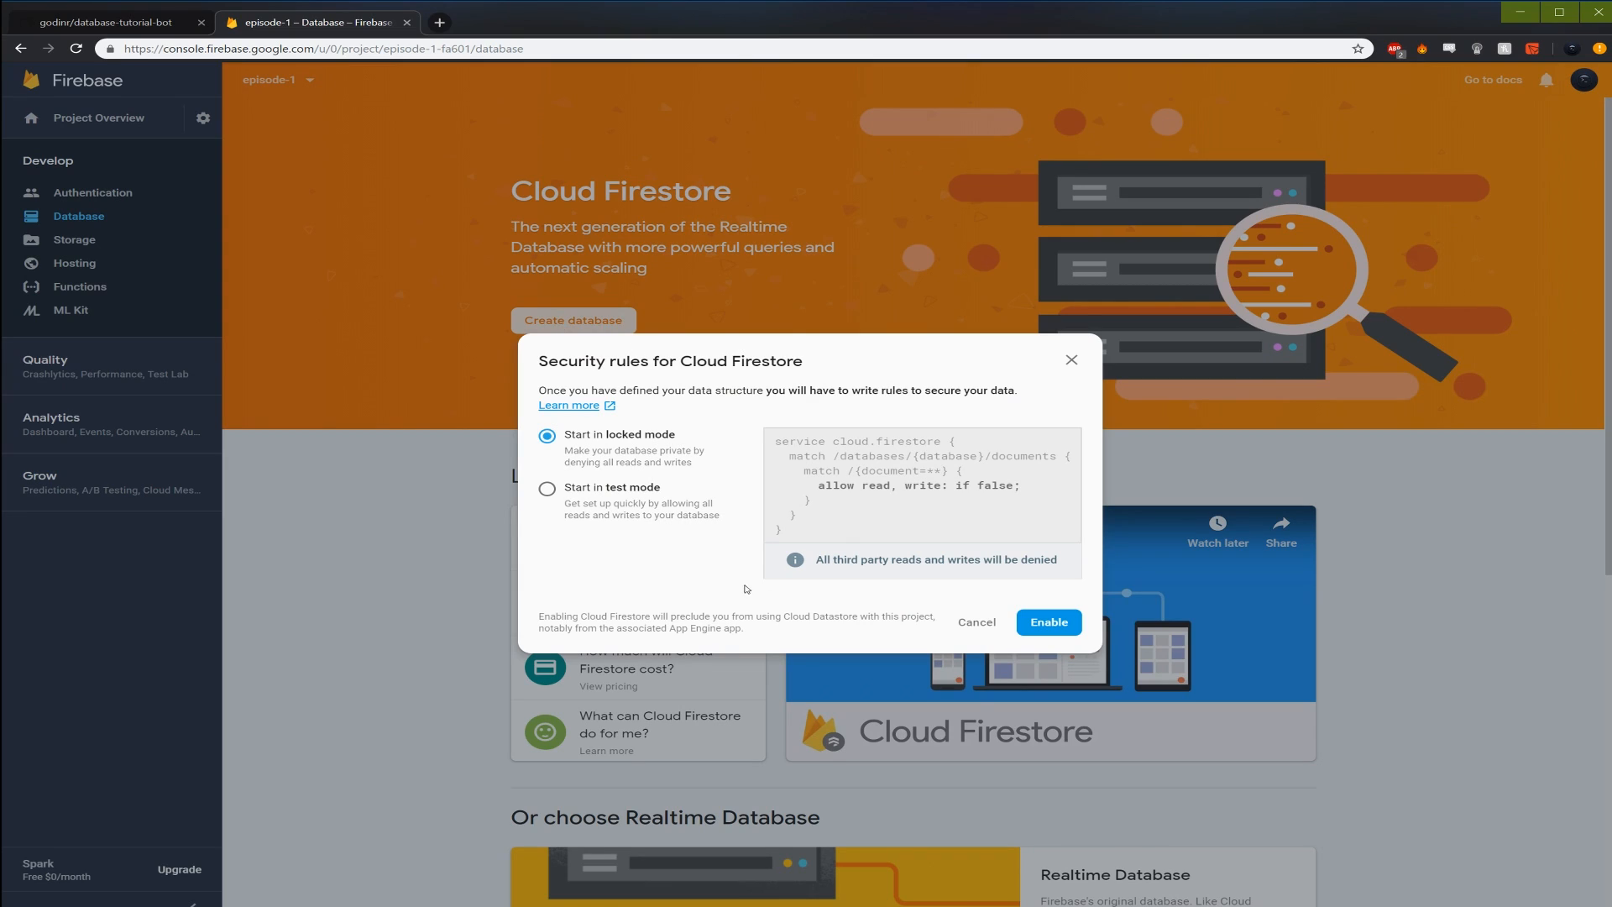
click(547, 489)
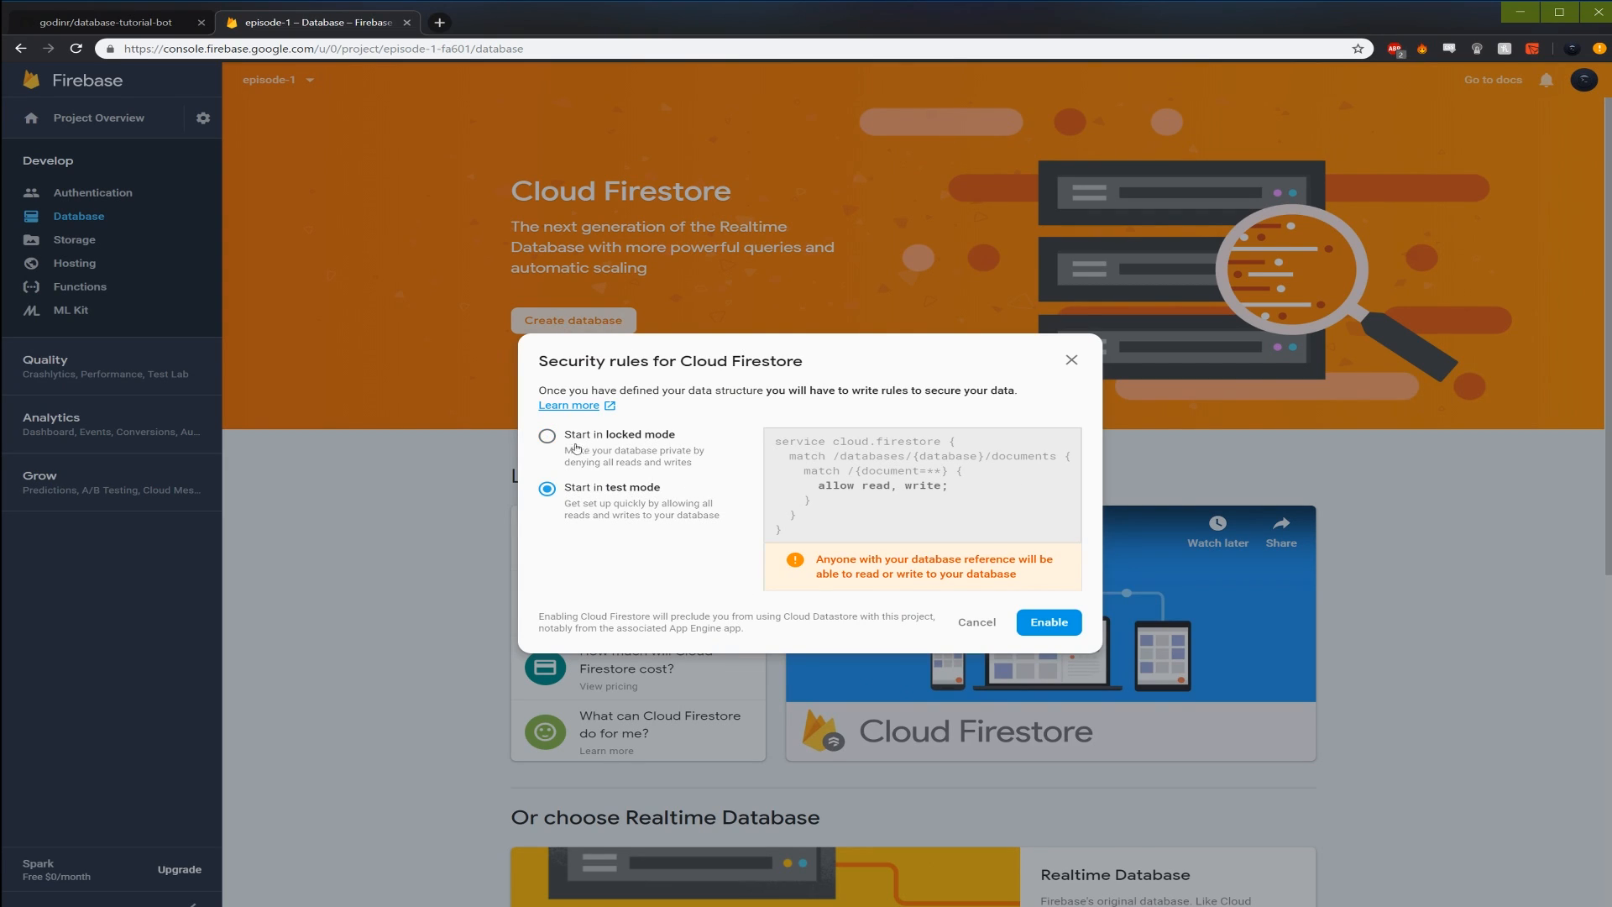
click(549, 436)
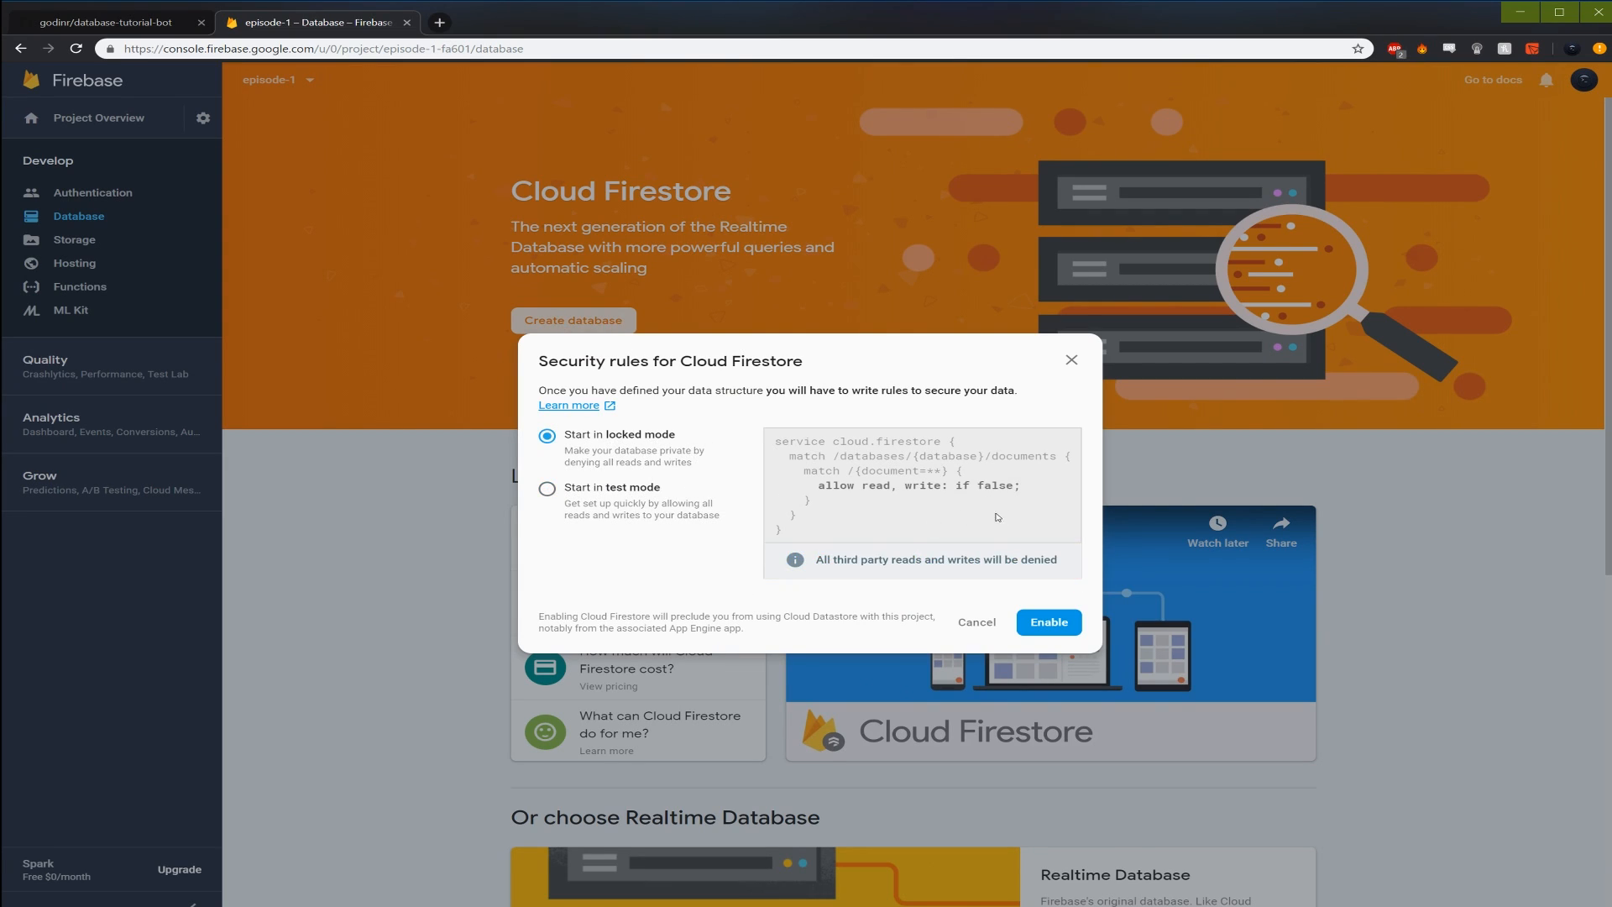
click(546, 491)
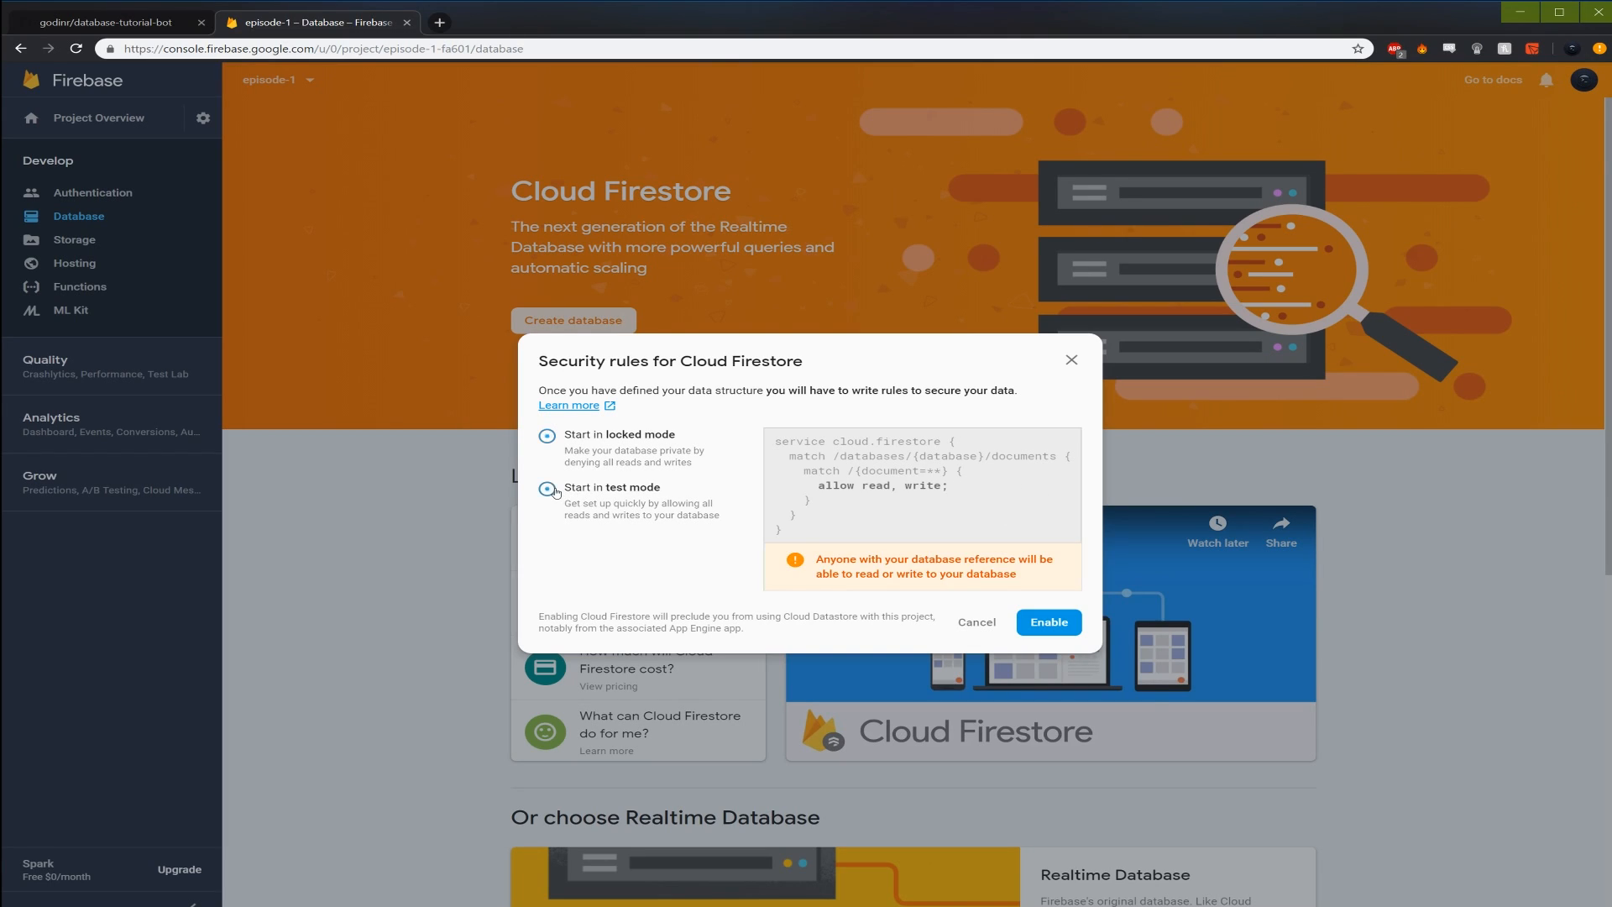
click(547, 488)
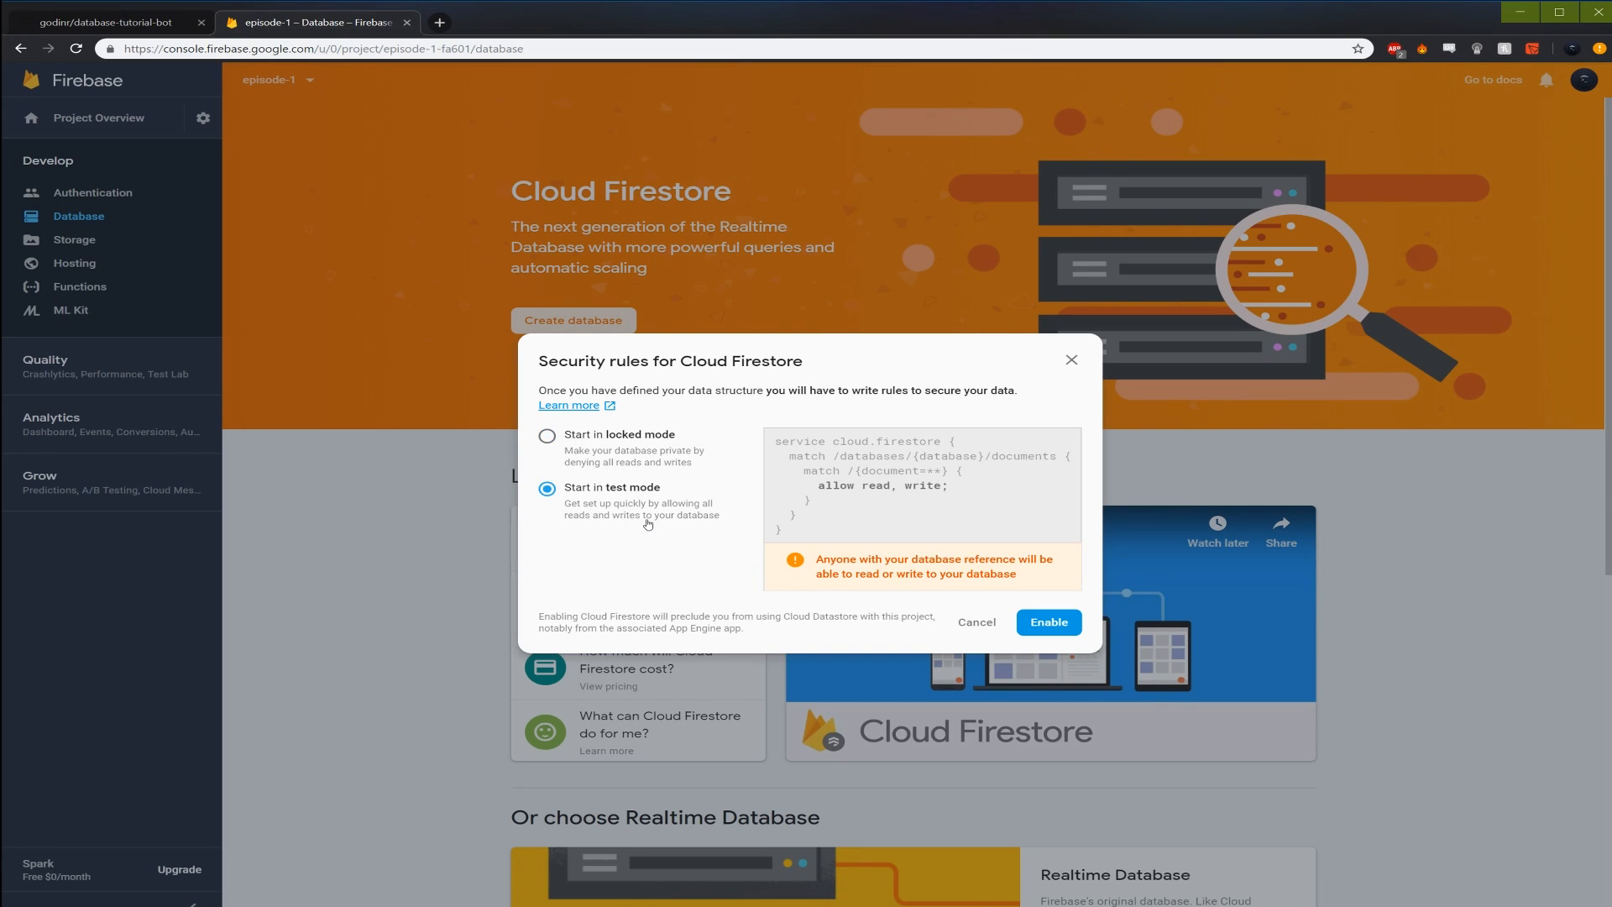
mouse_move(990, 596)
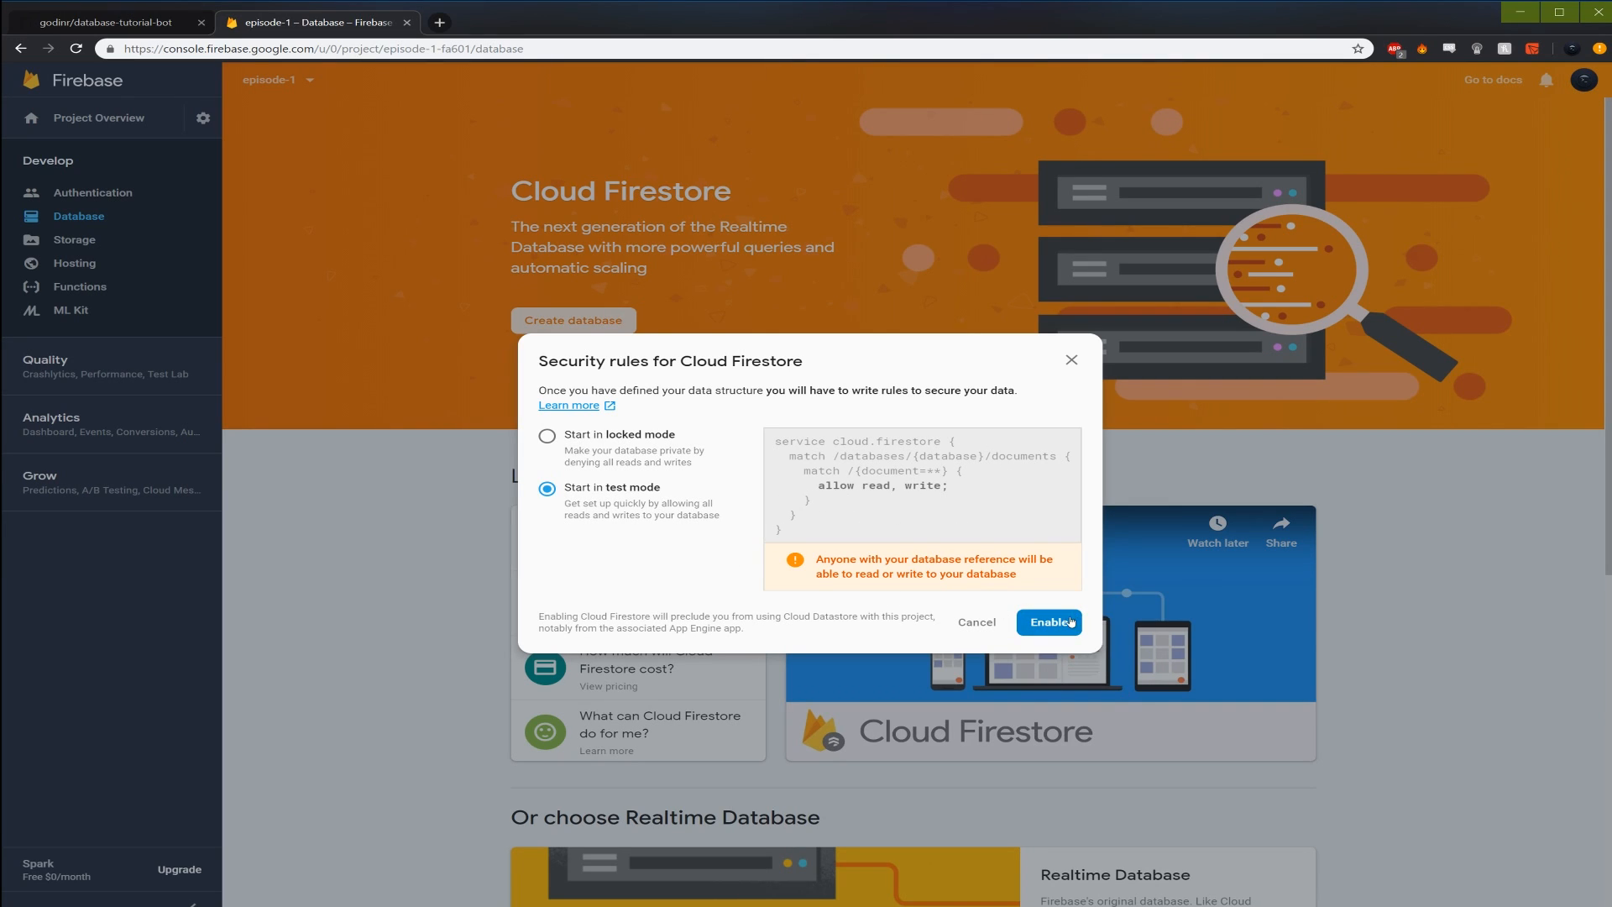
click(1048, 622)
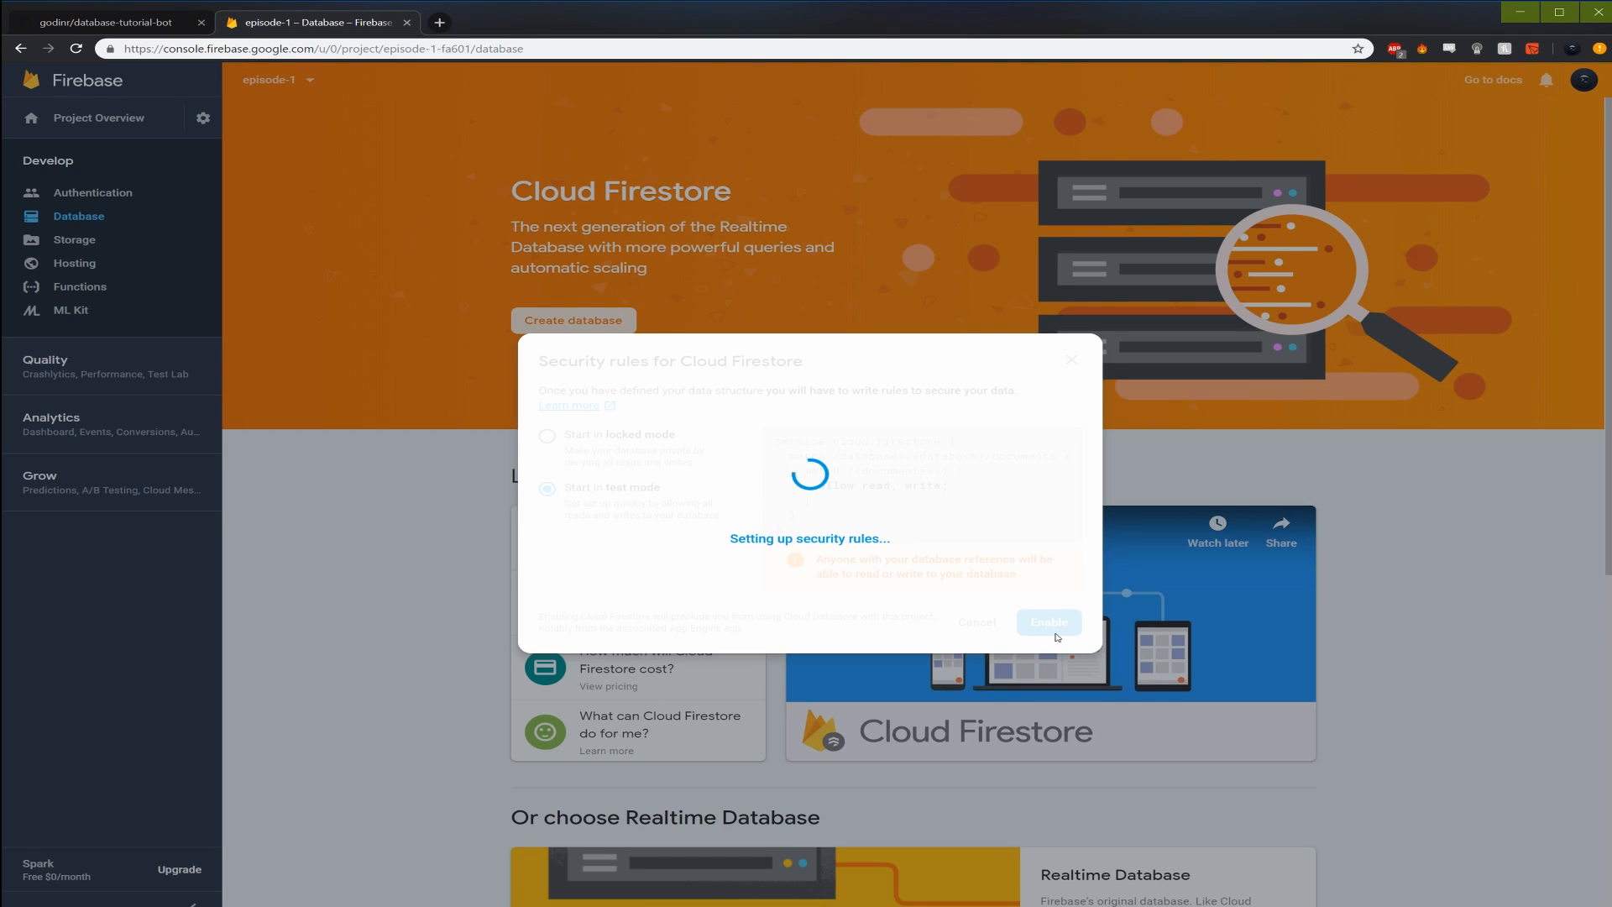
mouse_move(1066, 642)
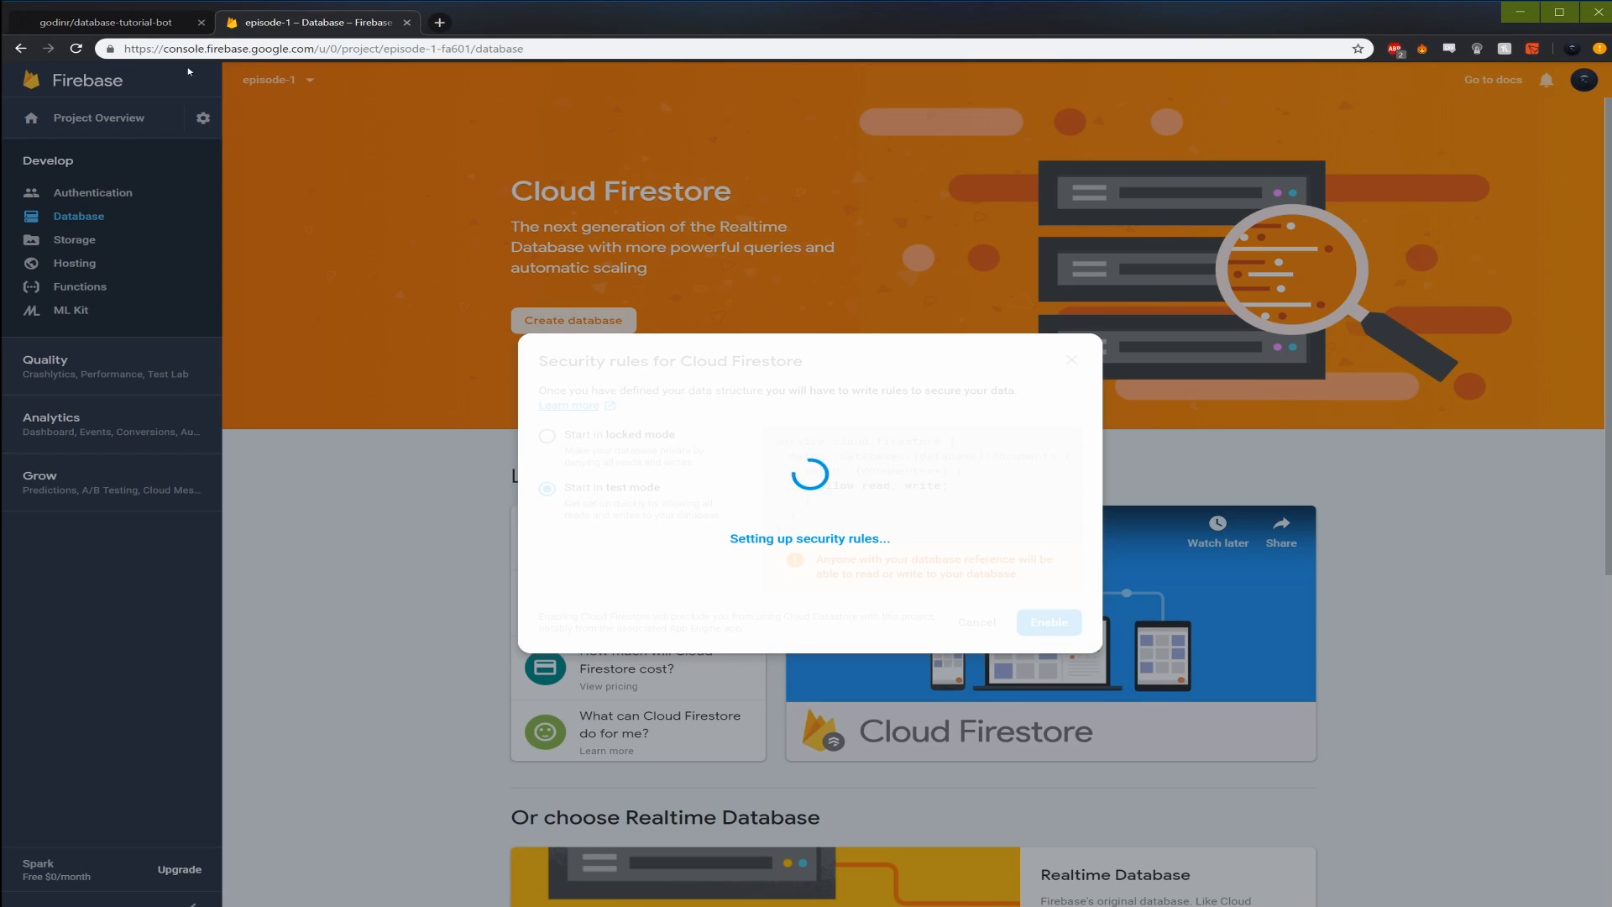
click(103, 22)
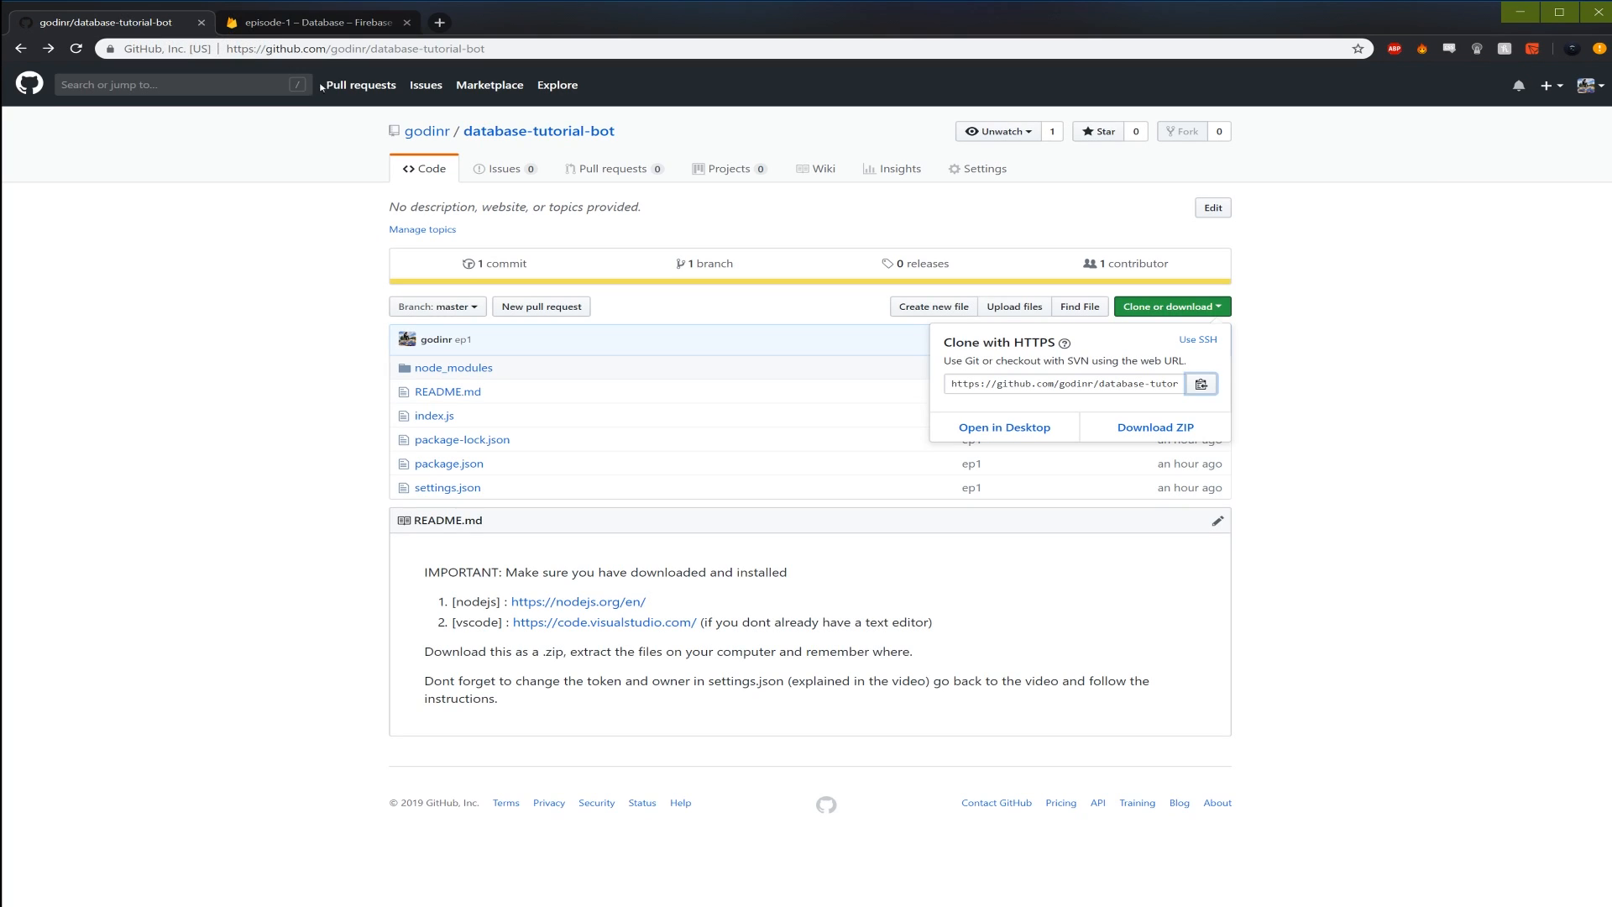
mouse_move(527, 231)
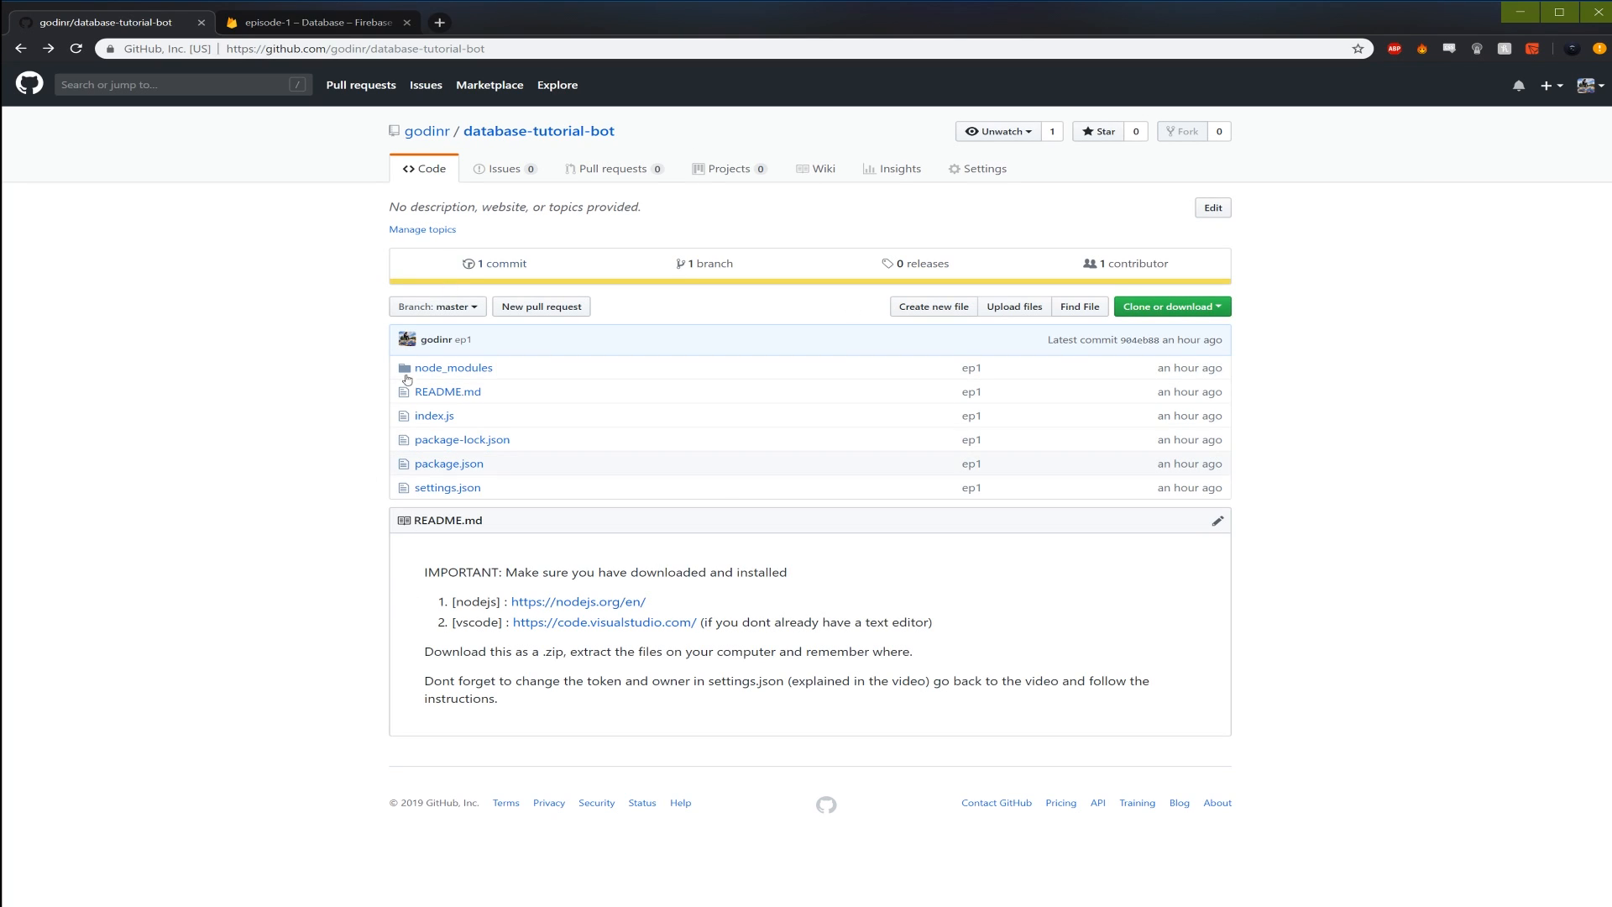
mouse_move(622, 298)
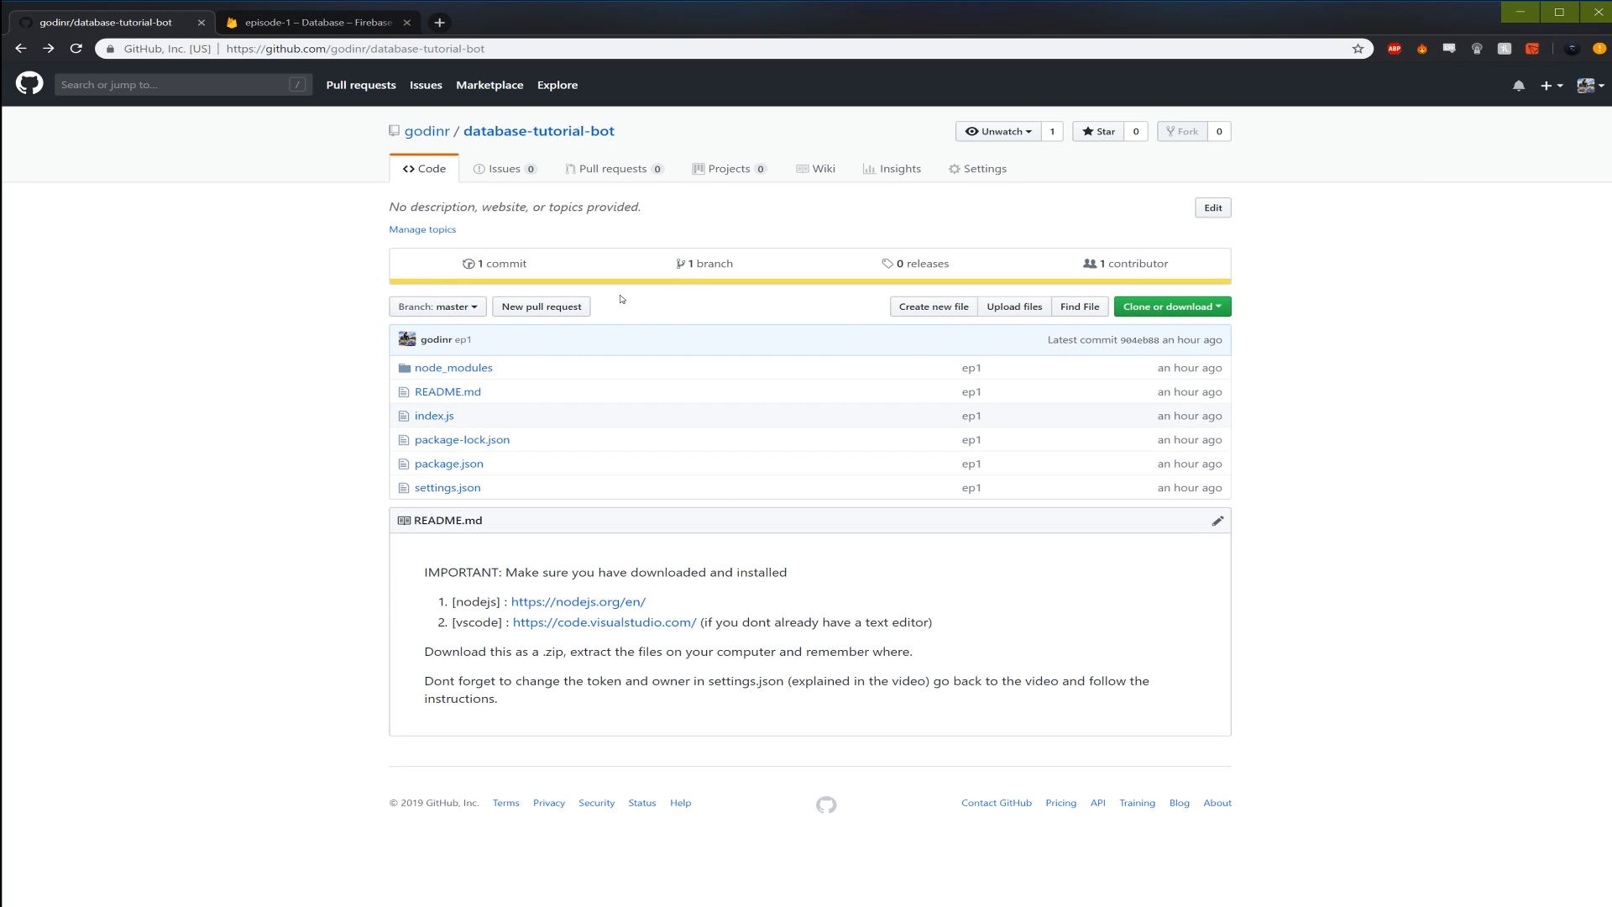
Dismiss the Clone or download dropdown and bring up Git Bash showing the push.
click(1170, 306)
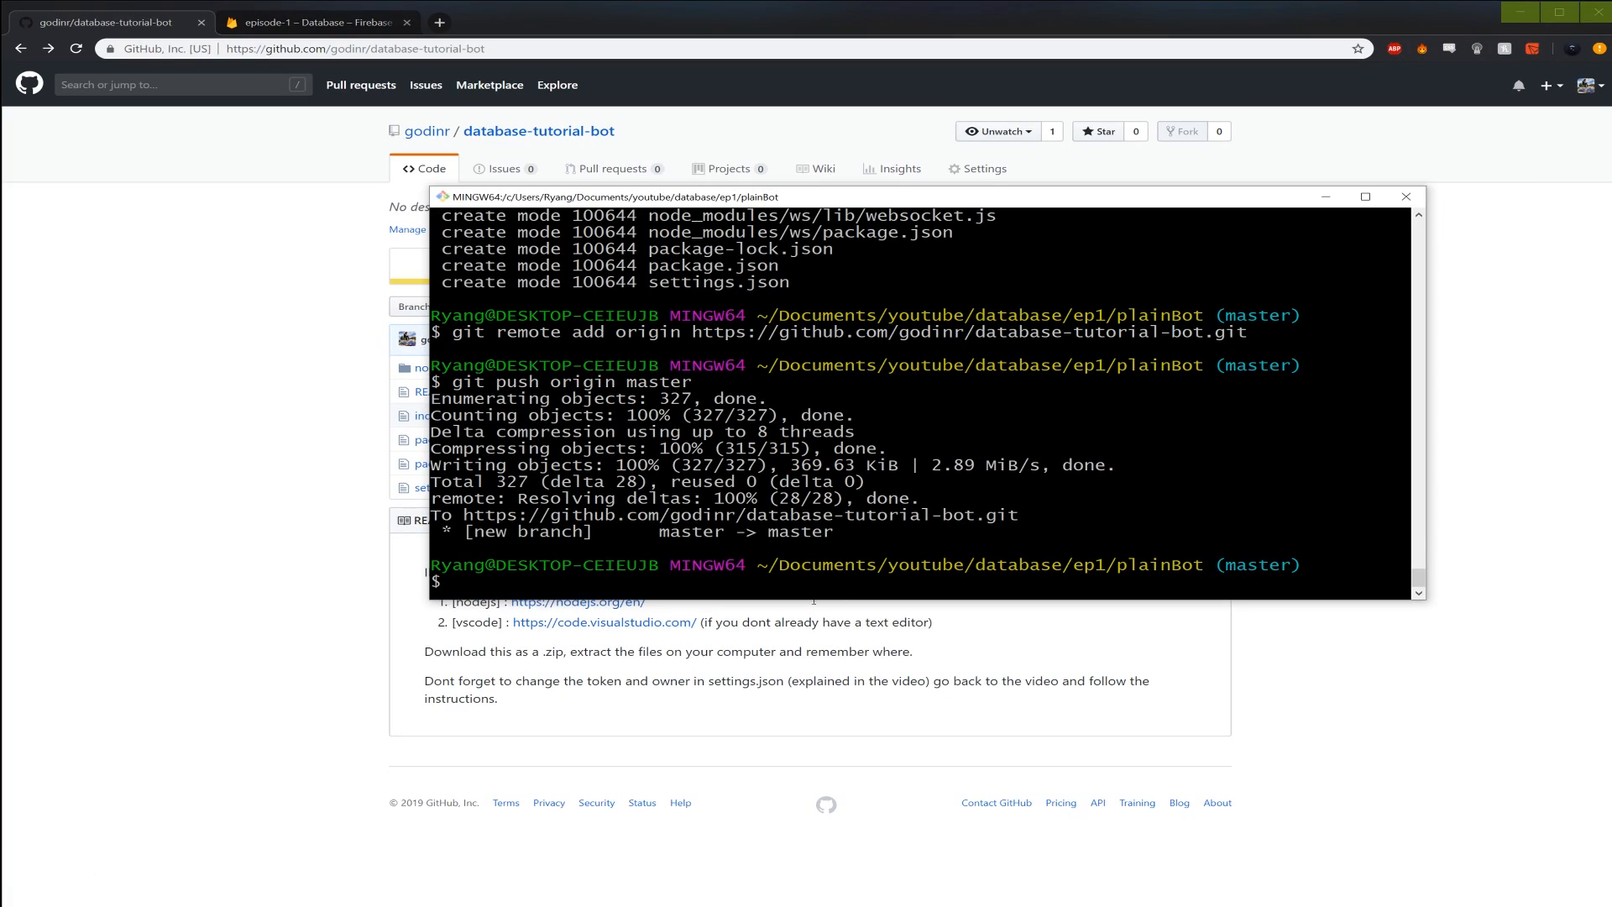
Clear Git Bash, move up one directory, and visit the git-scm.com site.
text(cler)
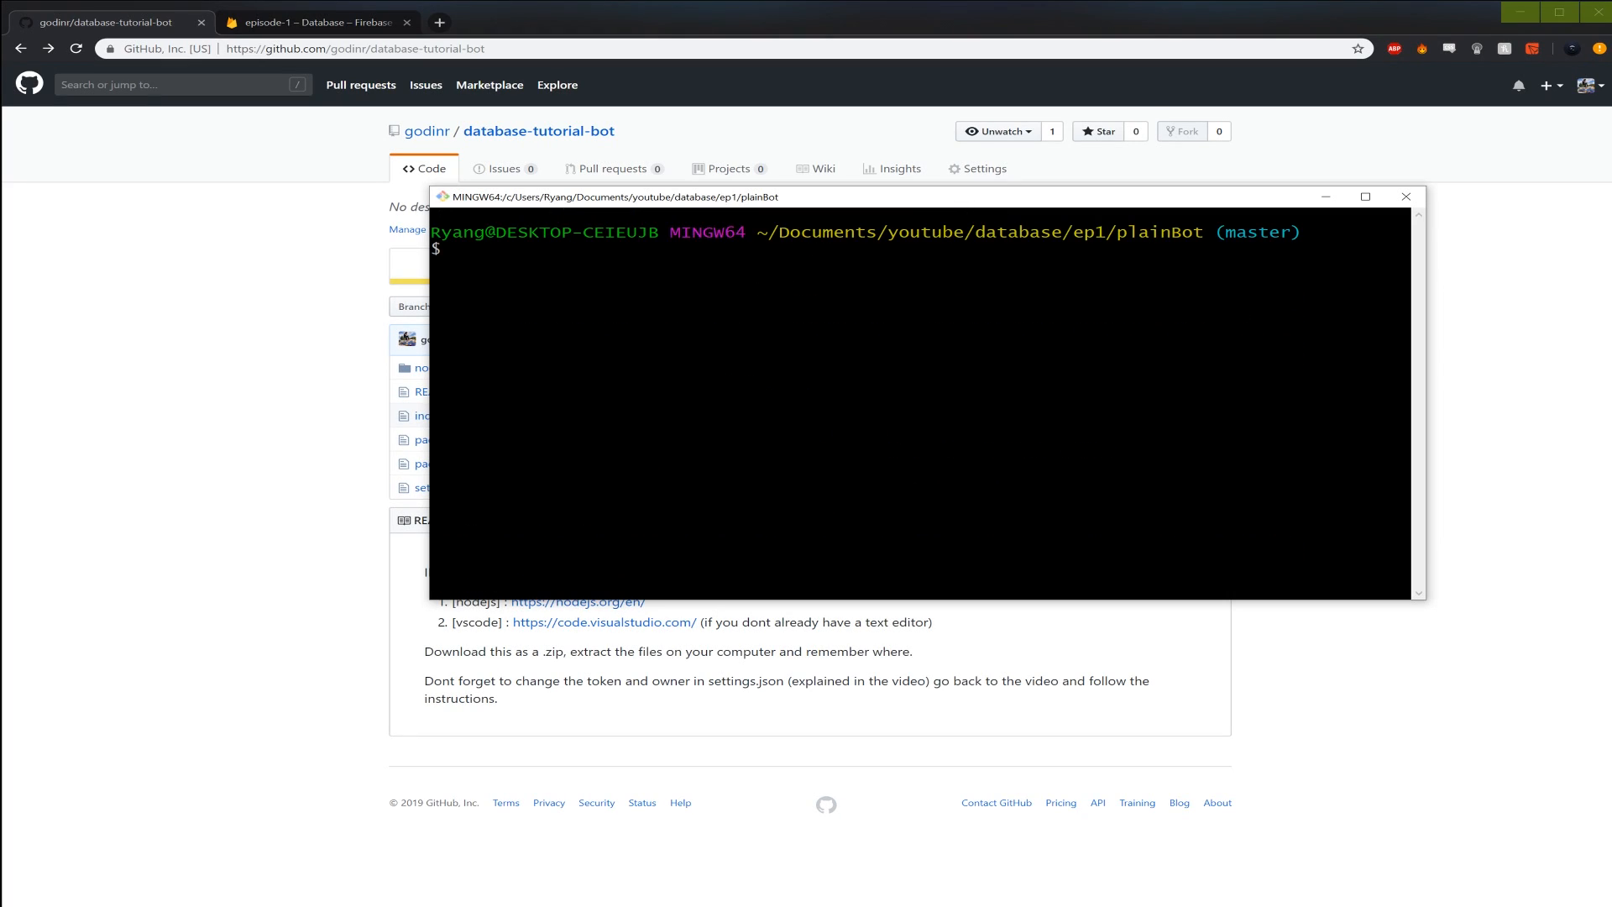
text(cd ..)
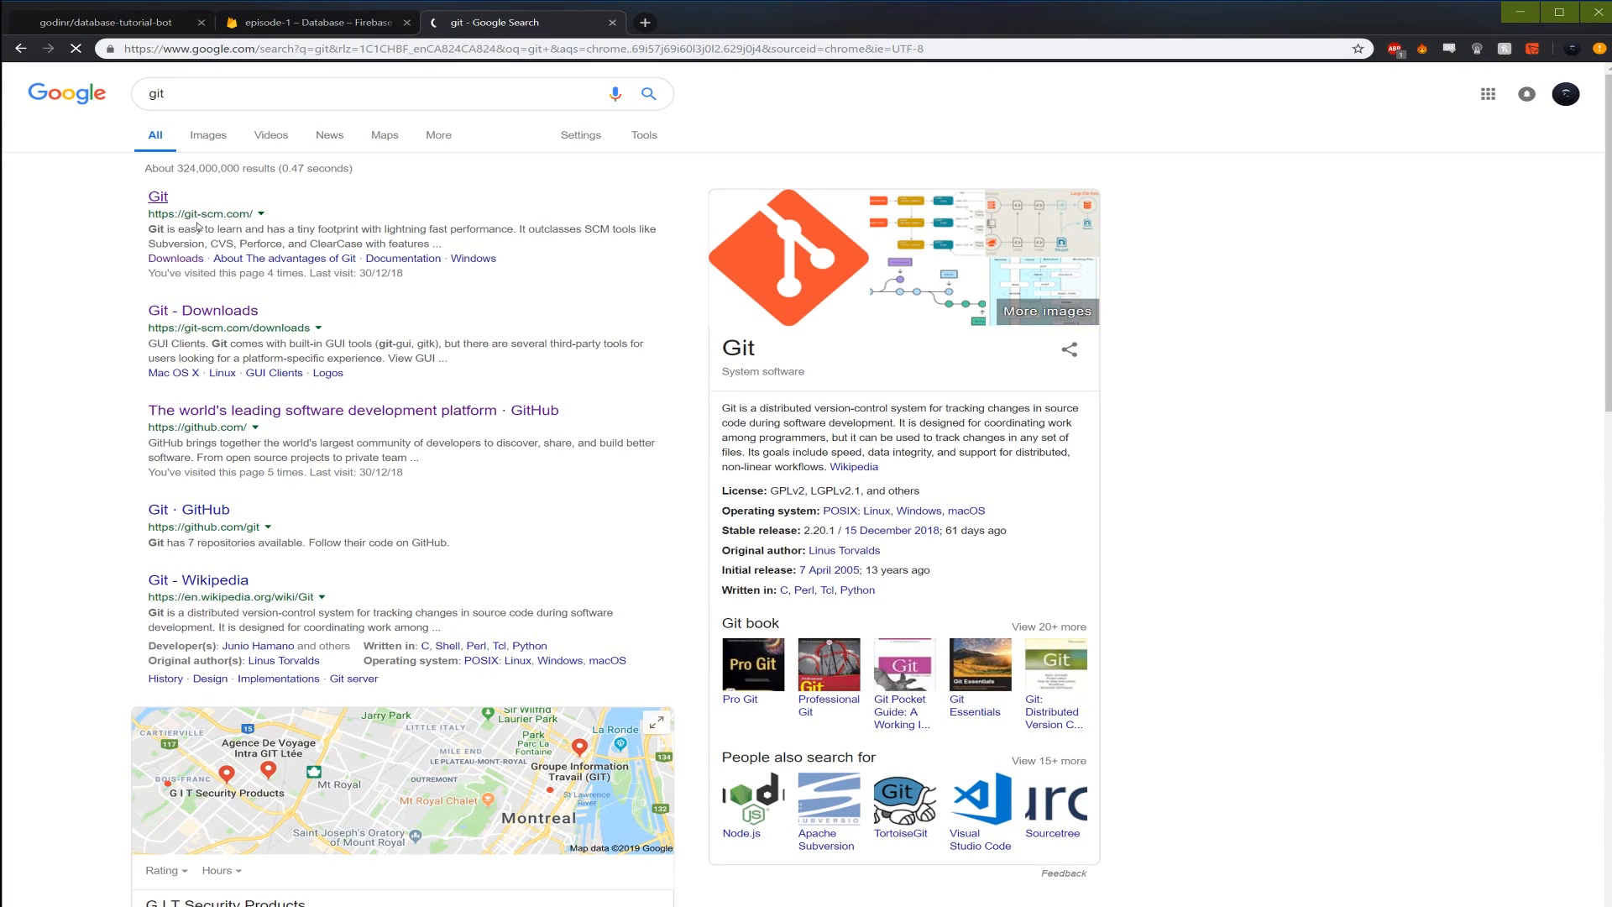
click(157, 197)
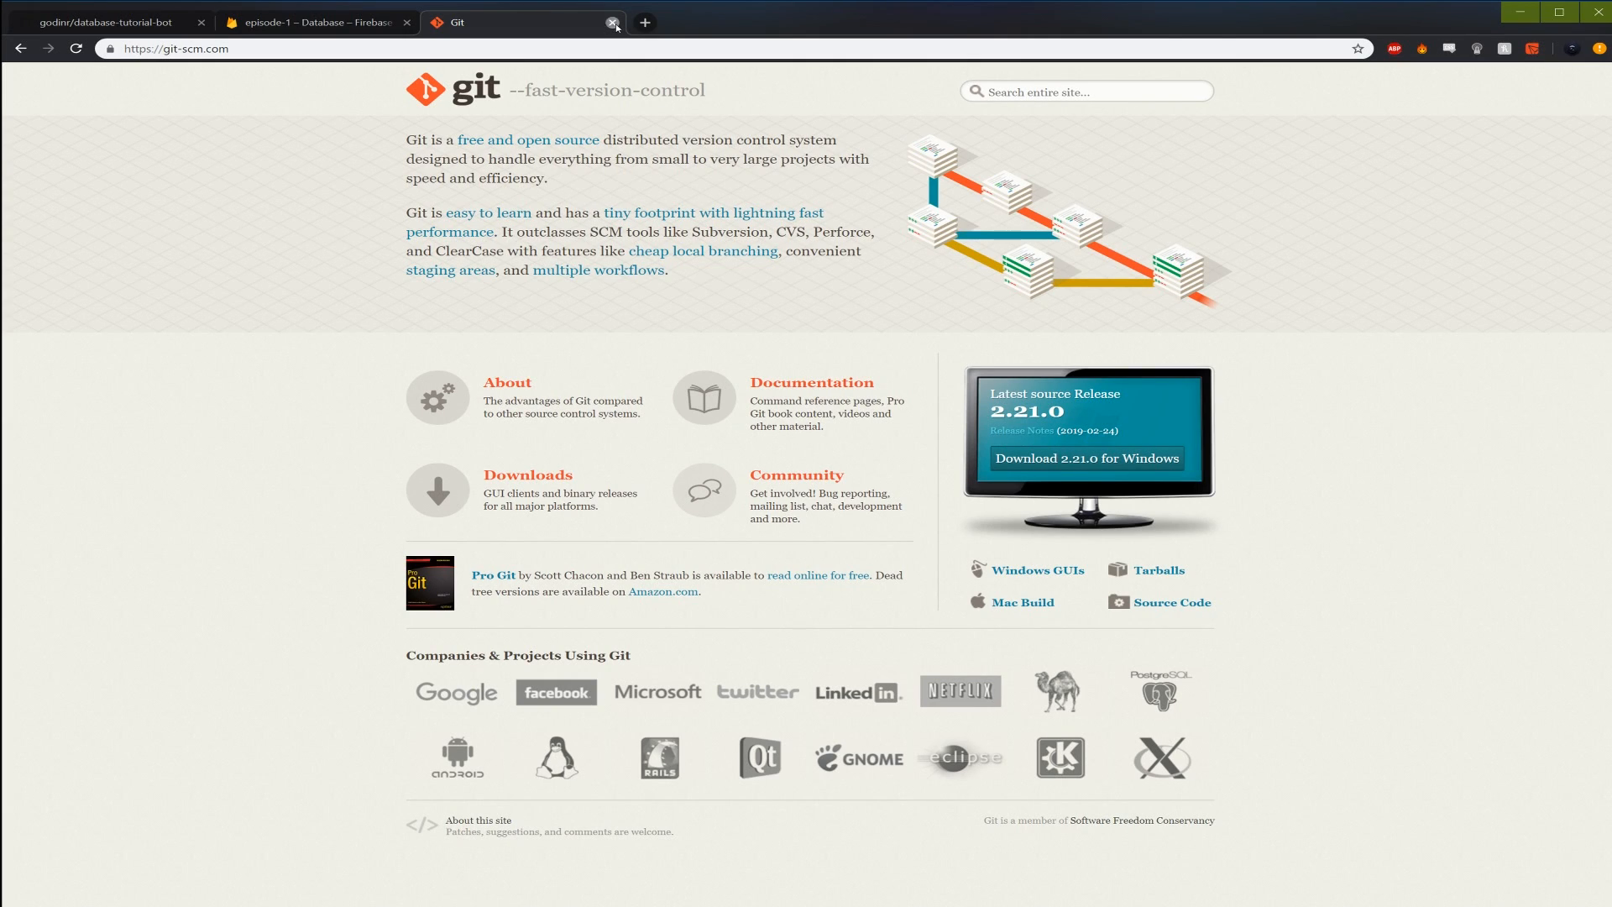
click(613, 23)
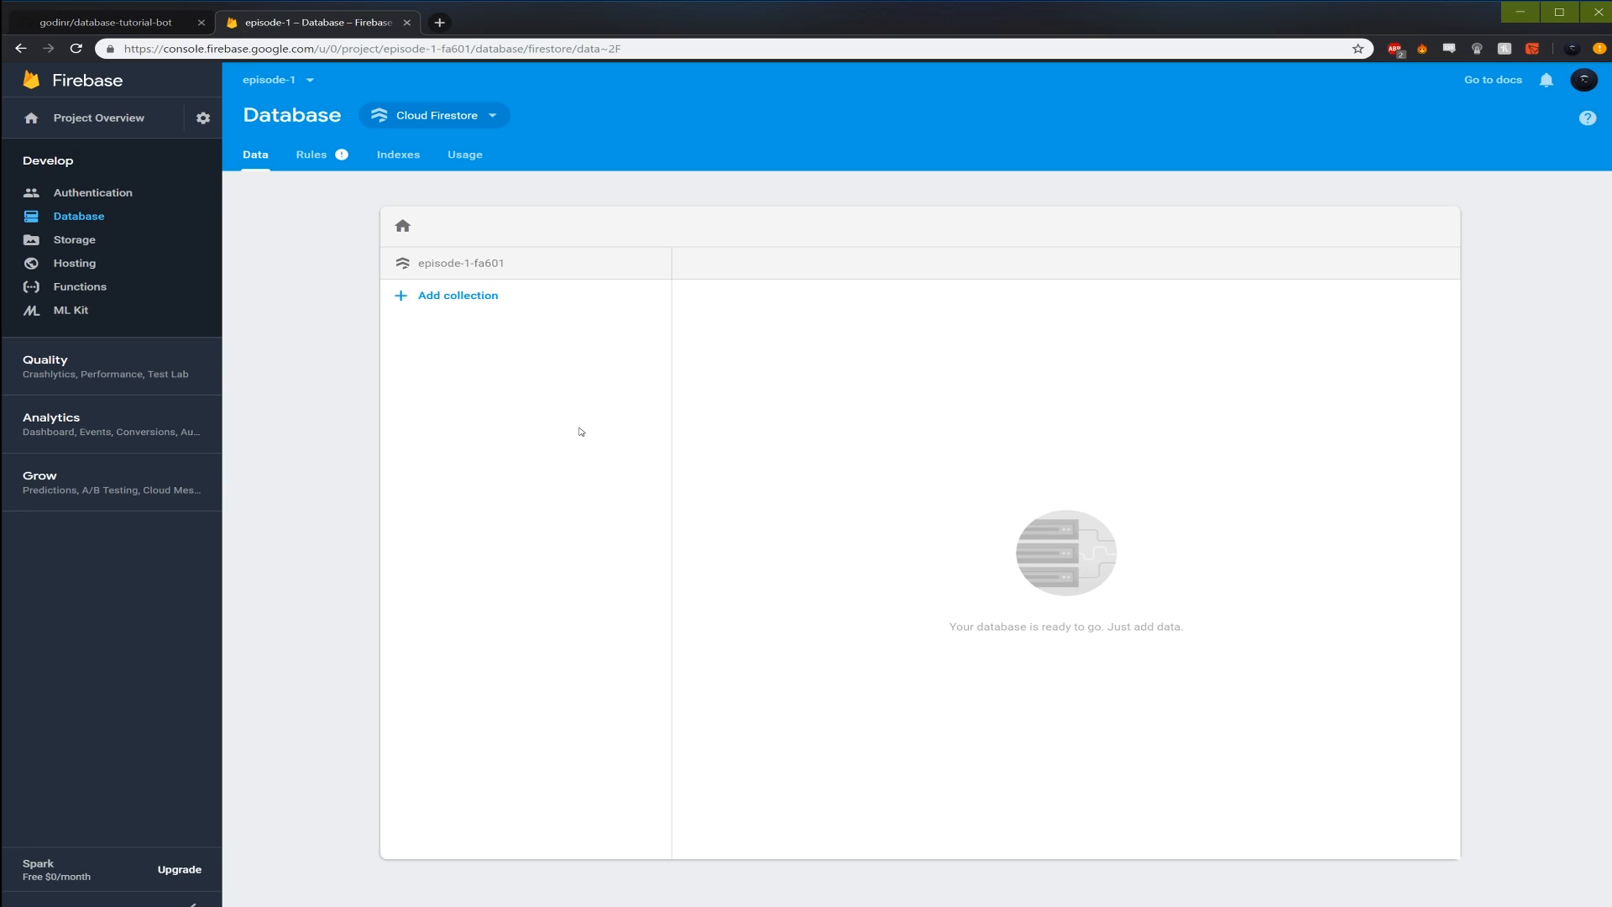
mouse_move(470, 620)
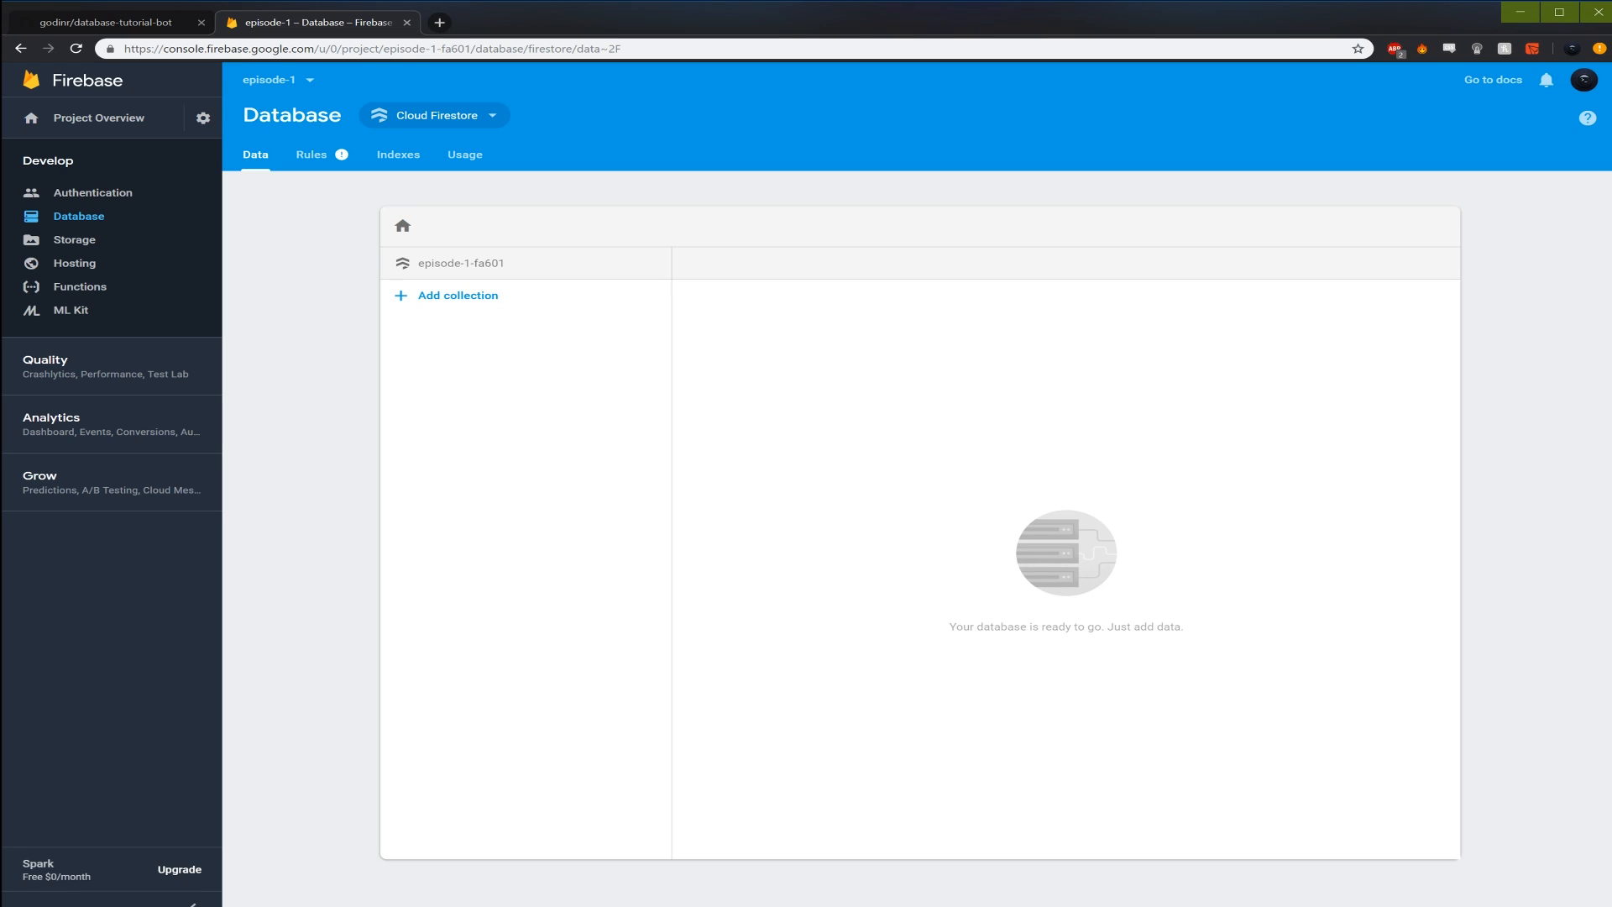
mouse_move(84, 370)
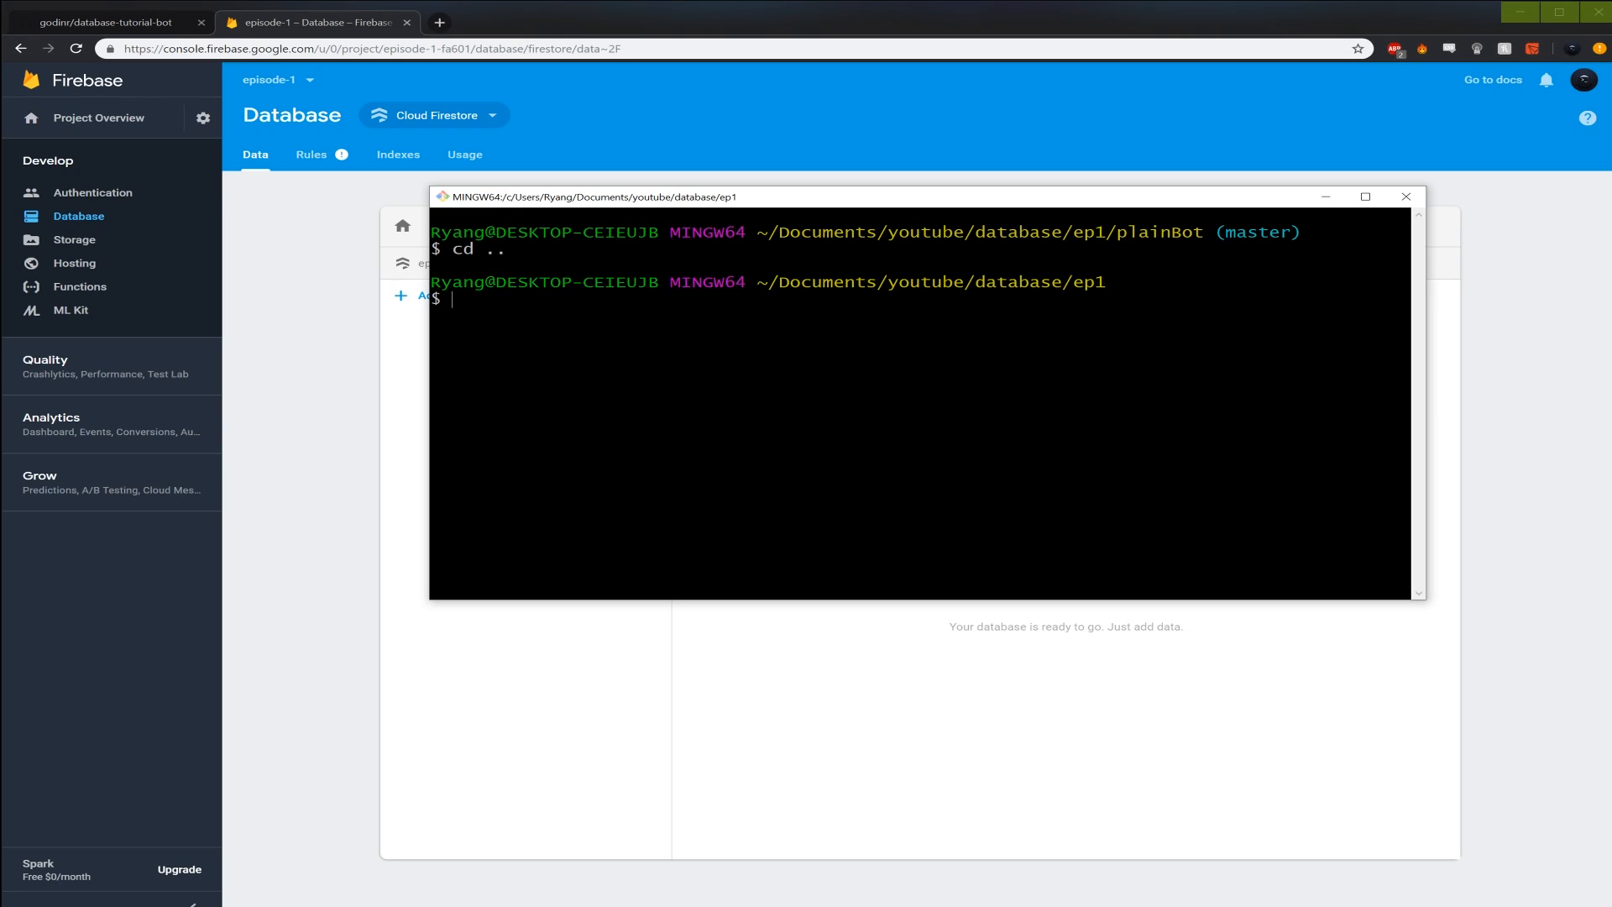
Create an ep1-remake folder and clone the database-tutorial-bot repository into it.
text(mkdir)
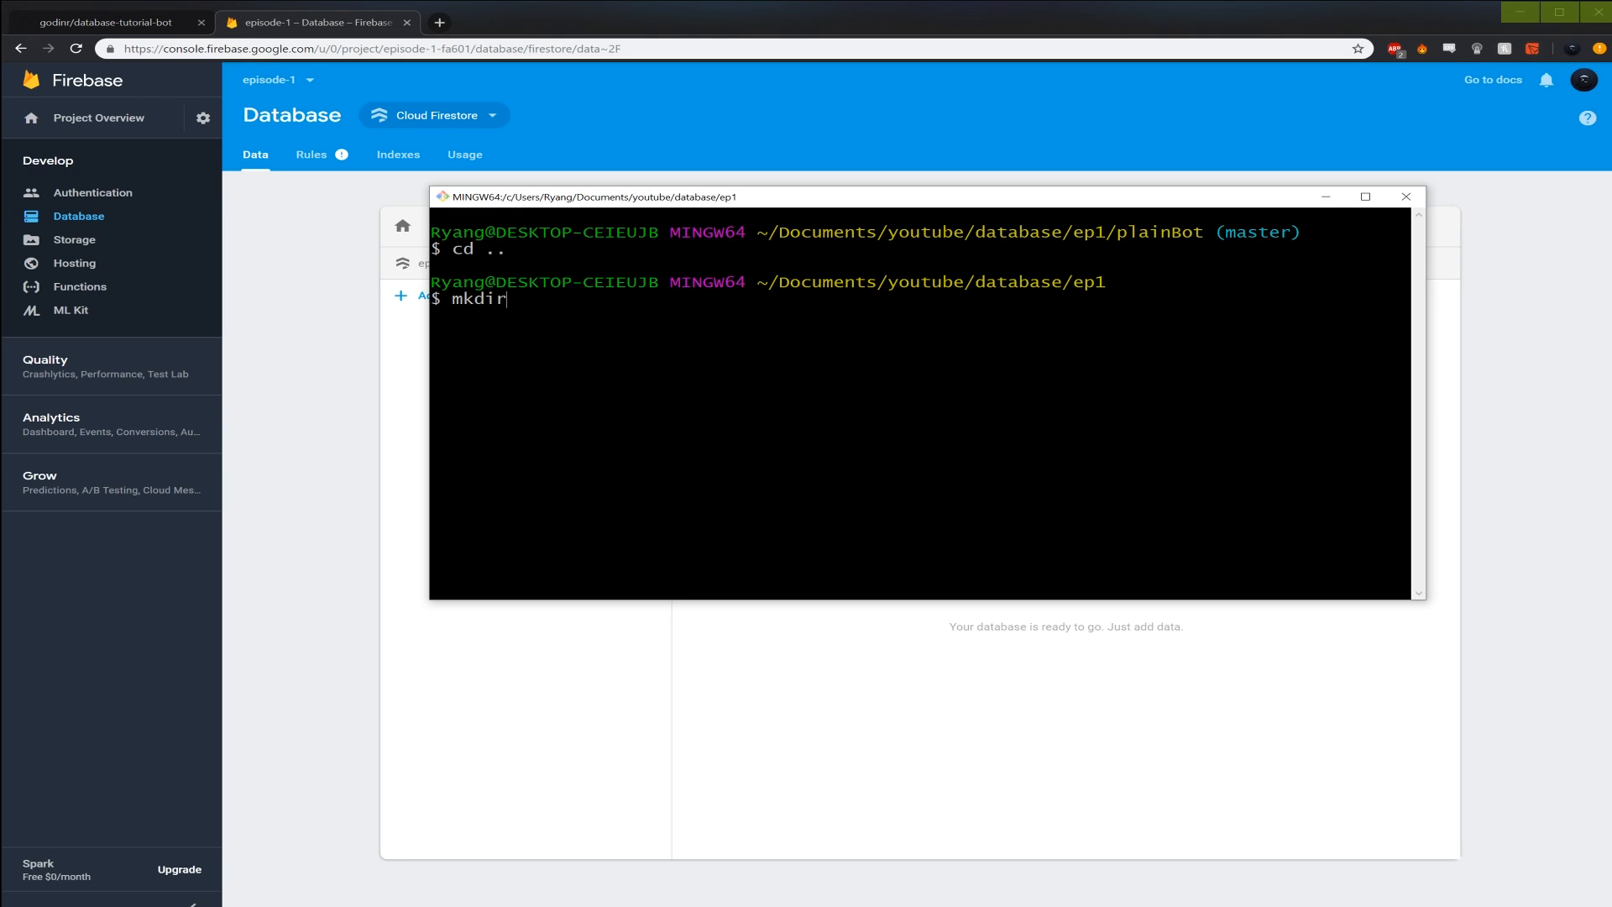
text(e)
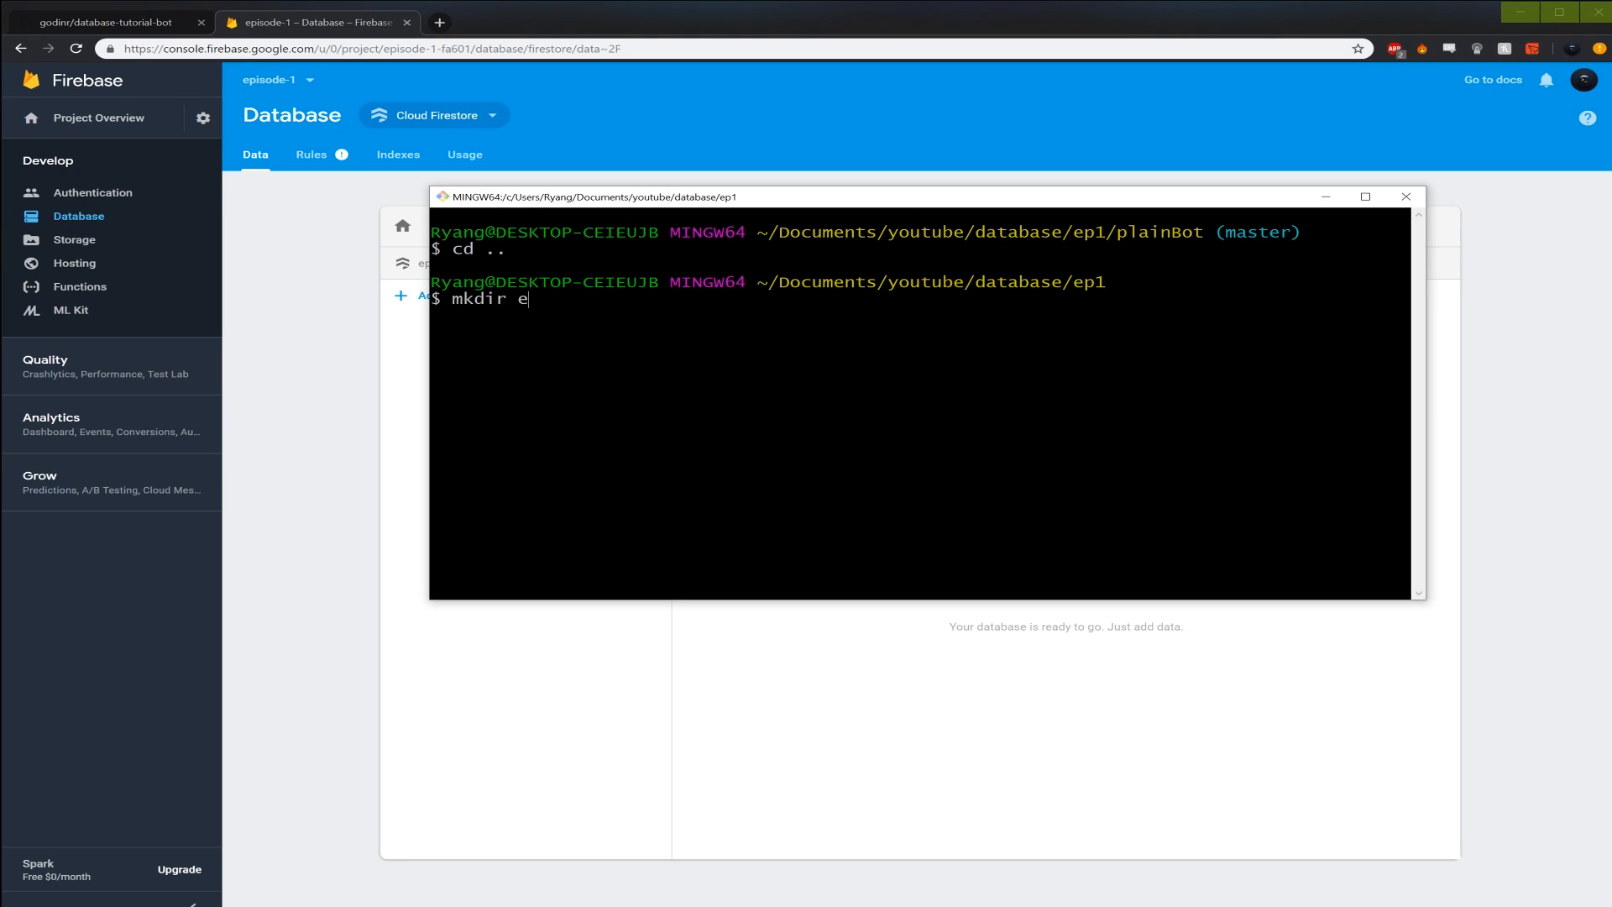
text(10re)
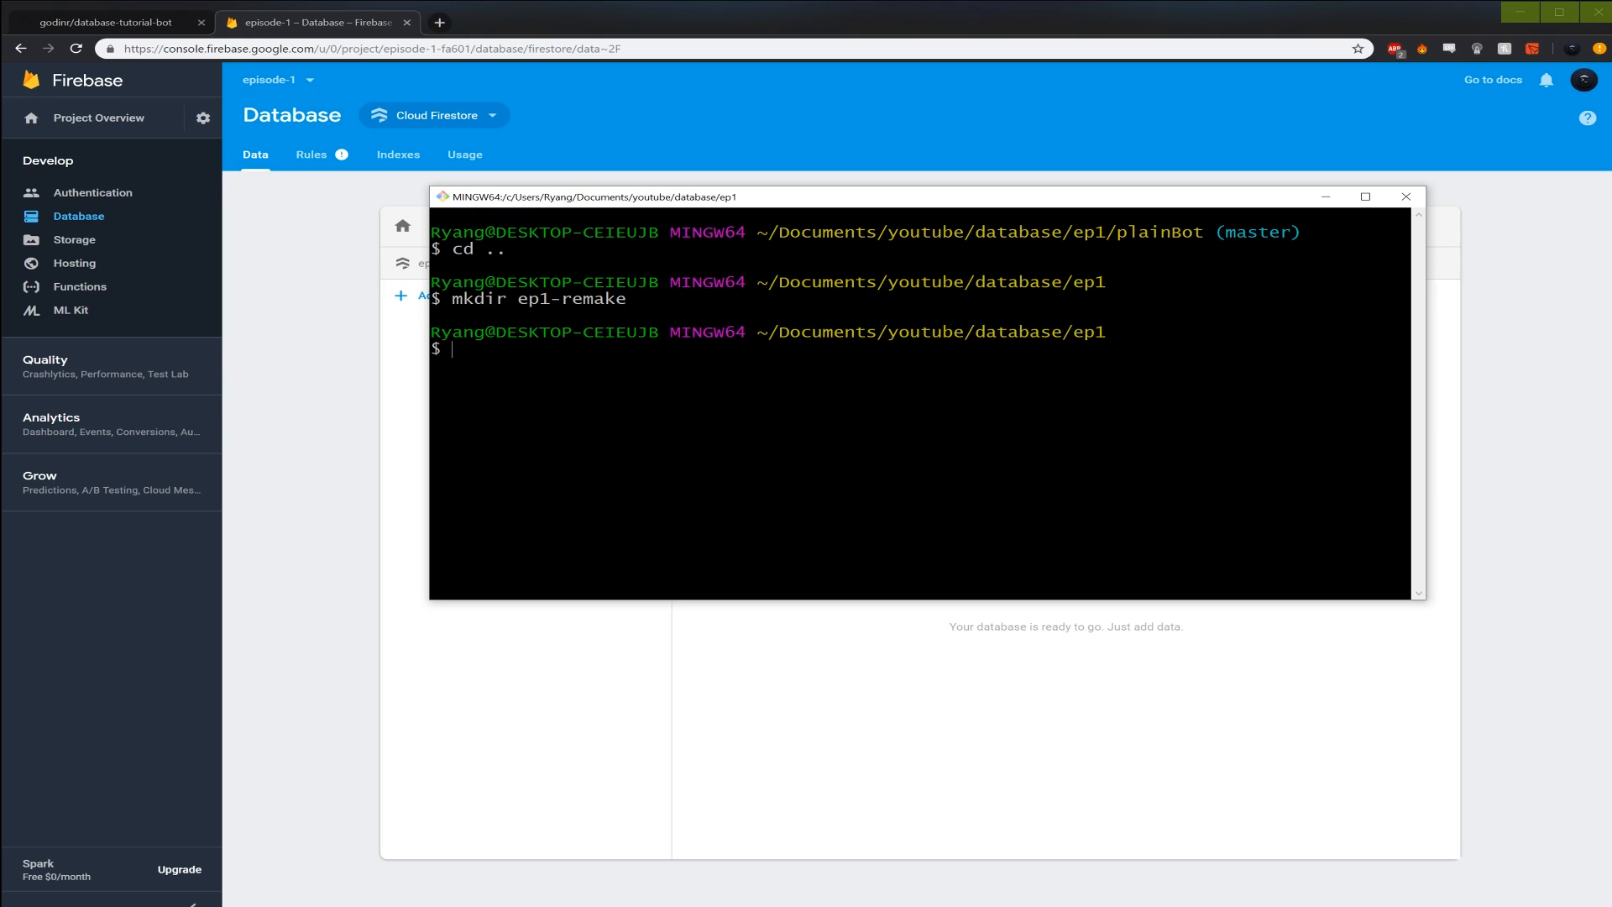
text(cd ep1-remake/)
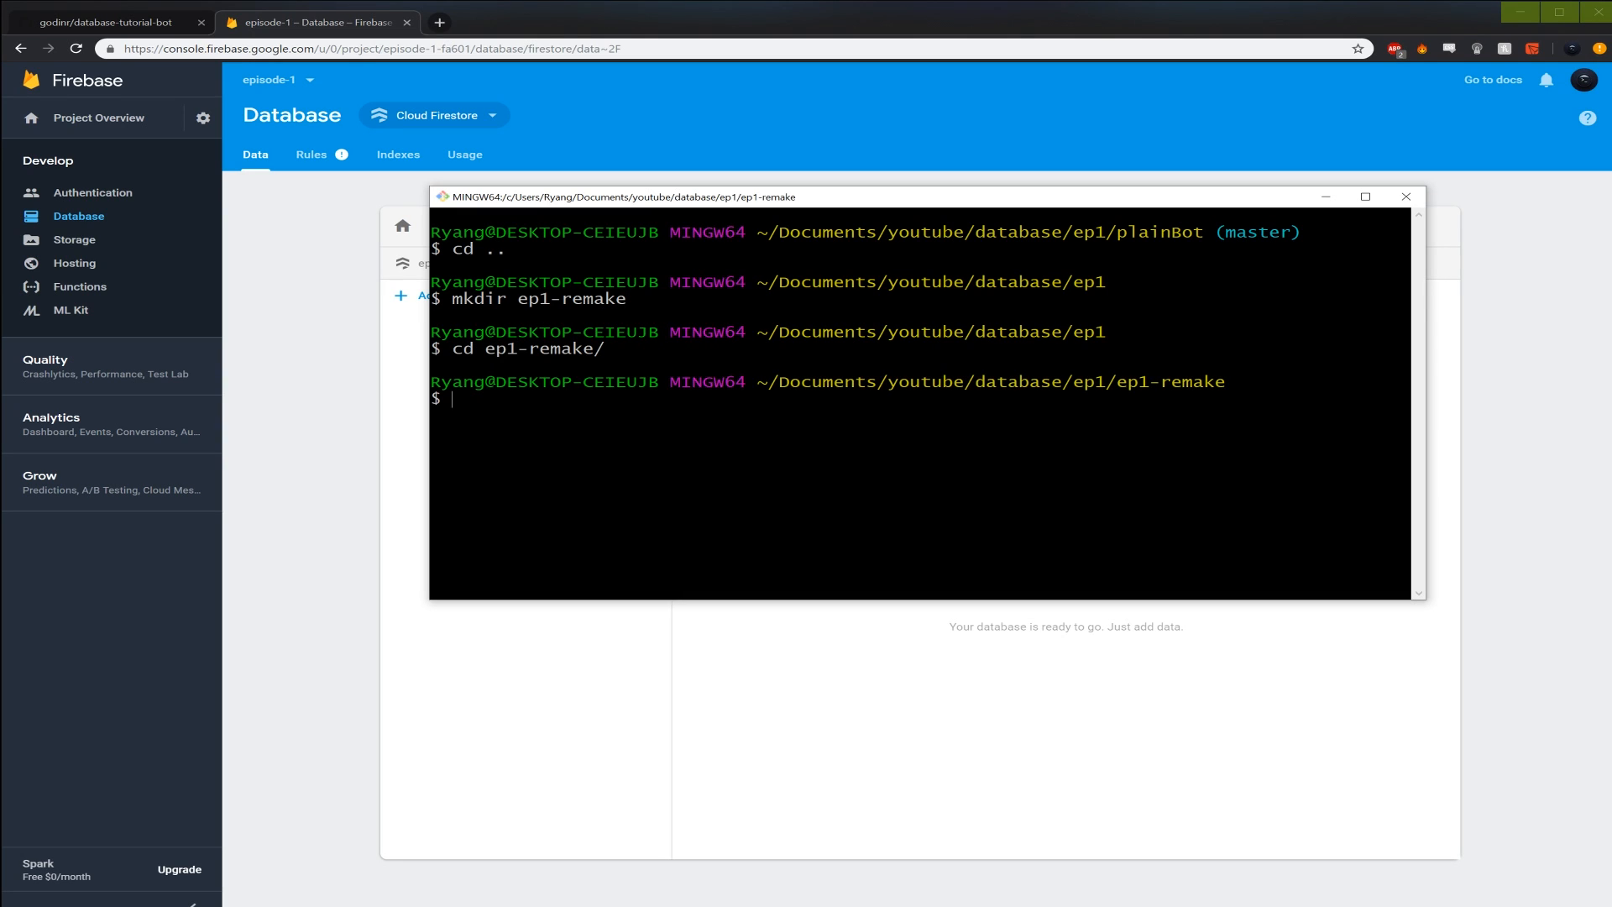
text(git clone)
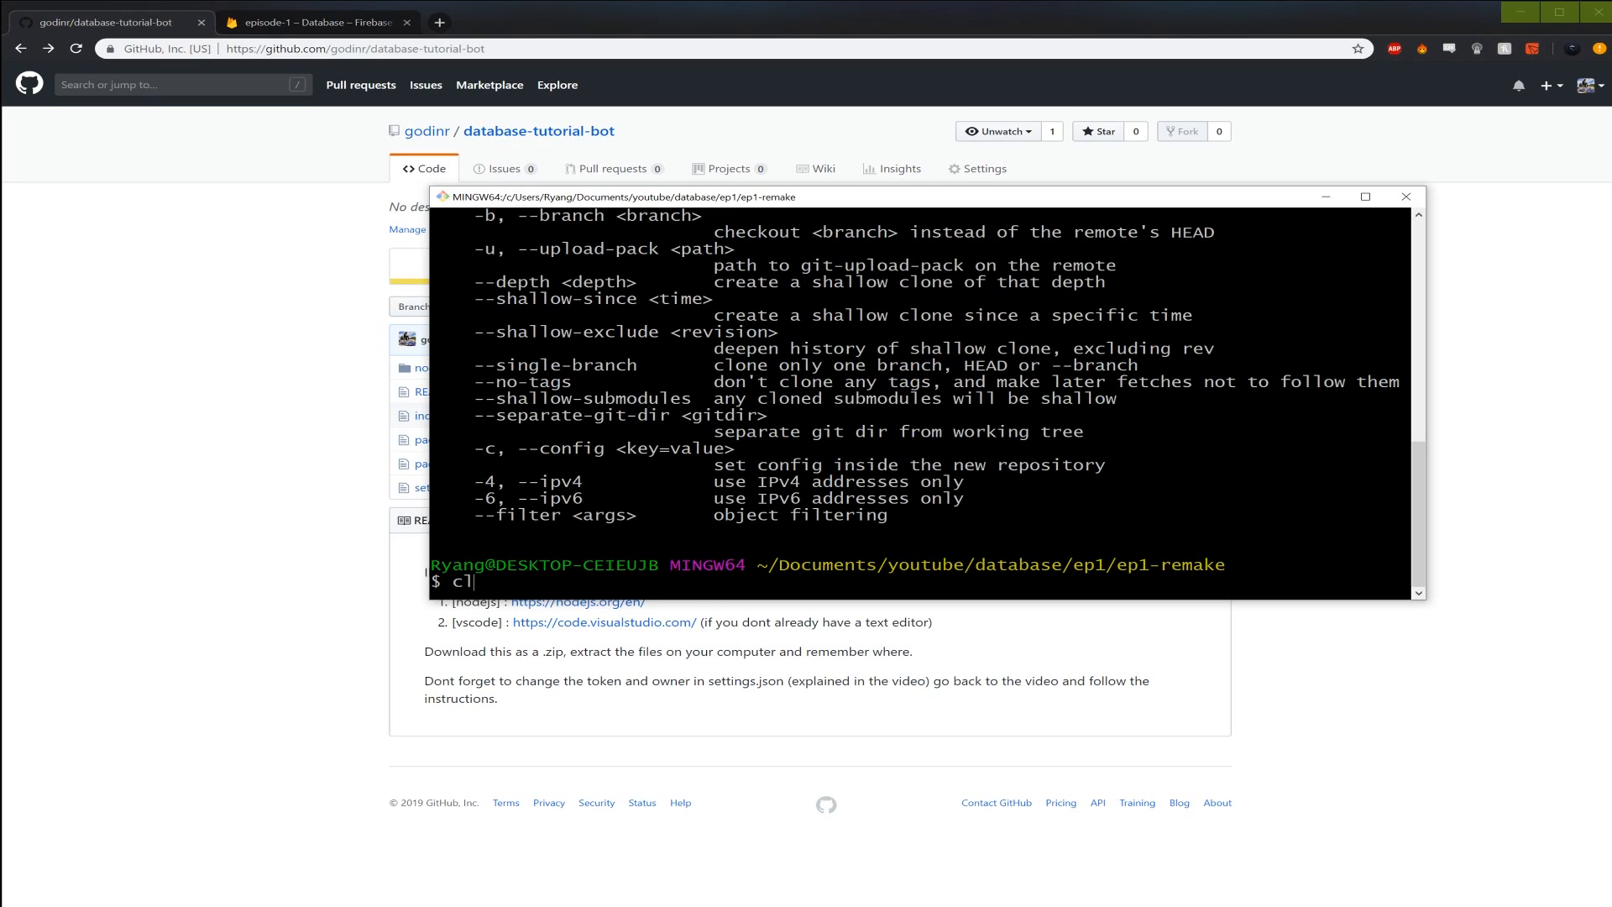
text(er)
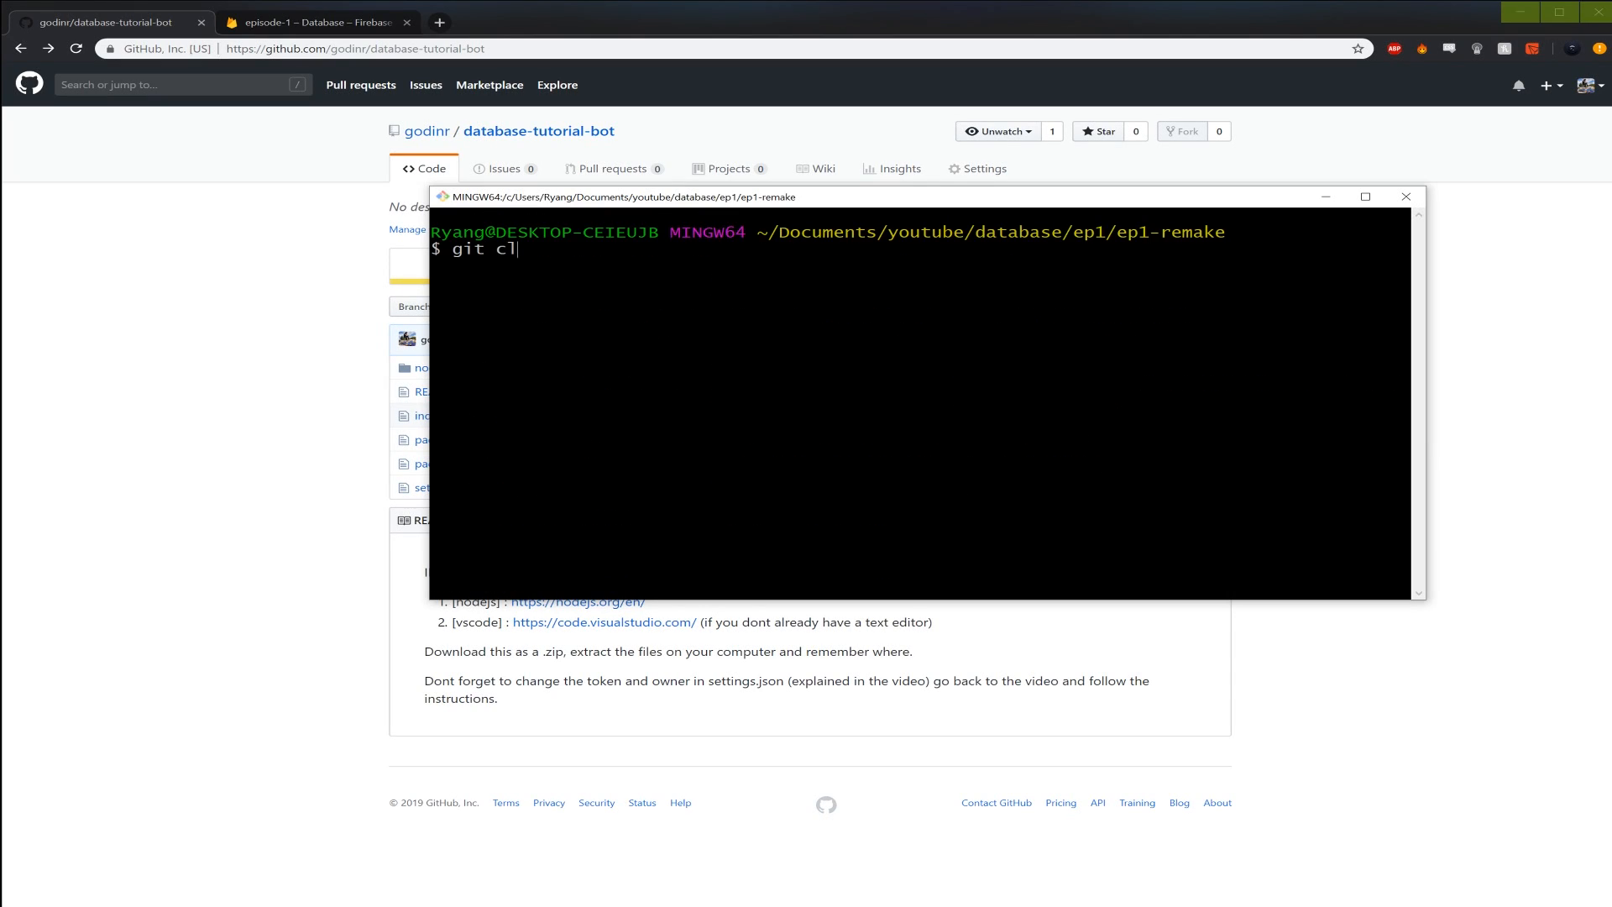
right_click(565, 251)
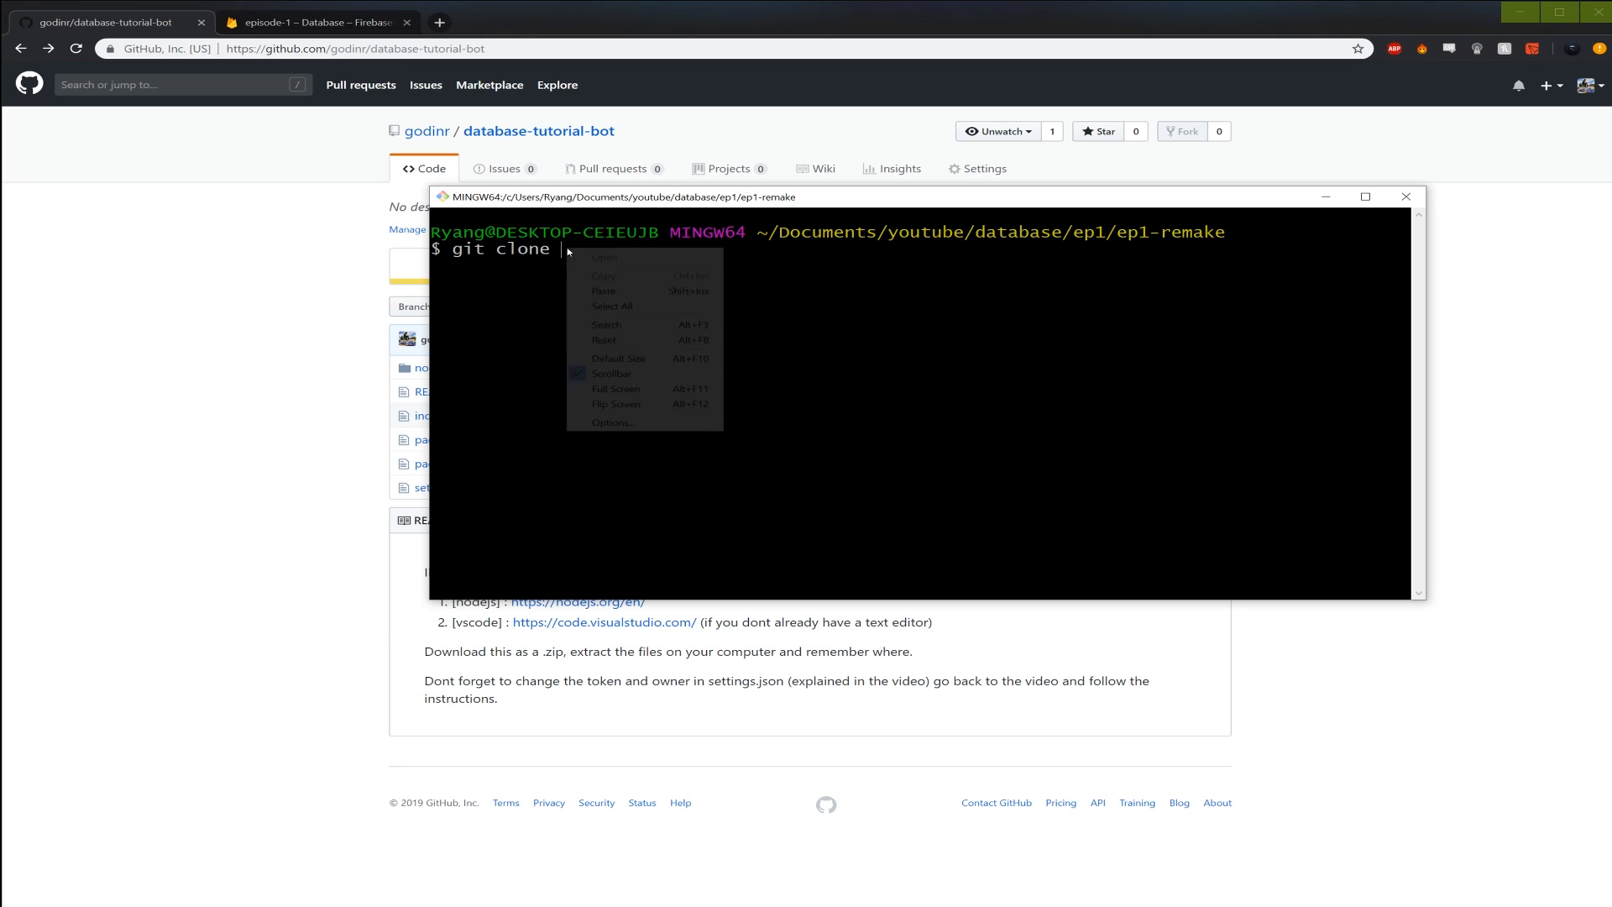
click(602, 291)
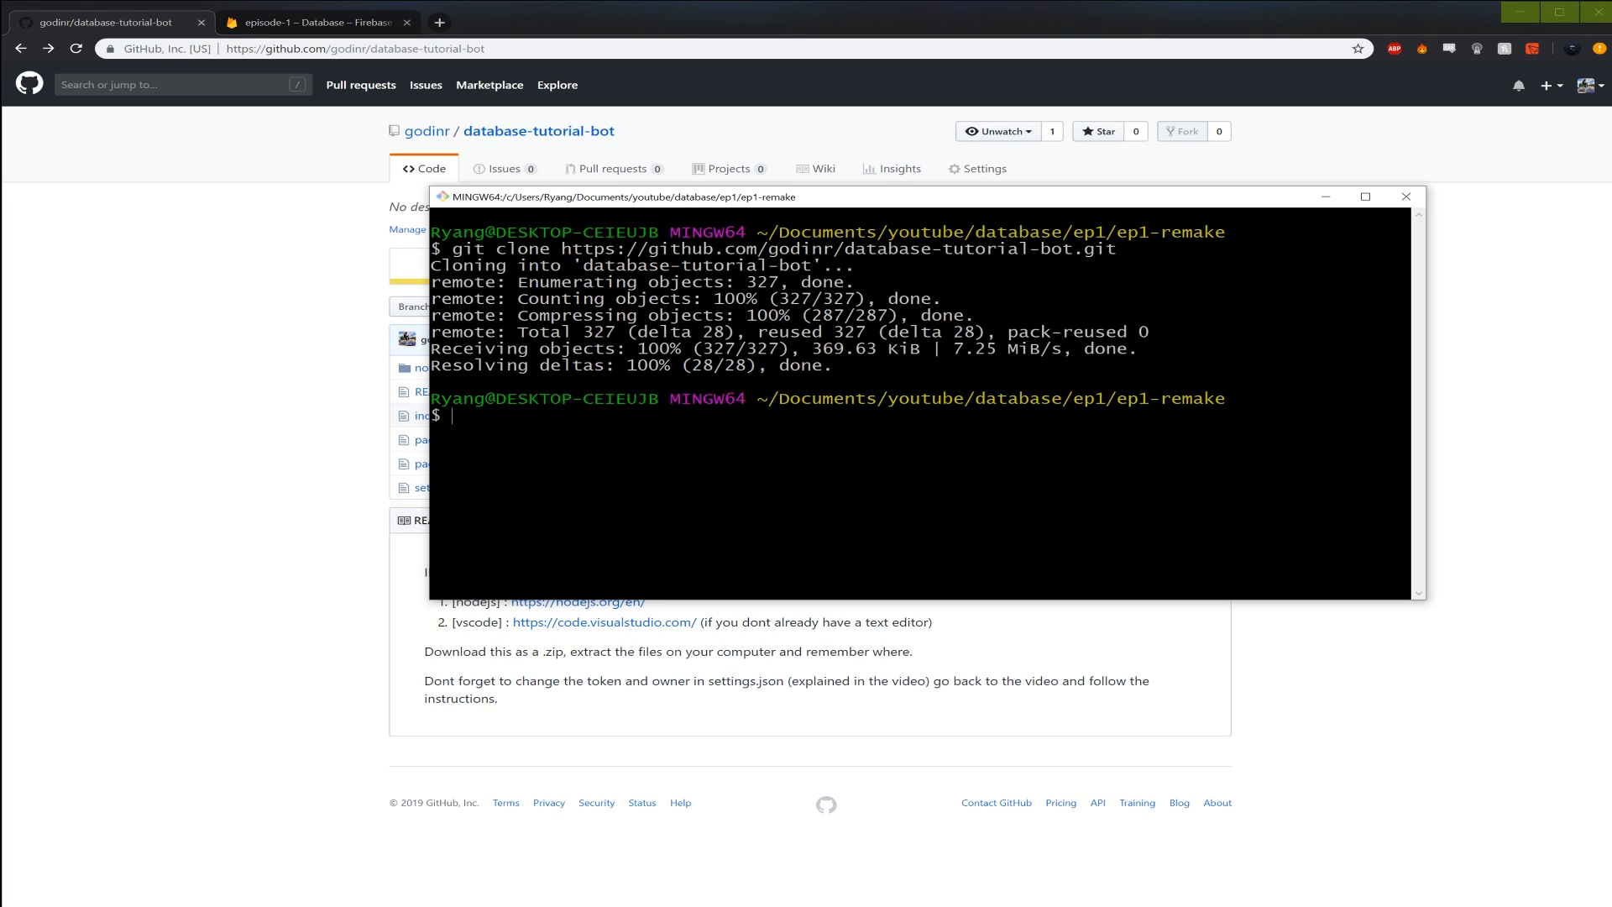
Enter the database-tutorial-bot folder and open it in VS Code with code.
text(ls)
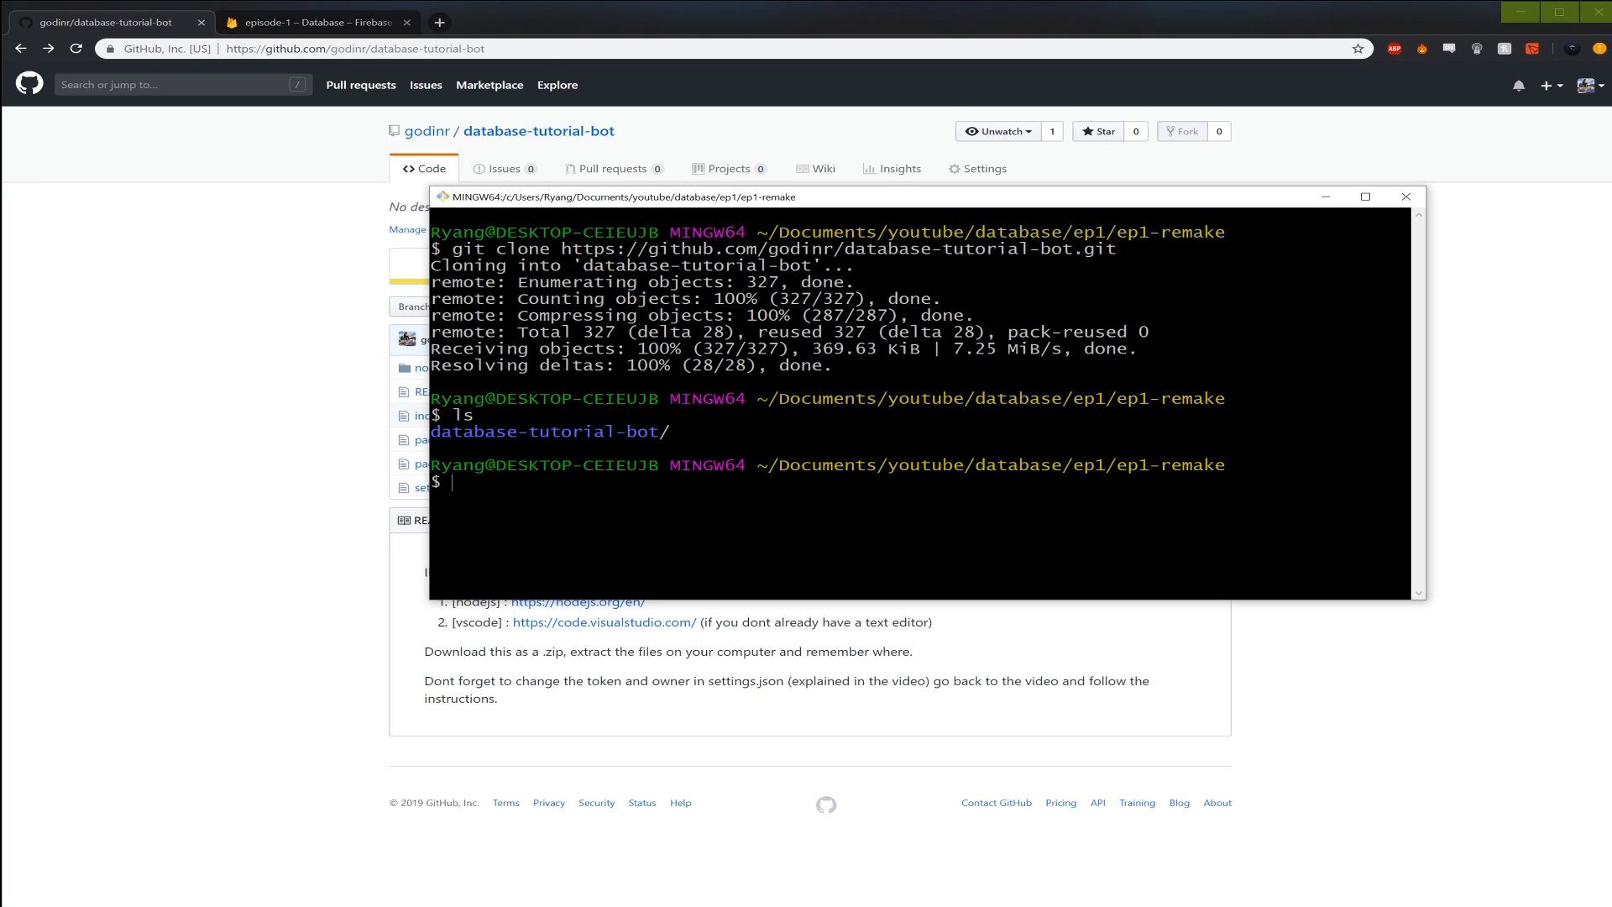
text(cd database-tutorial-bot/)
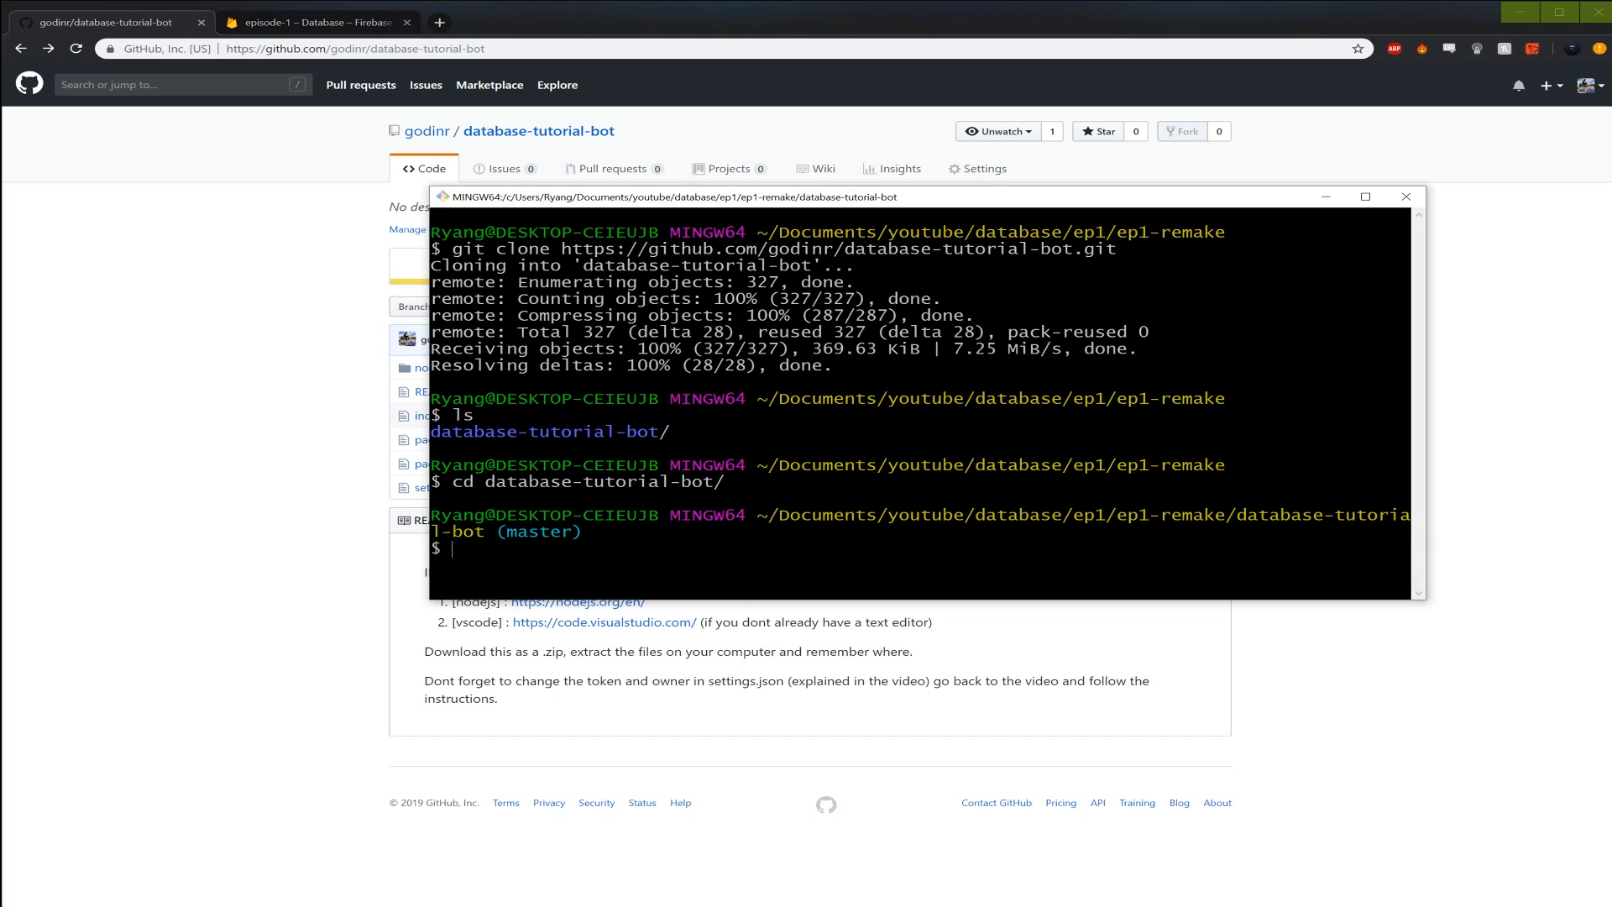
text(code)
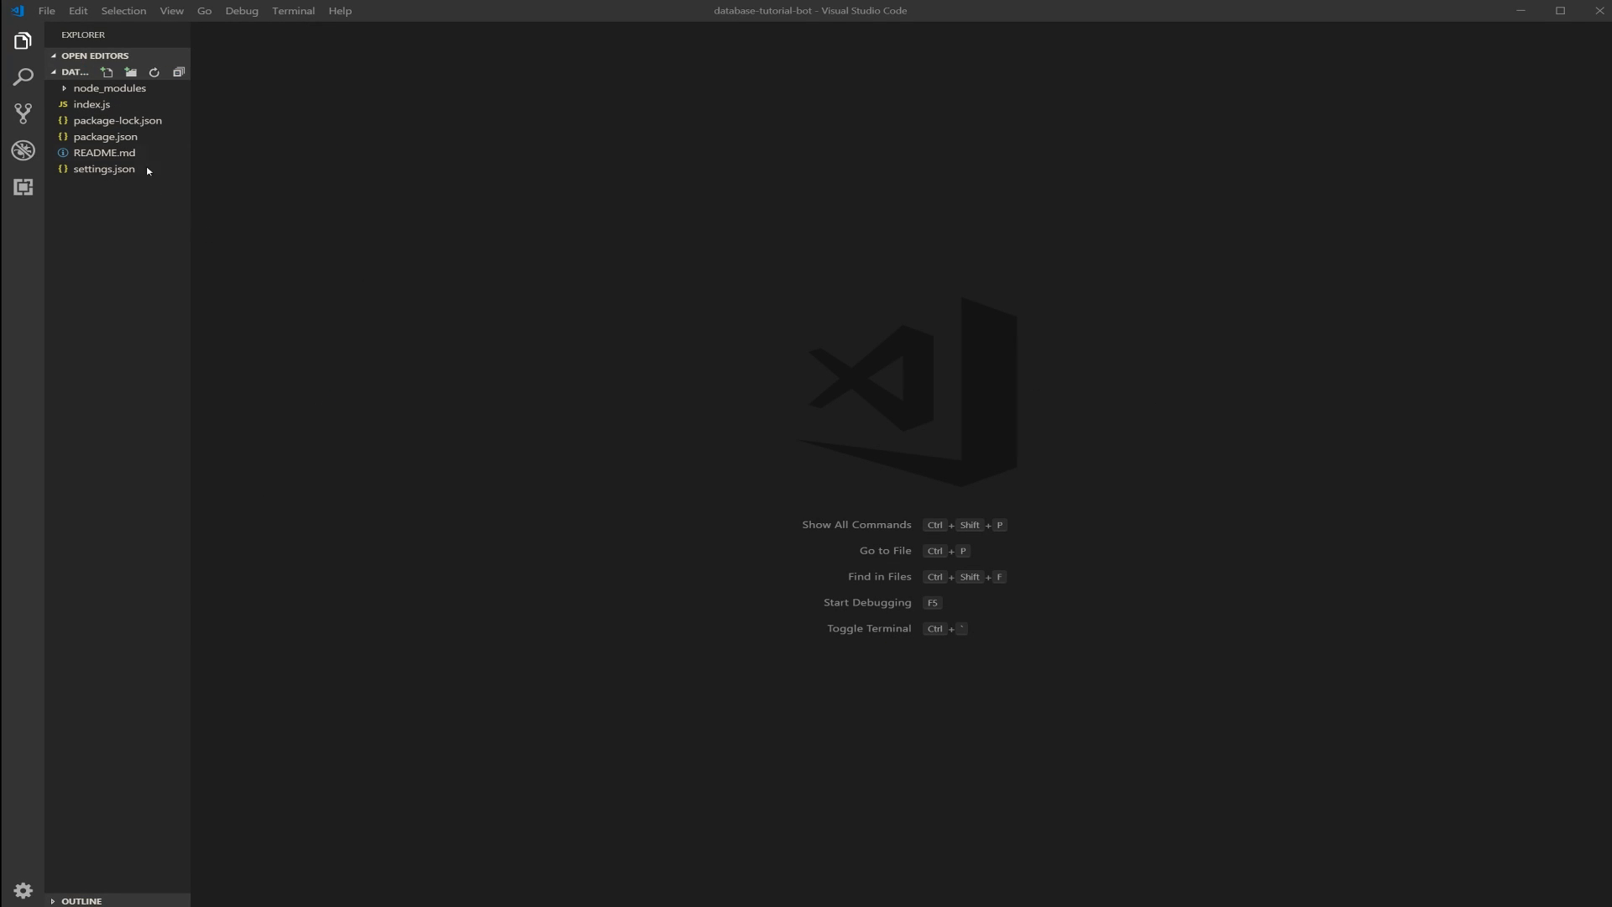
Move settings.json to the Recycle Bin and create a new cmds folder.
click(104, 152)
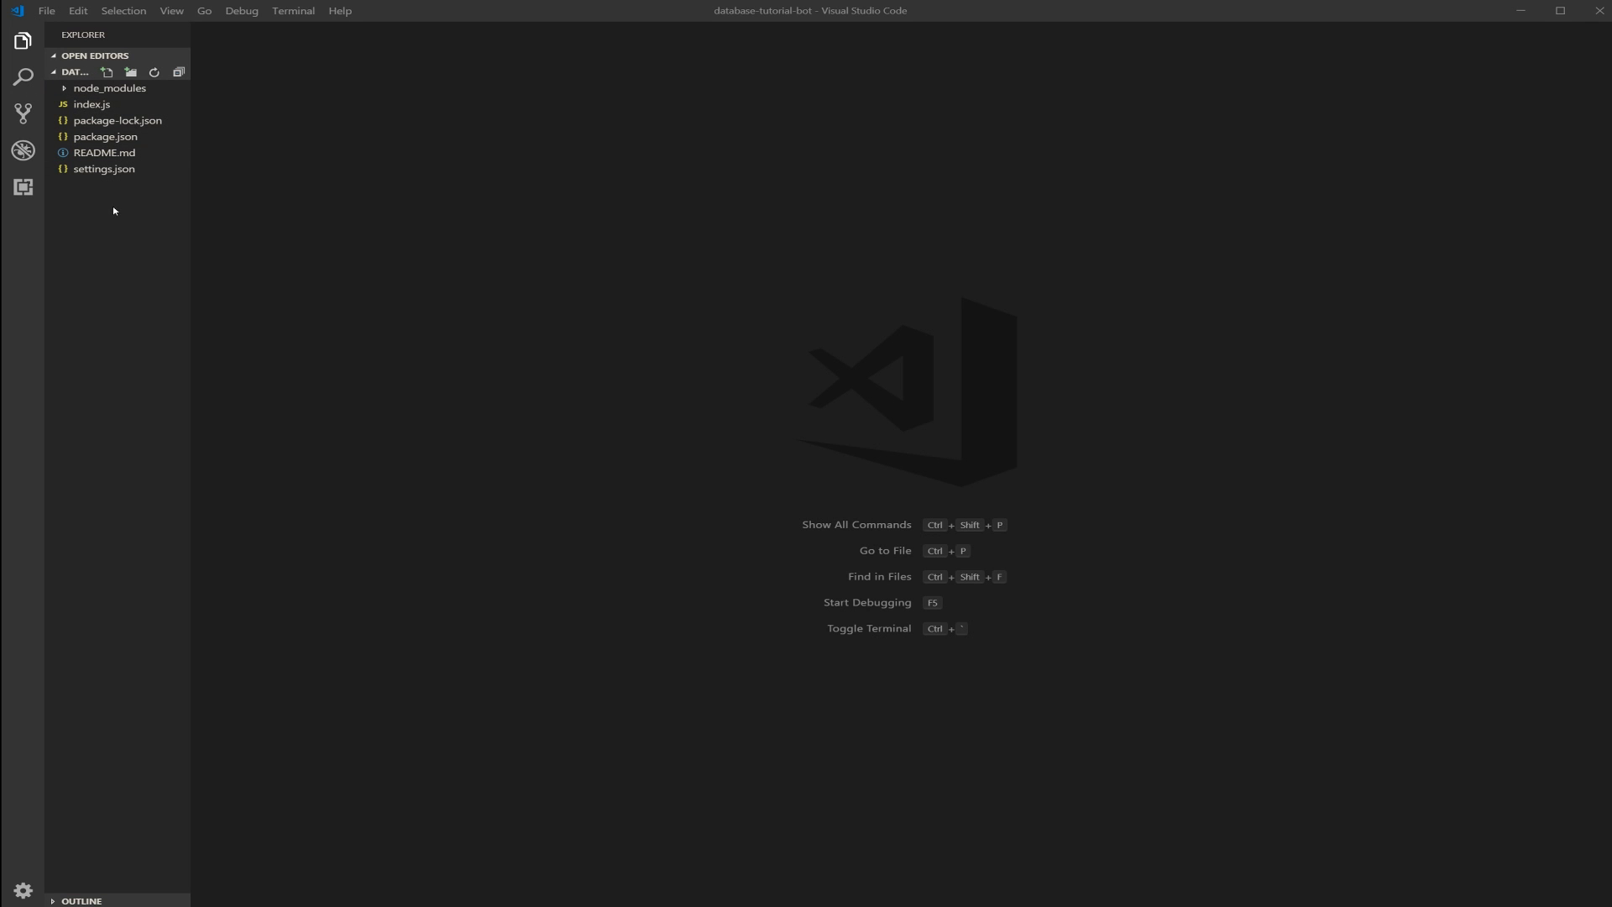
click(103, 168)
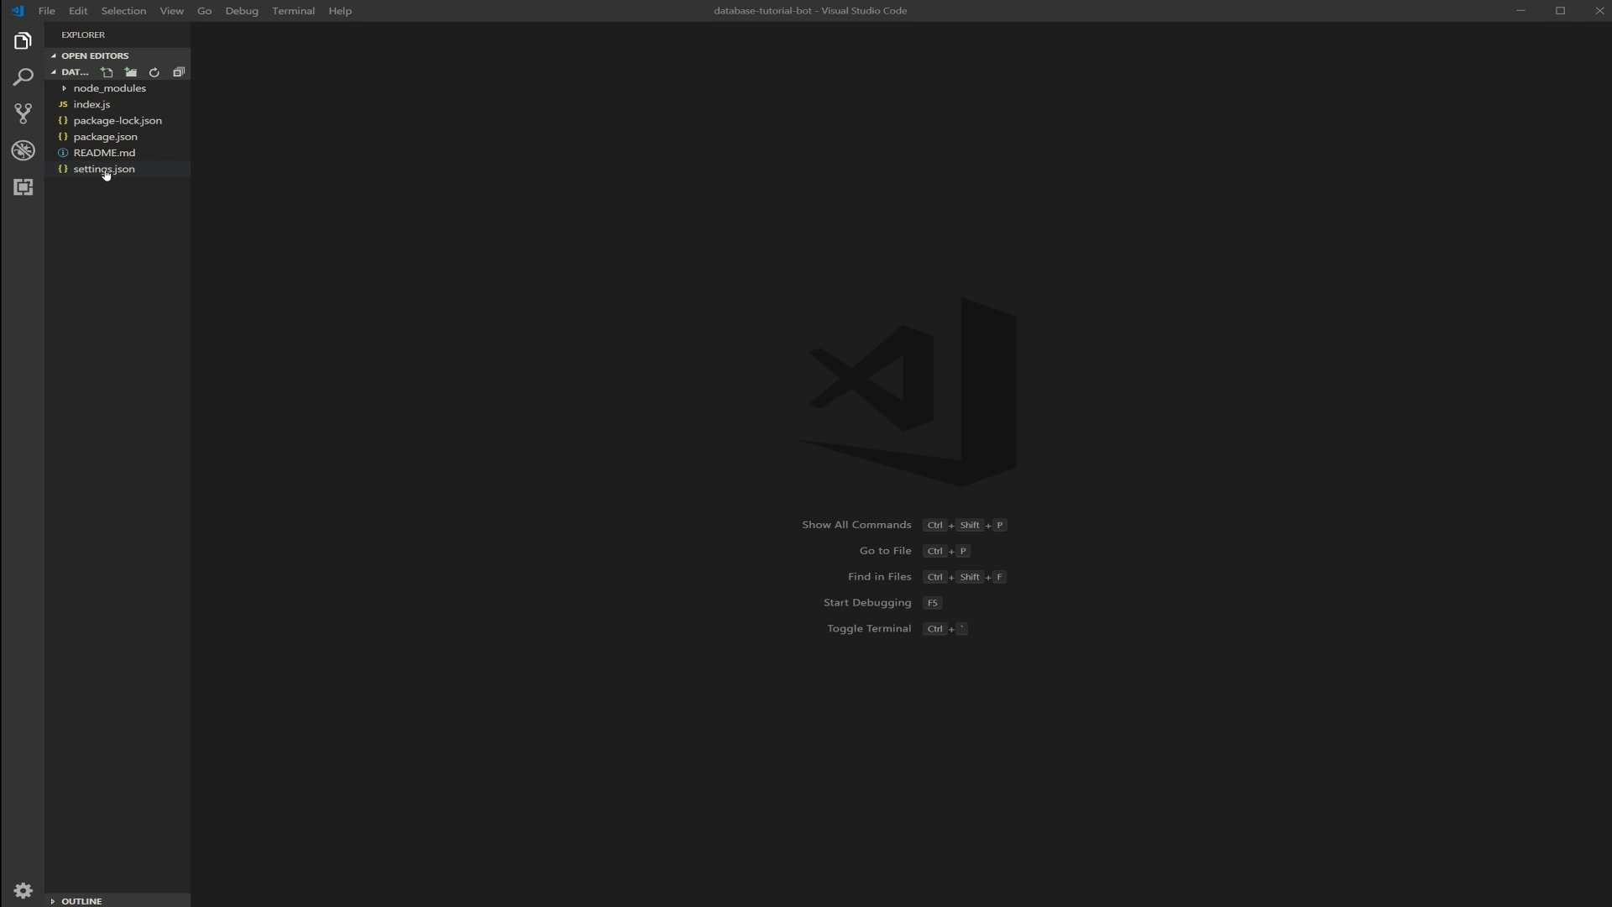
mouse_move(103, 169)
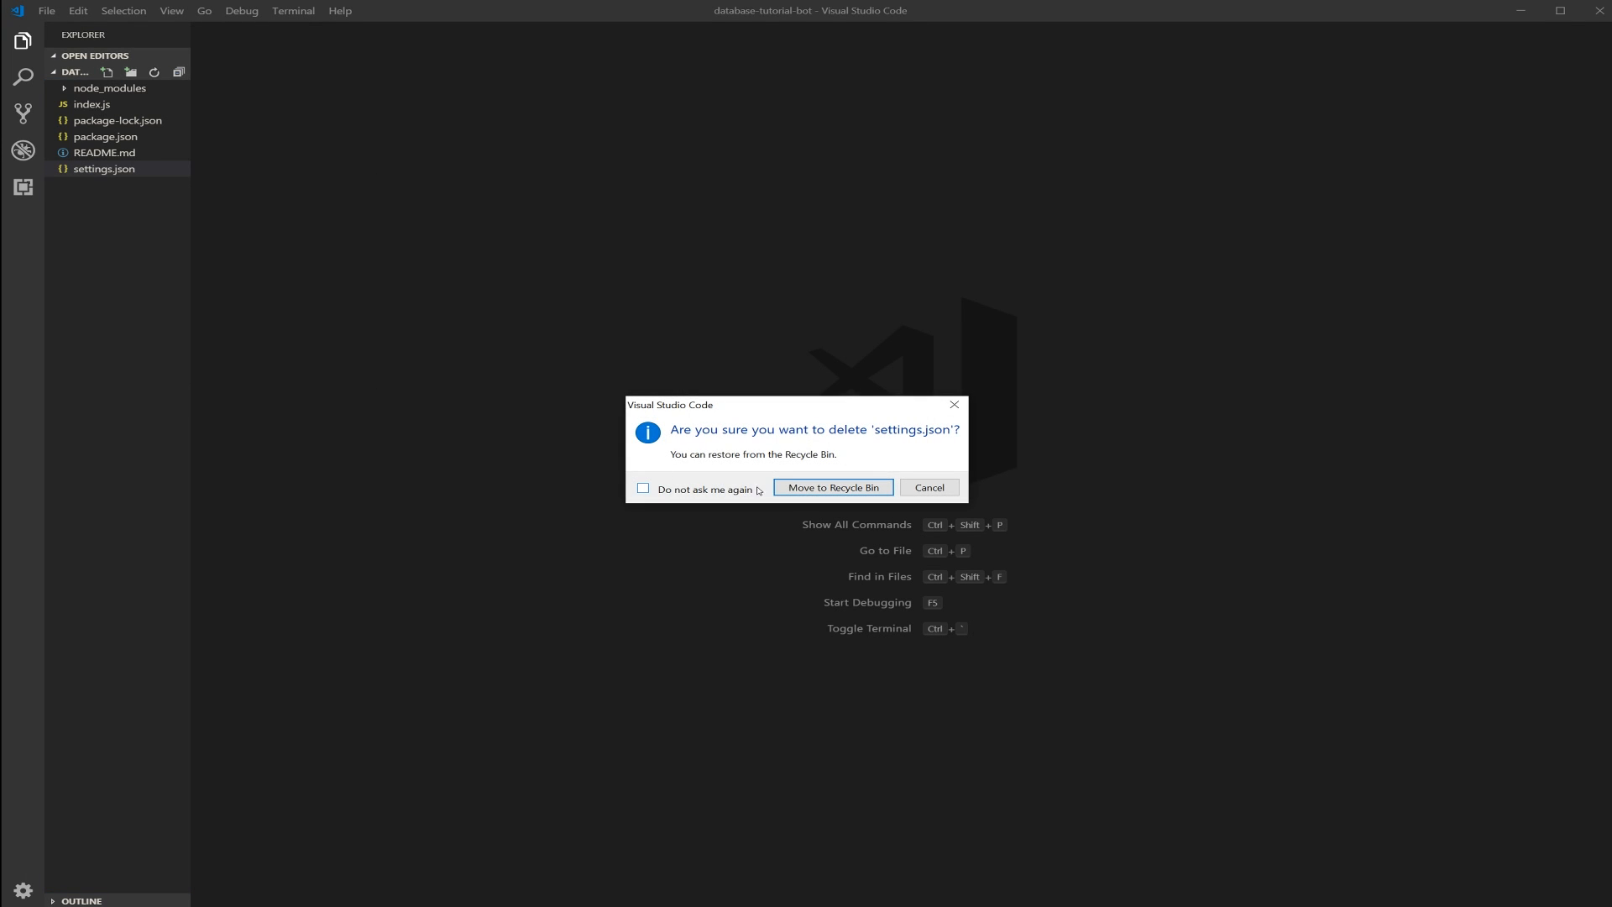
click(833, 487)
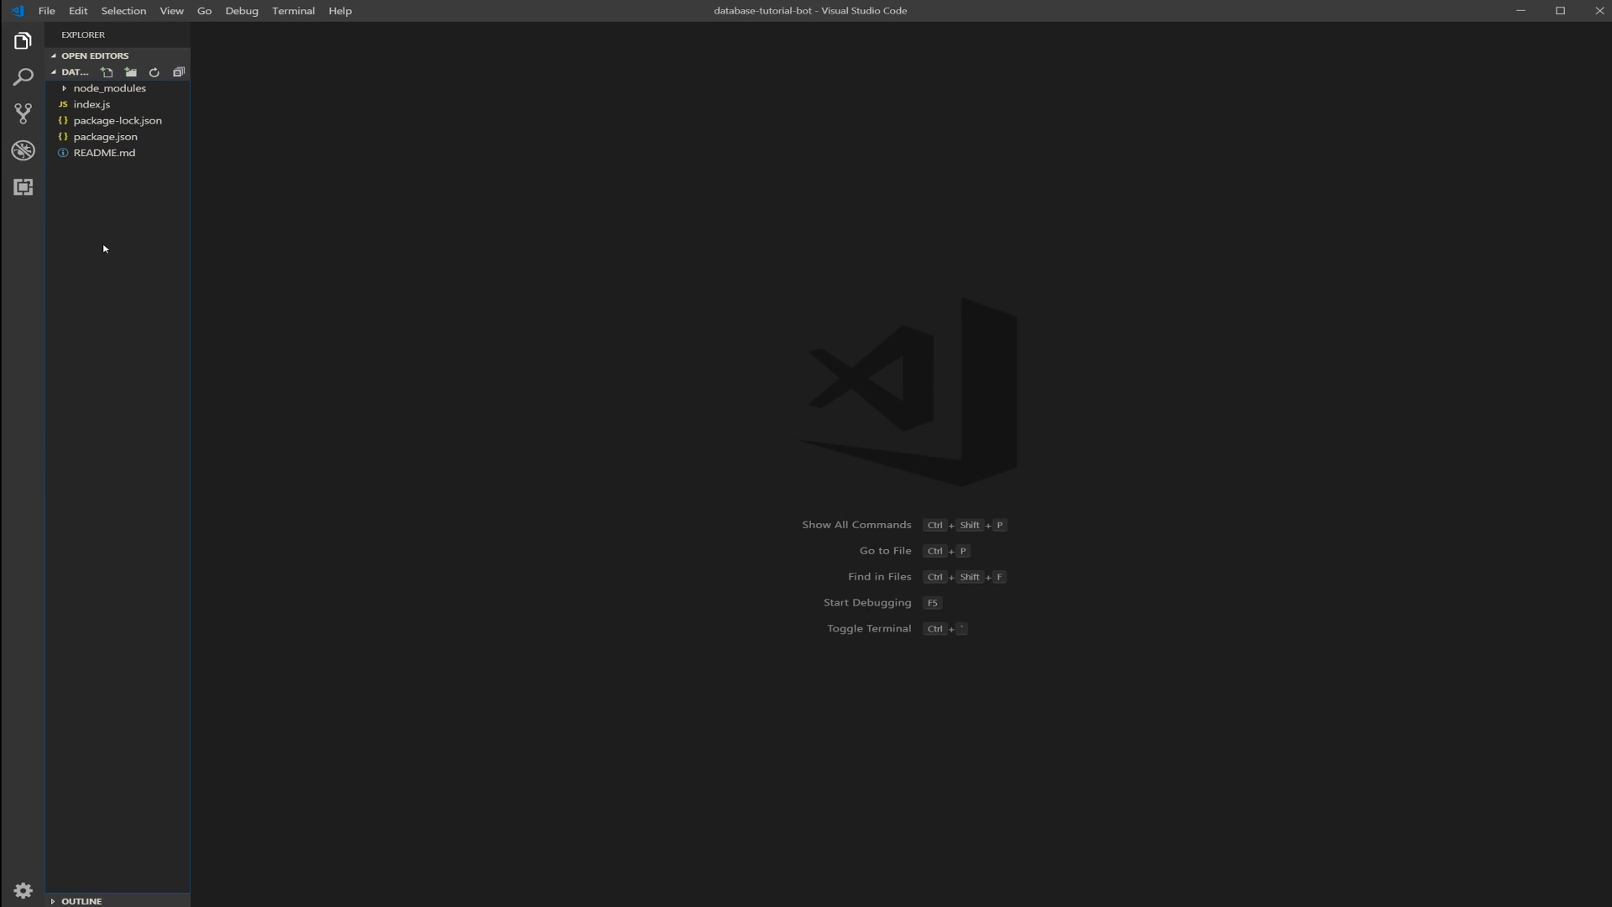
click(107, 73)
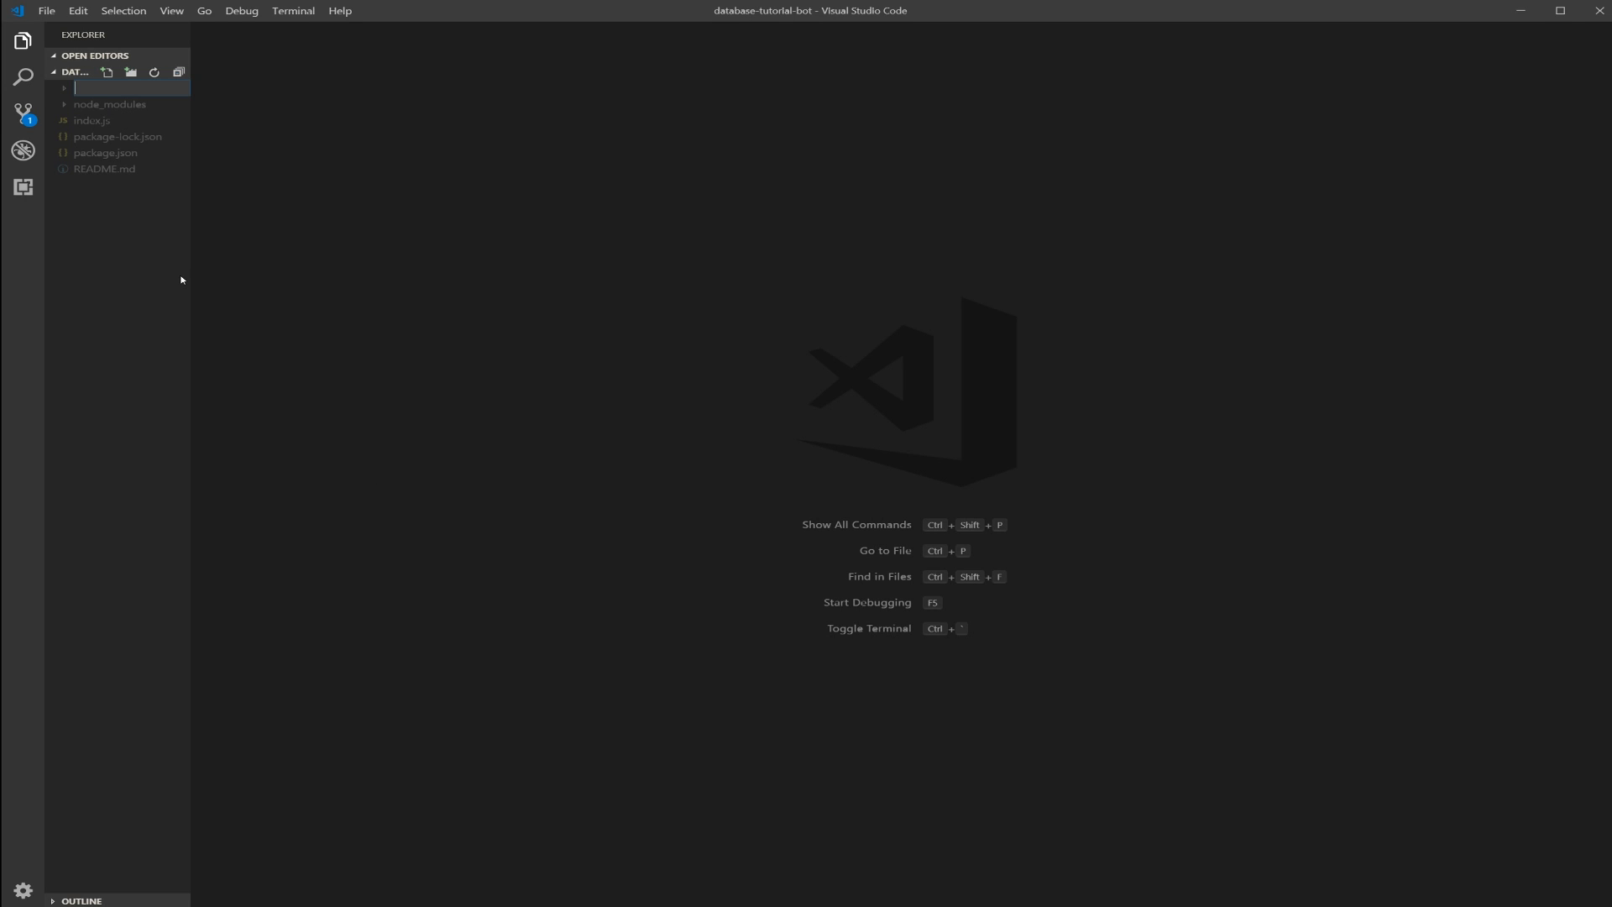
text(cmds)
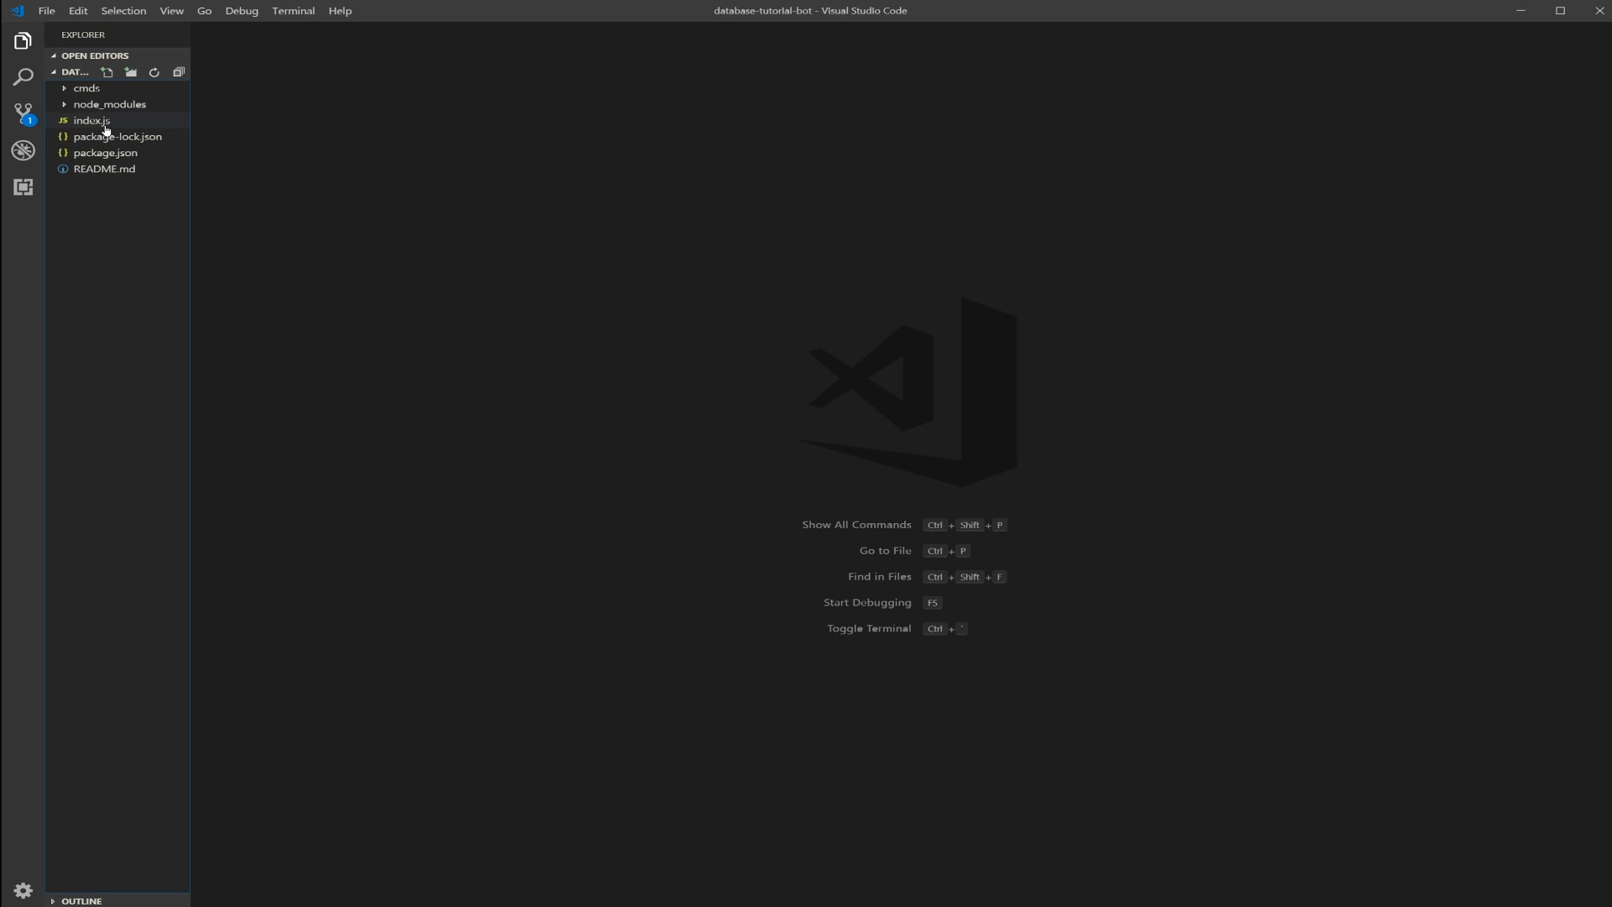
mouse_move(92, 120)
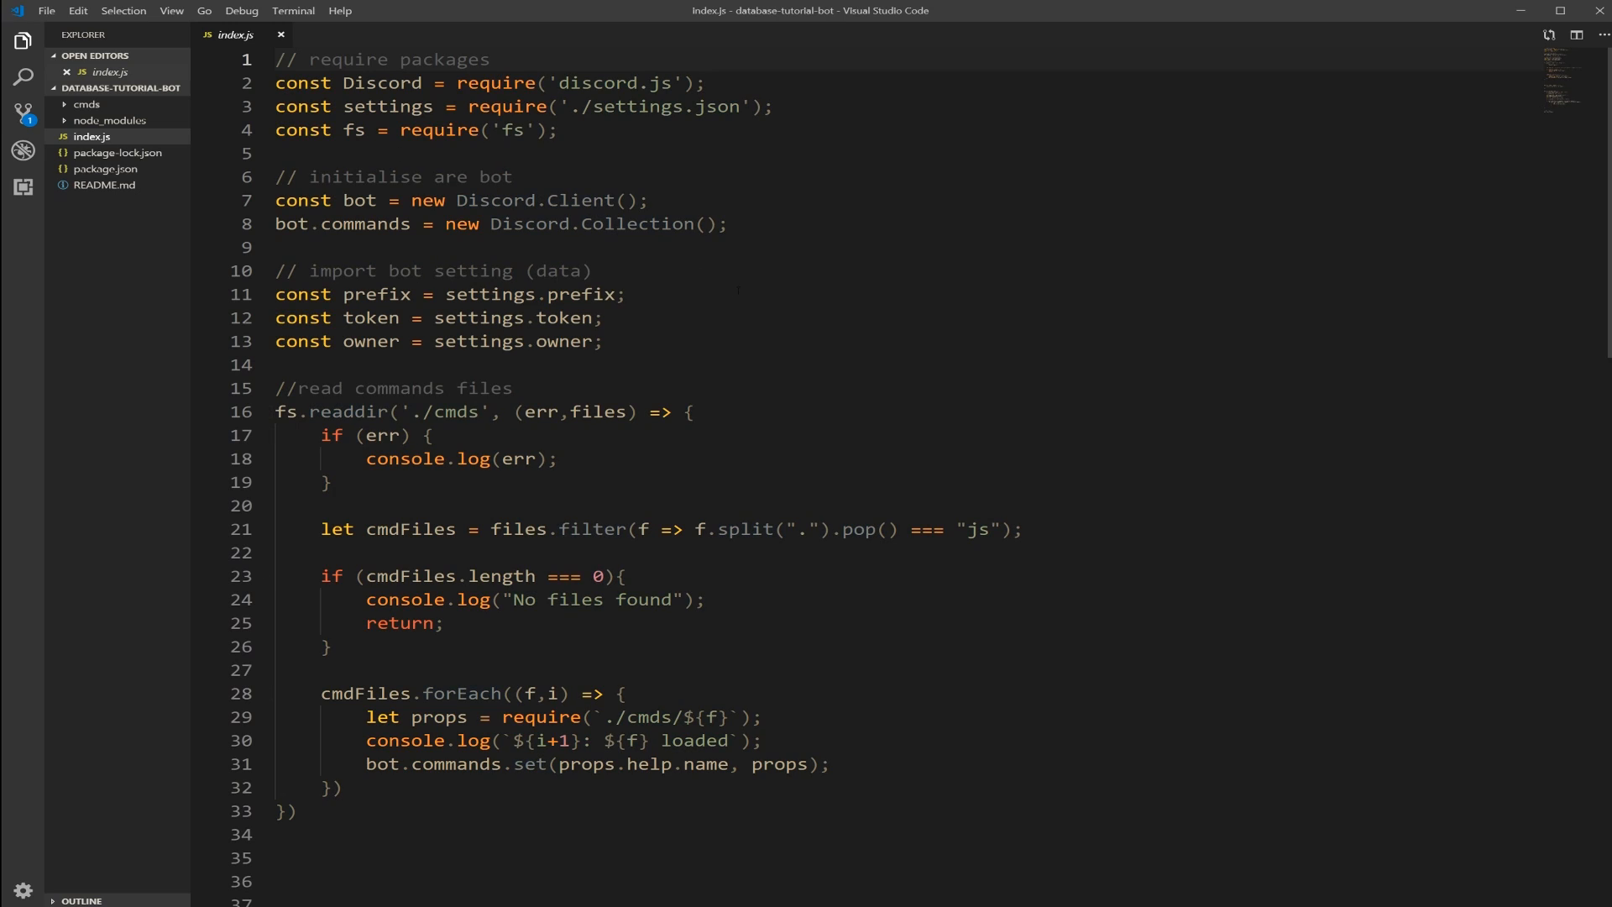
Open a new integrated terminal and clear it.
click(293, 10)
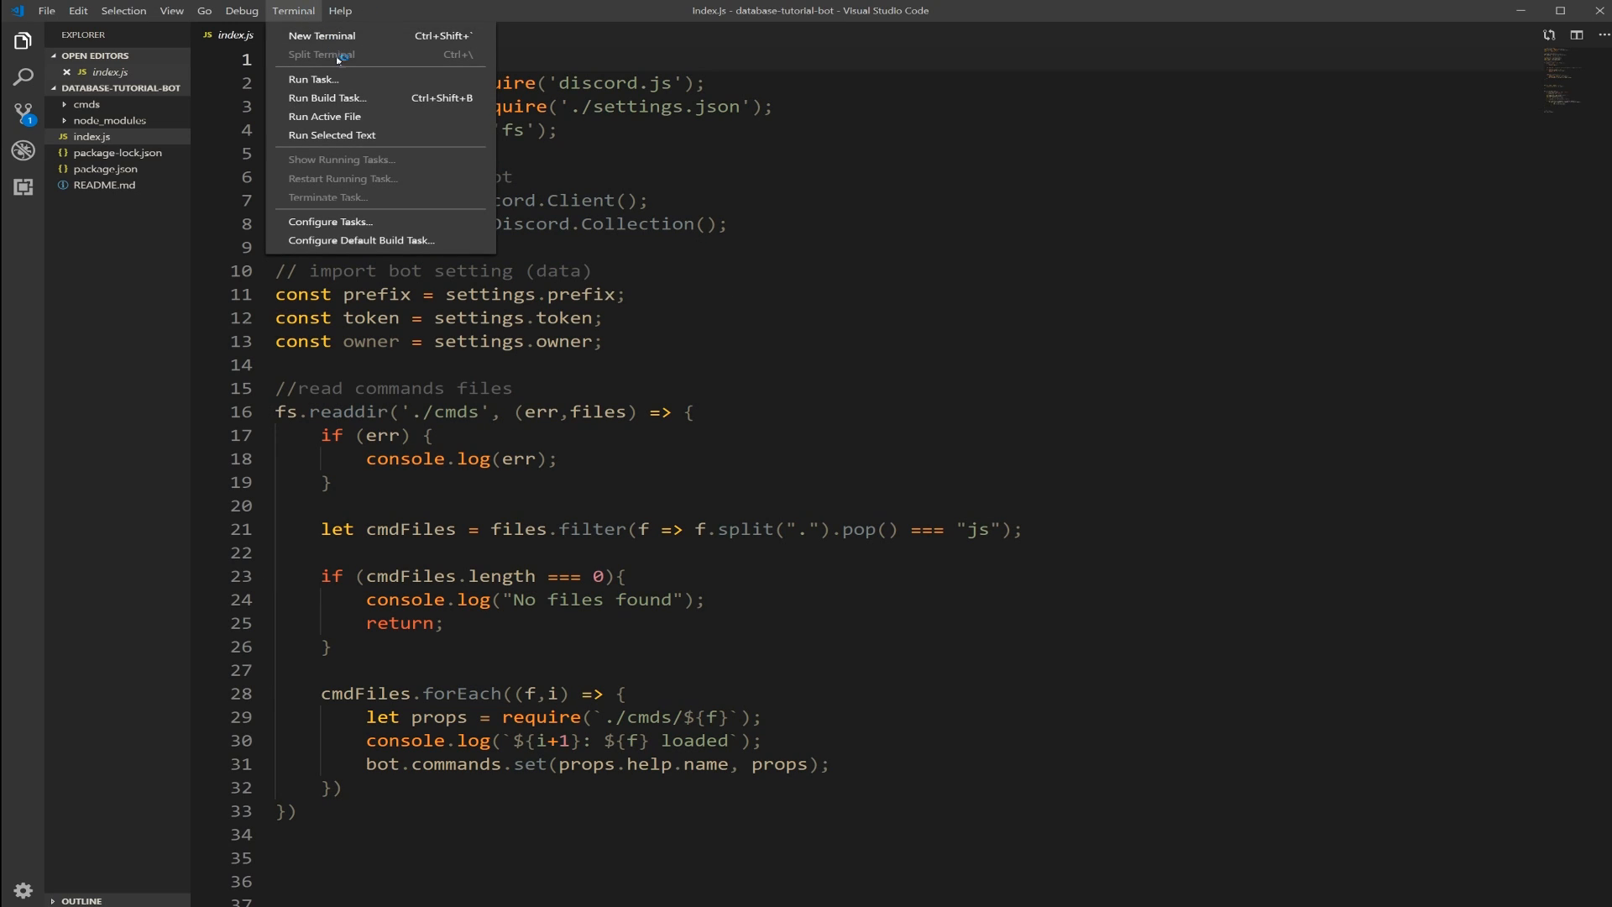
click(321, 35)
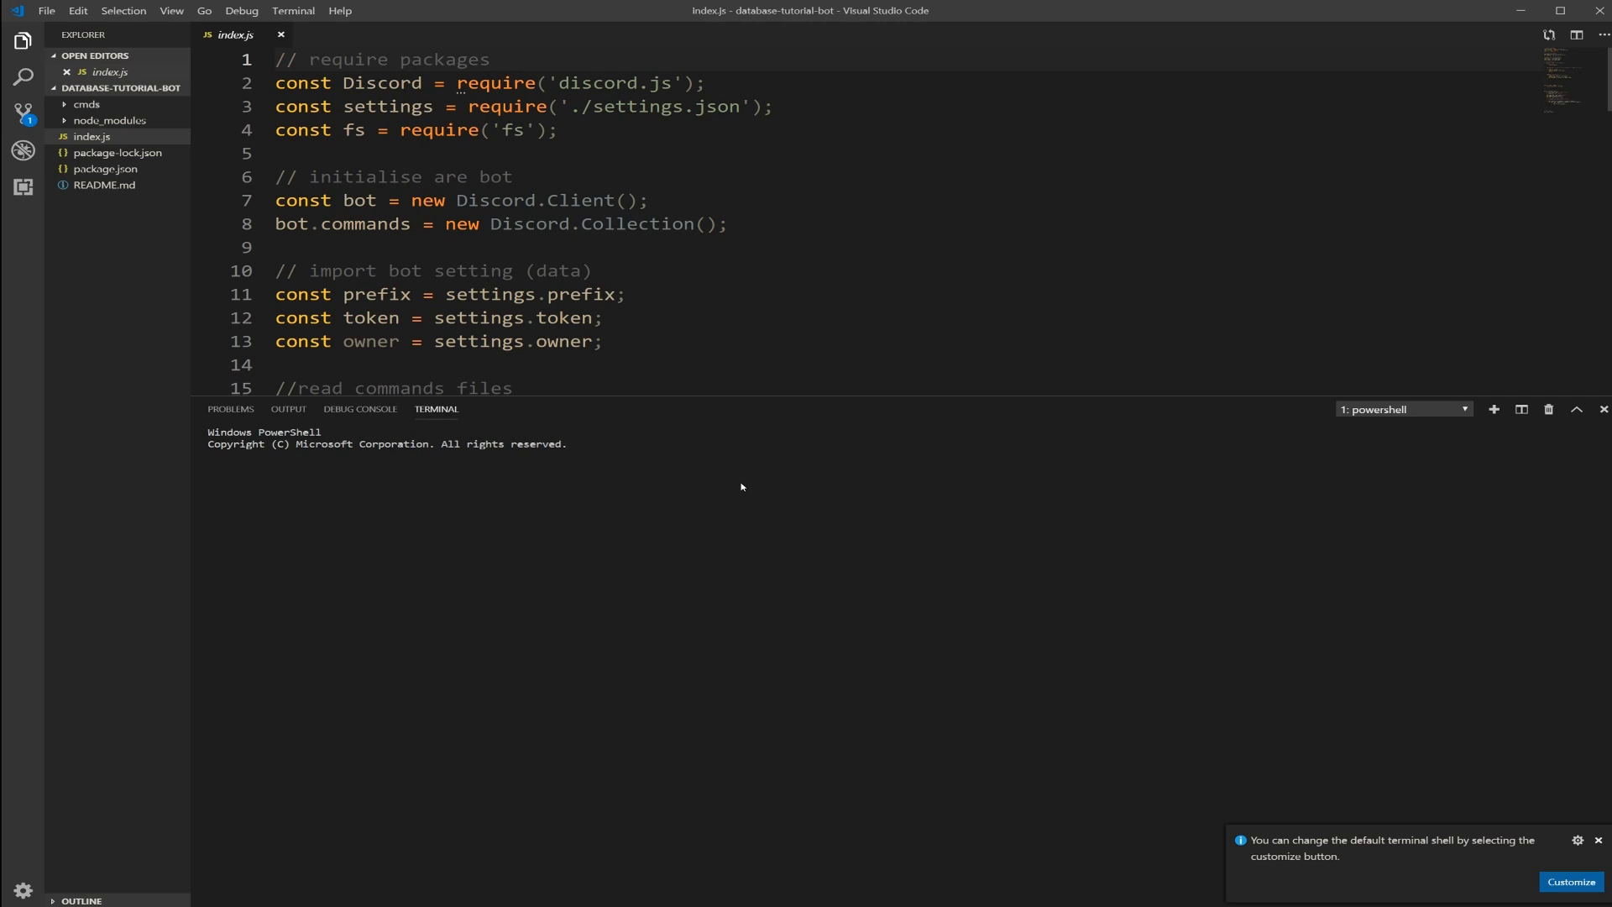
text(cle)
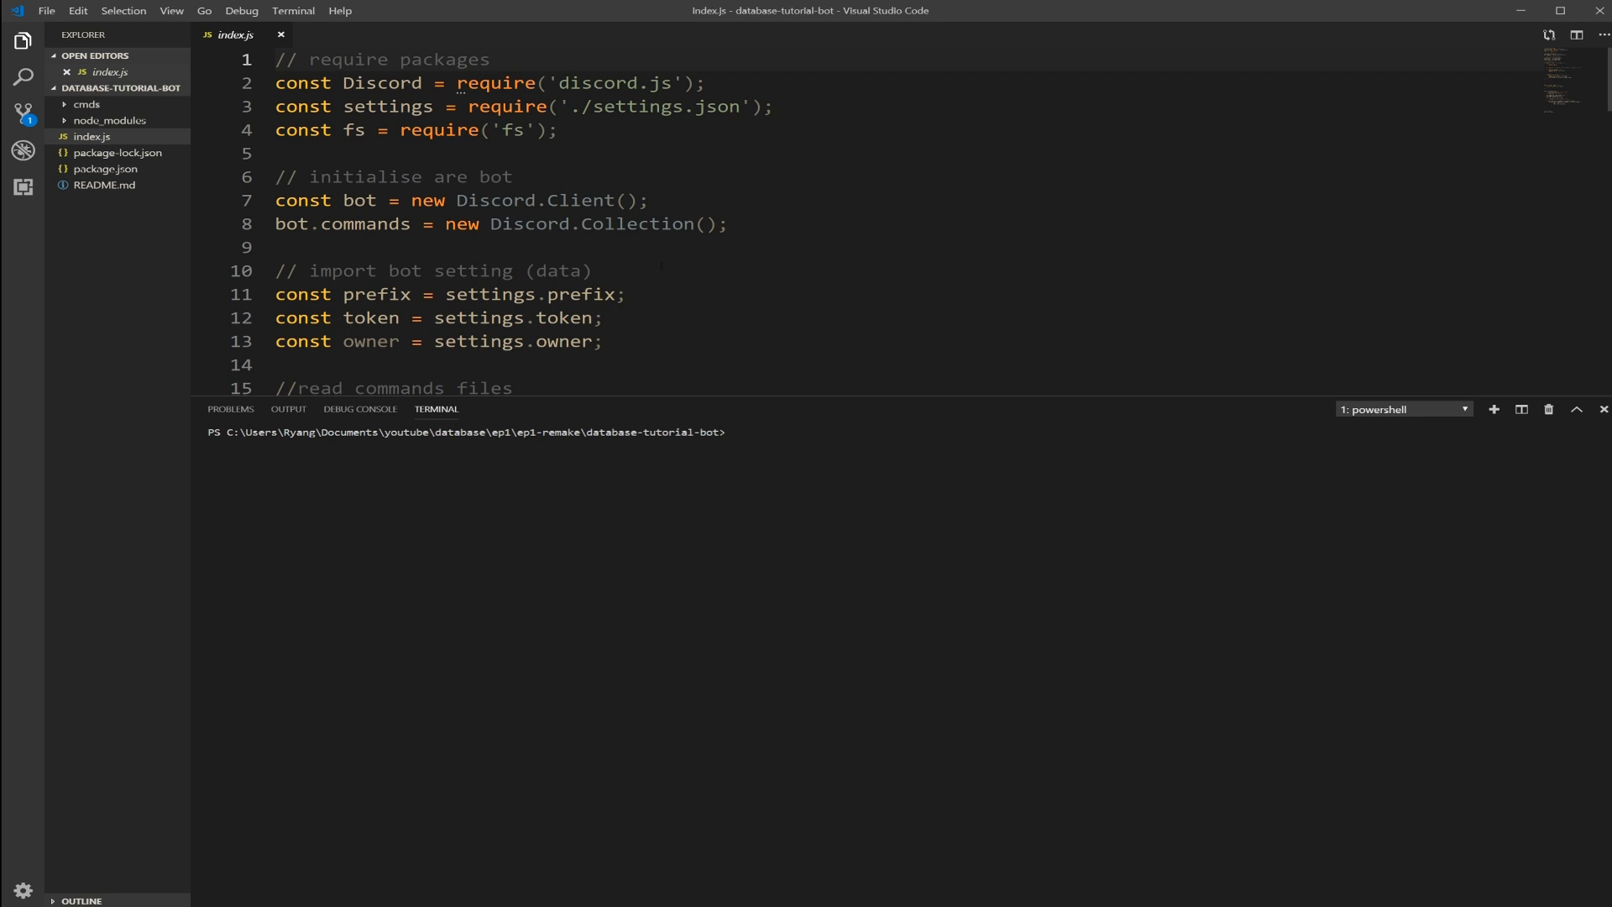
Add an NPMS comment in index.js with npm install firebase --save.
scroll(down, 3)
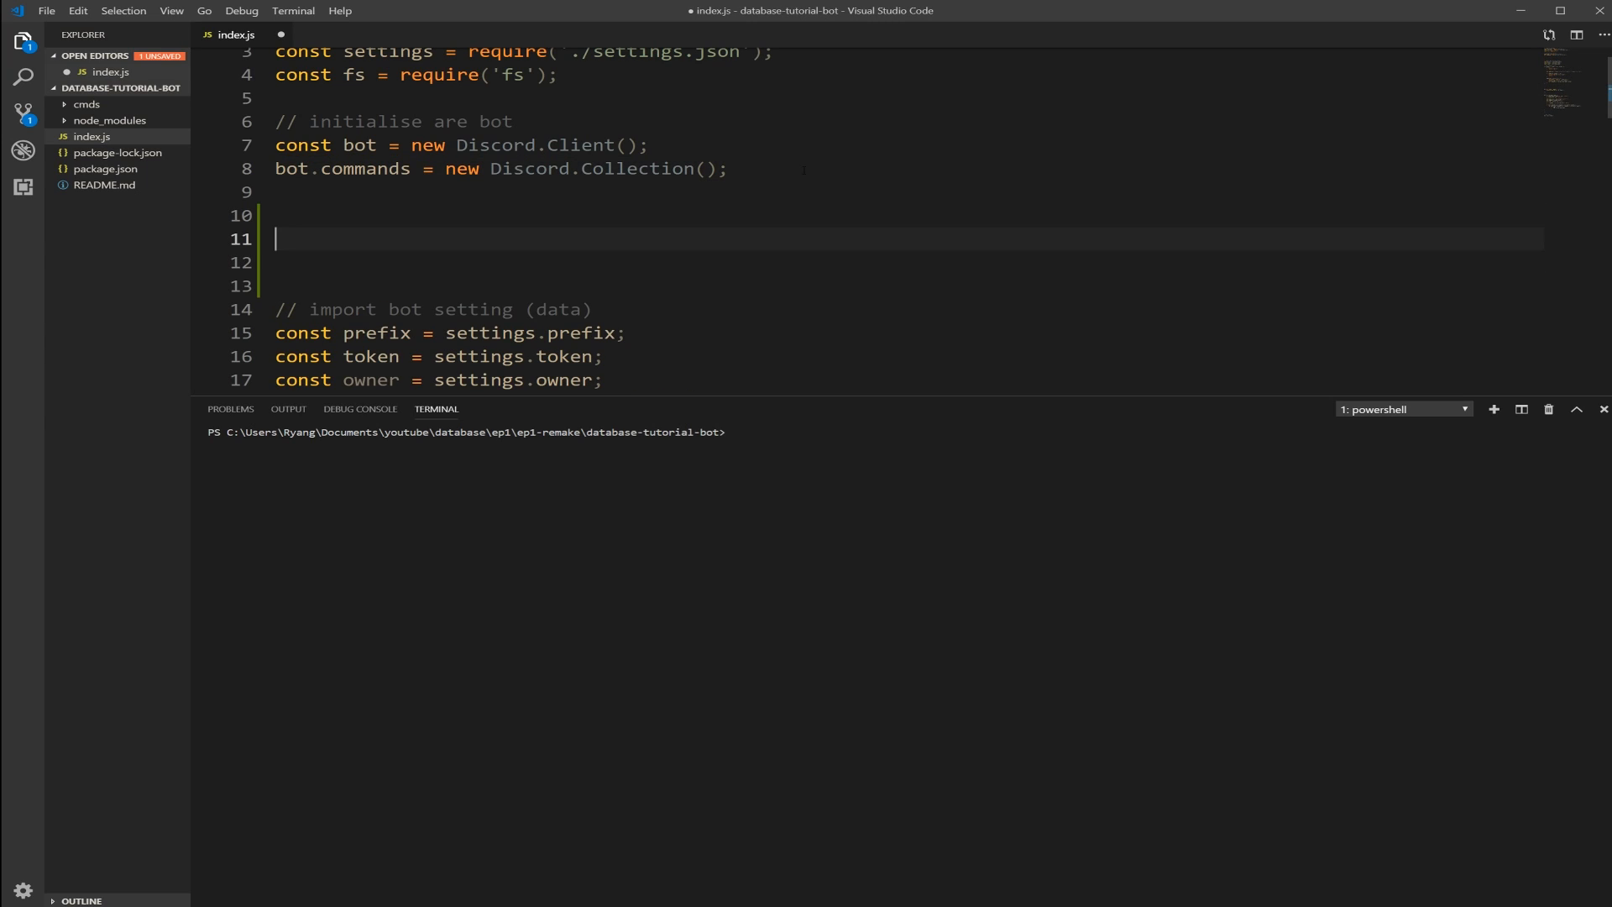
text(// NPMS)
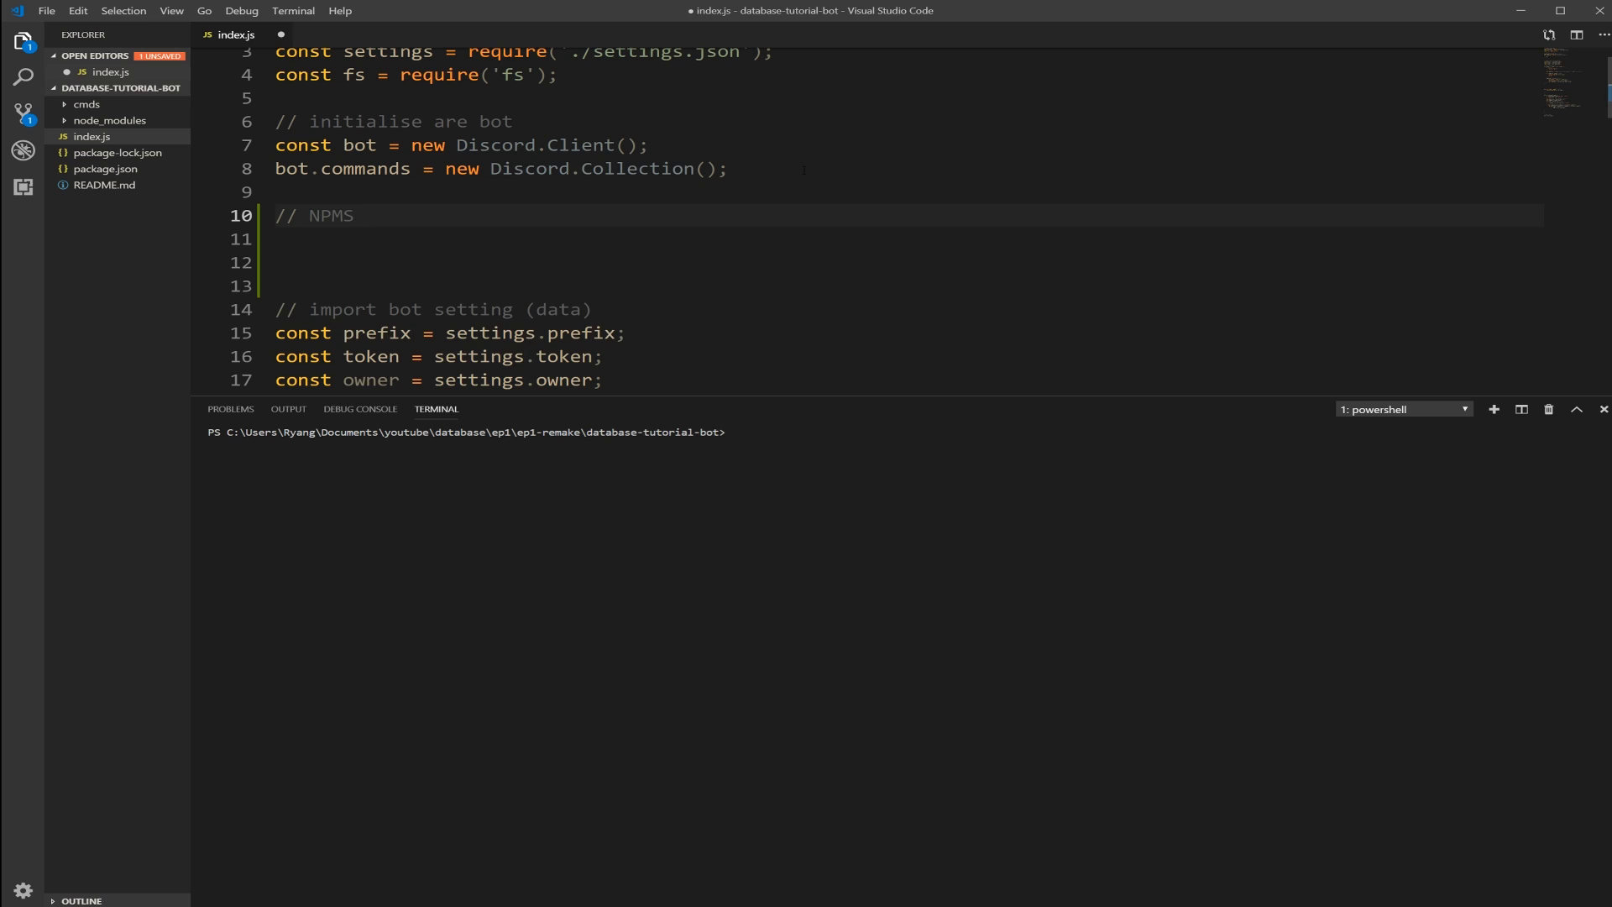
text(npm install)
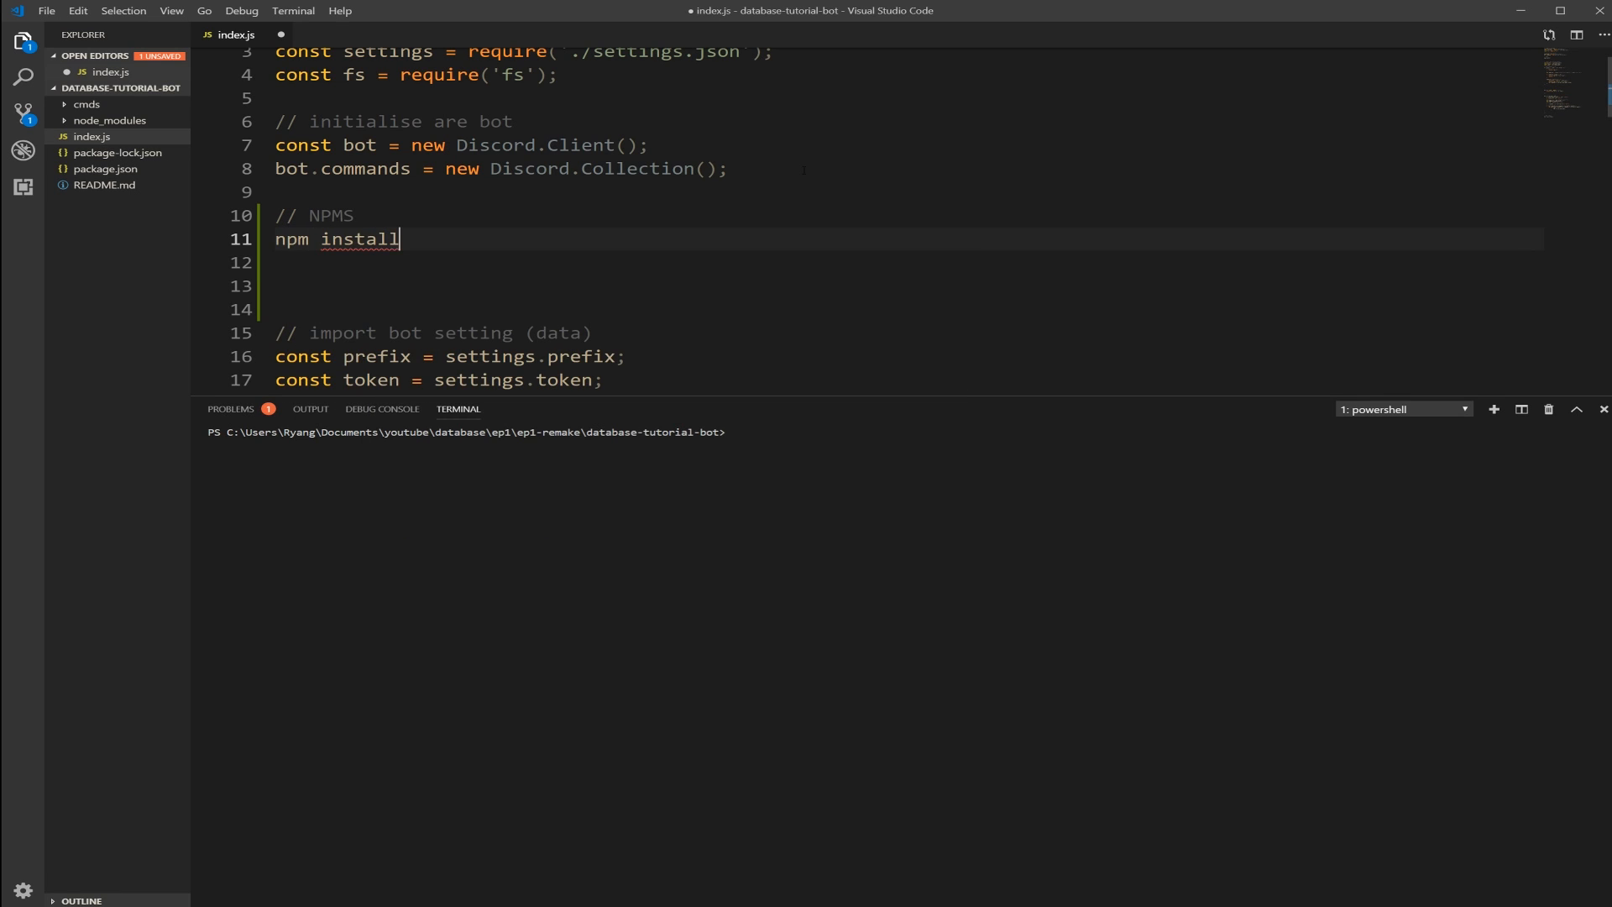
text(firebase --save)
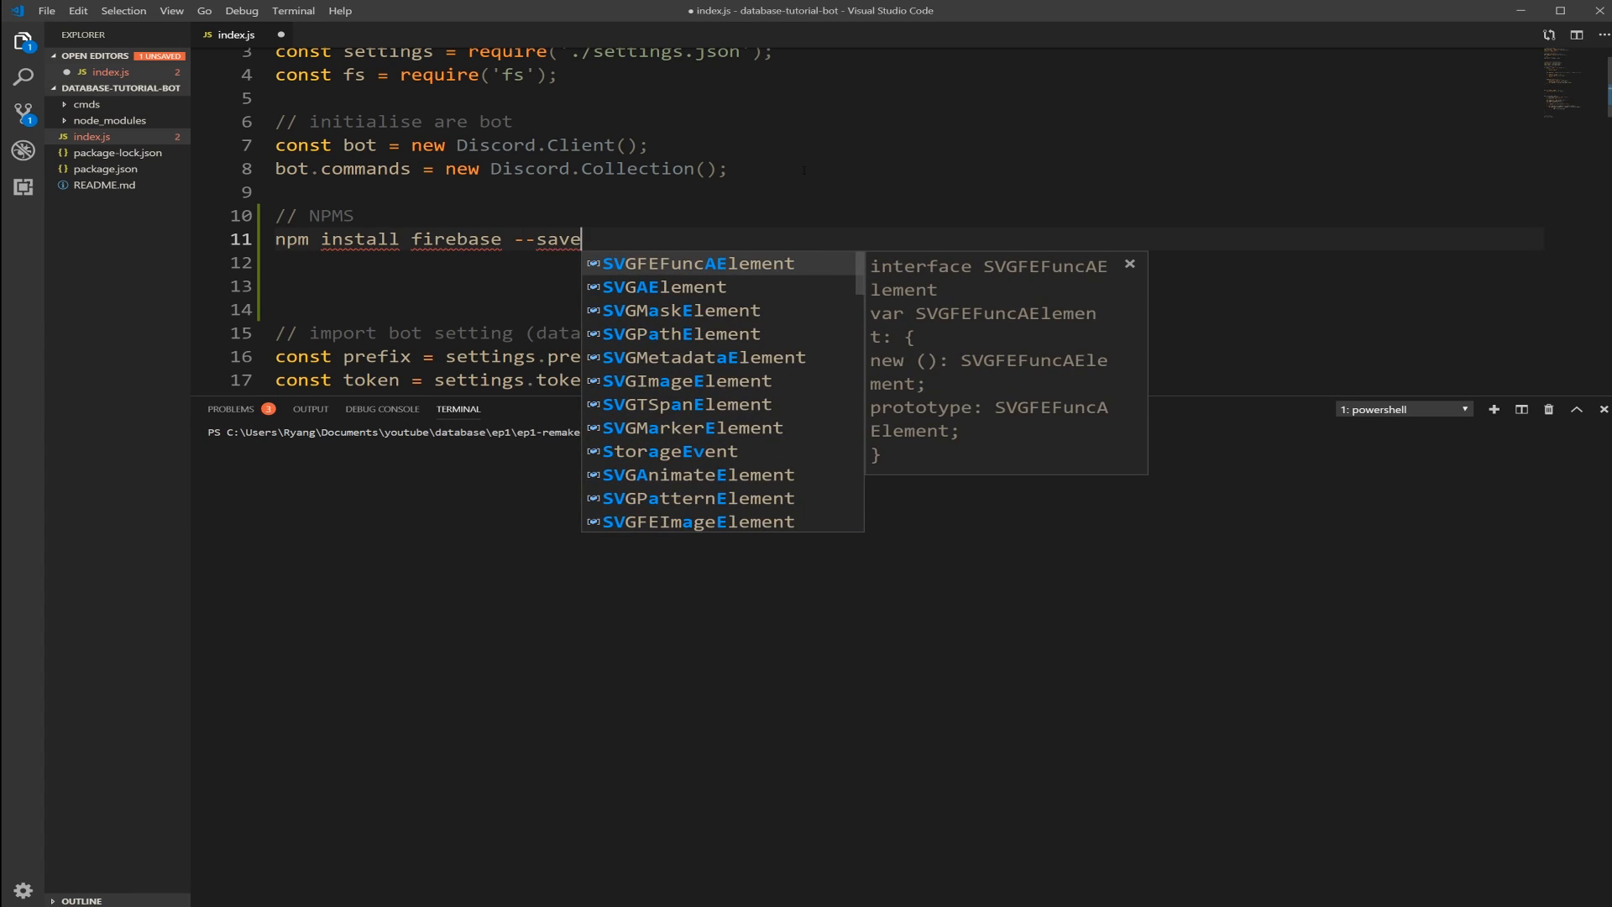
key(BackSpace)
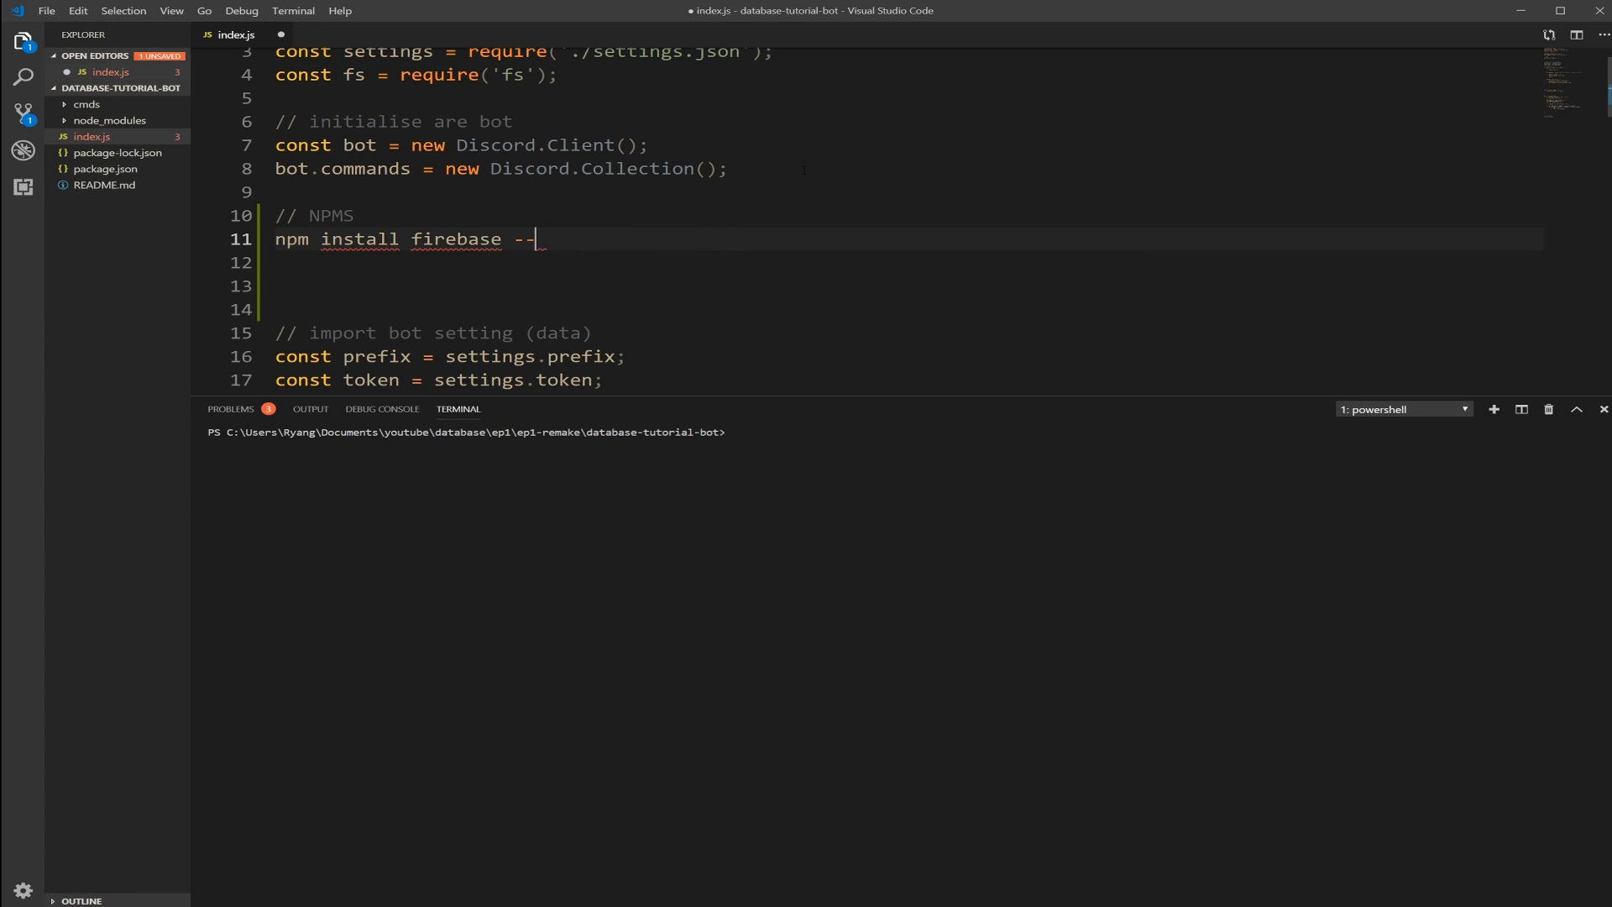
text(save)
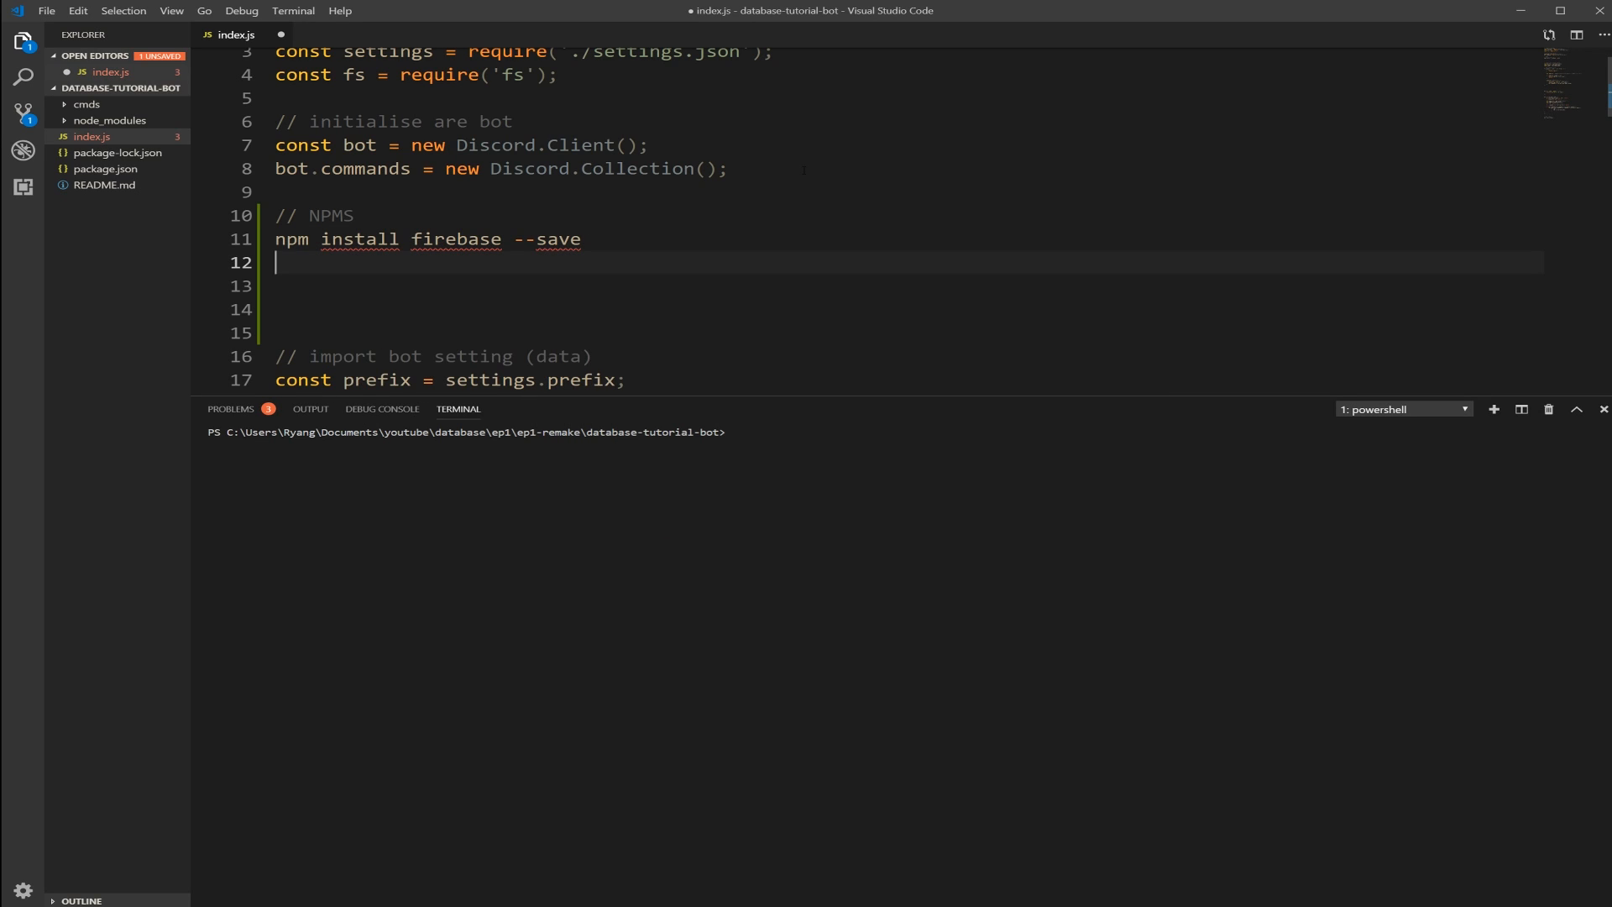
Add npm install firebase-admin --save and npm install dotenv --save lines.
text(npm install)
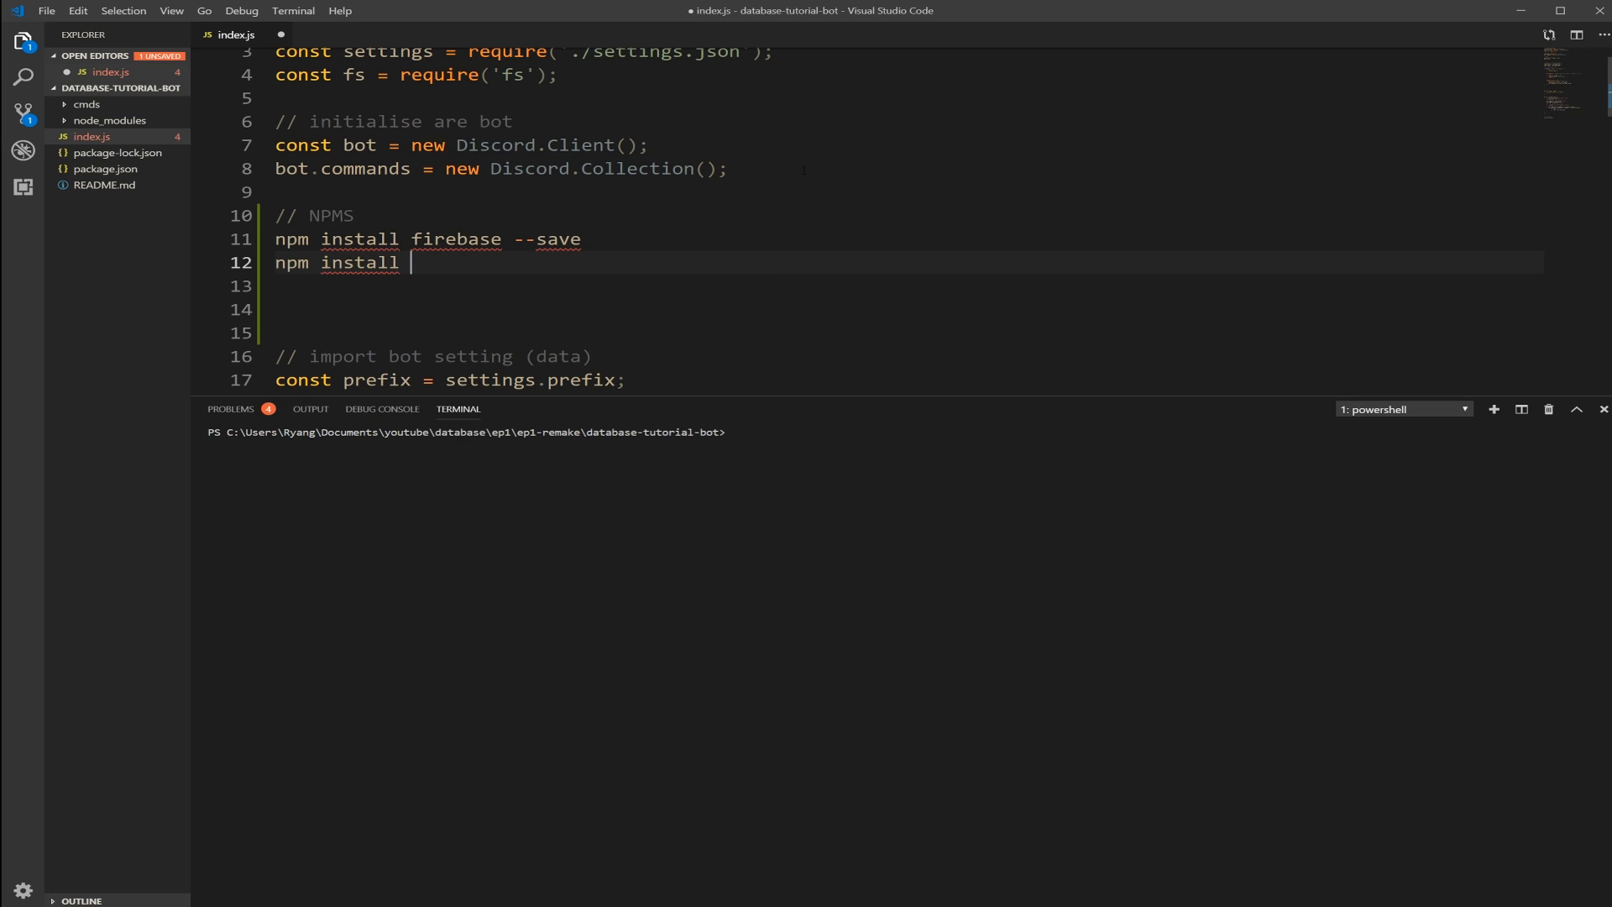
text(firebase-)
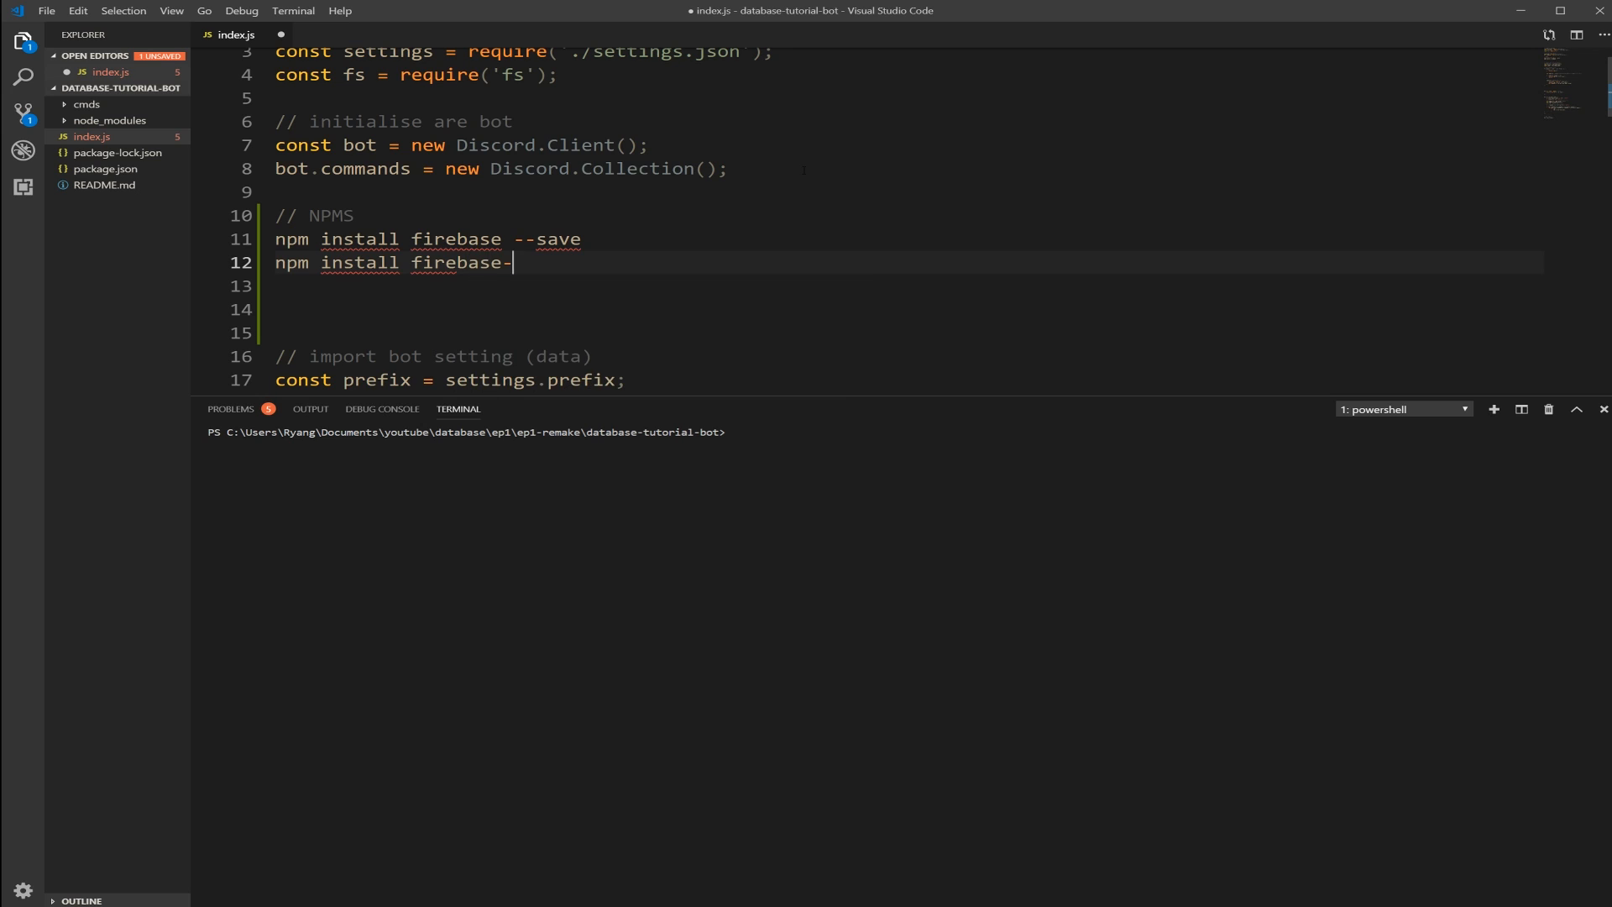
text(admin)
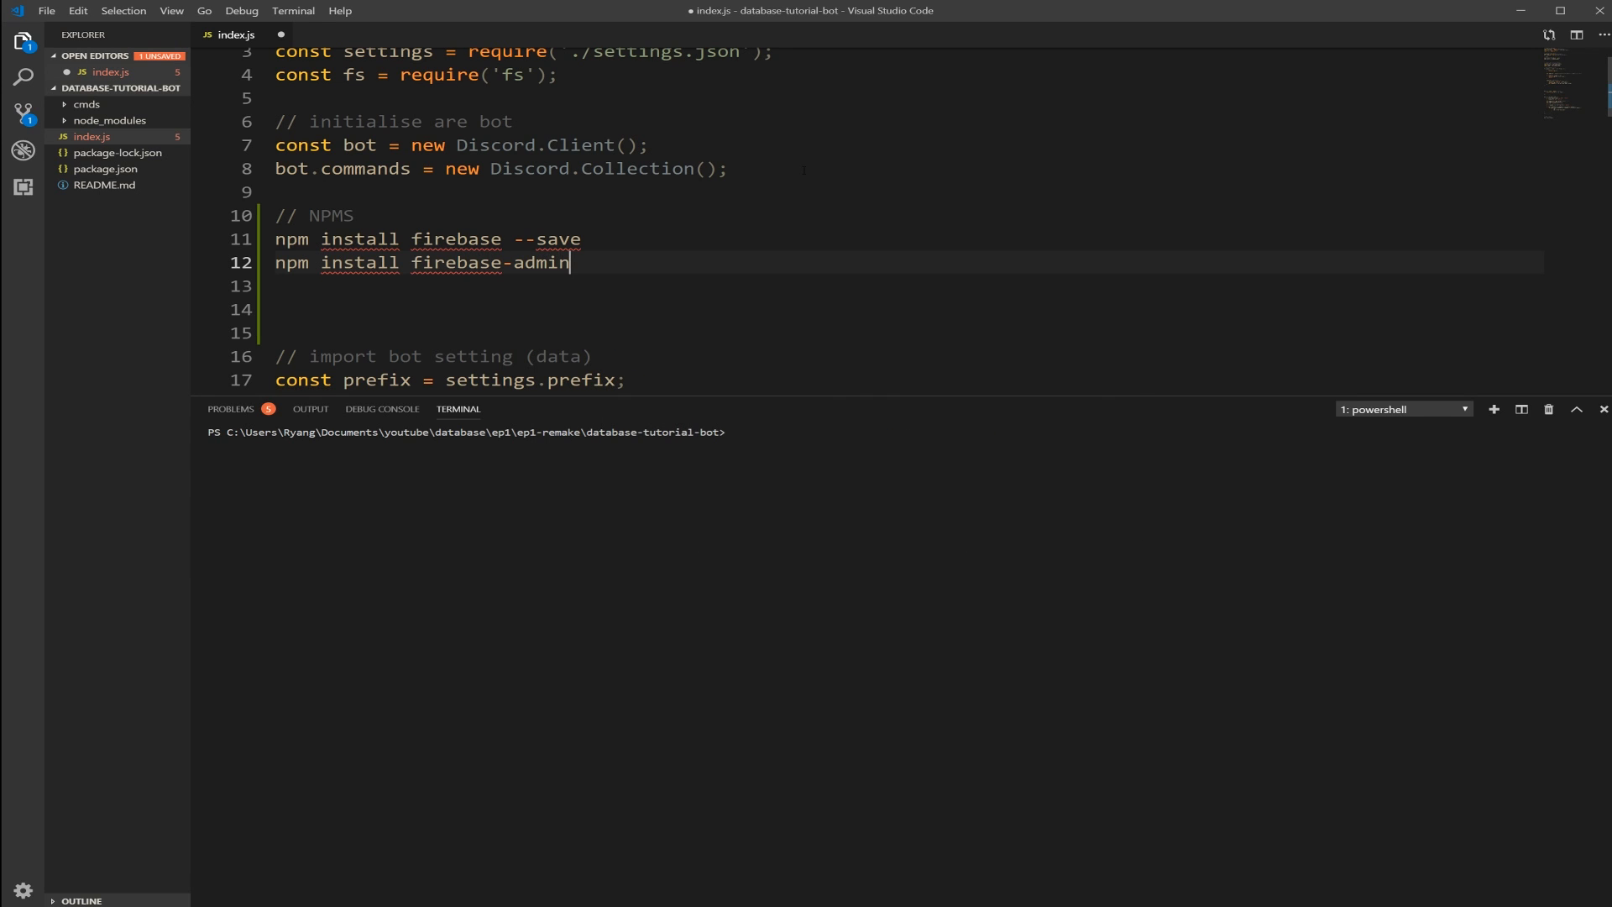
text(--save)
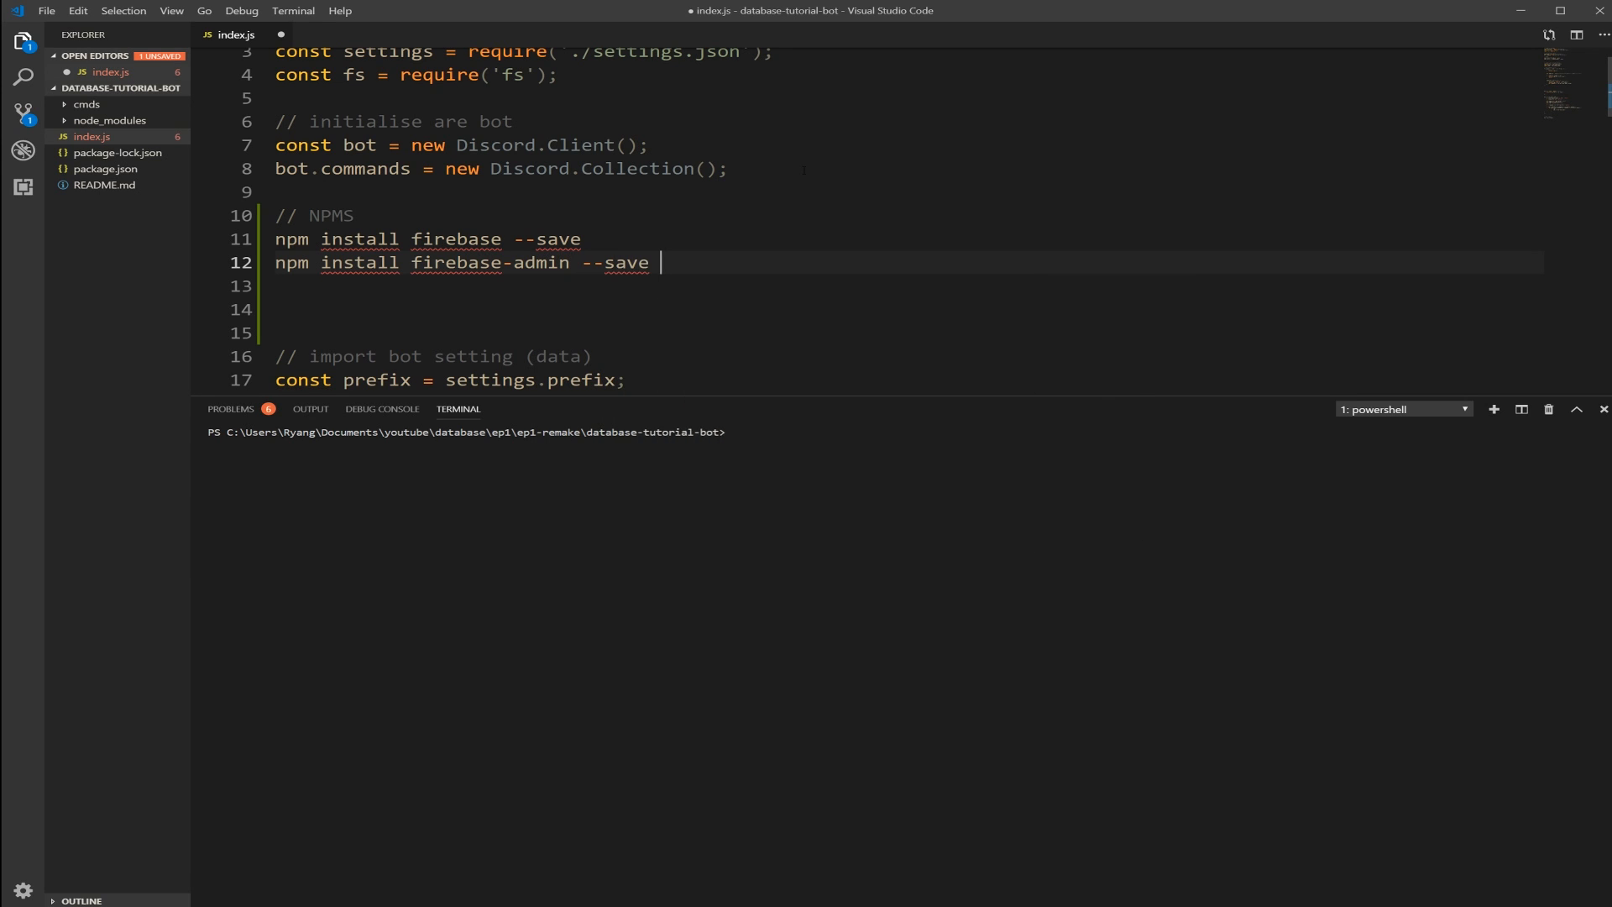
text(npm)
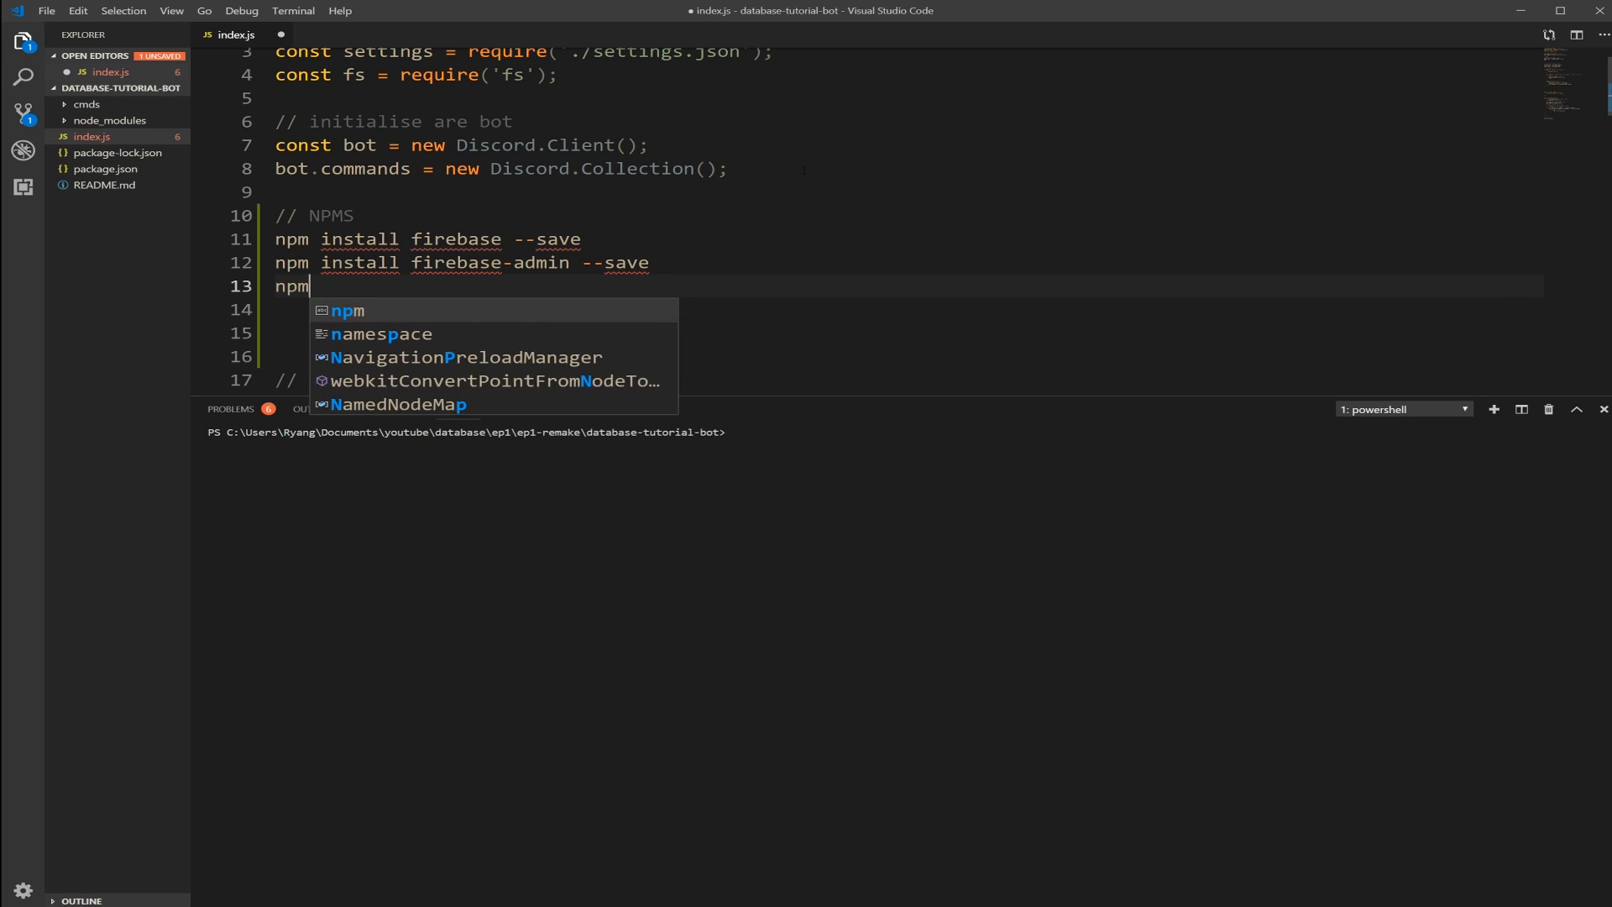
text(install d)
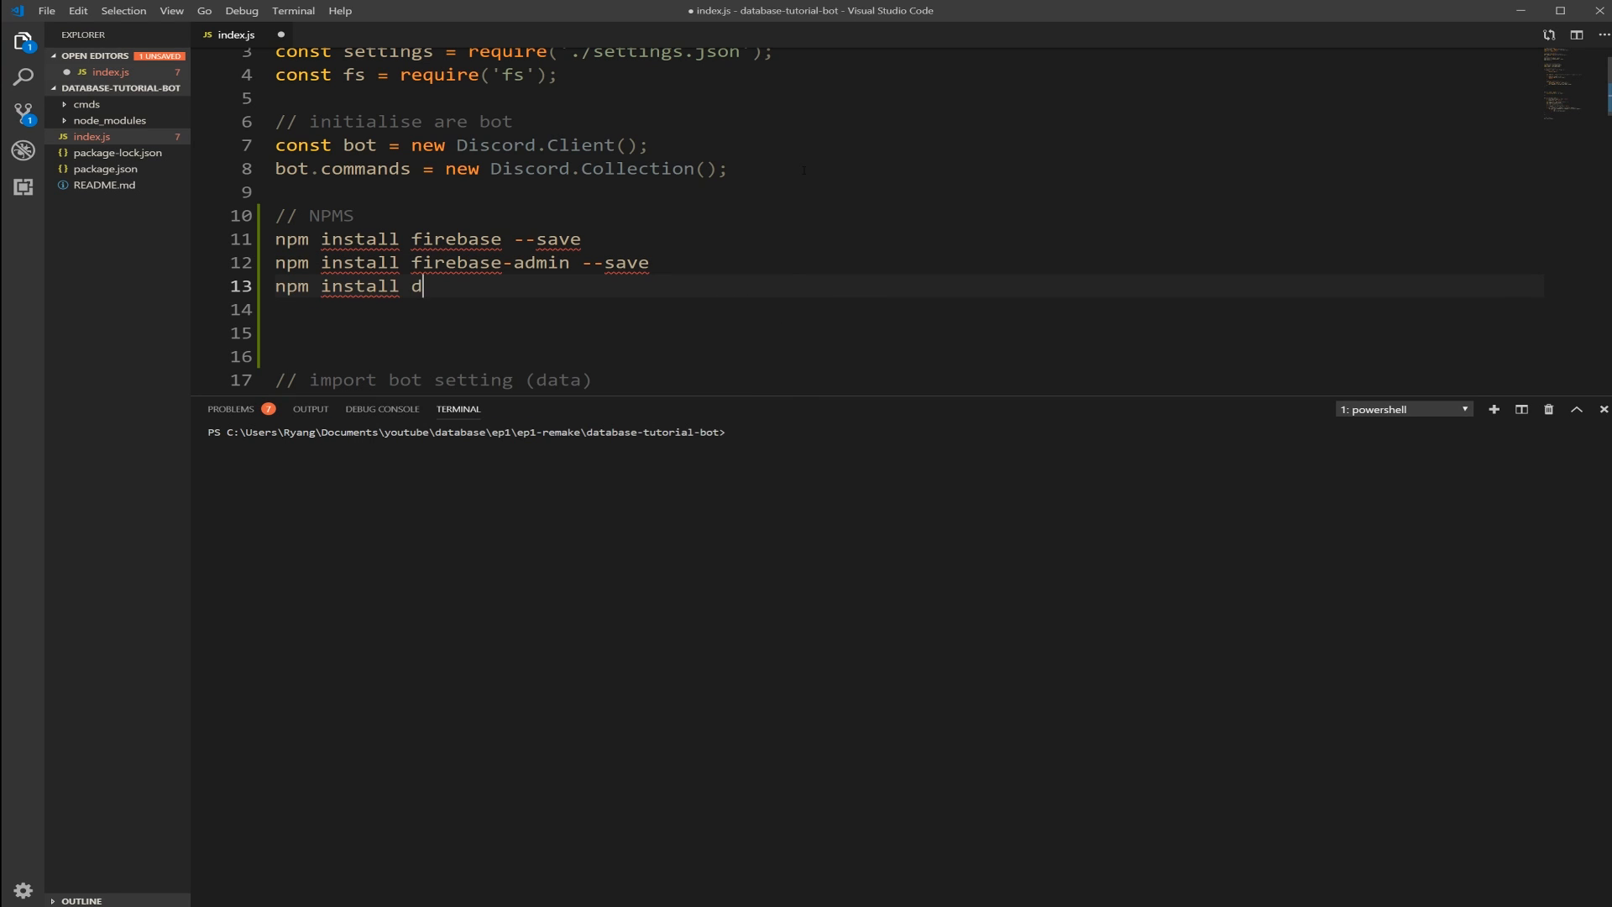
text(otenv)
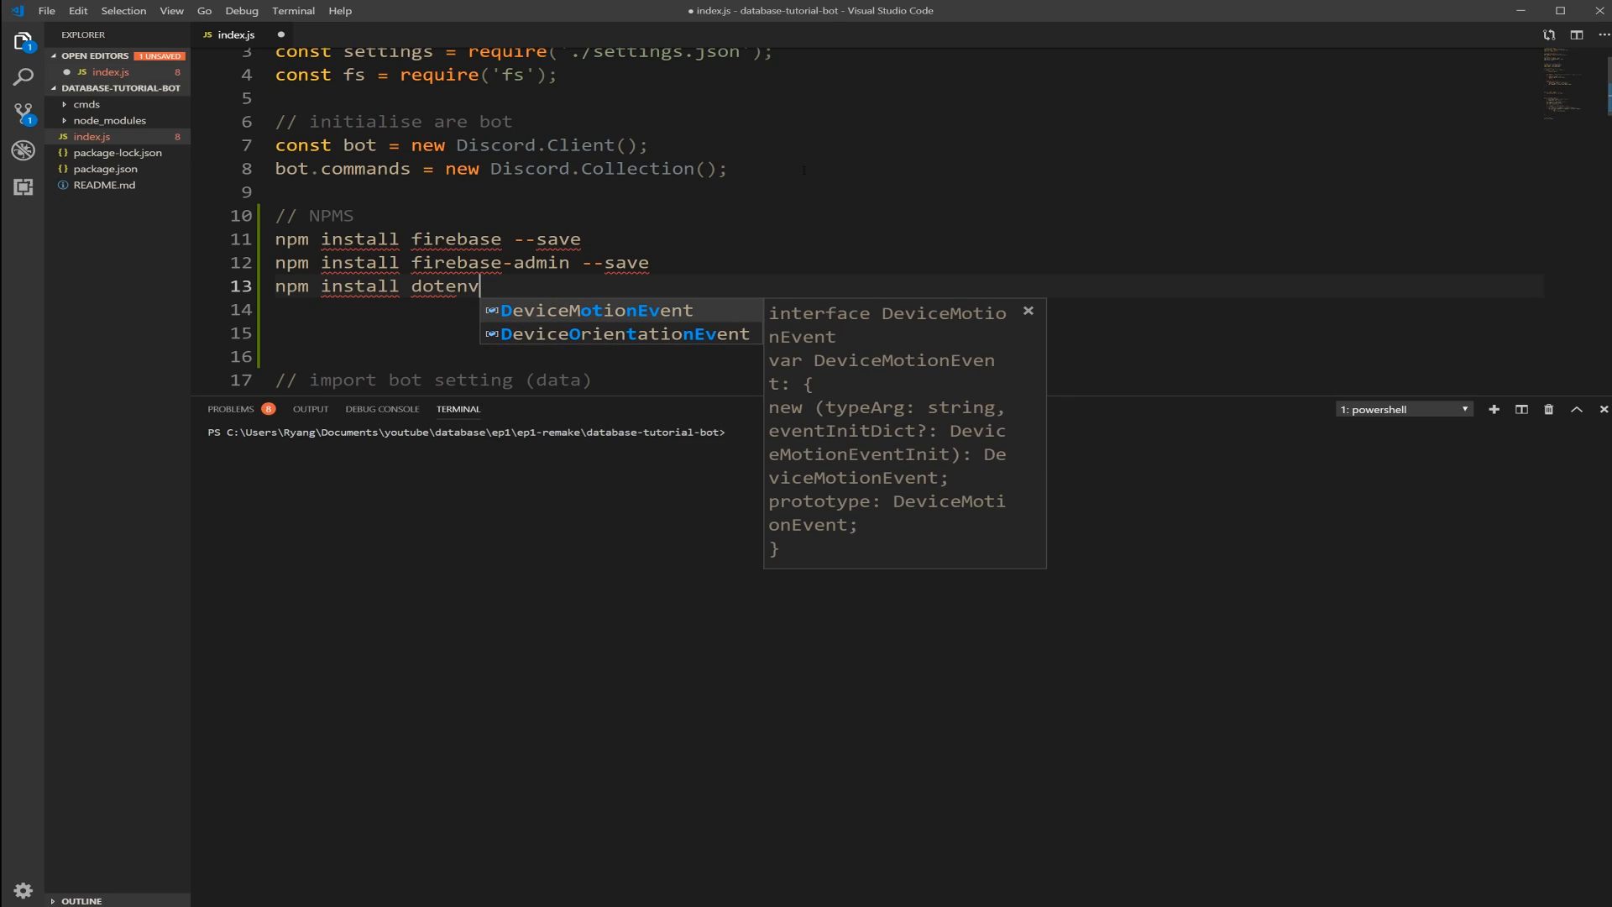
text(--save)
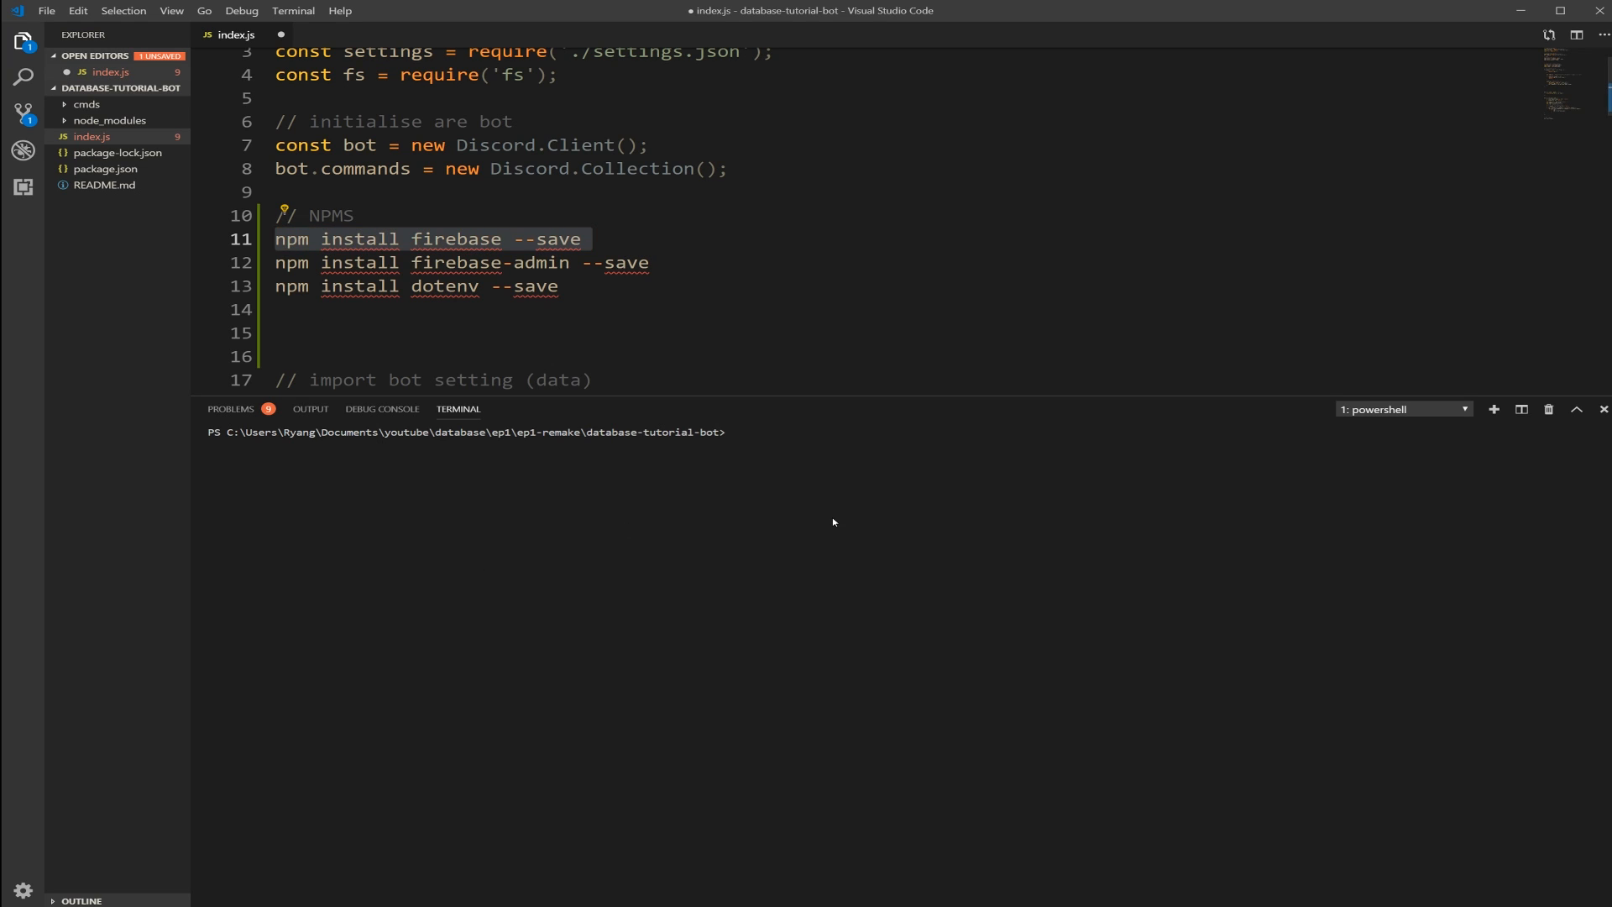
Run npm install firebase --save in the terminal, copy the firebase-admin command, and remove the notes.
text(npm install firebase --save)
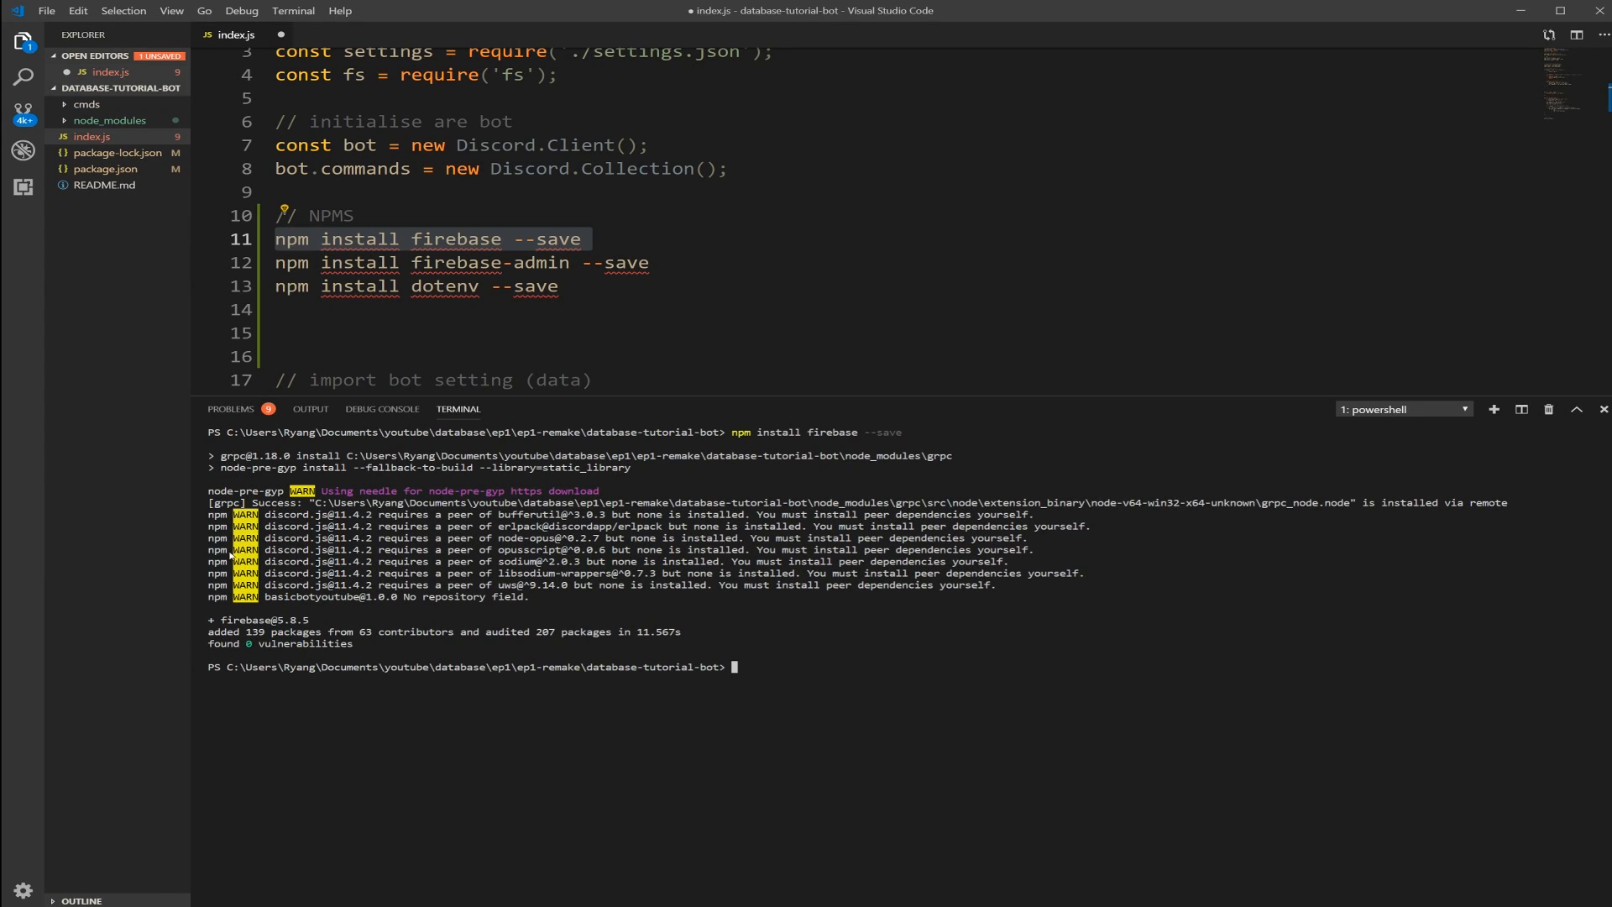
mouse_move(947, 403)
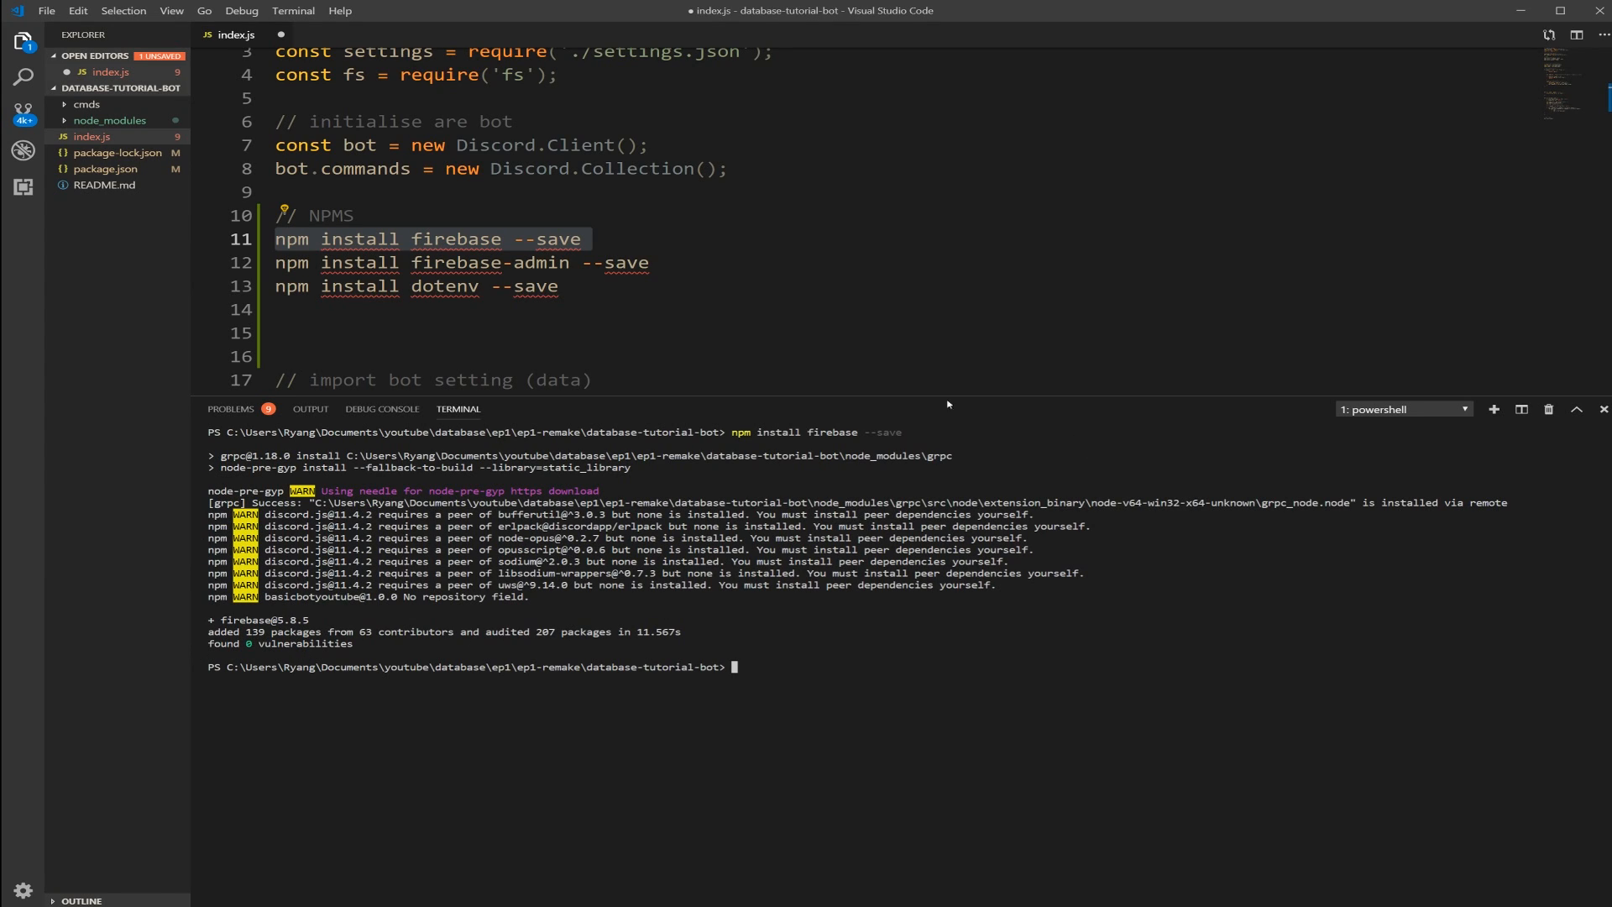
click(463, 262)
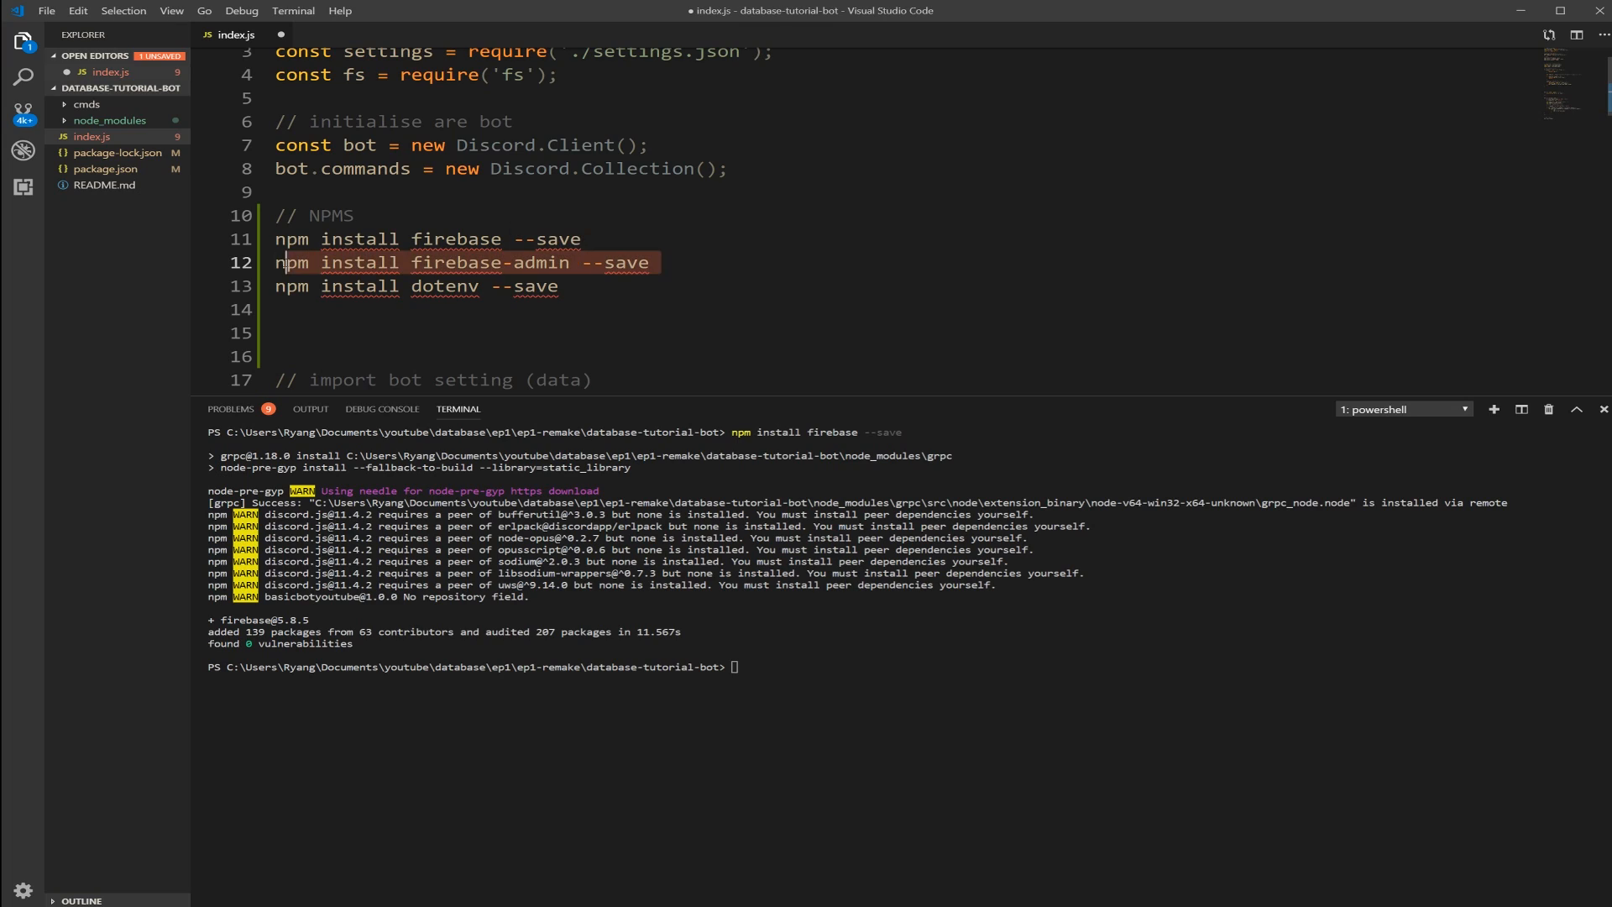
text(npm install firebase-admin --save)
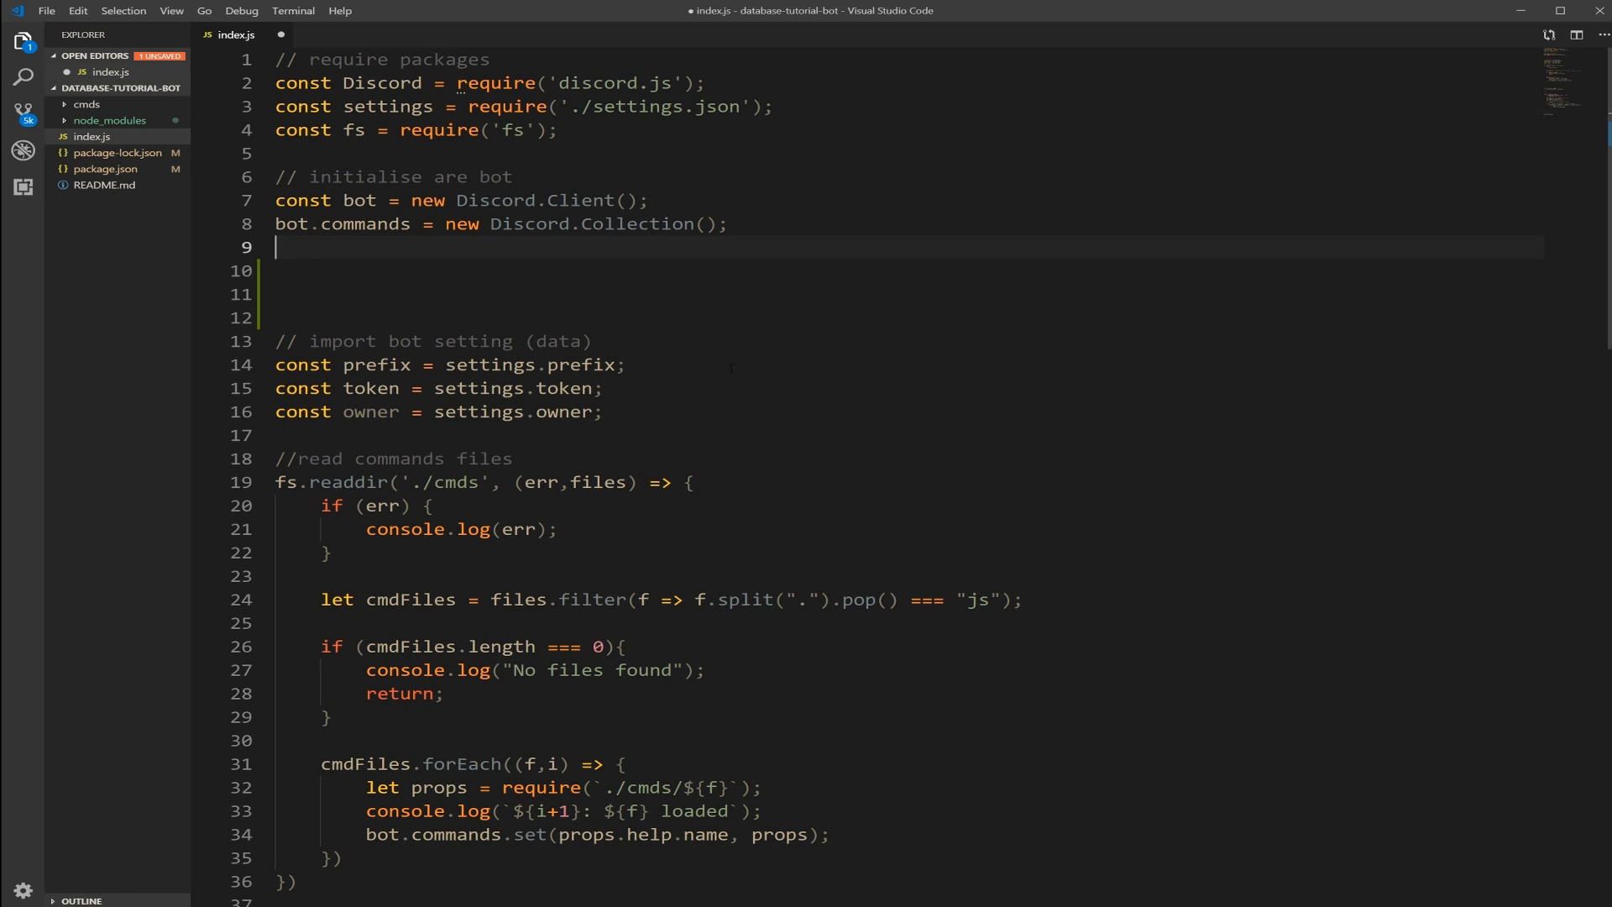
scroll(down, 3)
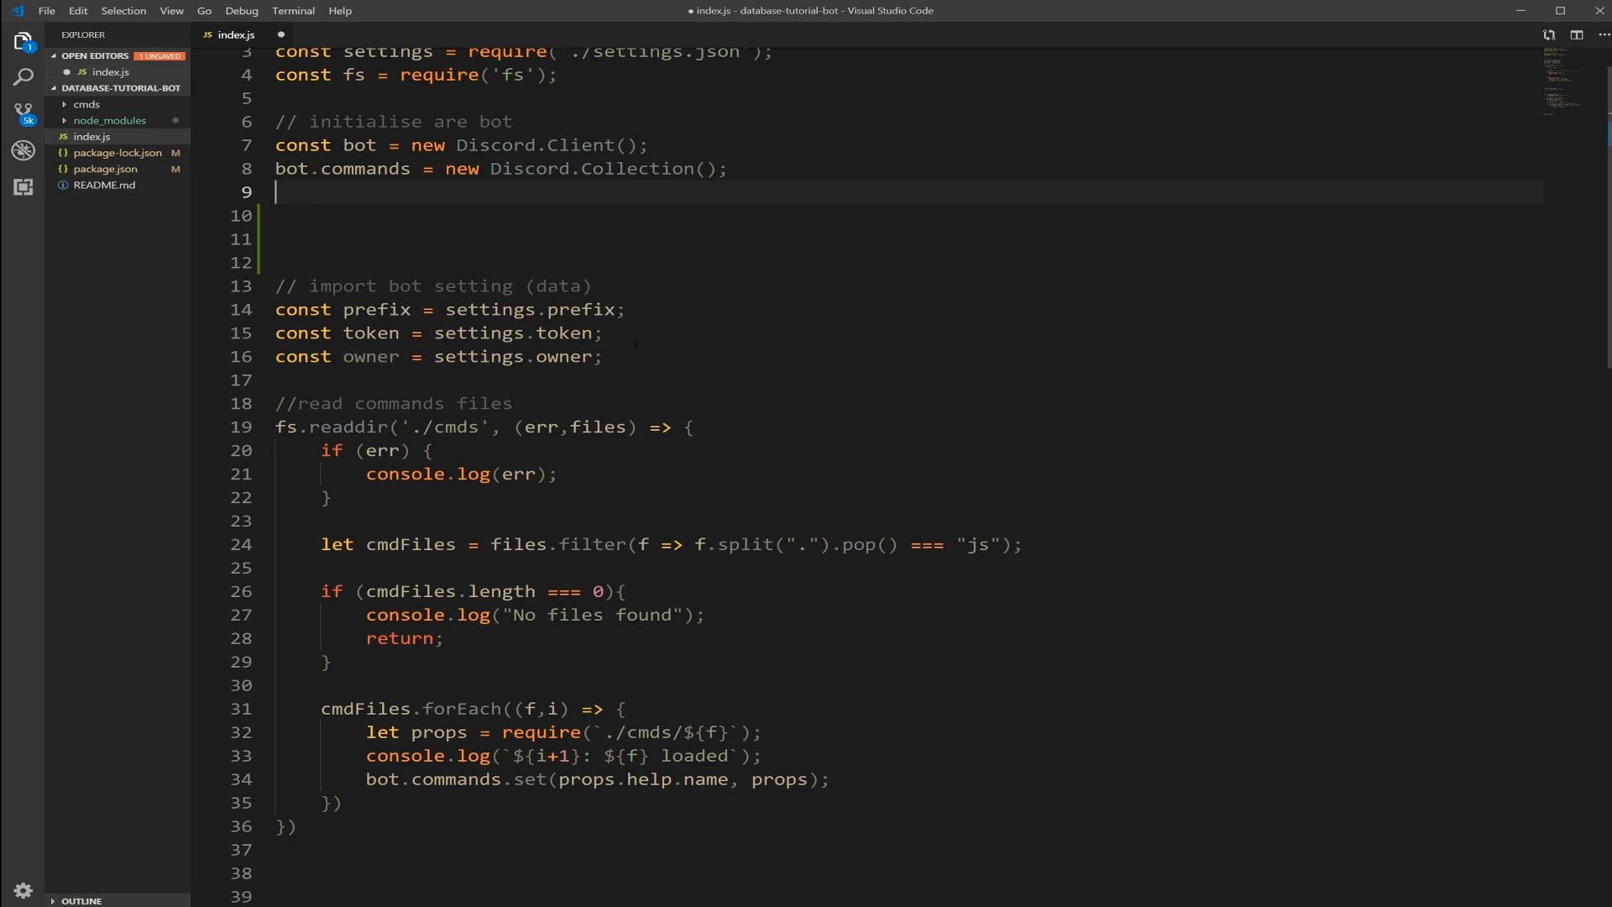
Create a new .env file in the project root.
right_click(120, 87)
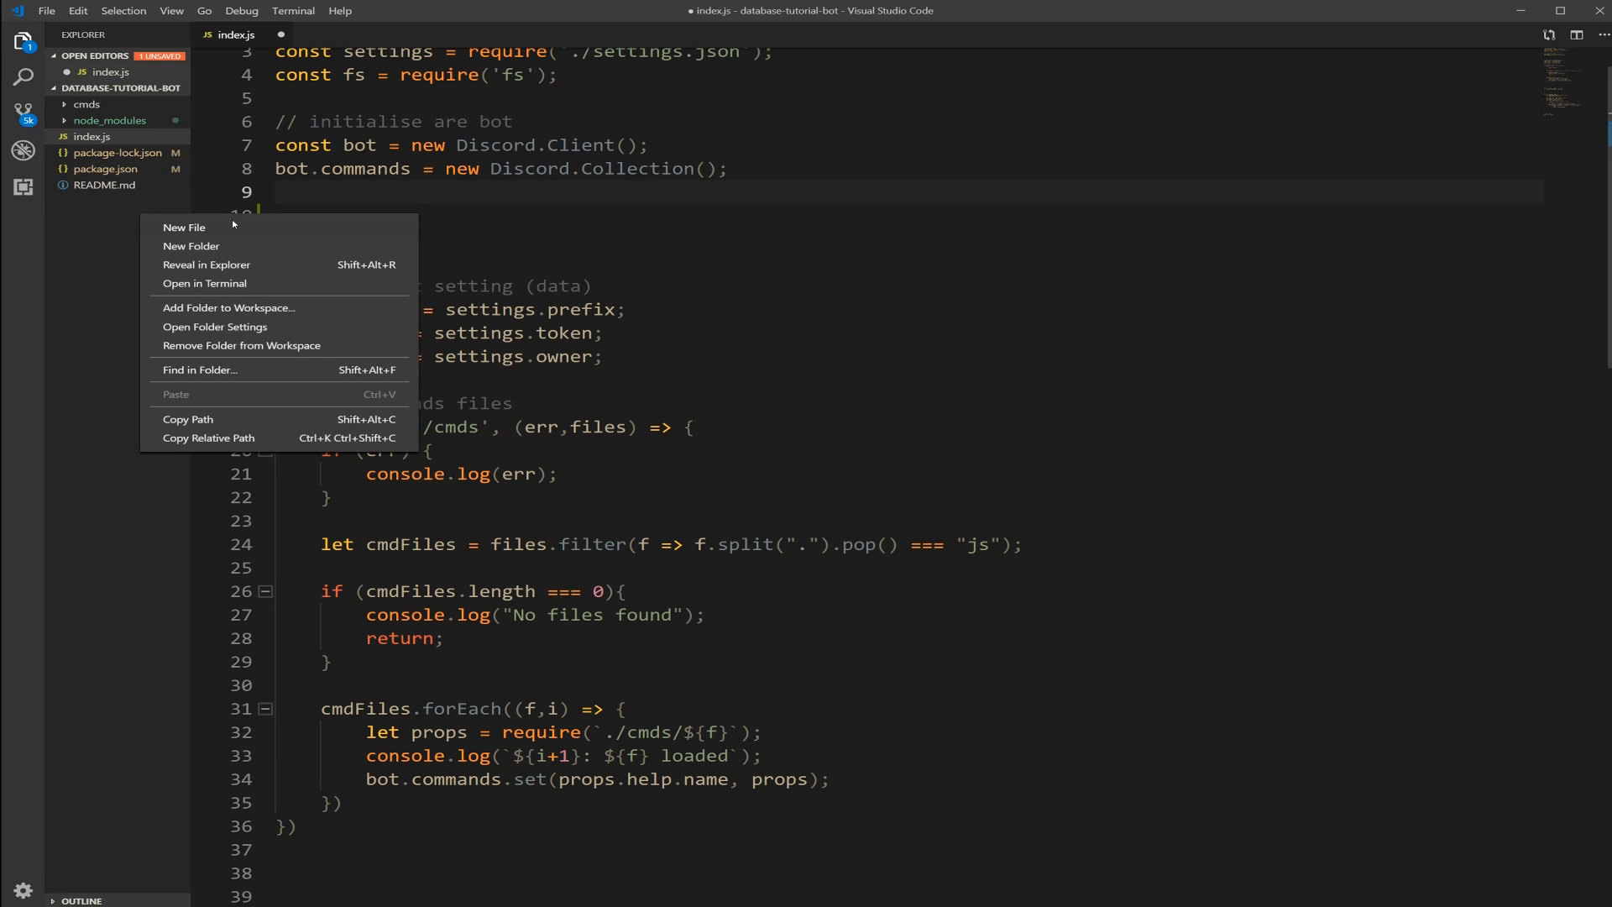
click(183, 227)
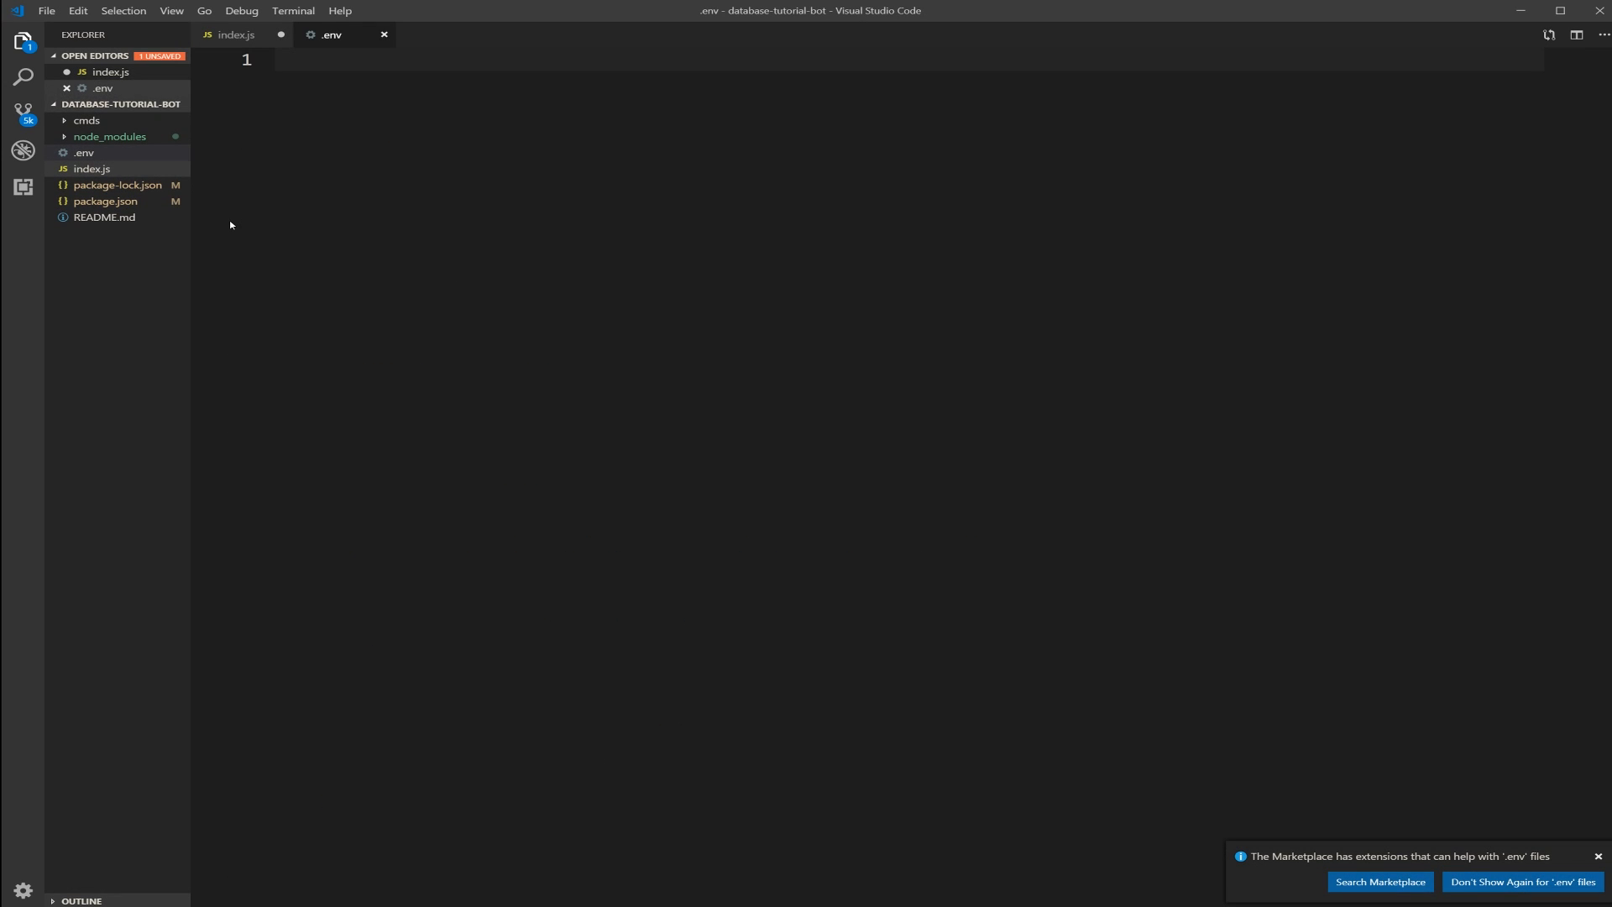
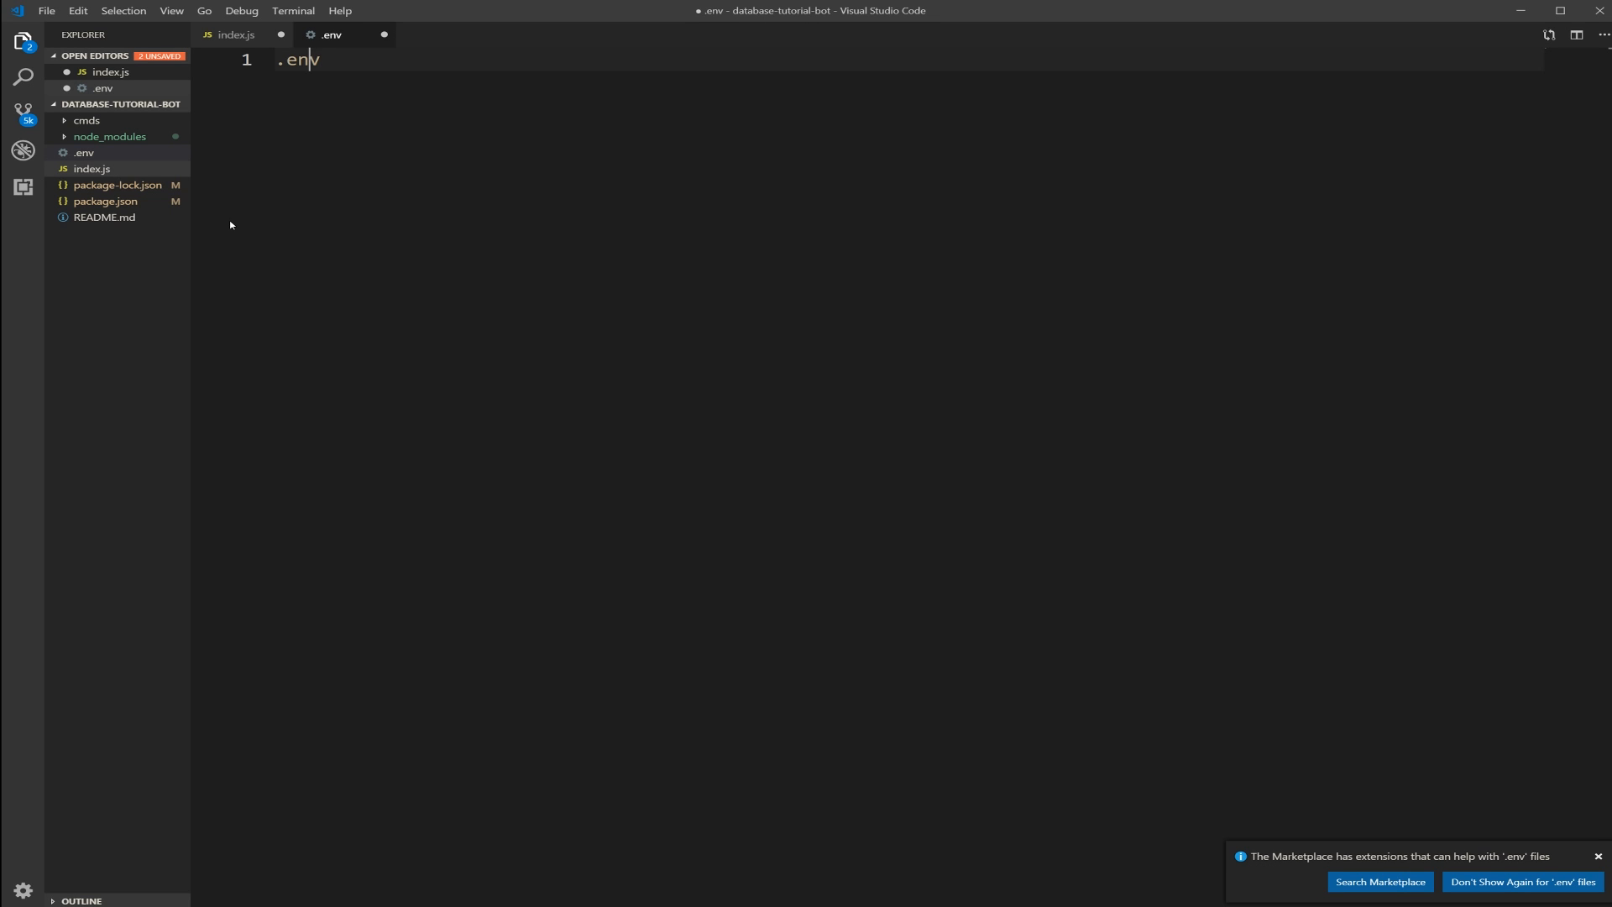
key(BackSpace)
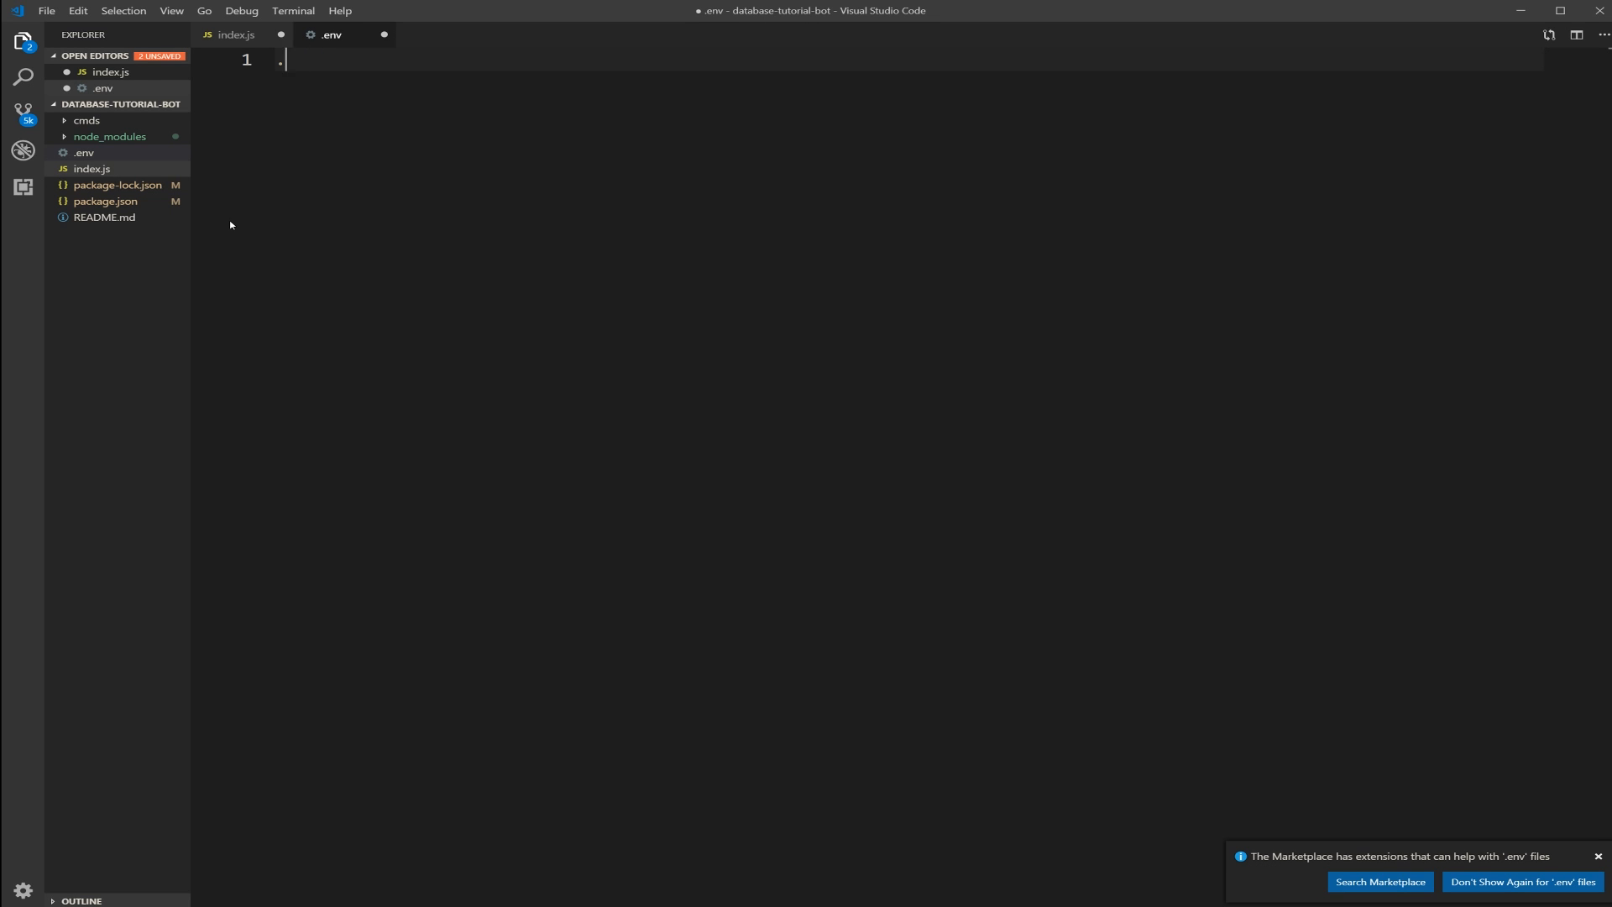
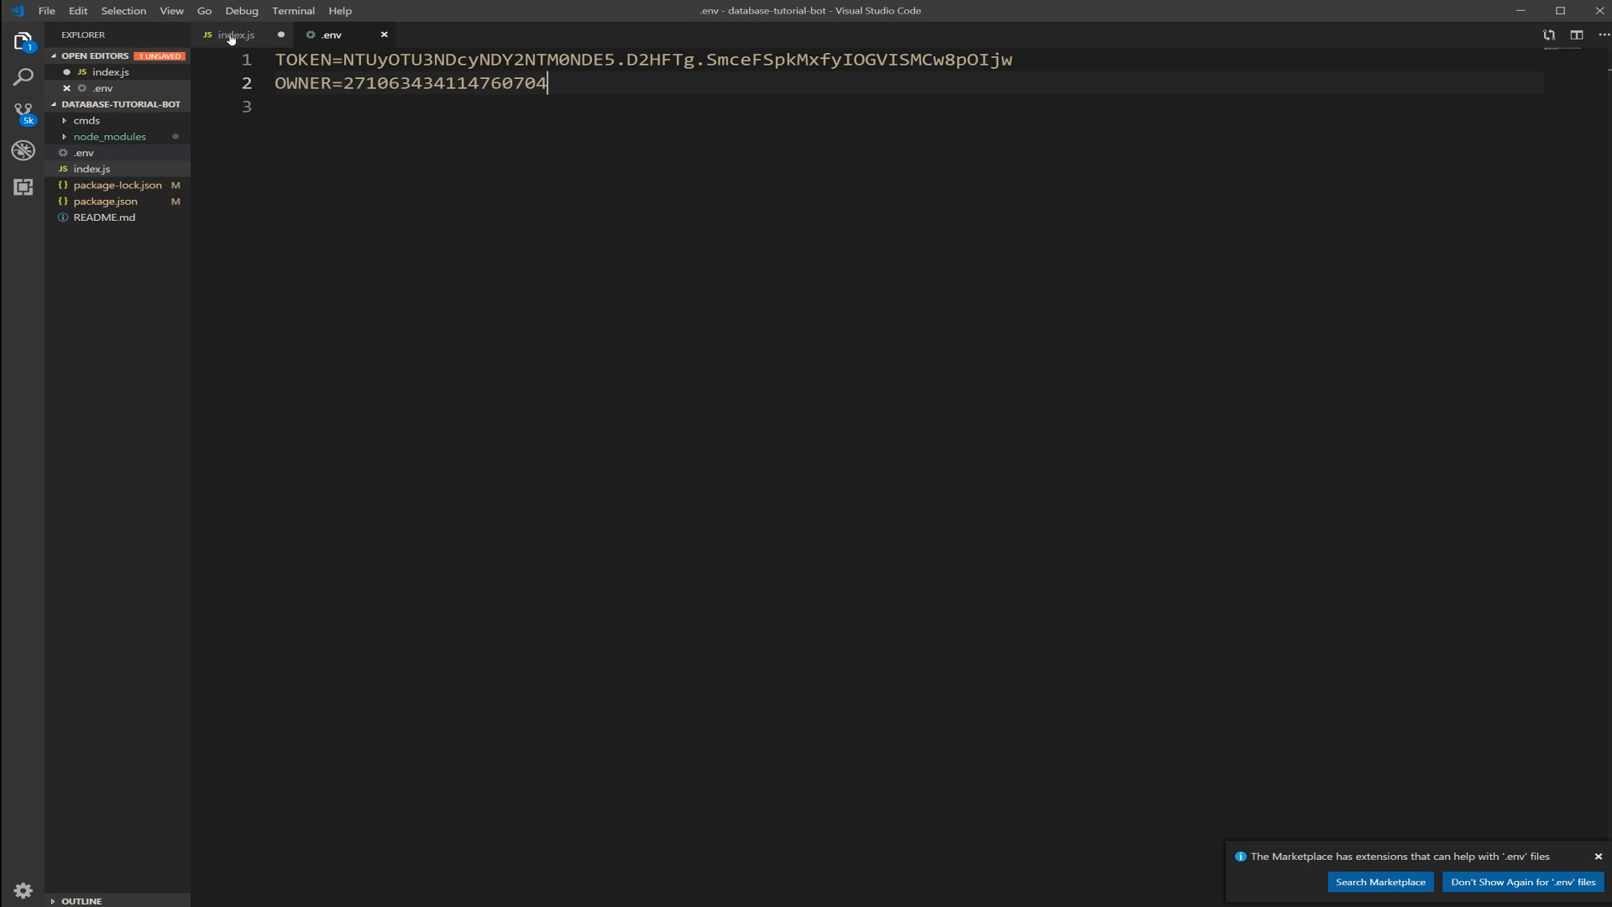
In index.js, replace the old prefix, token and owner settings constants with a '// import settings' comment.
click(235, 34)
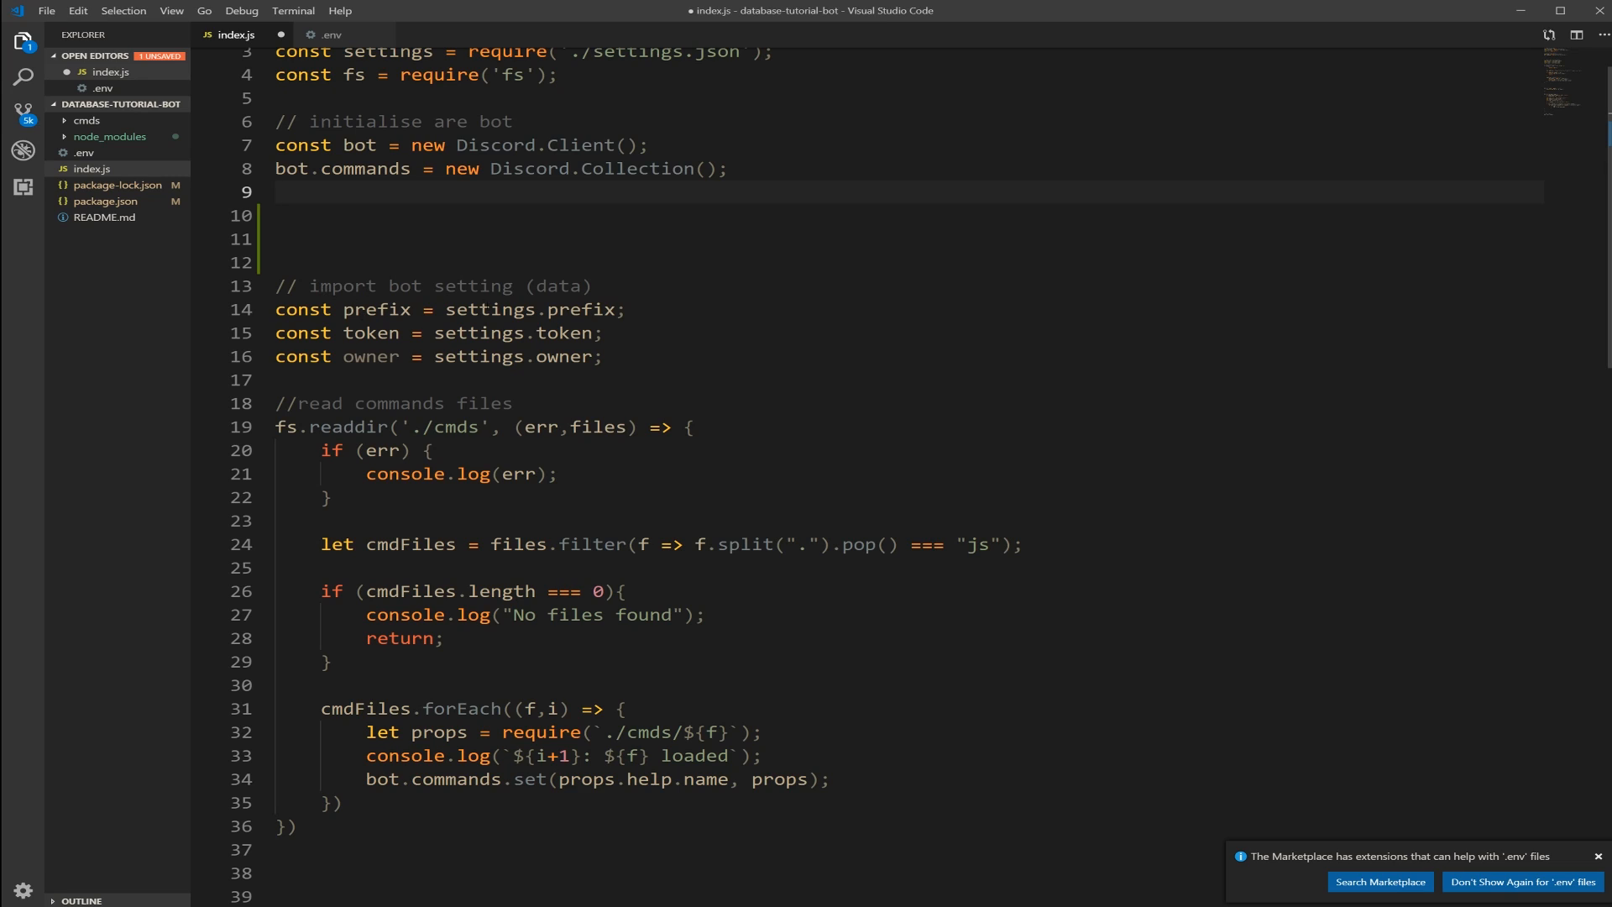
drag(274, 308, 603, 356)
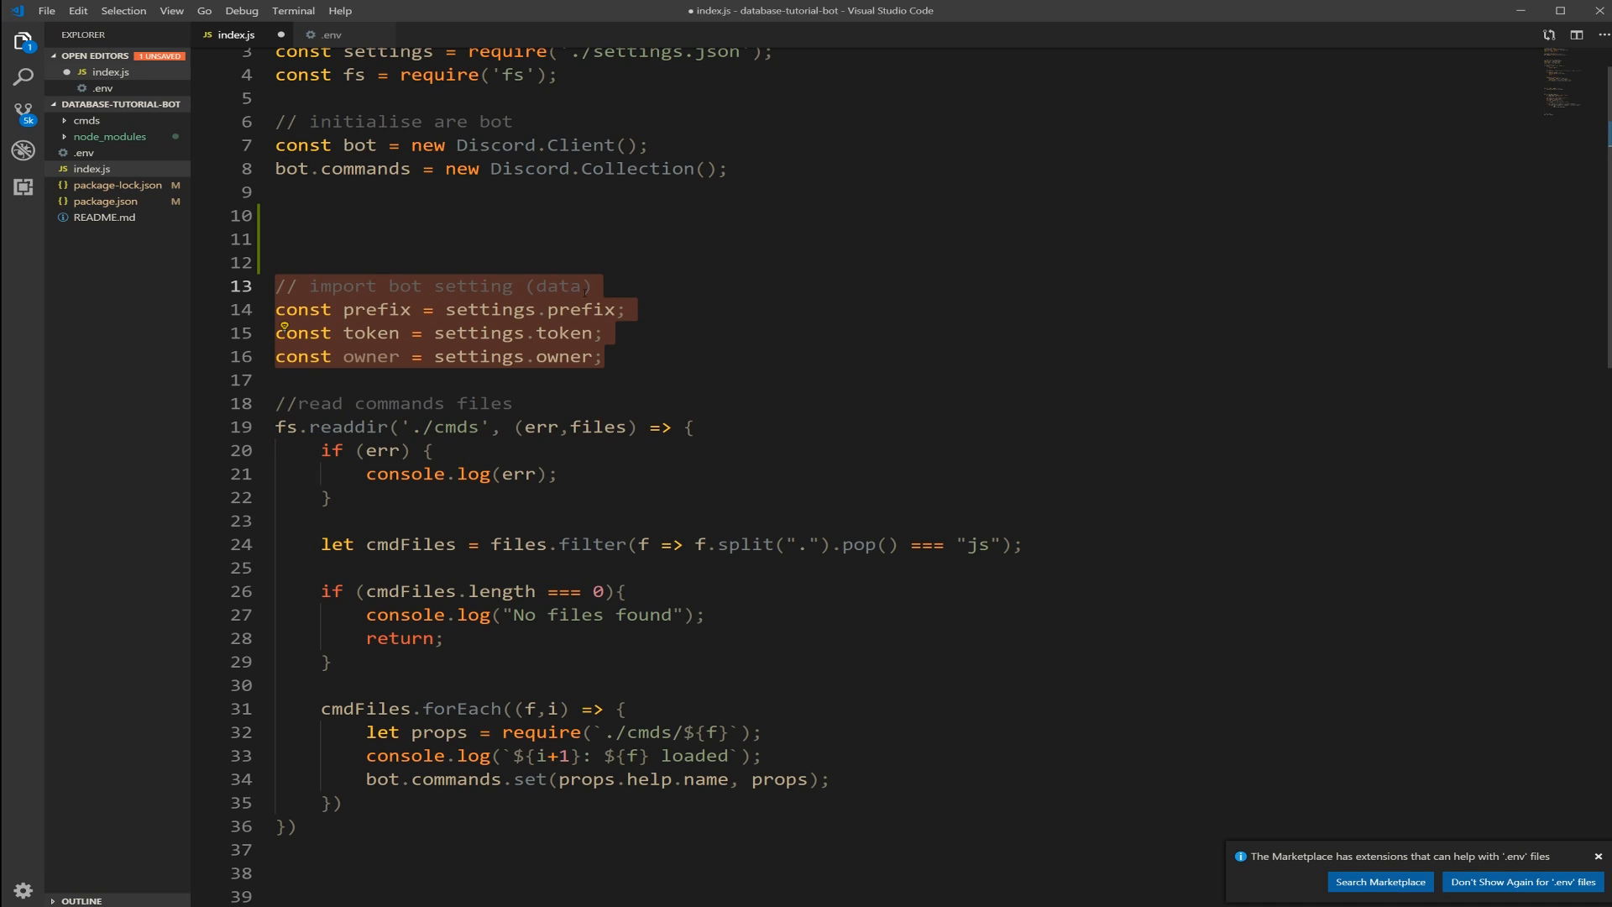
key(Delete)
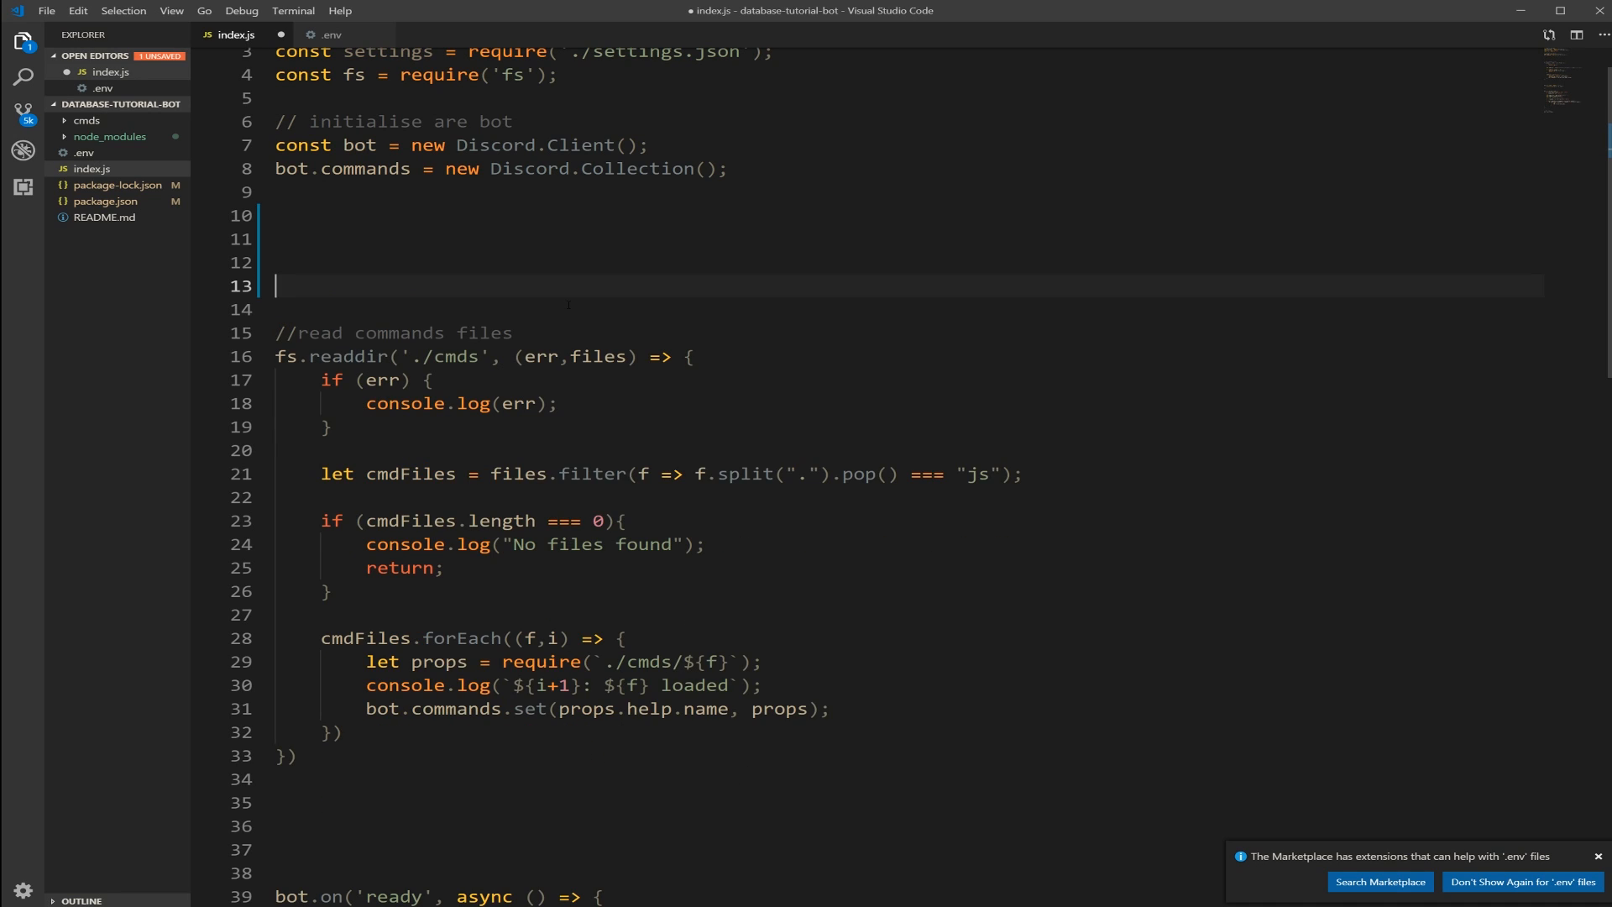
text(// imp)
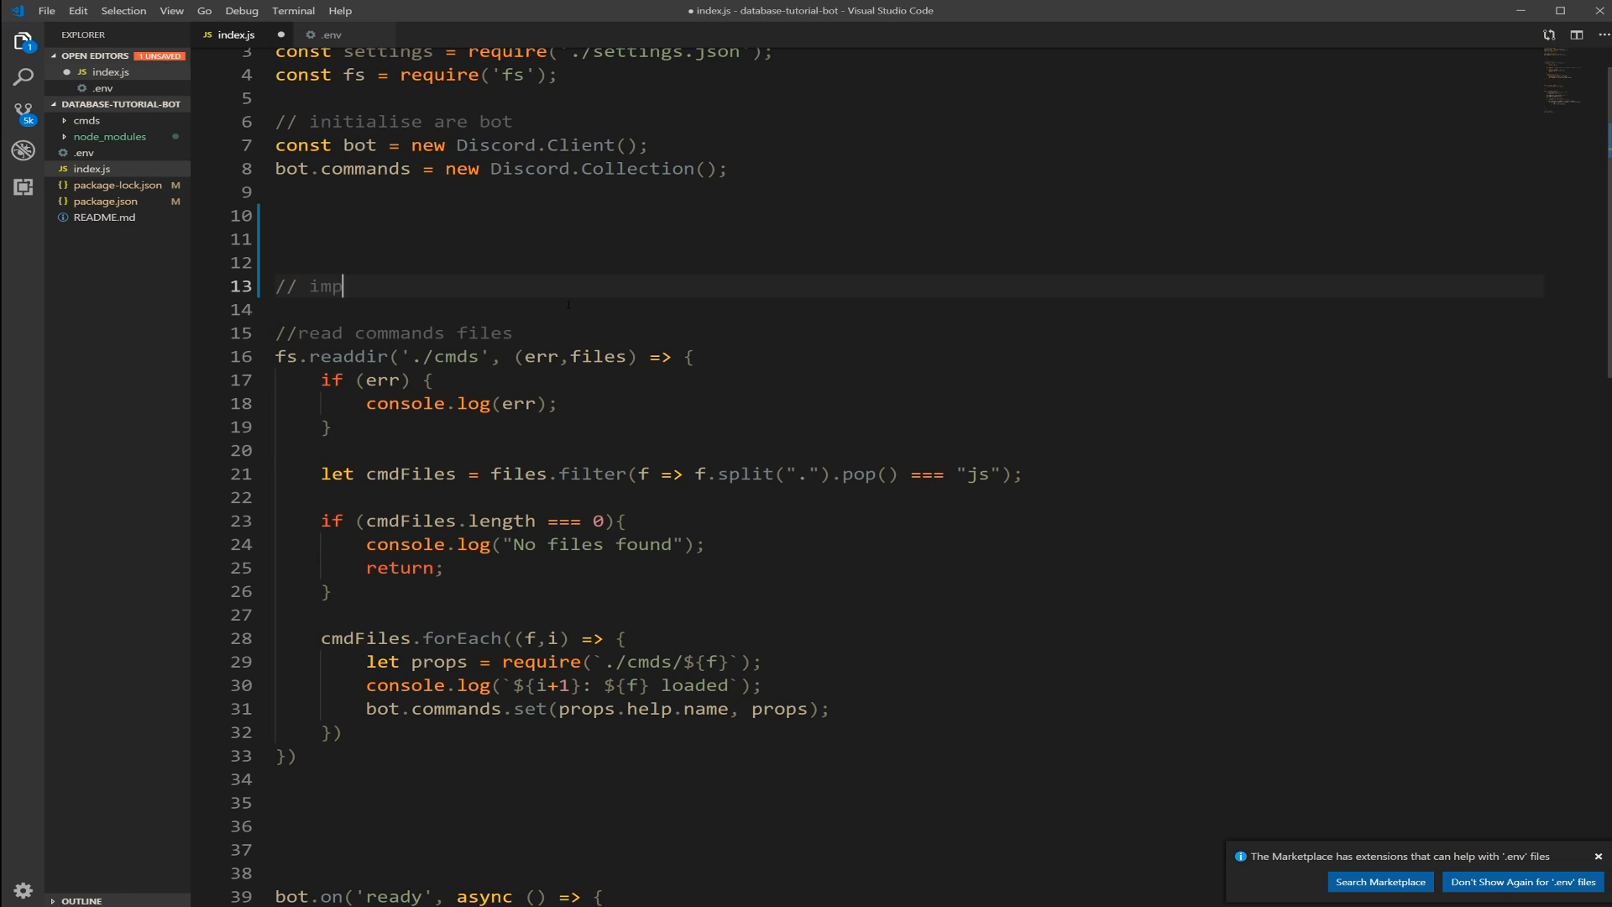
text(ort settings)
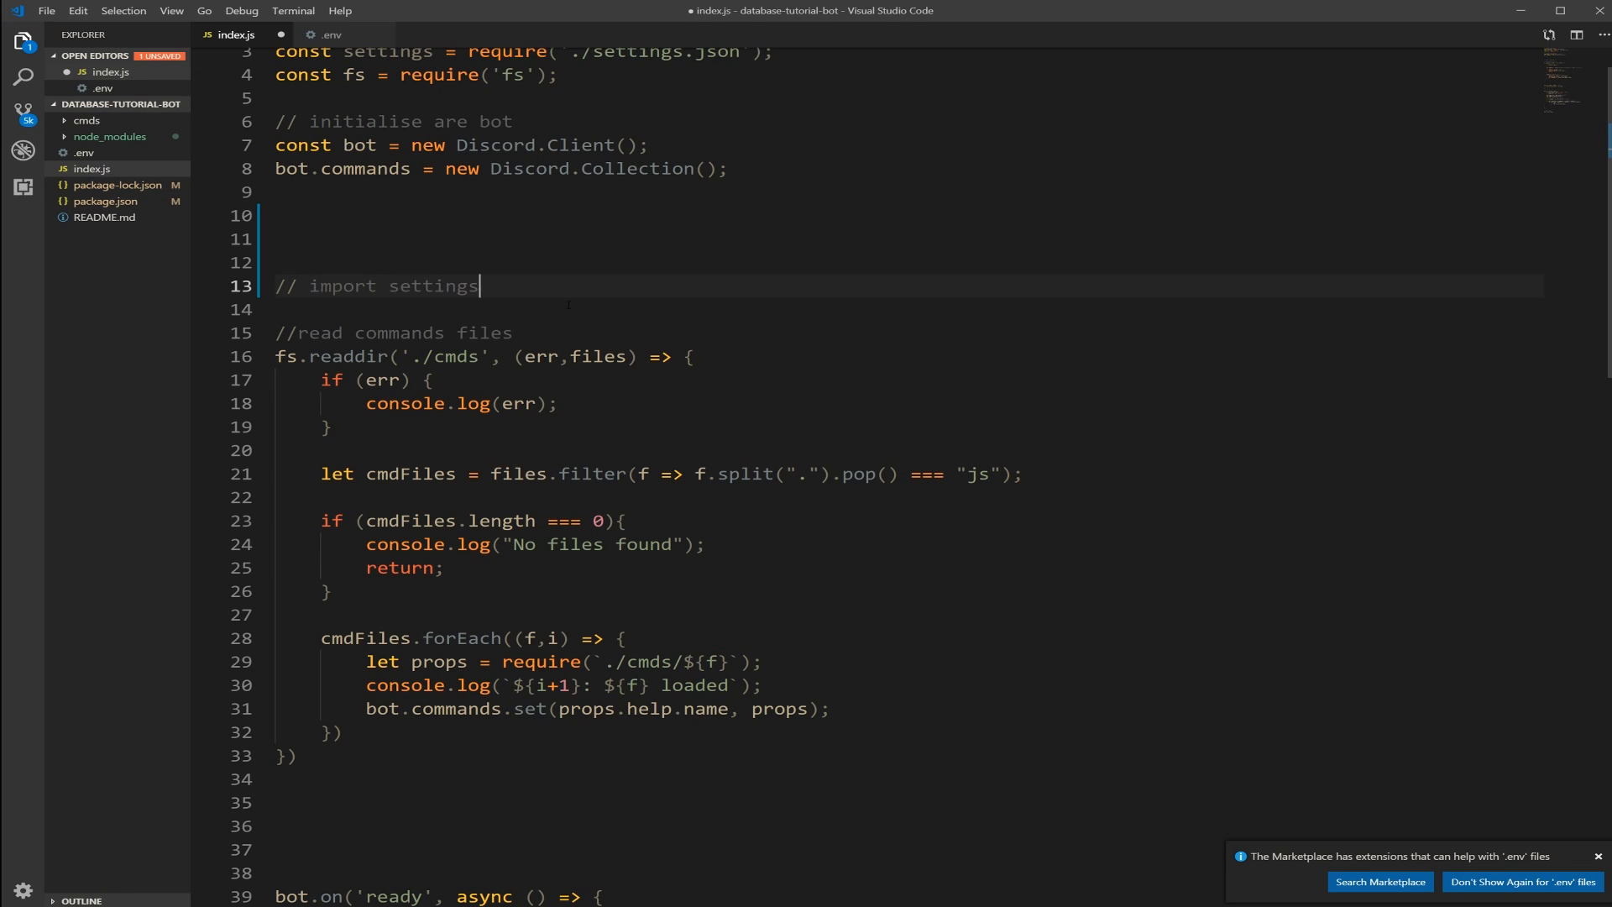
text(const)
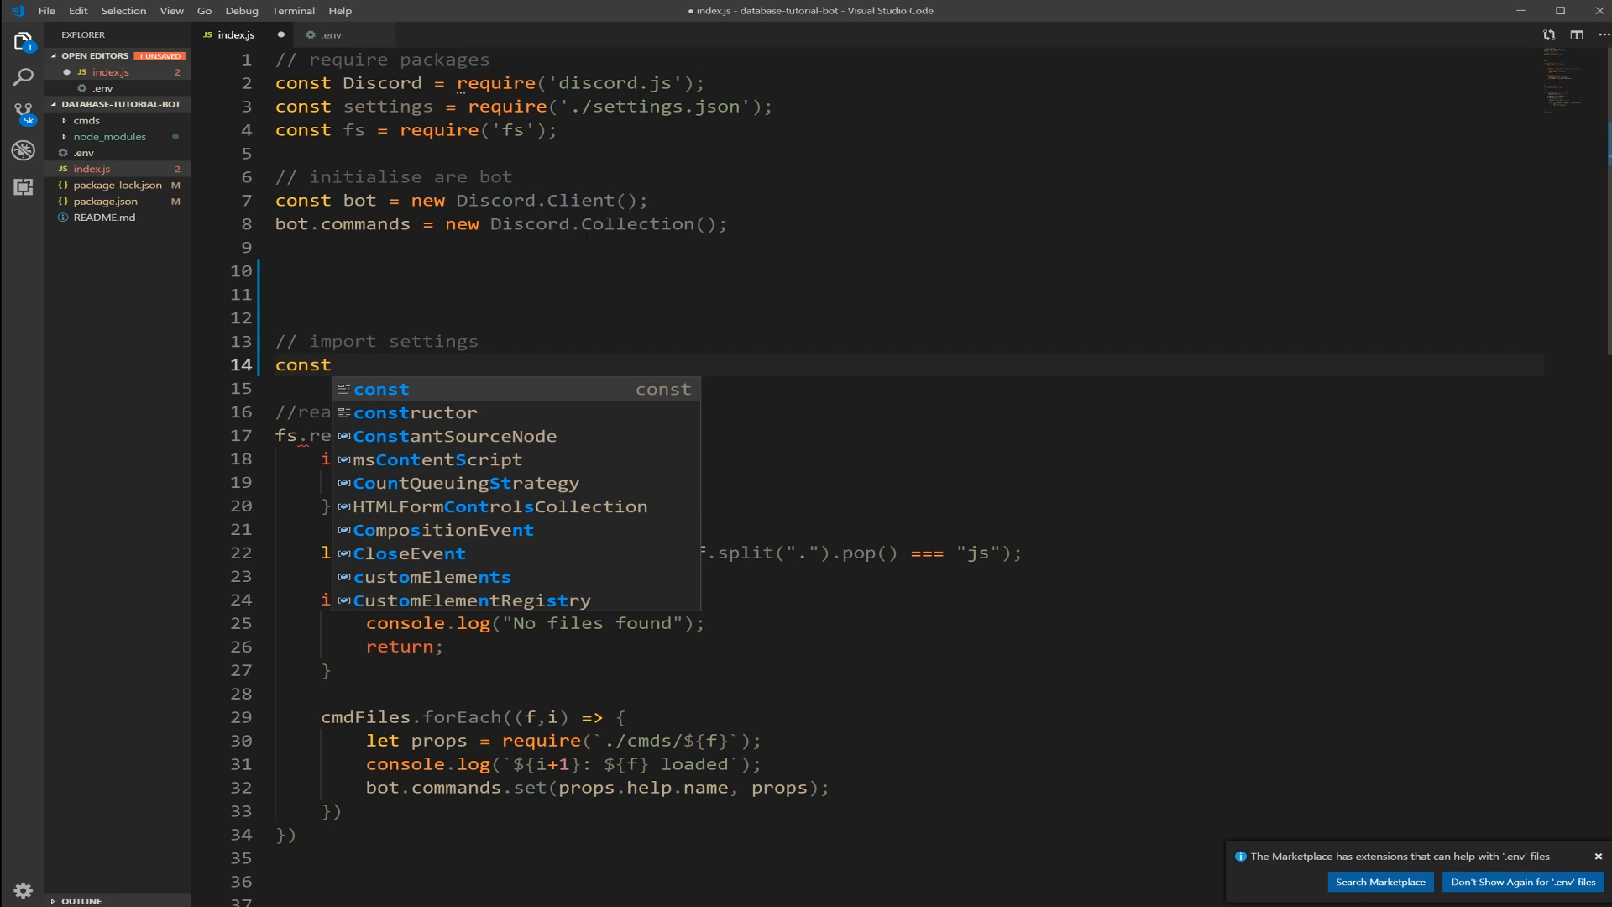
Add a require('dotenv/config') line beneath the package requires in index.js.
key(Escape)
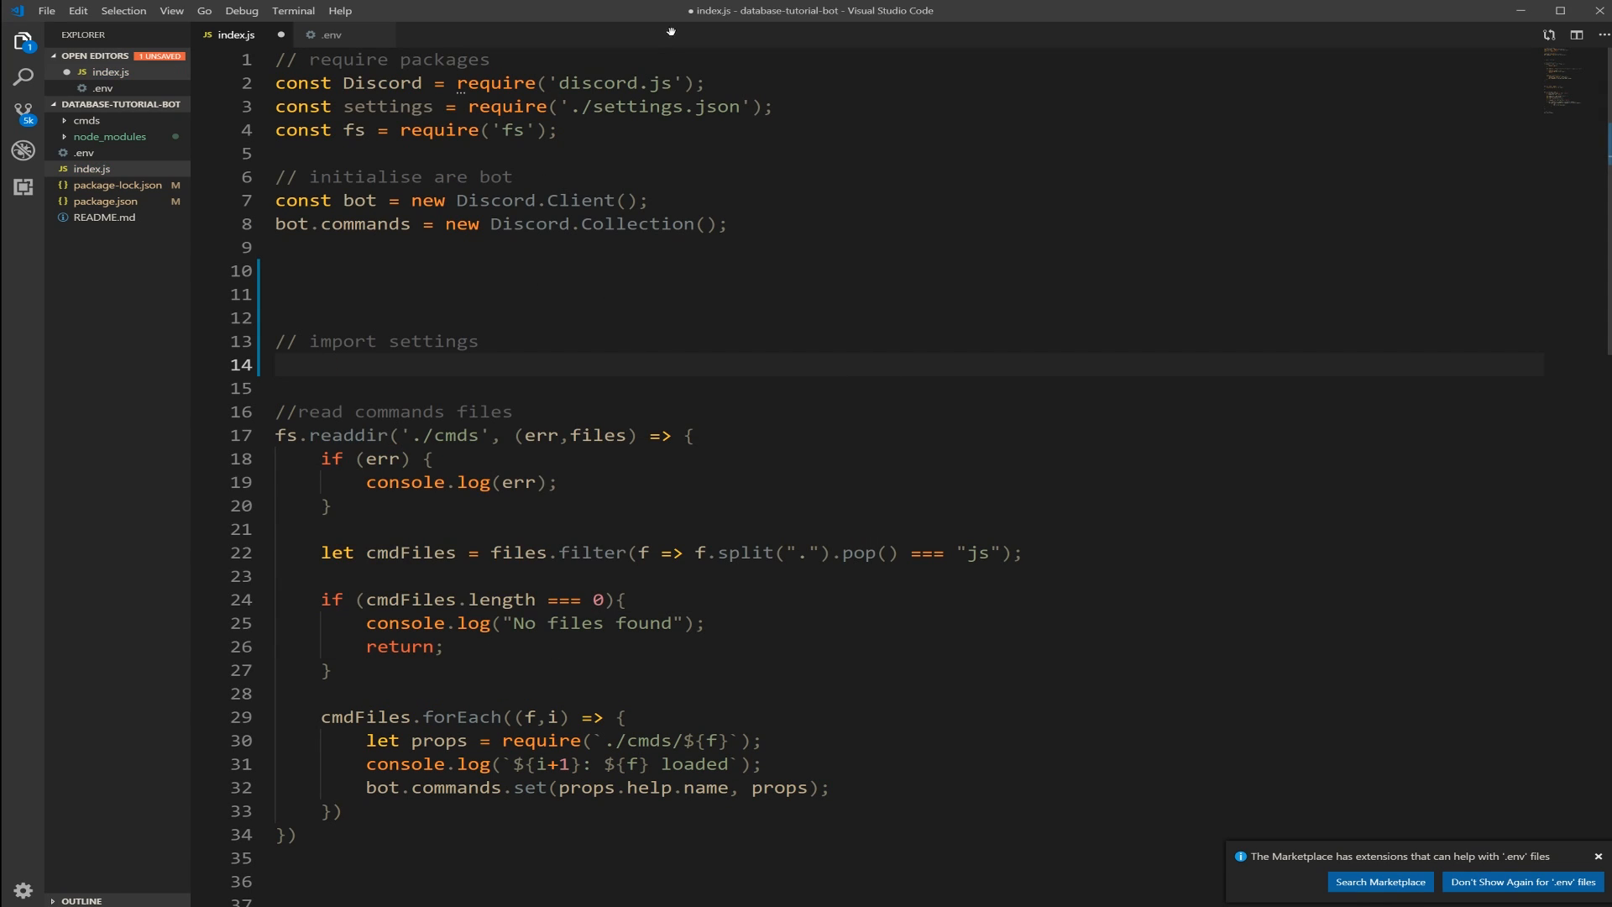
text(con)
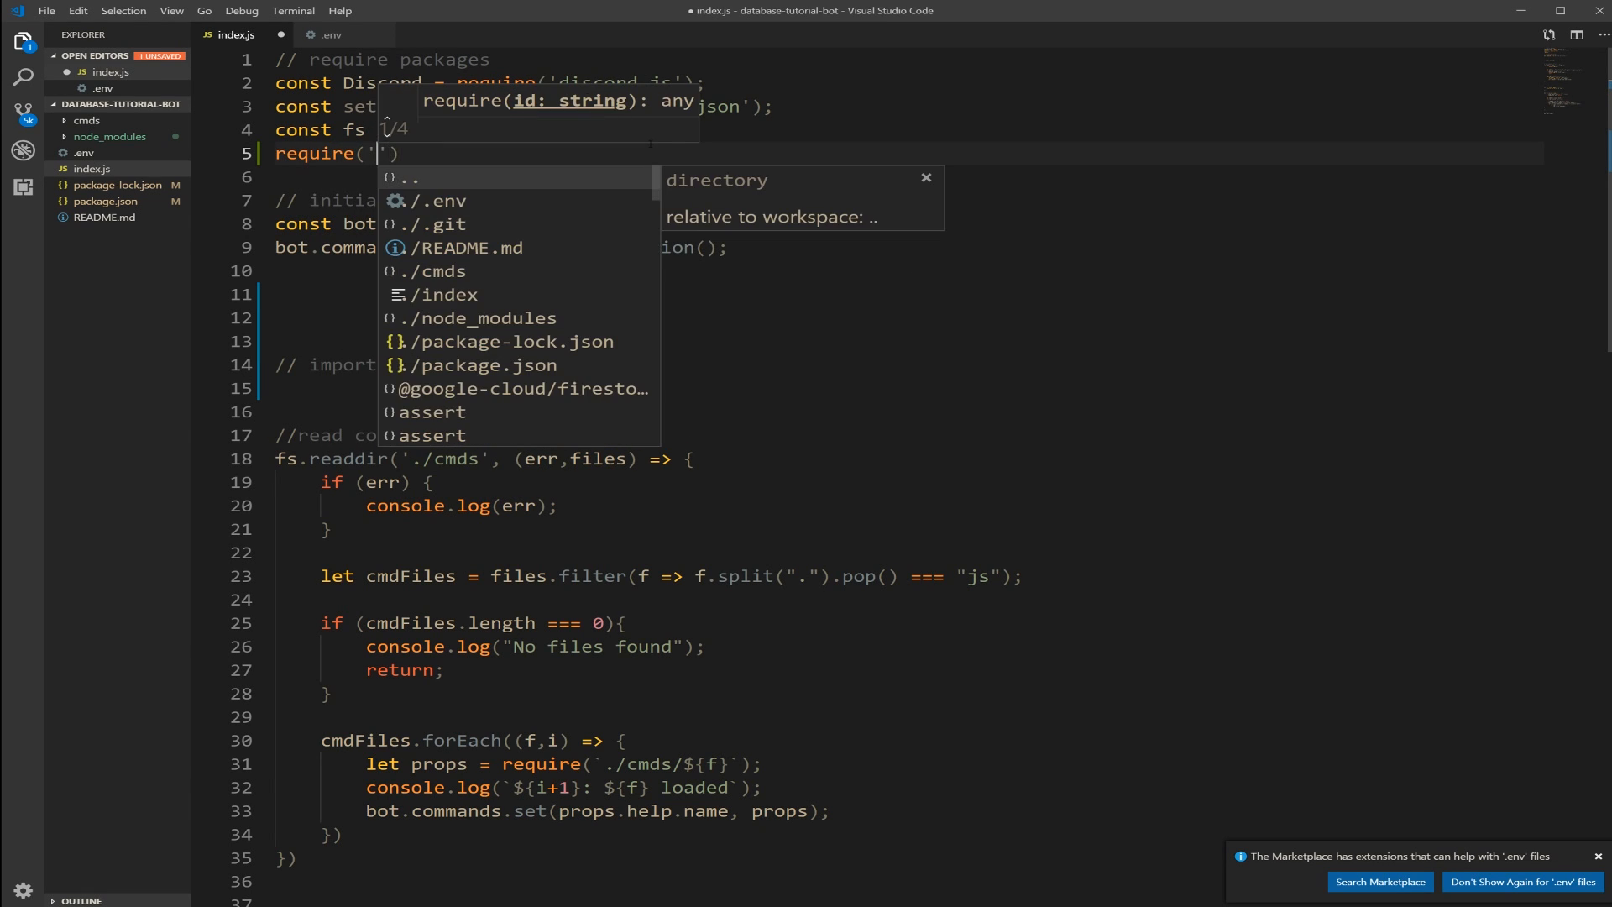
text(dotenv)
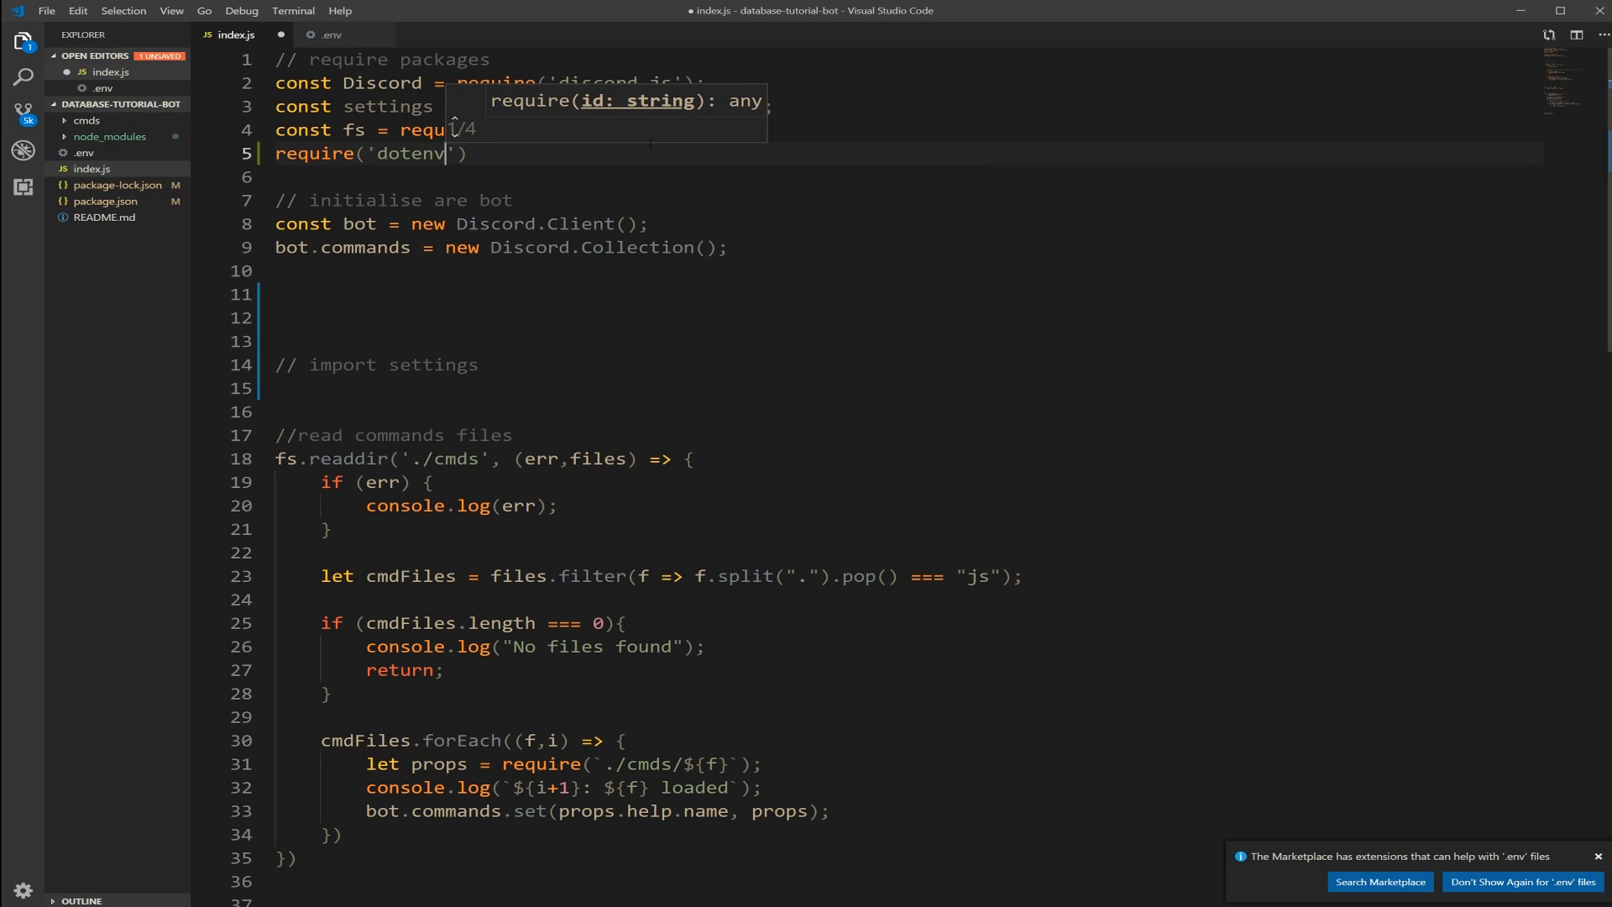
text(/f)
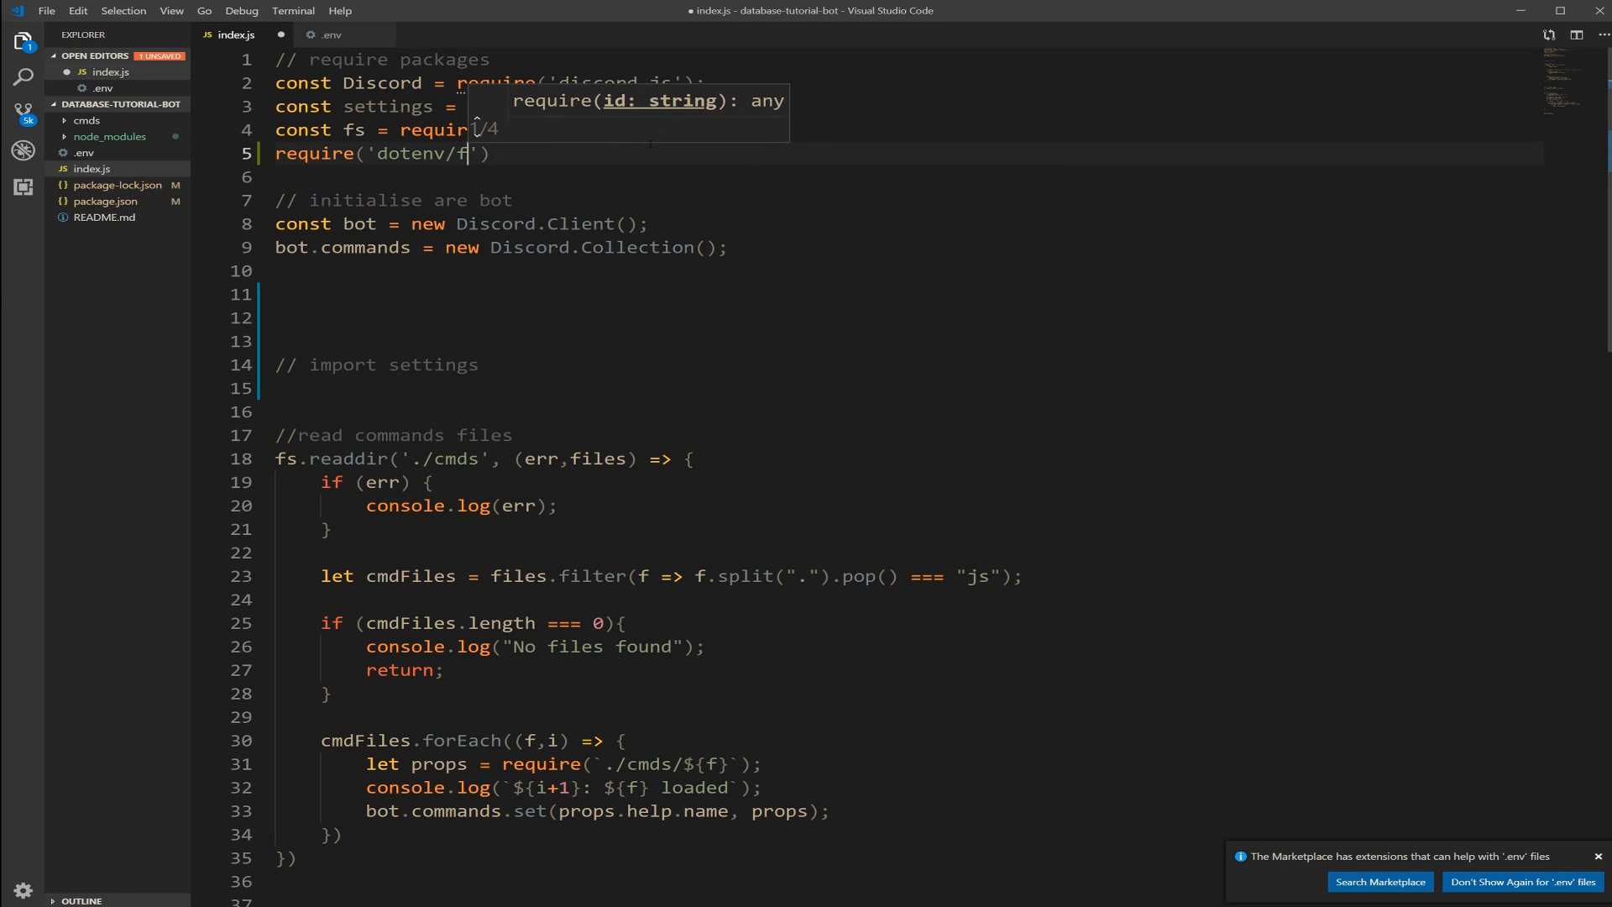
text(congid)
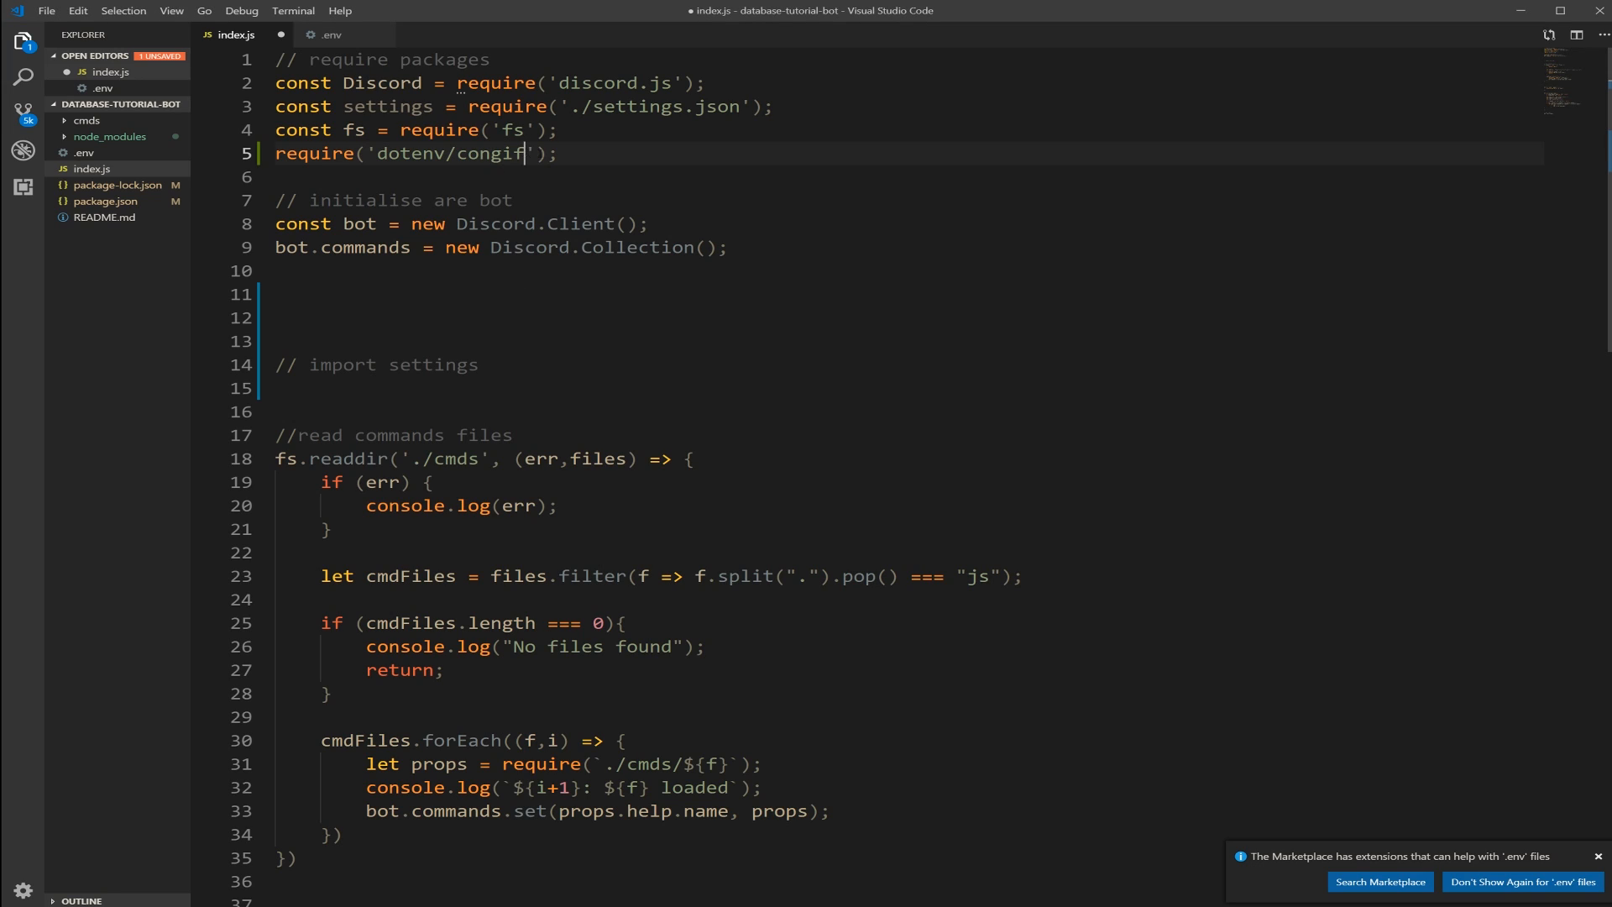
key(Backspace)
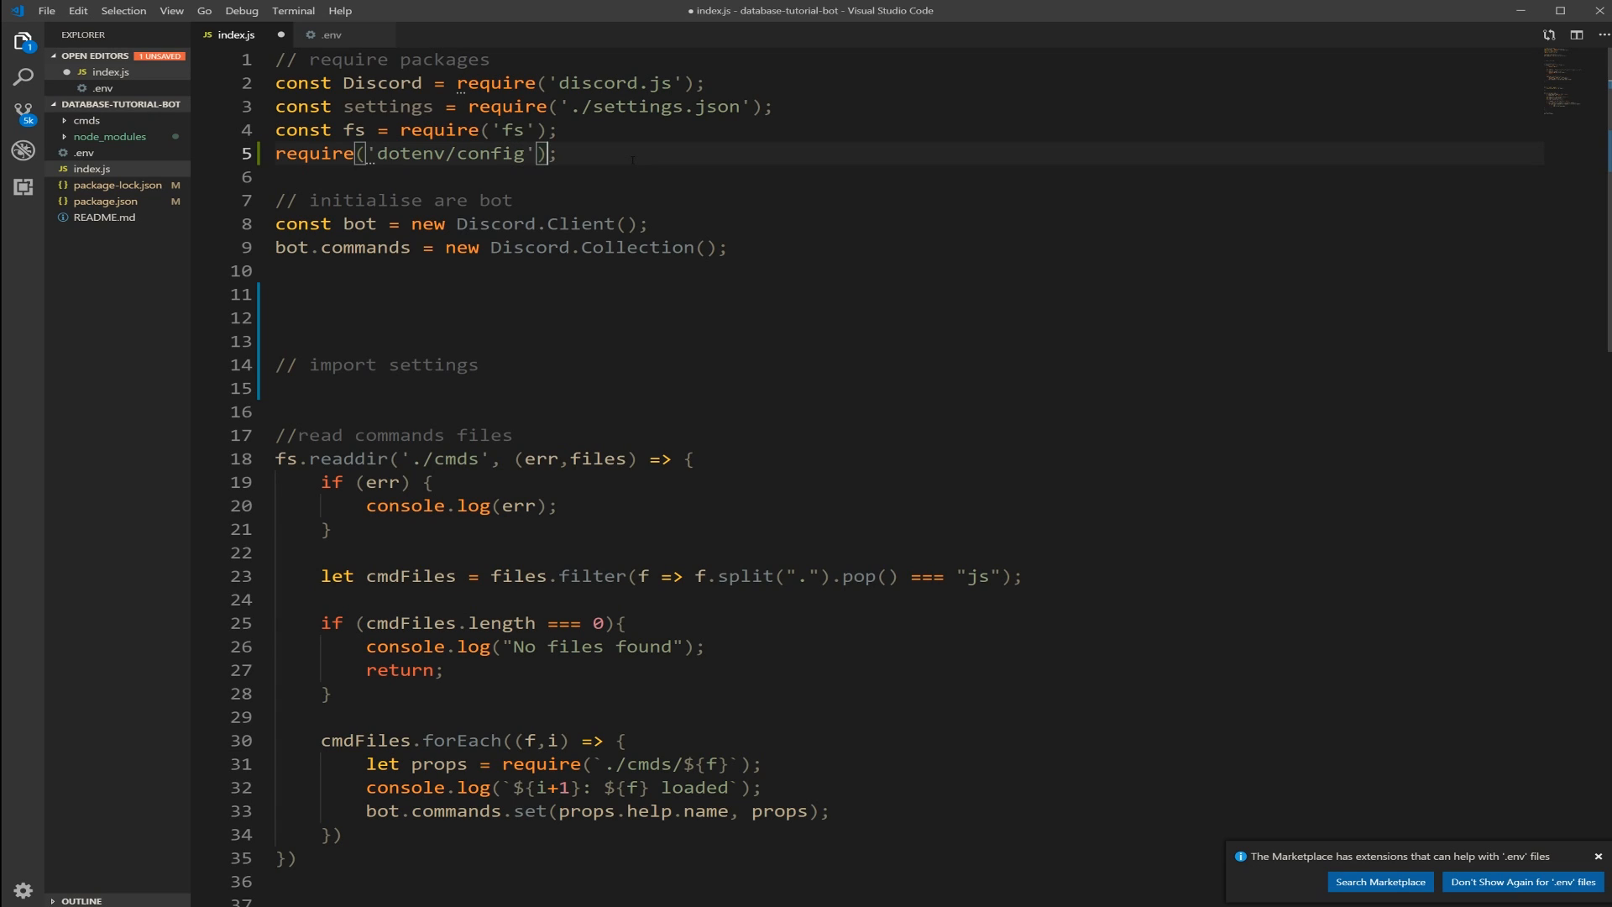
click(477, 364)
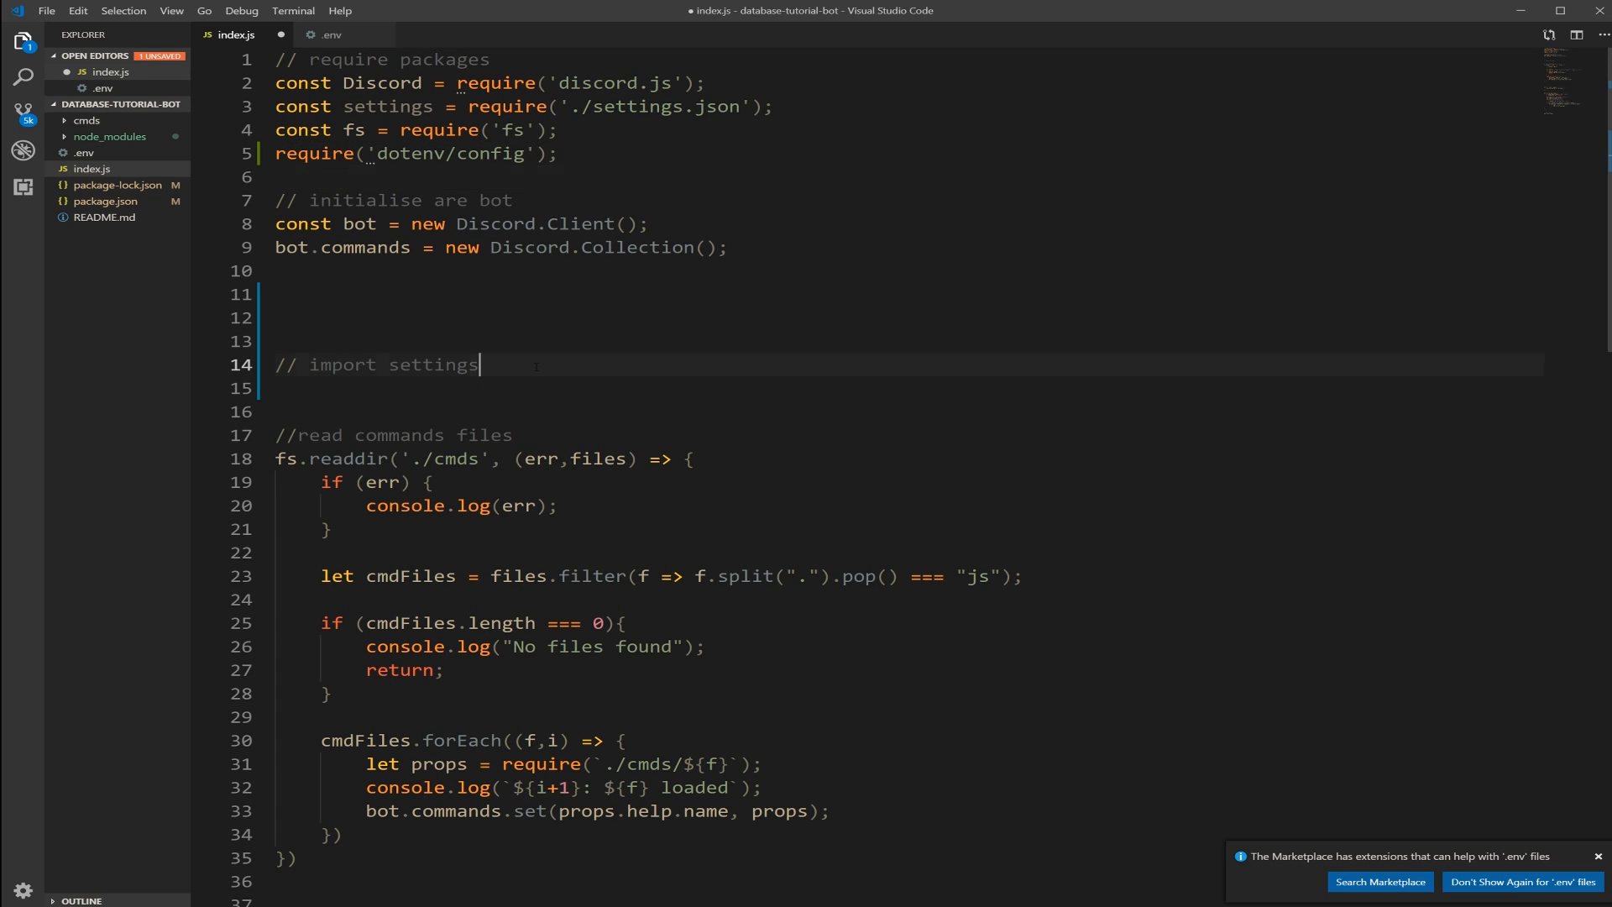
Declare const owner = process.env.OWNER and const token = process.env.TOKEN, then start a // comment.
text(const)
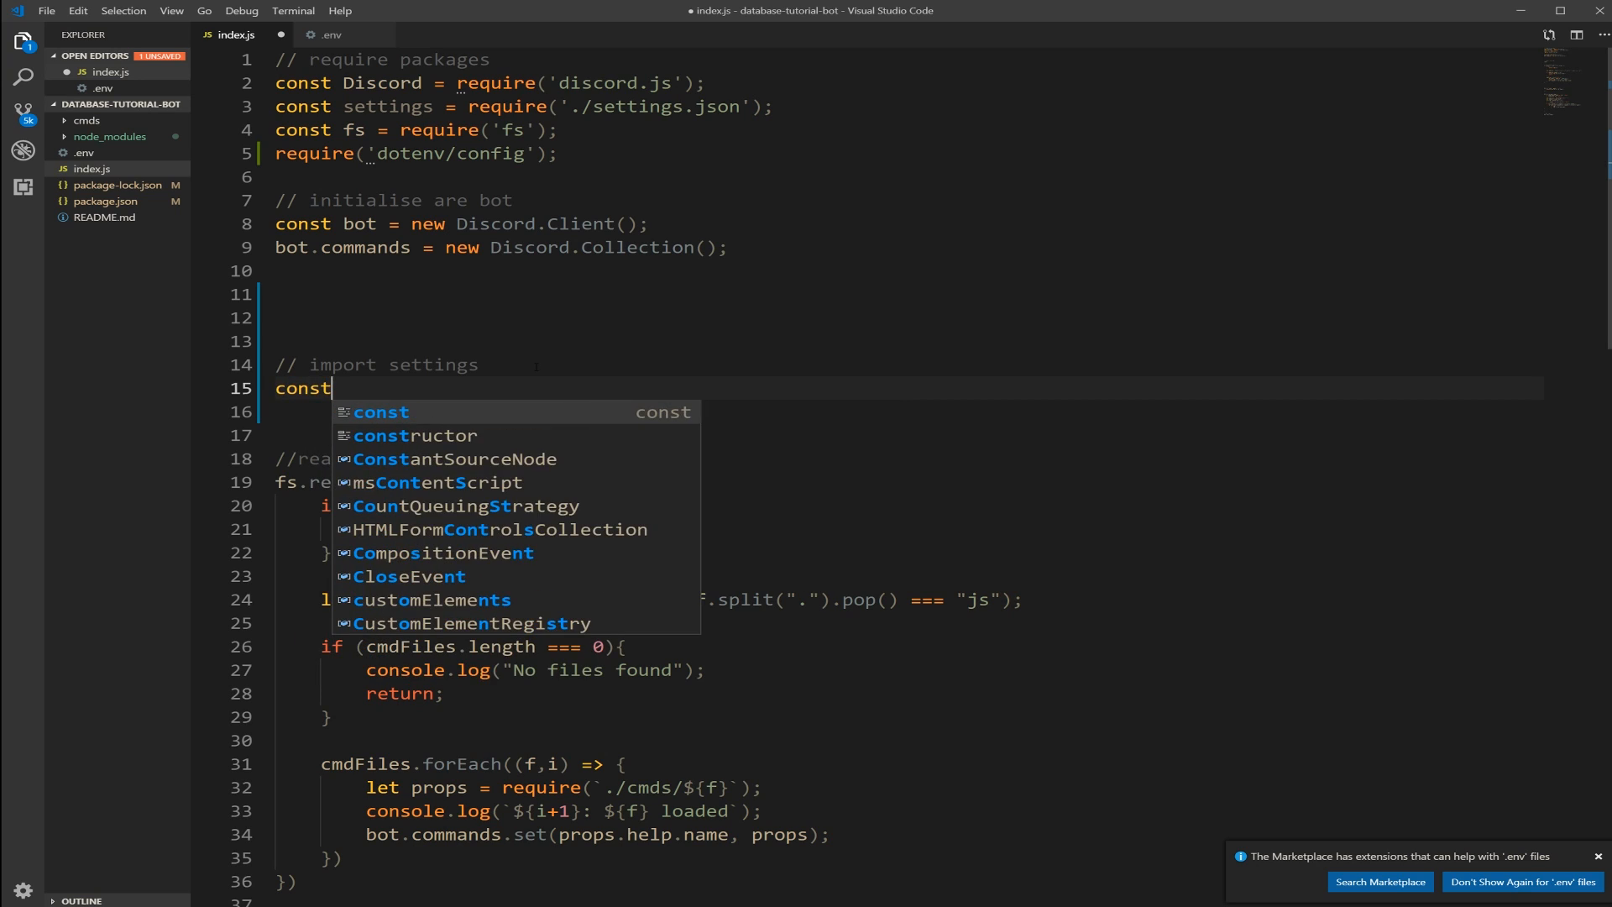
text(owner =)
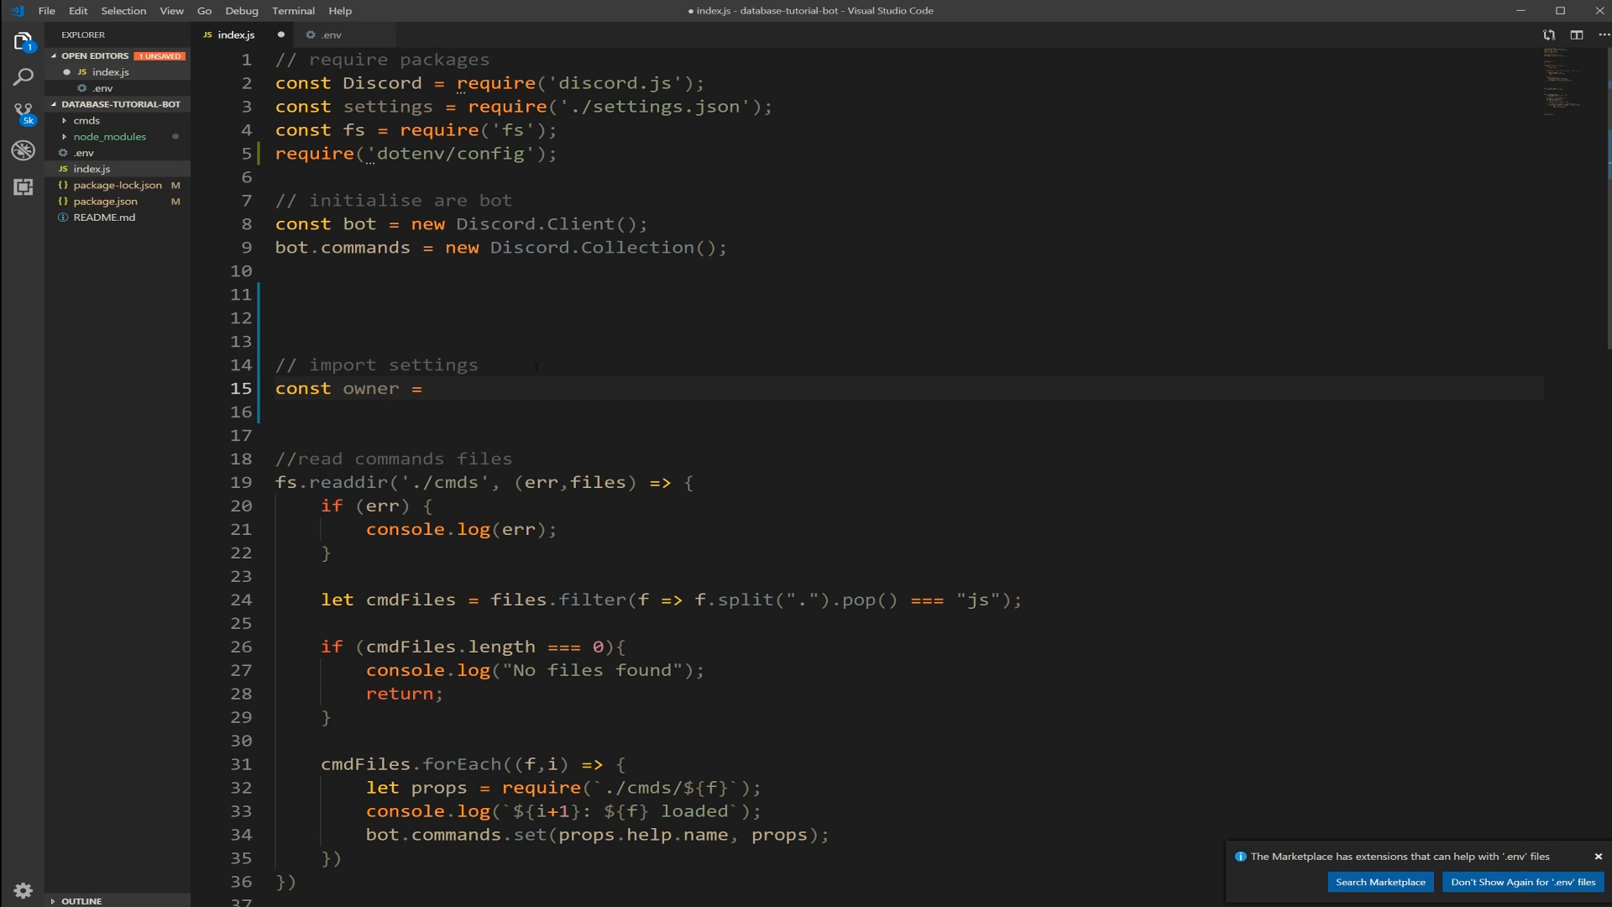
text(process.end)
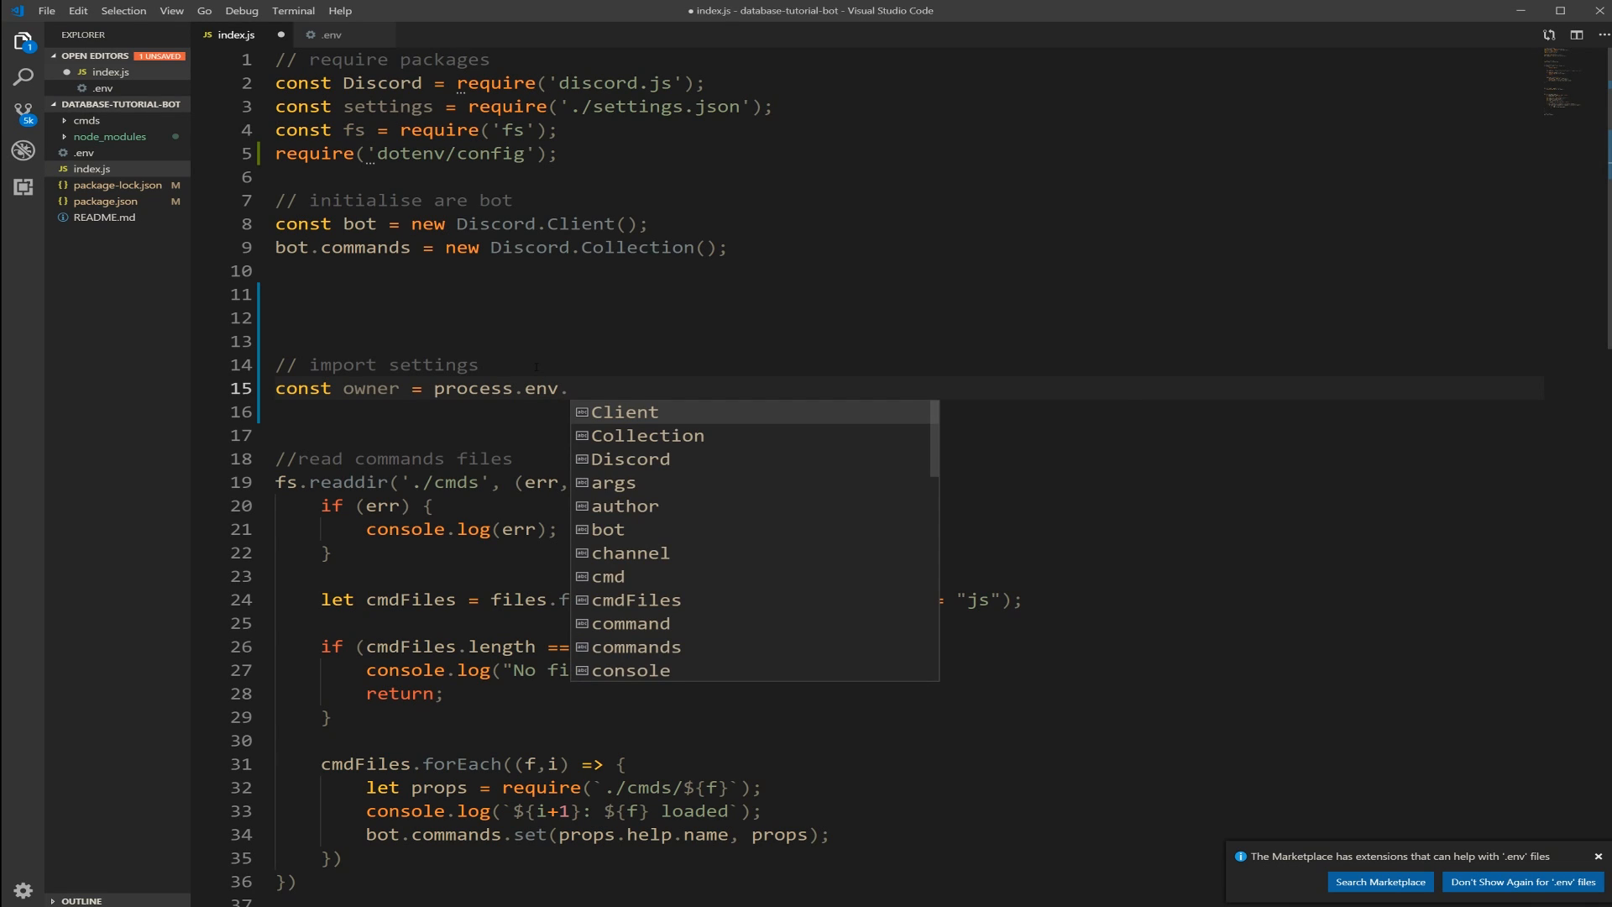
text(owner)
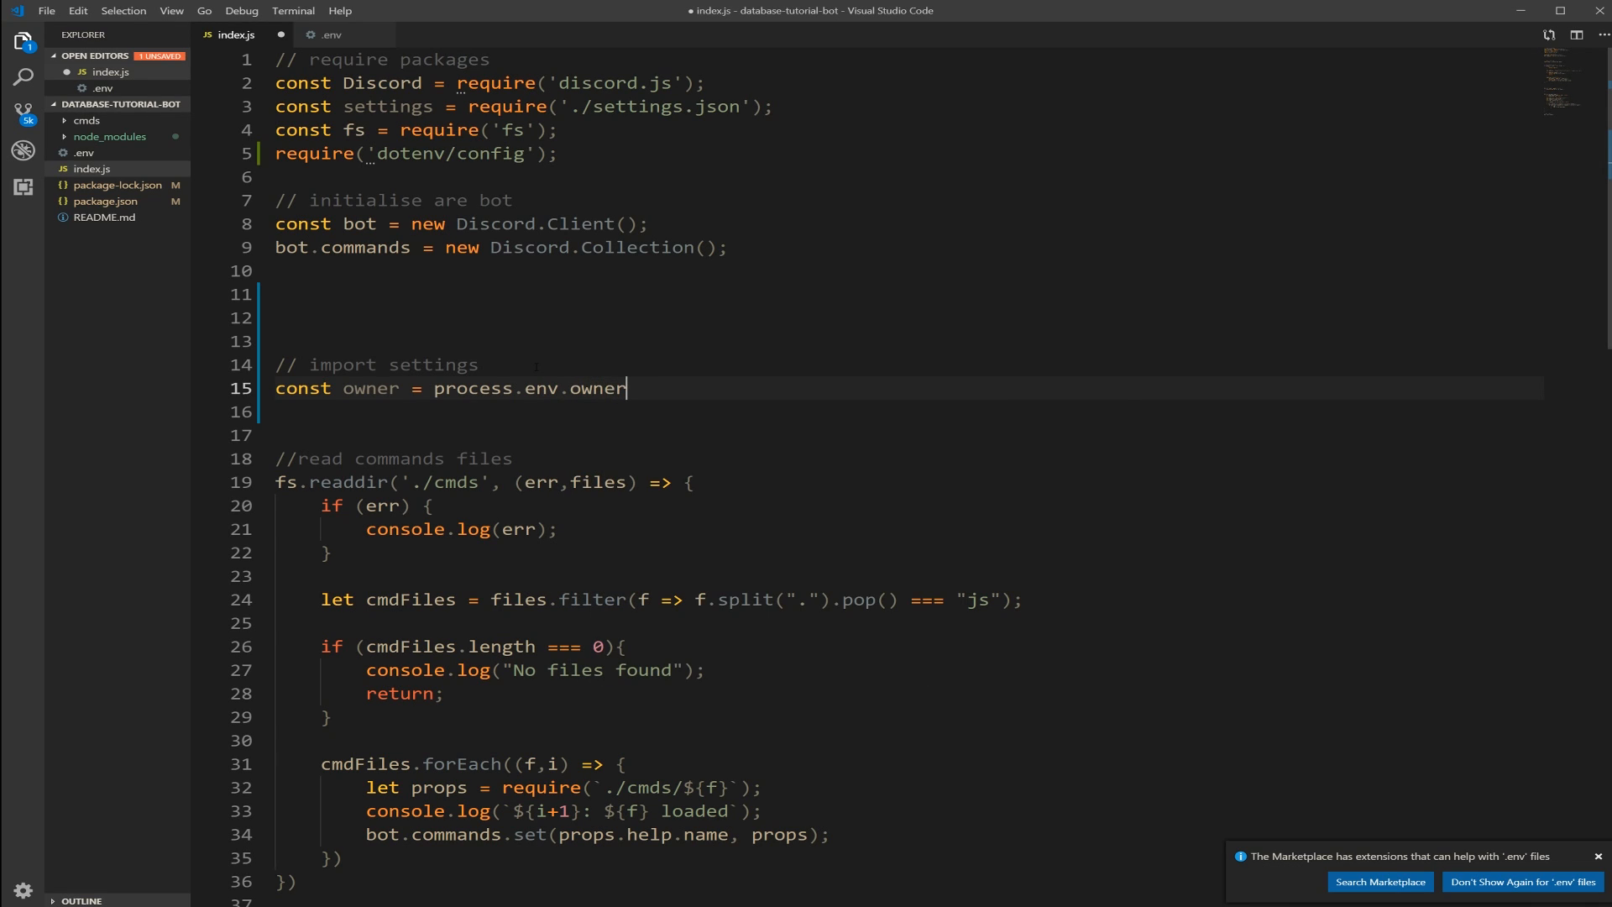
text(OW)
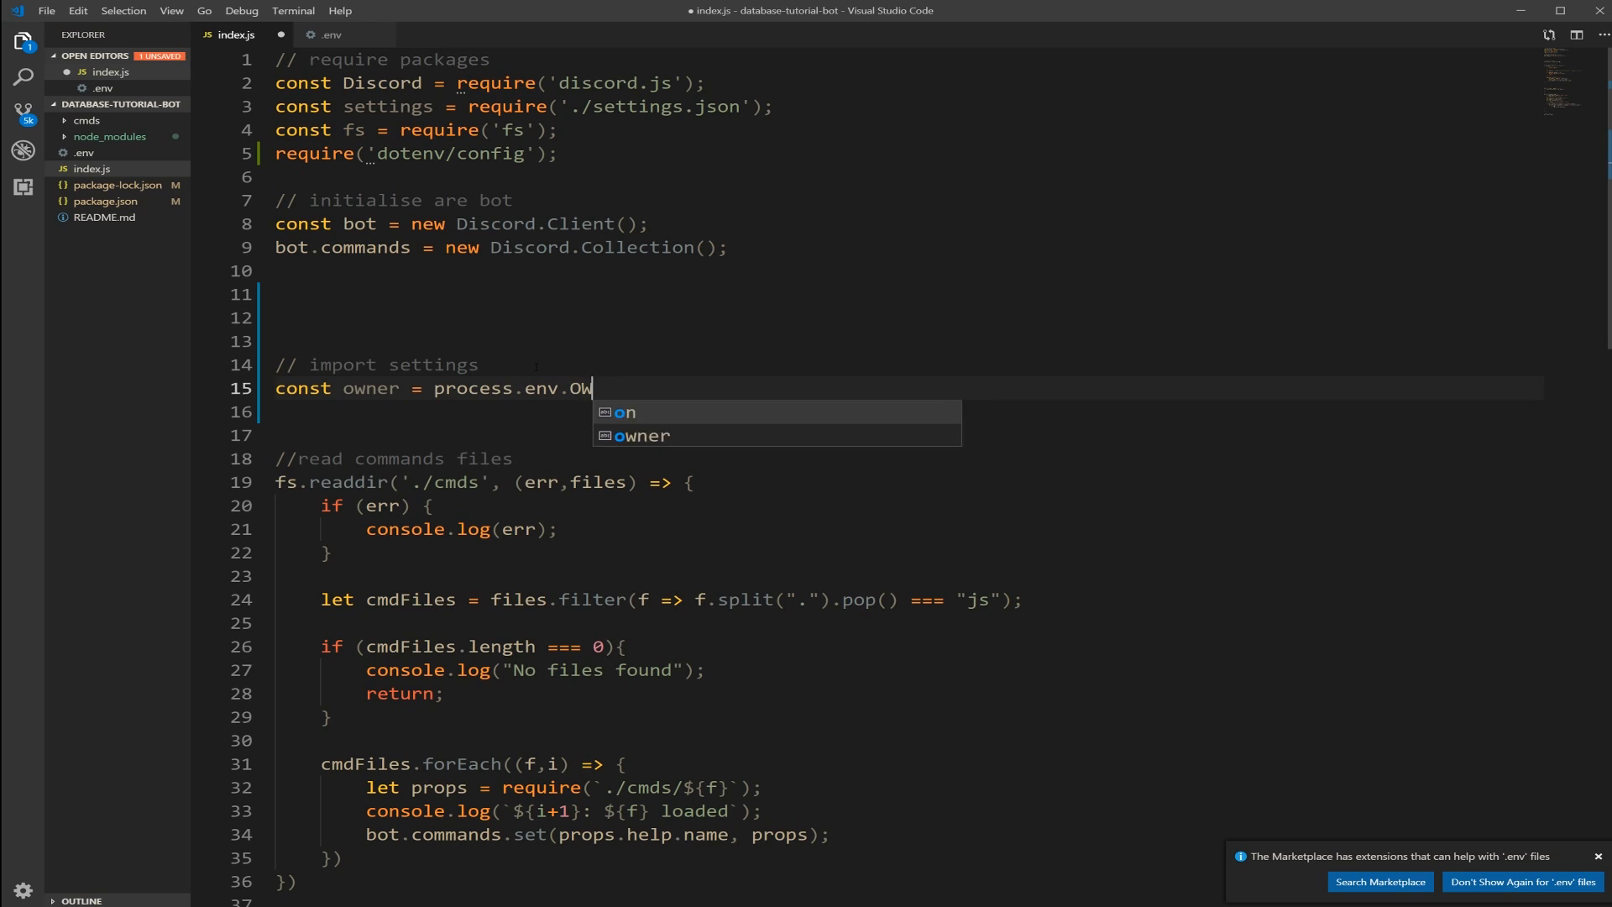
text(NER;)
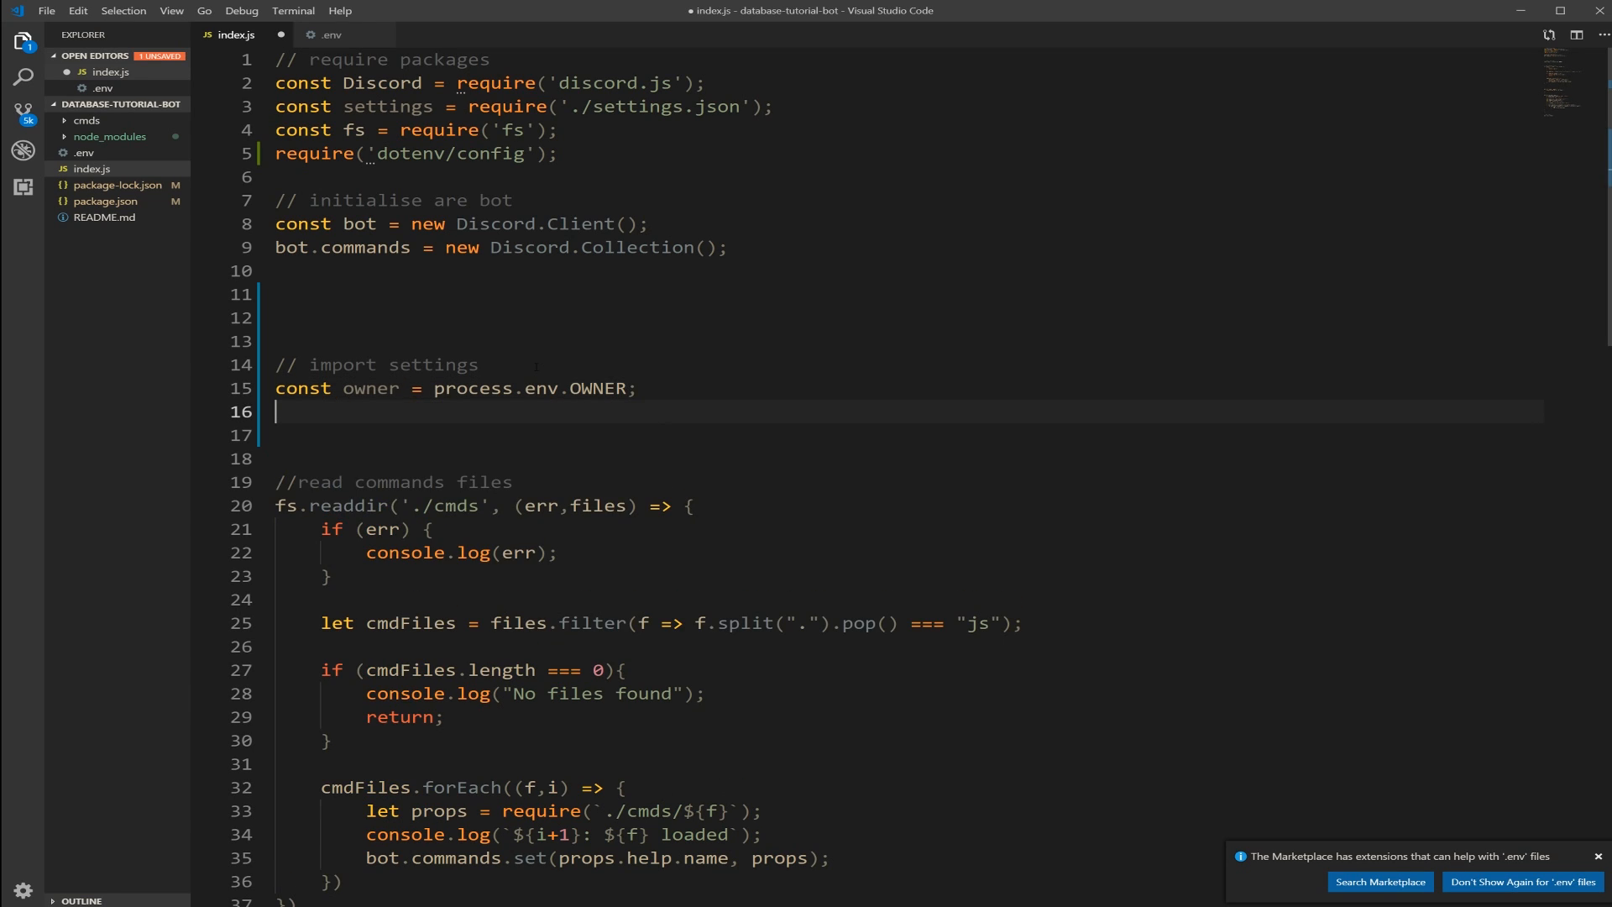
text(const)
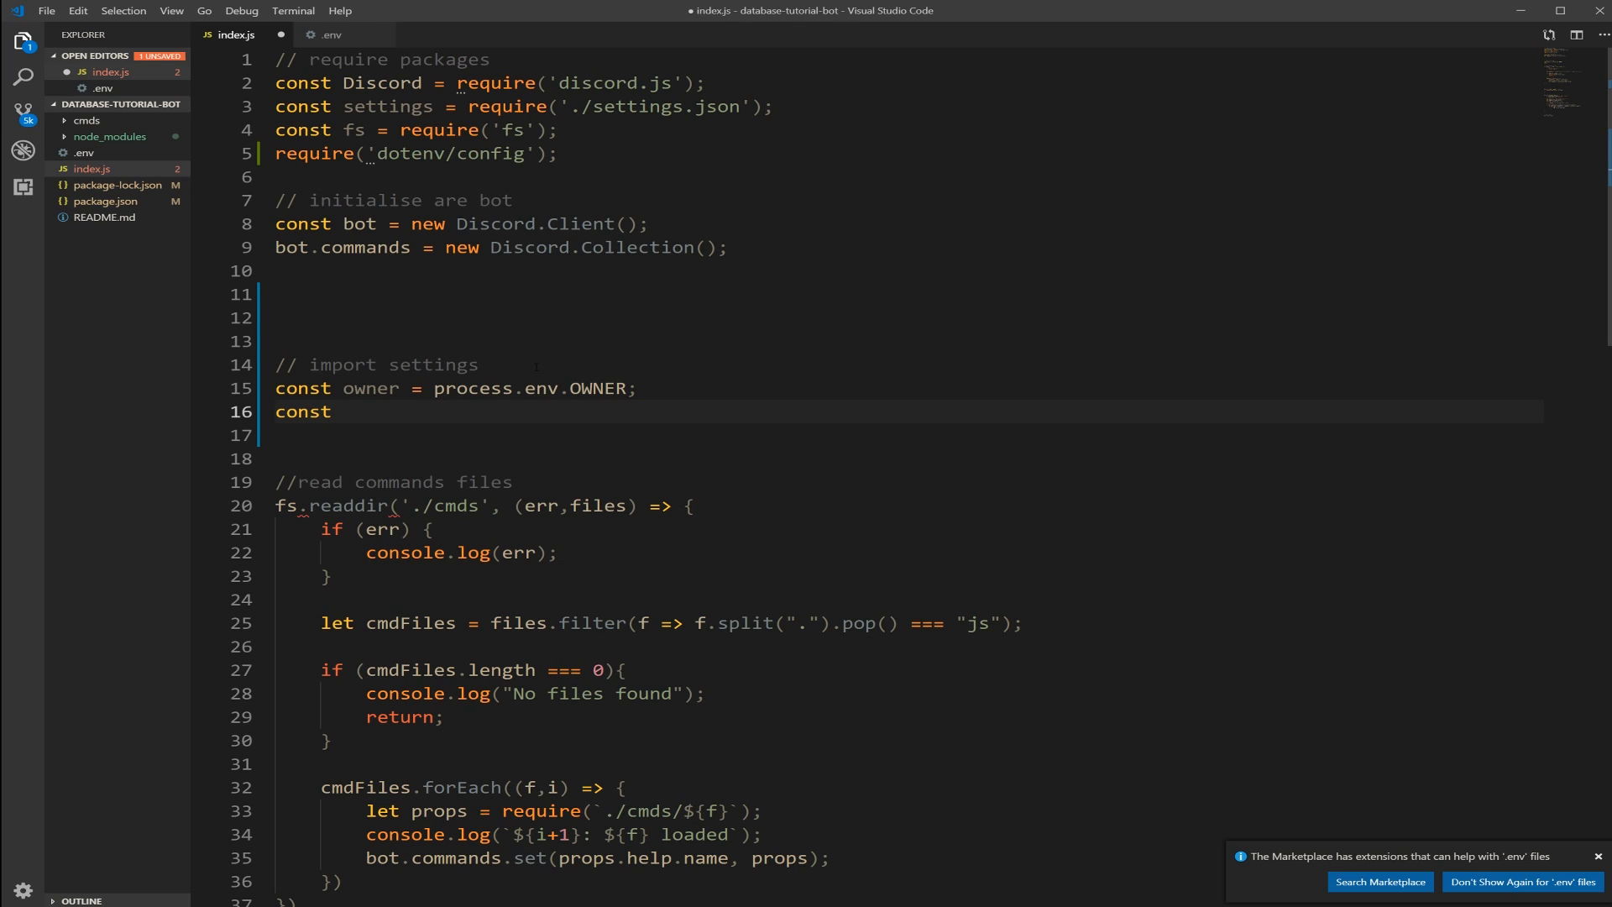
text(to)
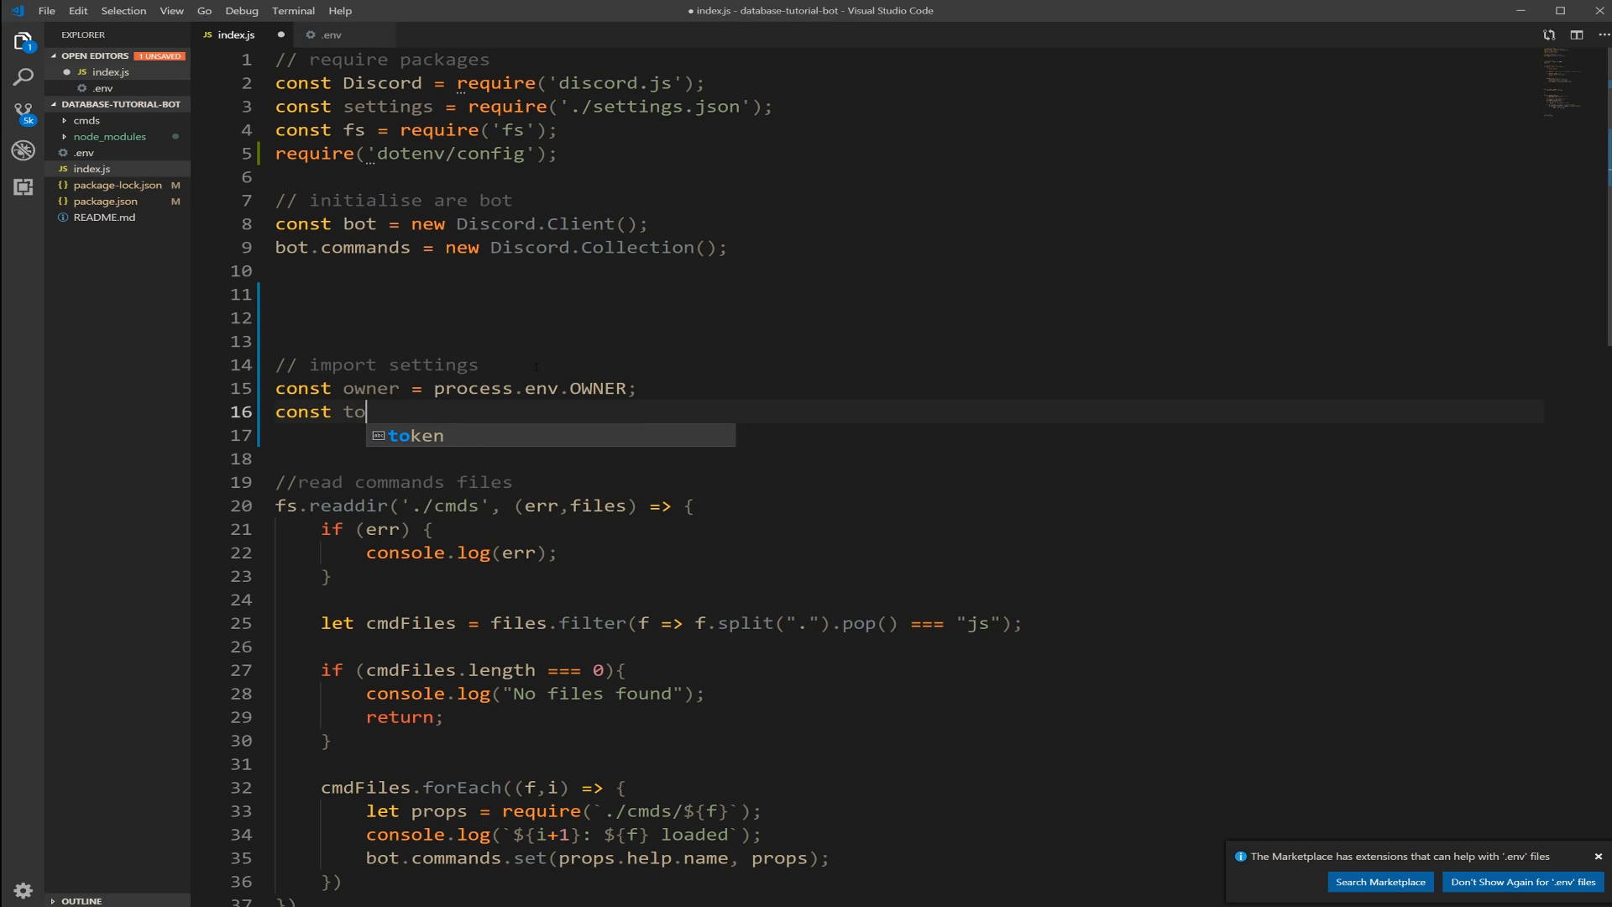
text(ken = repo)
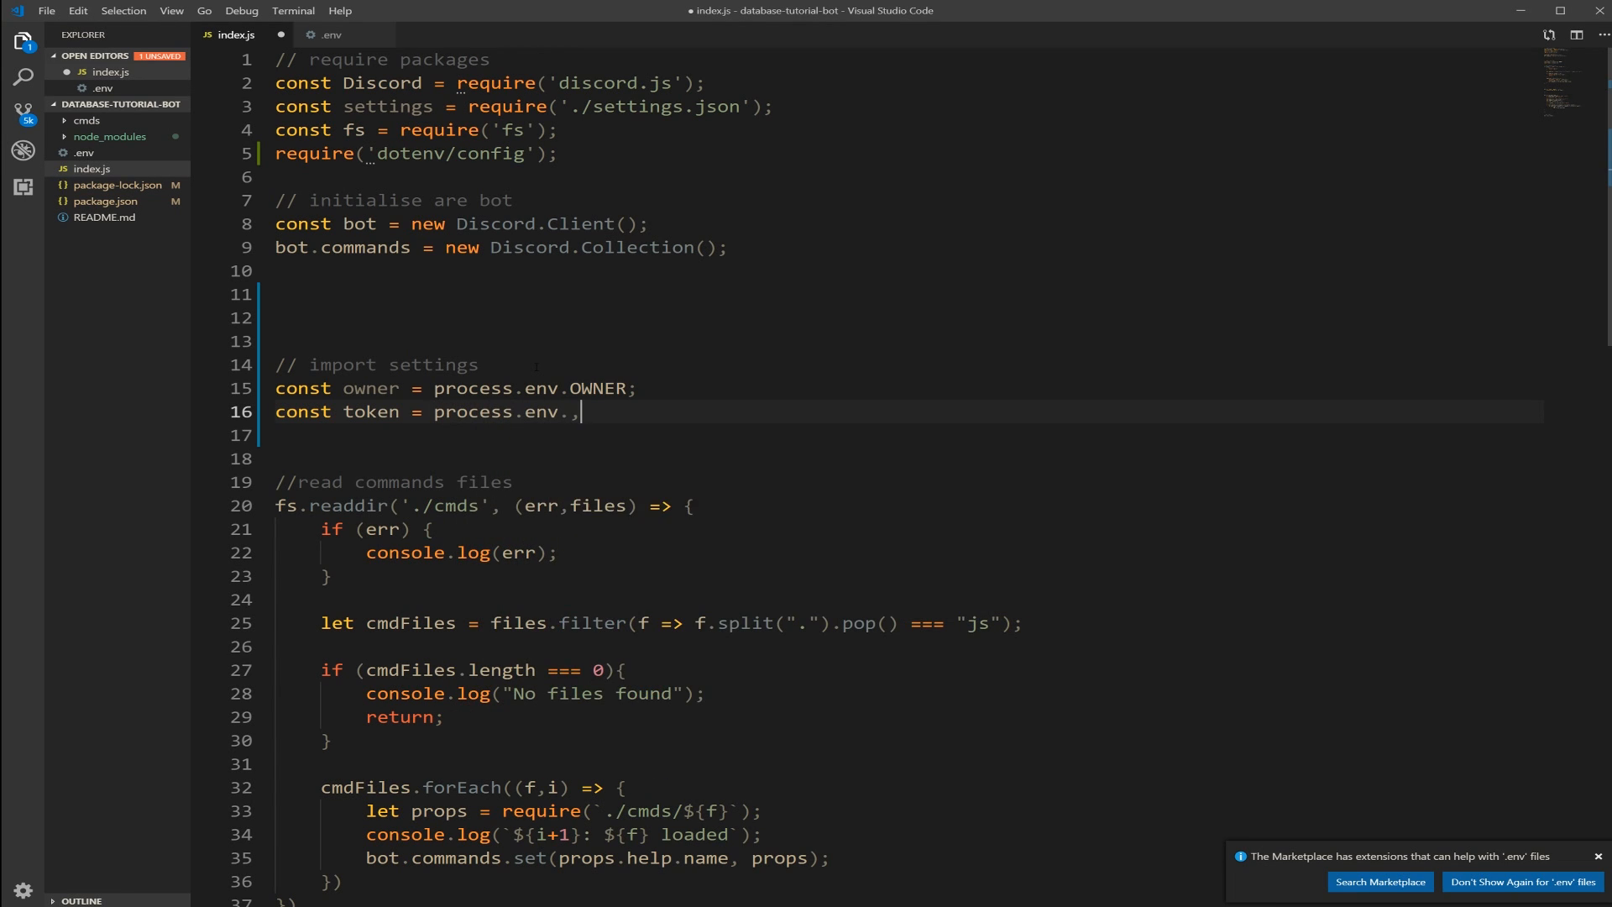
text(TOKEN)
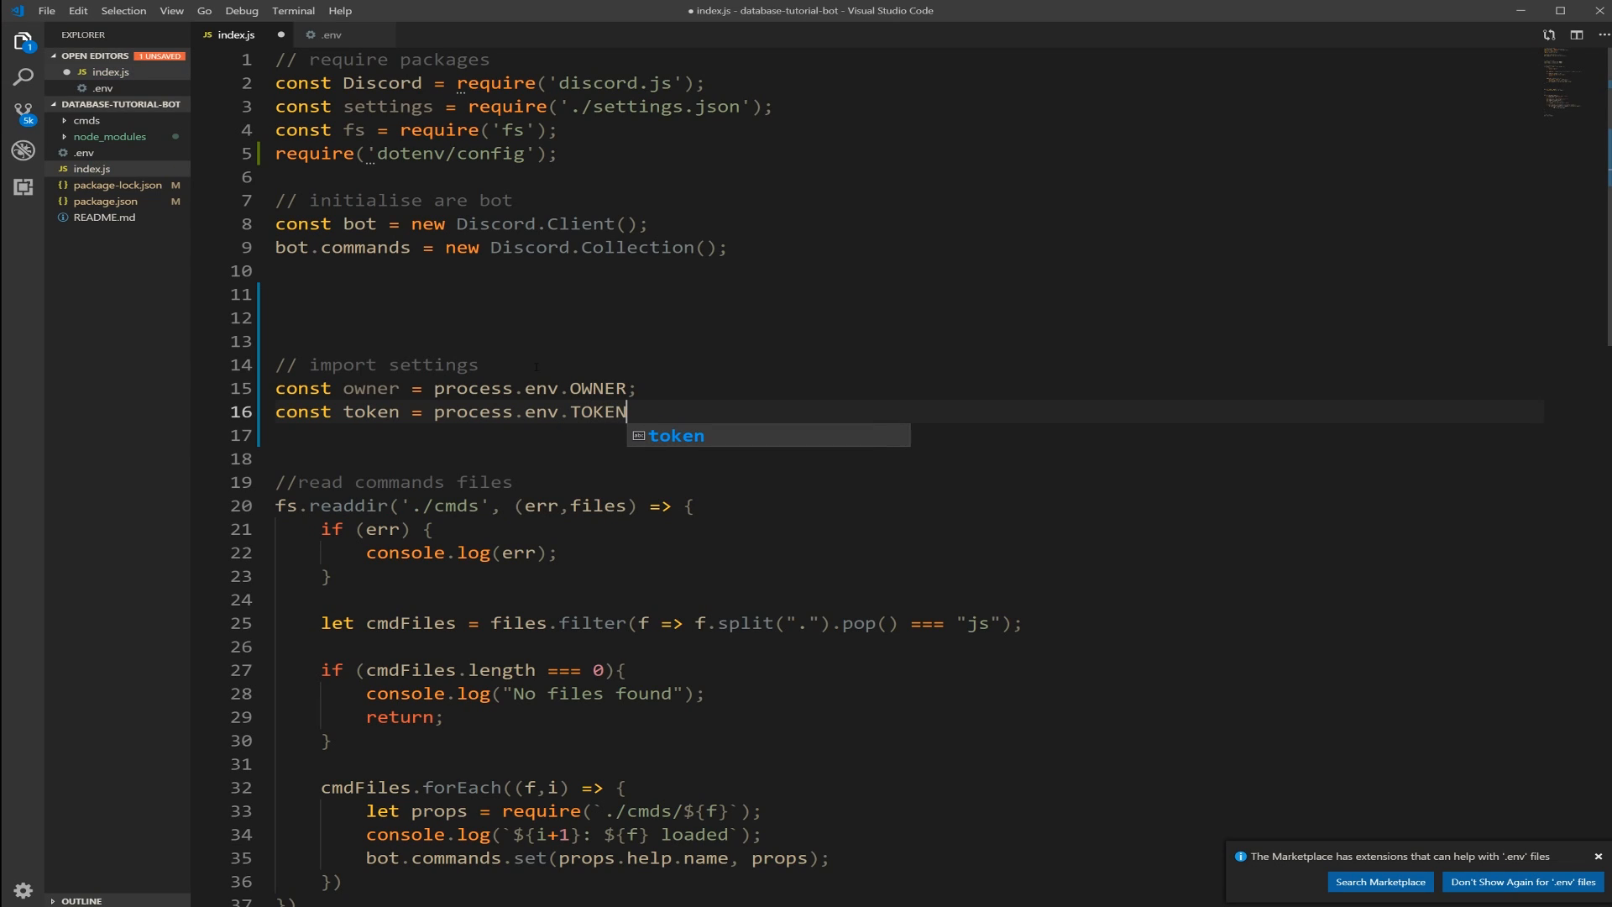
text(;)
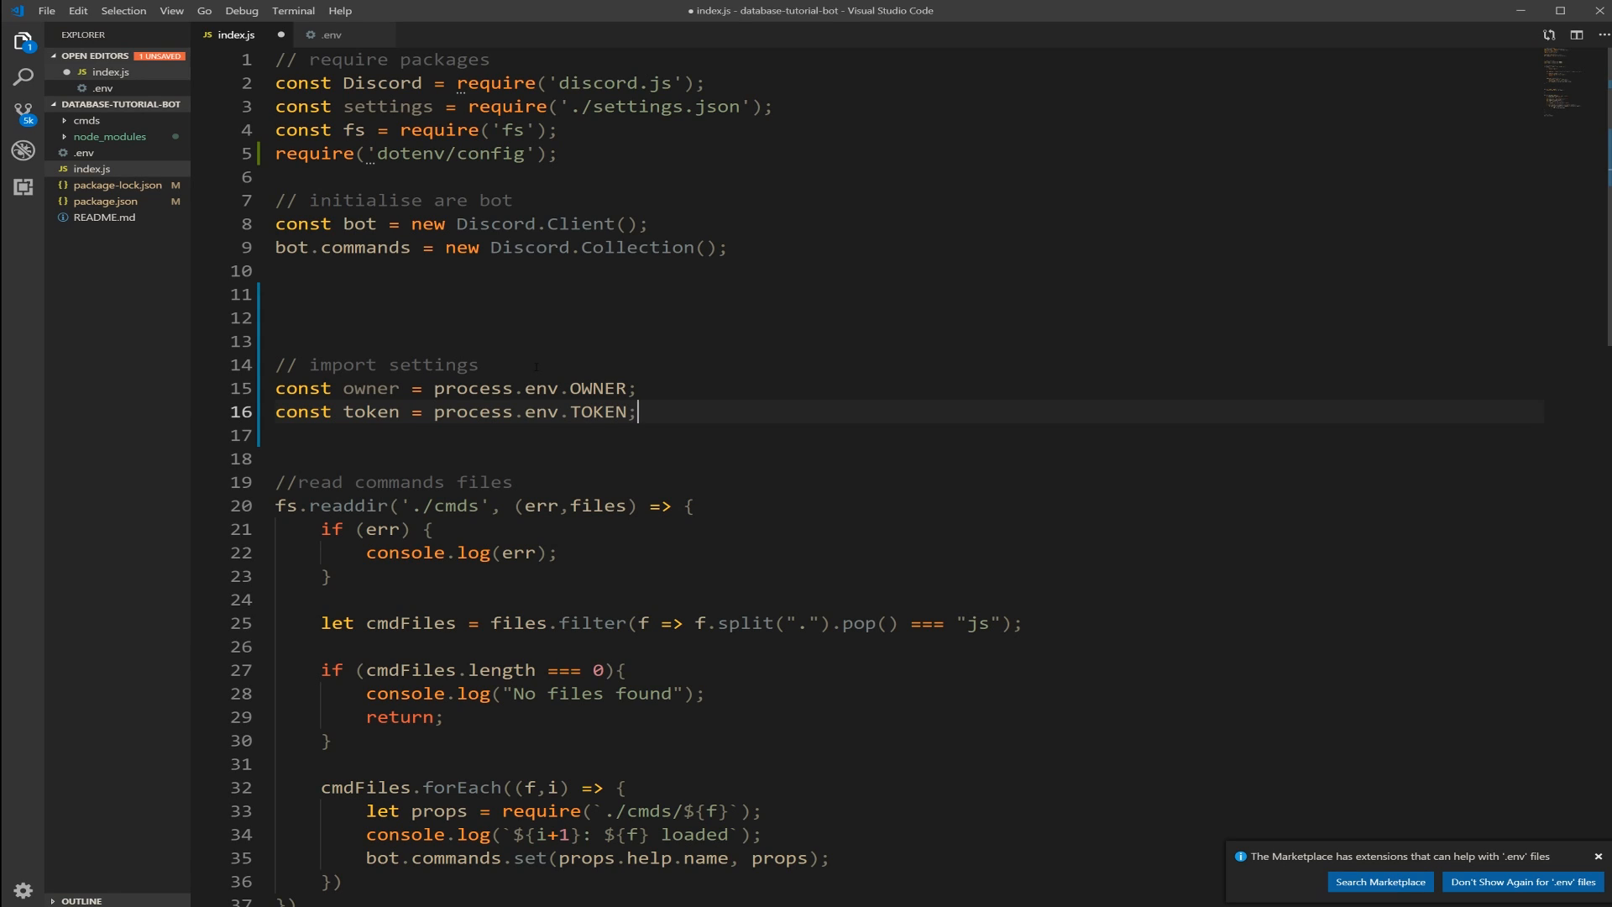
text(//)
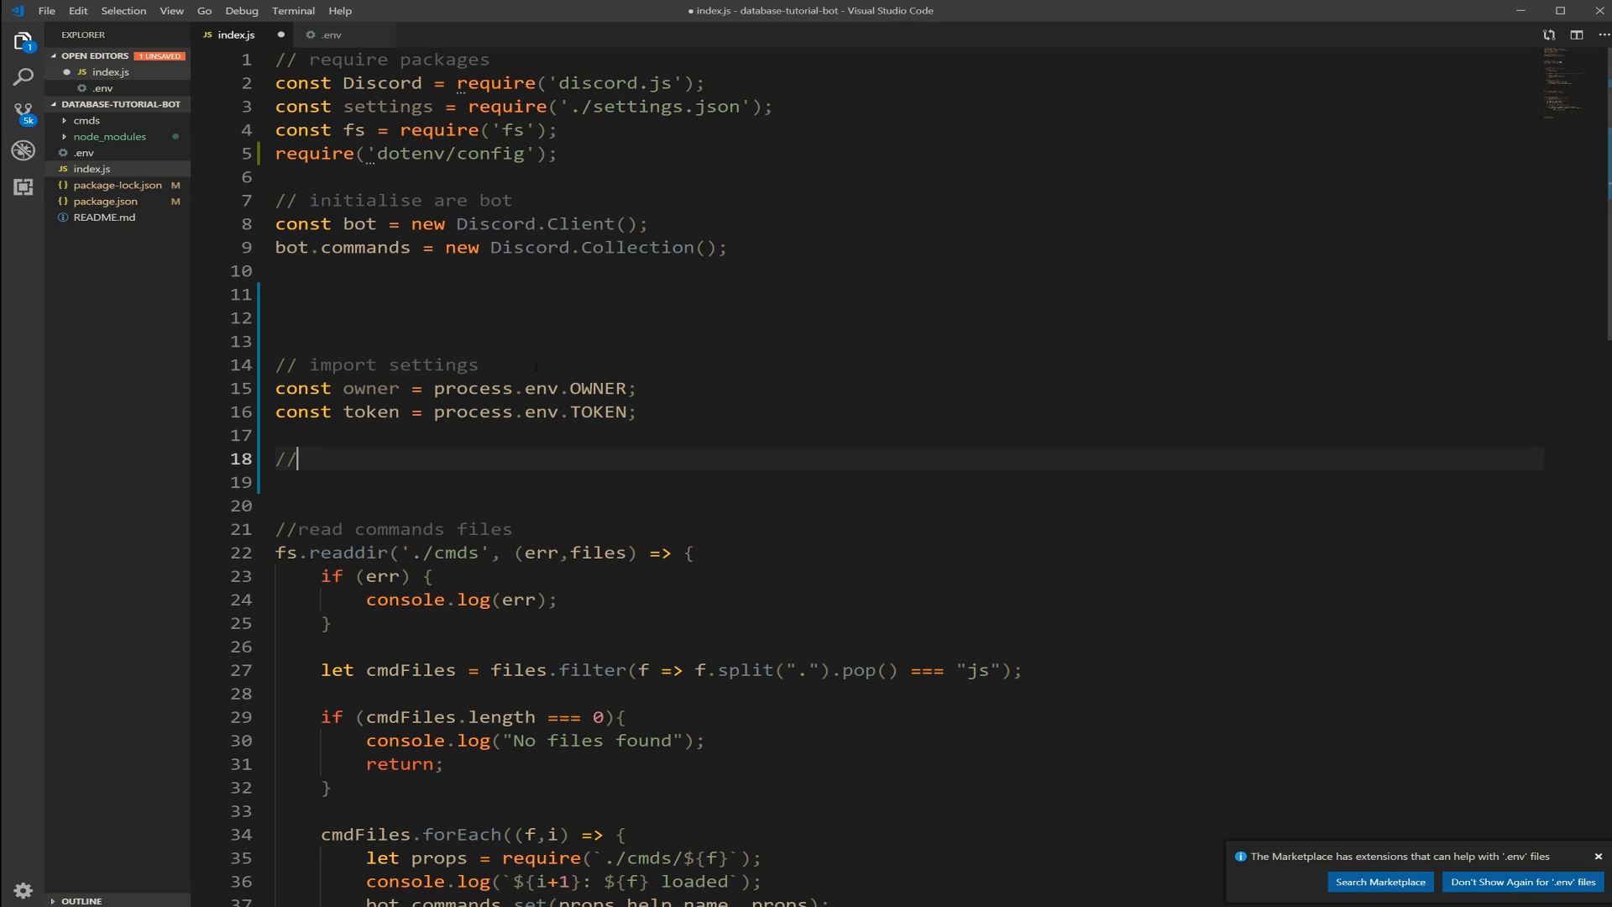
Add an initialise-firebase comment and const firebase = require('firebase/app').
text(st)
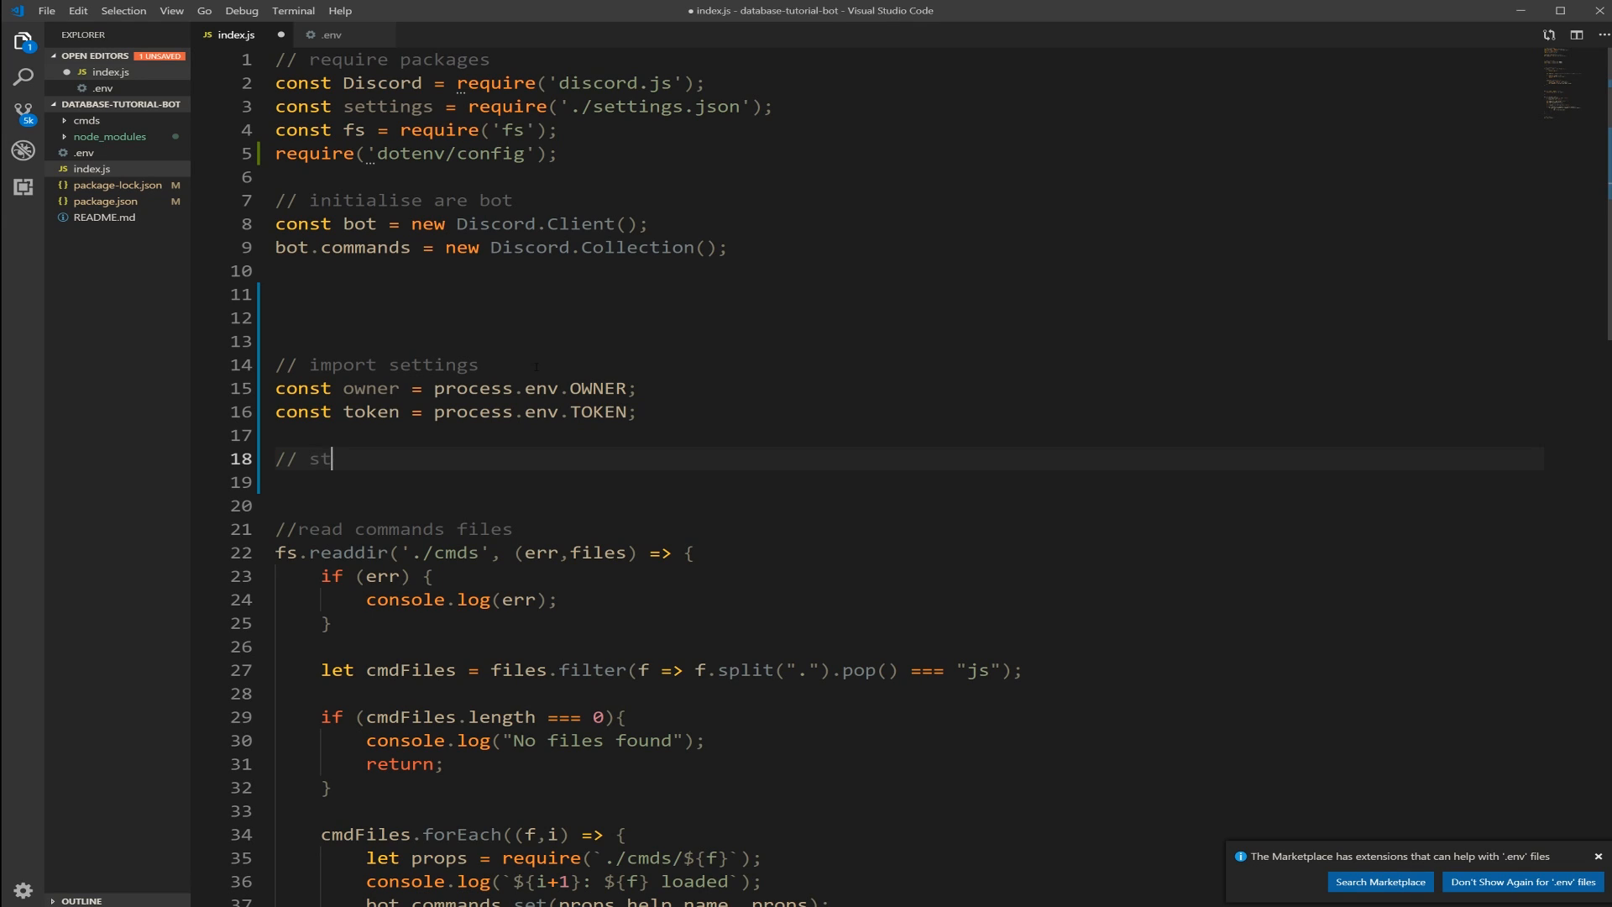
text(in)
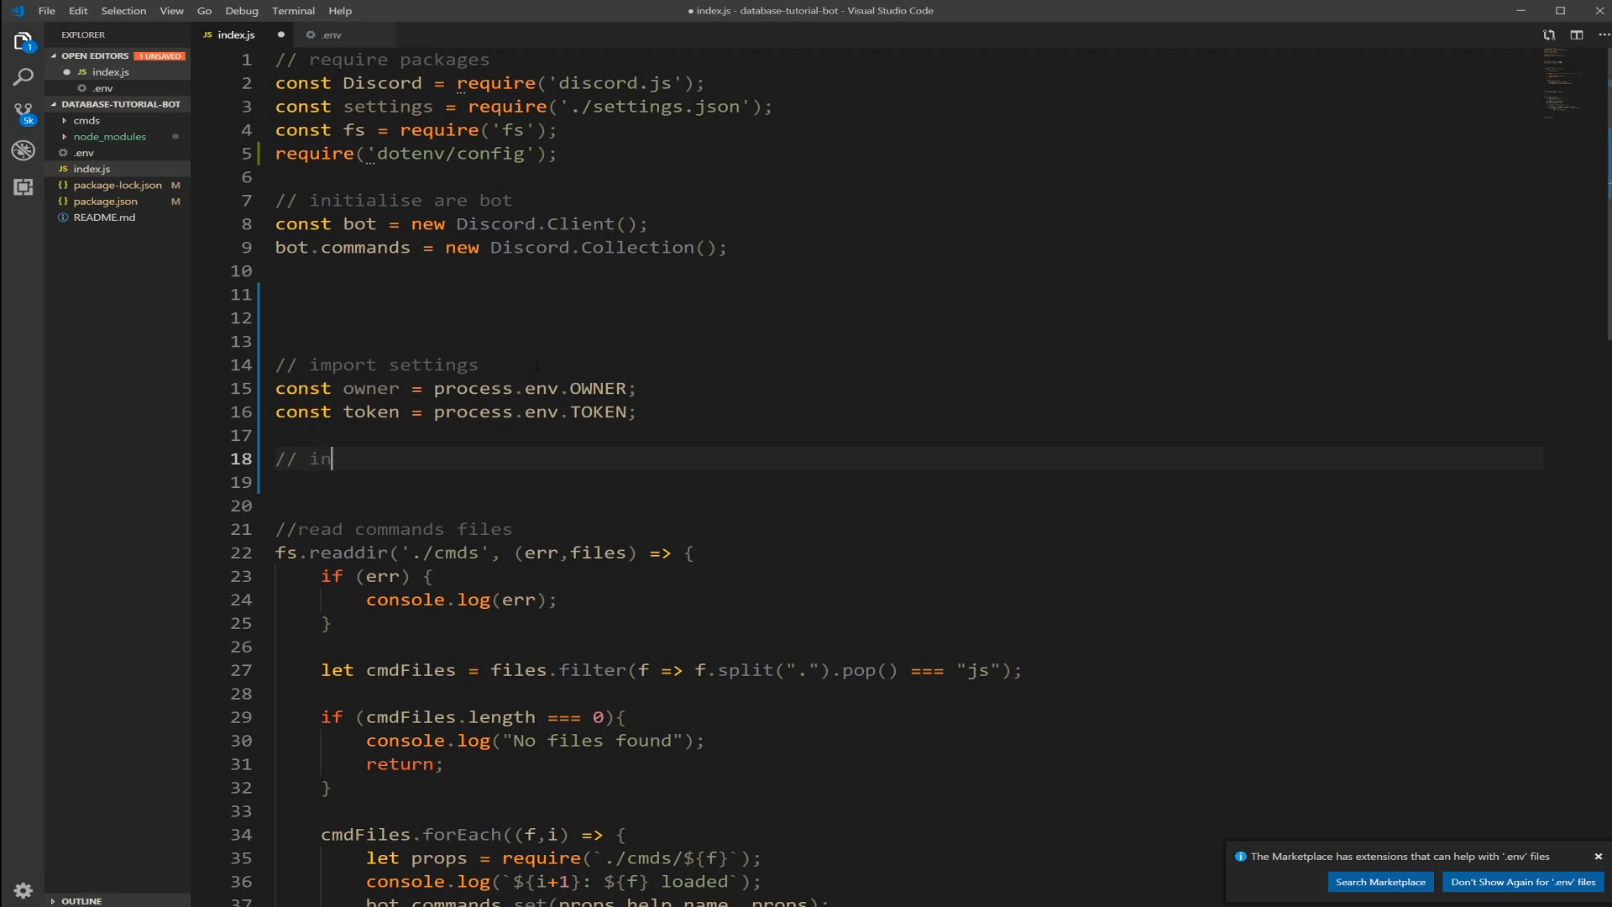
text(itil)
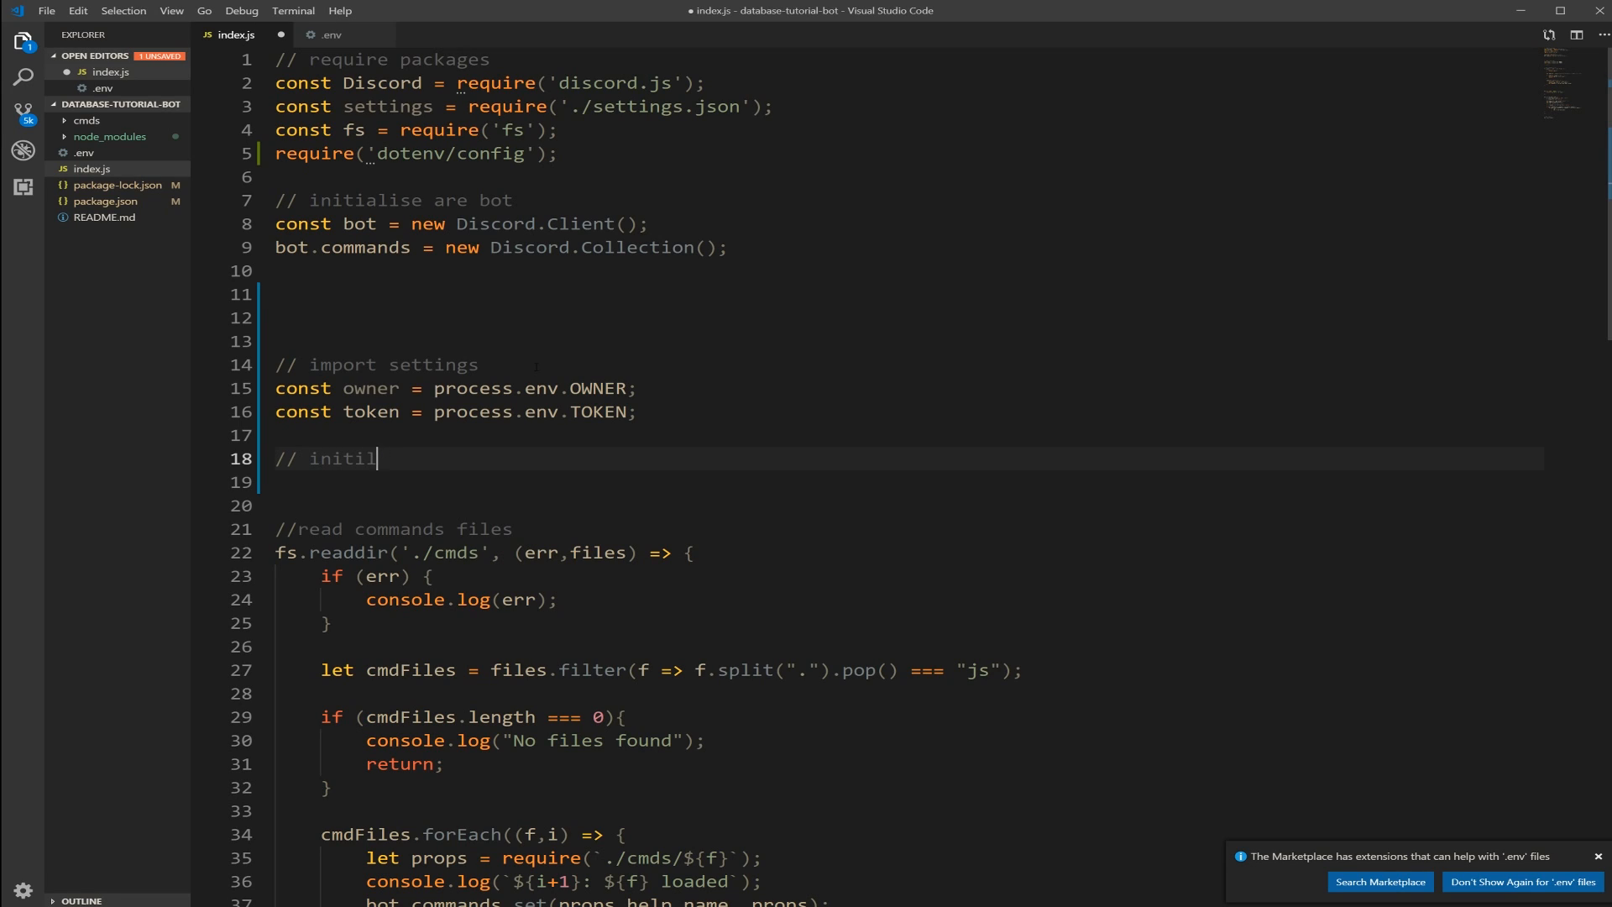
text(alise datab)
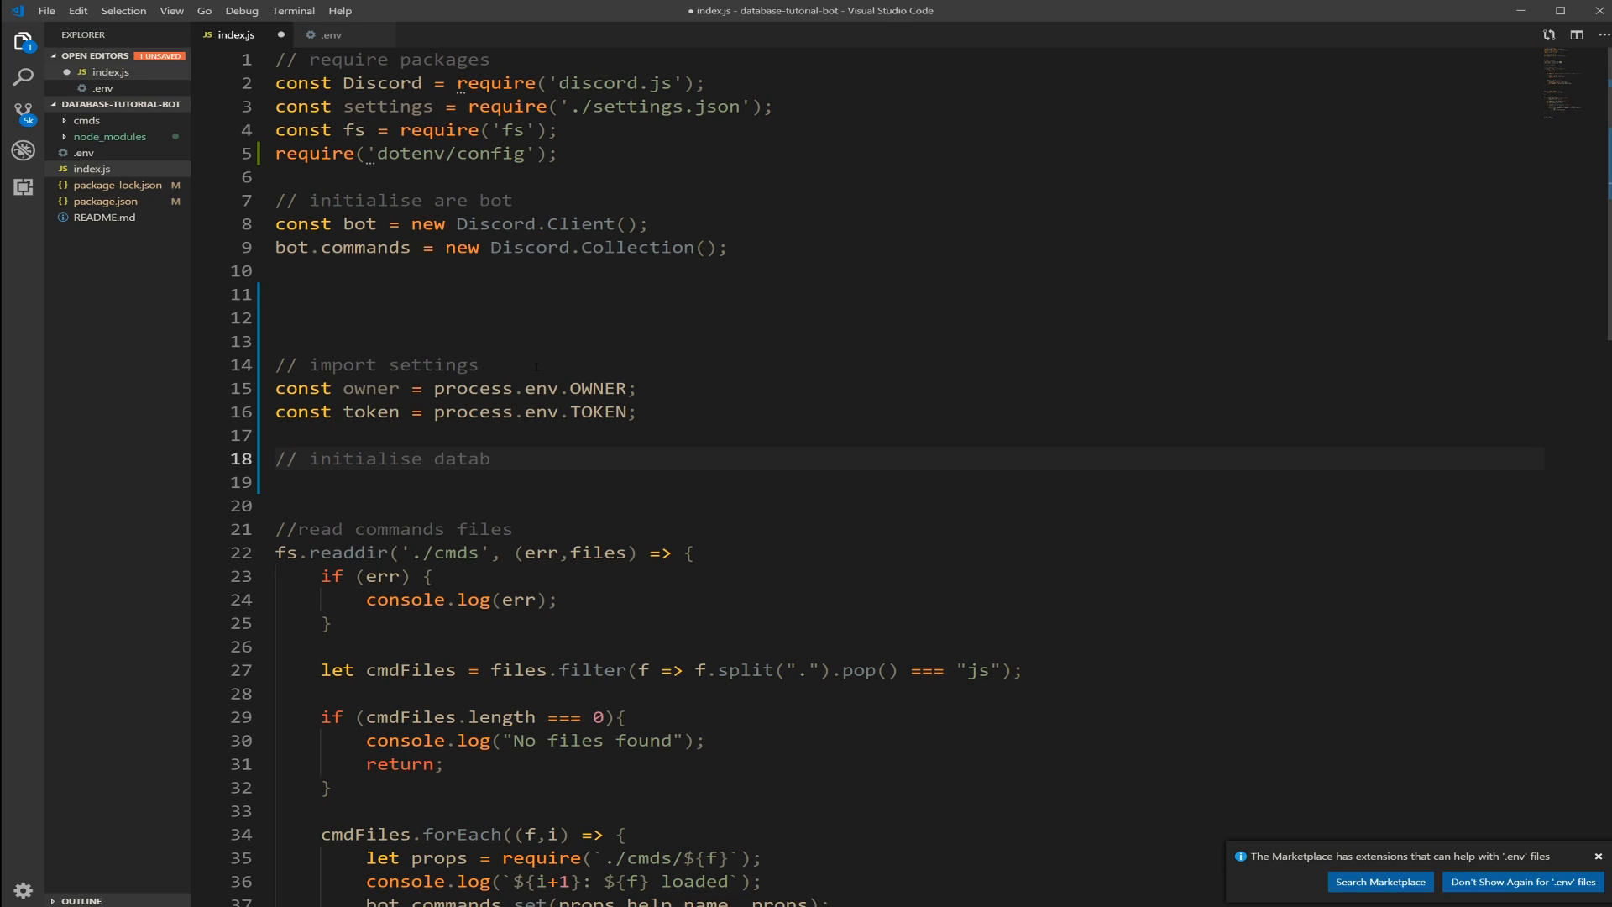
text(ase (firebase)
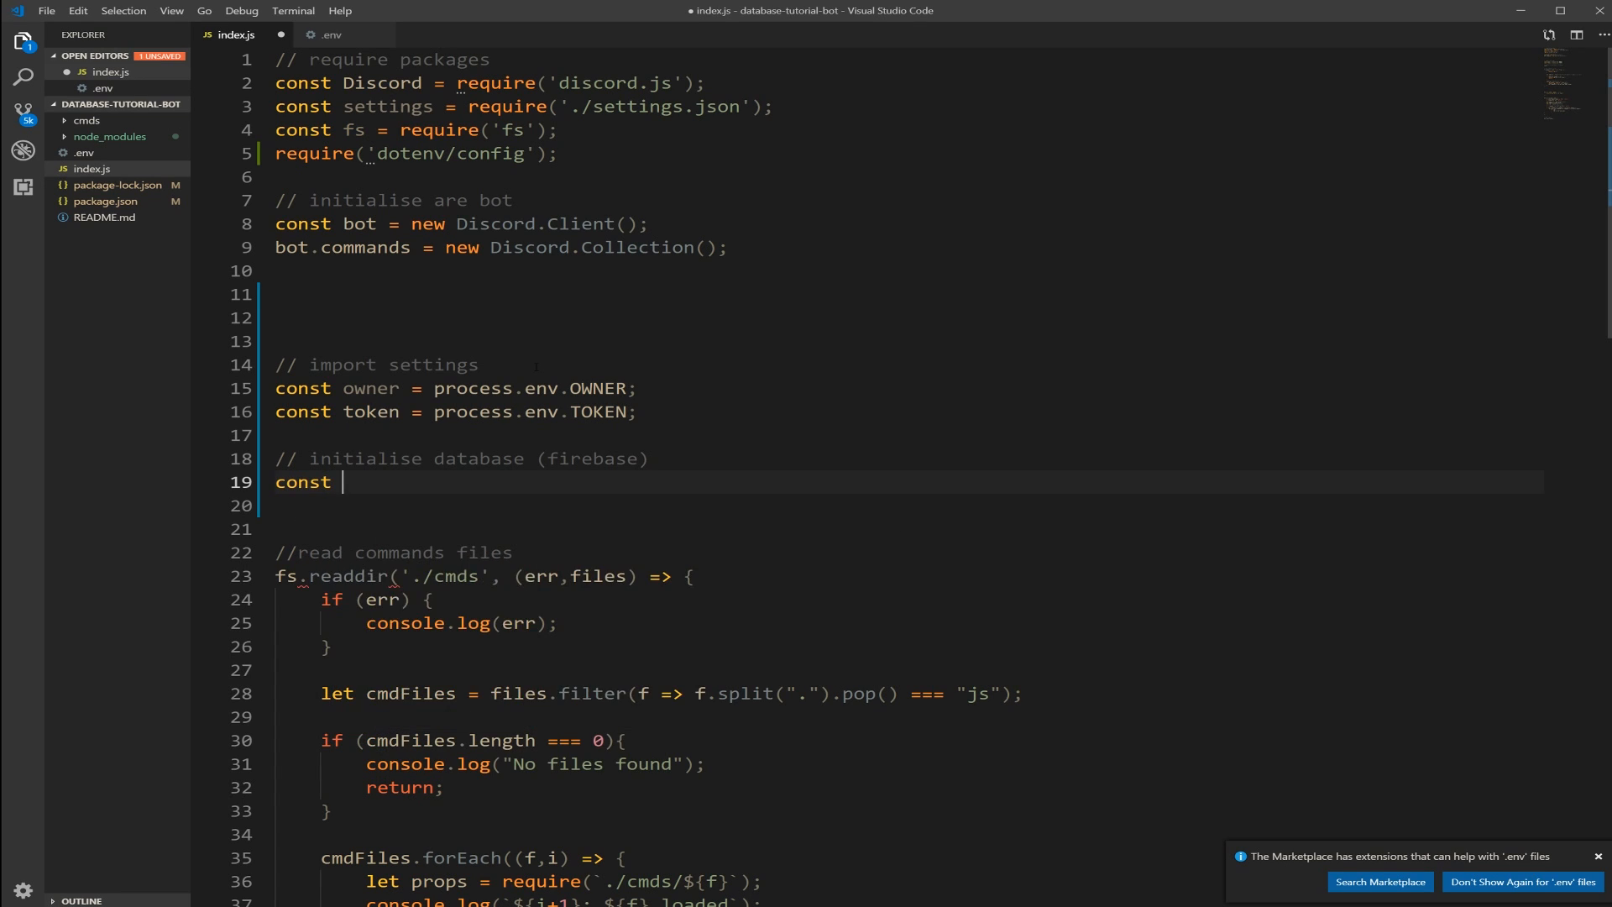
text(firebase =)
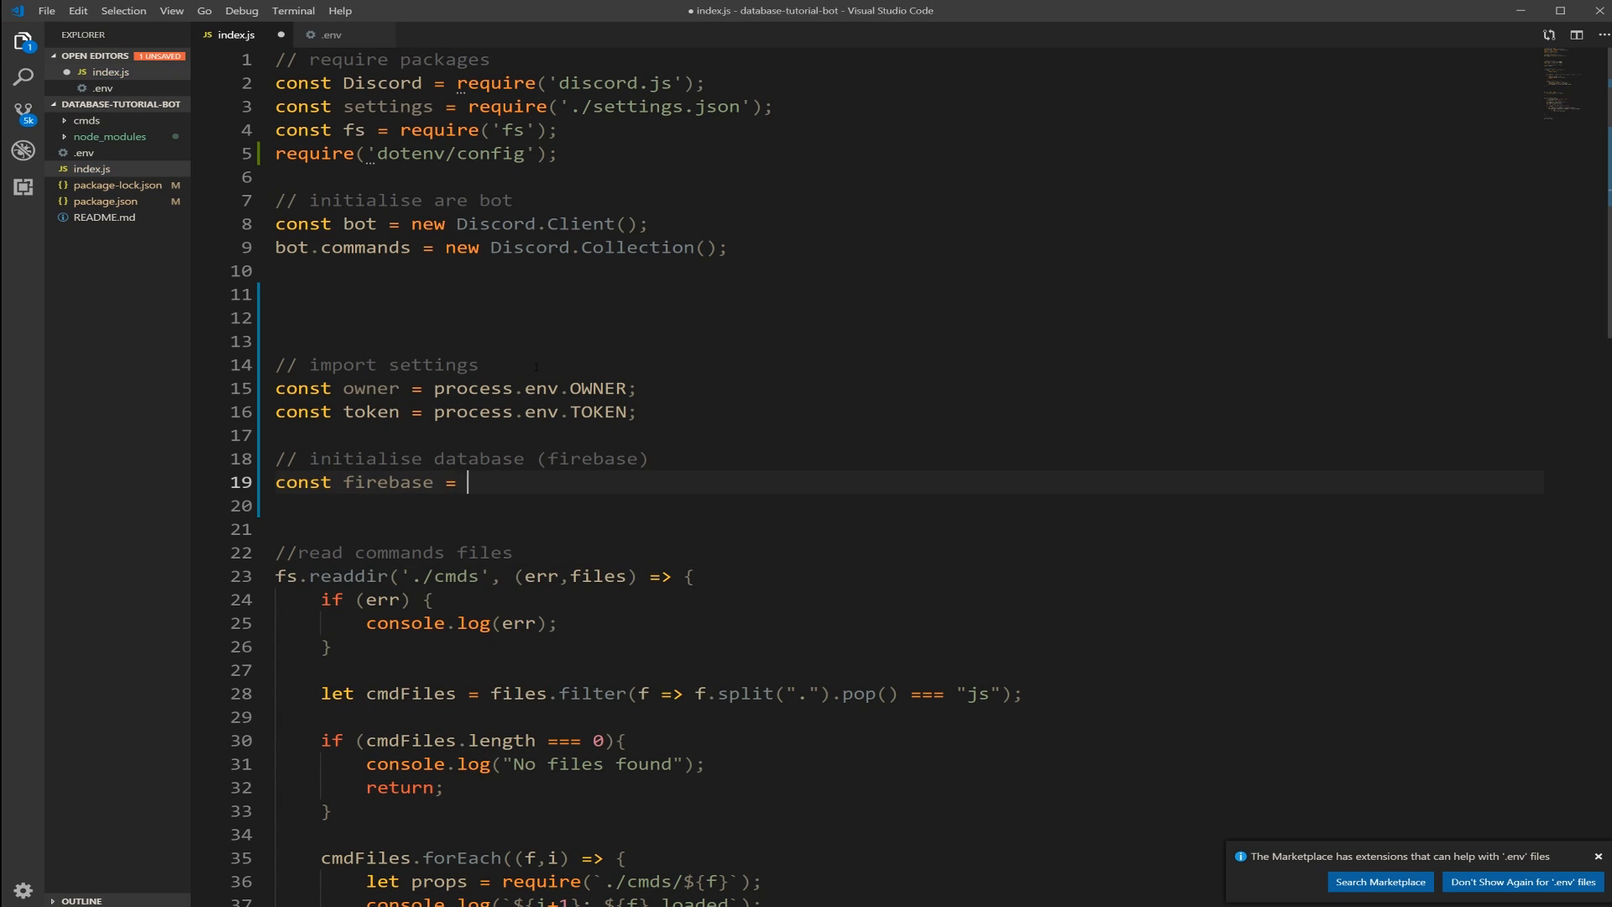
text(require())
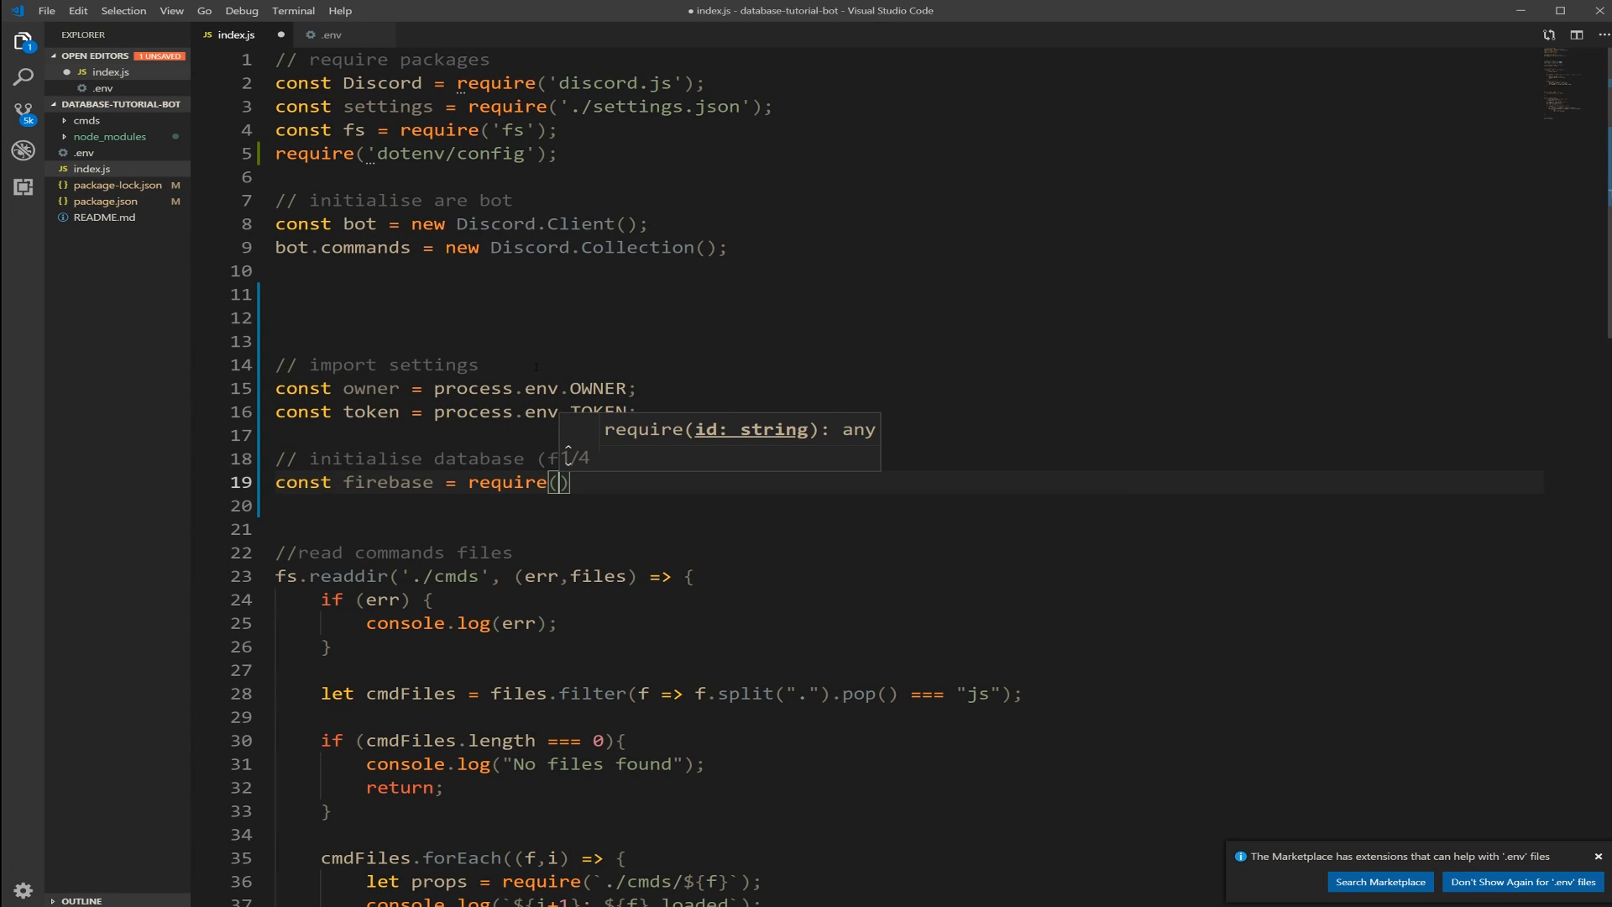
text('fire)
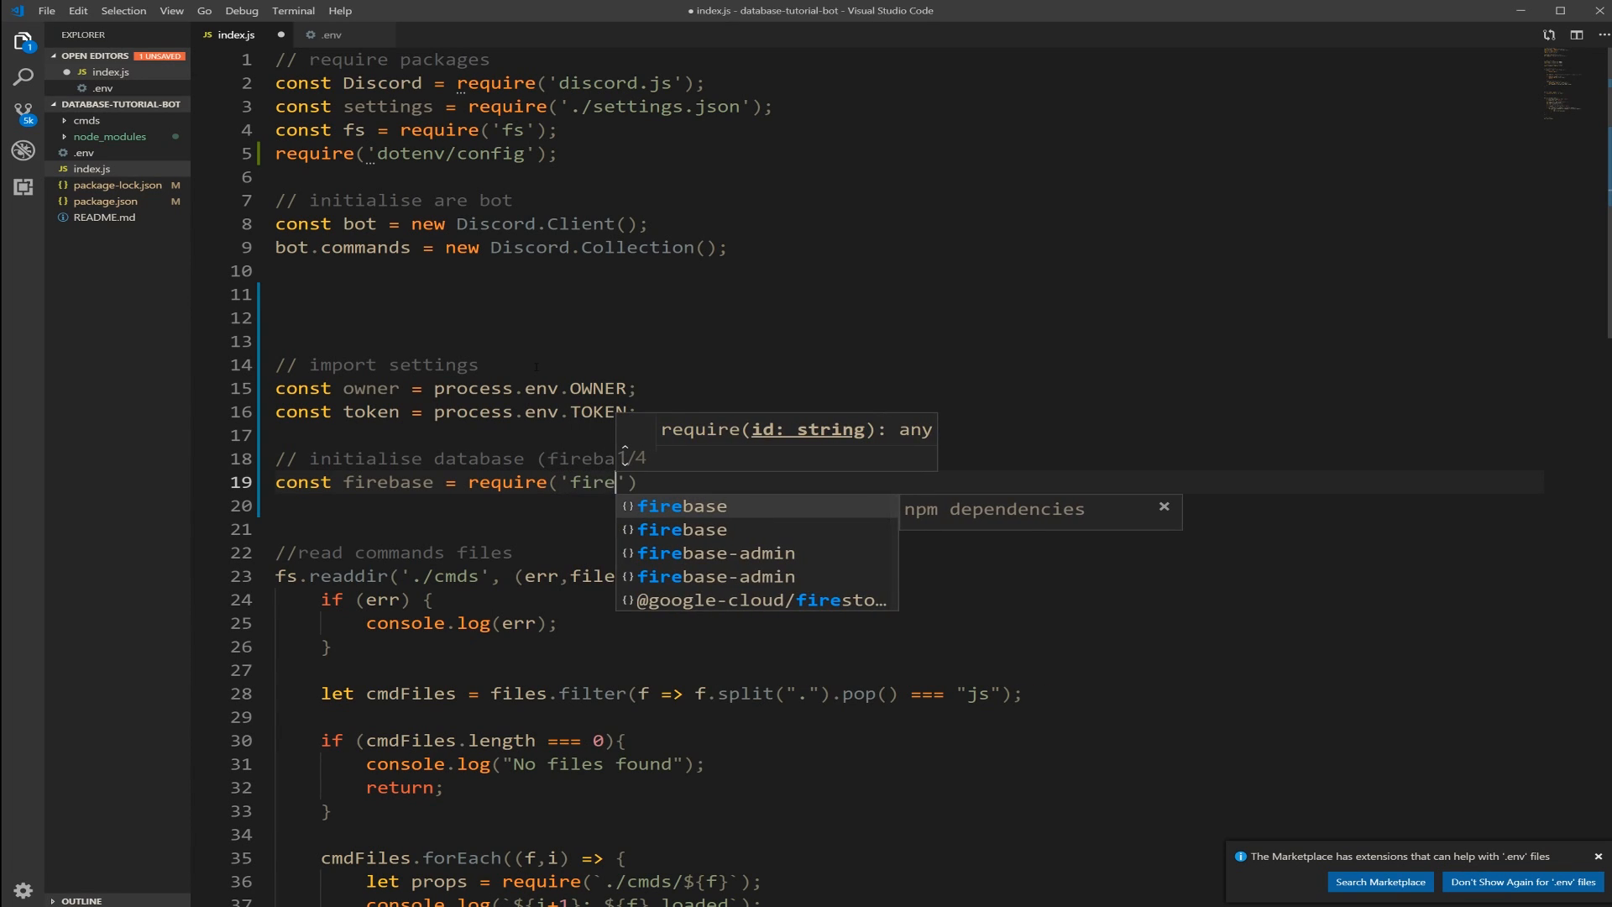
text(/app)
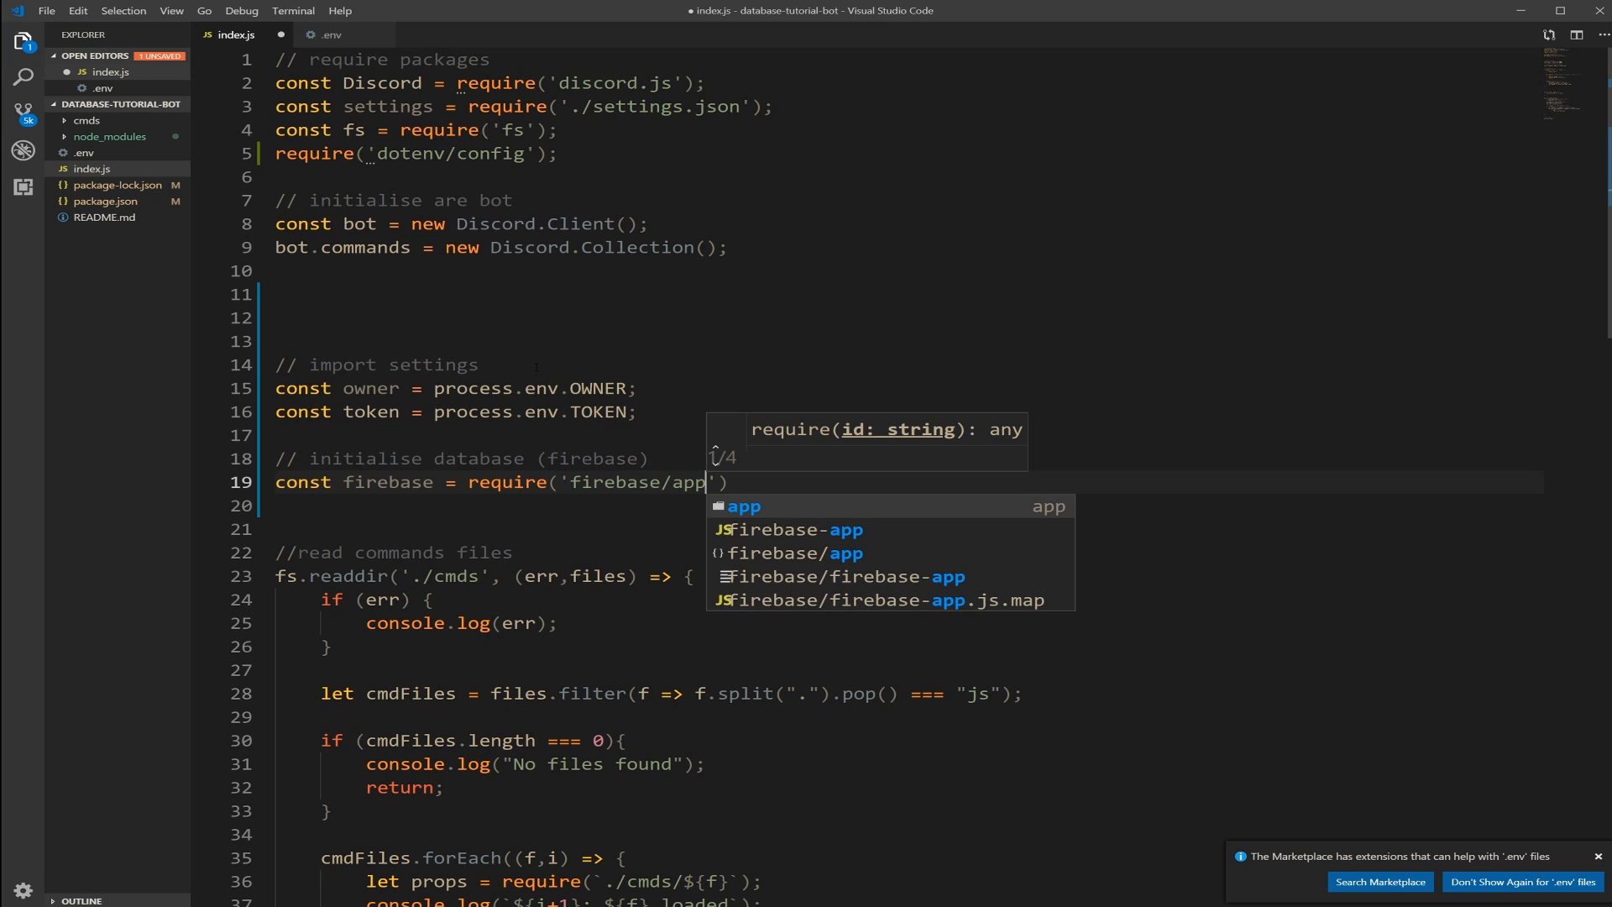
key(Escape)
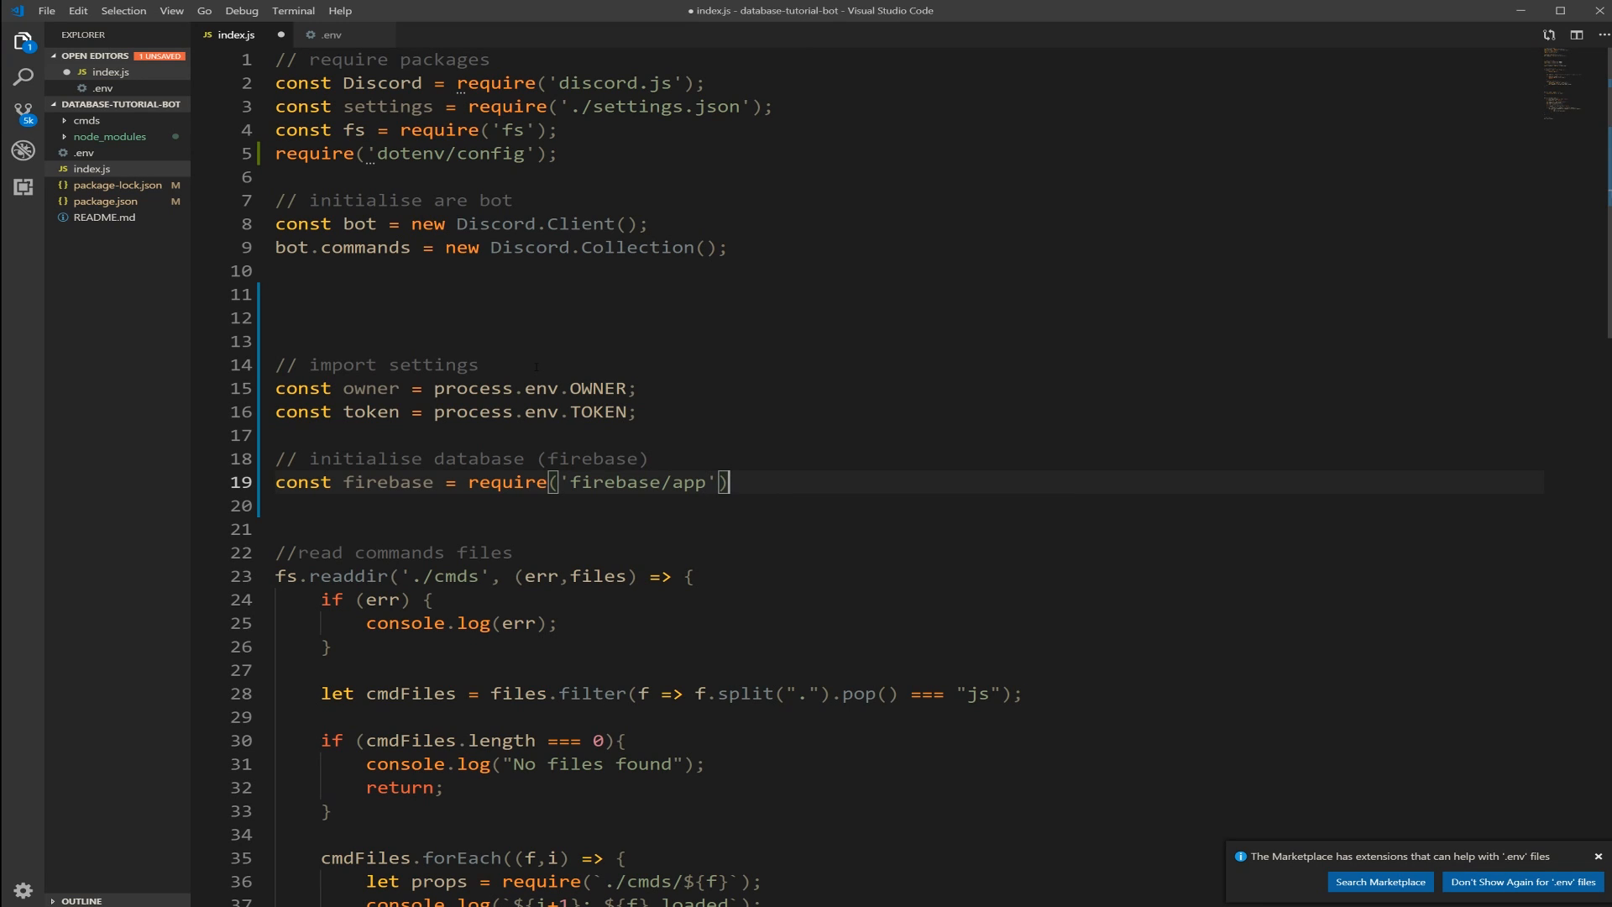
Declare const FieldValue = require('firebase-admin').firestore.FieldValue.
text(coinst)
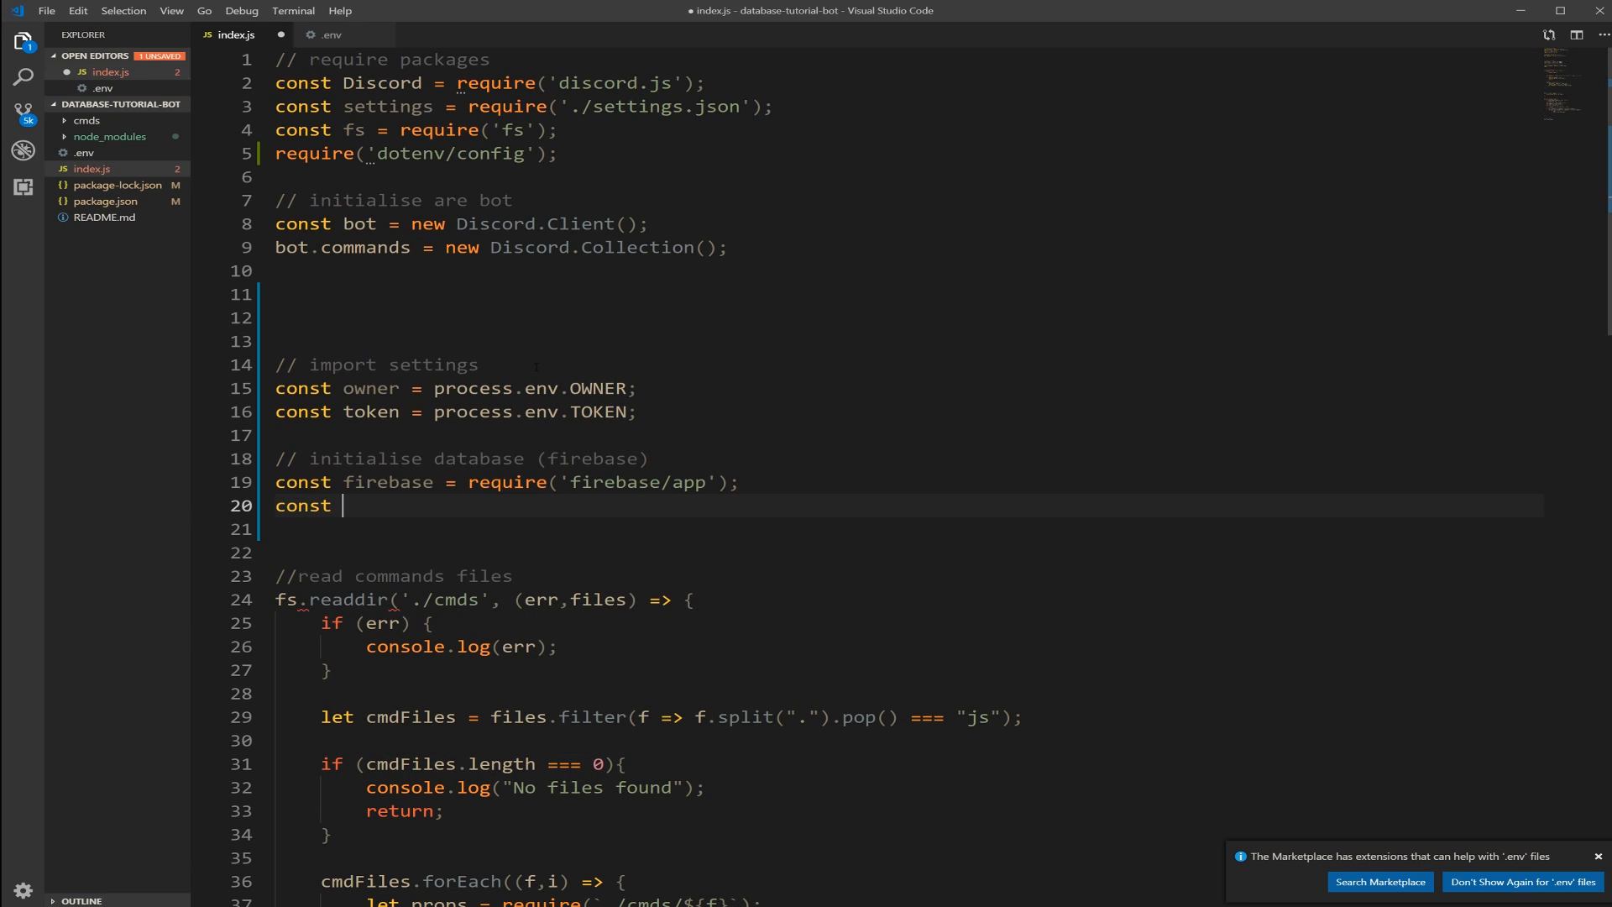
text(F)
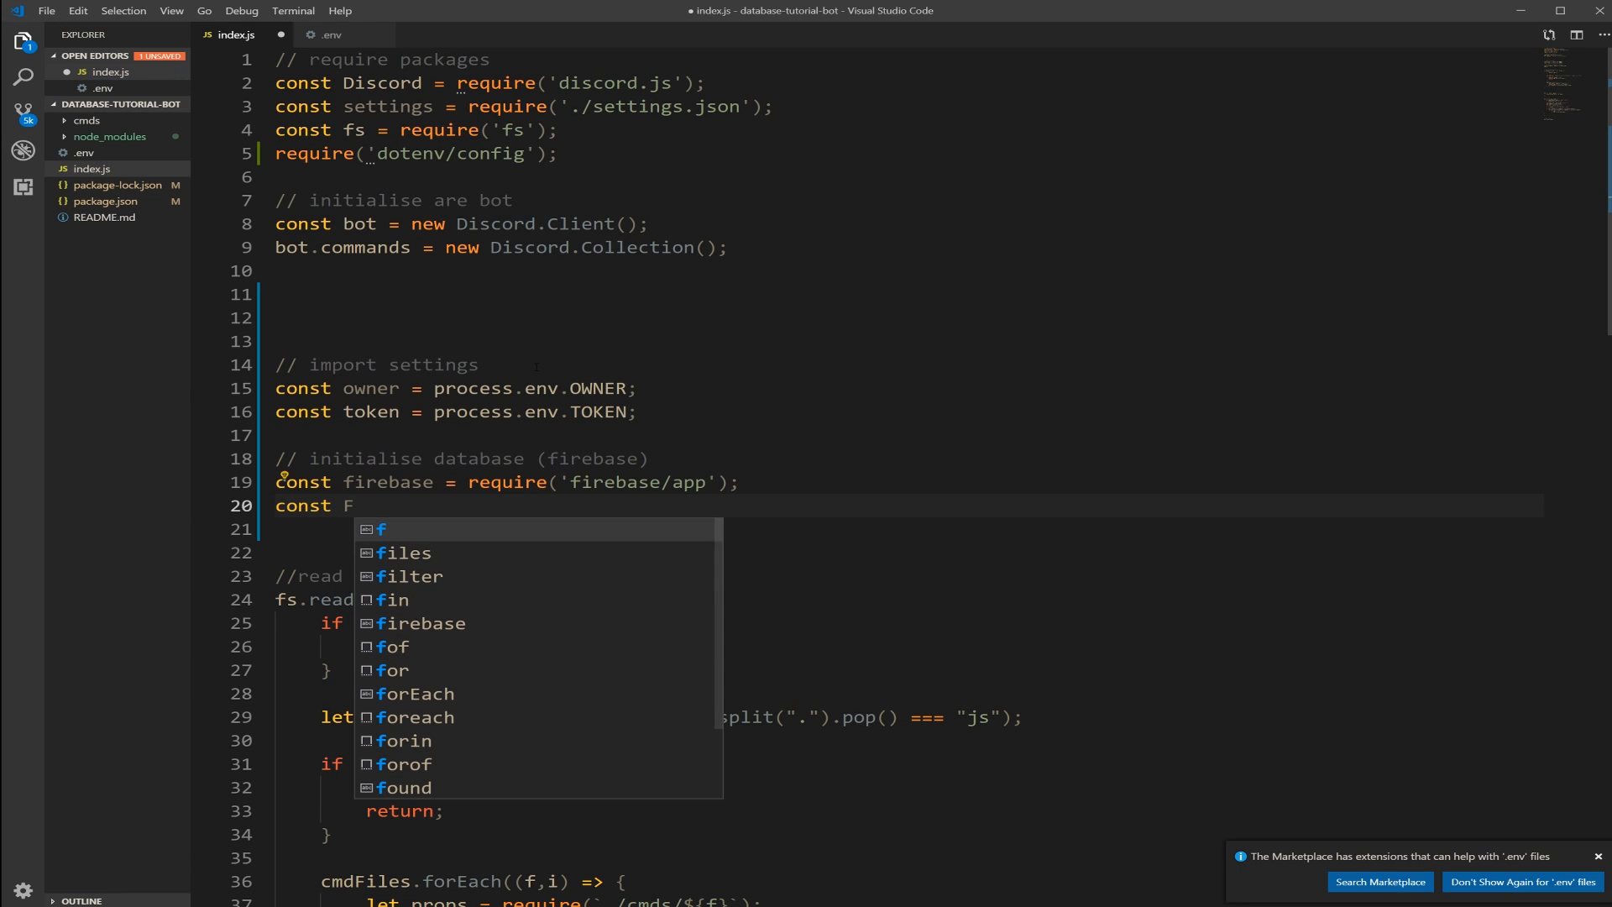
text(e)
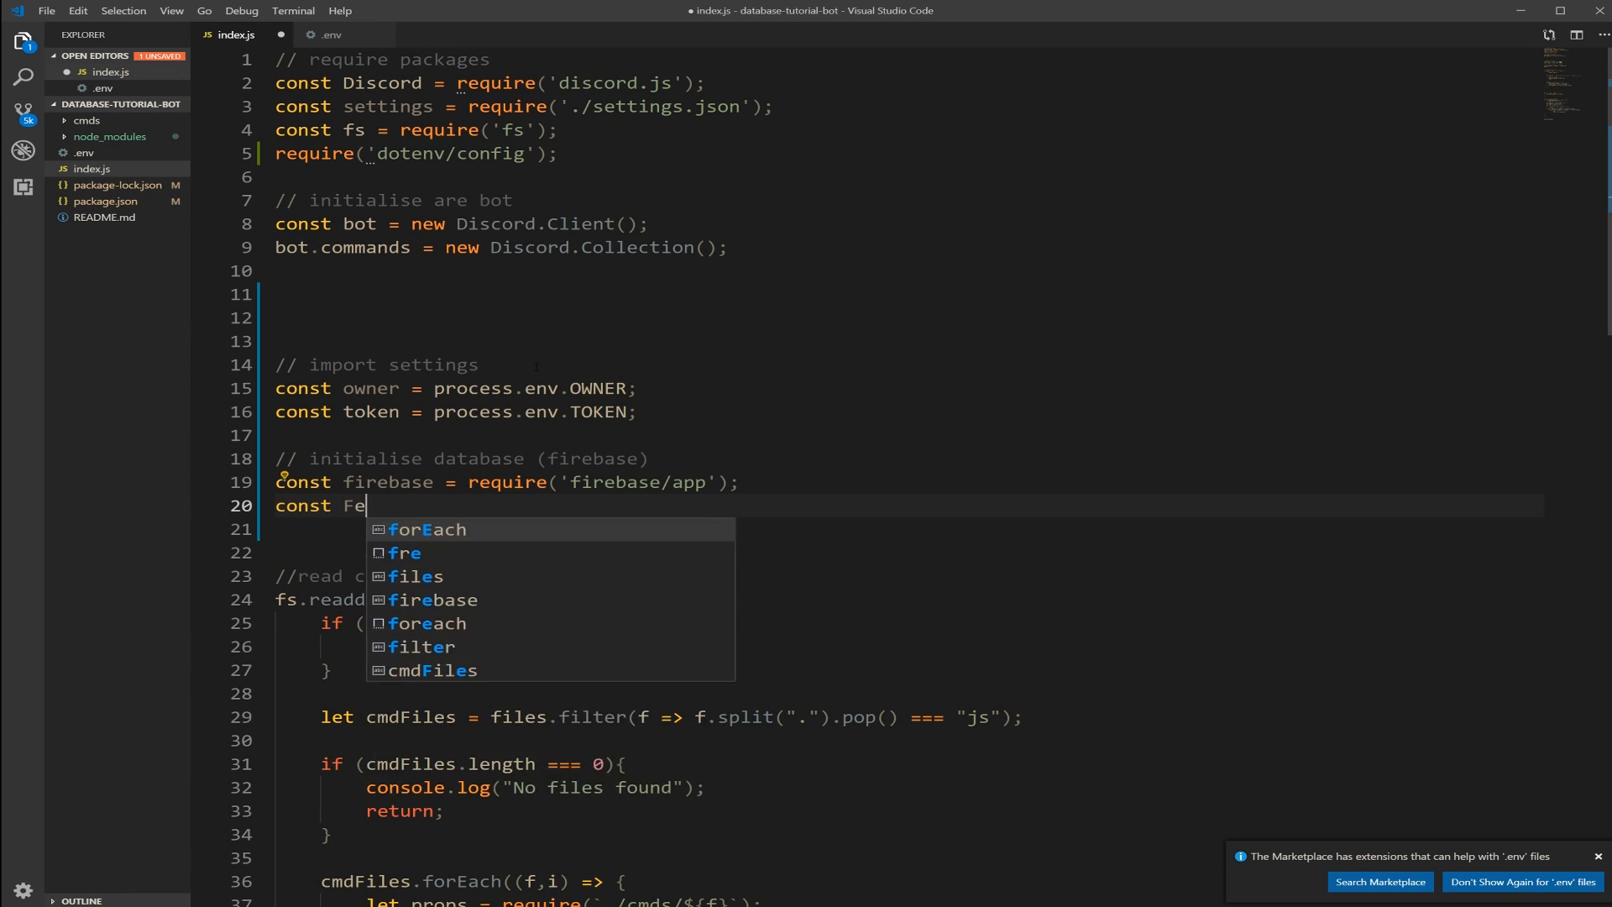
key(Backspace)
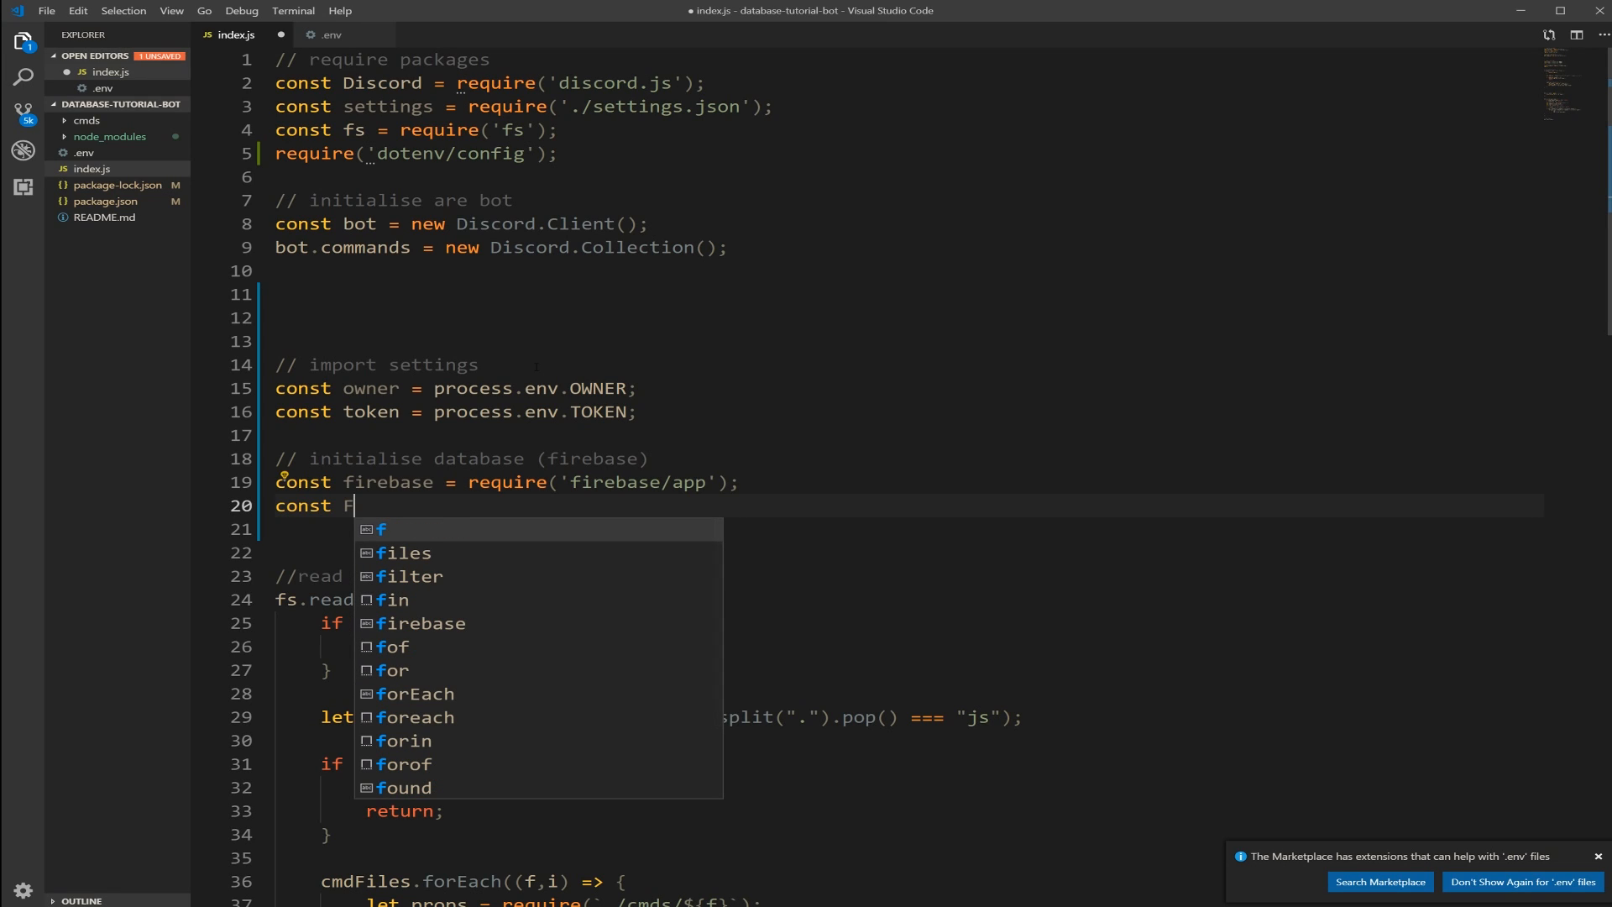
text(ield)
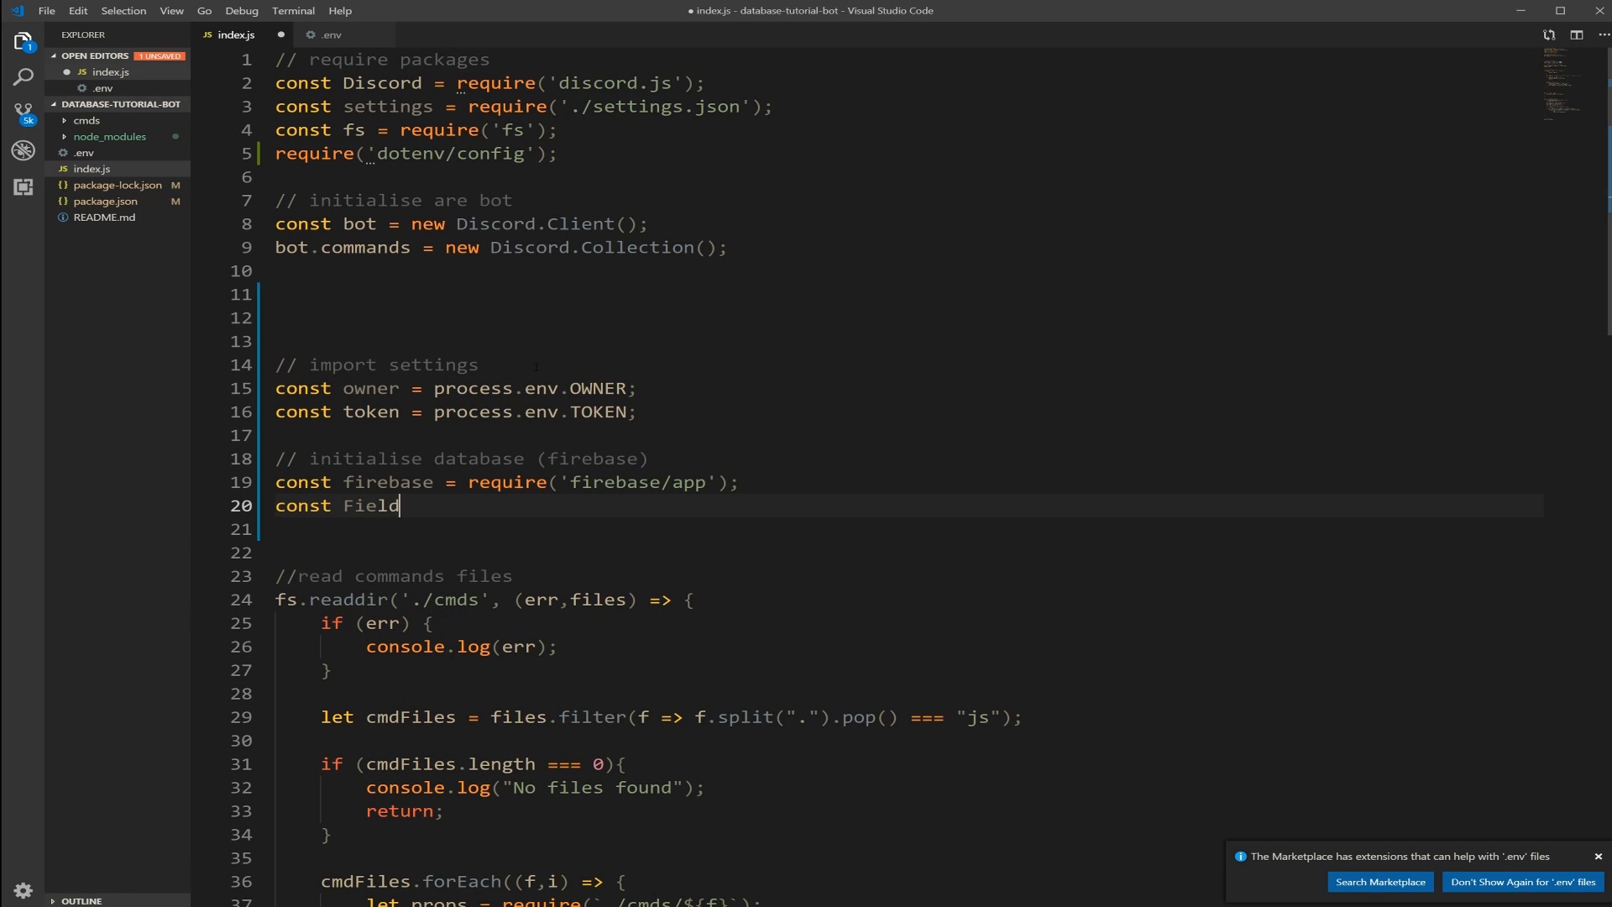
text(Value)
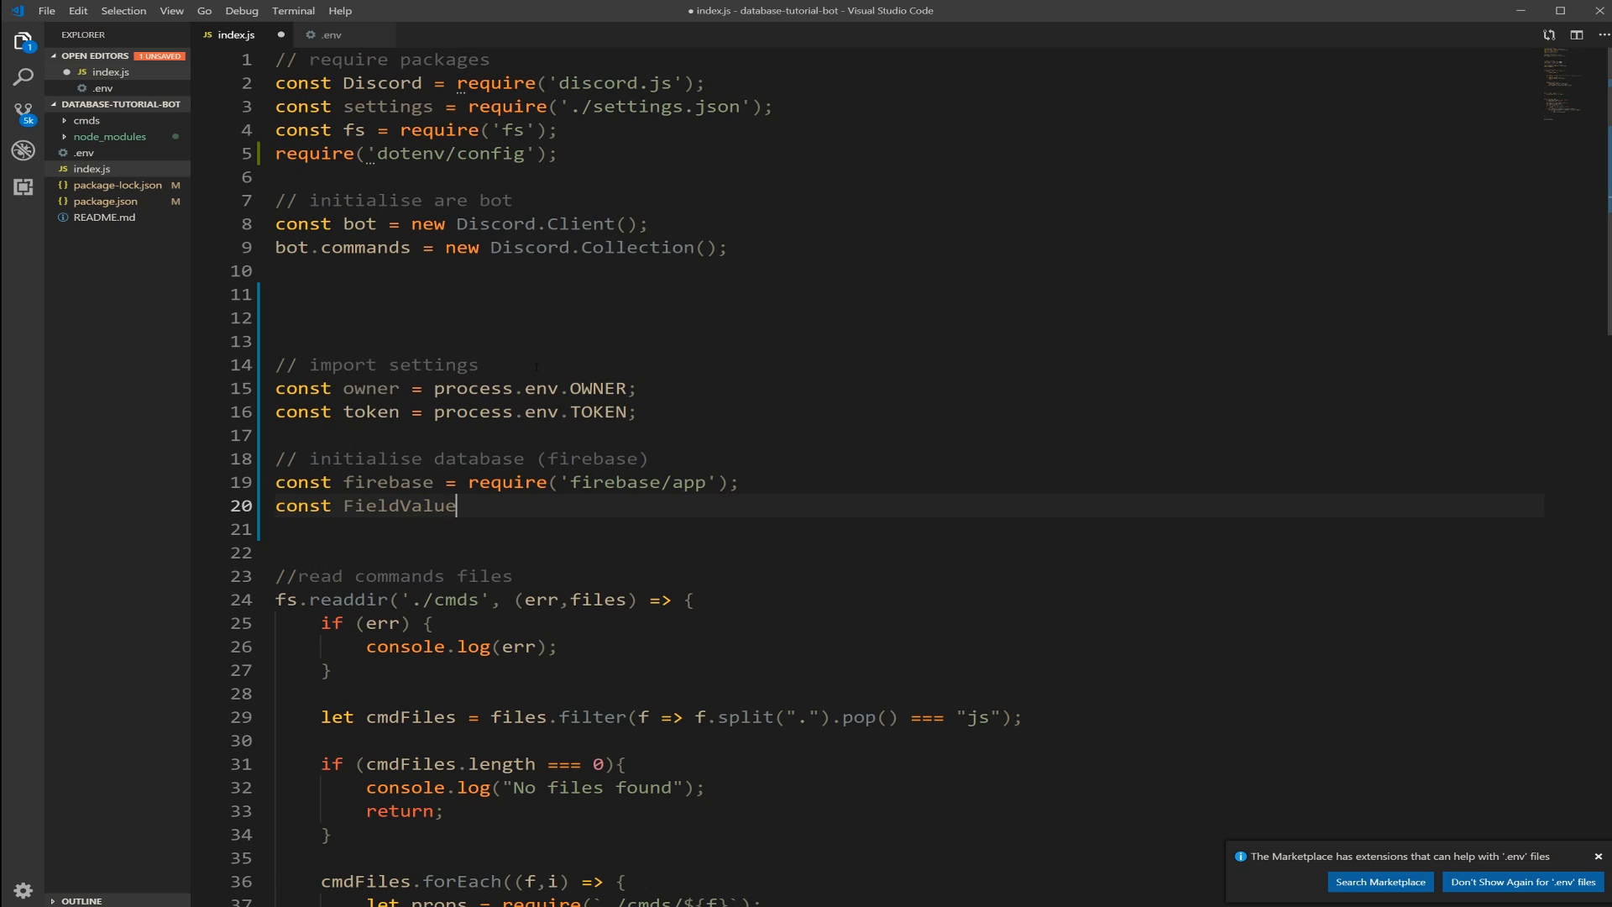
text(=)
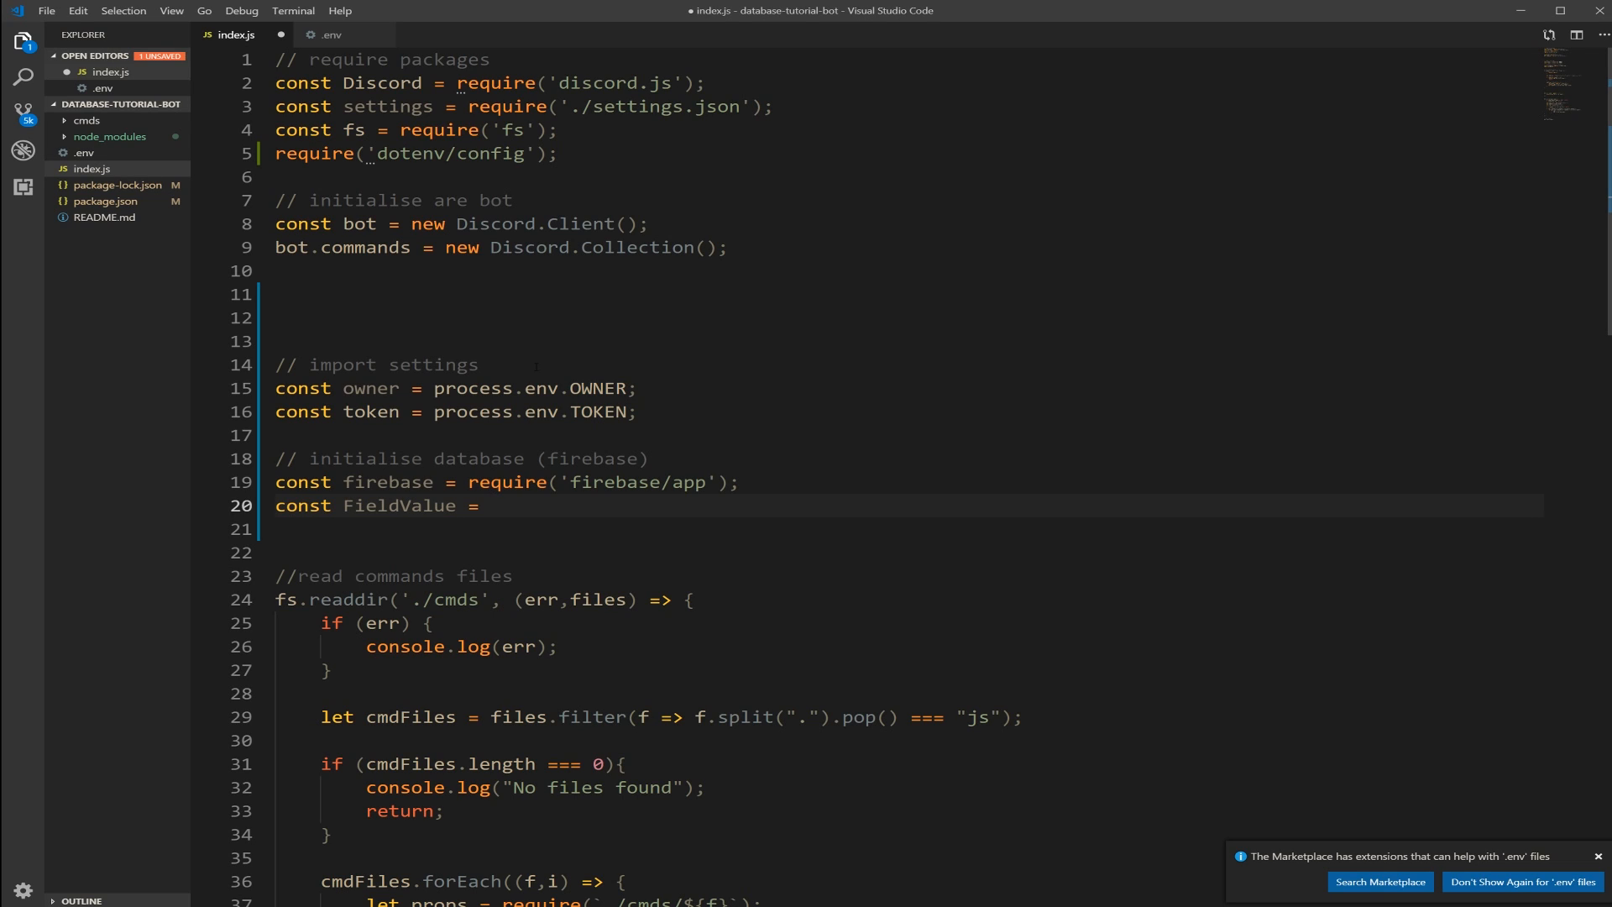
text(require)
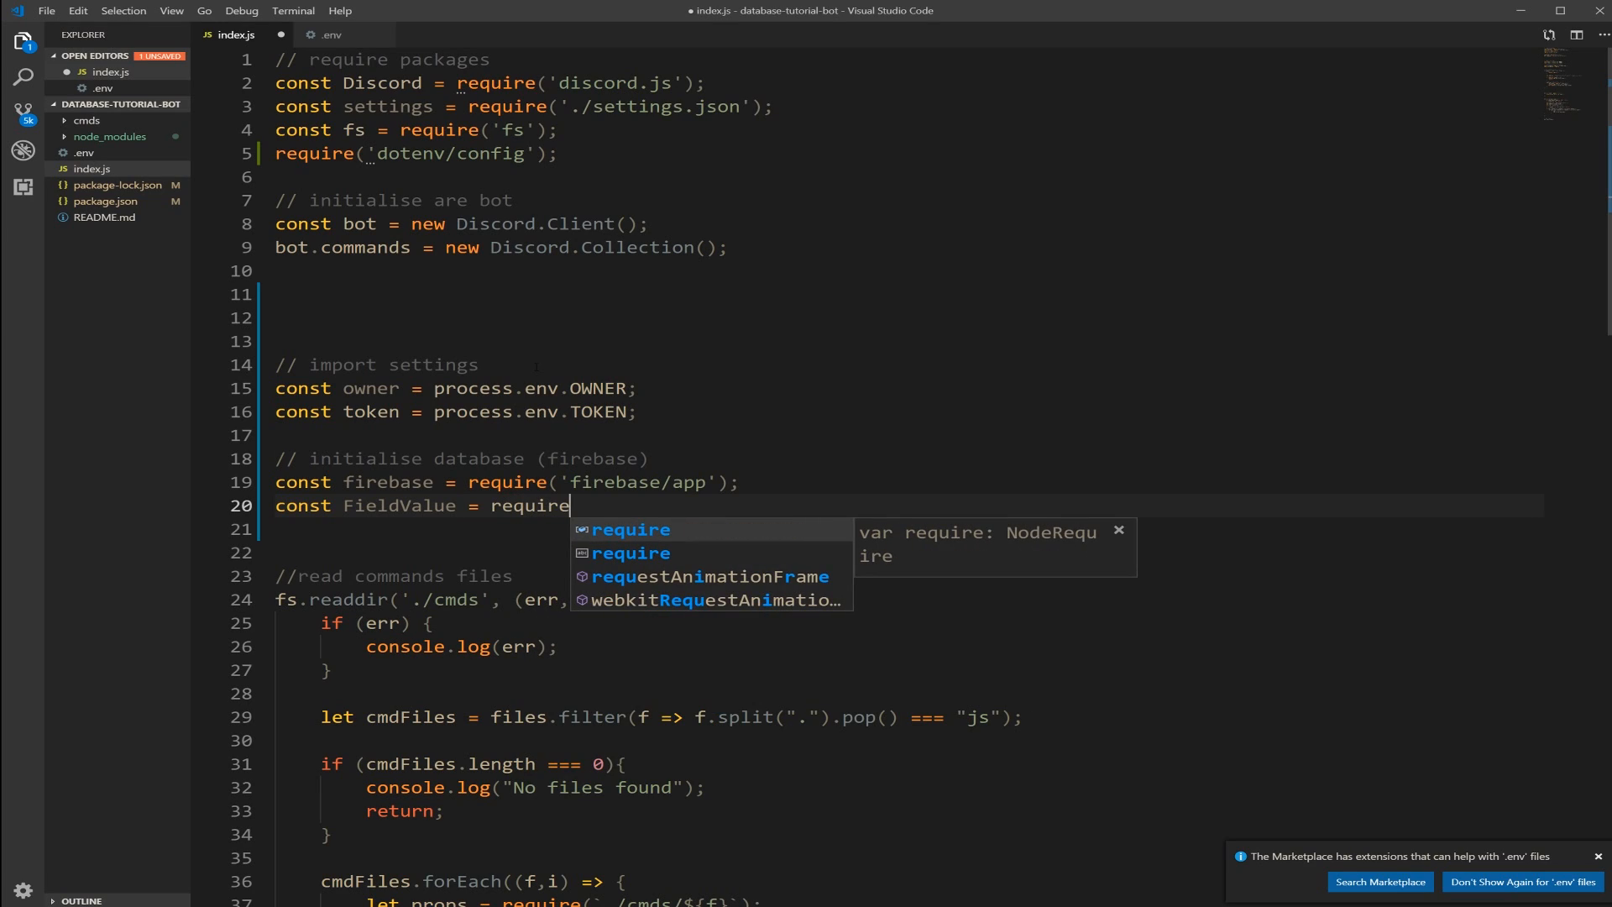
text(()
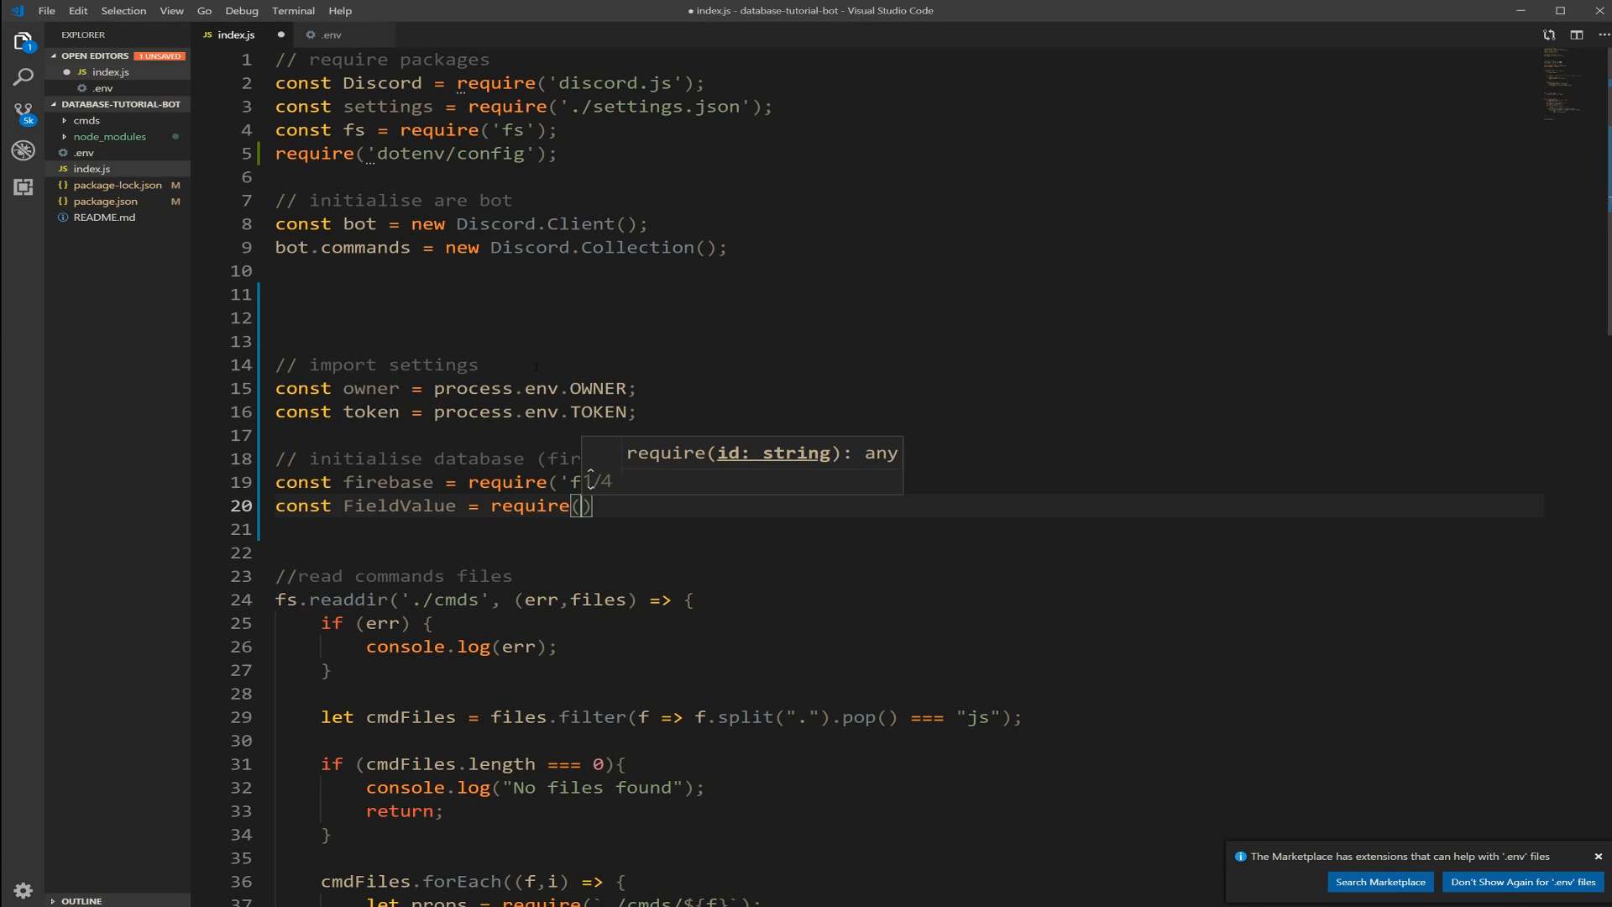
text(ad)
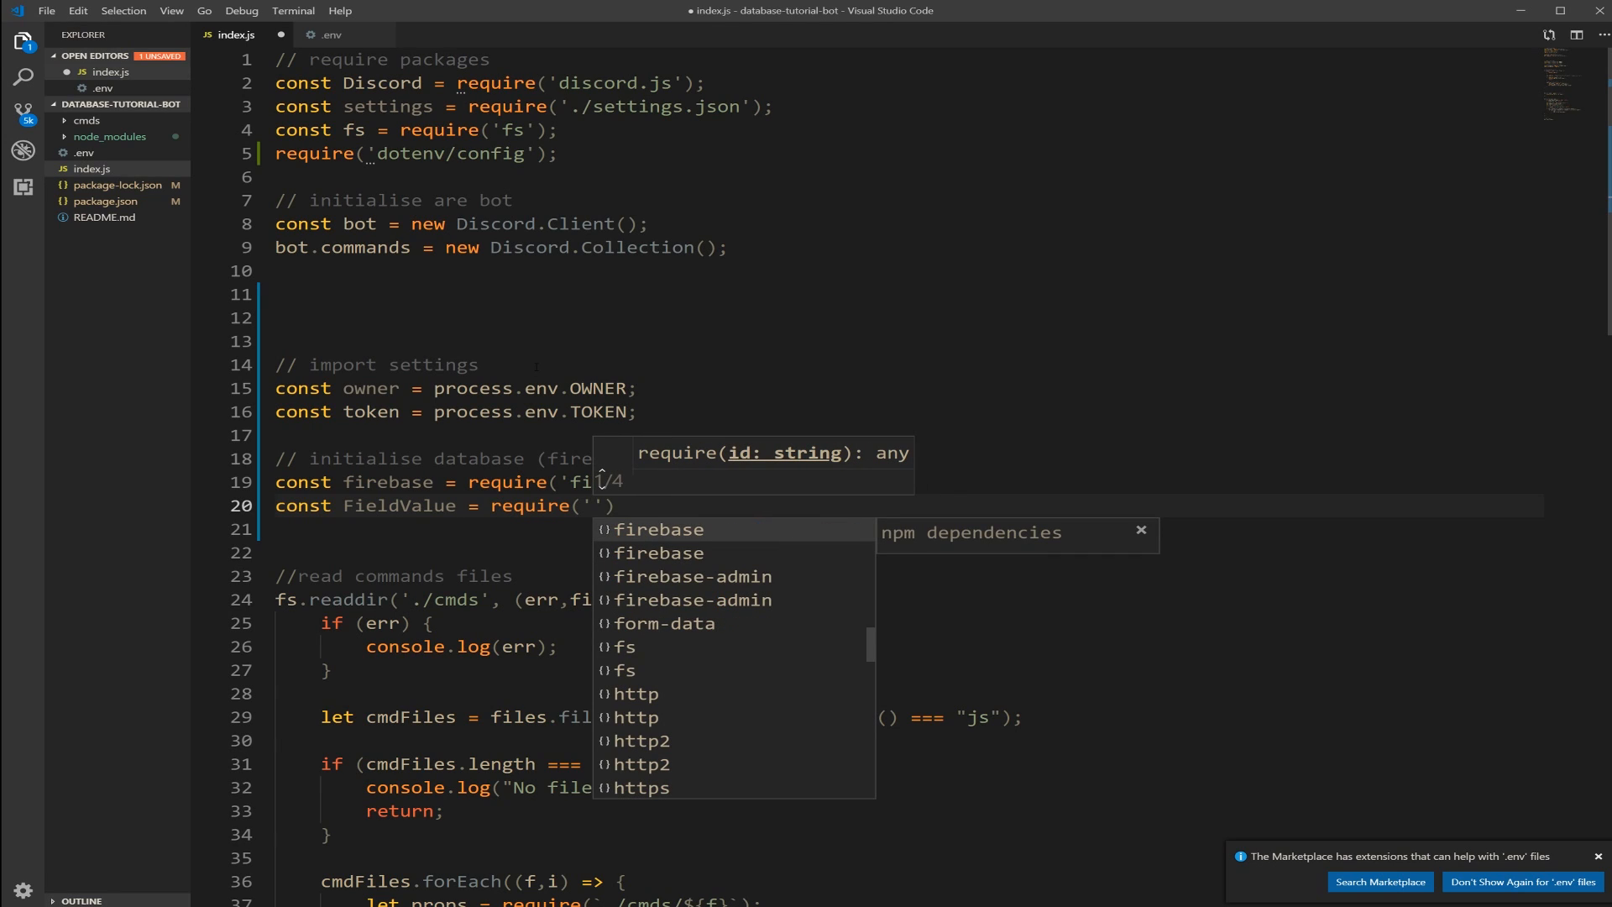
text(firebase-adm)
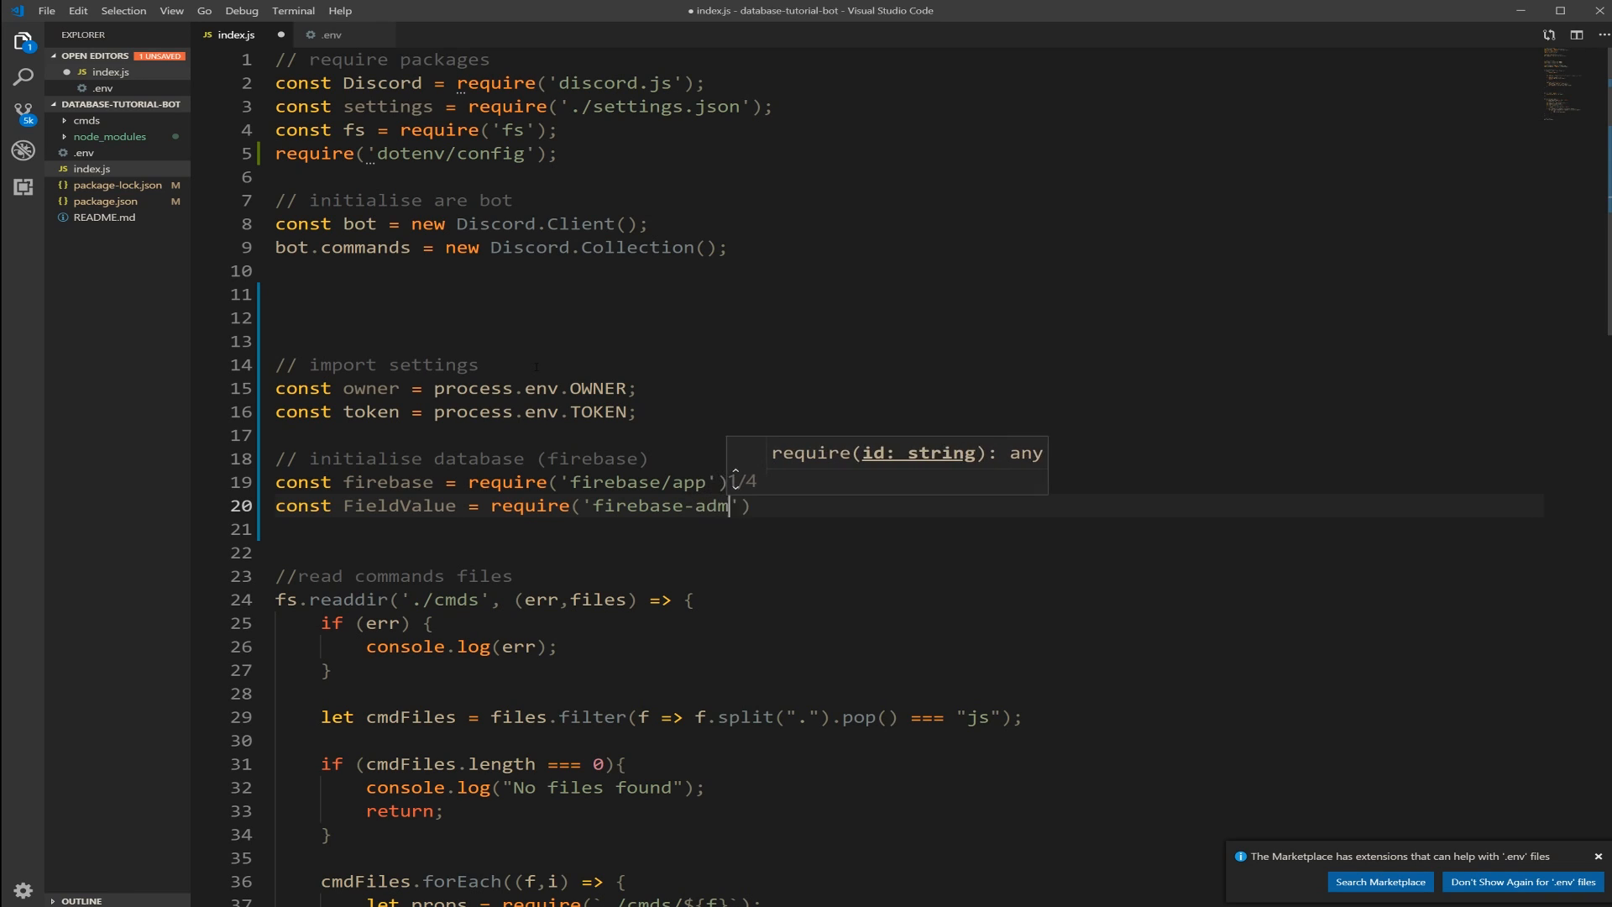
text(in')
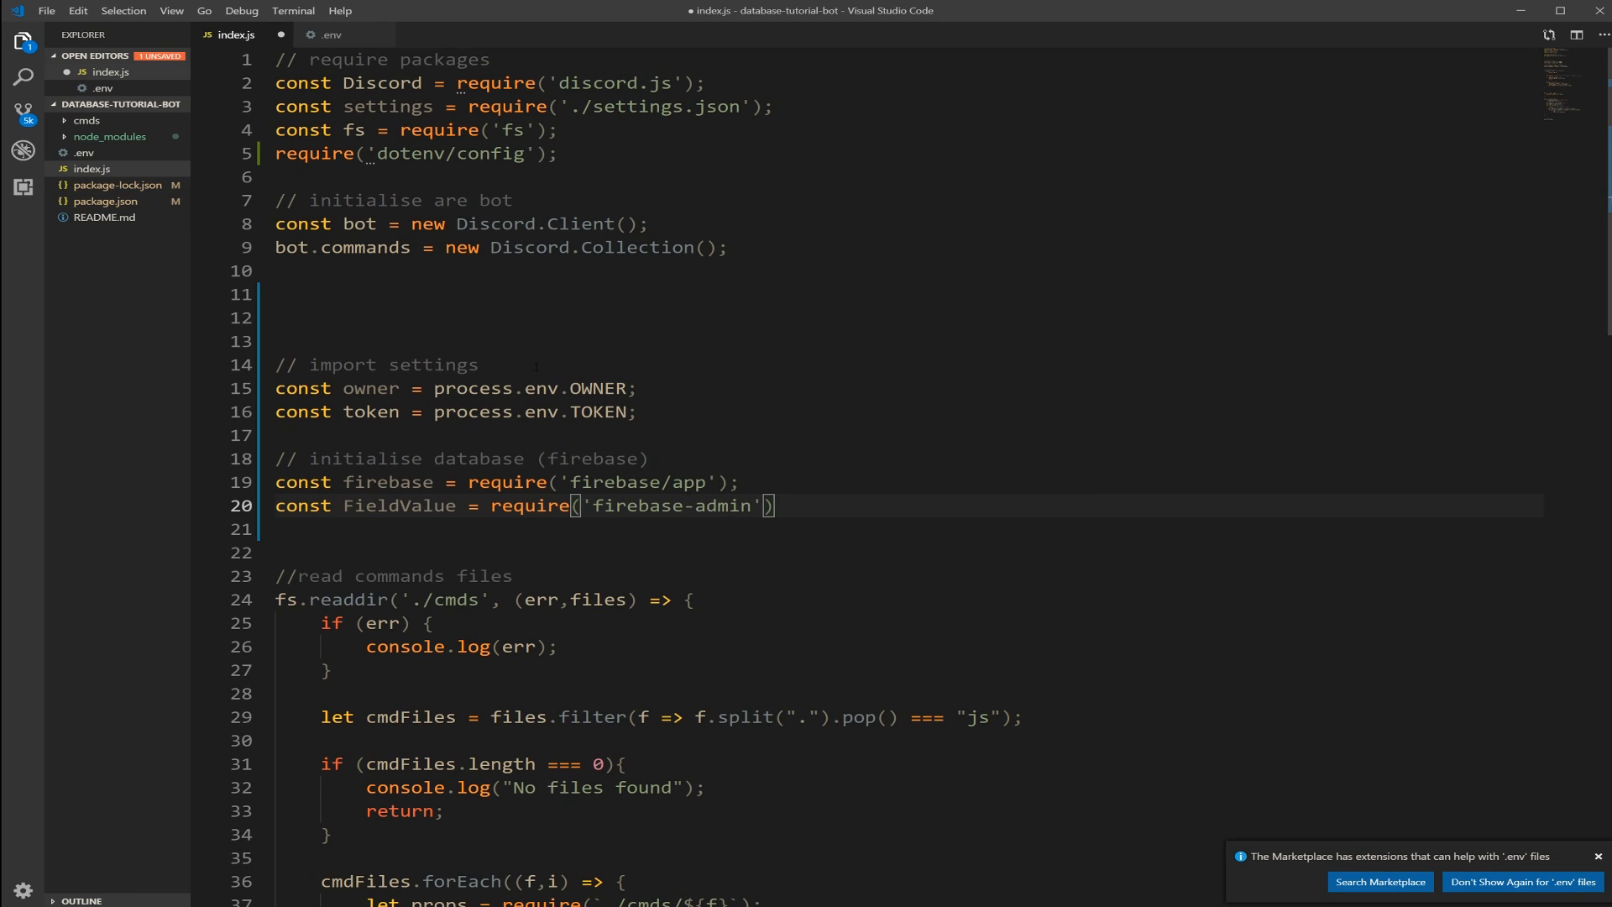
text(.fire)
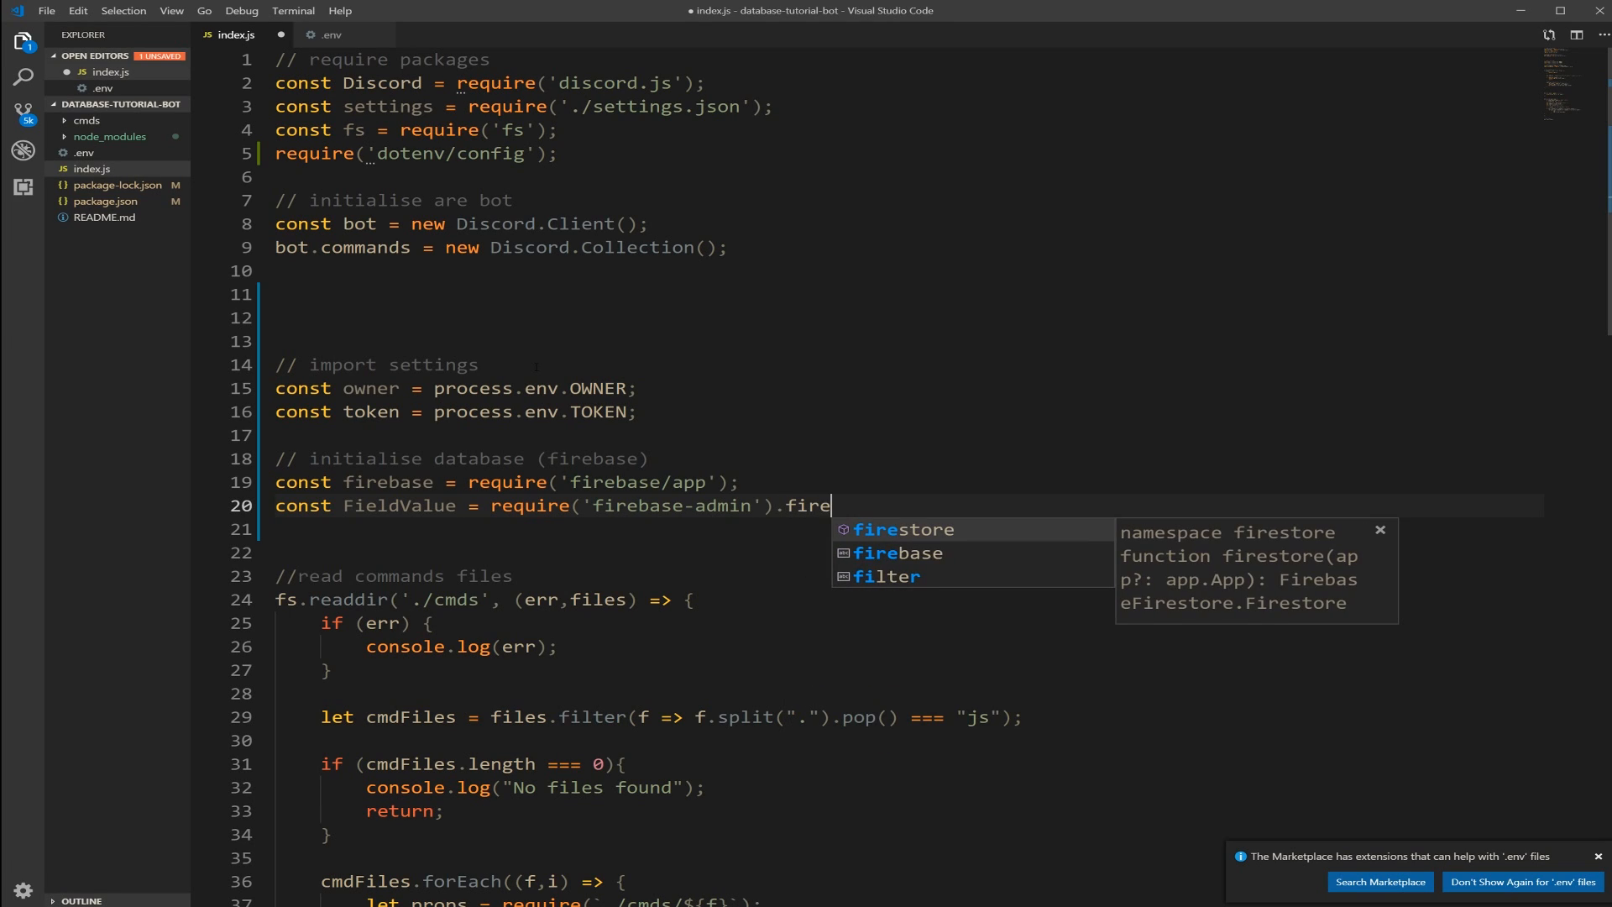
text(store.)
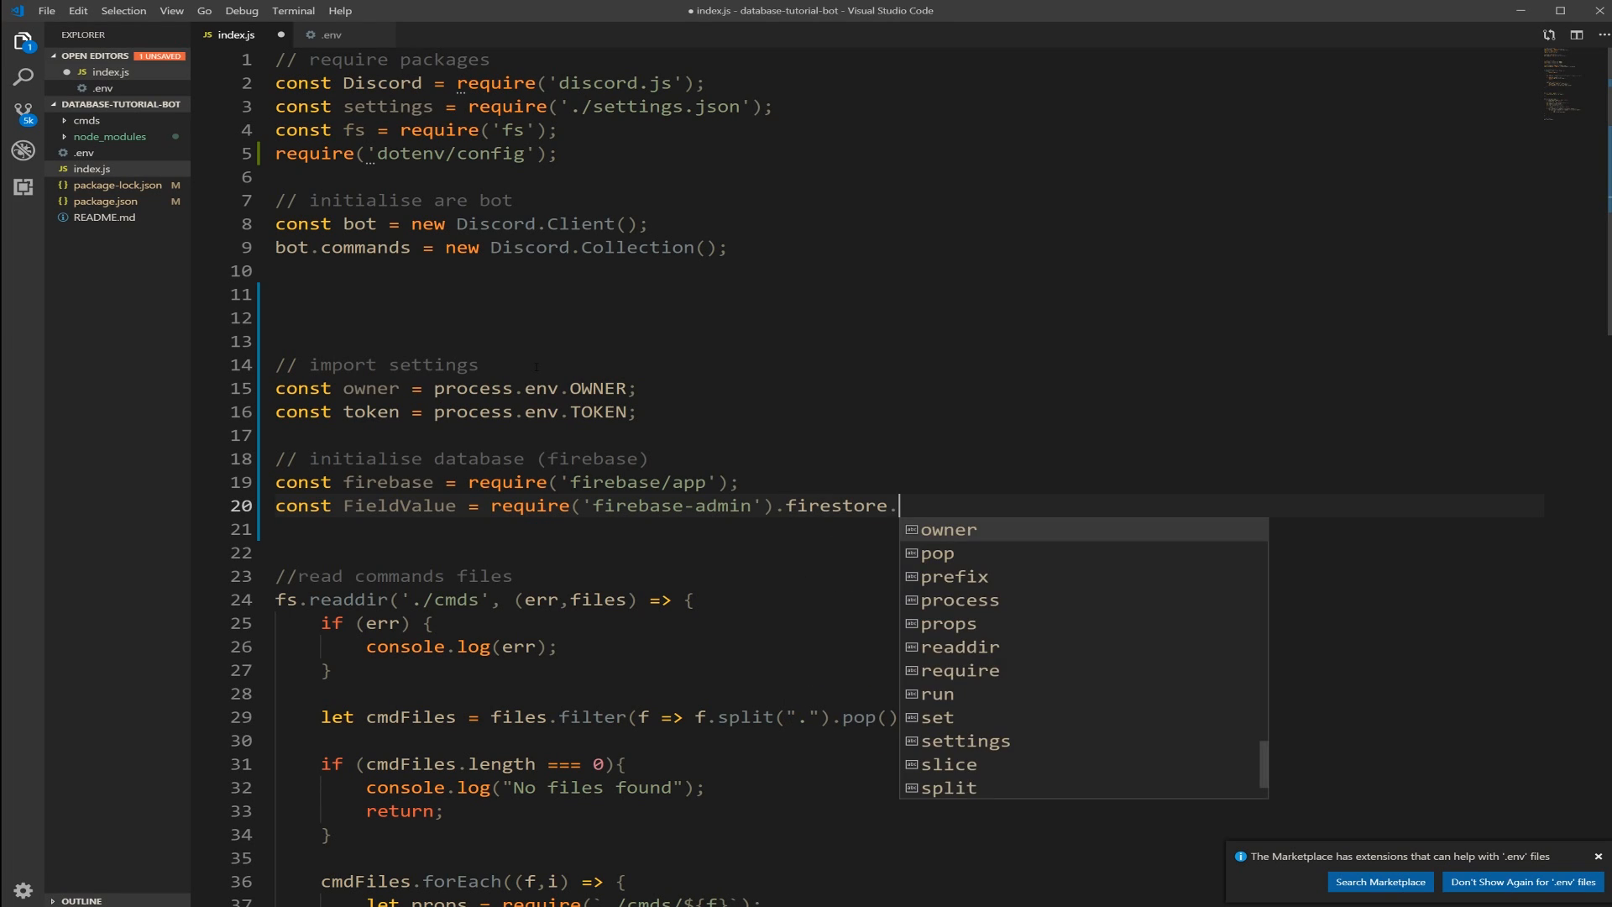
text(FieldValue)
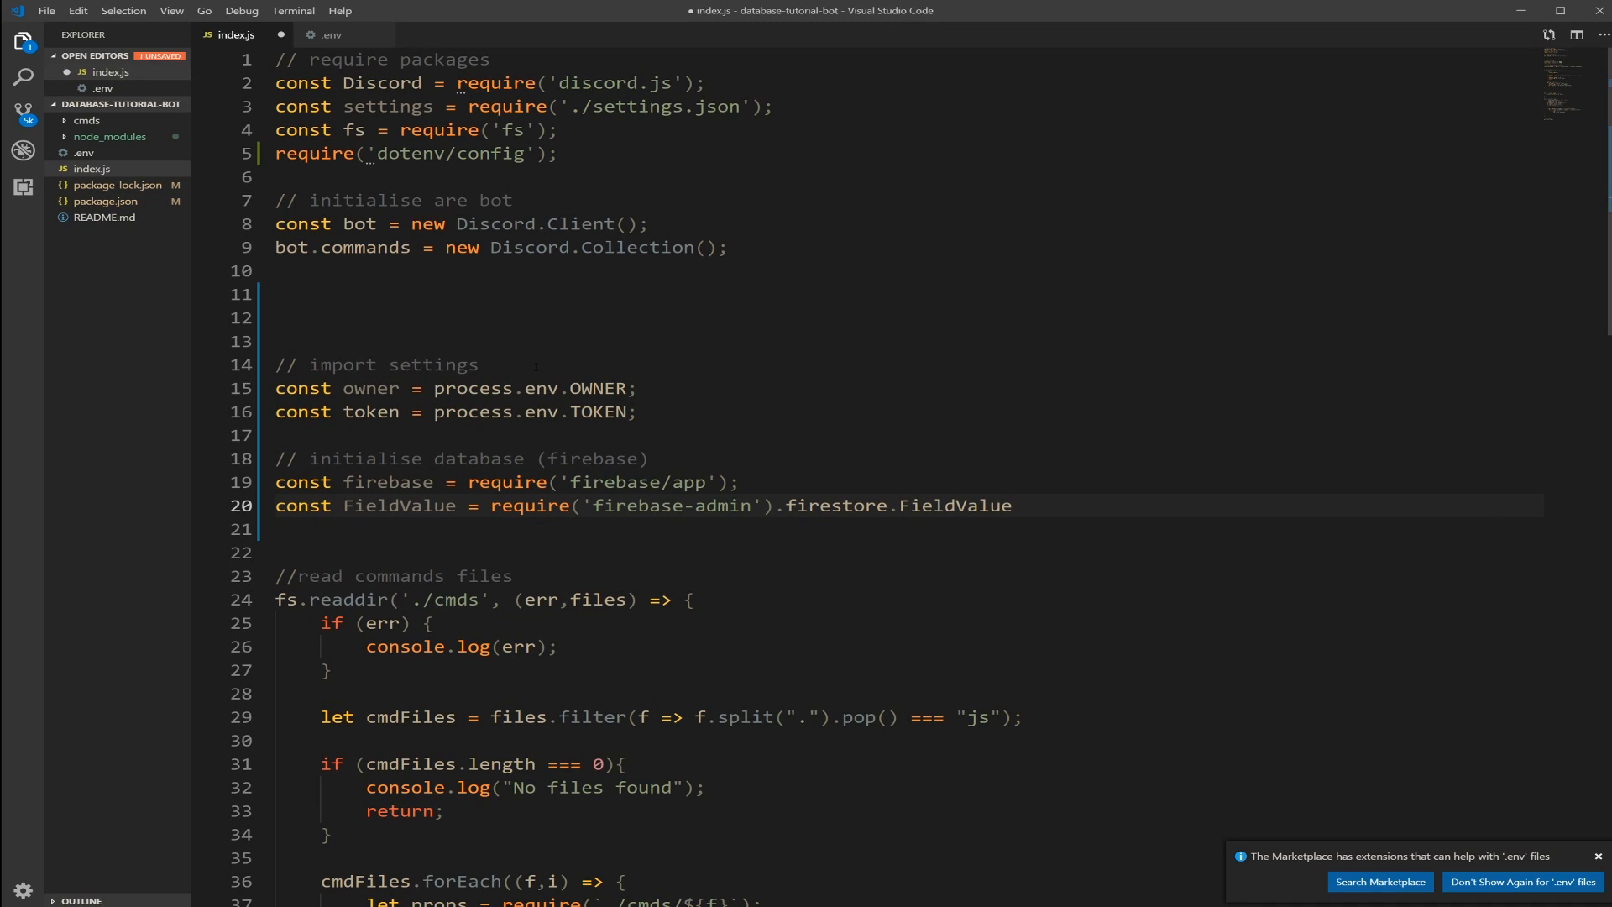
Add const admin = require('firebase-admin') and begin const serviceAccount = require('./').
text(const)
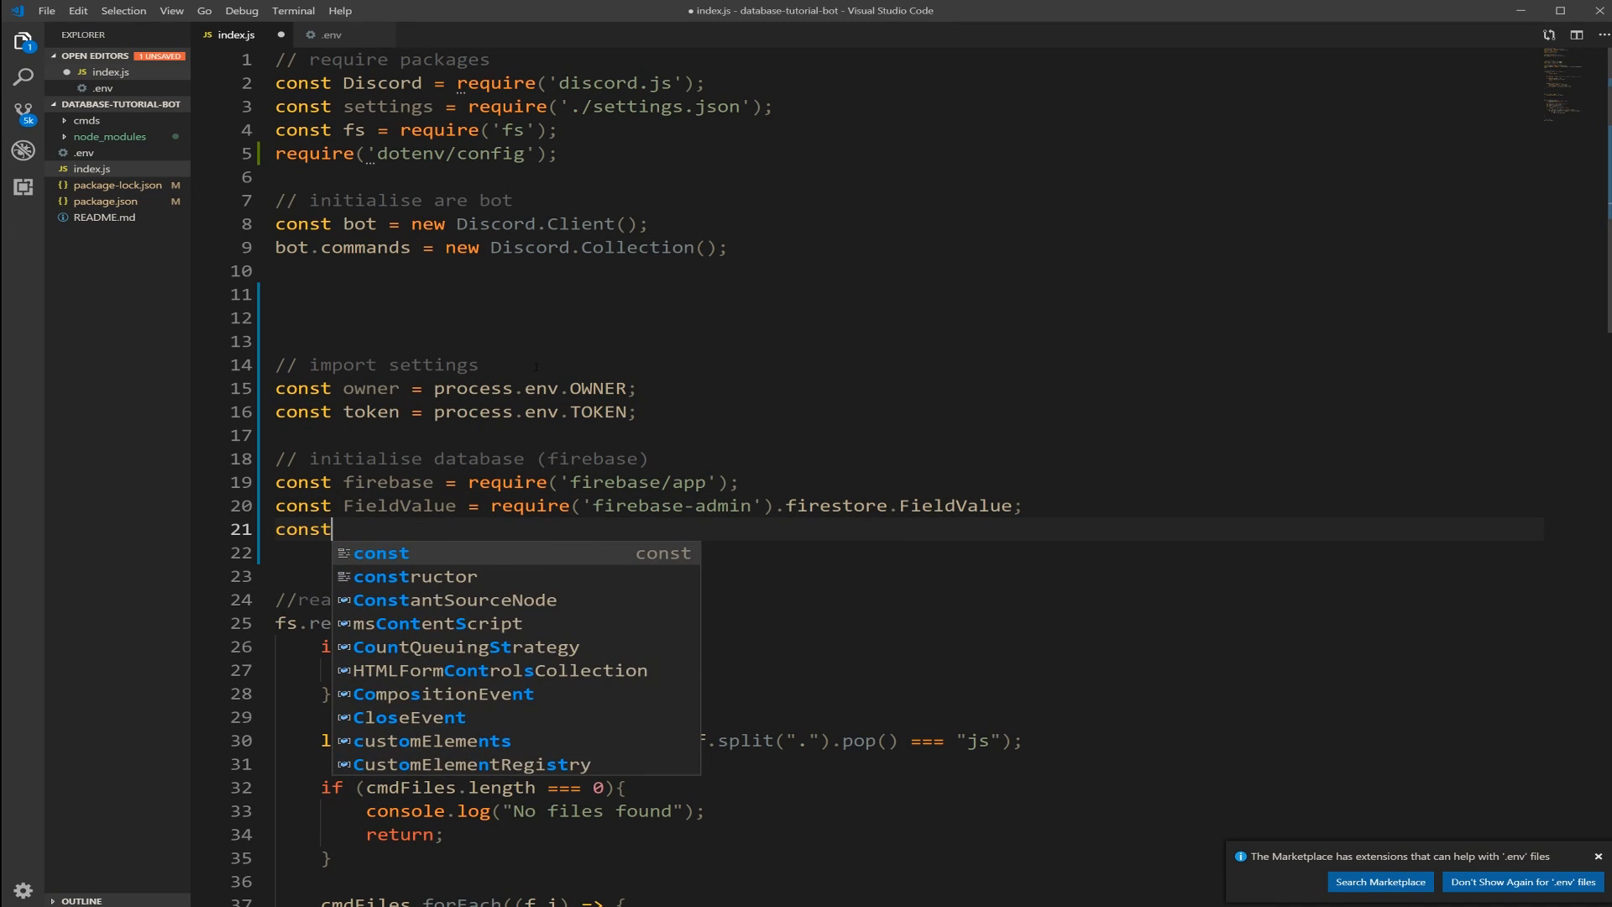
text(admin)
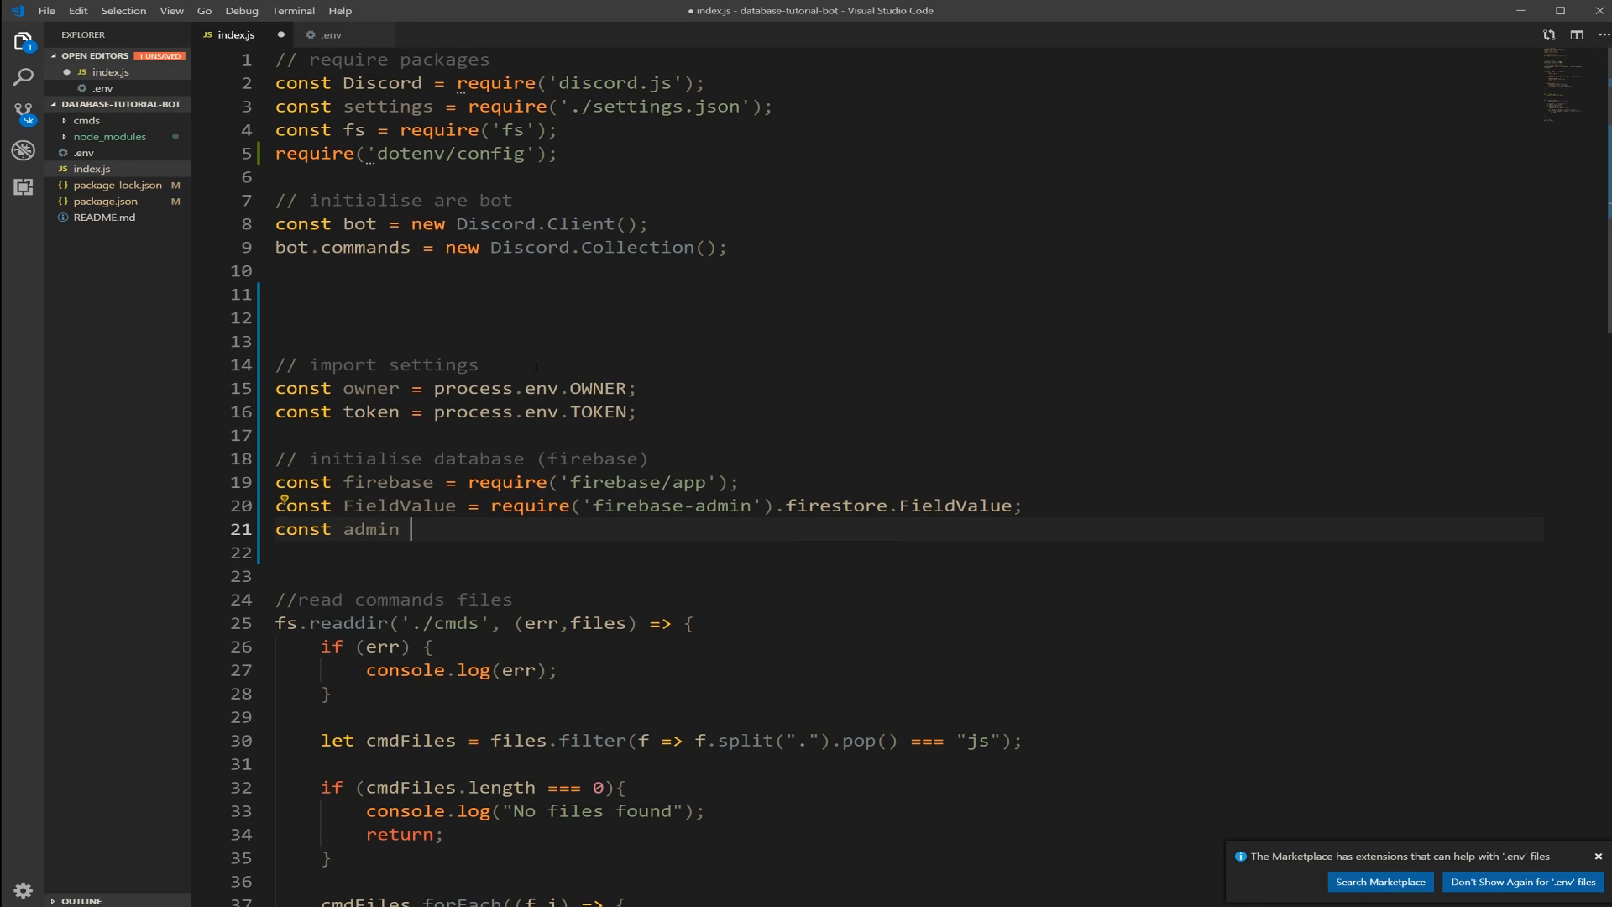
text(=)
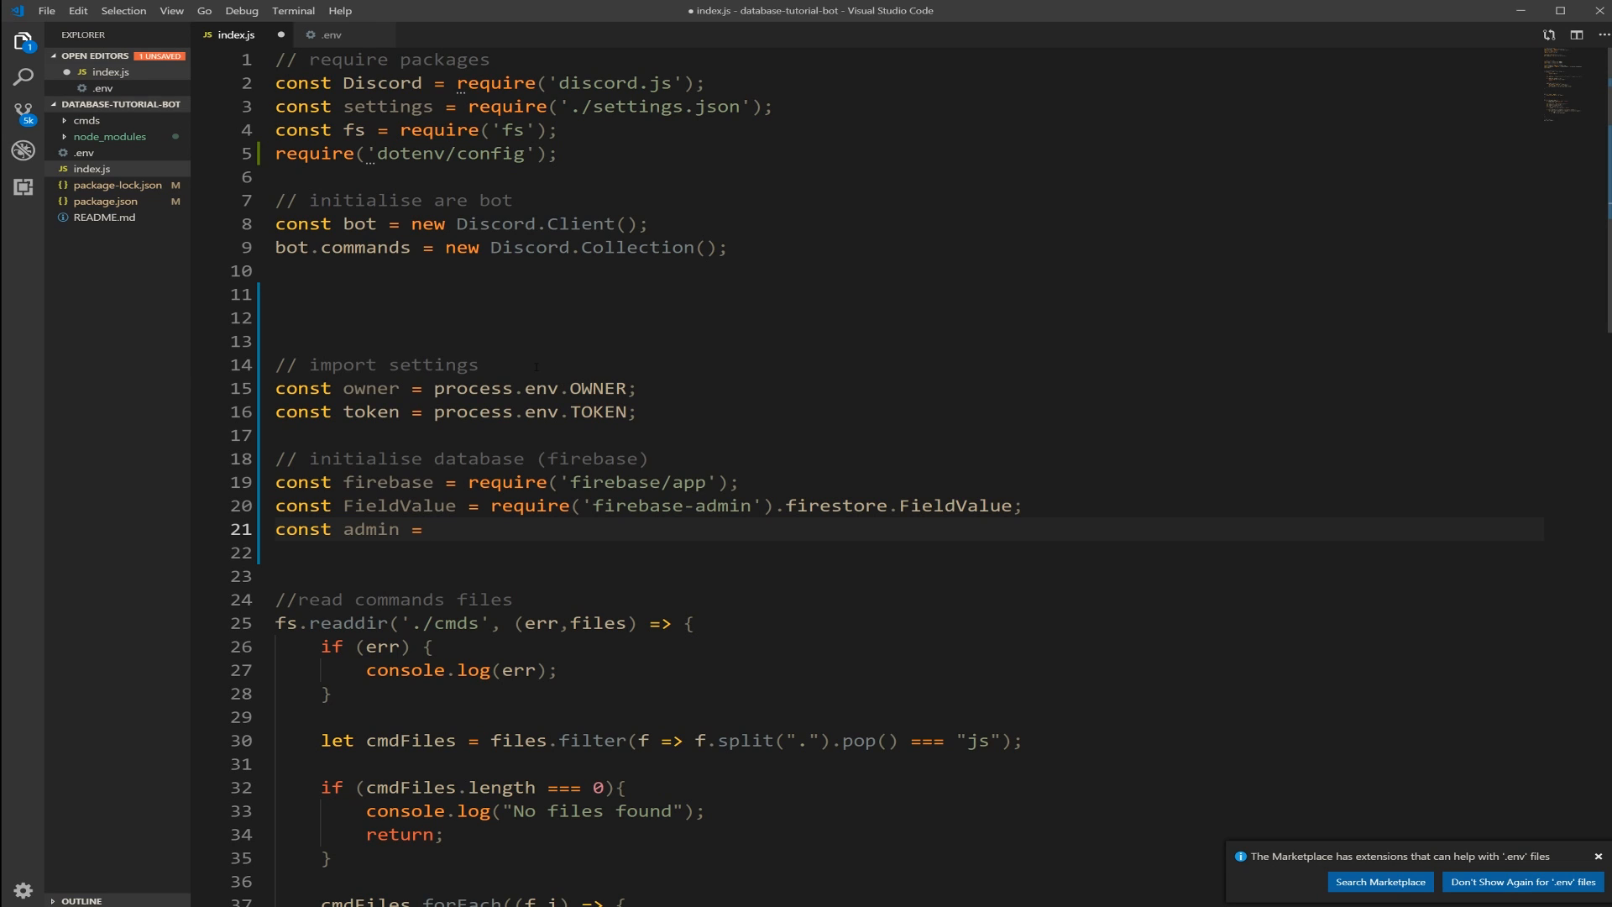
text(require)
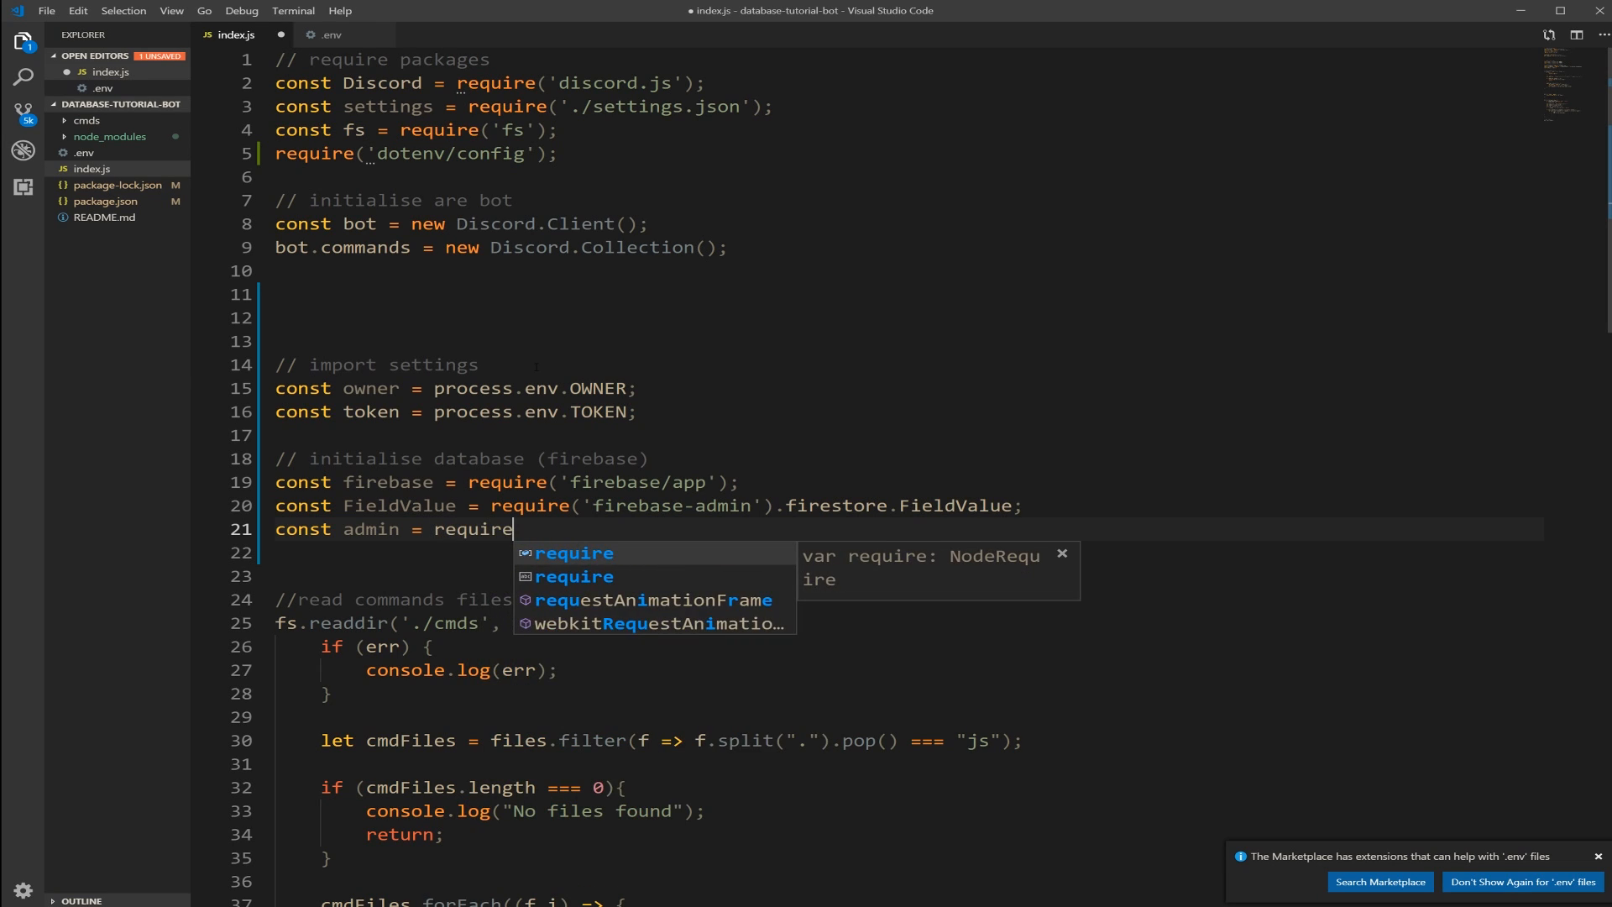
text(('firebase-admin');)
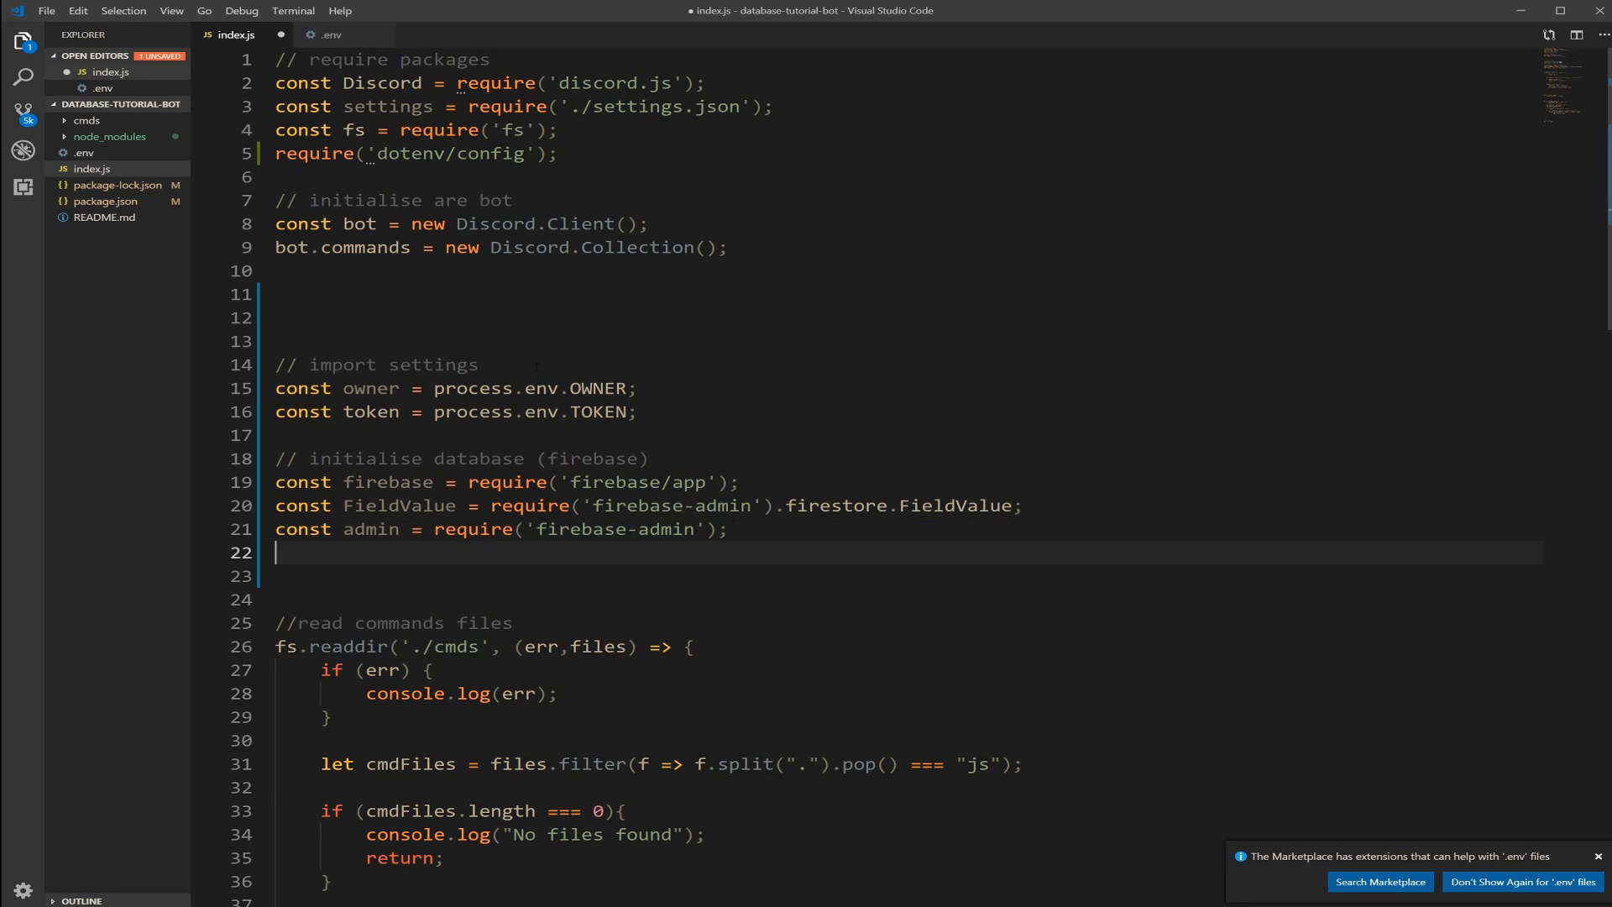
text(const)
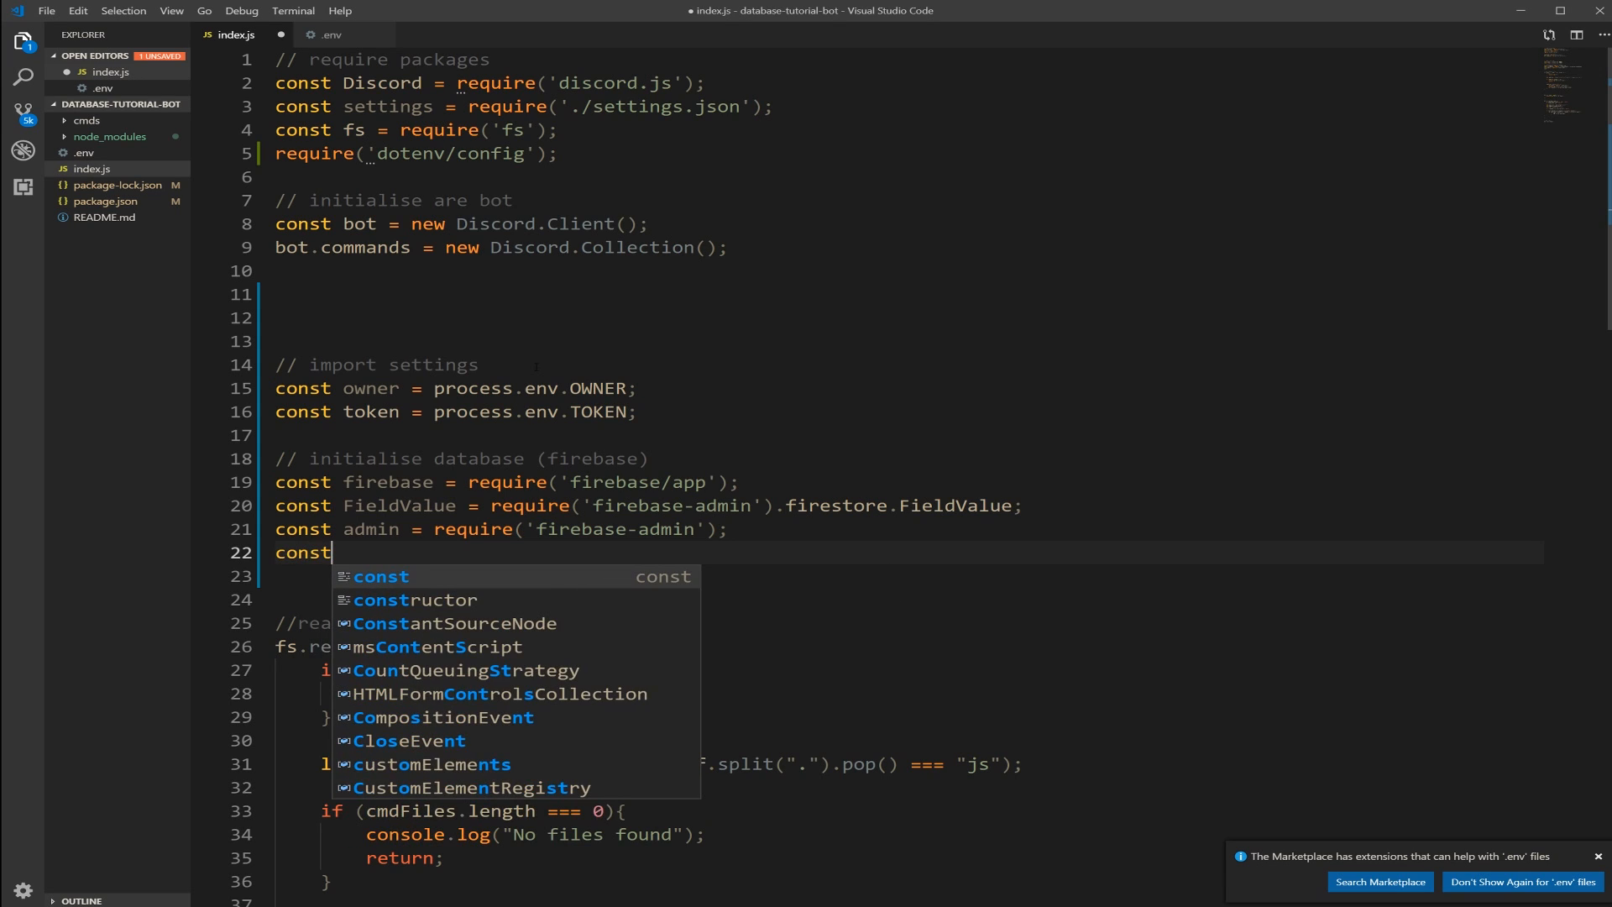
text(serber)
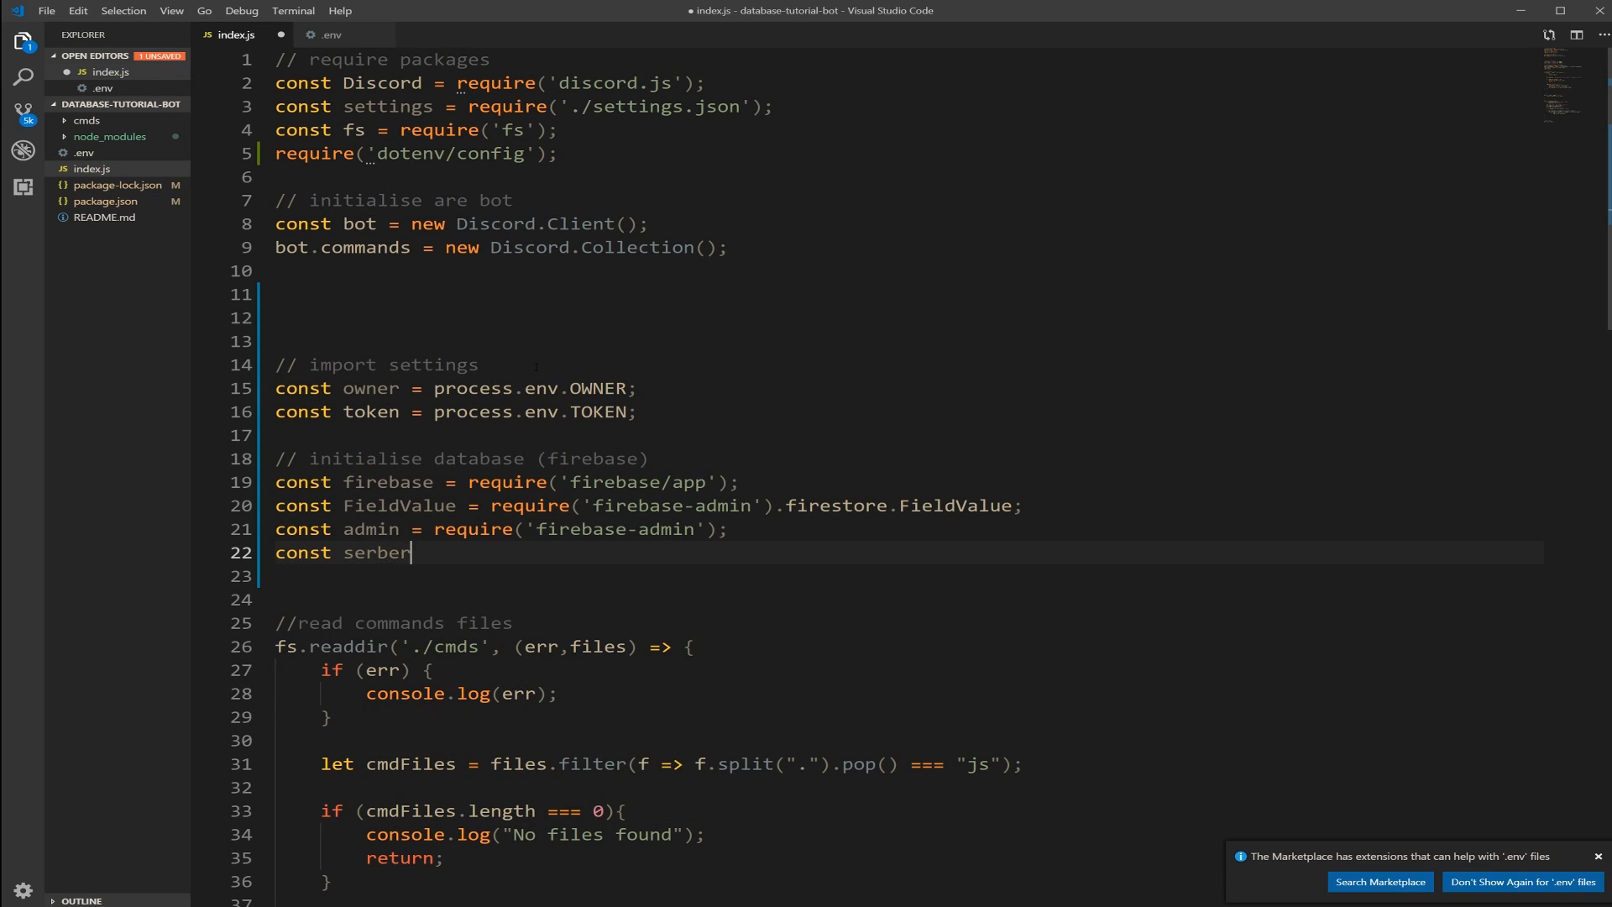
text(serviceA)
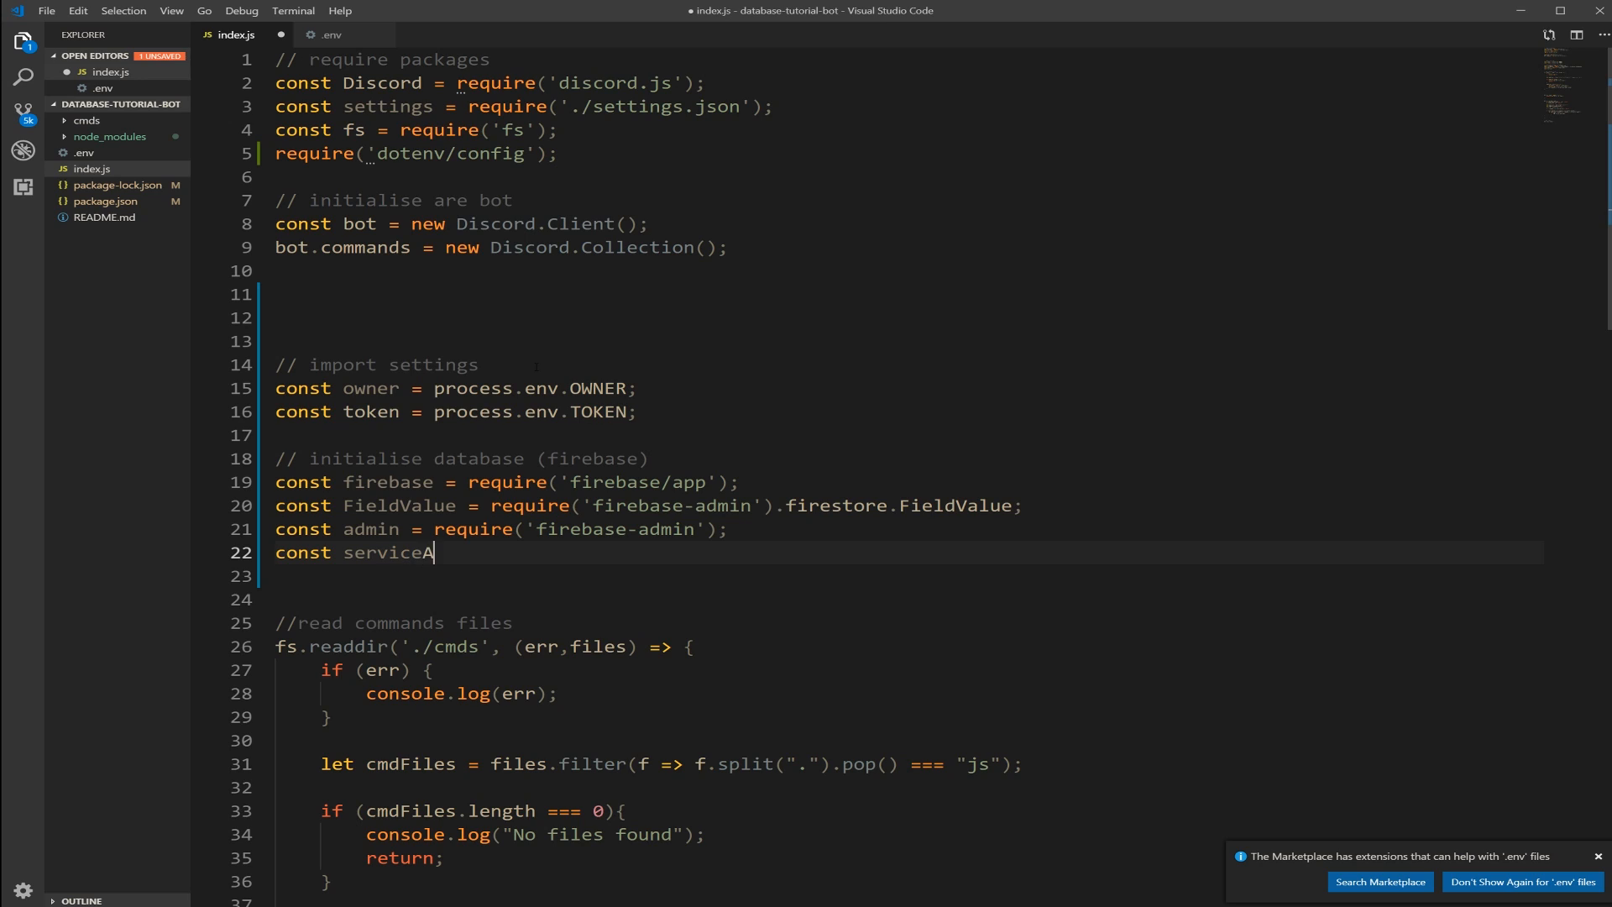
text(ccount = require()
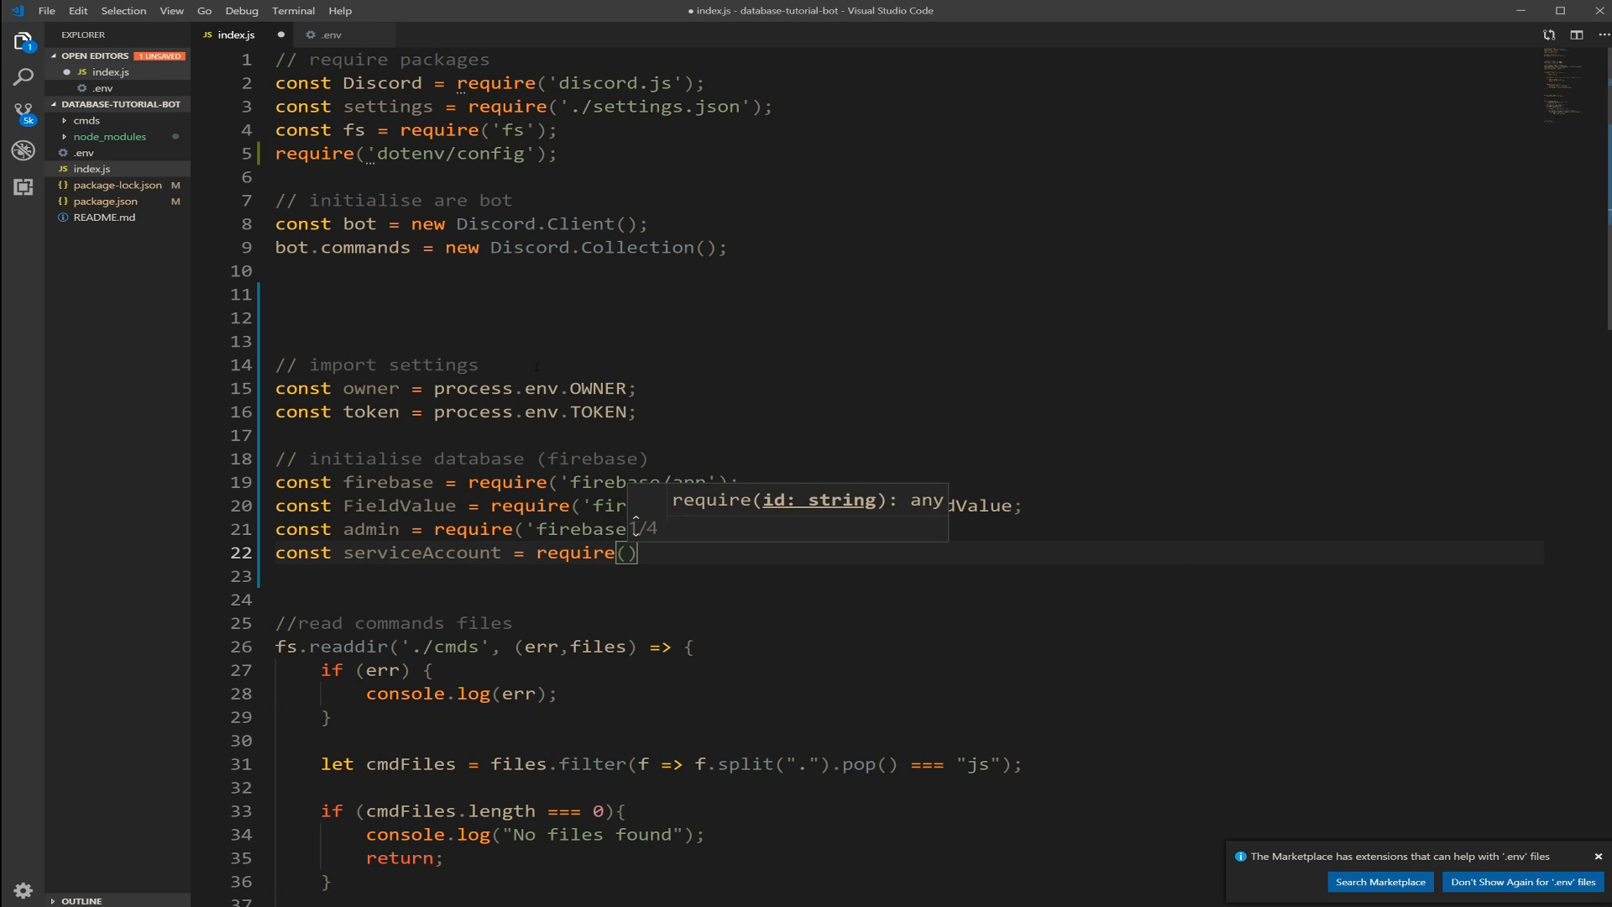
text(./)
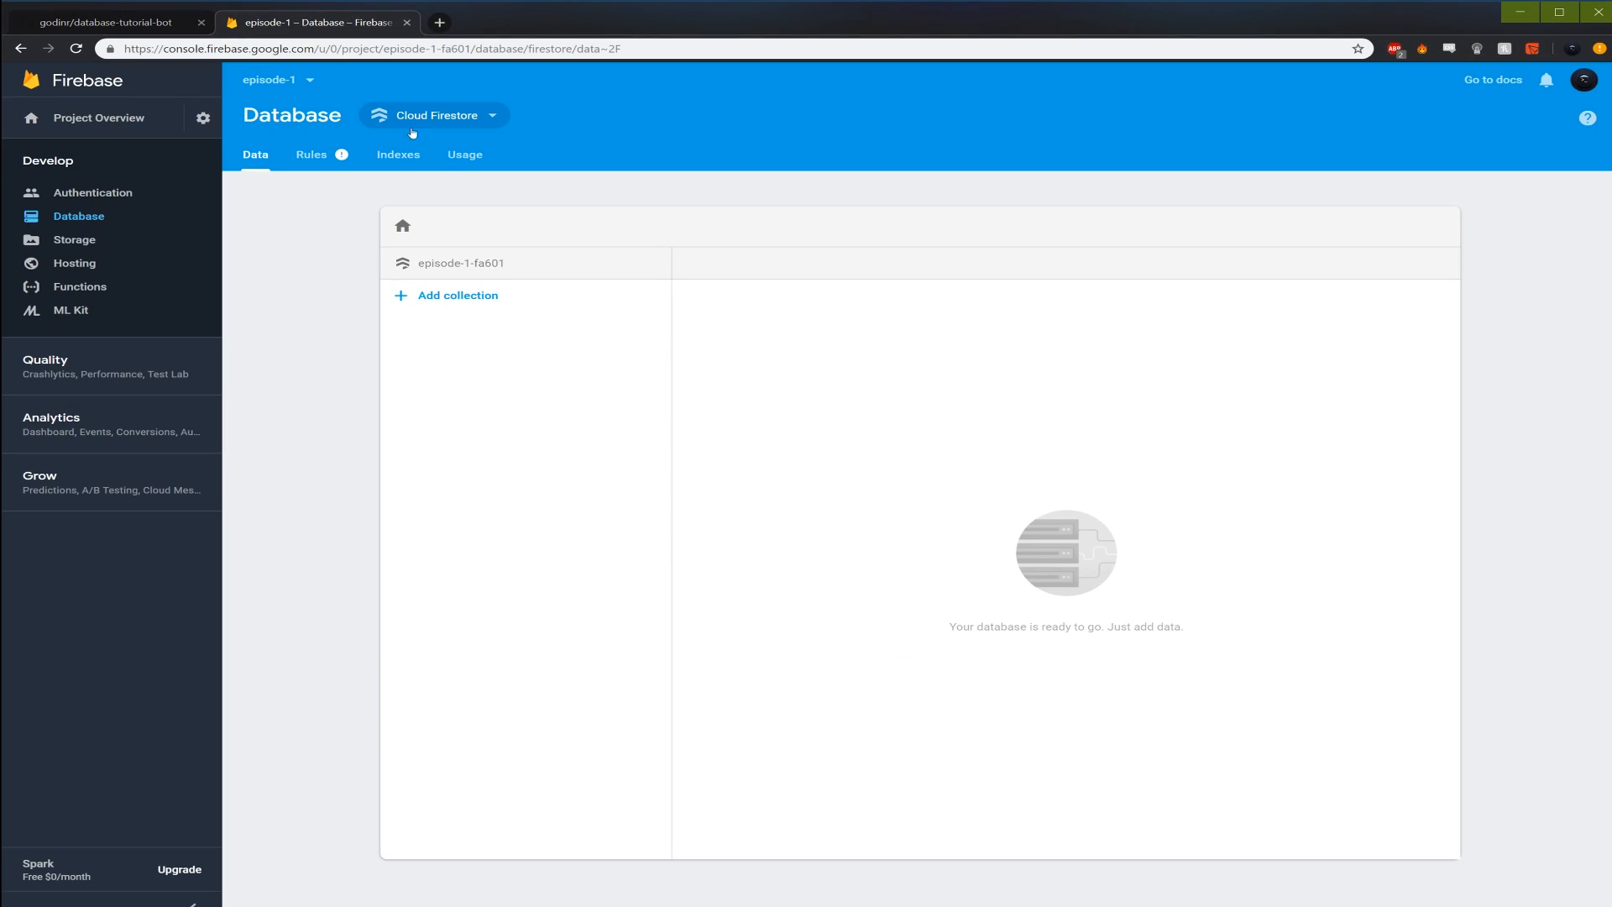
mouse_move(202, 119)
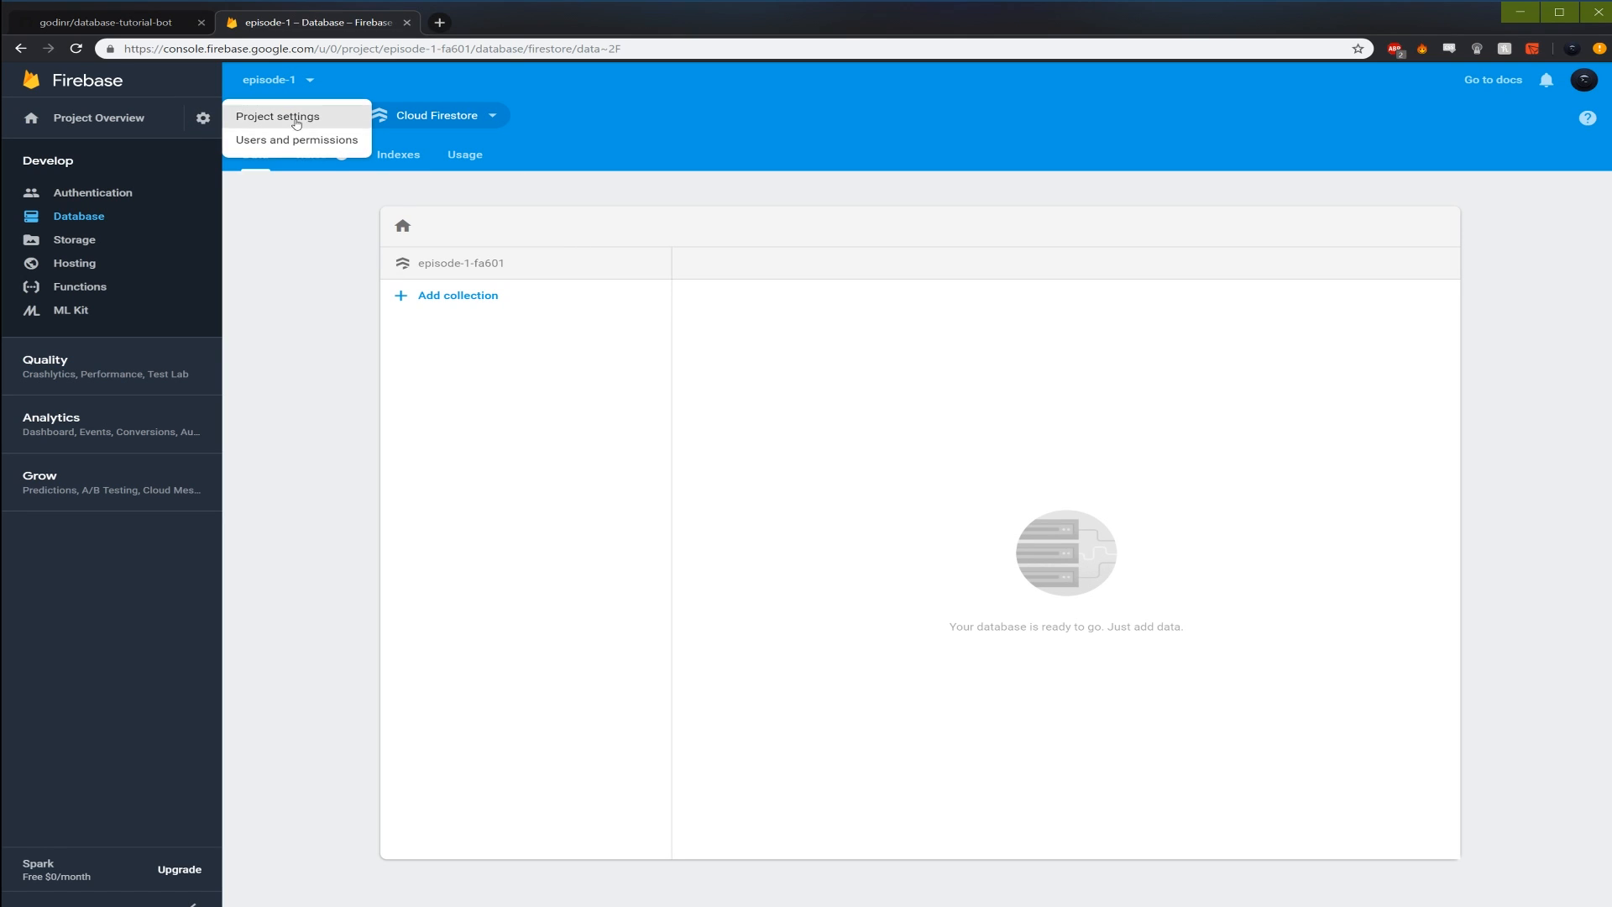
In Project settings > Service accounts, generate and confirm a new Admin SDK private key.
click(276, 116)
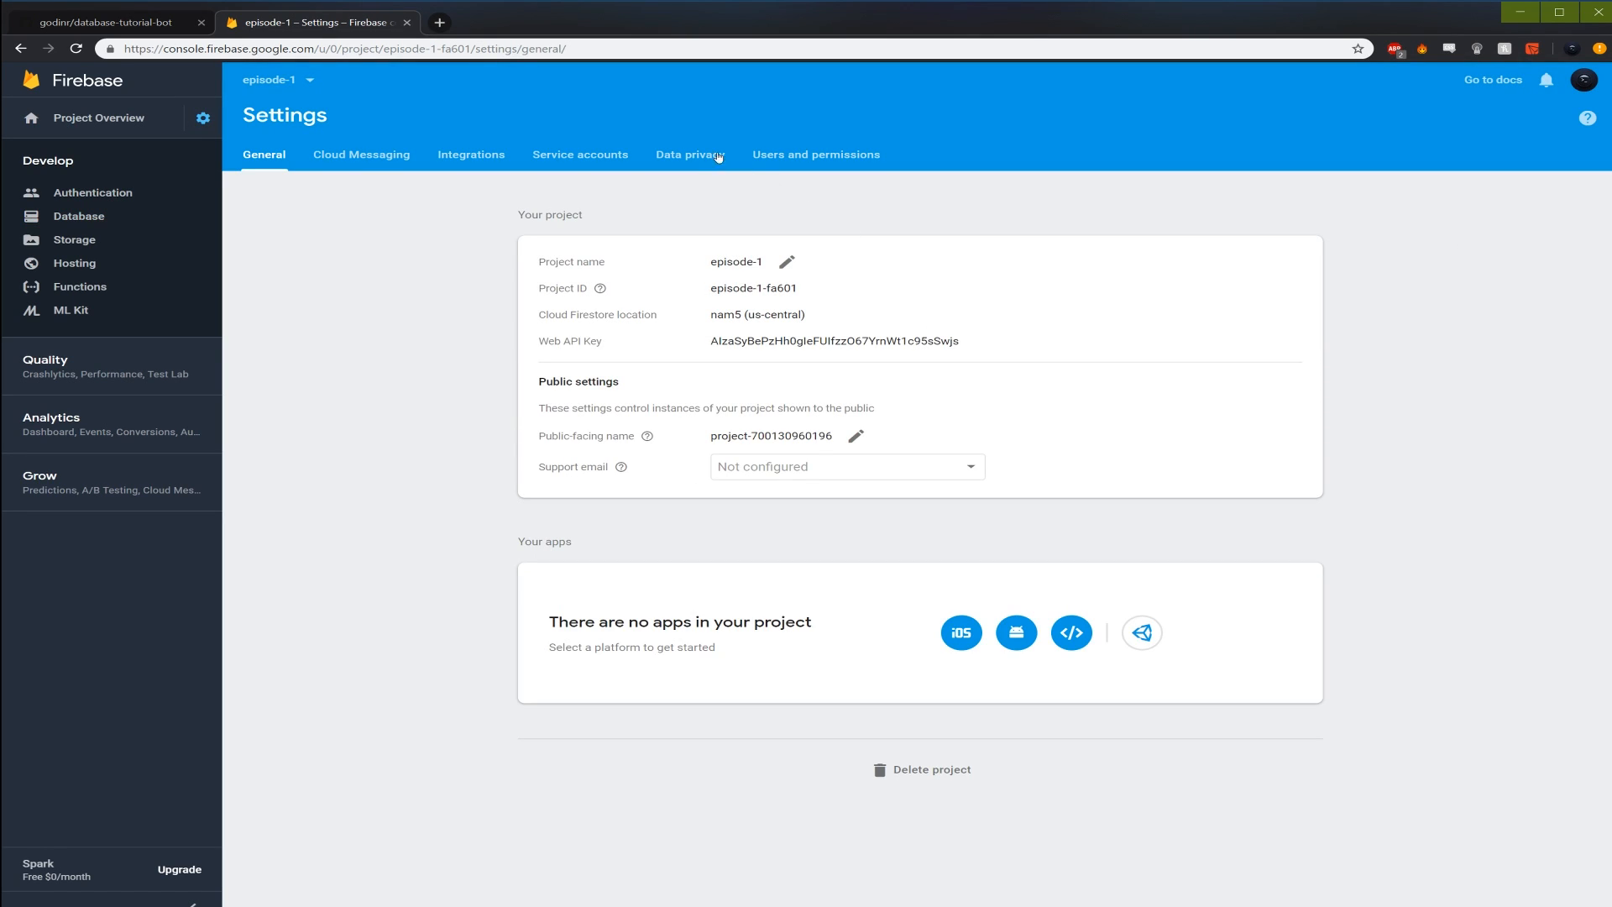
click(581, 155)
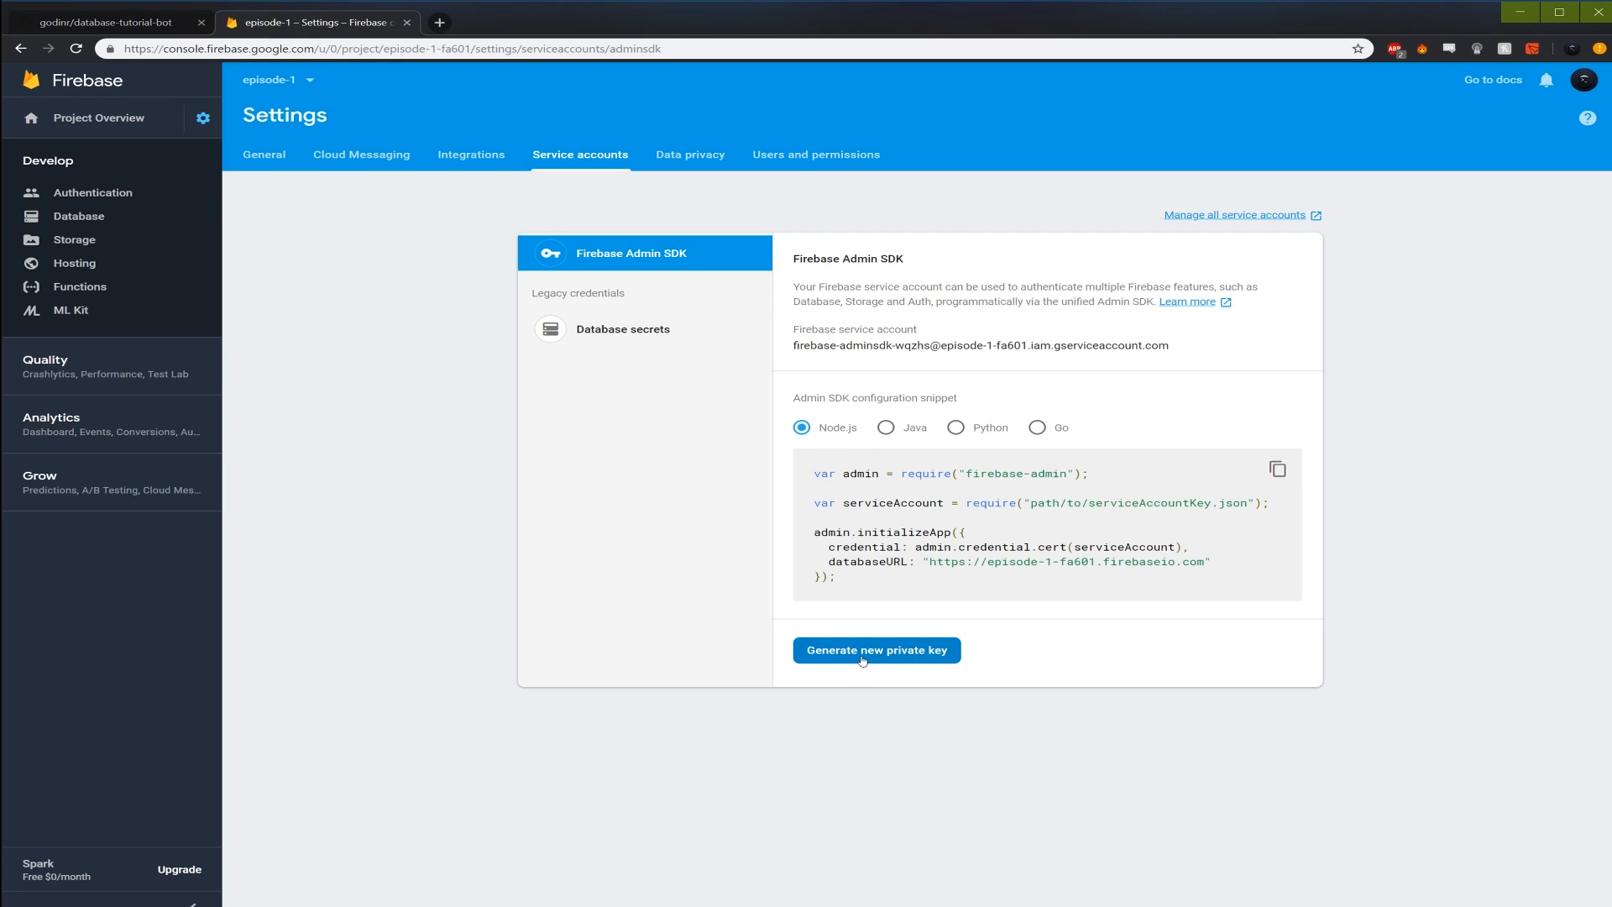
click(876, 650)
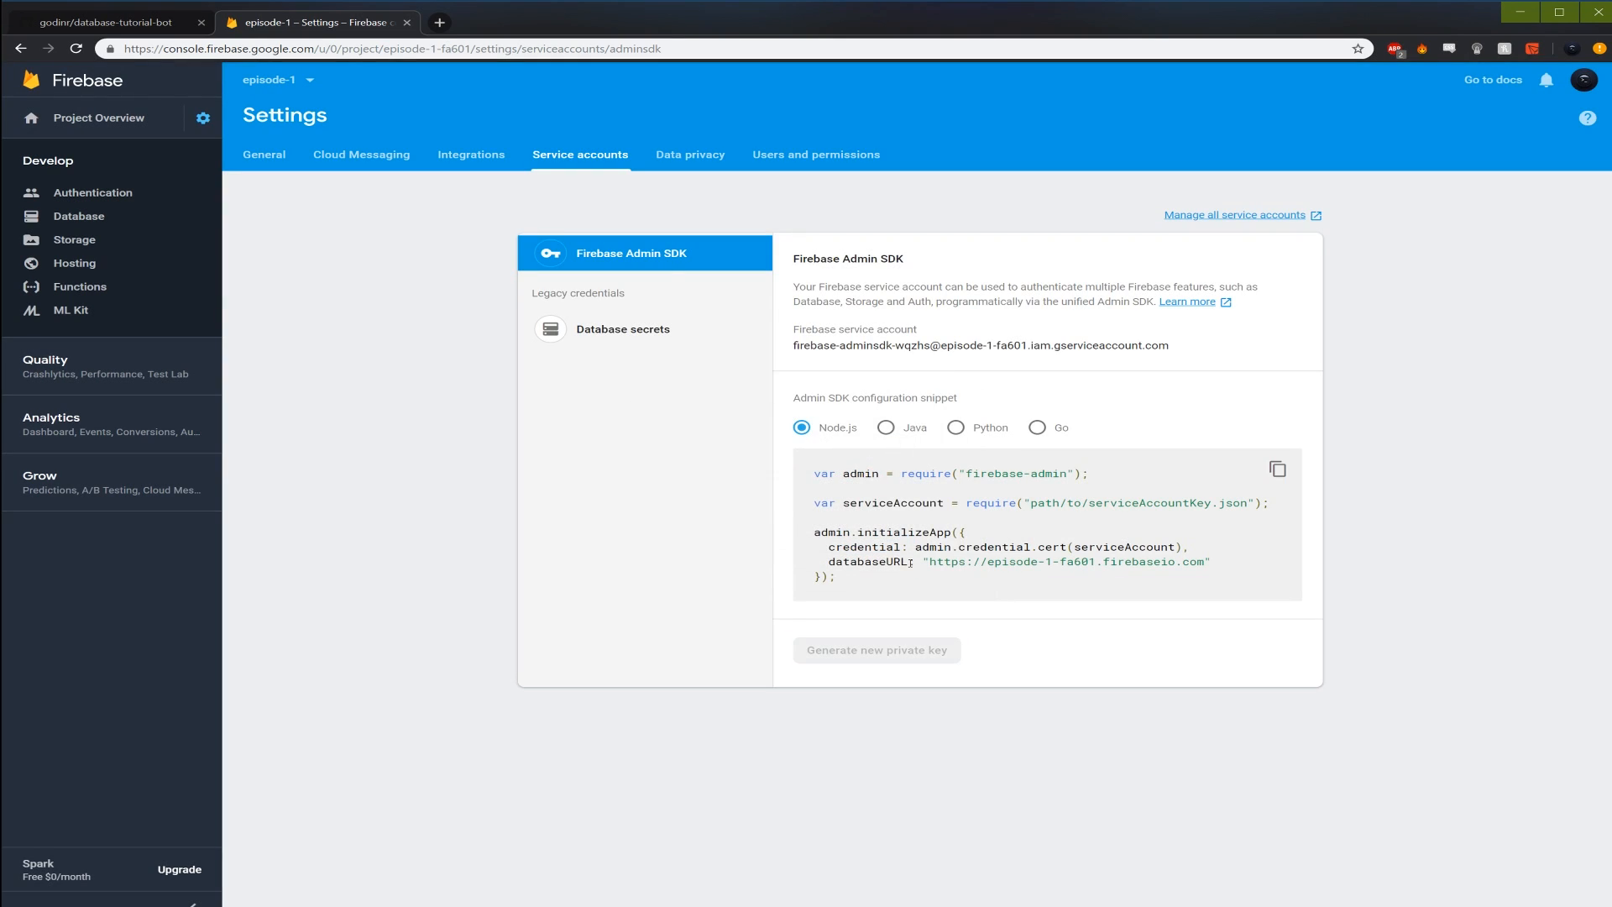
click(876, 650)
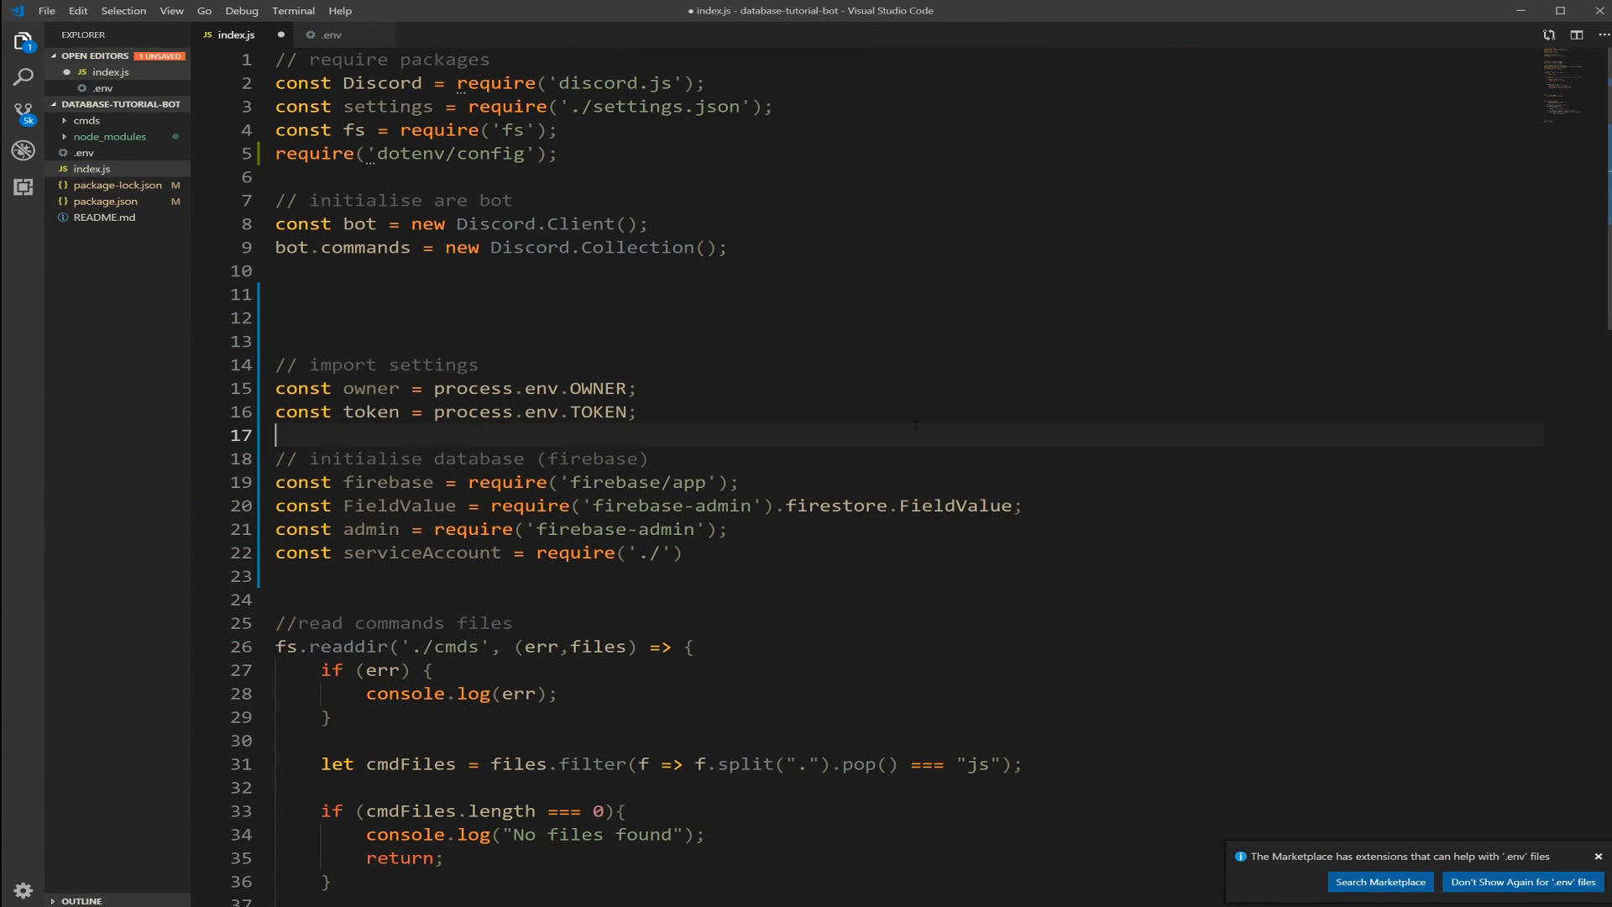
Save index.js and rename the downloaded key file to serviceAccount.json in the Explorer.
key(ctrl+s)
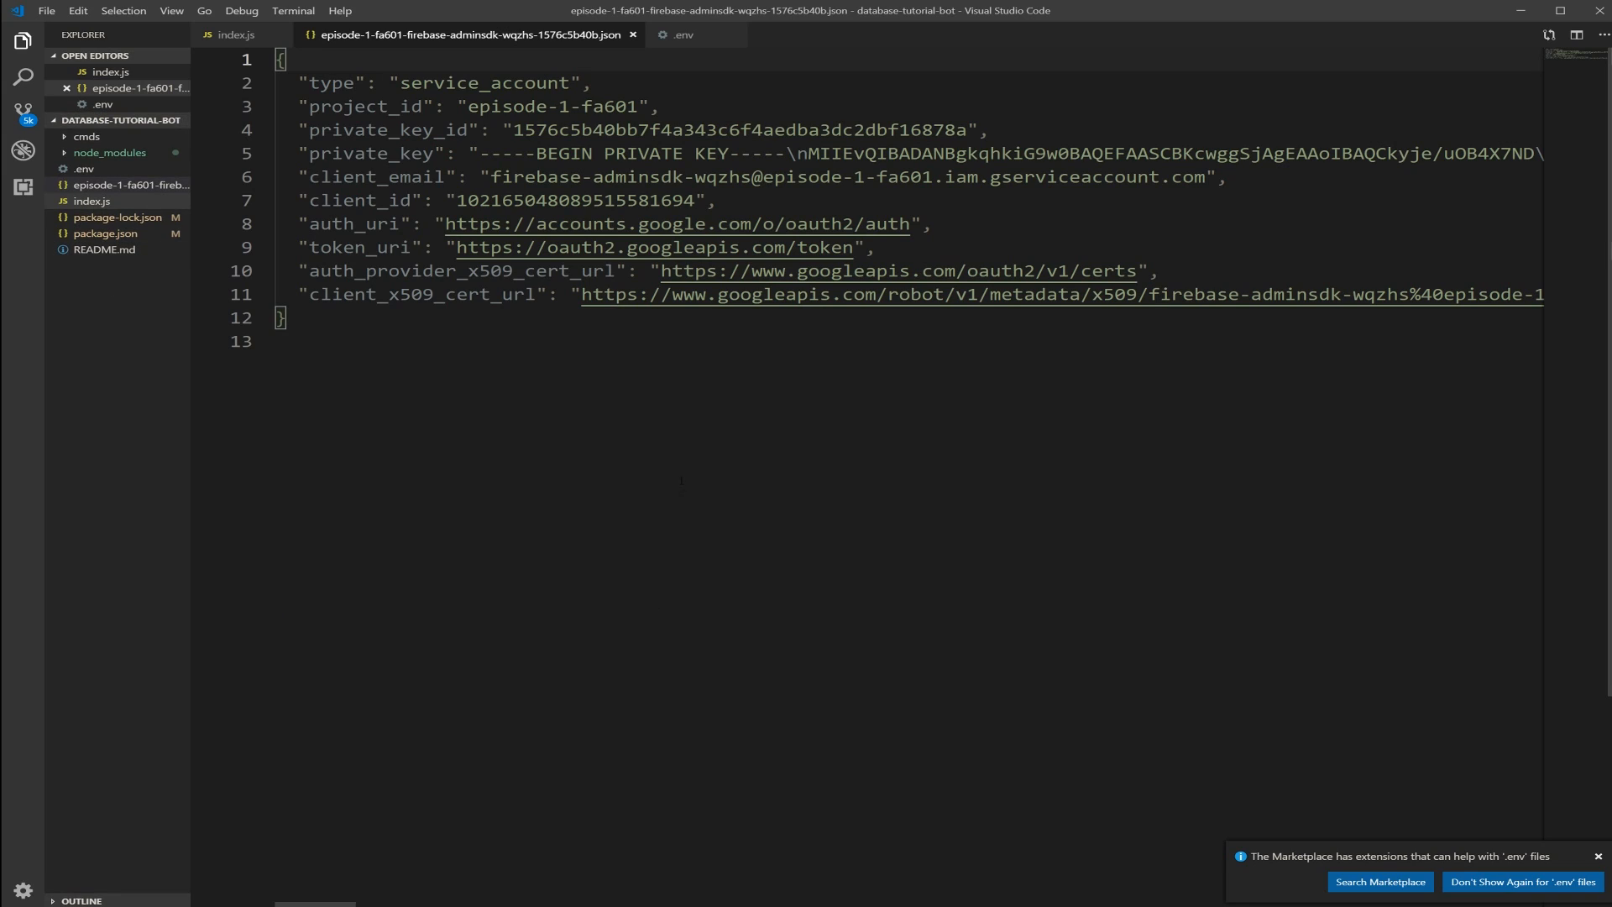
mouse_move(92, 201)
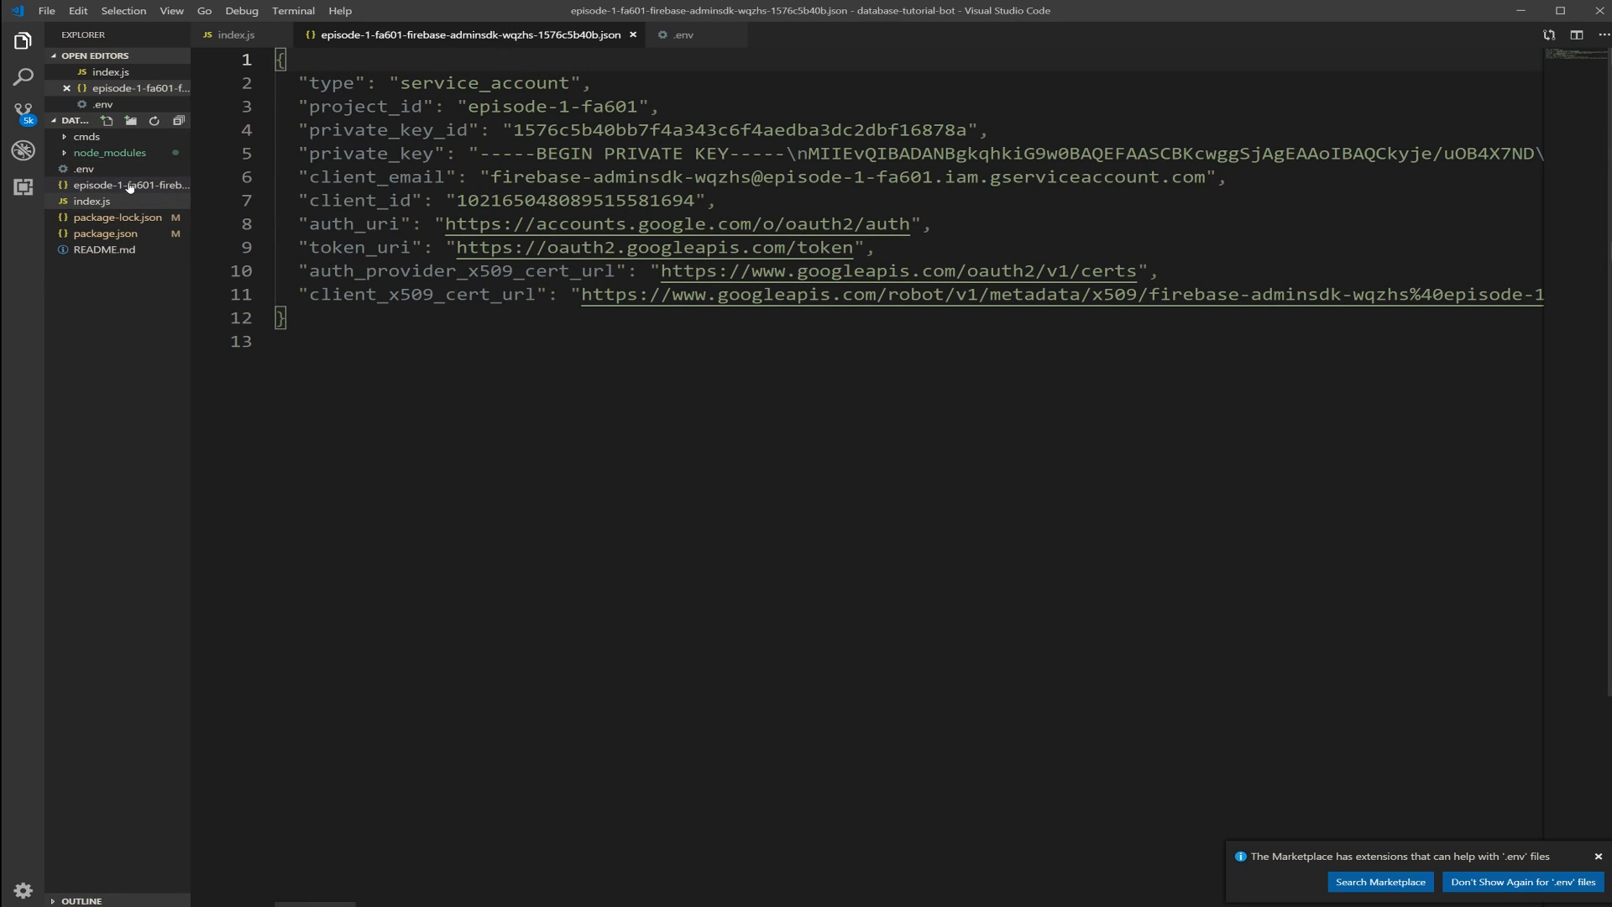
click(131, 185)
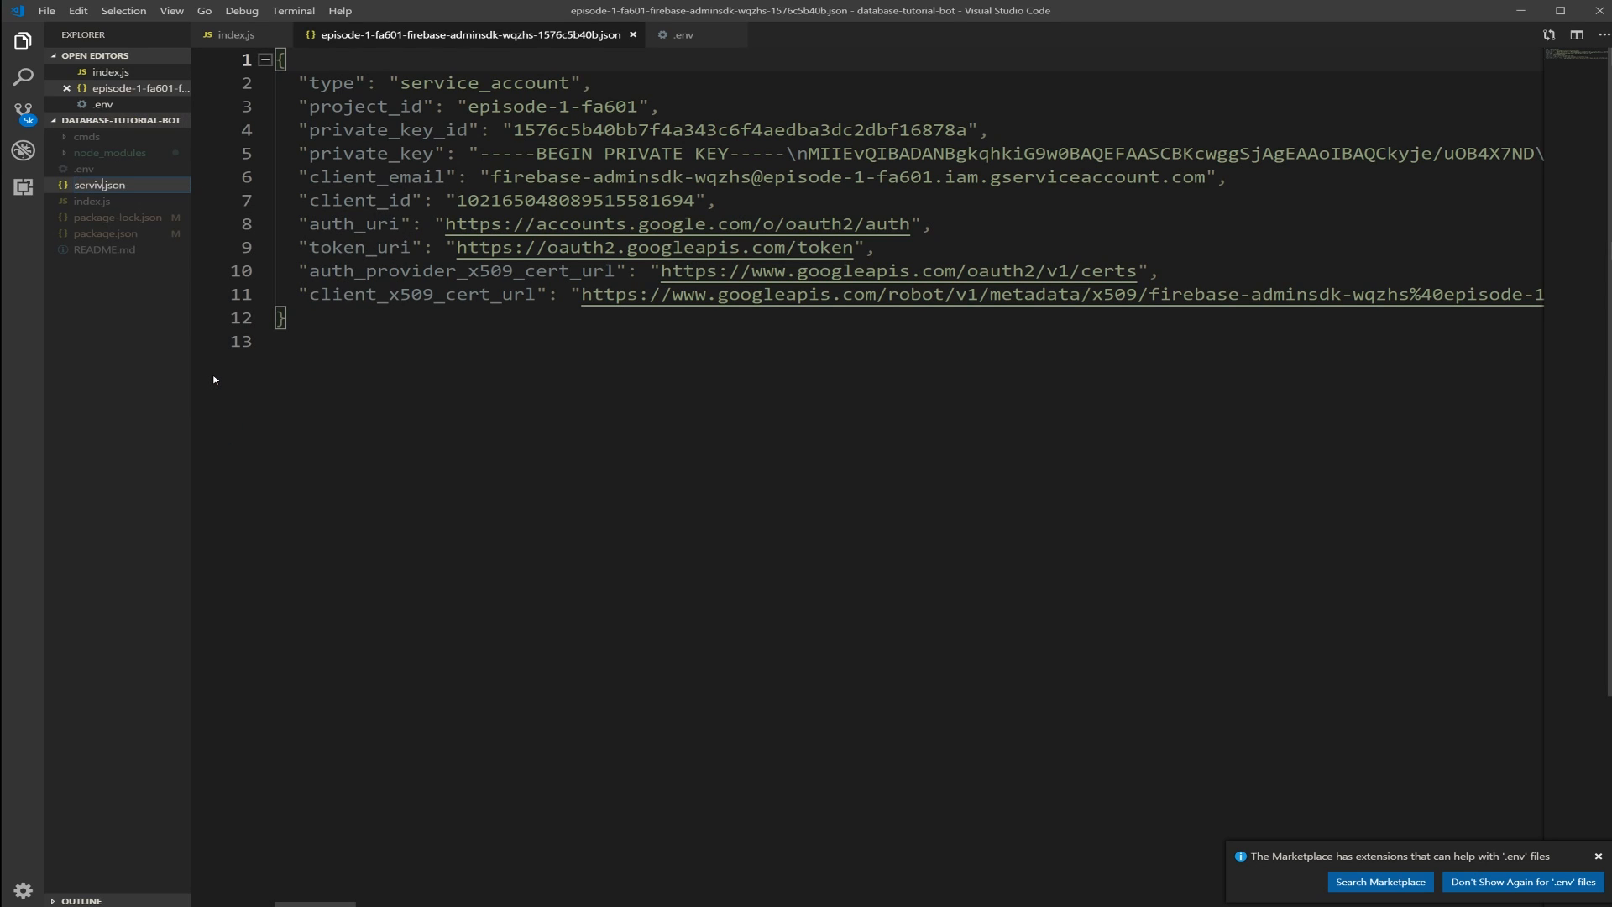
text(serviceAccount.json)
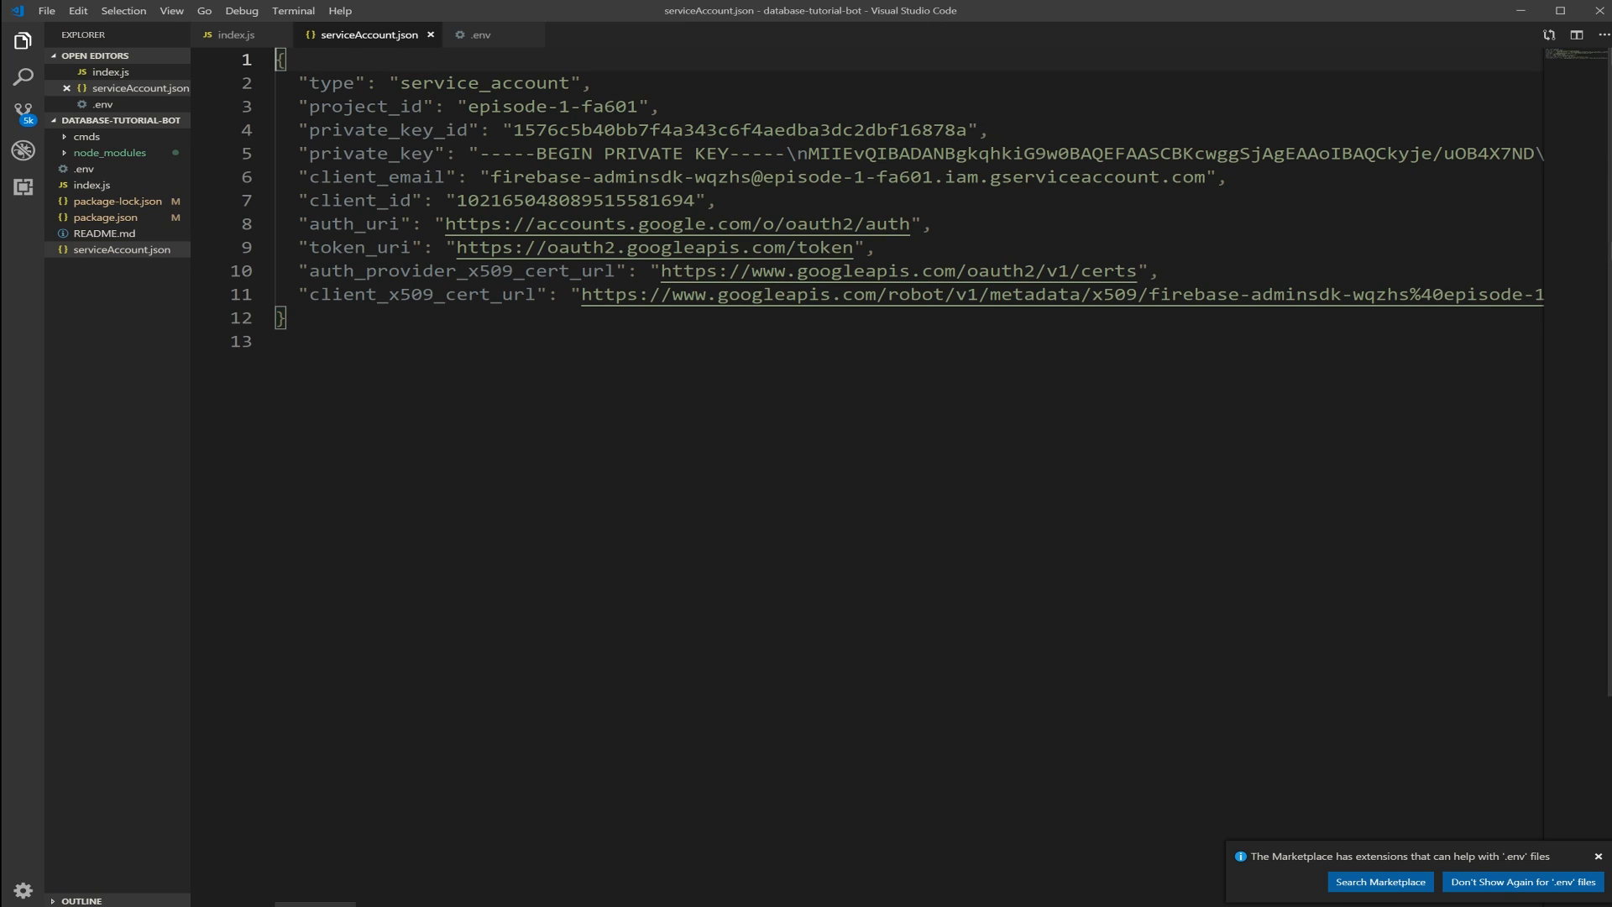
click(235, 34)
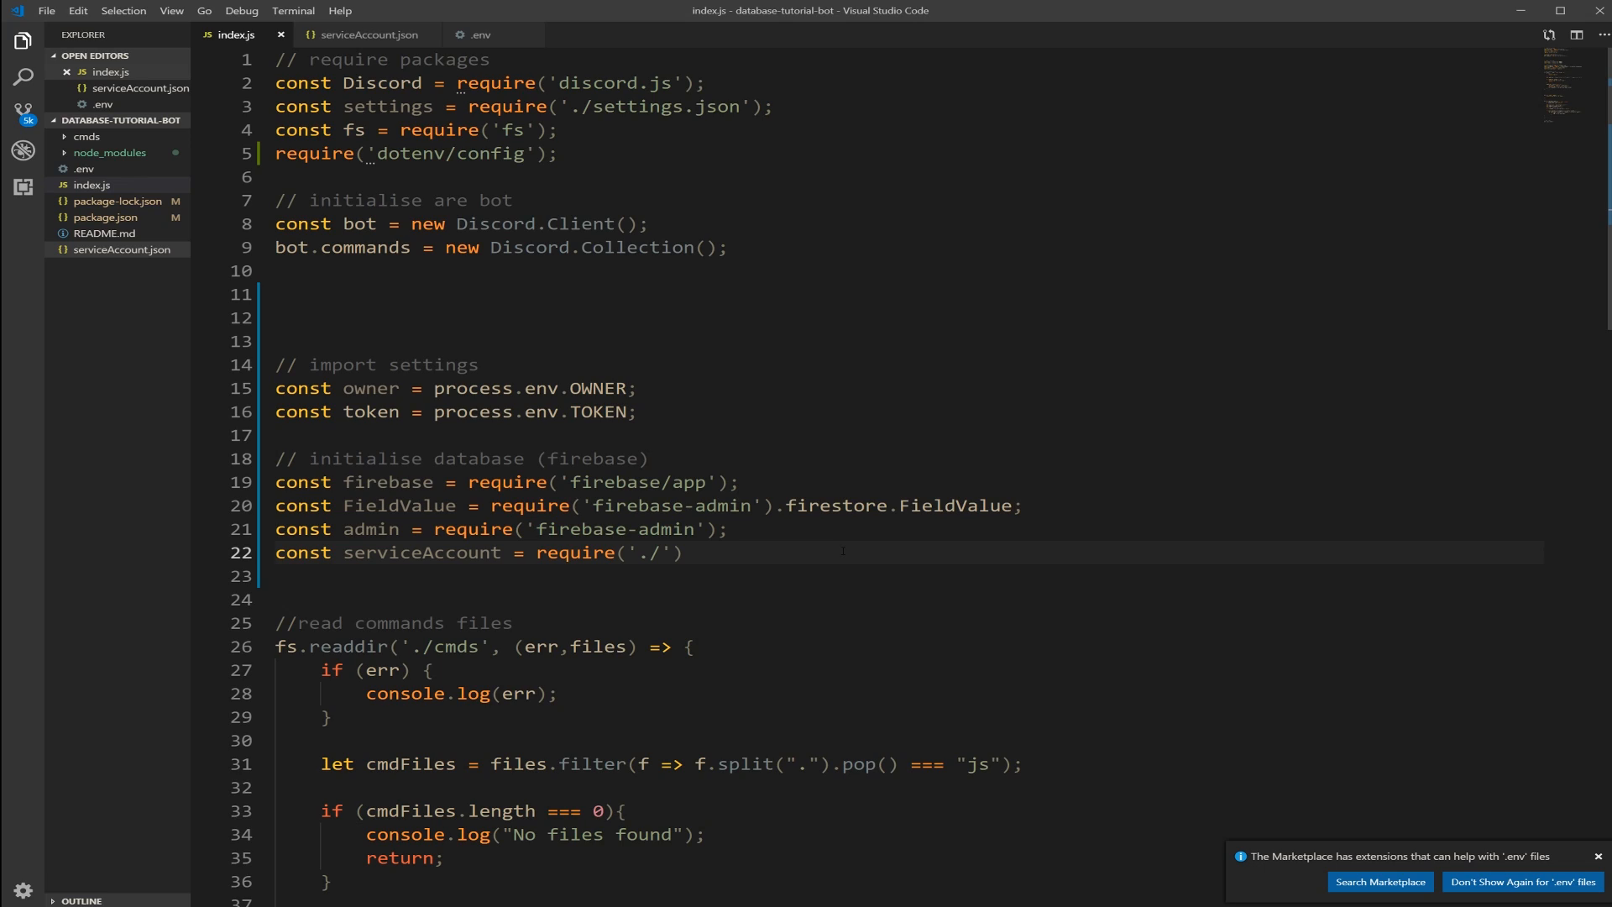
Complete the serviceAccount line as require('./serviceAccount.json');.
text(serviceAccount.)
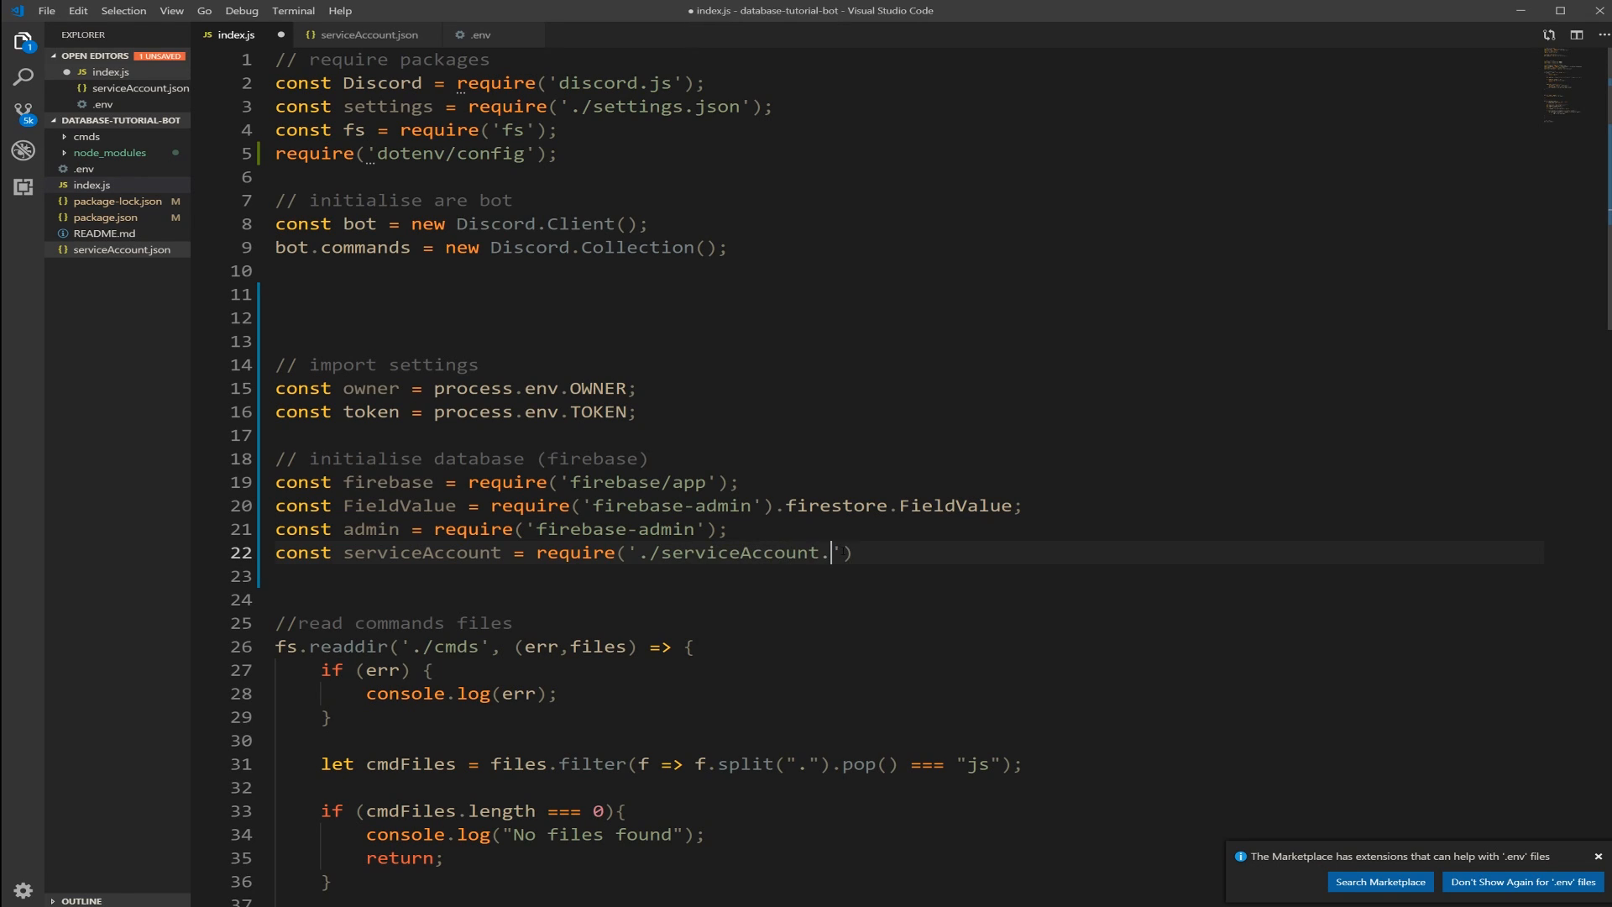
text(json)
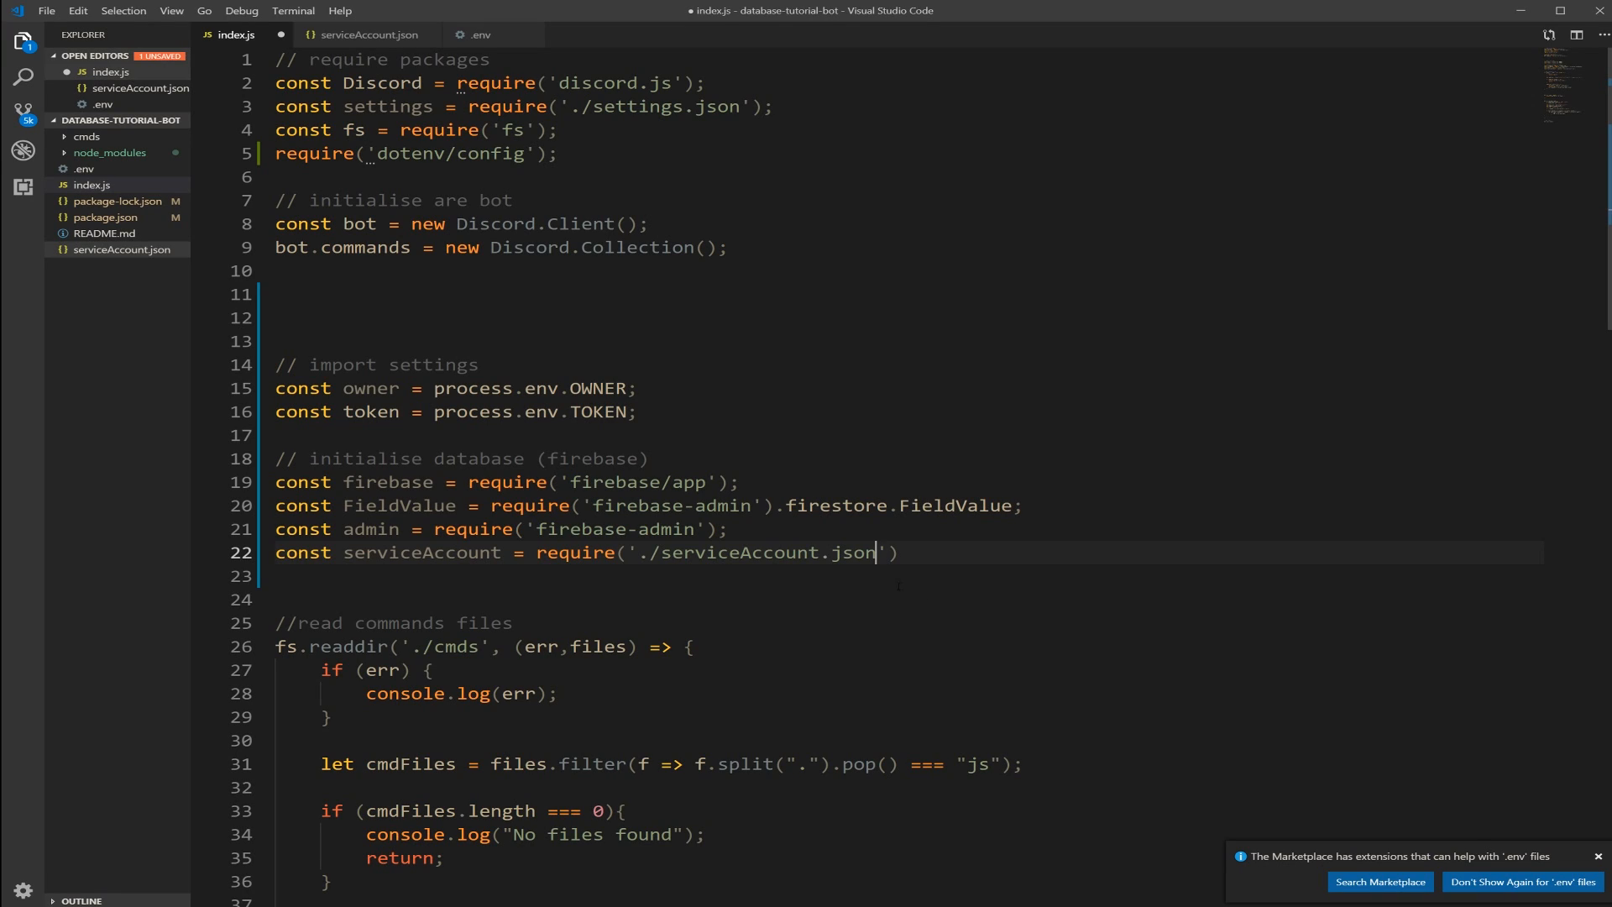
text(;)
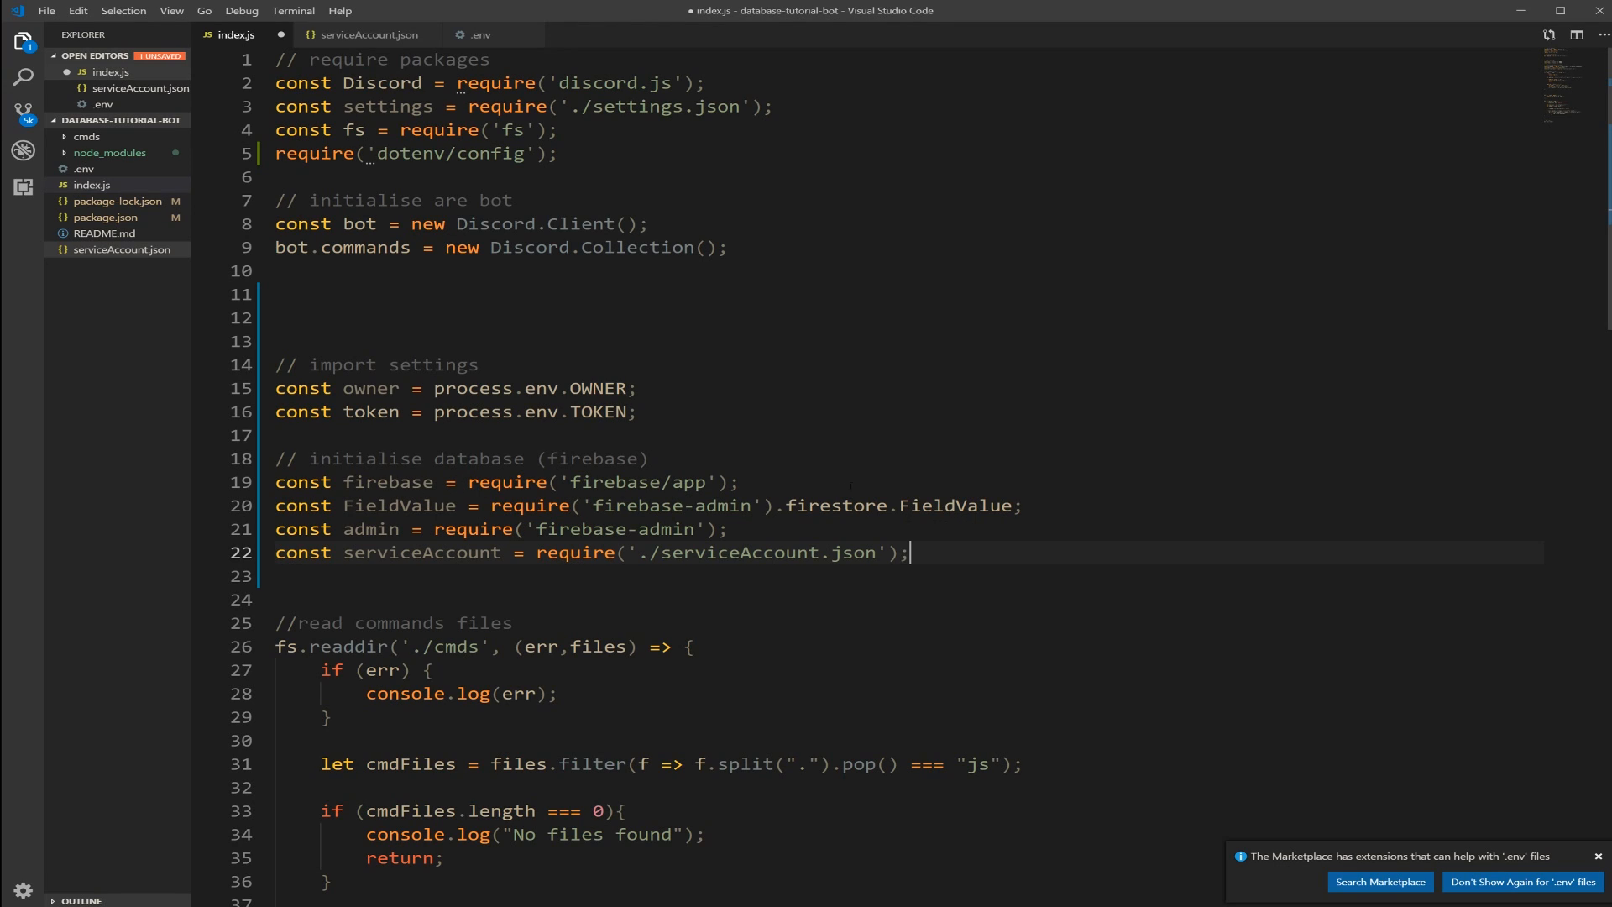
key(enter)
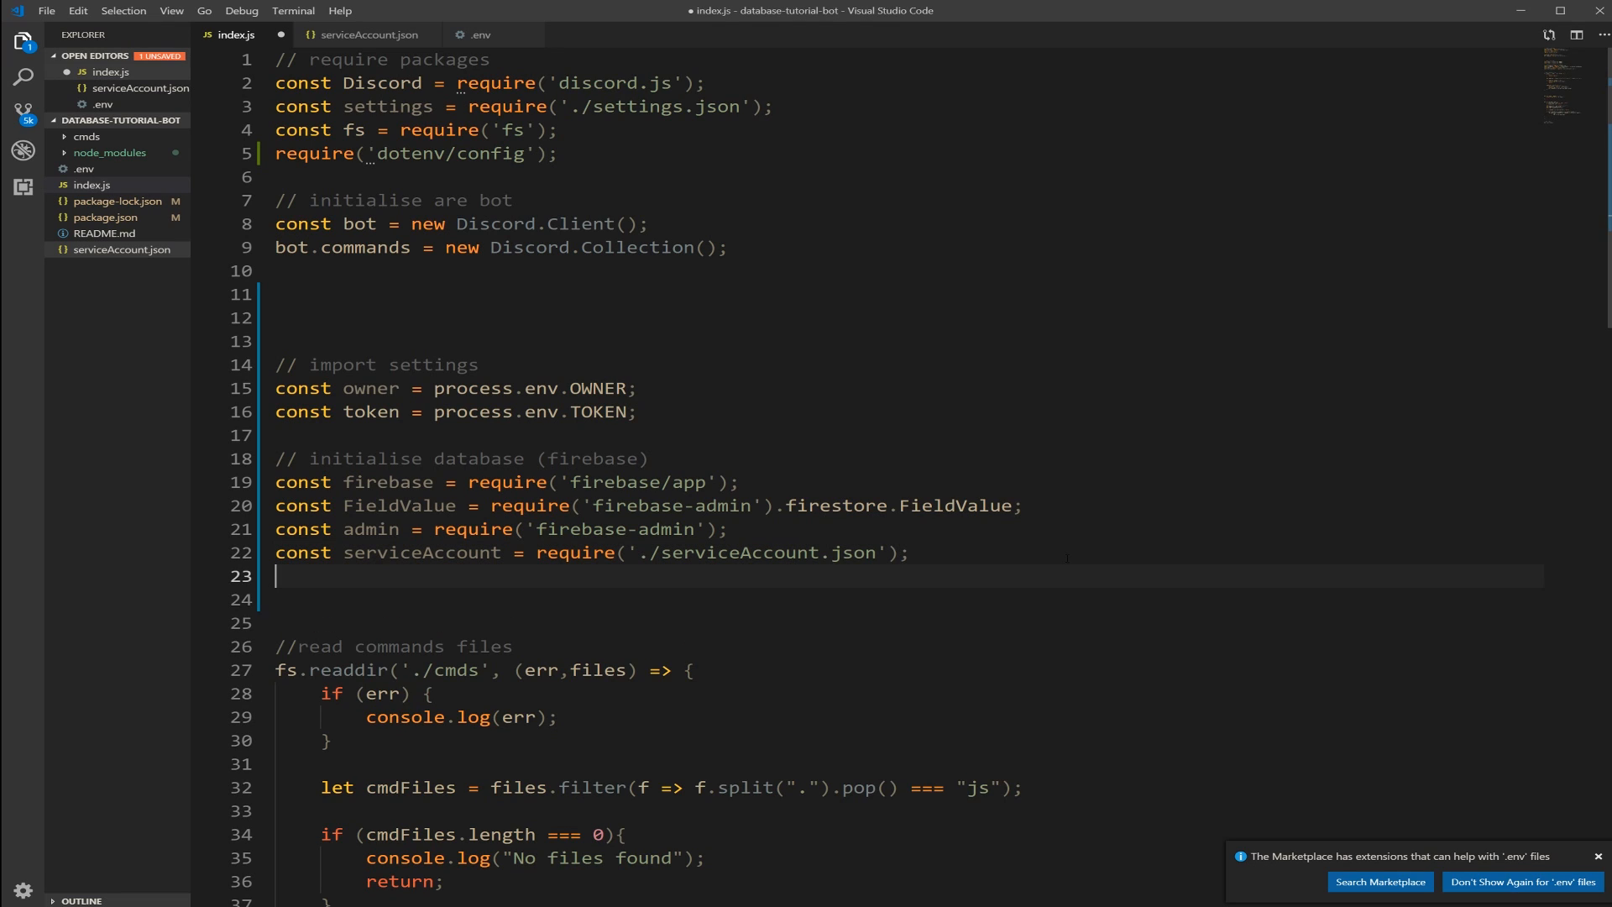
Call admin.initializeApp({ credential: admin.credential.cert(serviceAccount) }).
key(enter)
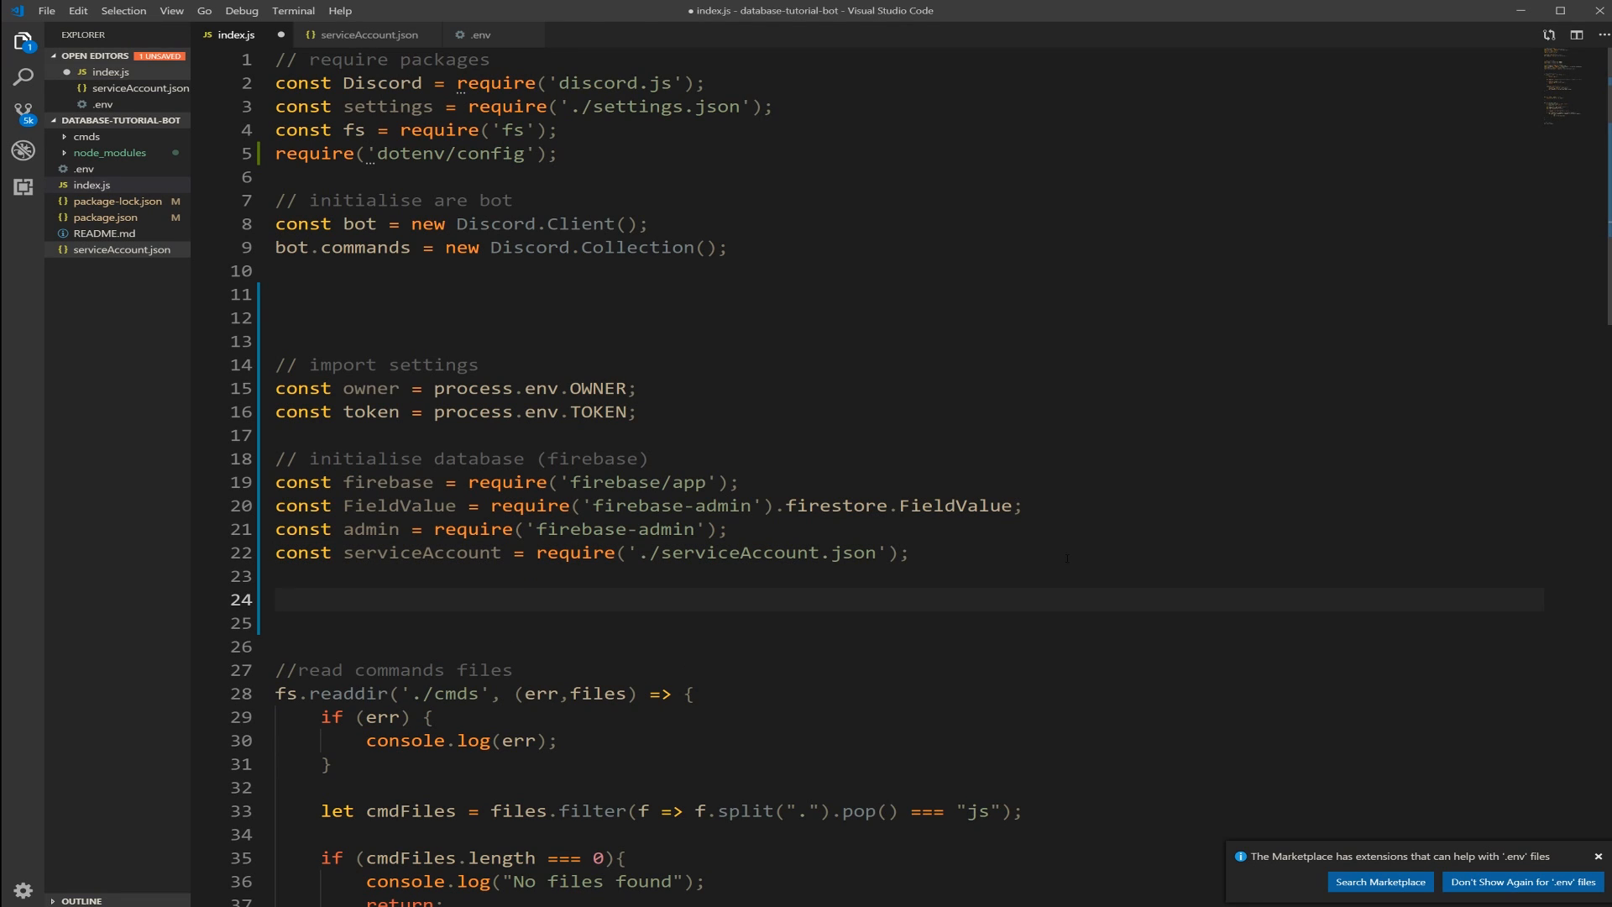
text(admin.initializeApp)
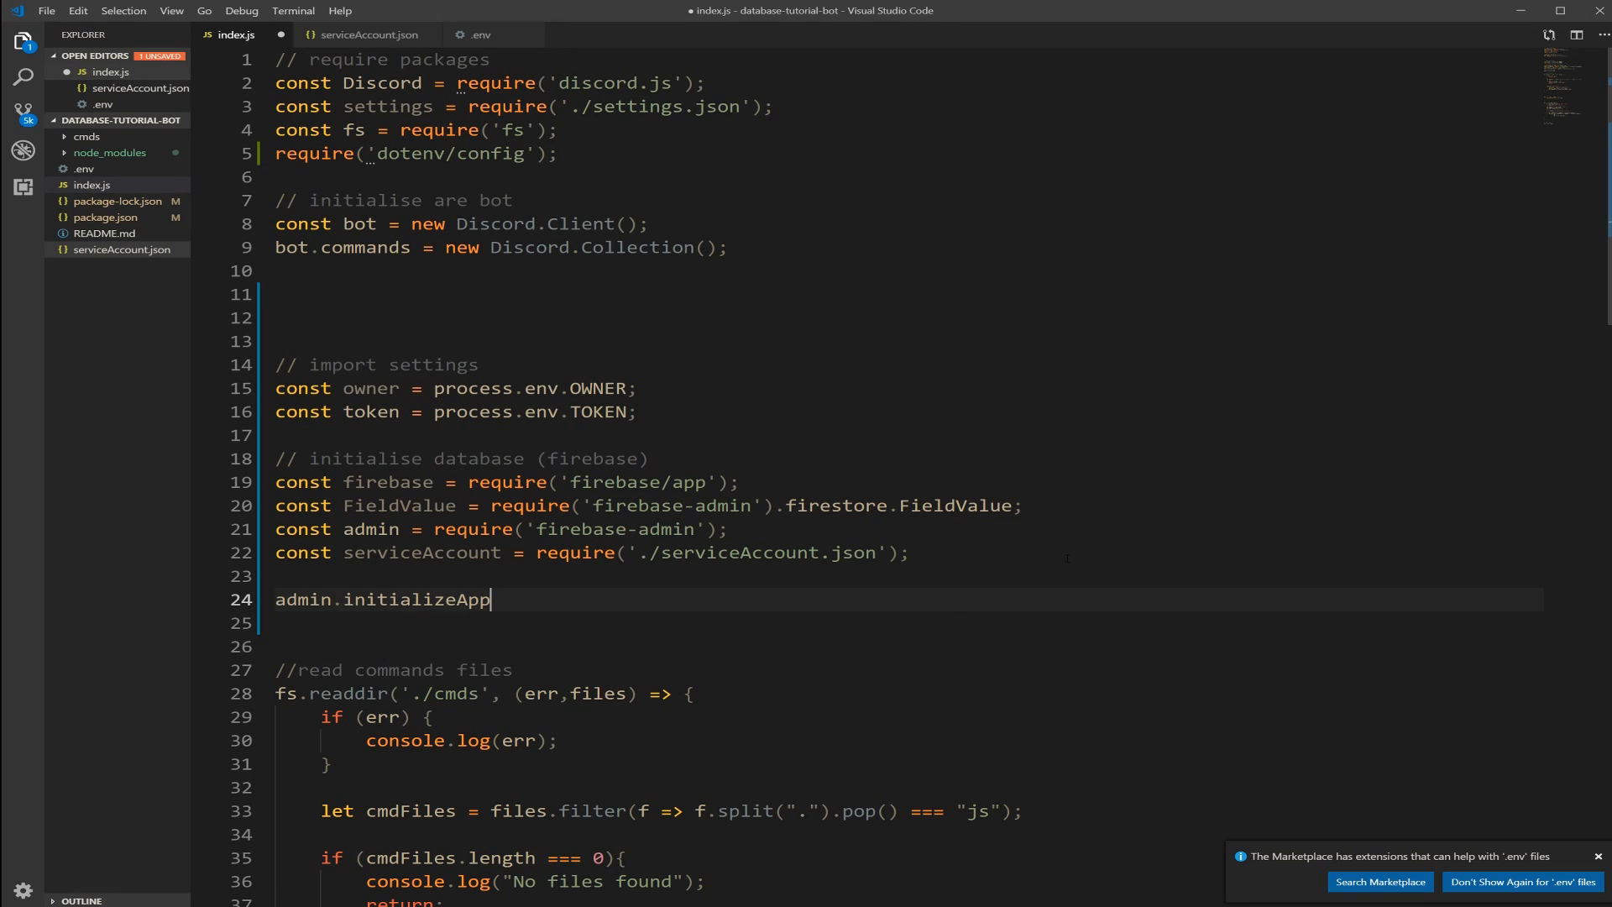
text(()
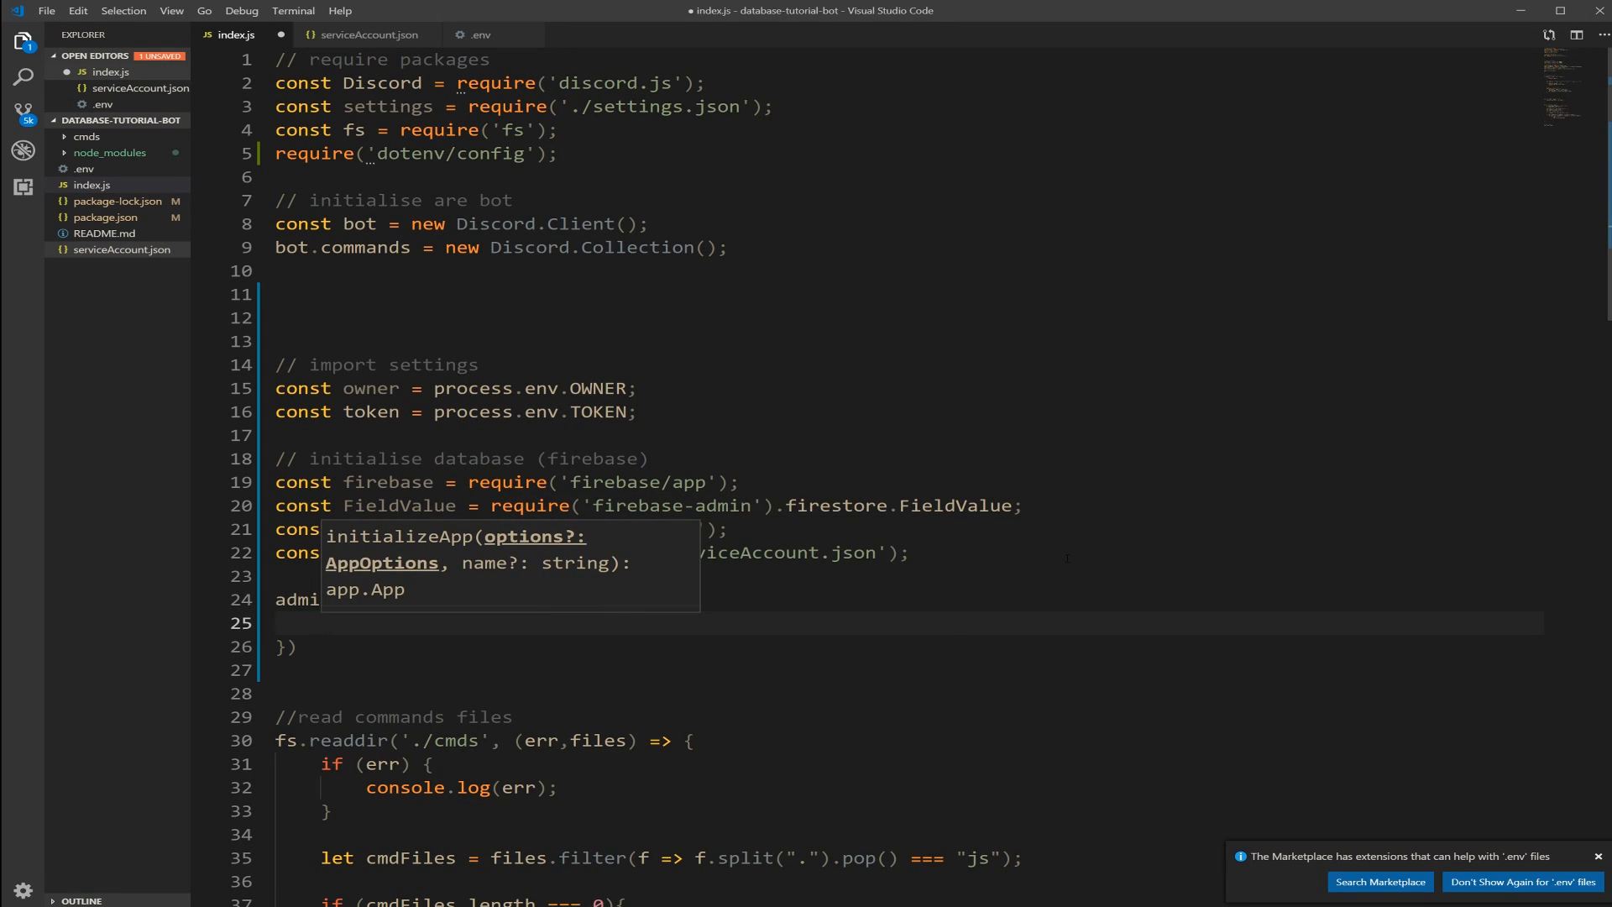
text(credi)
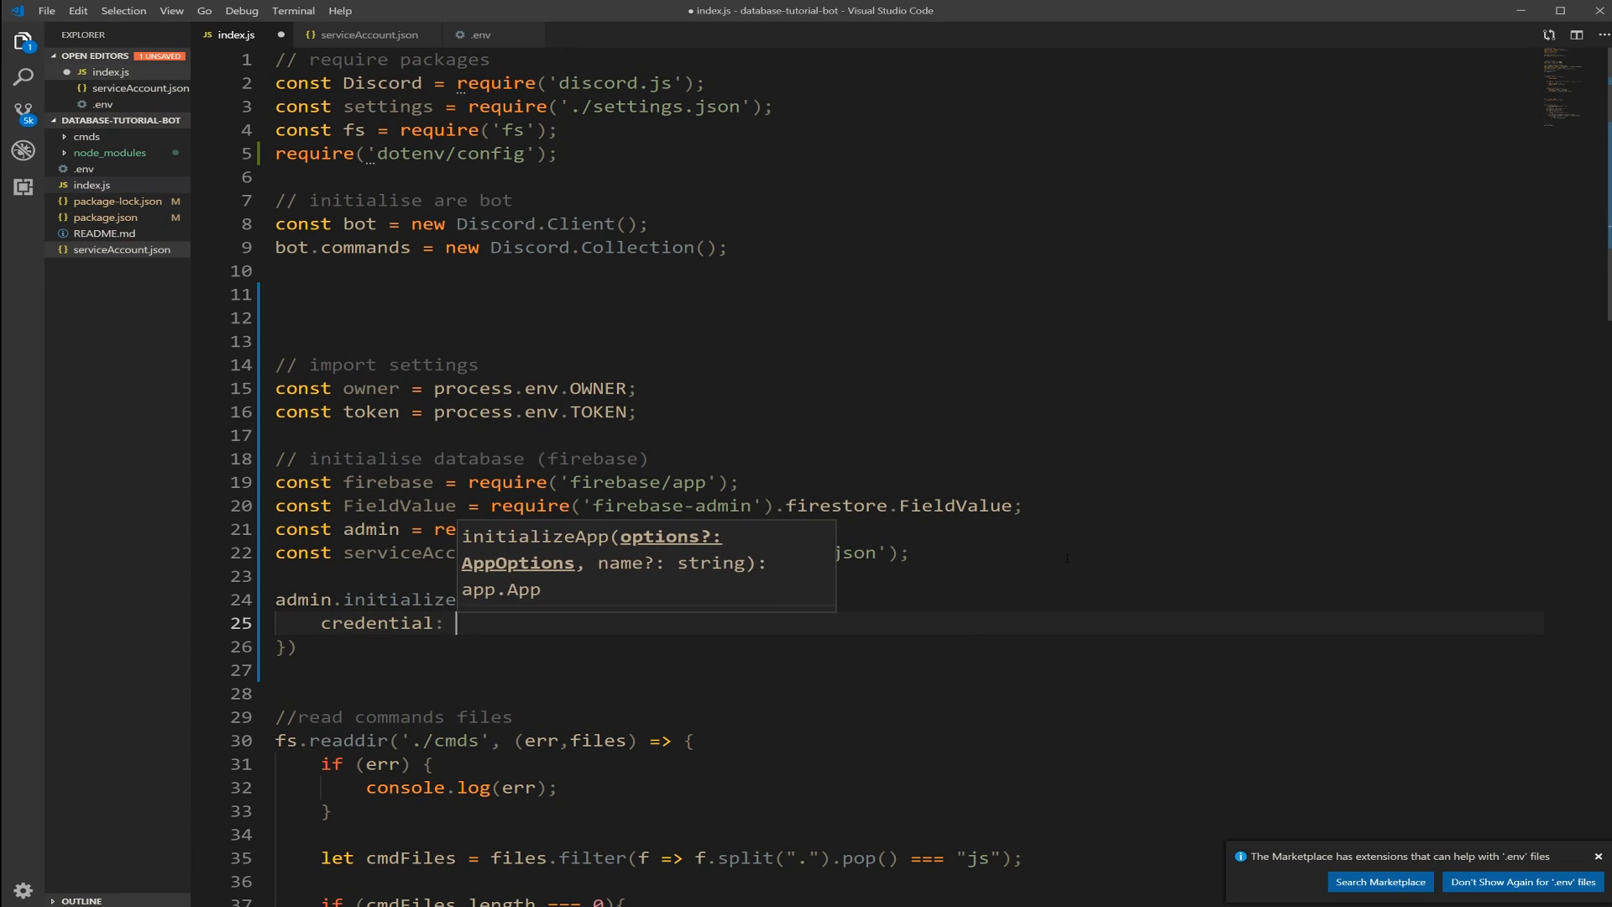
text(admin.)
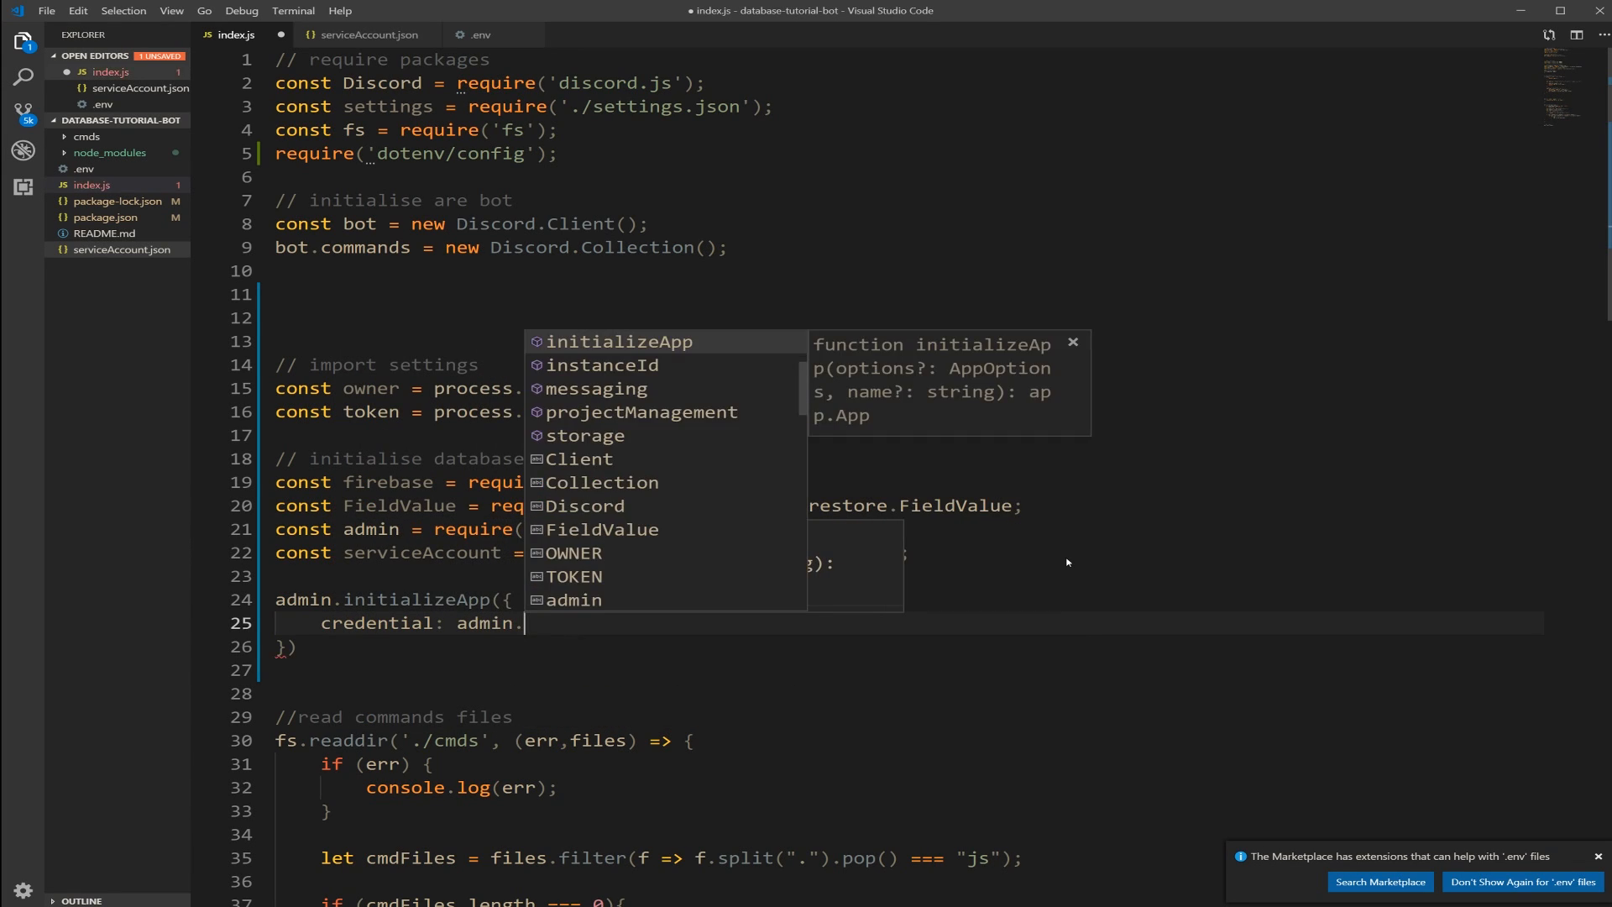
text(credential.cert()
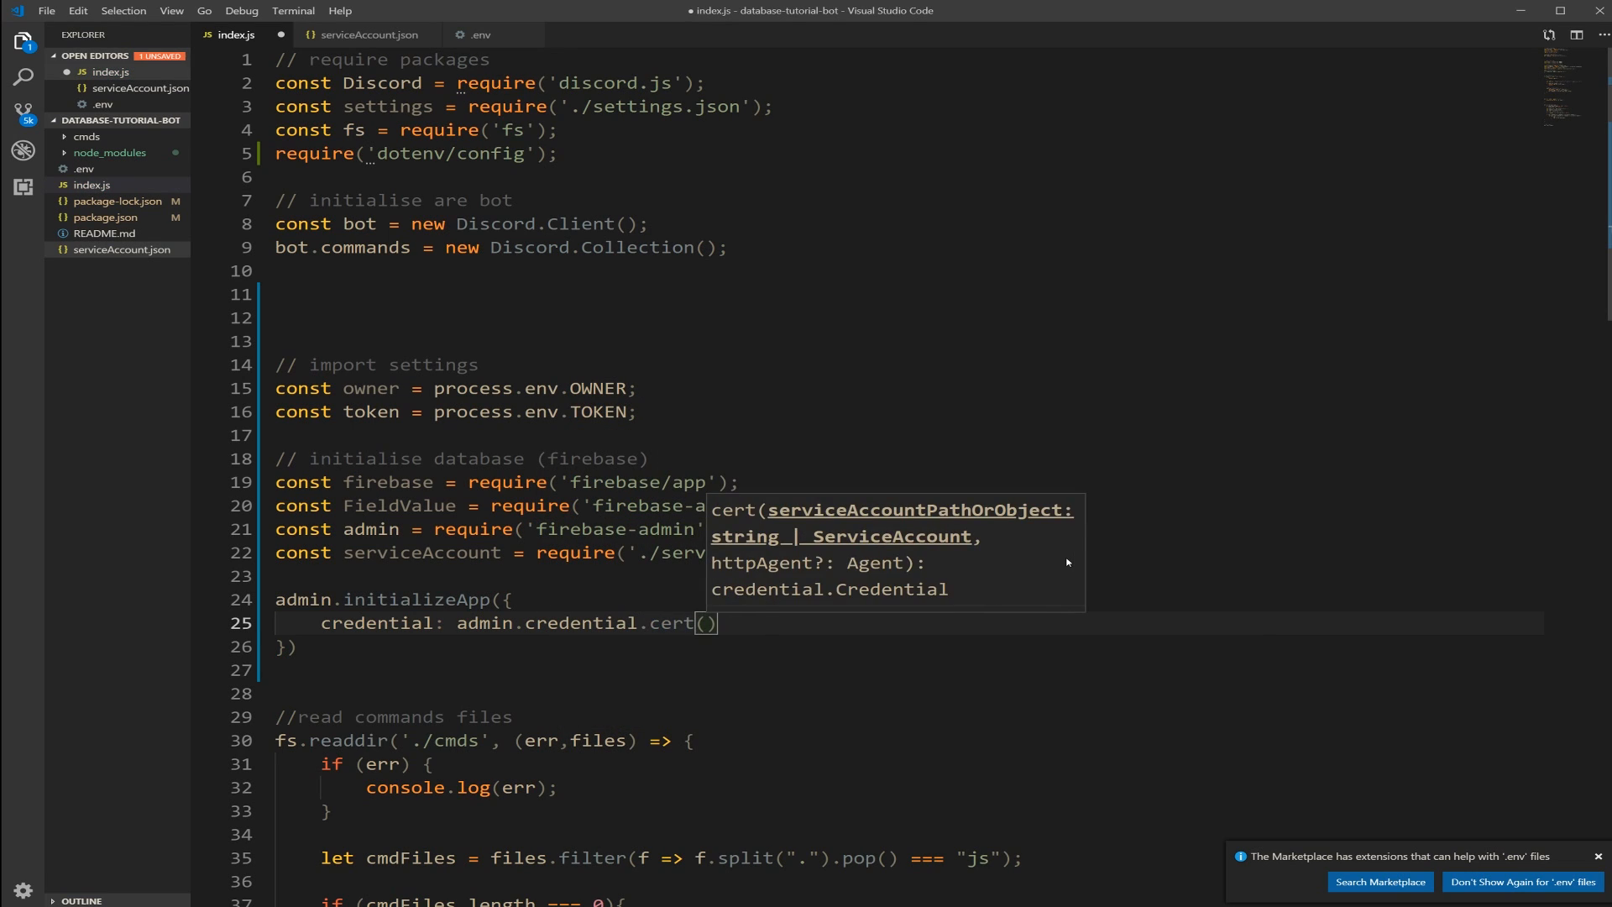
text(serviceAccount)
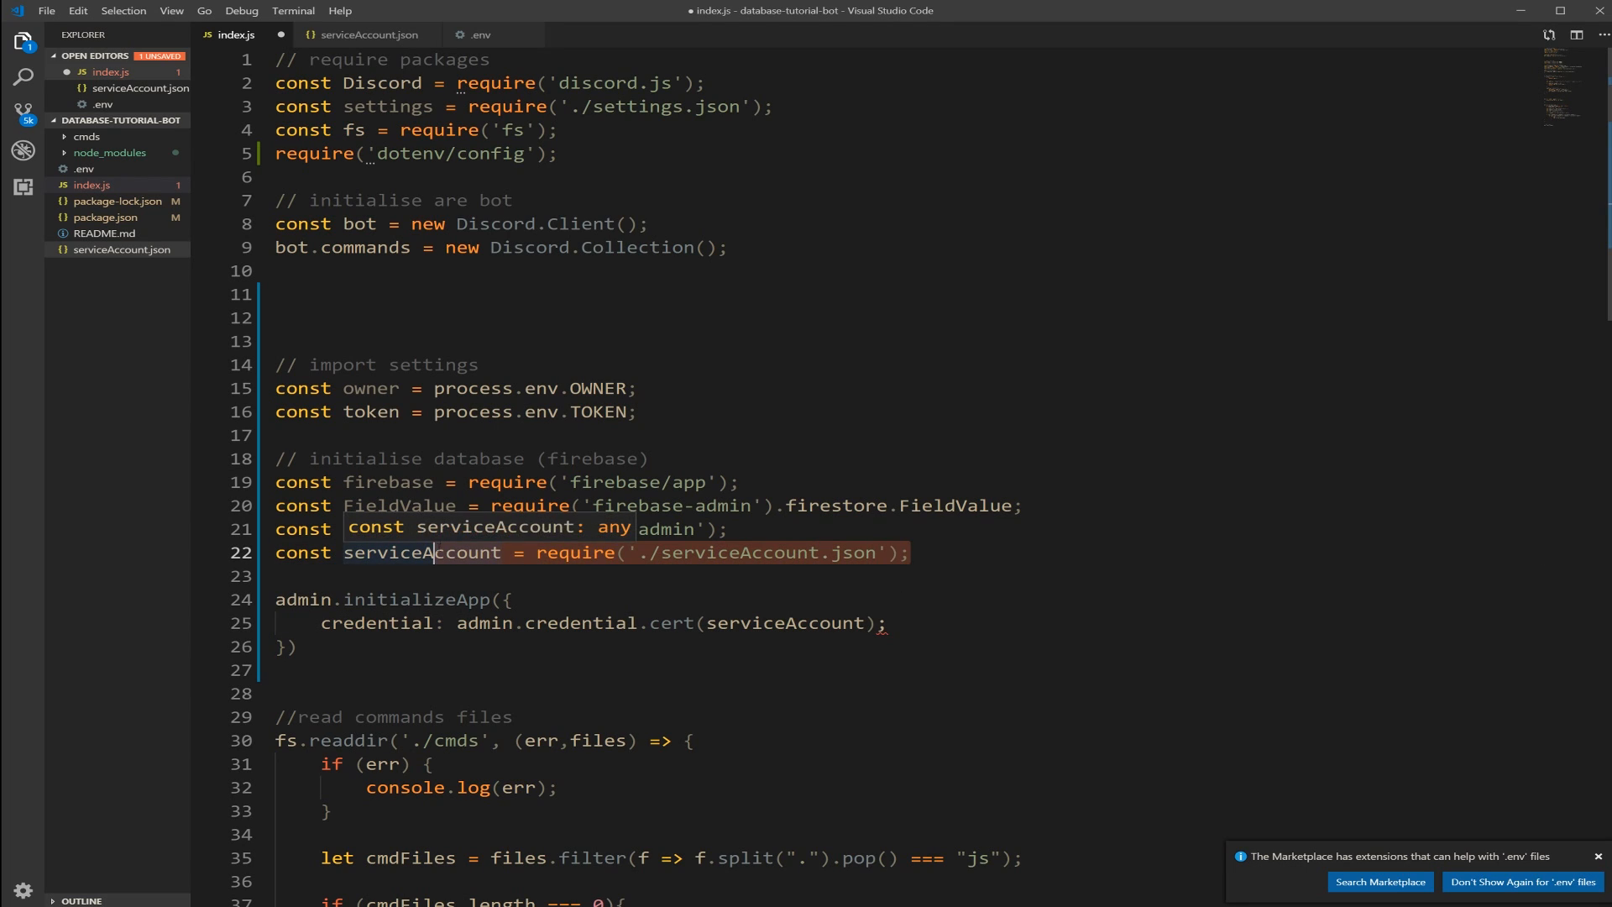
click(365, 34)
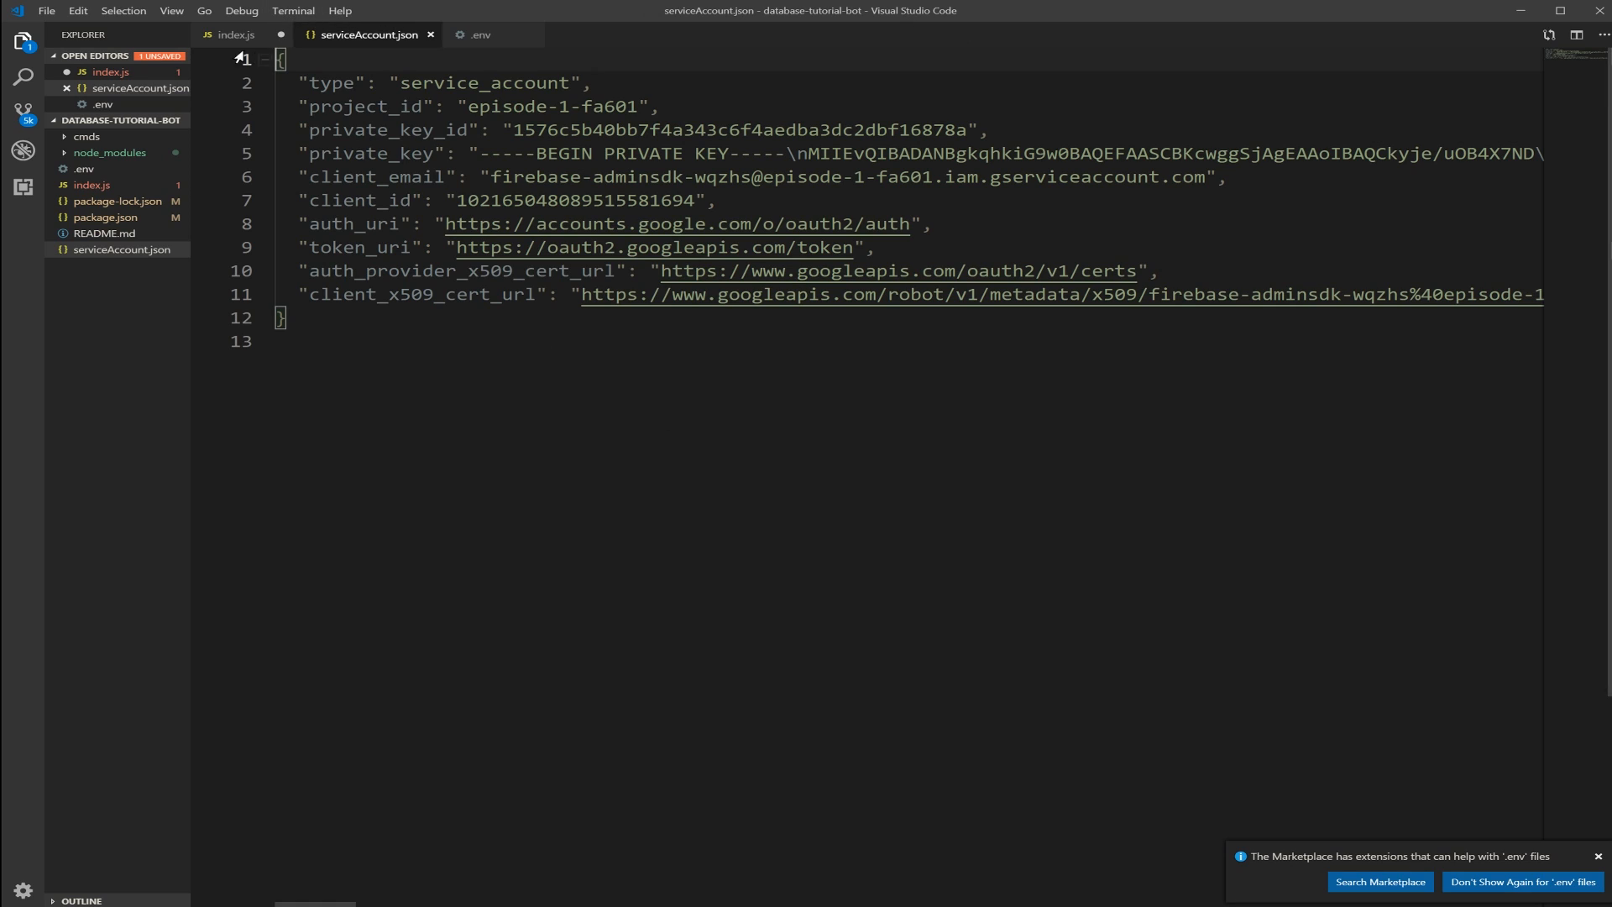
click(235, 33)
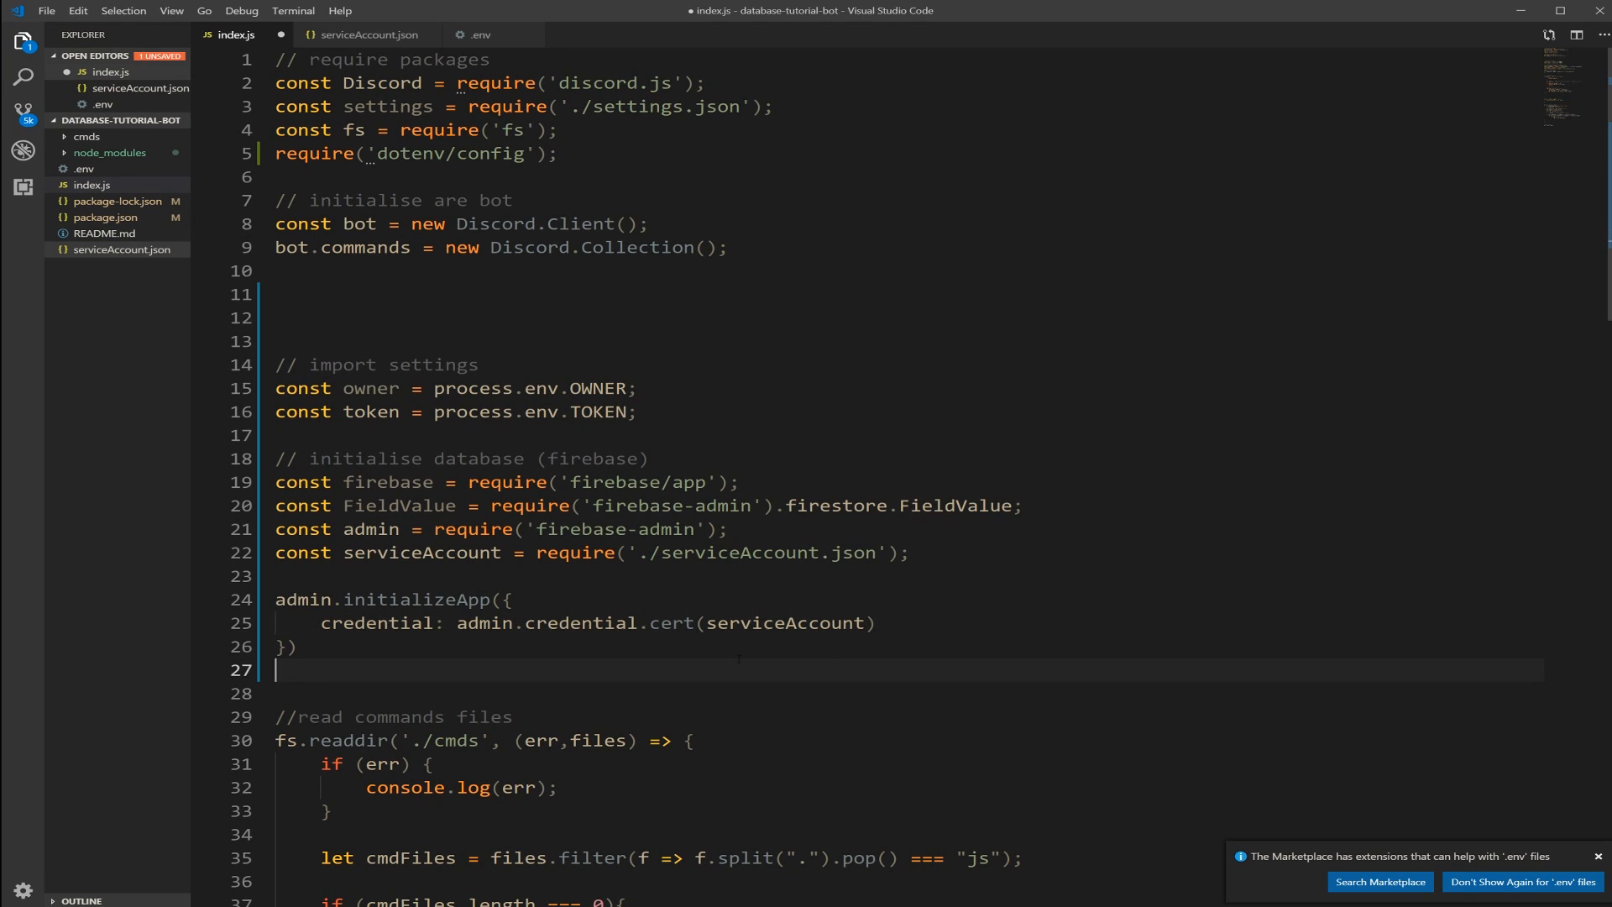
Declare let db = admin.firestore(); below the initializeApp call.
text(let)
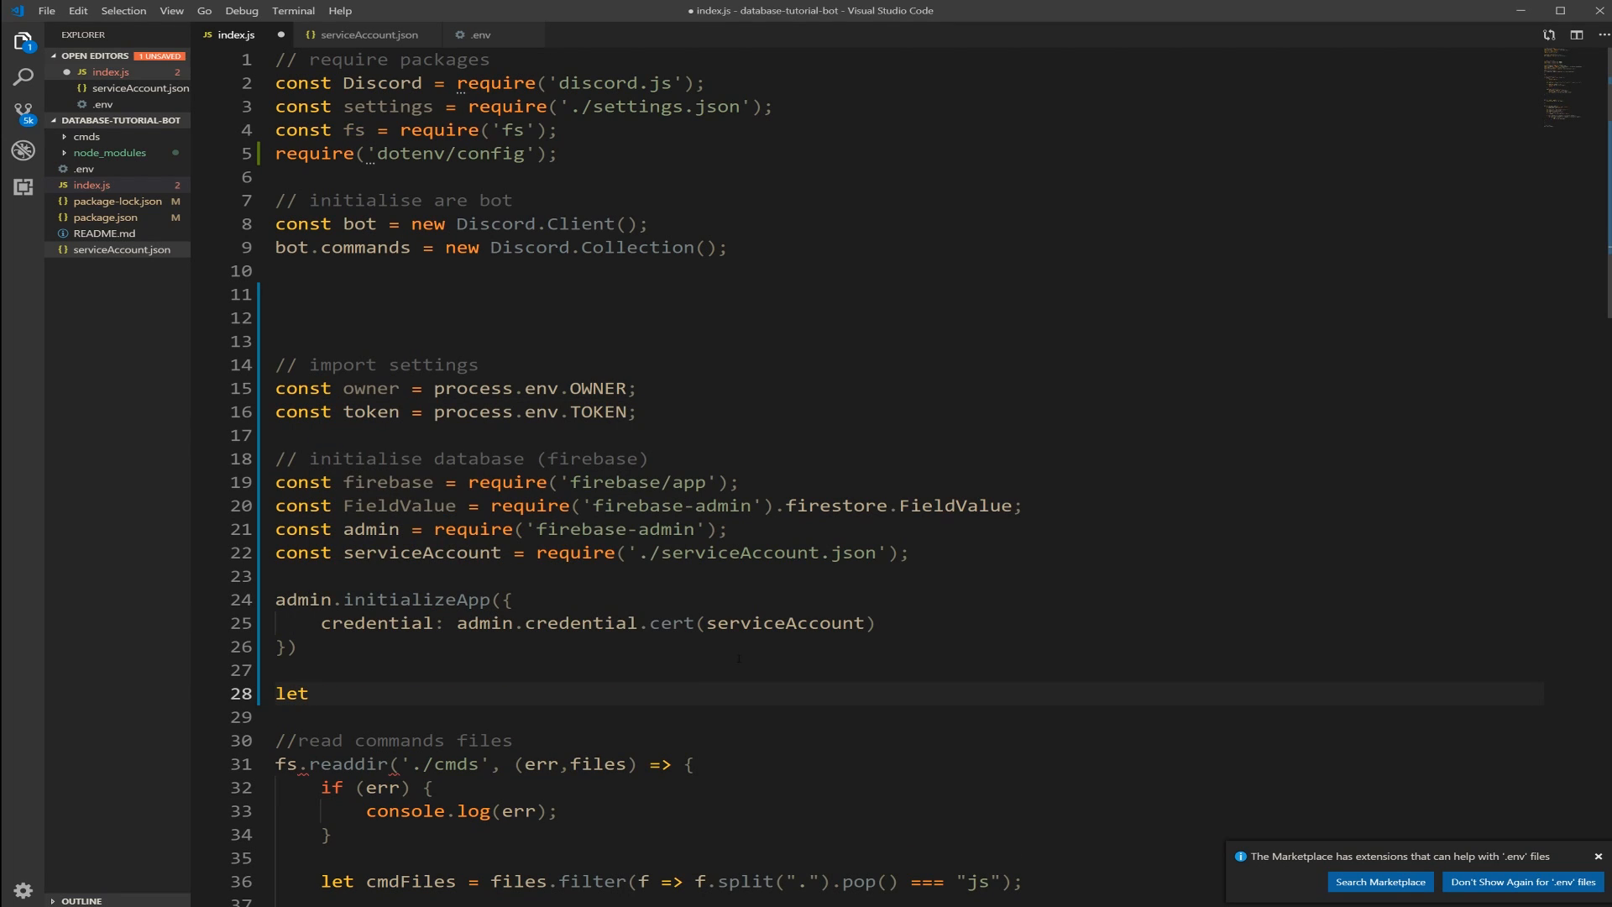
text(db)
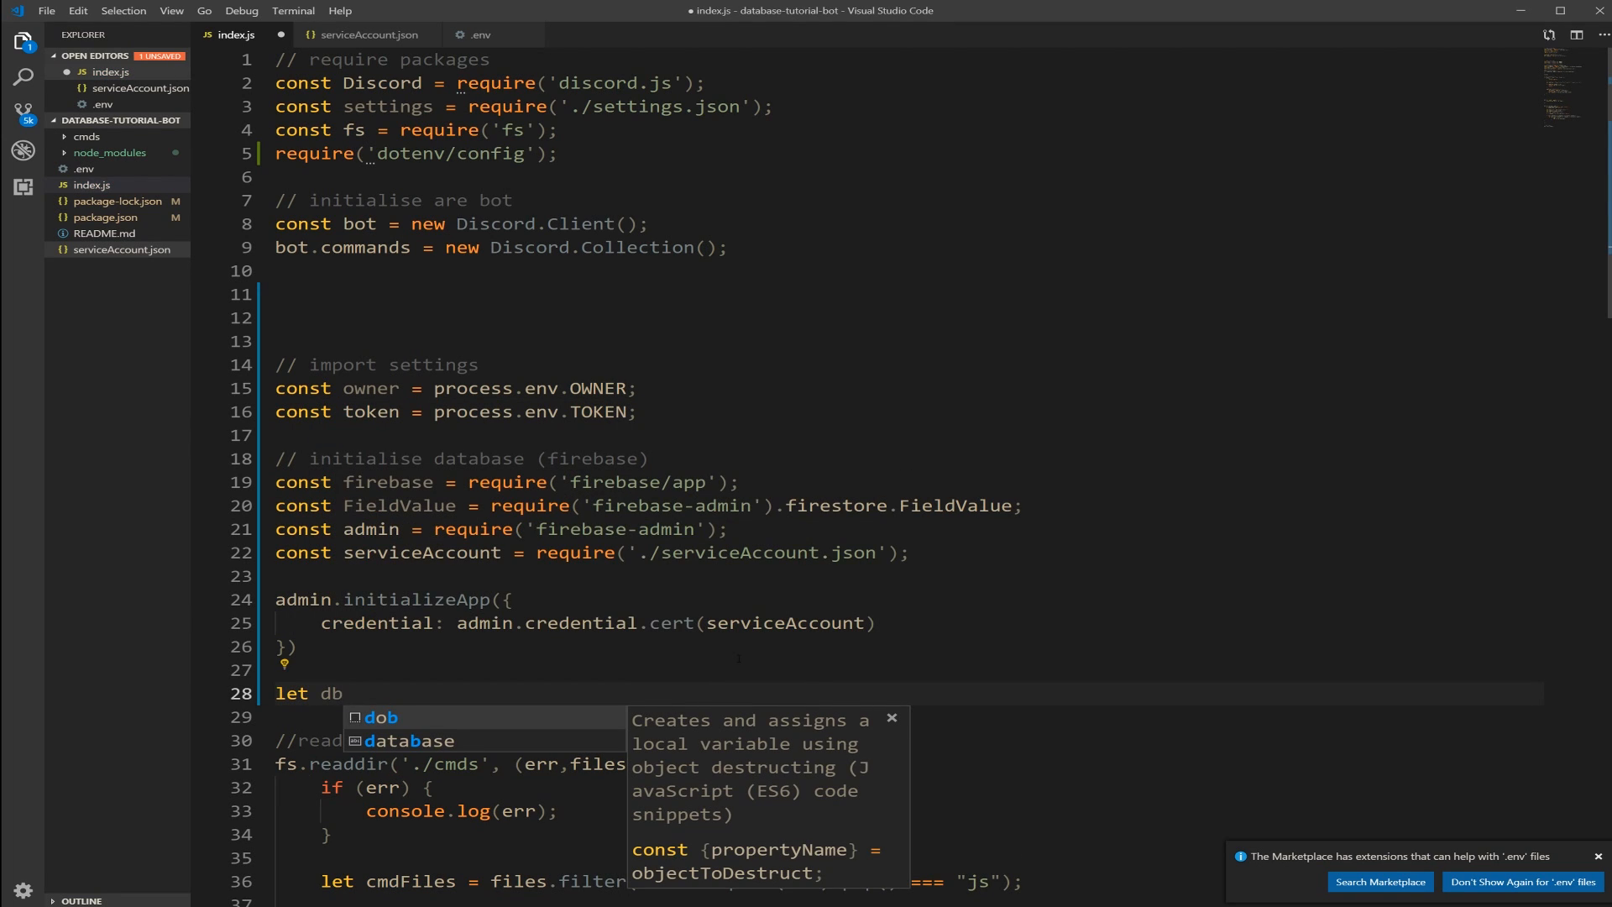
text(=)
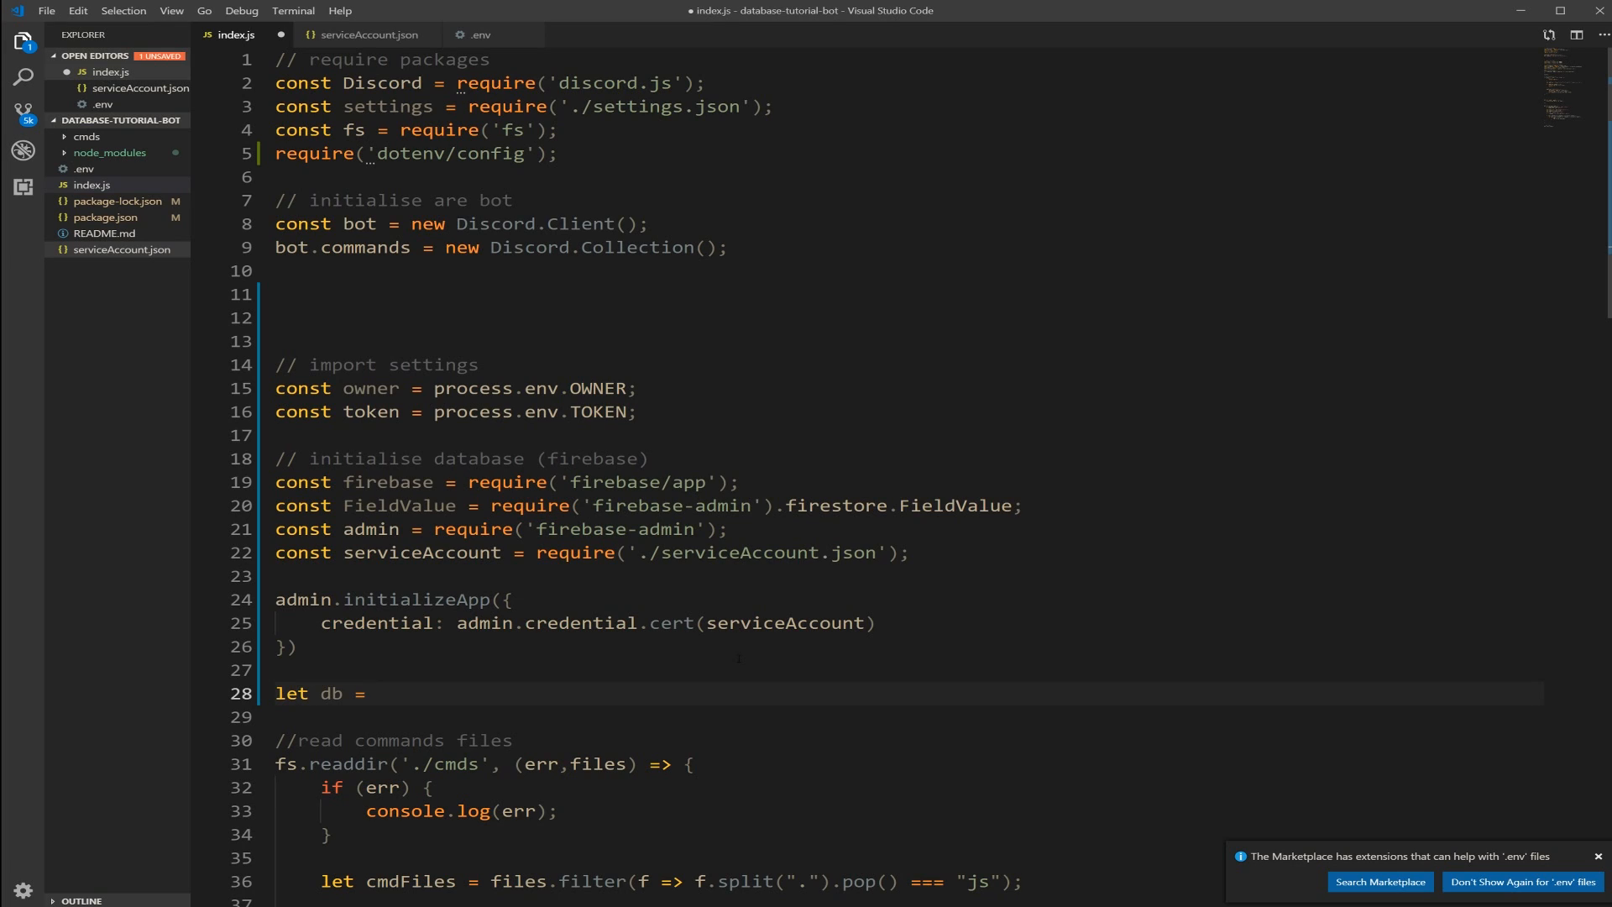
text(admin.s)
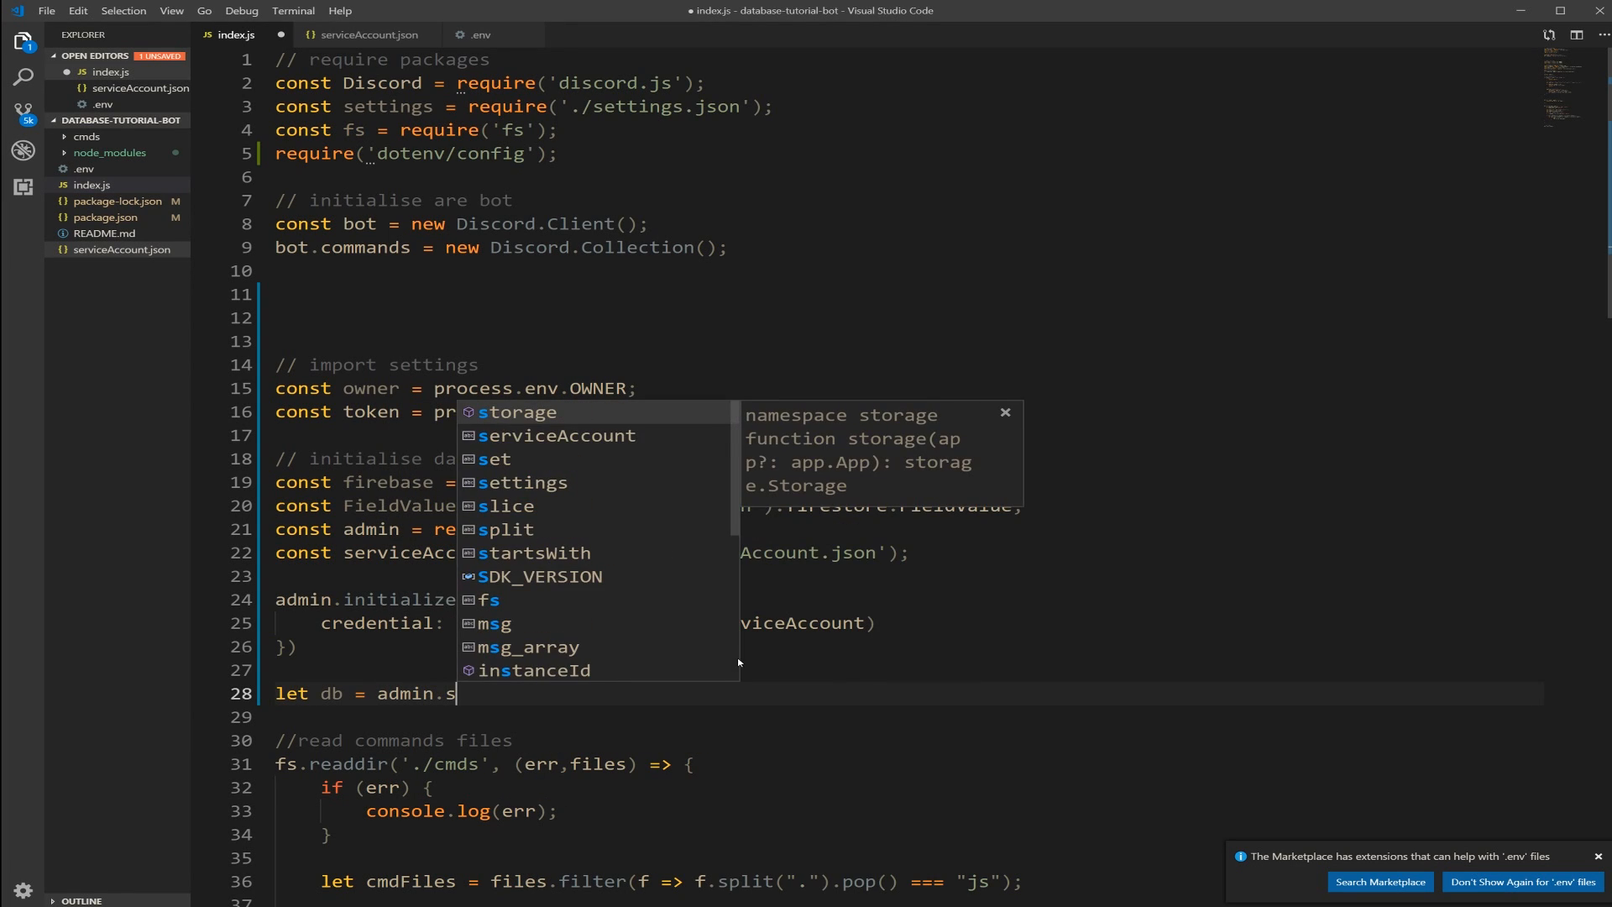
text(fo)
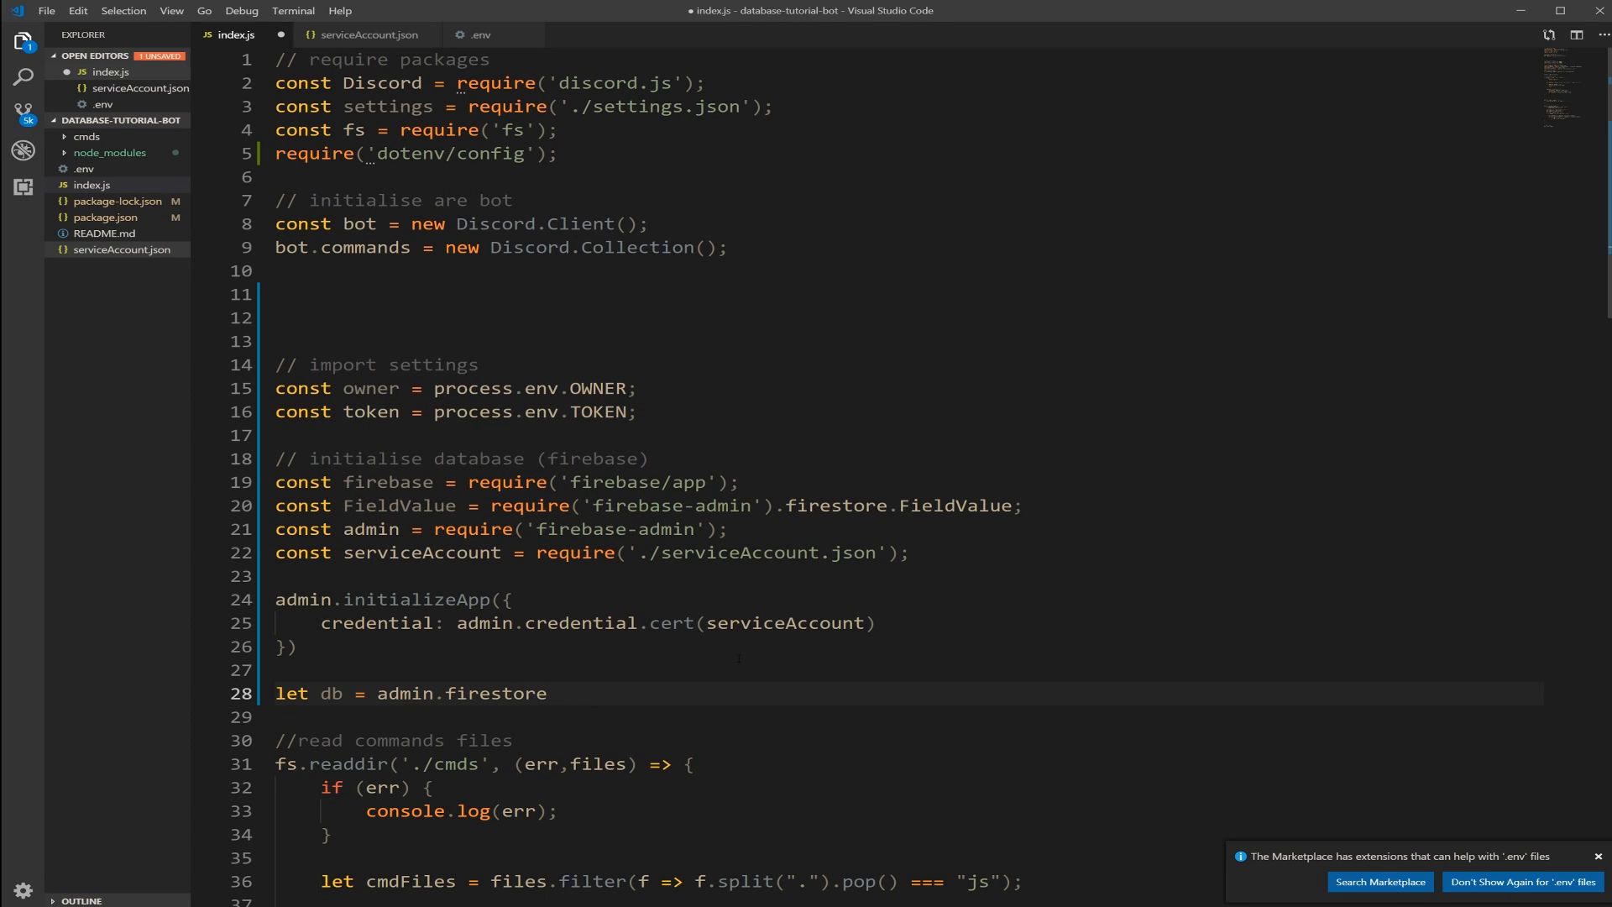
text(;)
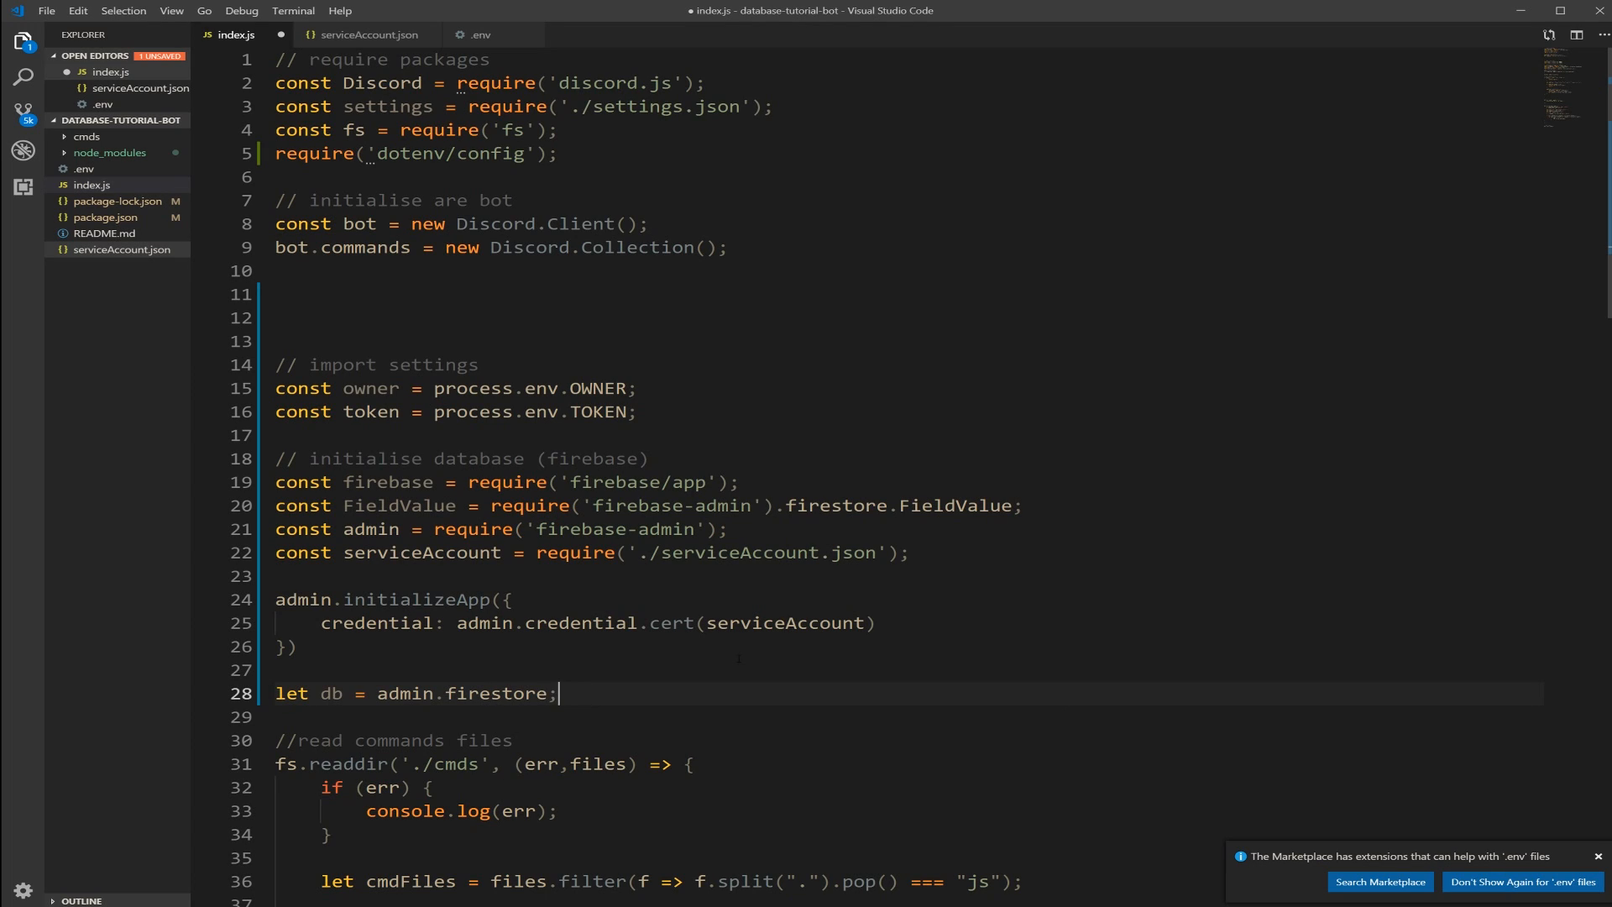
text(())
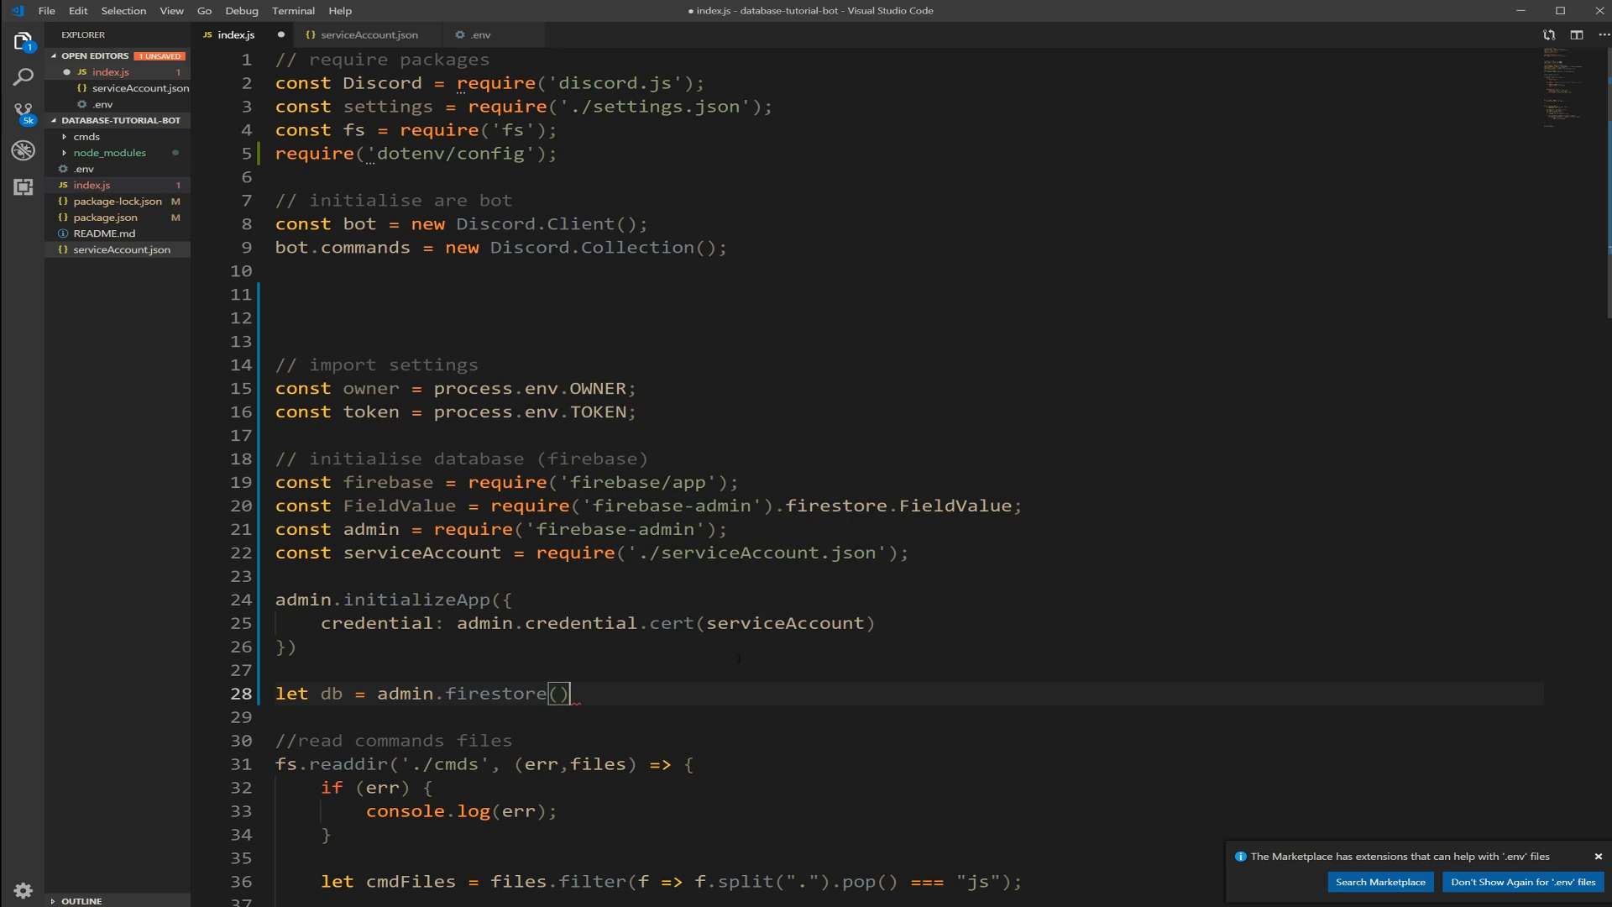
scroll(down, 3)
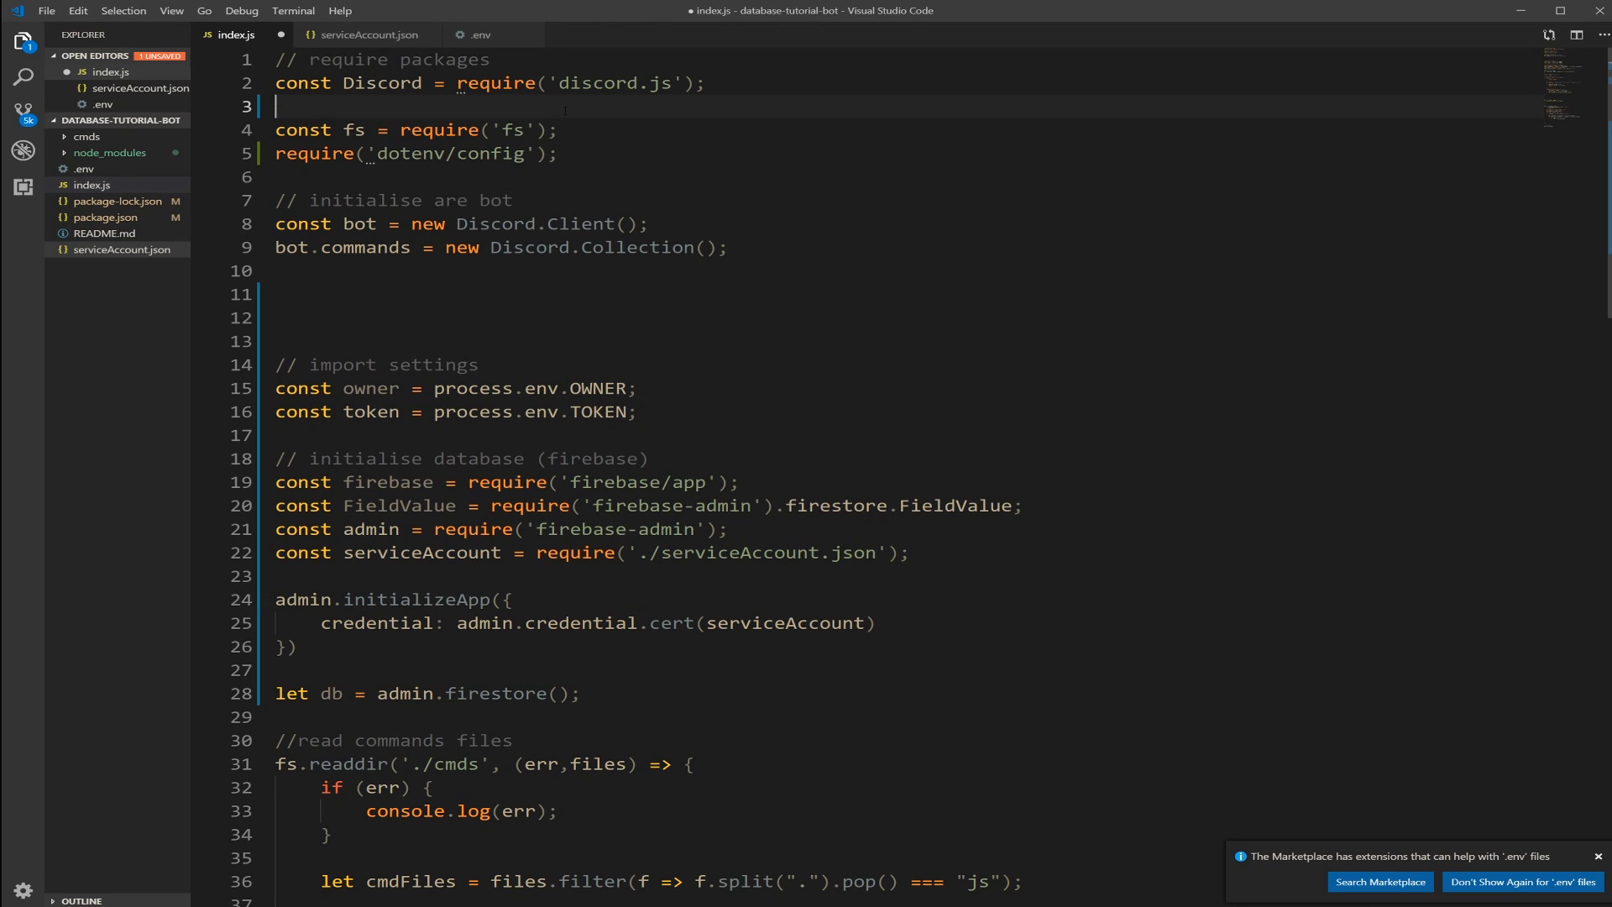
Delete the emptied settings.json require line and open blank lines after the message handler.
key(Backspace)
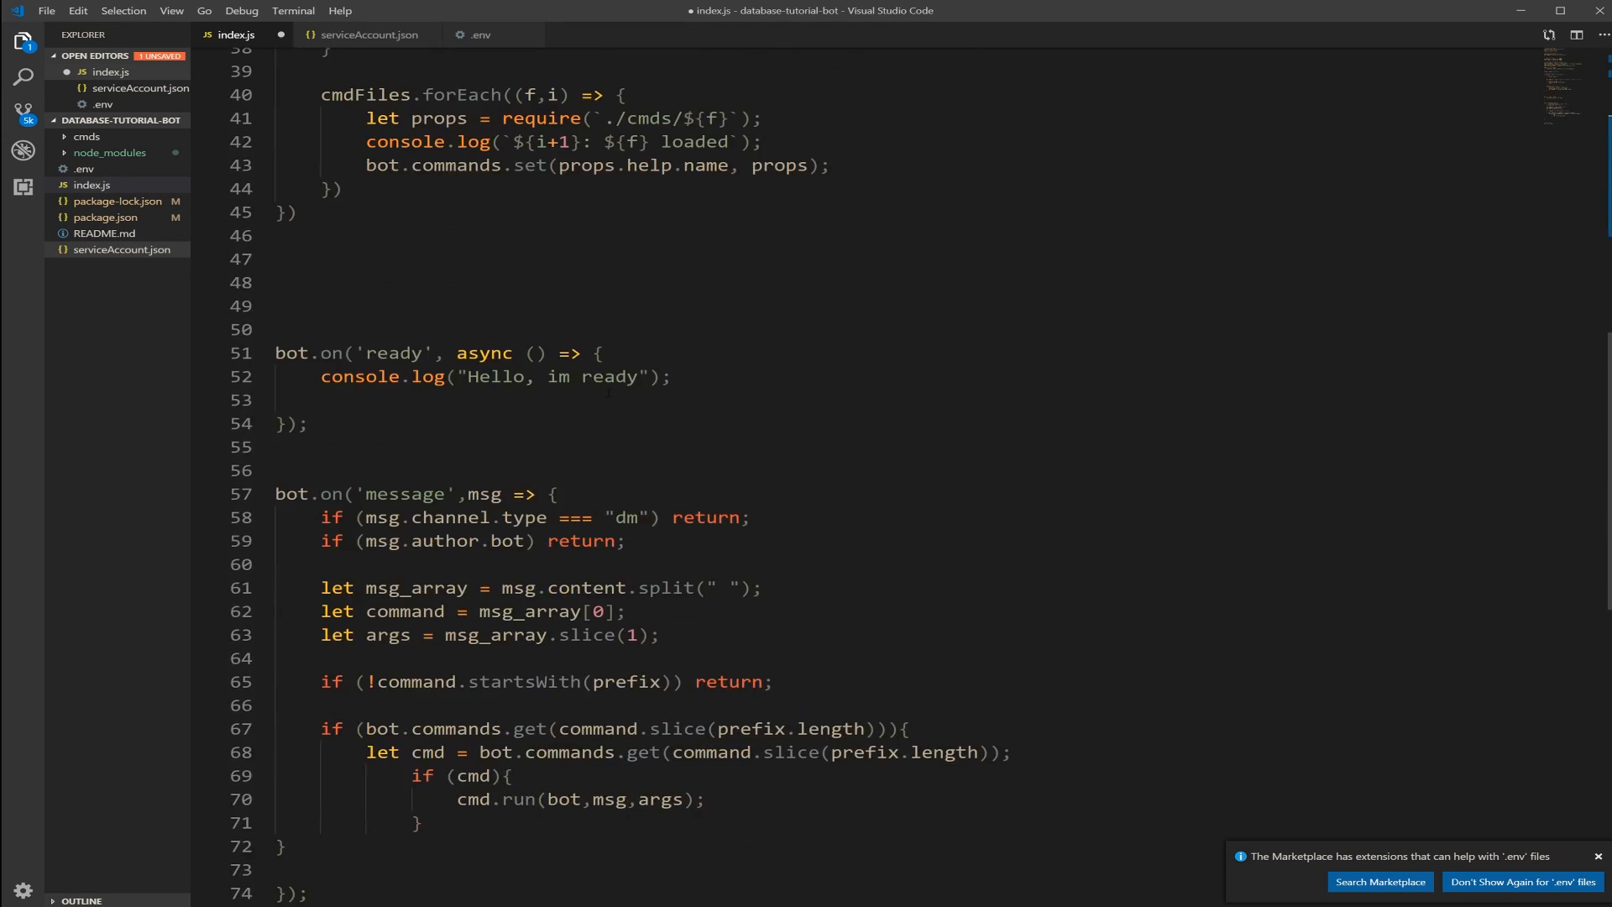
scroll(down, 3)
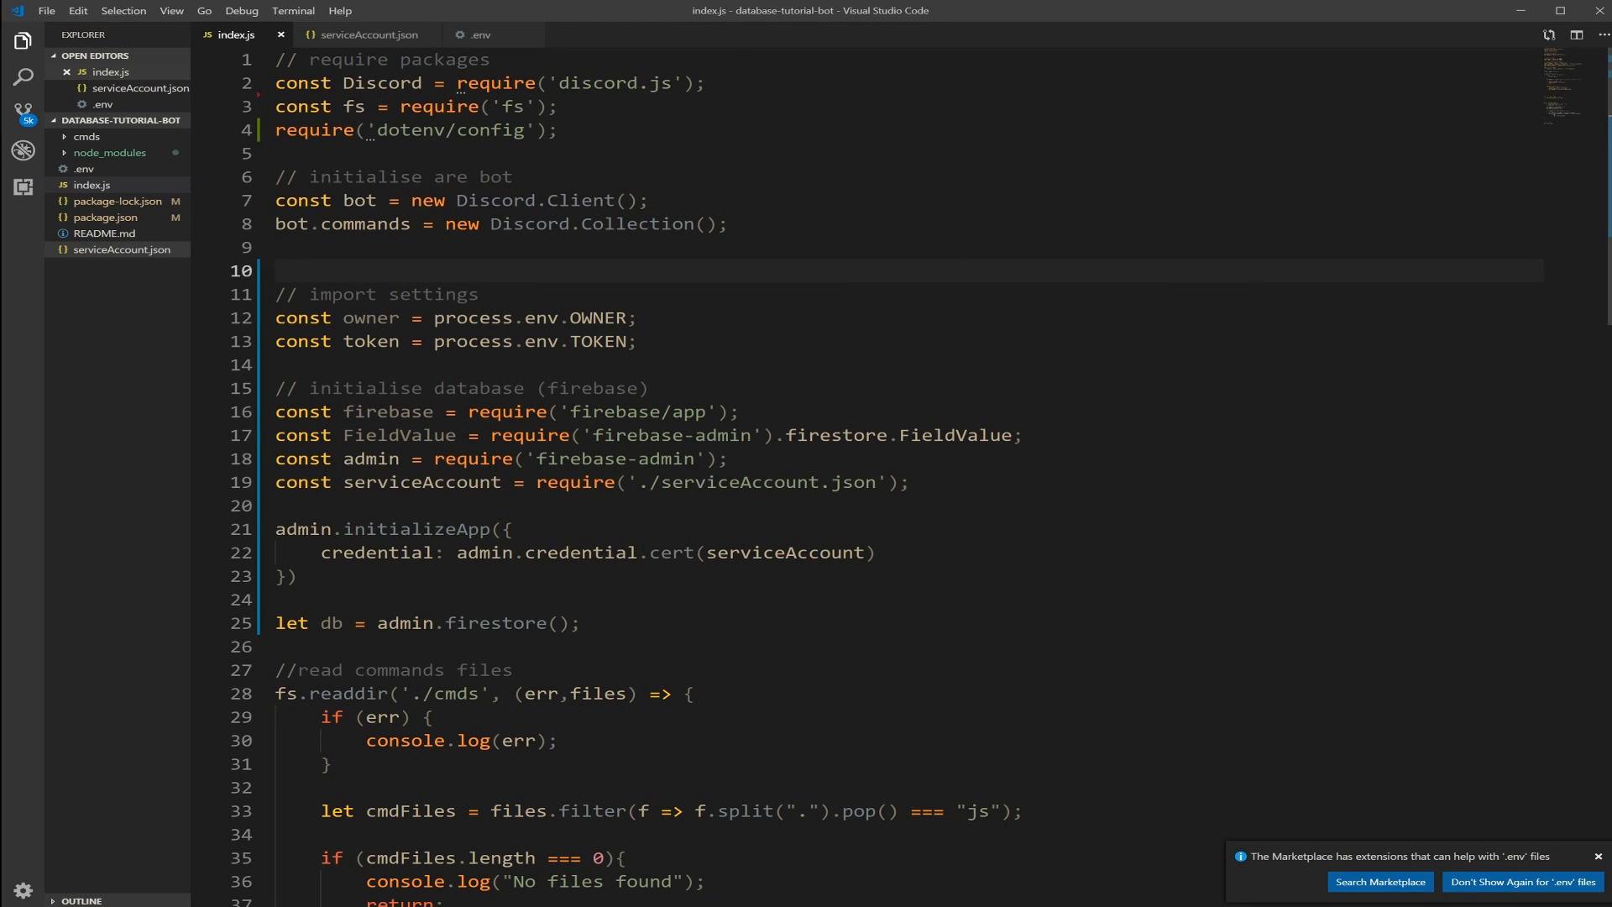
scroll(down, 3)
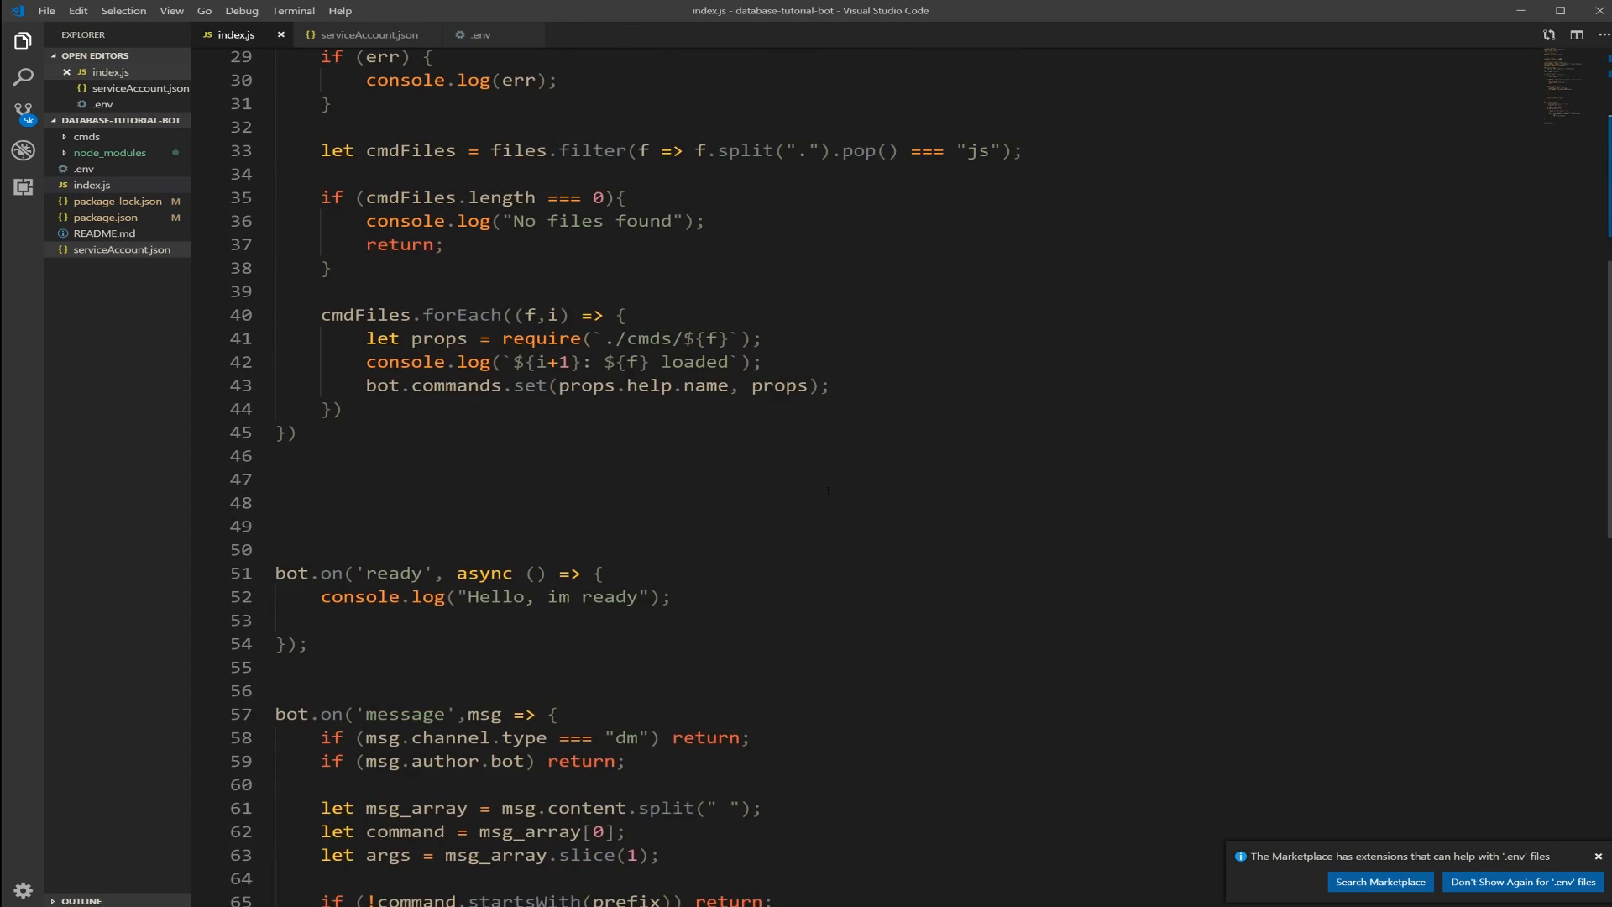
scroll(down, 3)
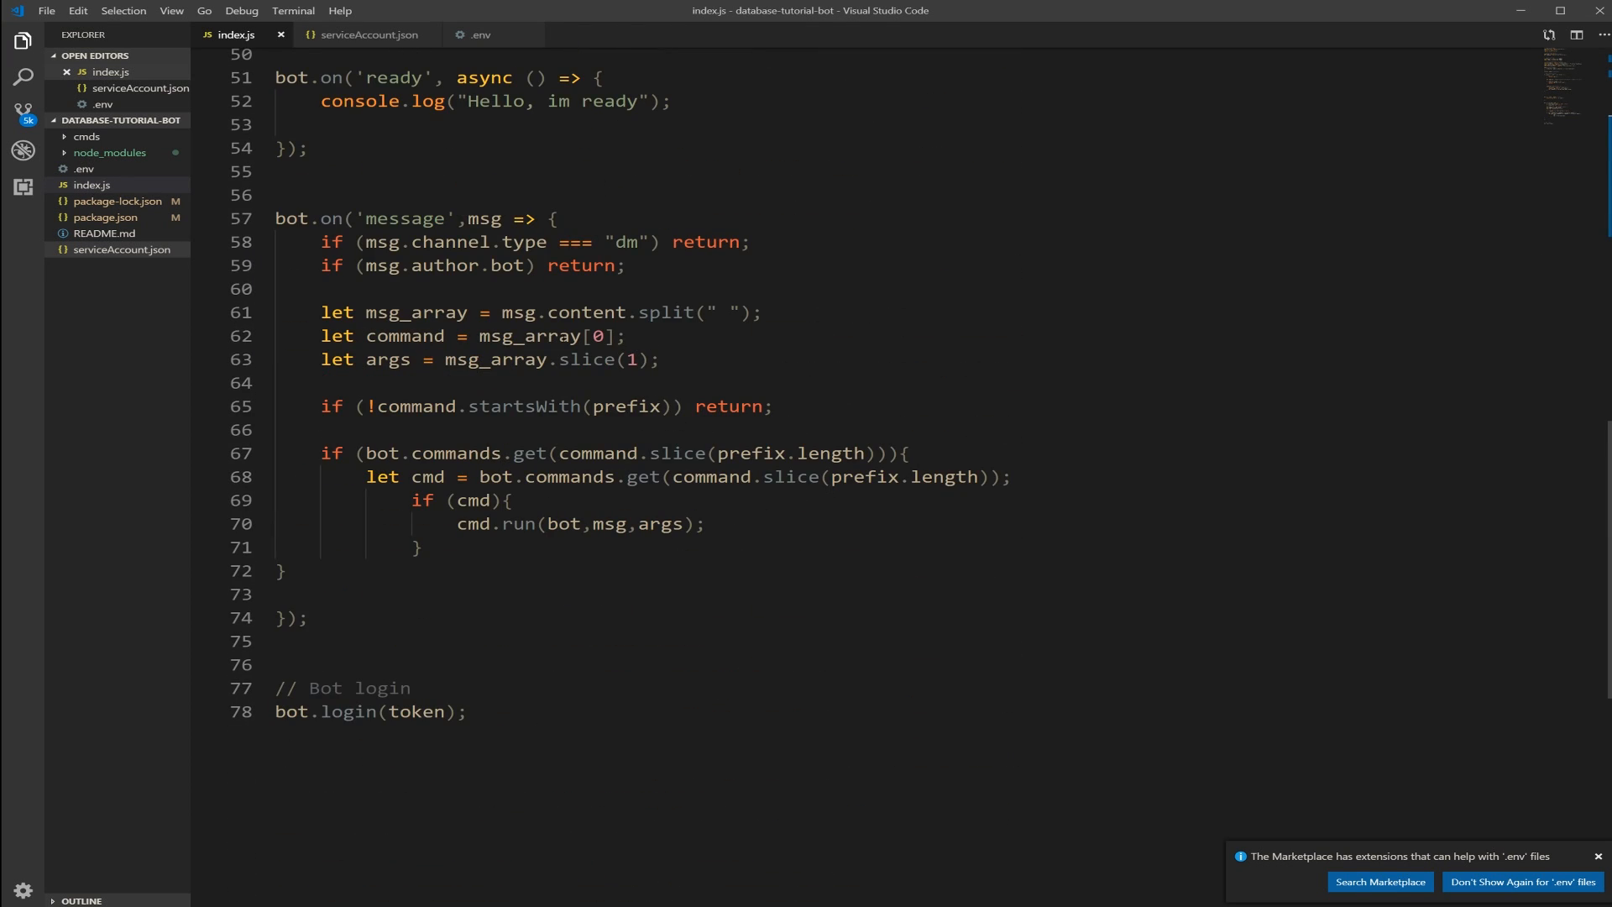
click(279, 571)
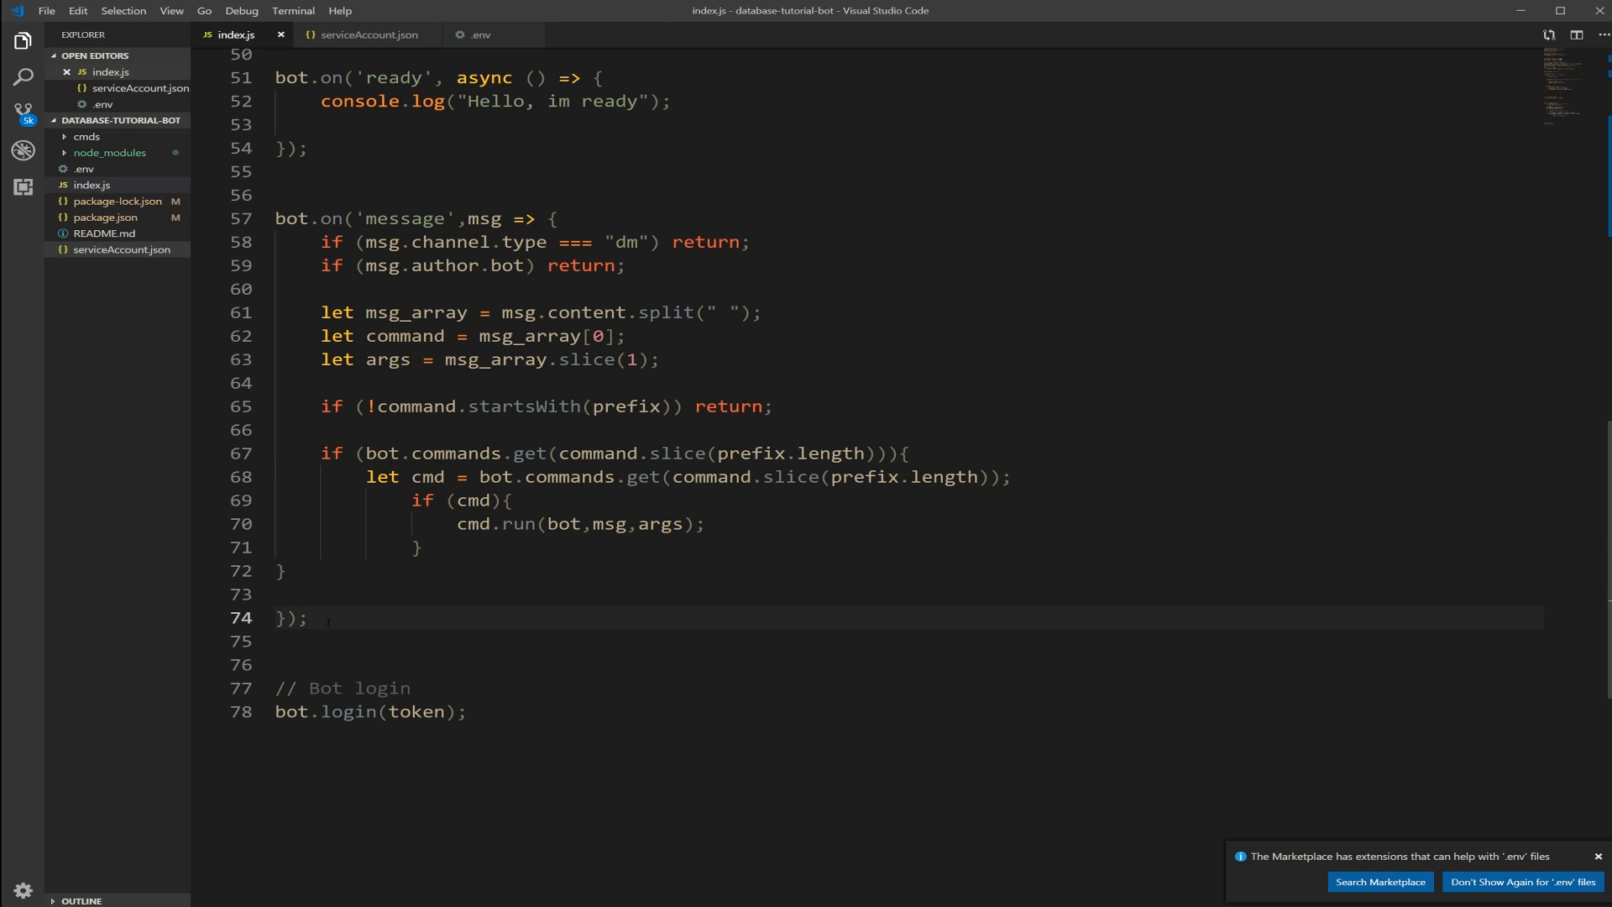
key(enter)
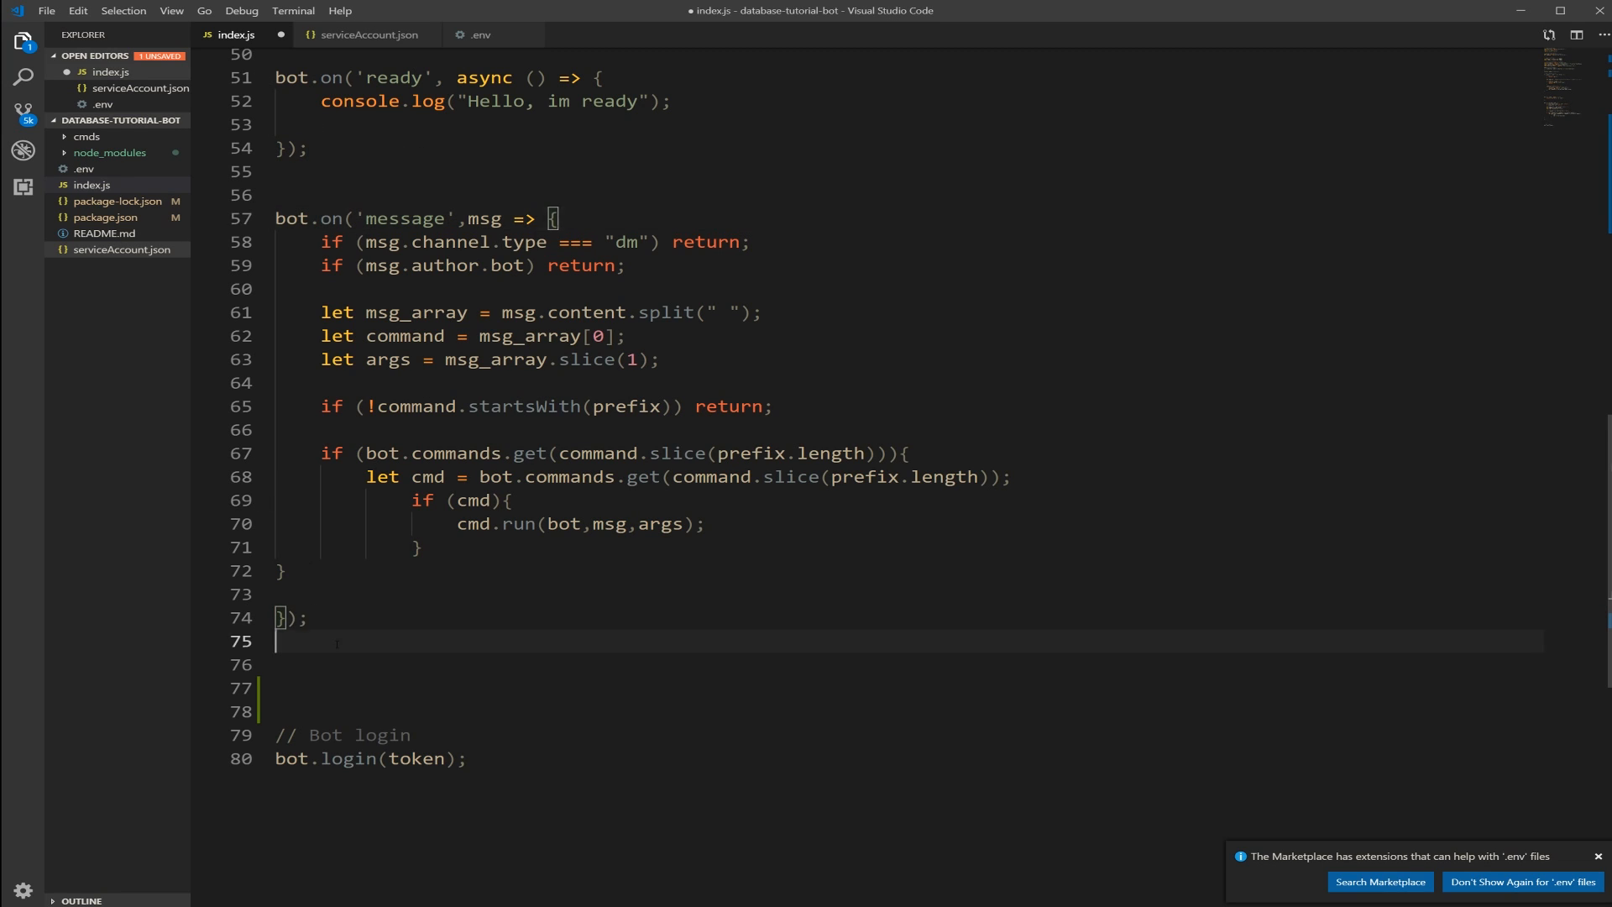
Write bot.on('guildCreate', async gData => { and start a db.collection call inside it.
text(bot.)
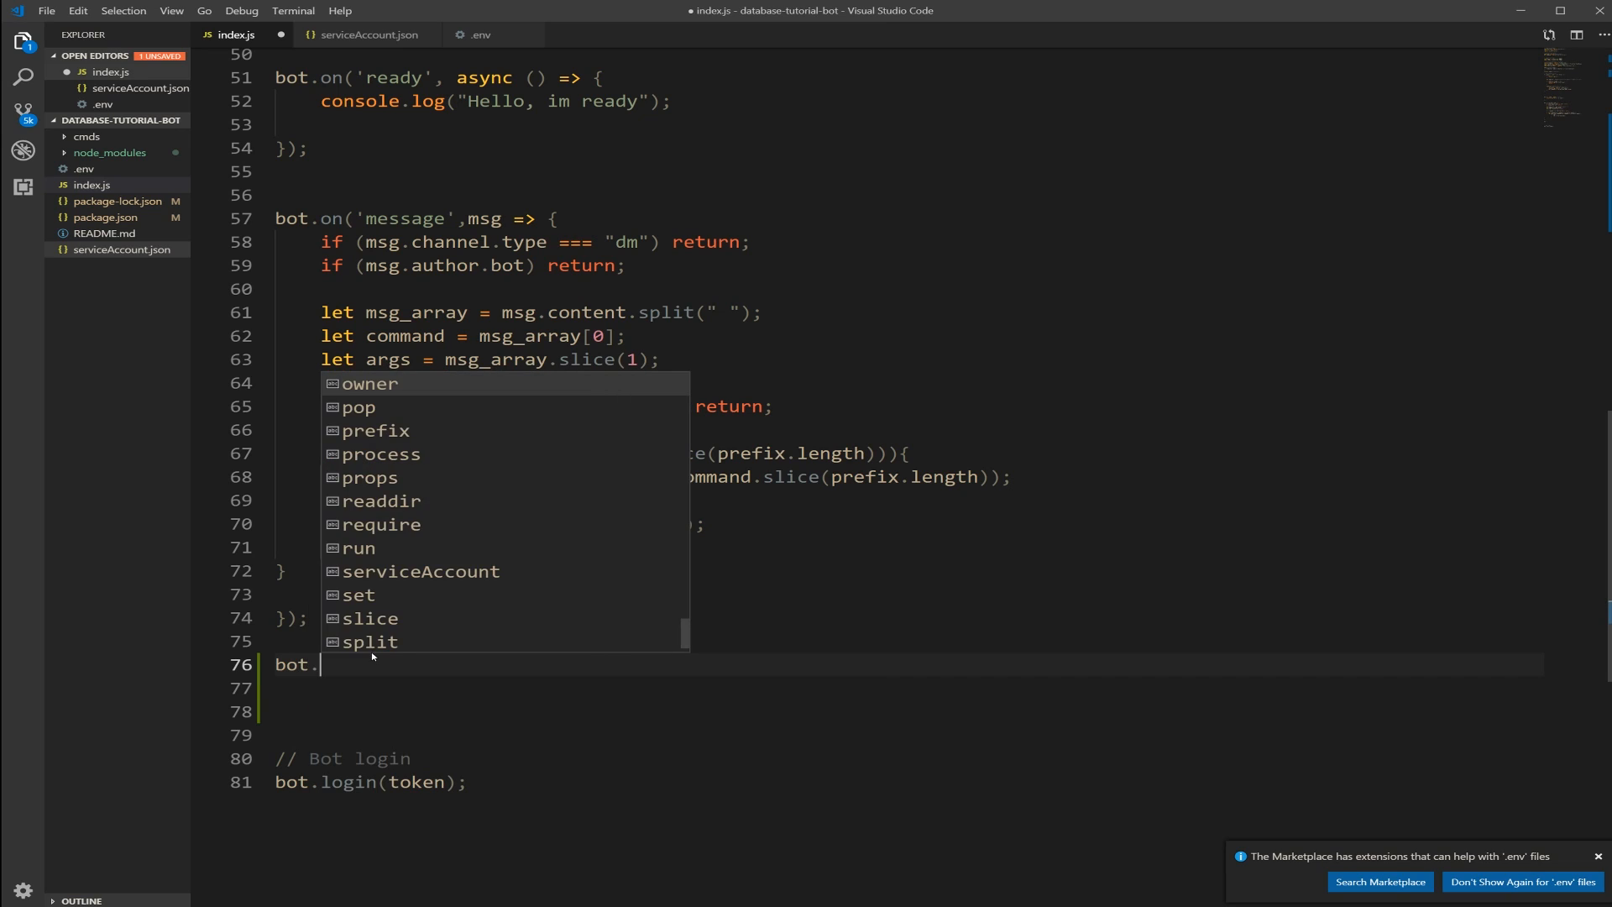
text(on)
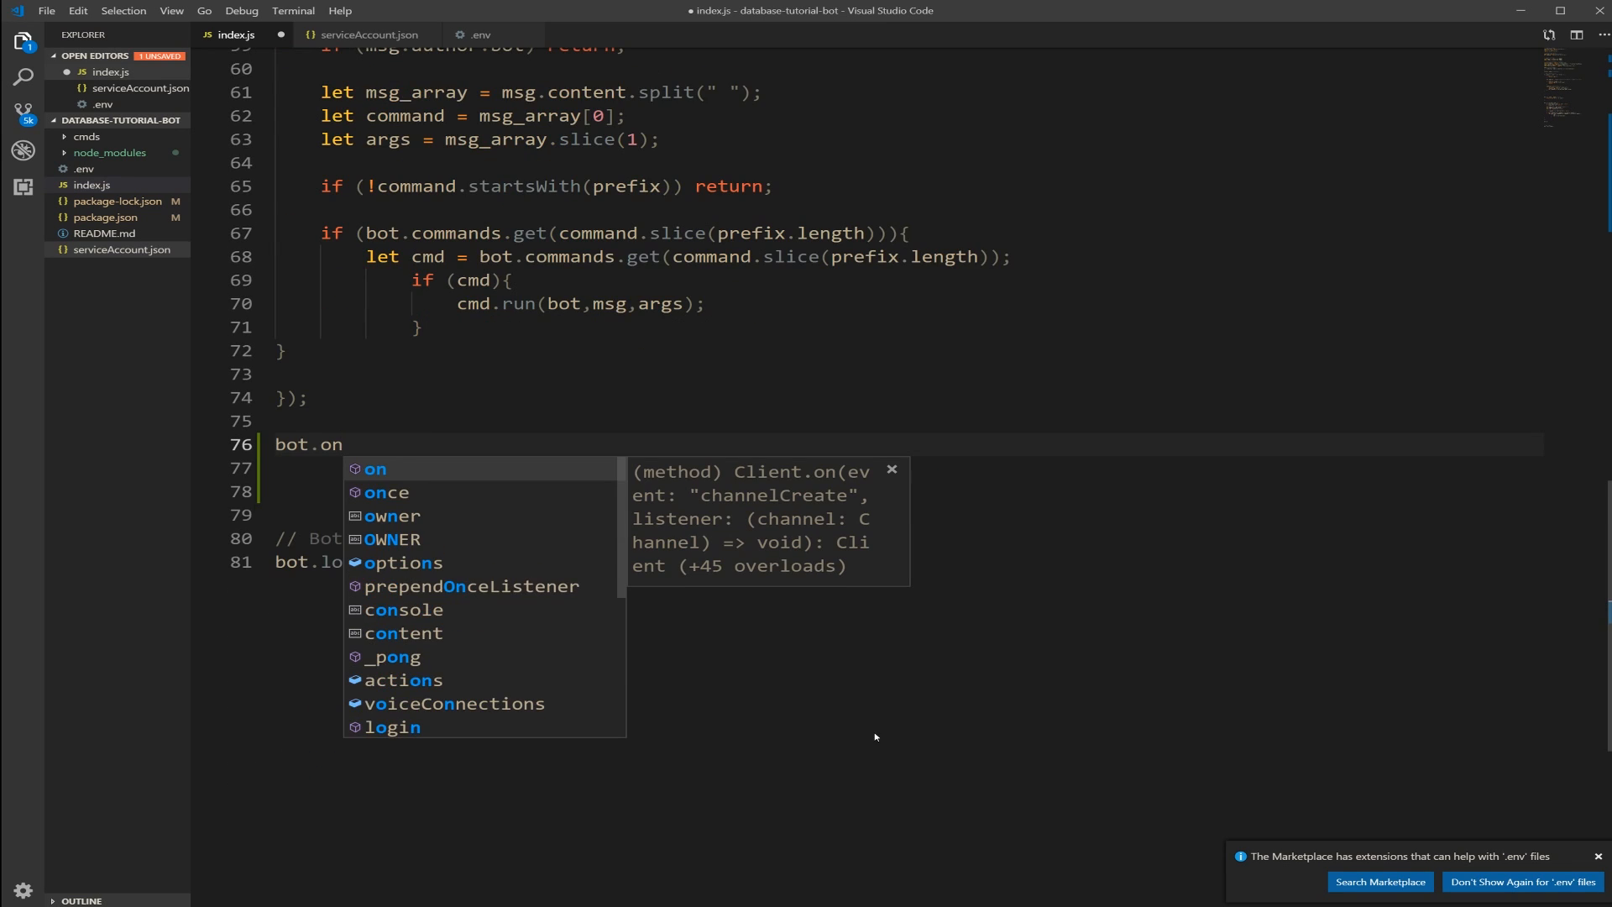
scroll(down, 3)
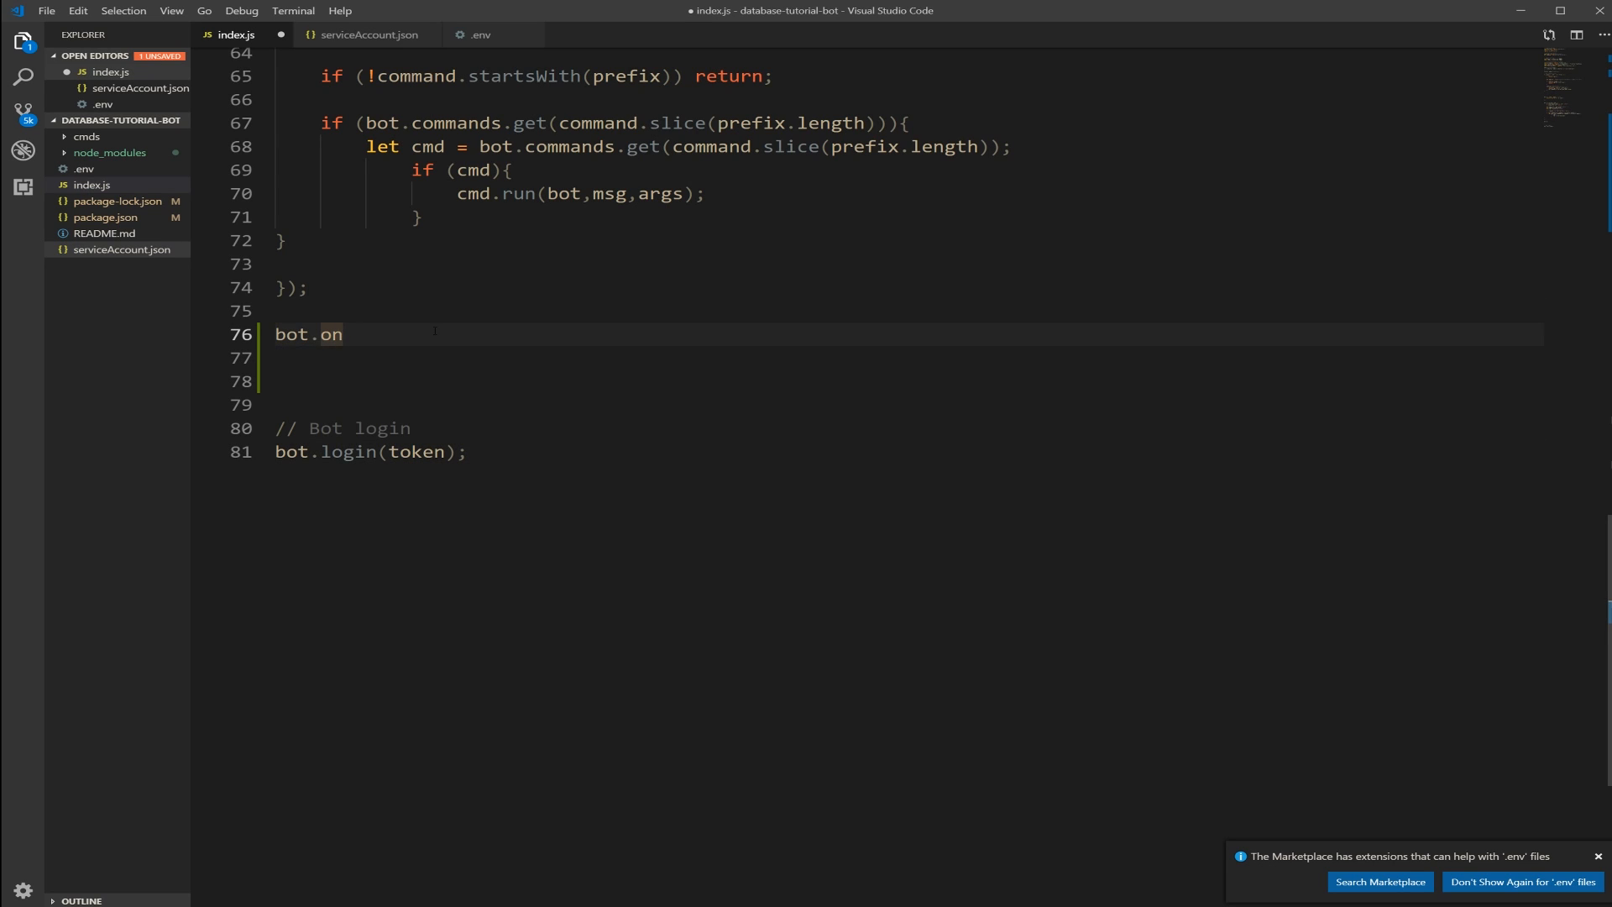
text((''))
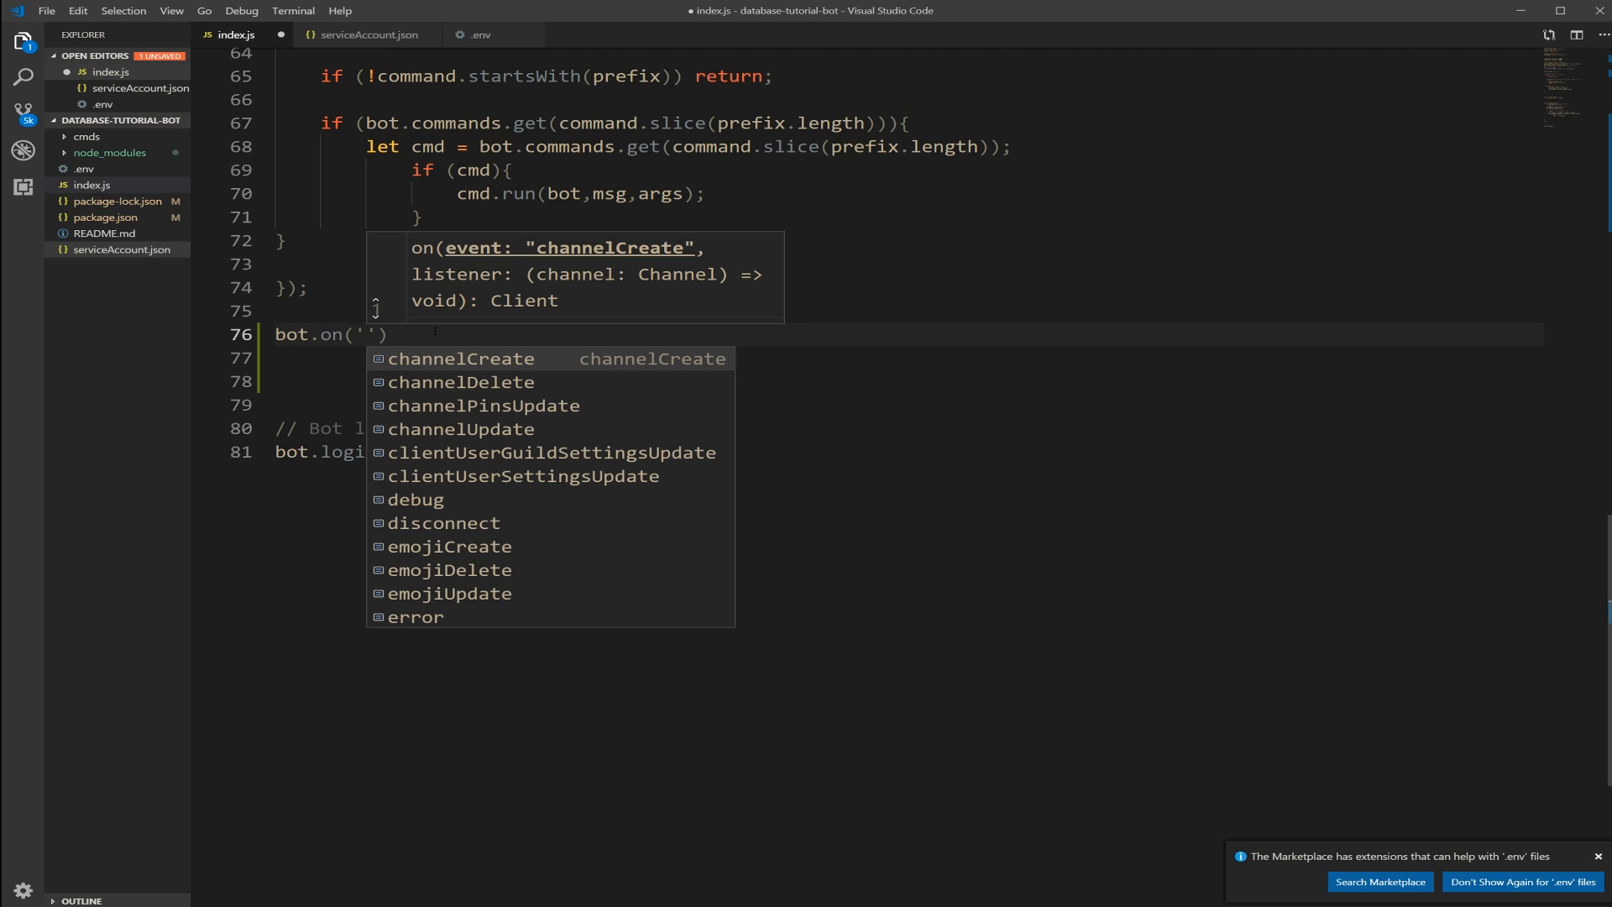
text(guildCreate)
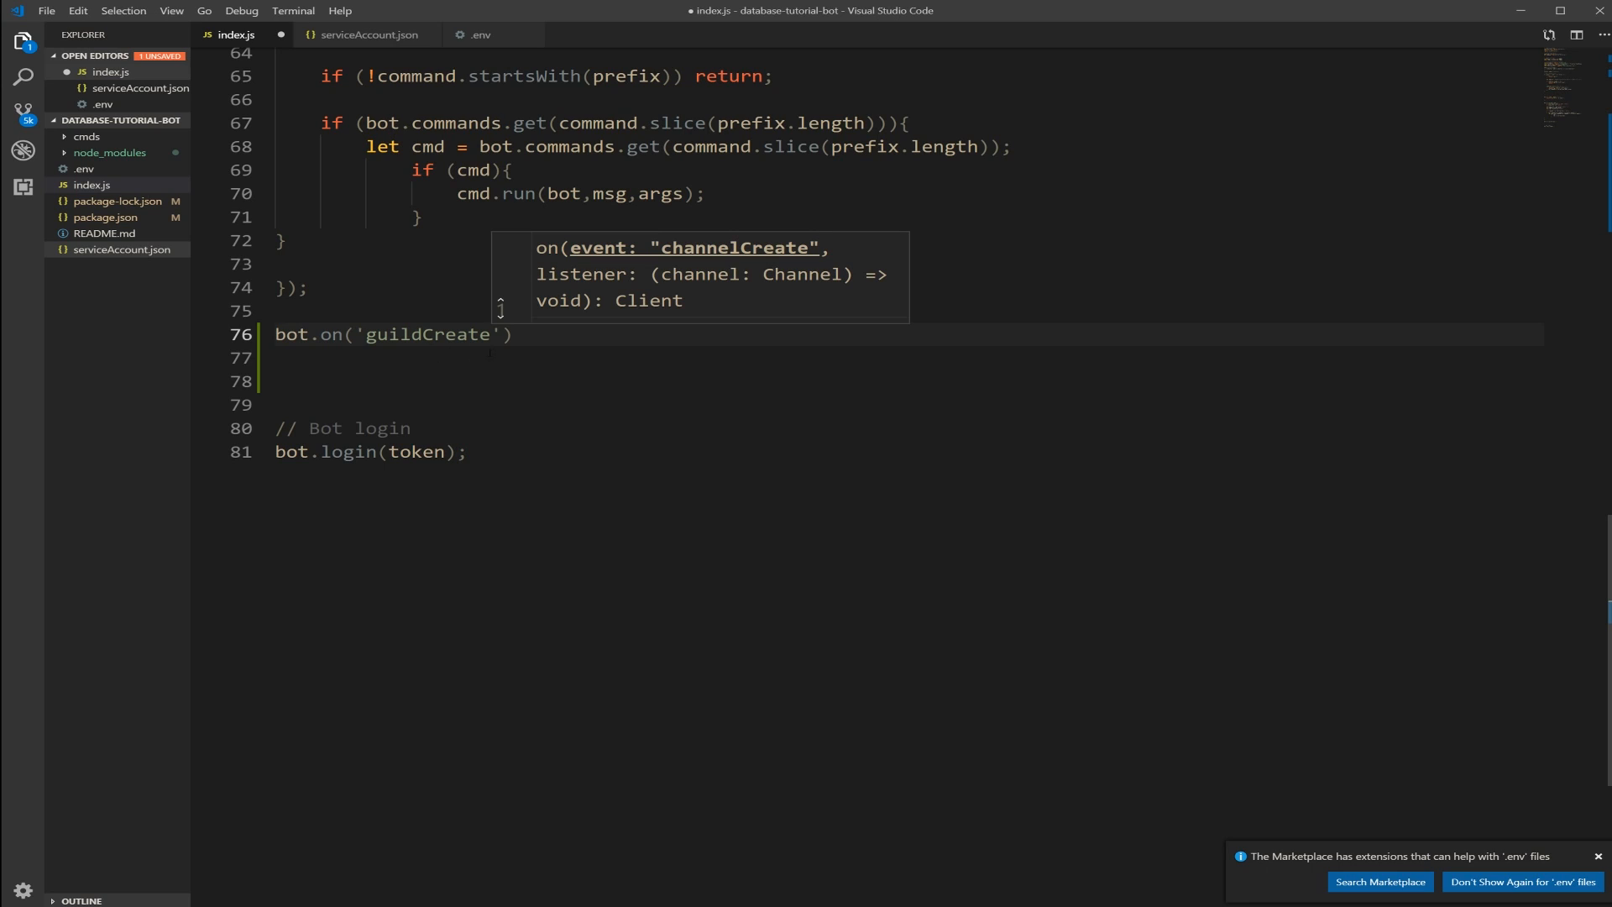
text(,)
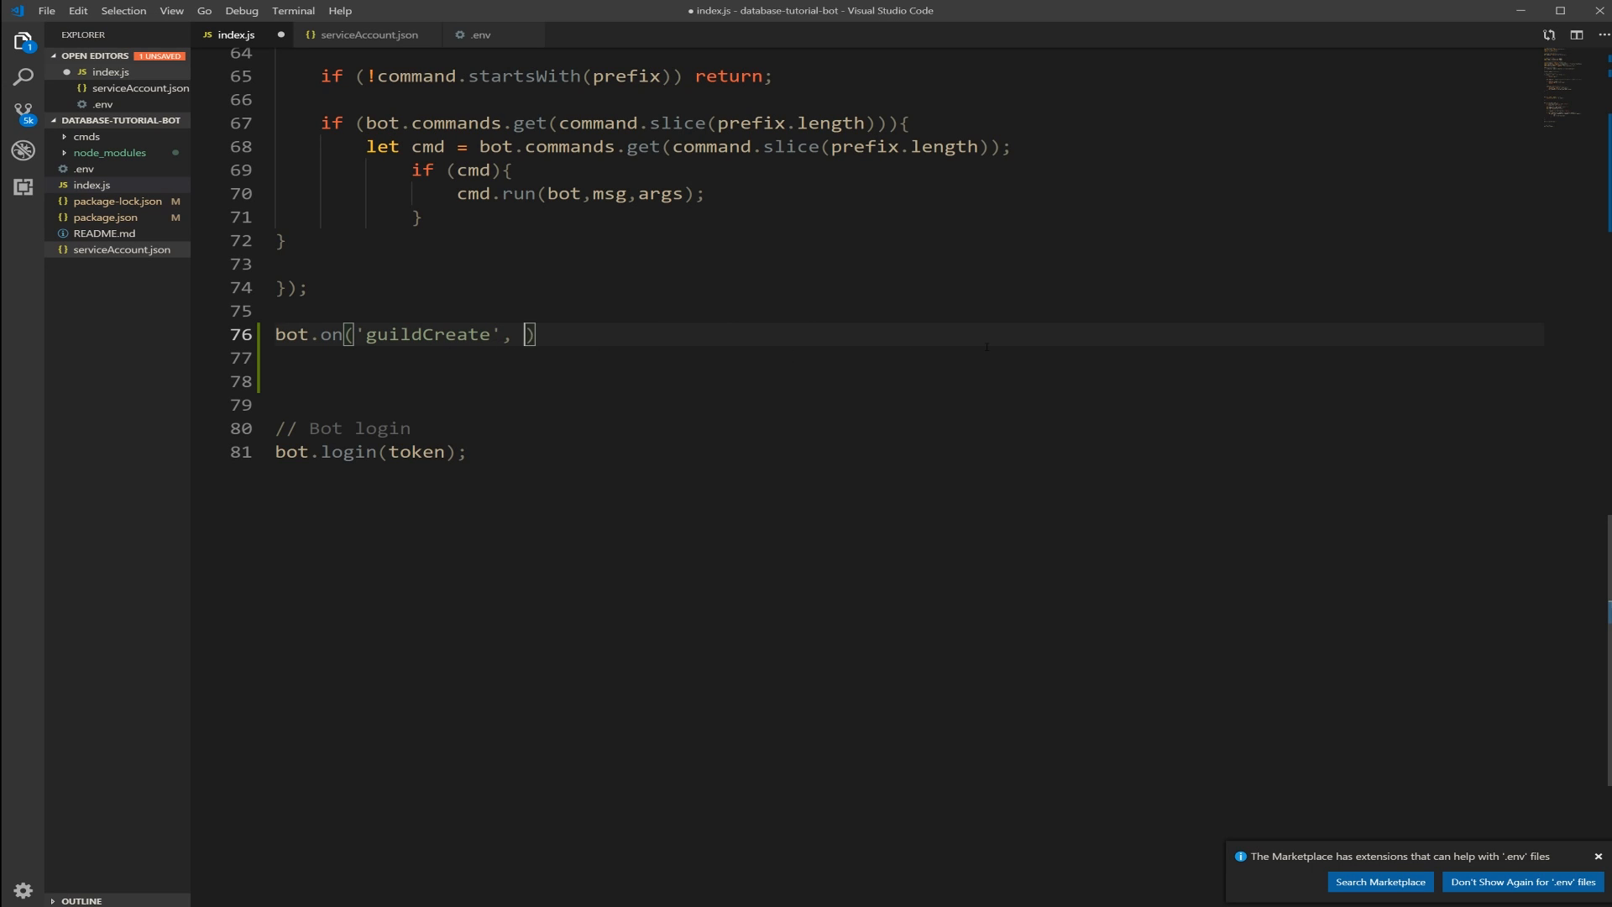
text(async)
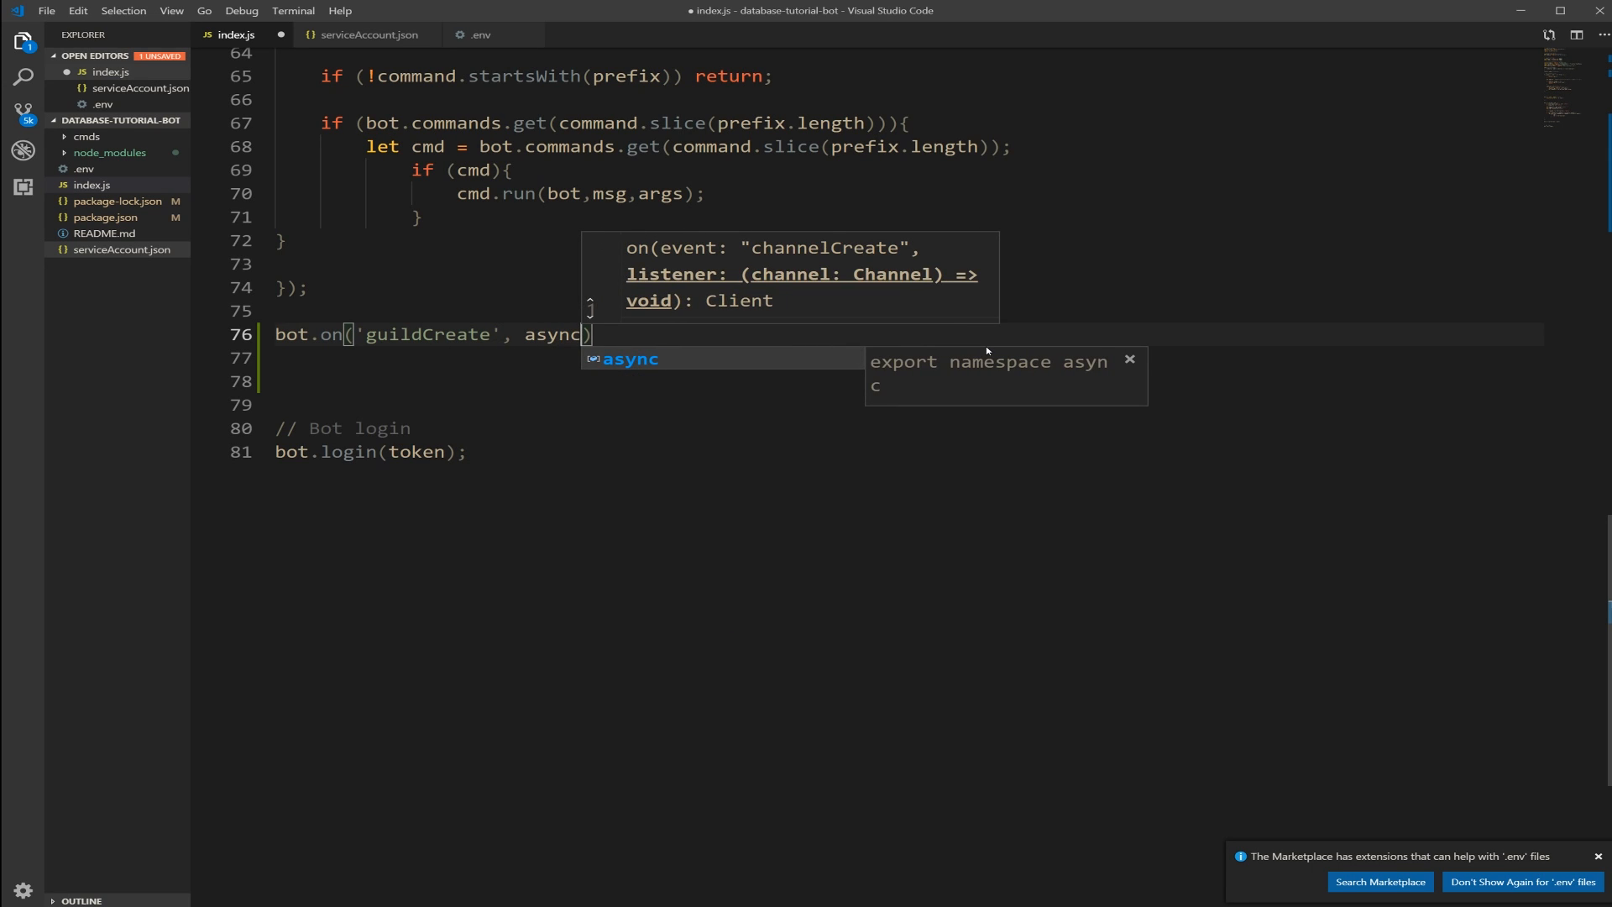
text(" ")
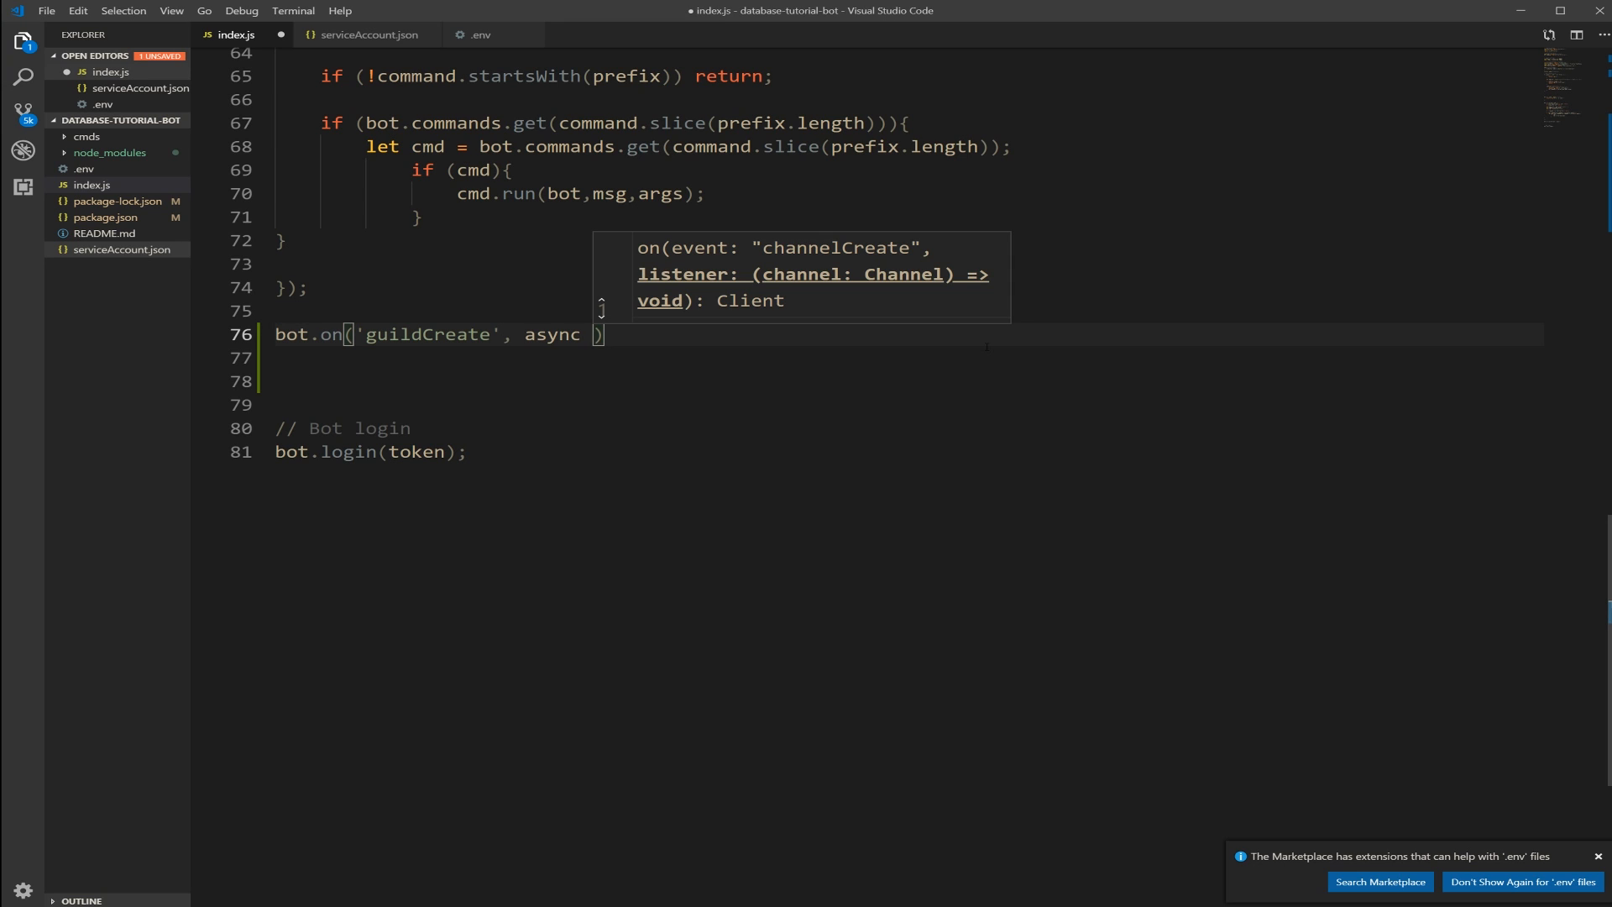
text(gDa)
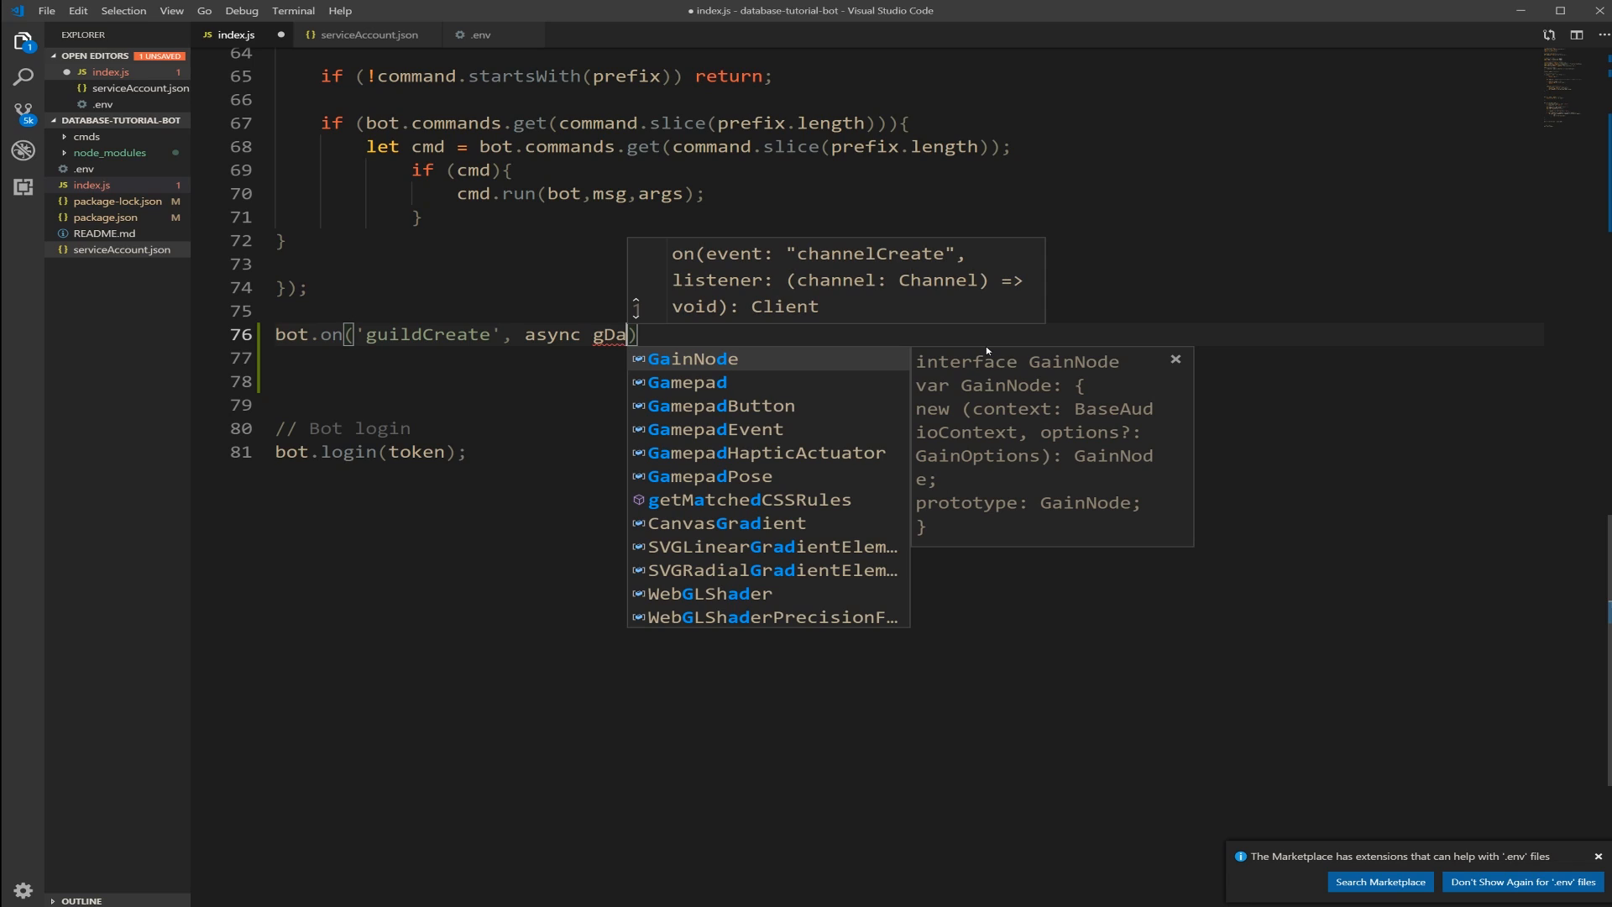
text(ta)
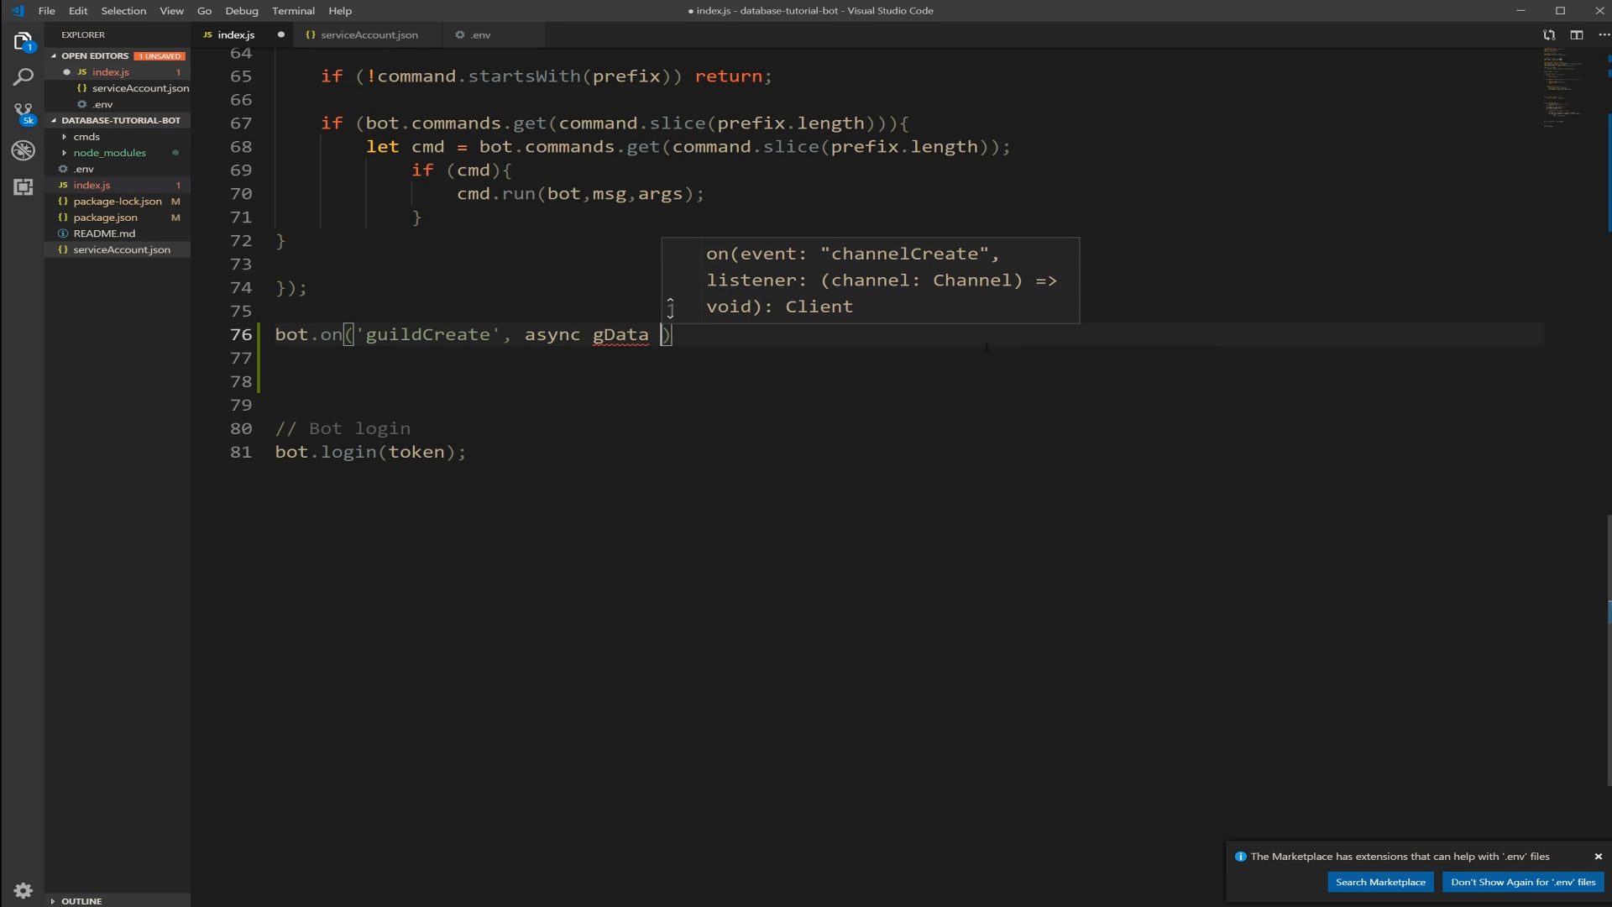
text(=> {)
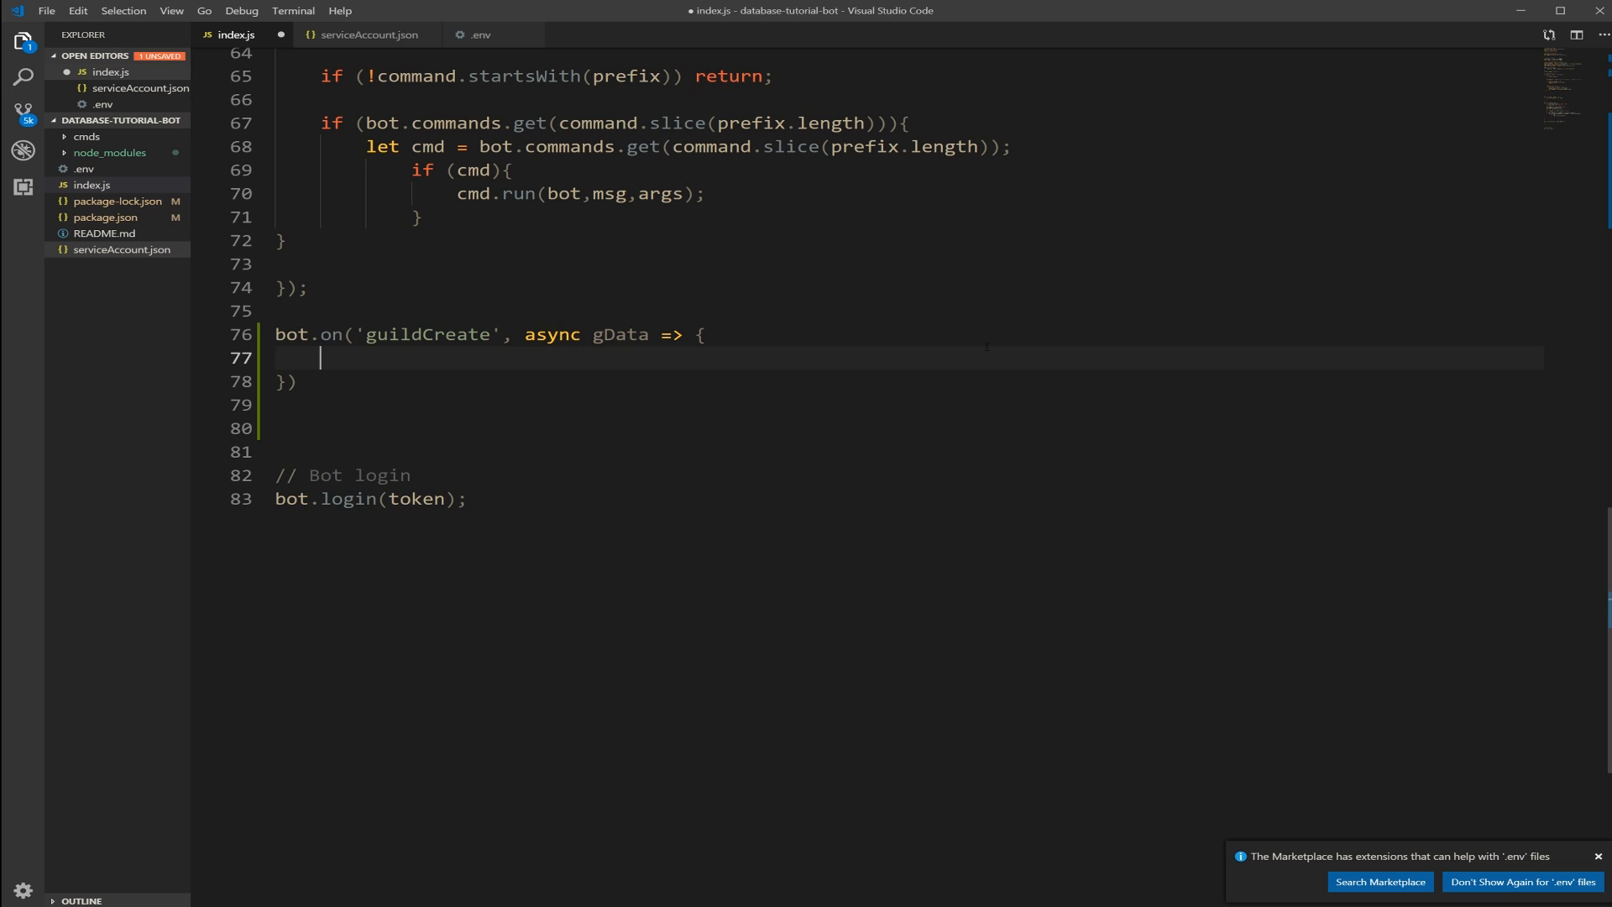
text(db)
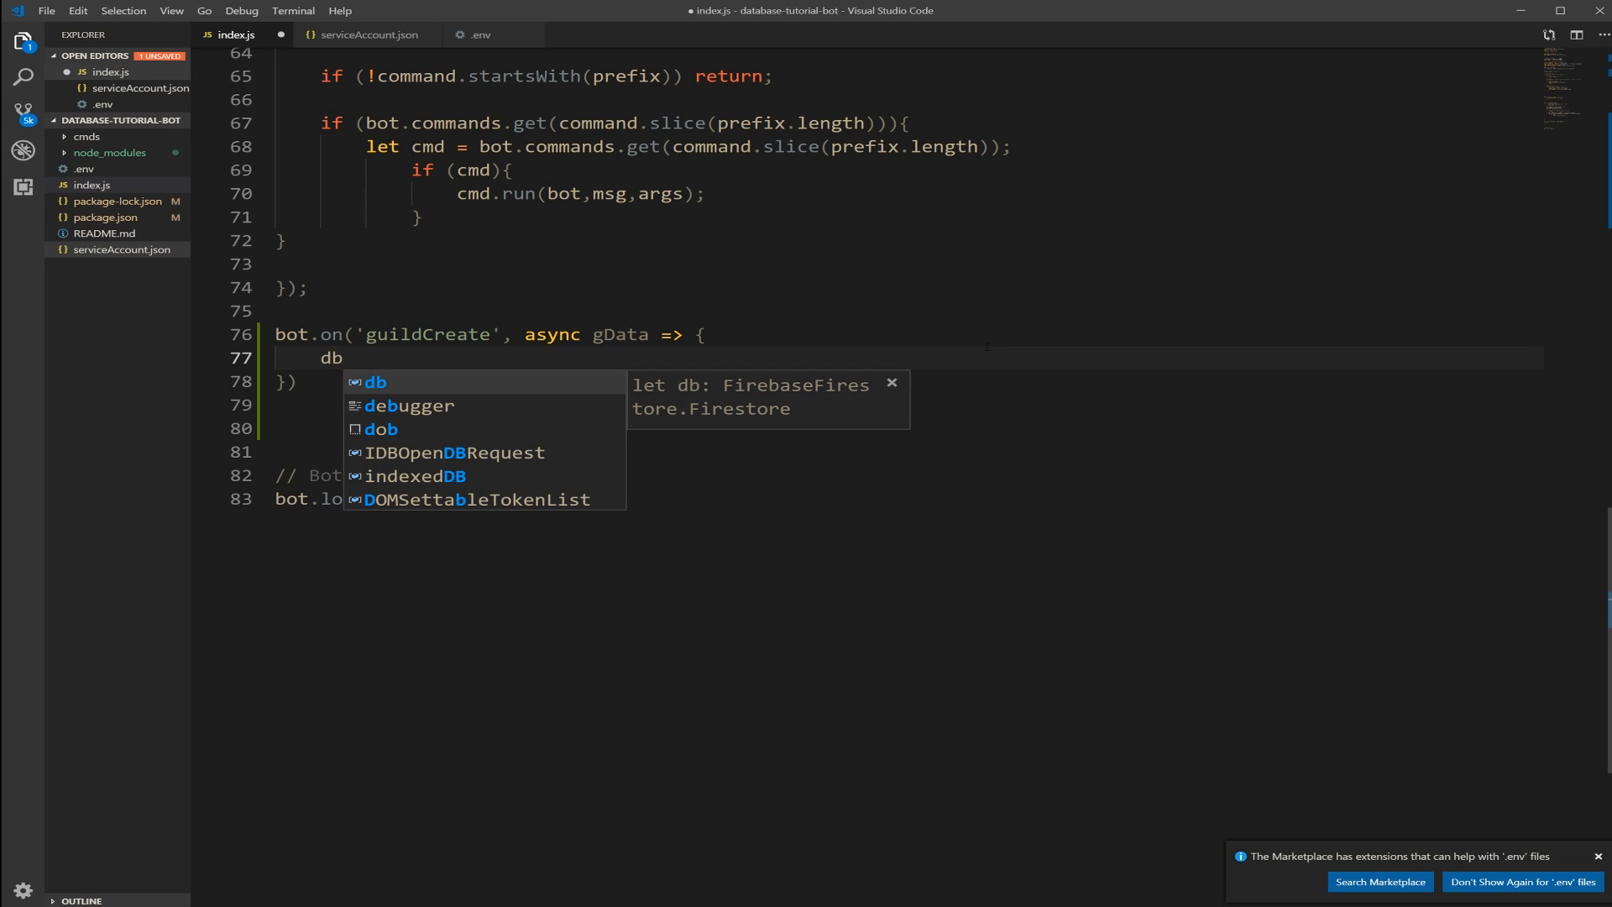
text(.coll)
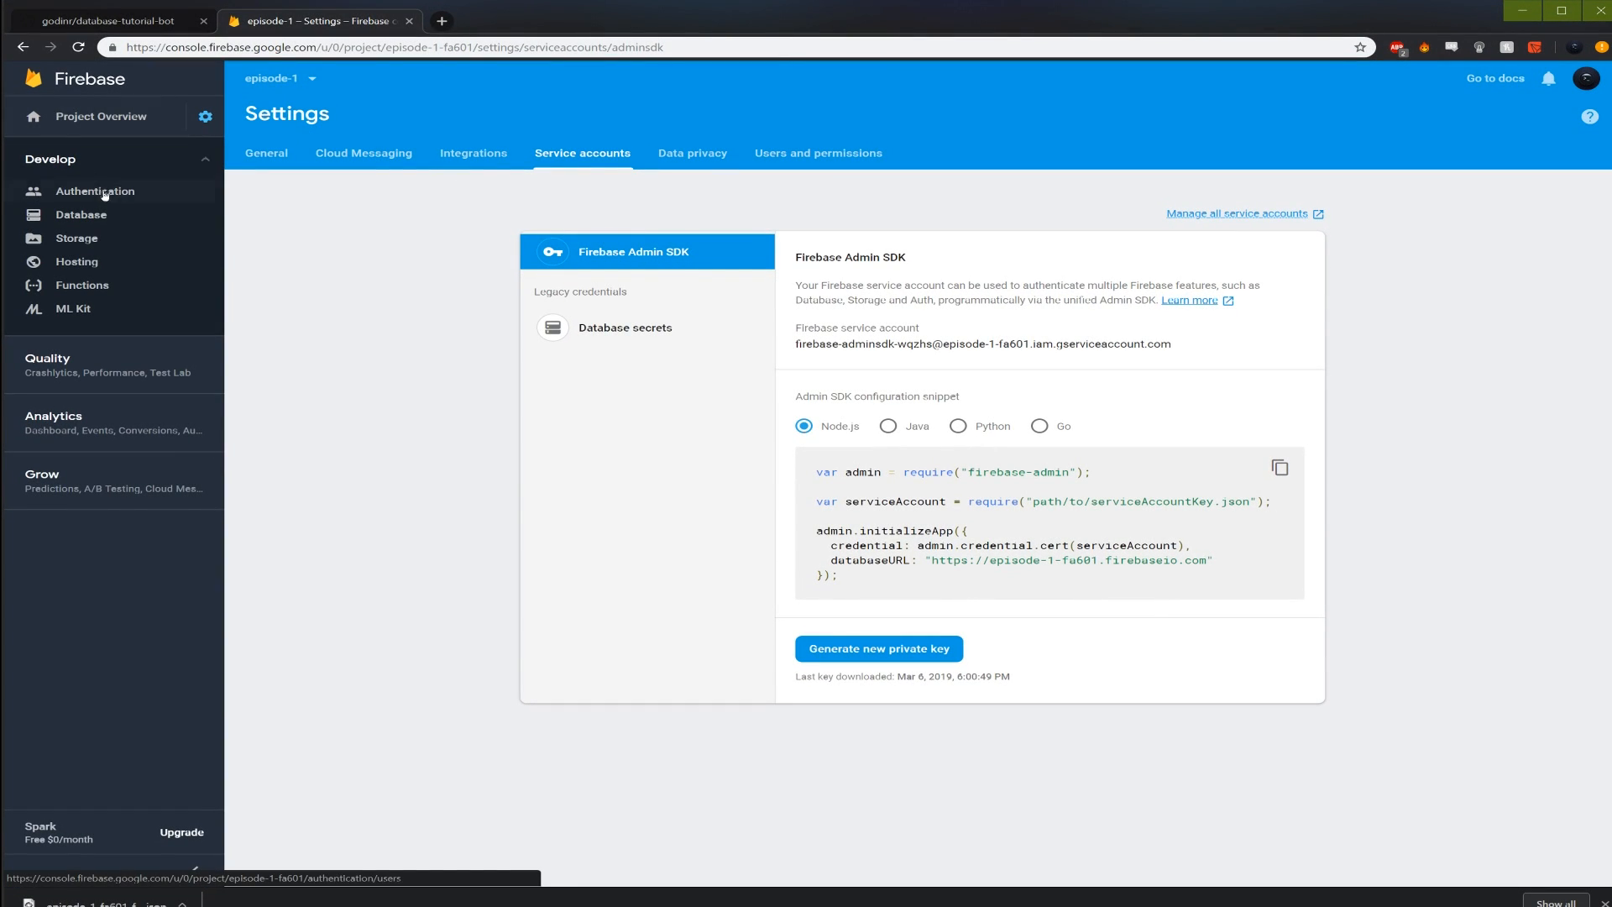
Leave the browser and return to the index.js code editor.
click(80, 214)
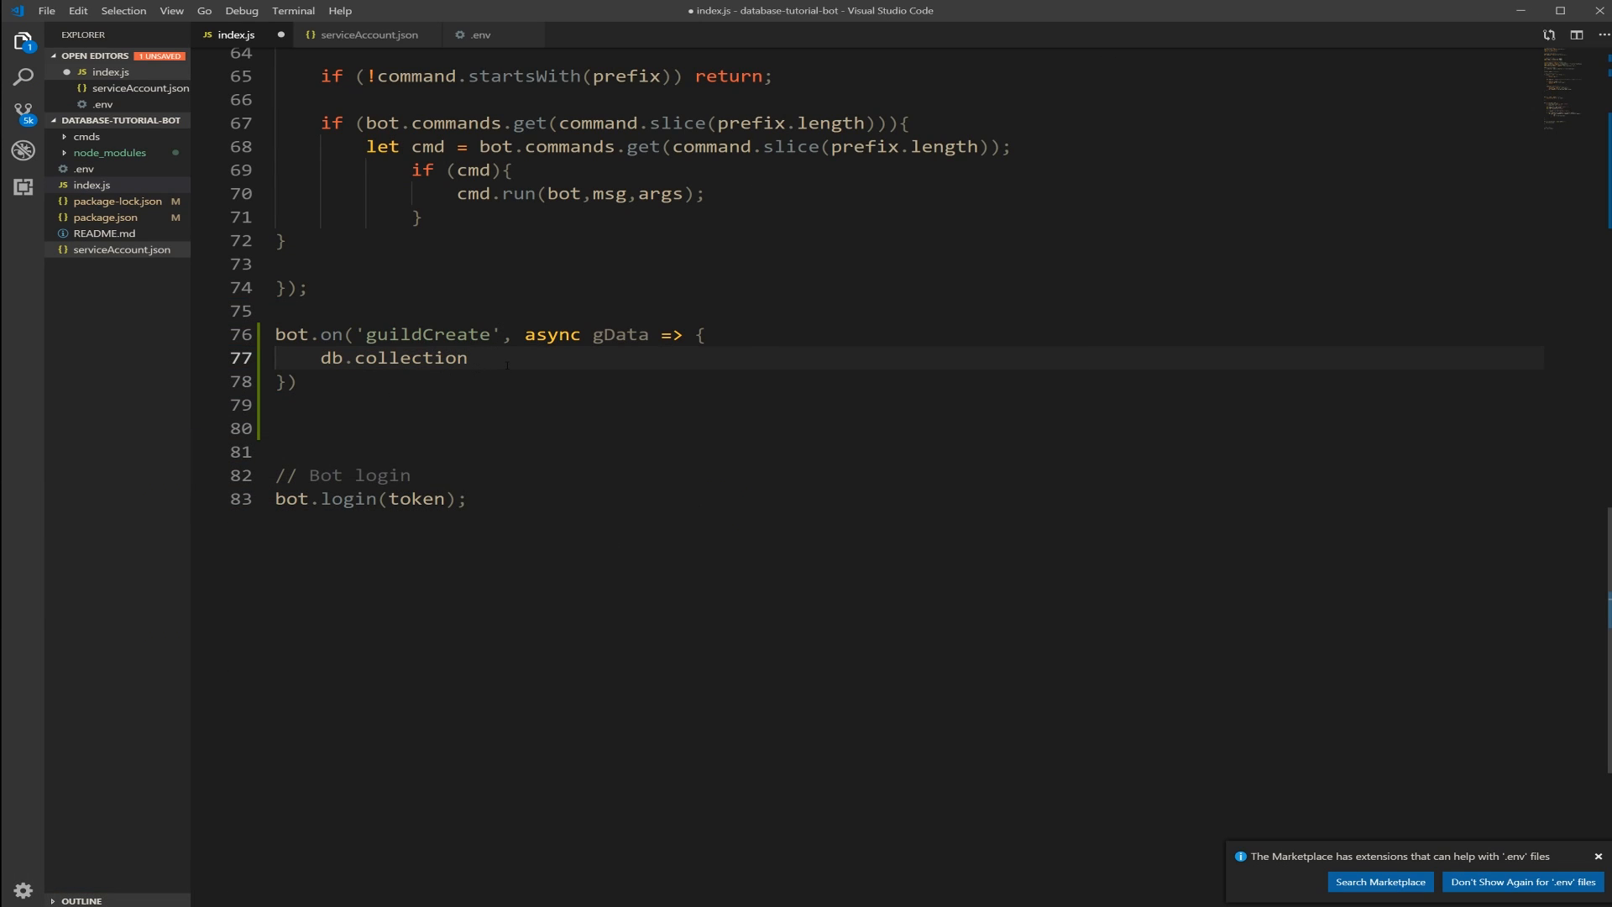
Write db.collection('guilds').doc(gData.id).set({}) with the object spread over lines.
text(('g'))
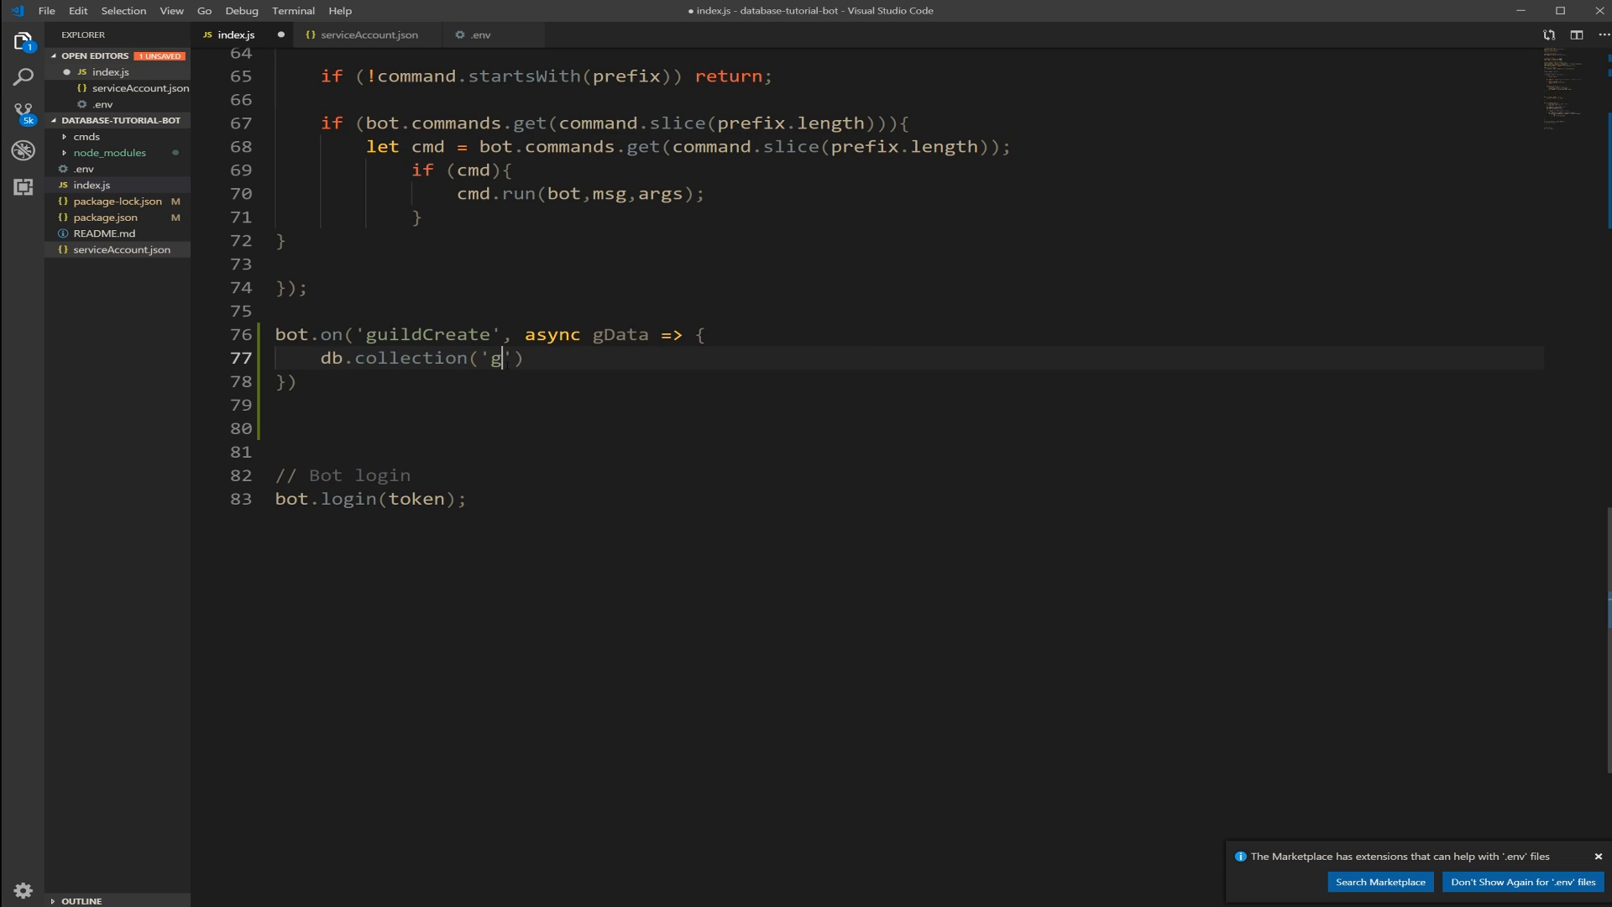
text(uilds)
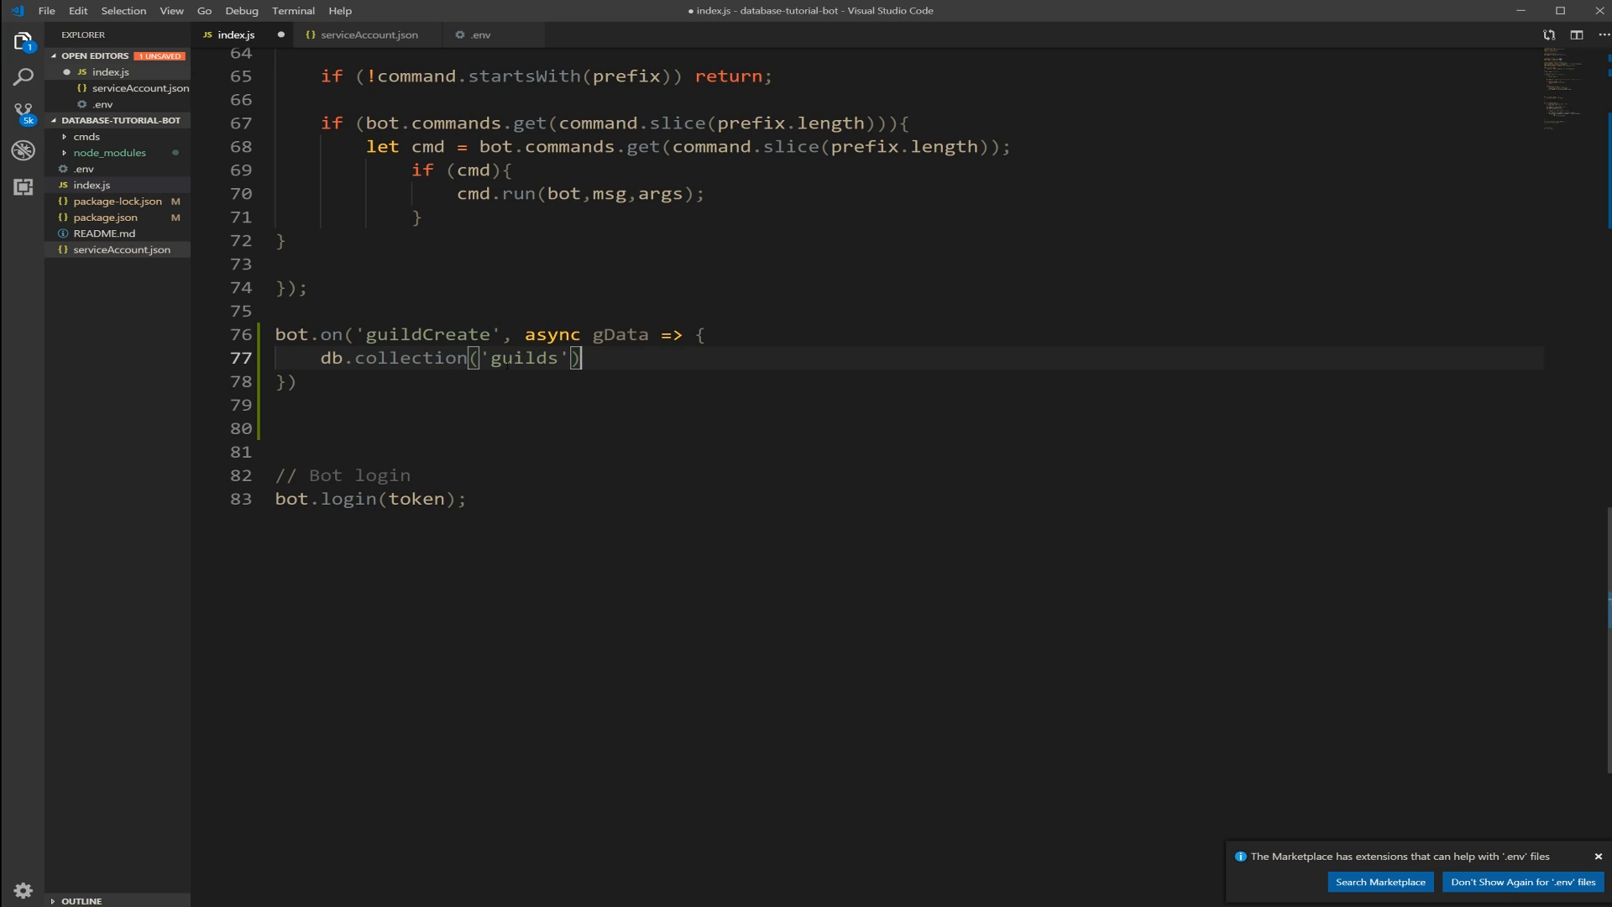
text(.)
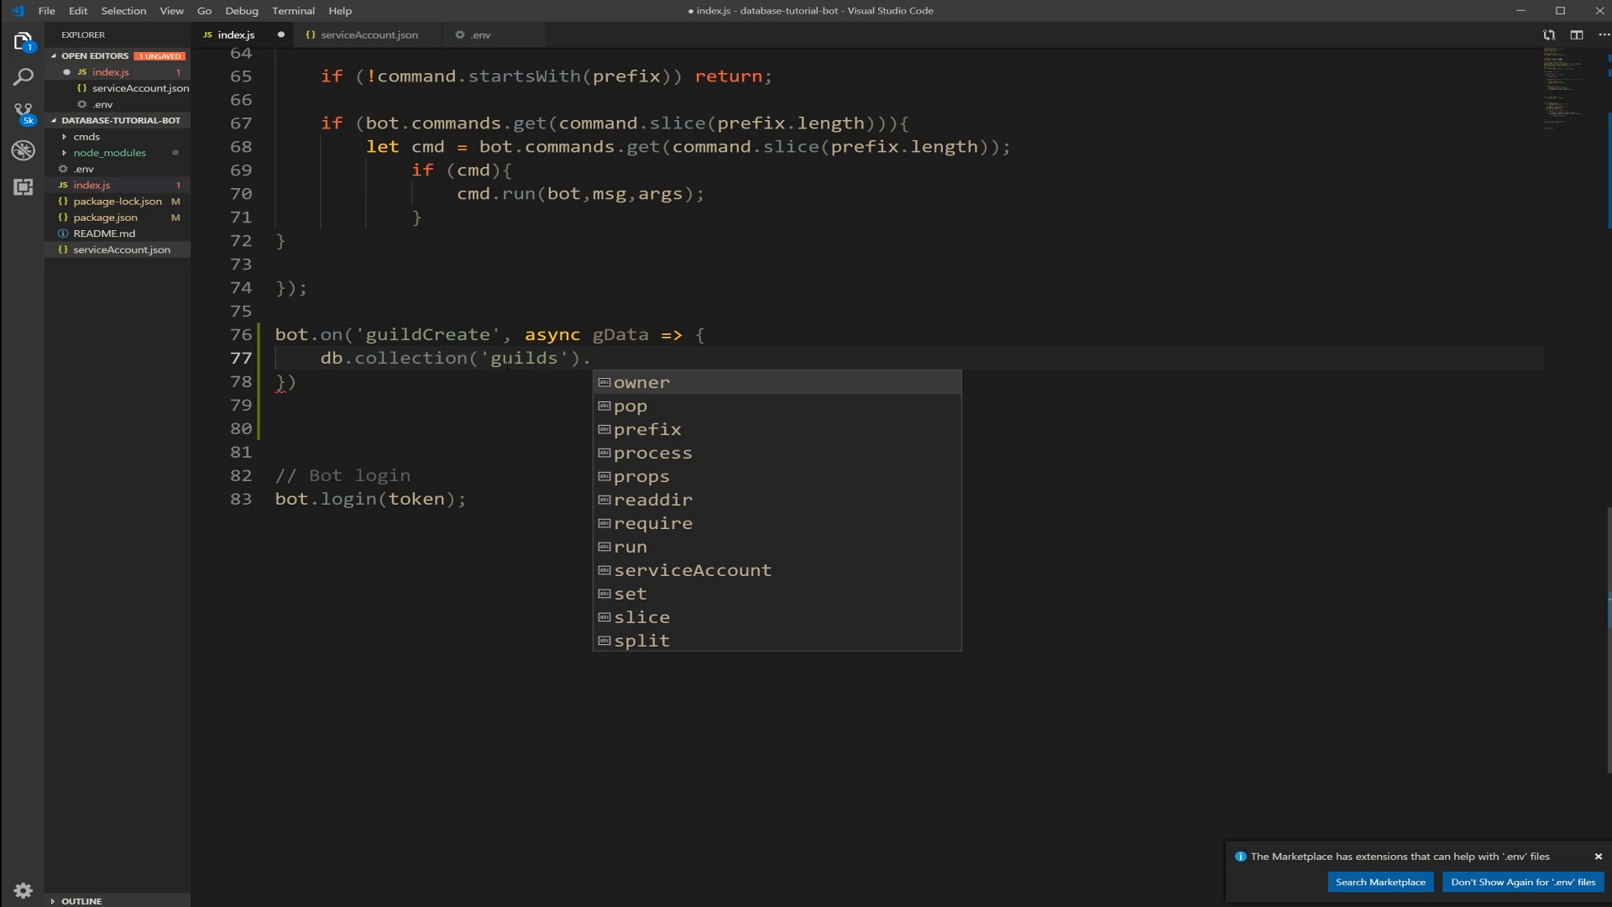
text(doc()
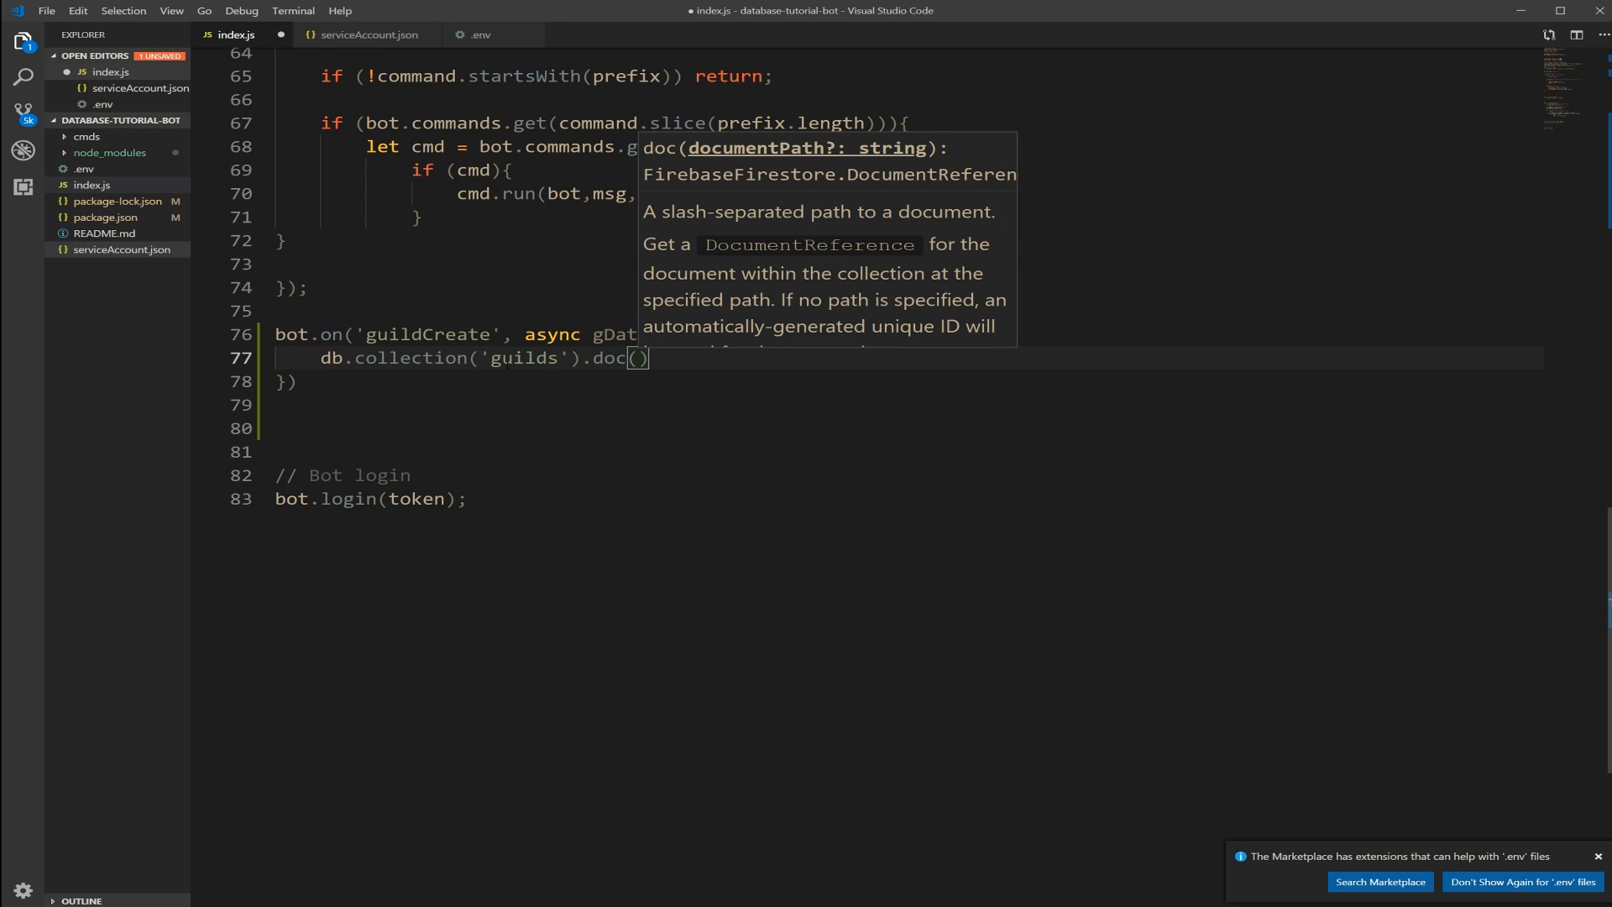
text(dData)
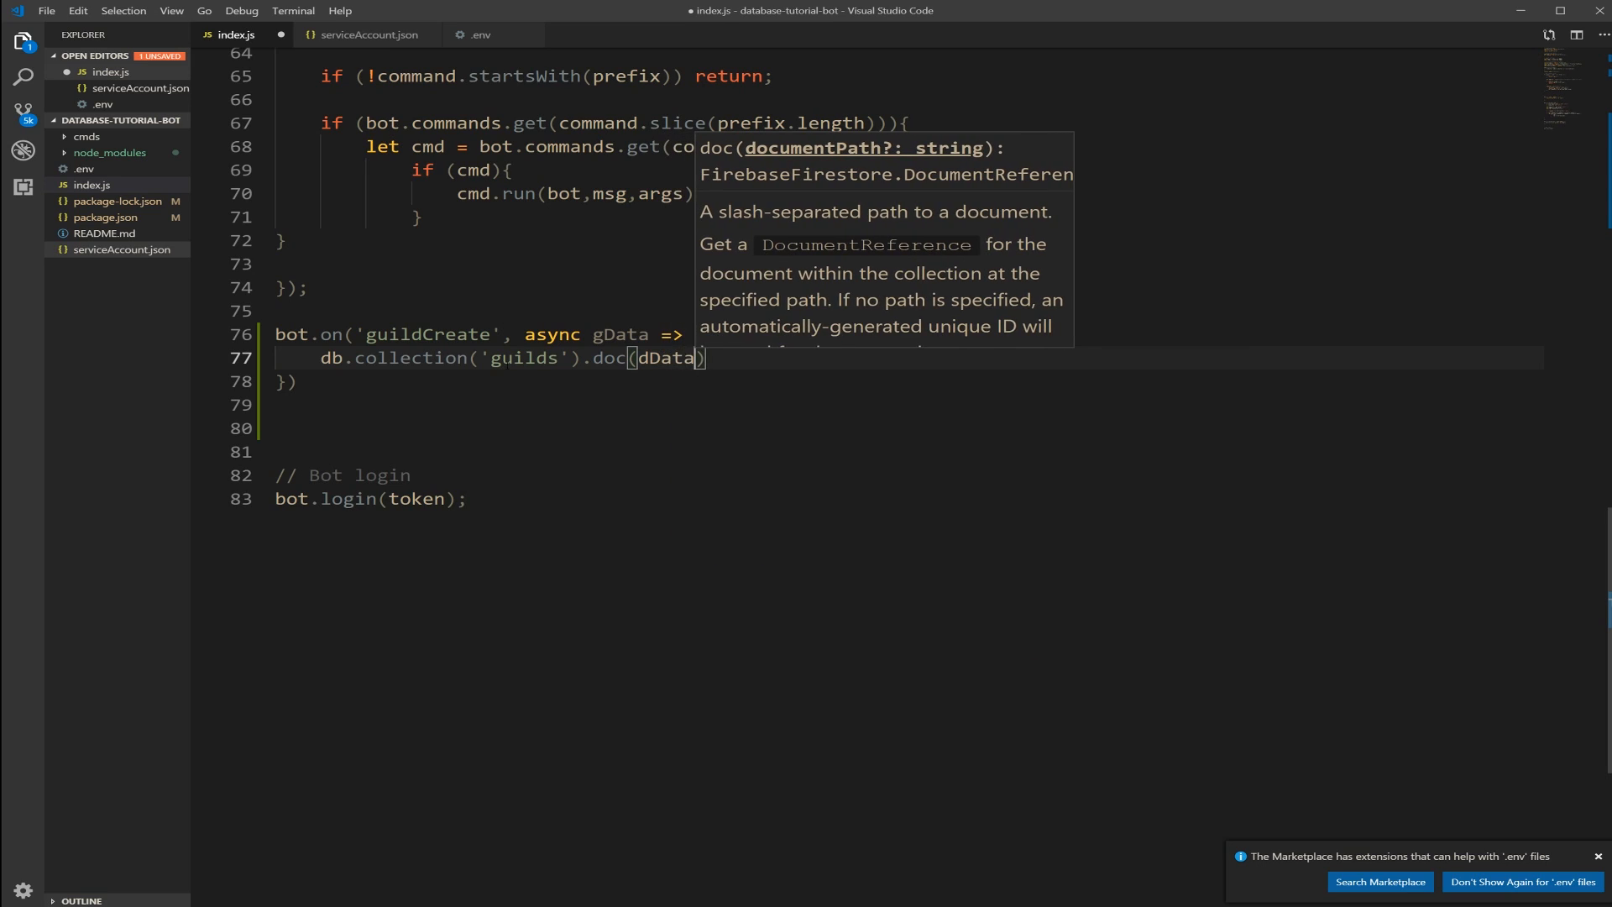
text(.id)
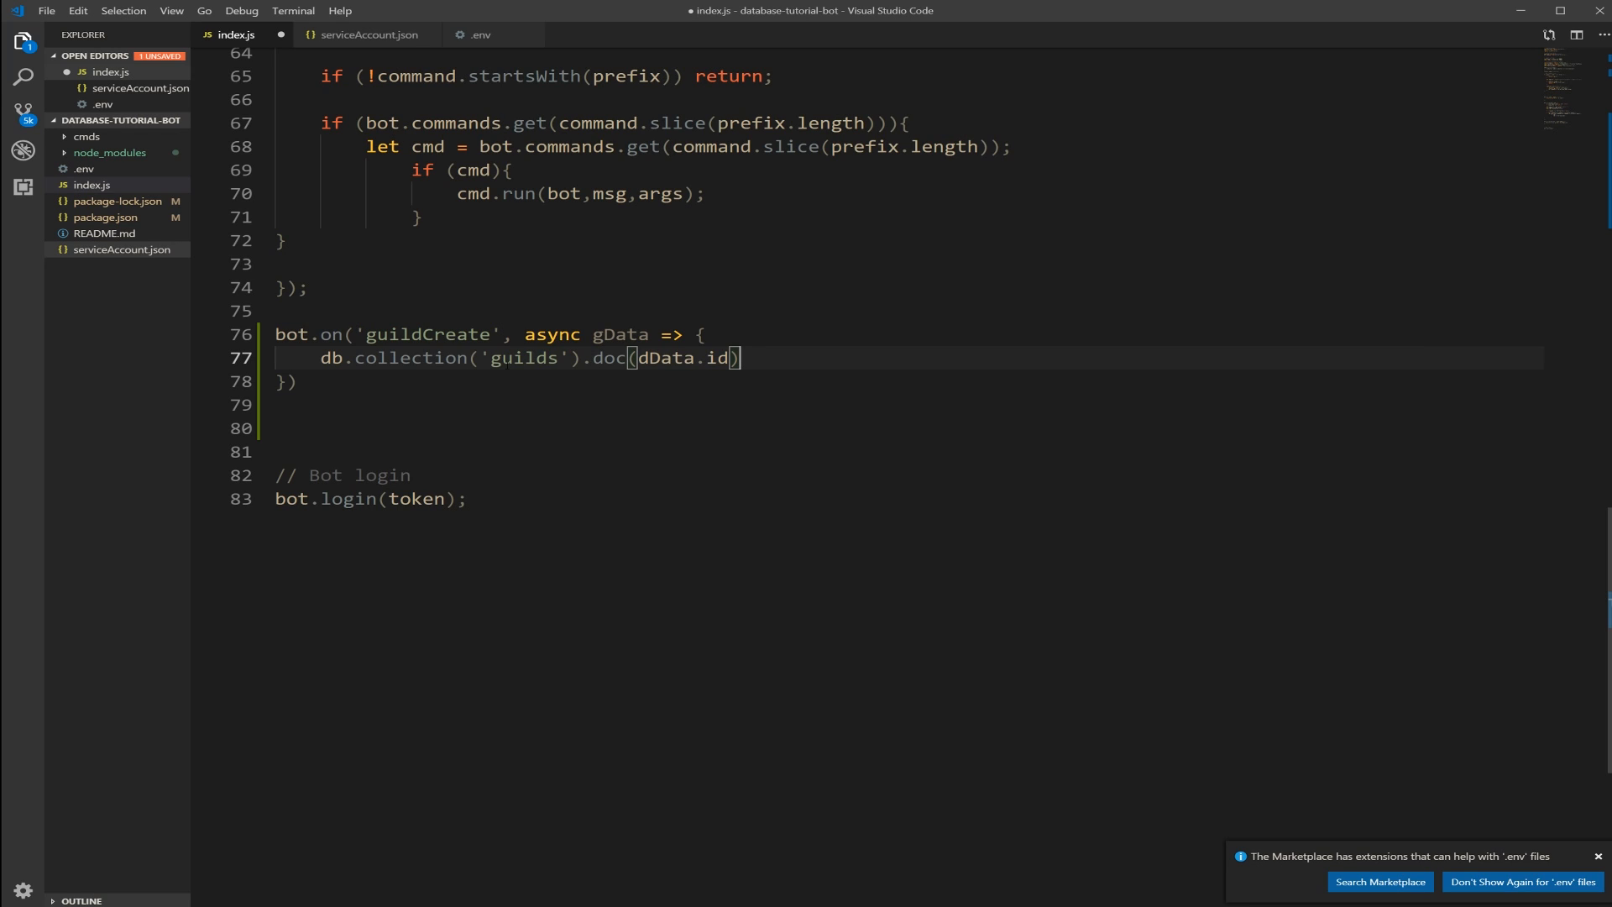
text(.)
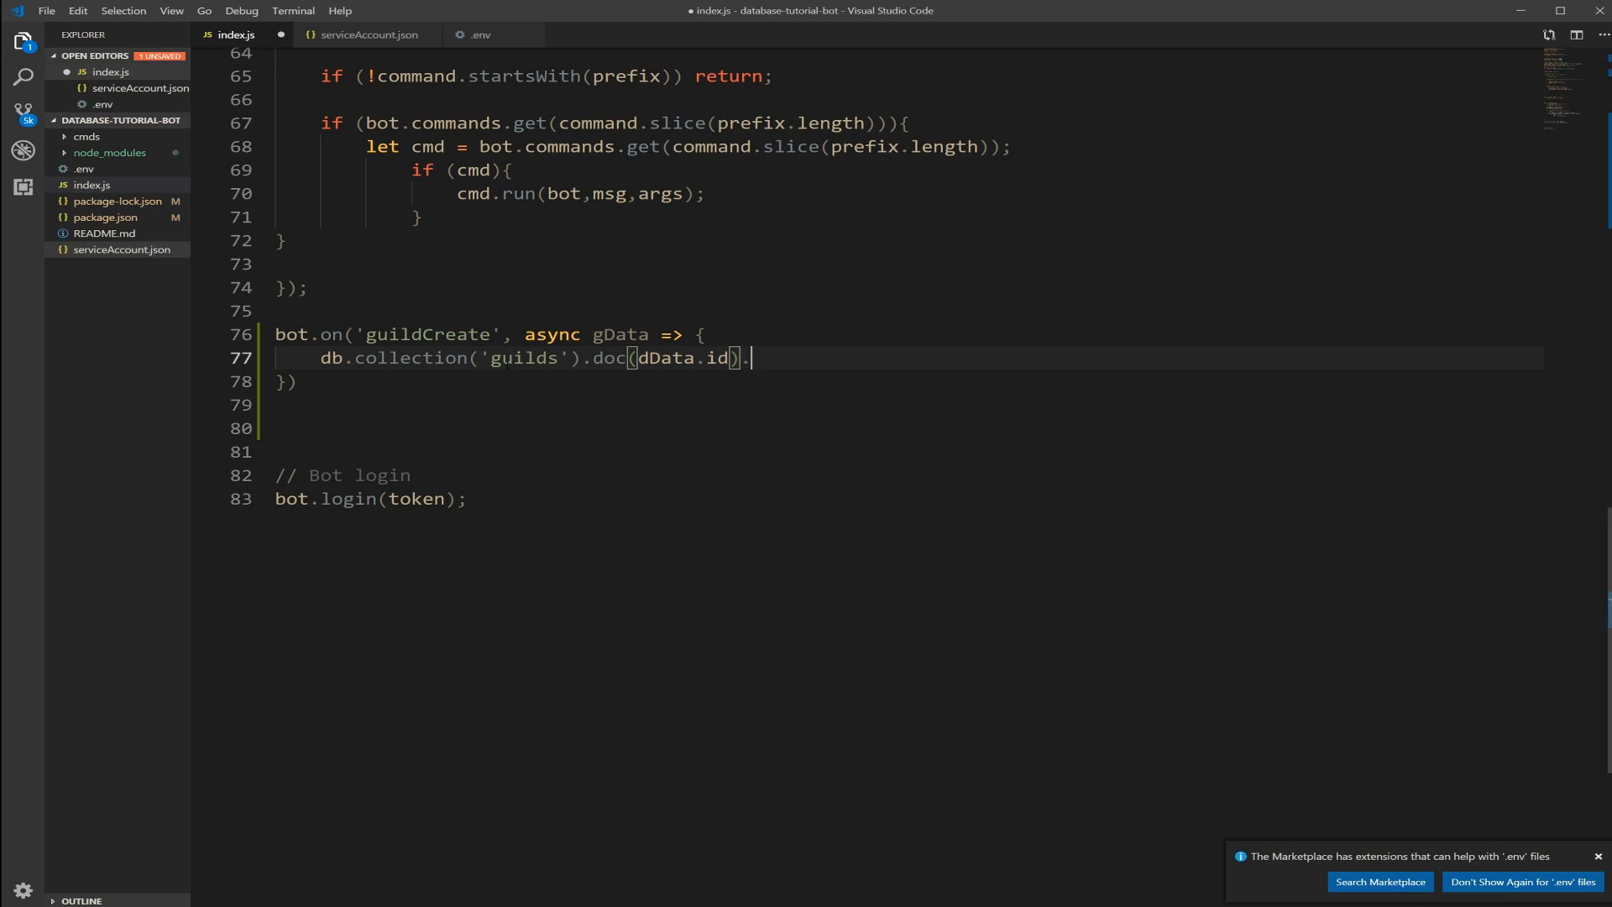
text(set({)
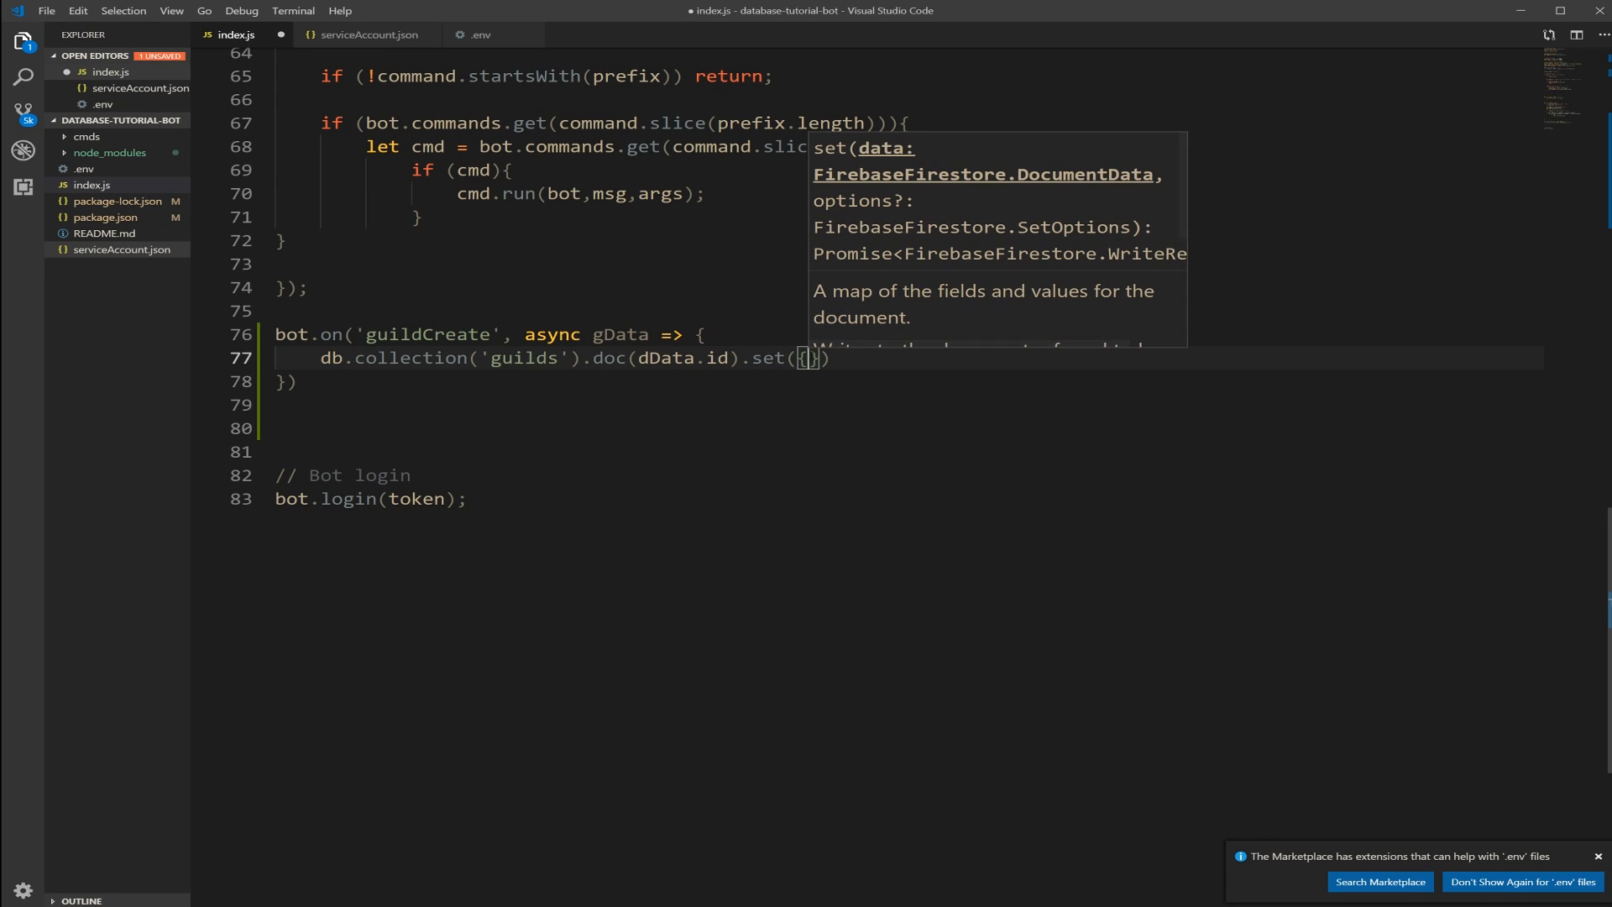
key(Enter)
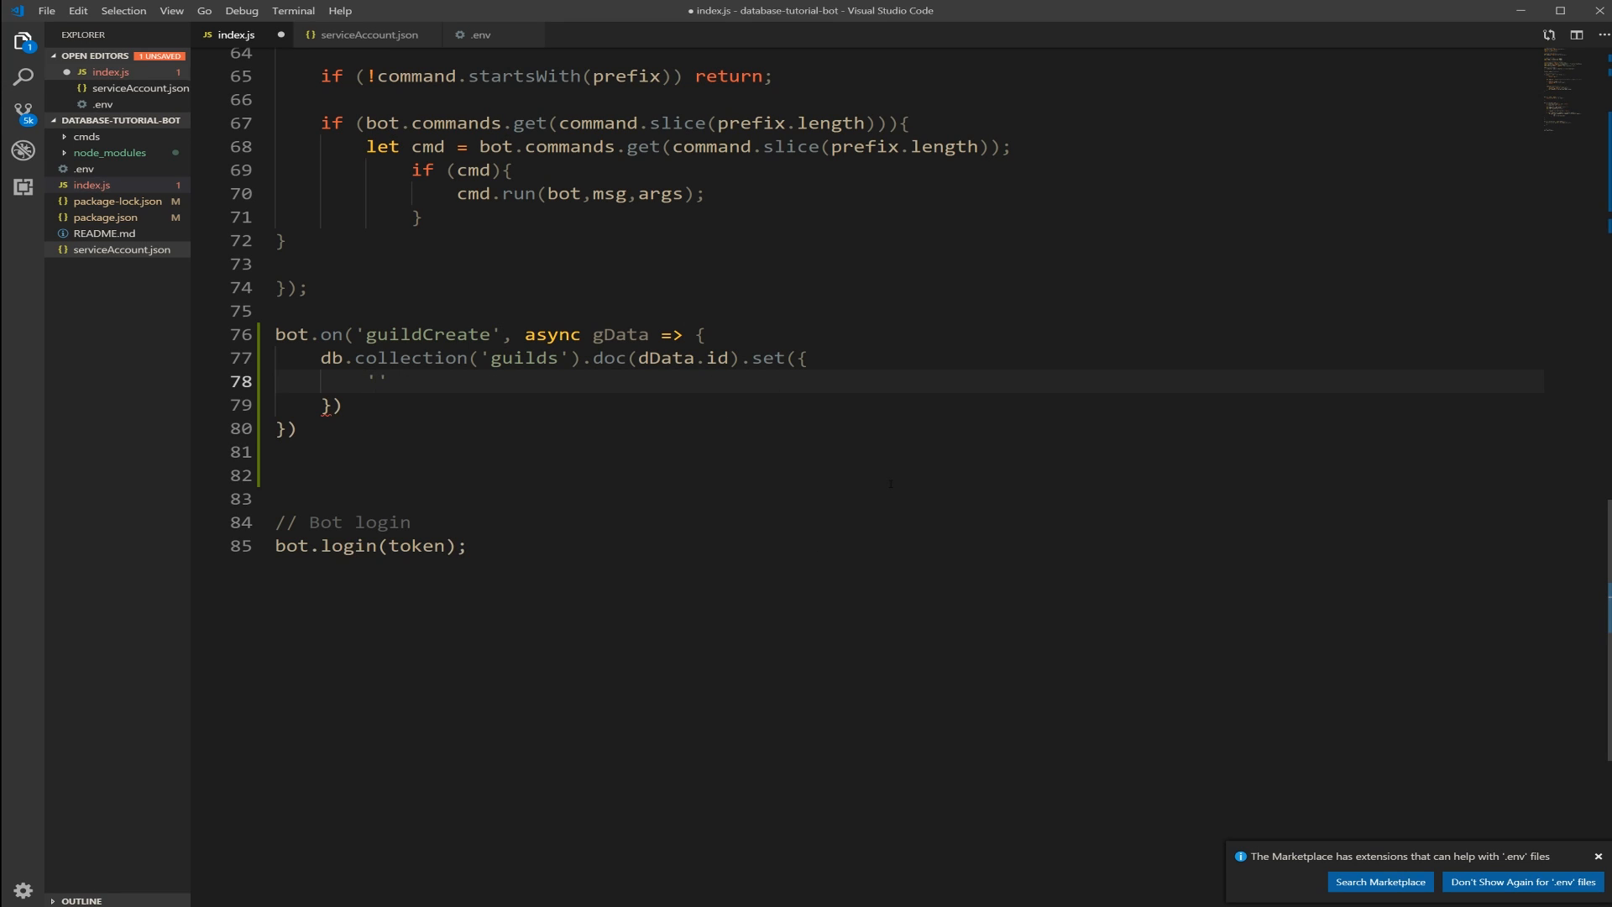
Add guildID: gData.id and guildName: gData.name fields to the set object.
text(guild)
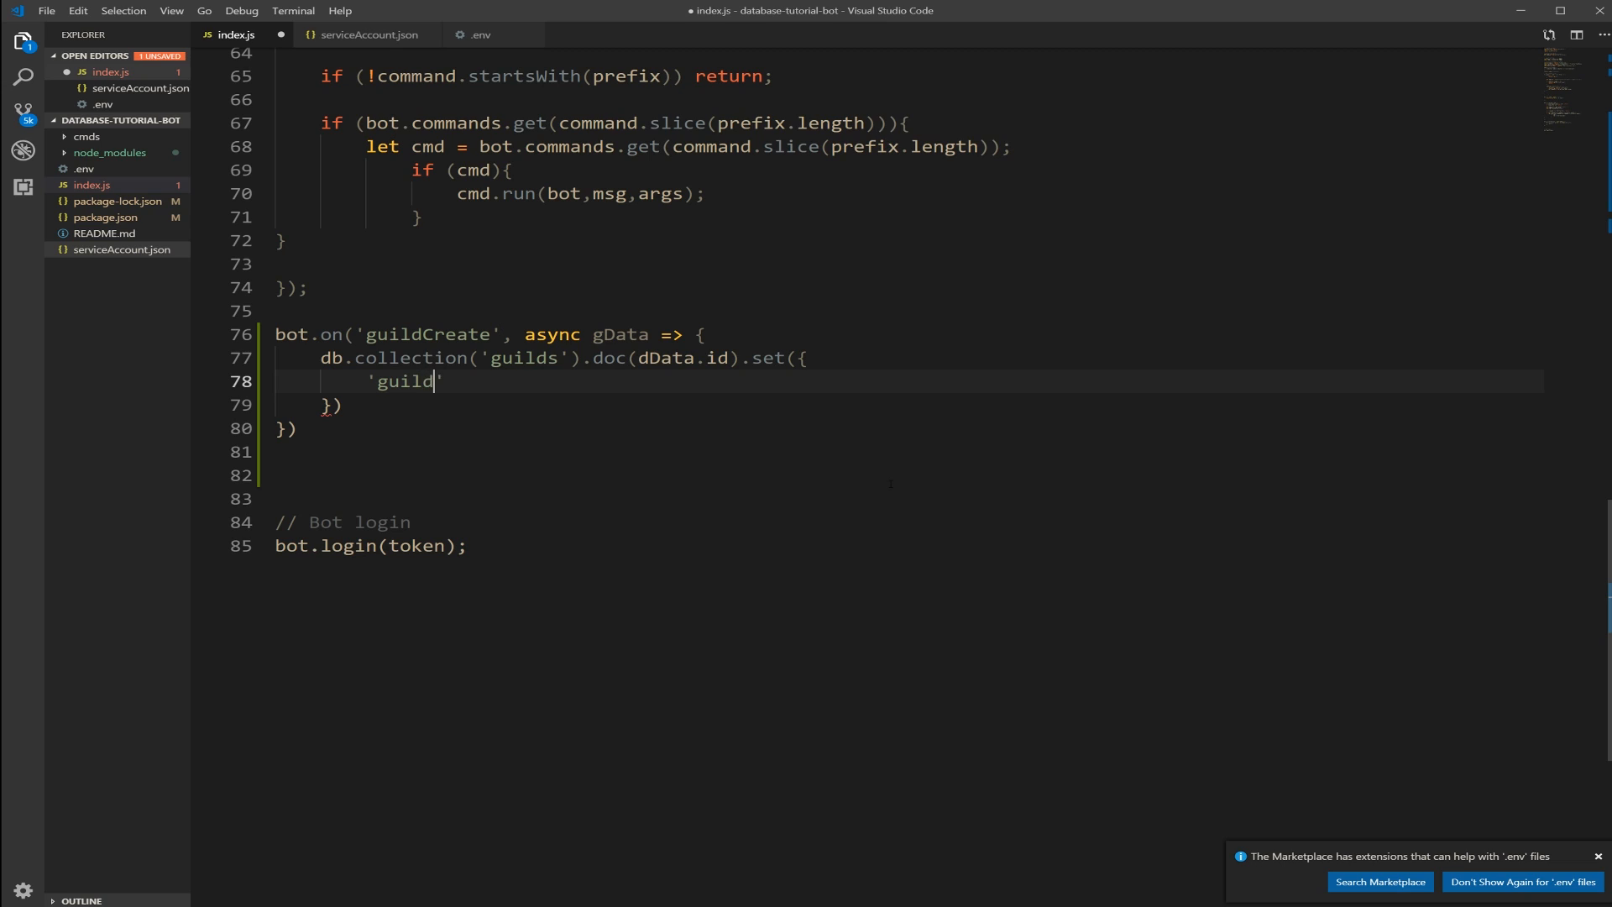
text(ID)
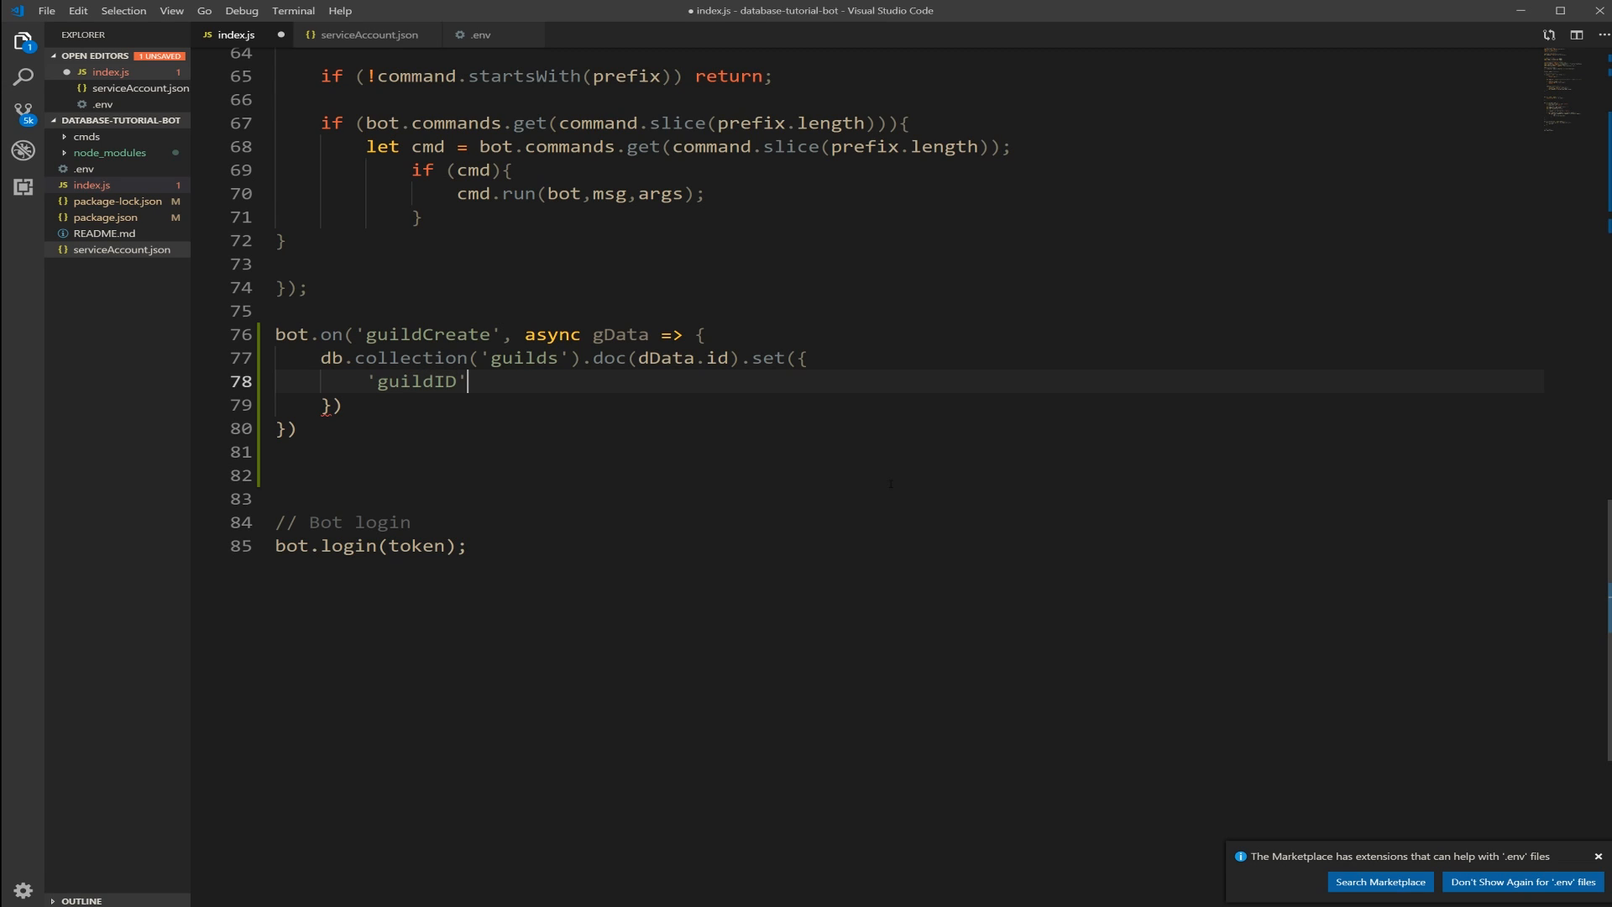
text(:)
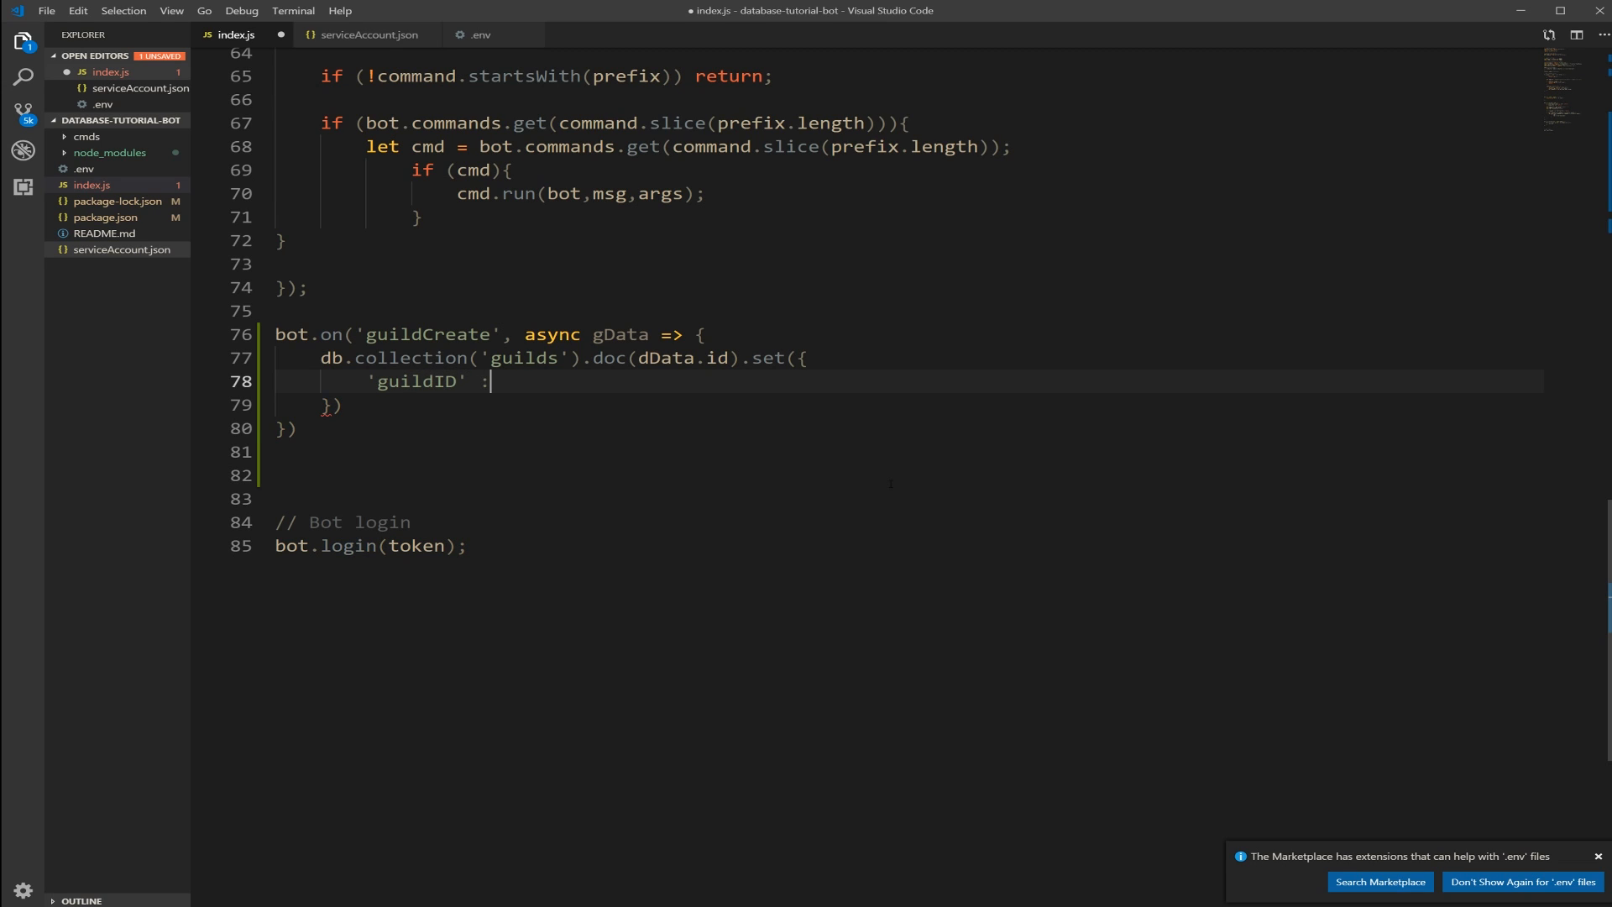
text(g)
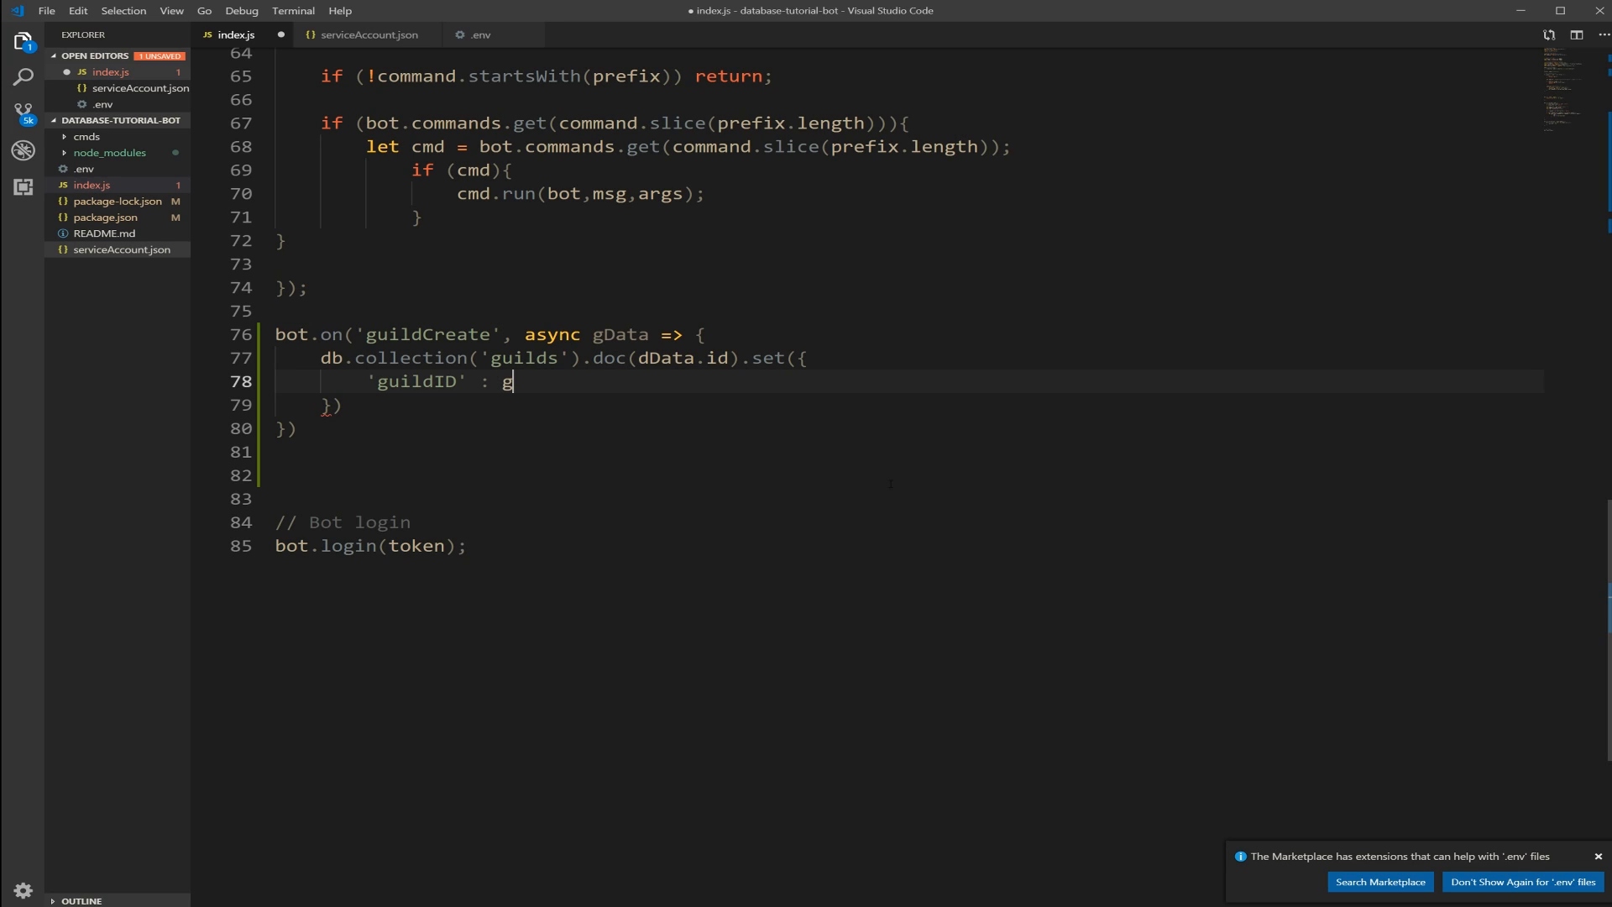
text(Data.id,)
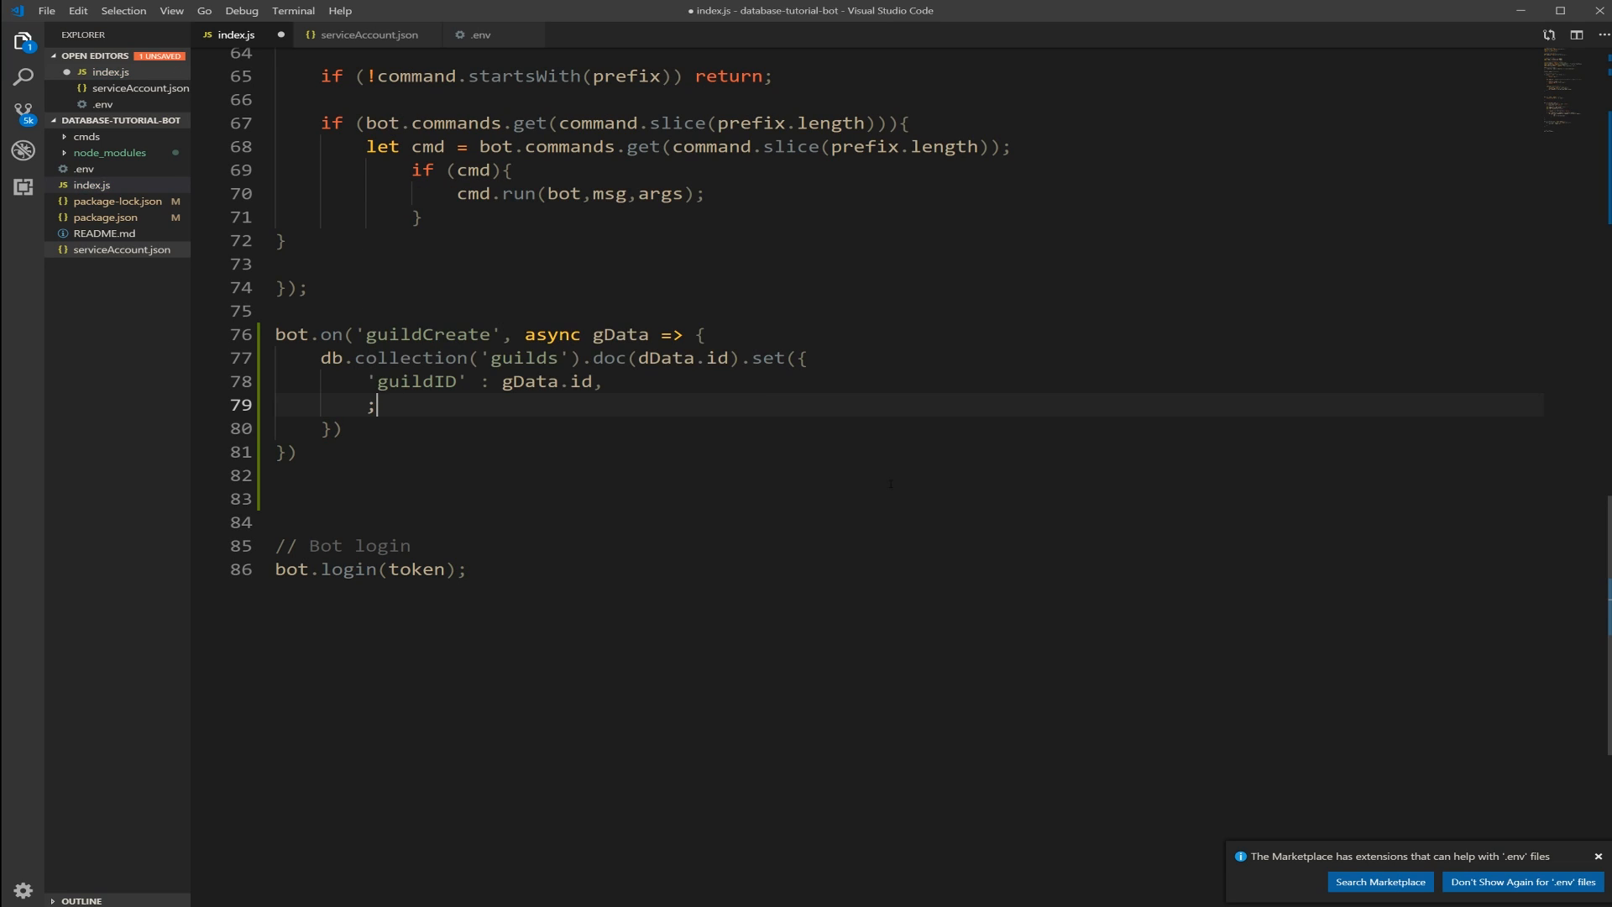
text('')
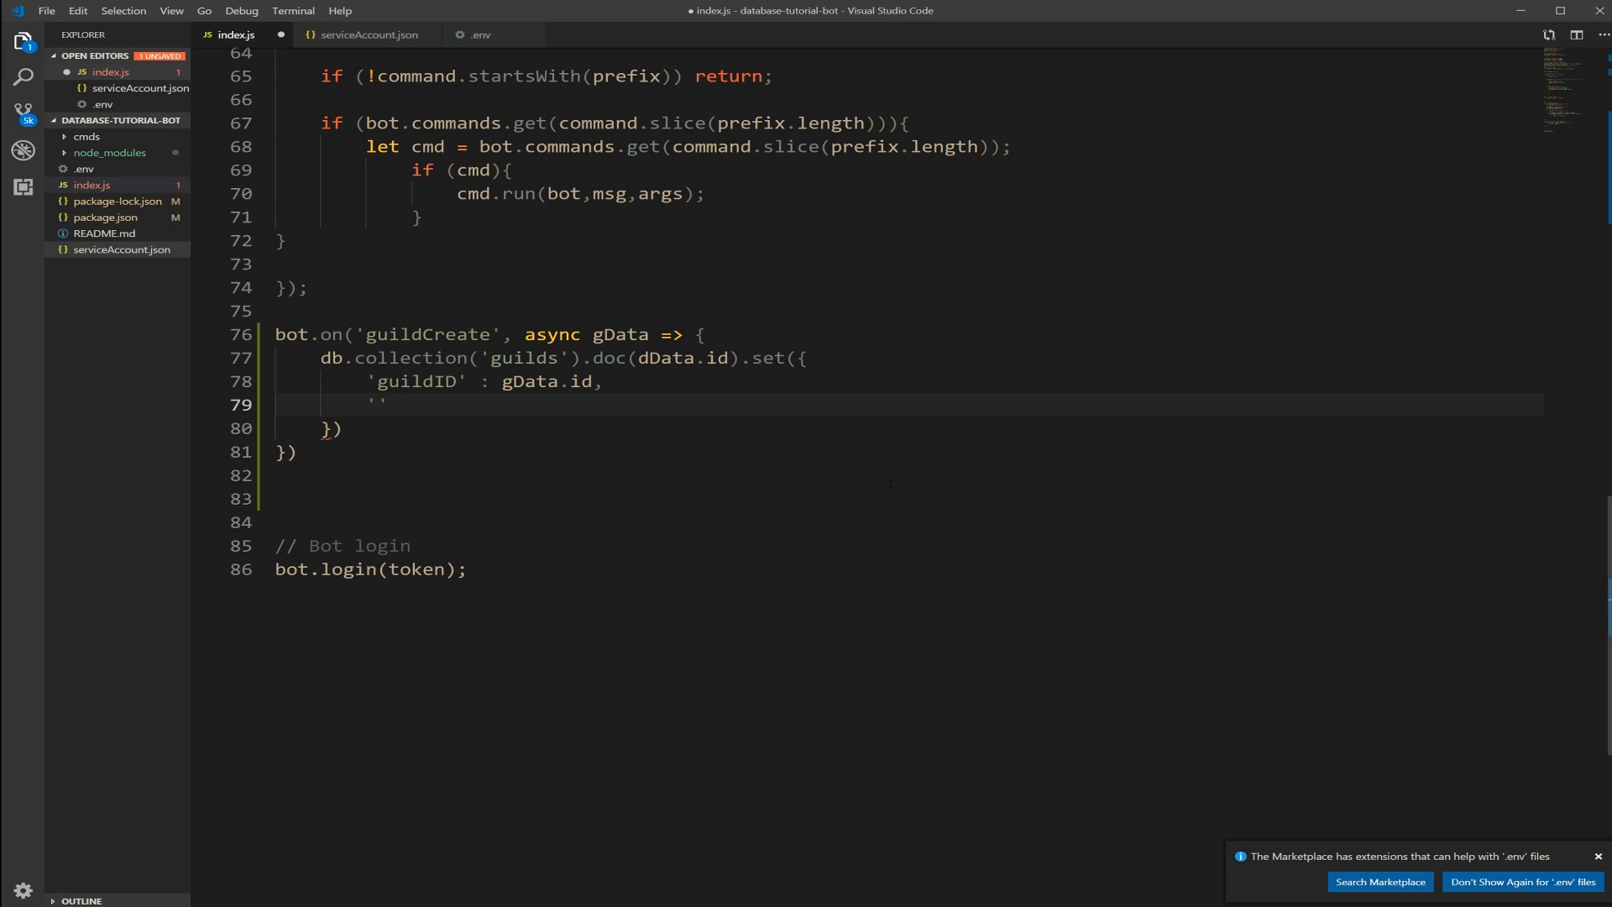
text(guildNAme)
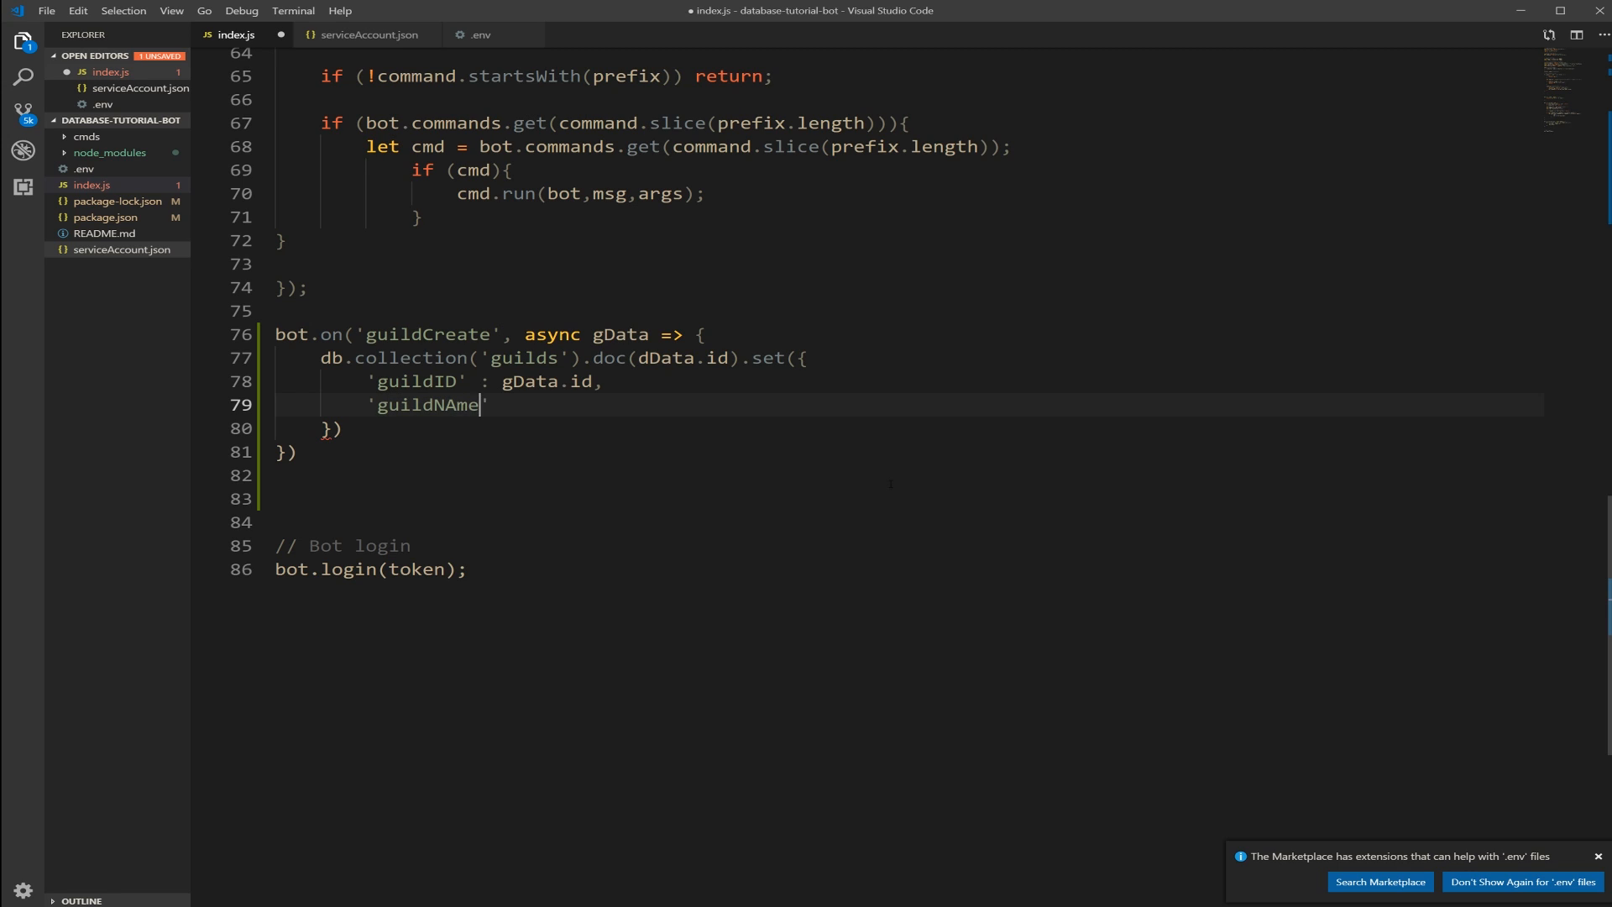
text(guildName)
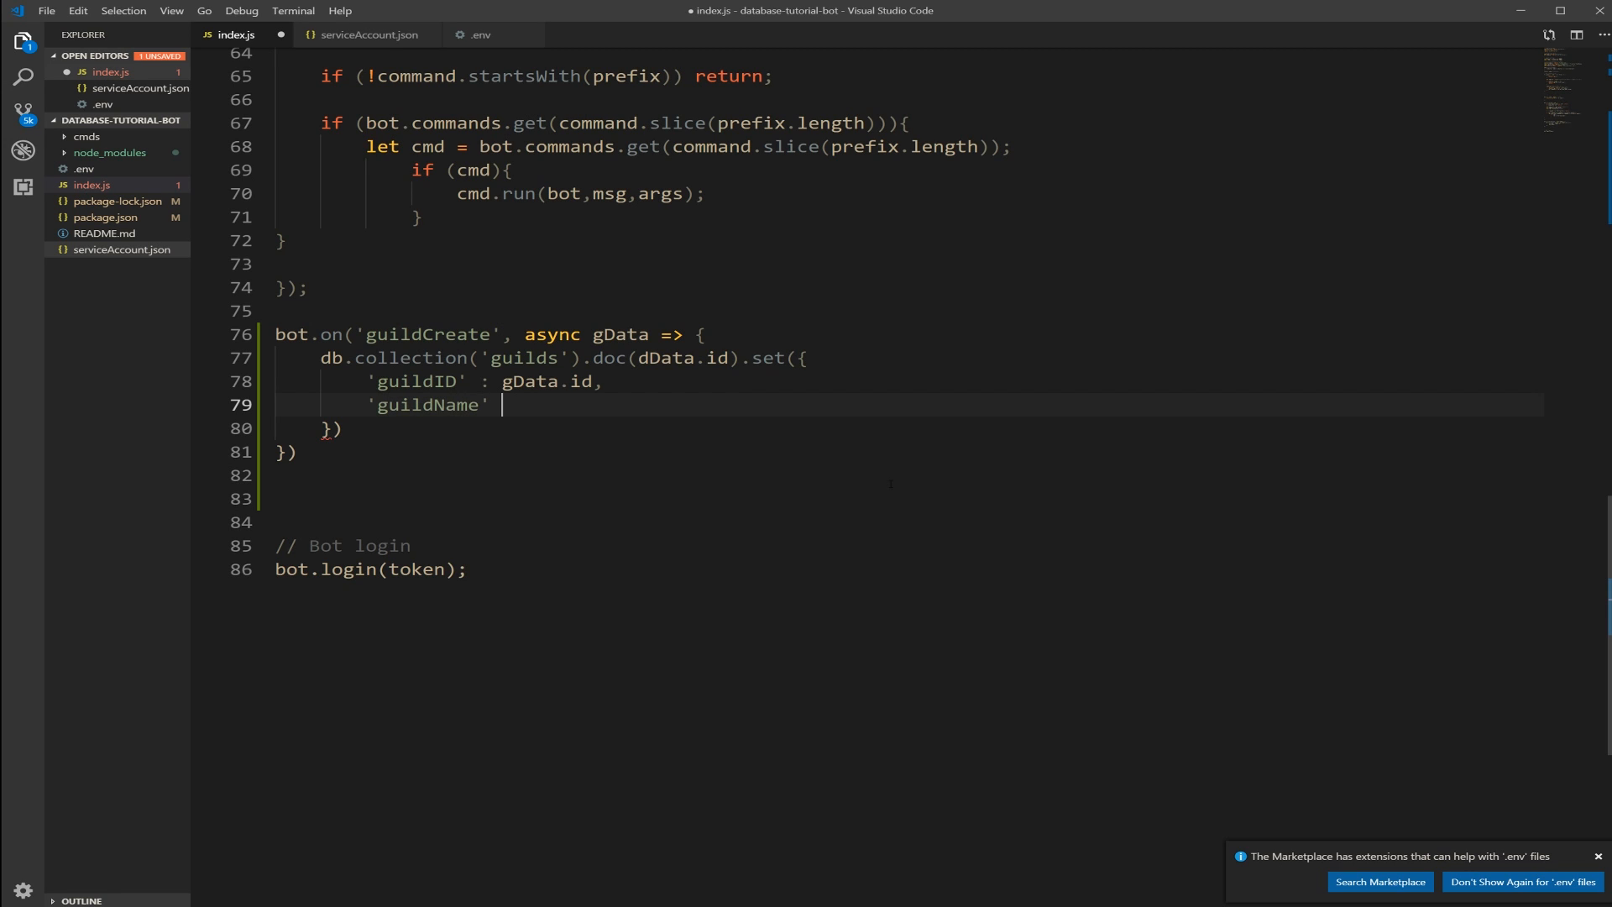
text(: gD)
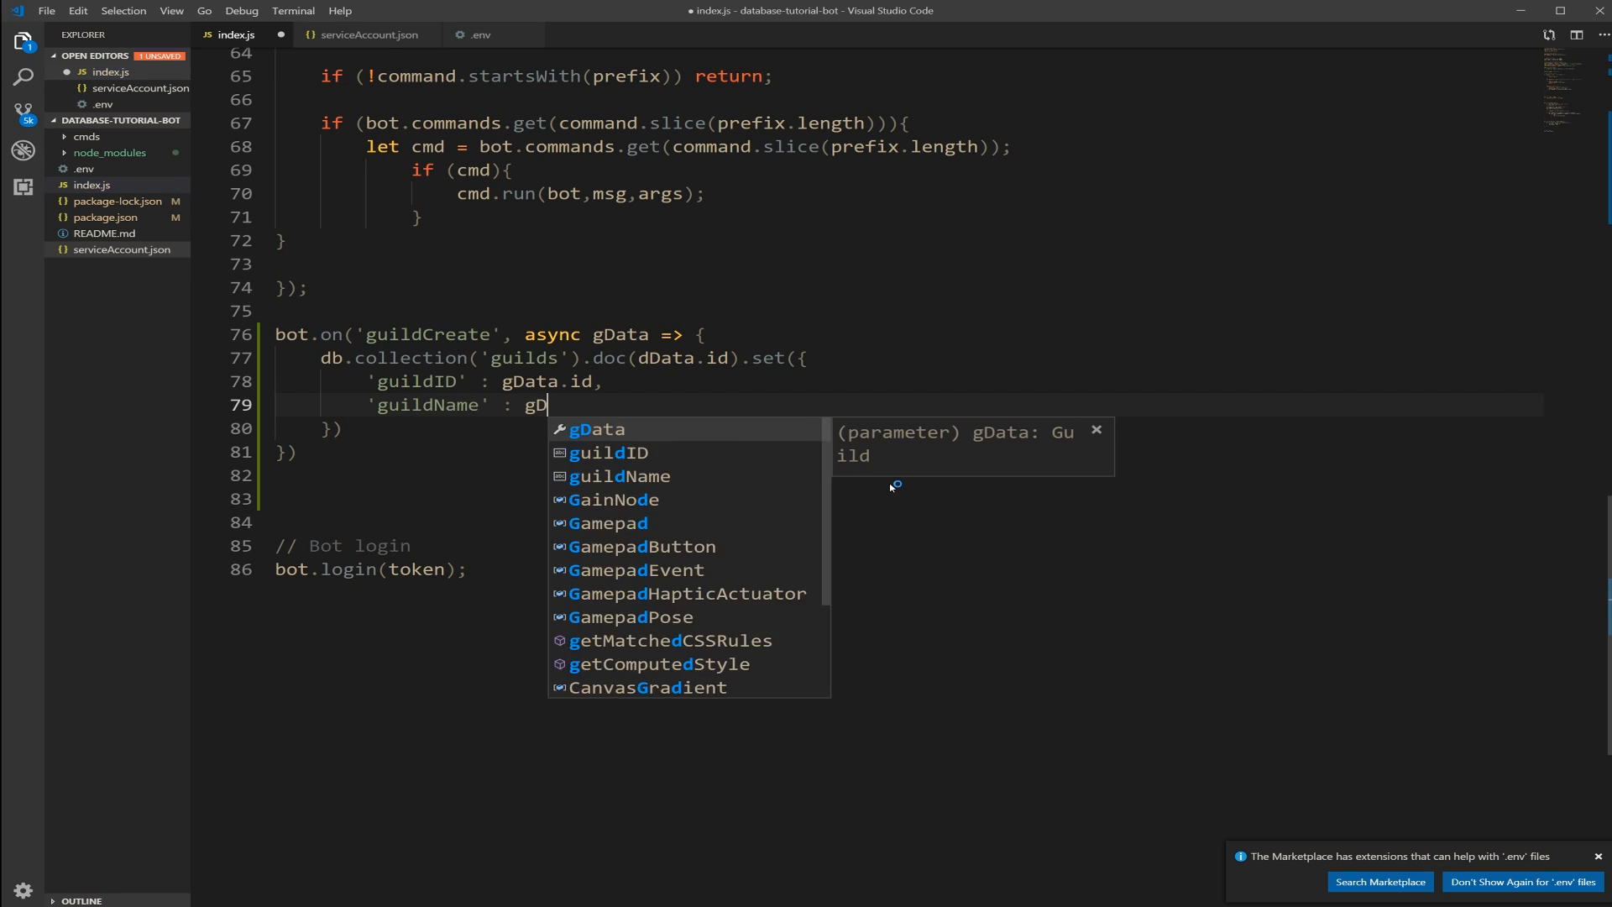
text(ata.name,)
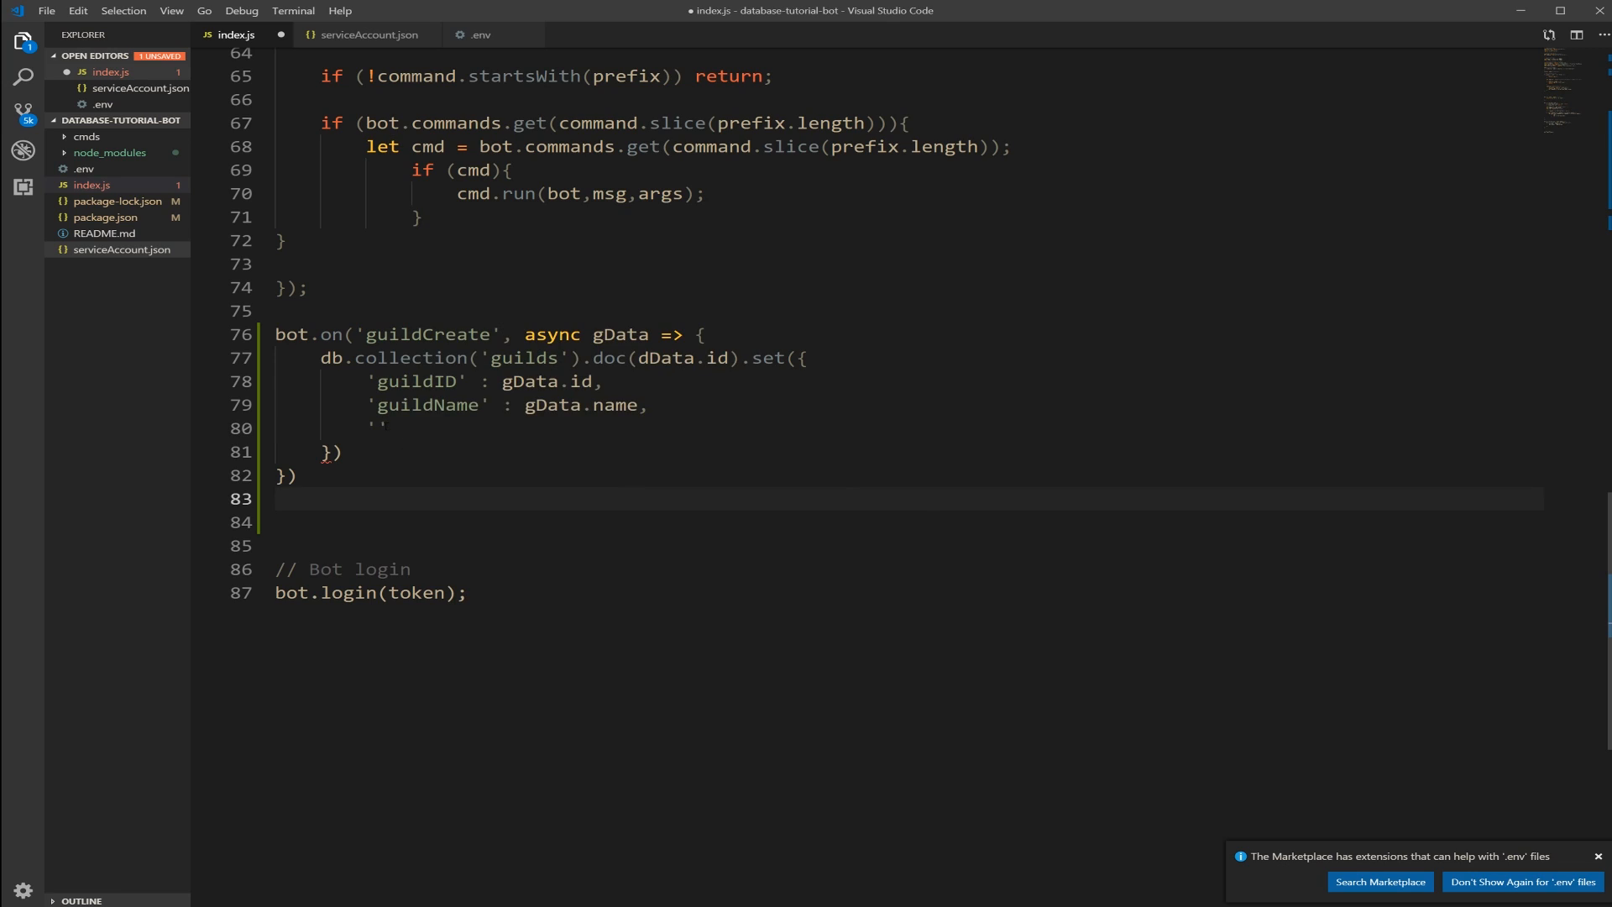
Begin the guildOwner field with gData.owner.
click(395, 427)
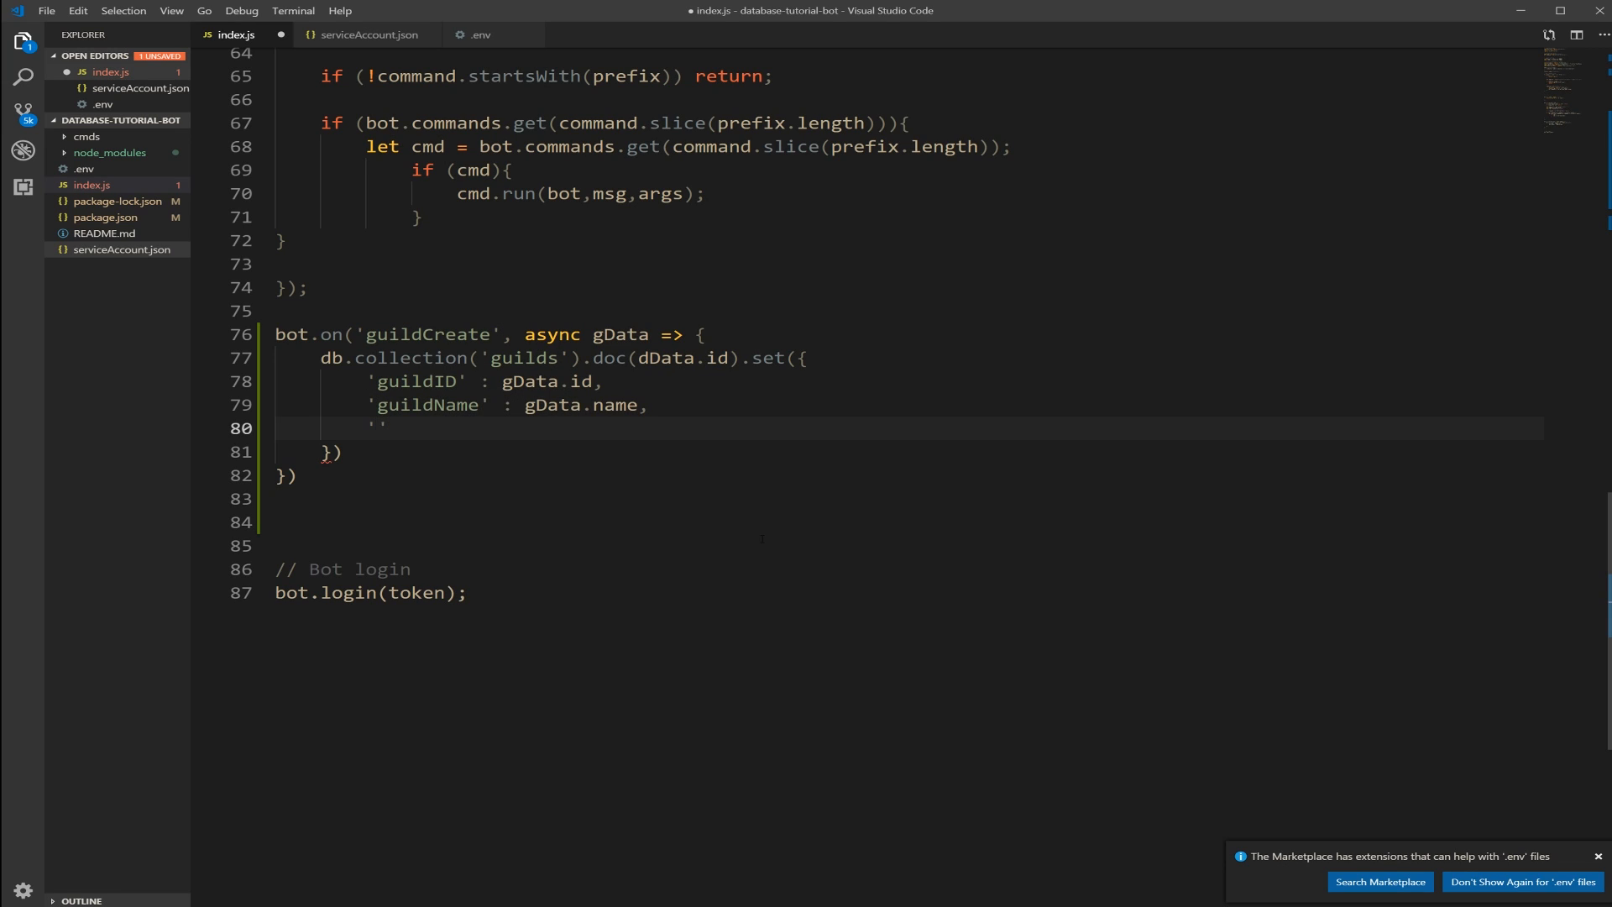
text(guild)
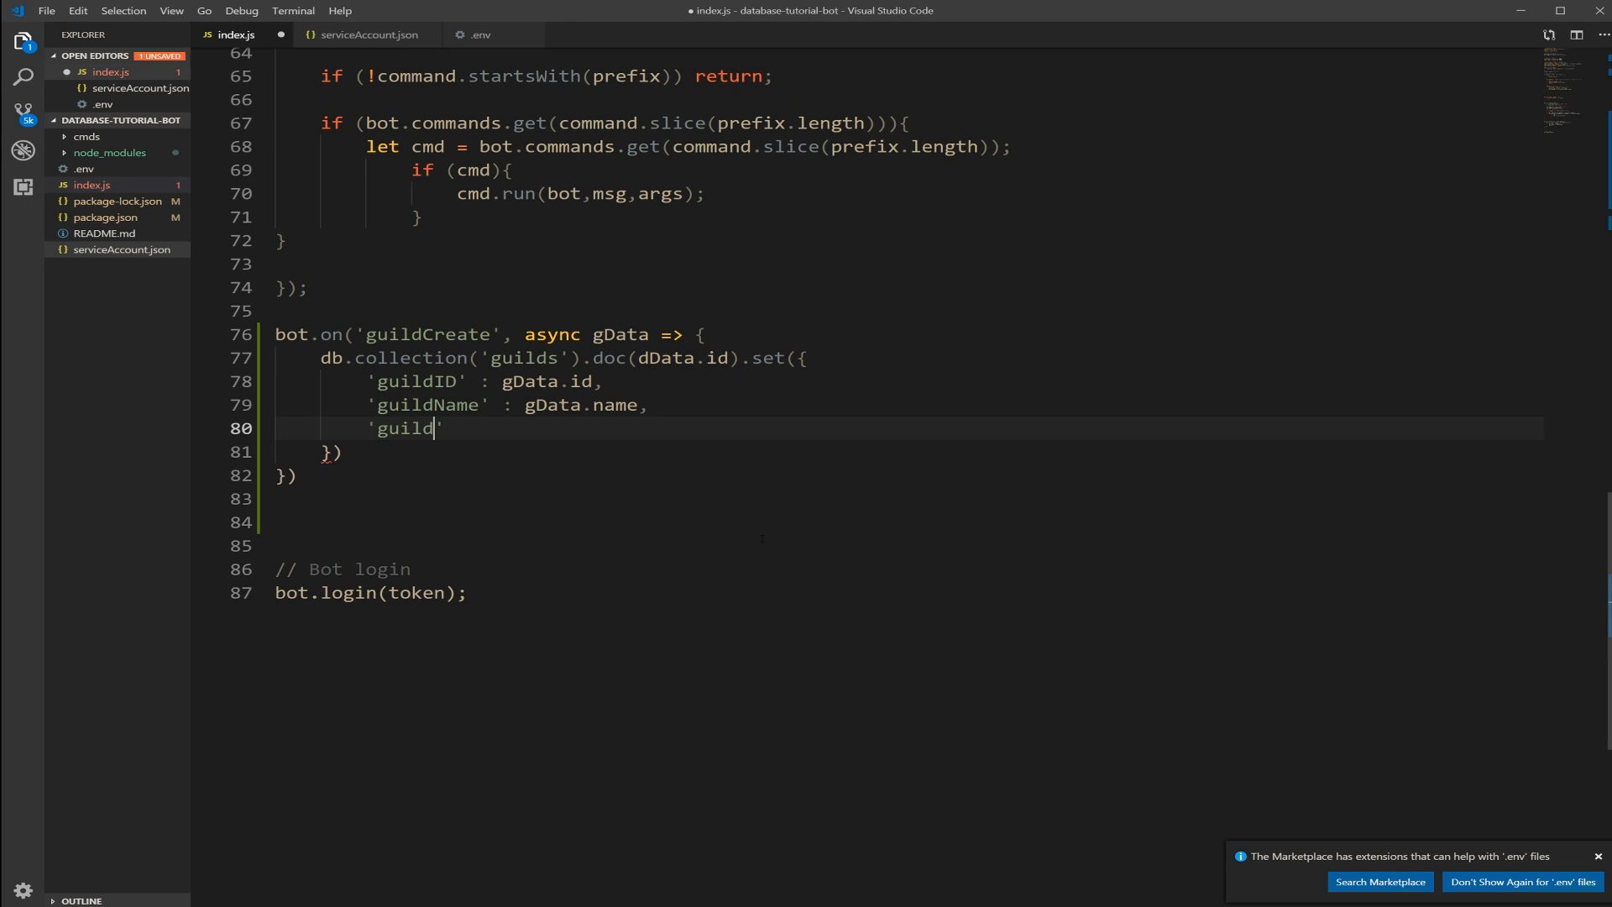
text(Owner)
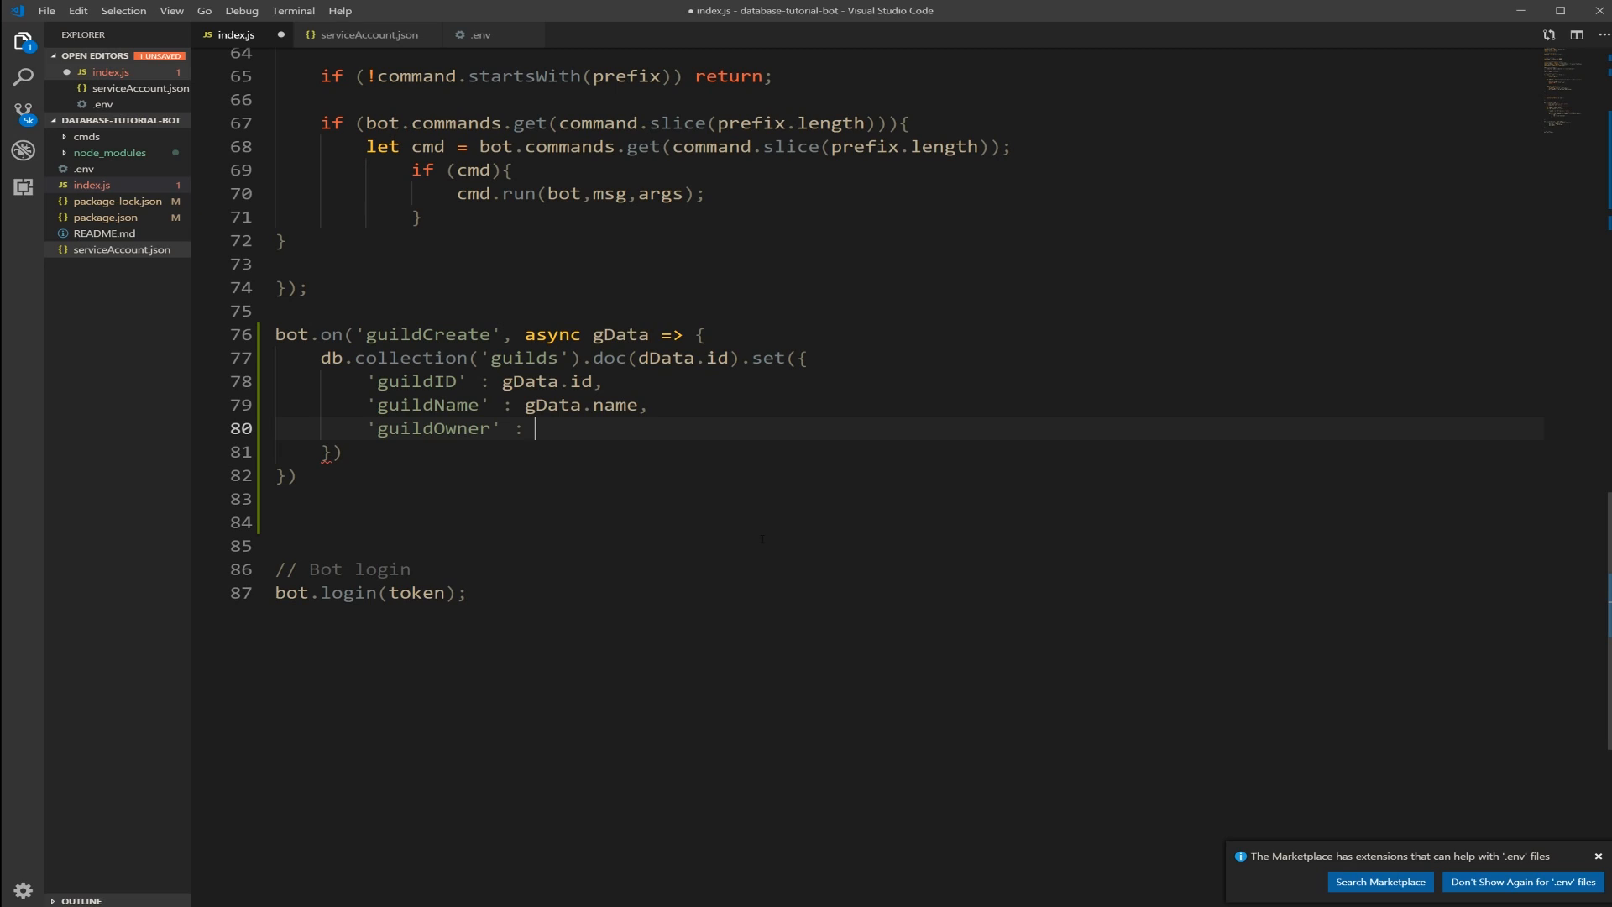
text(gData.)
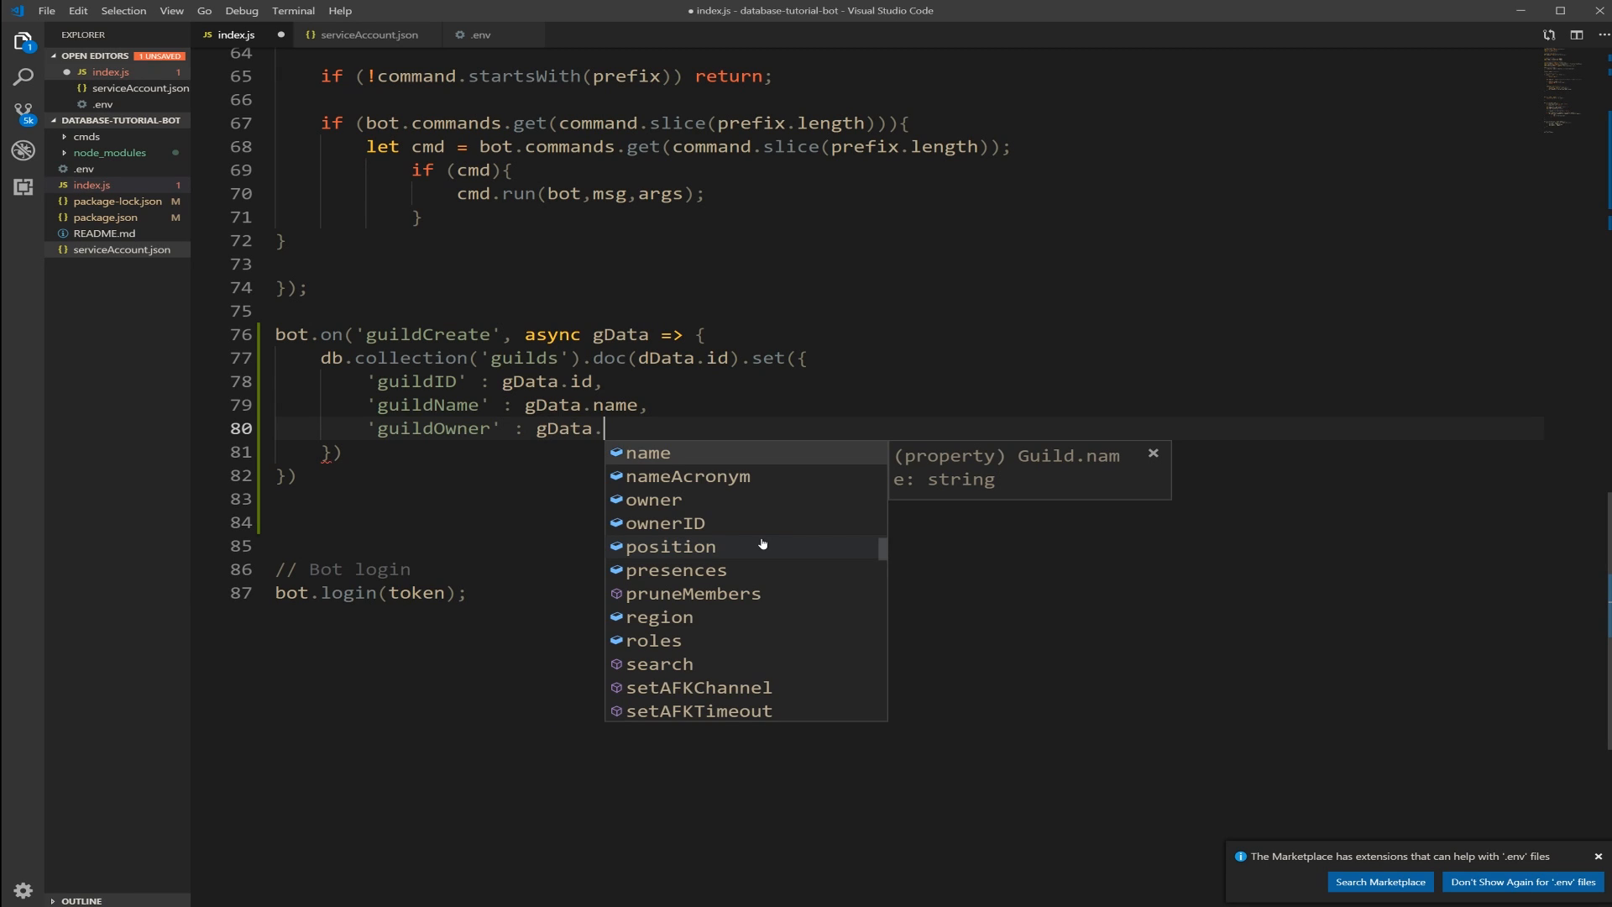
text(owner.)
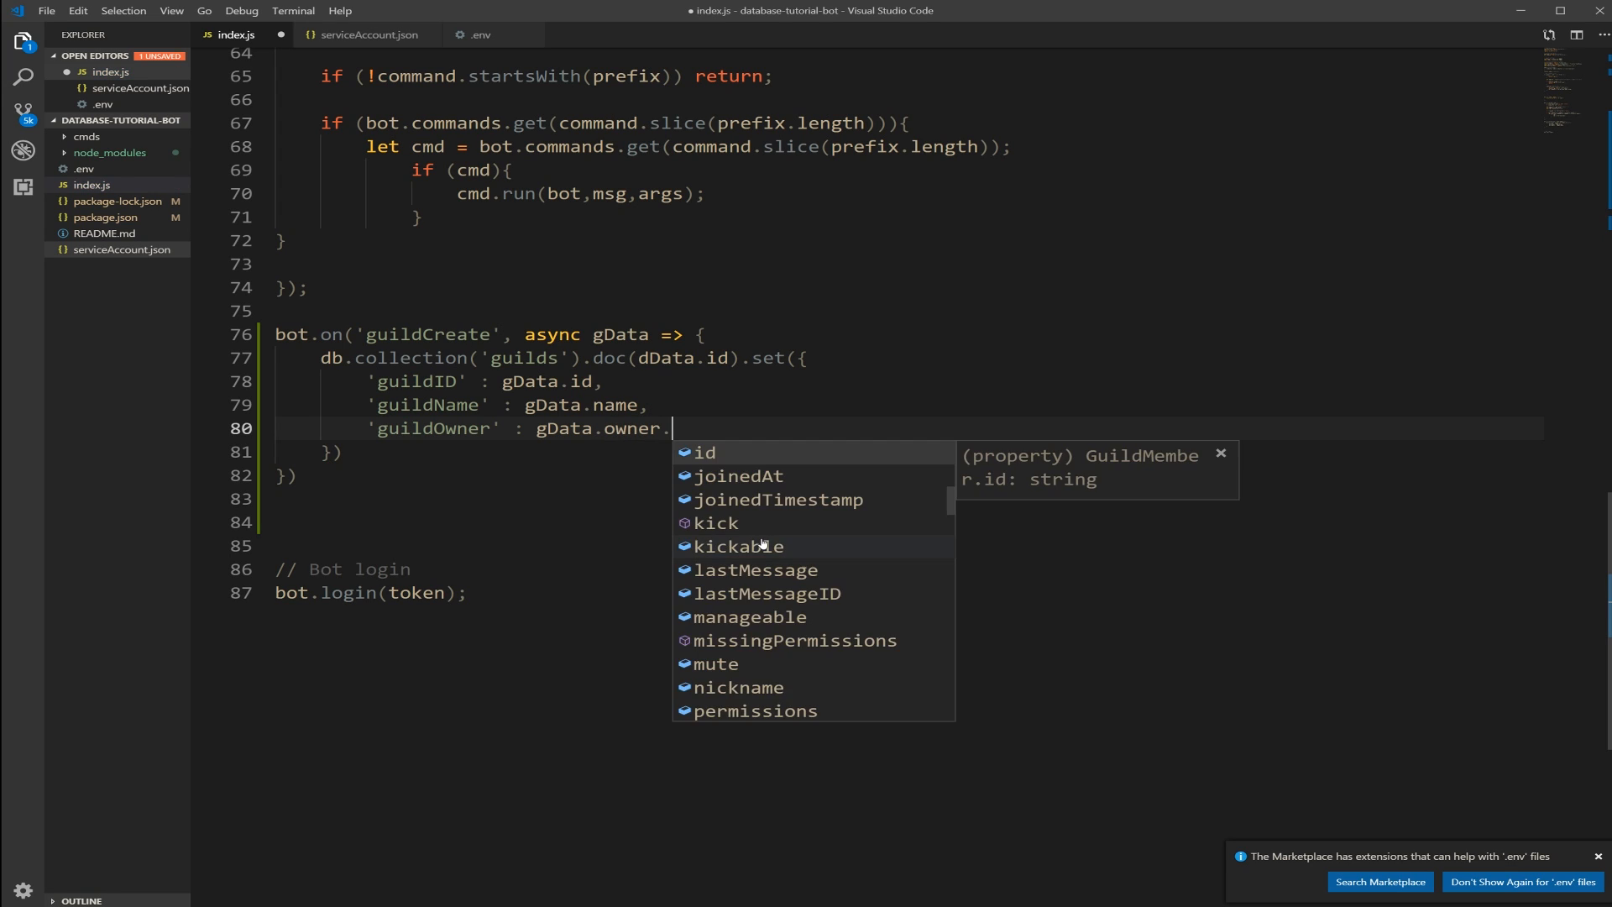
Finish guildOwner as gData.owner.user.username and add a new line below.
text(user.us)
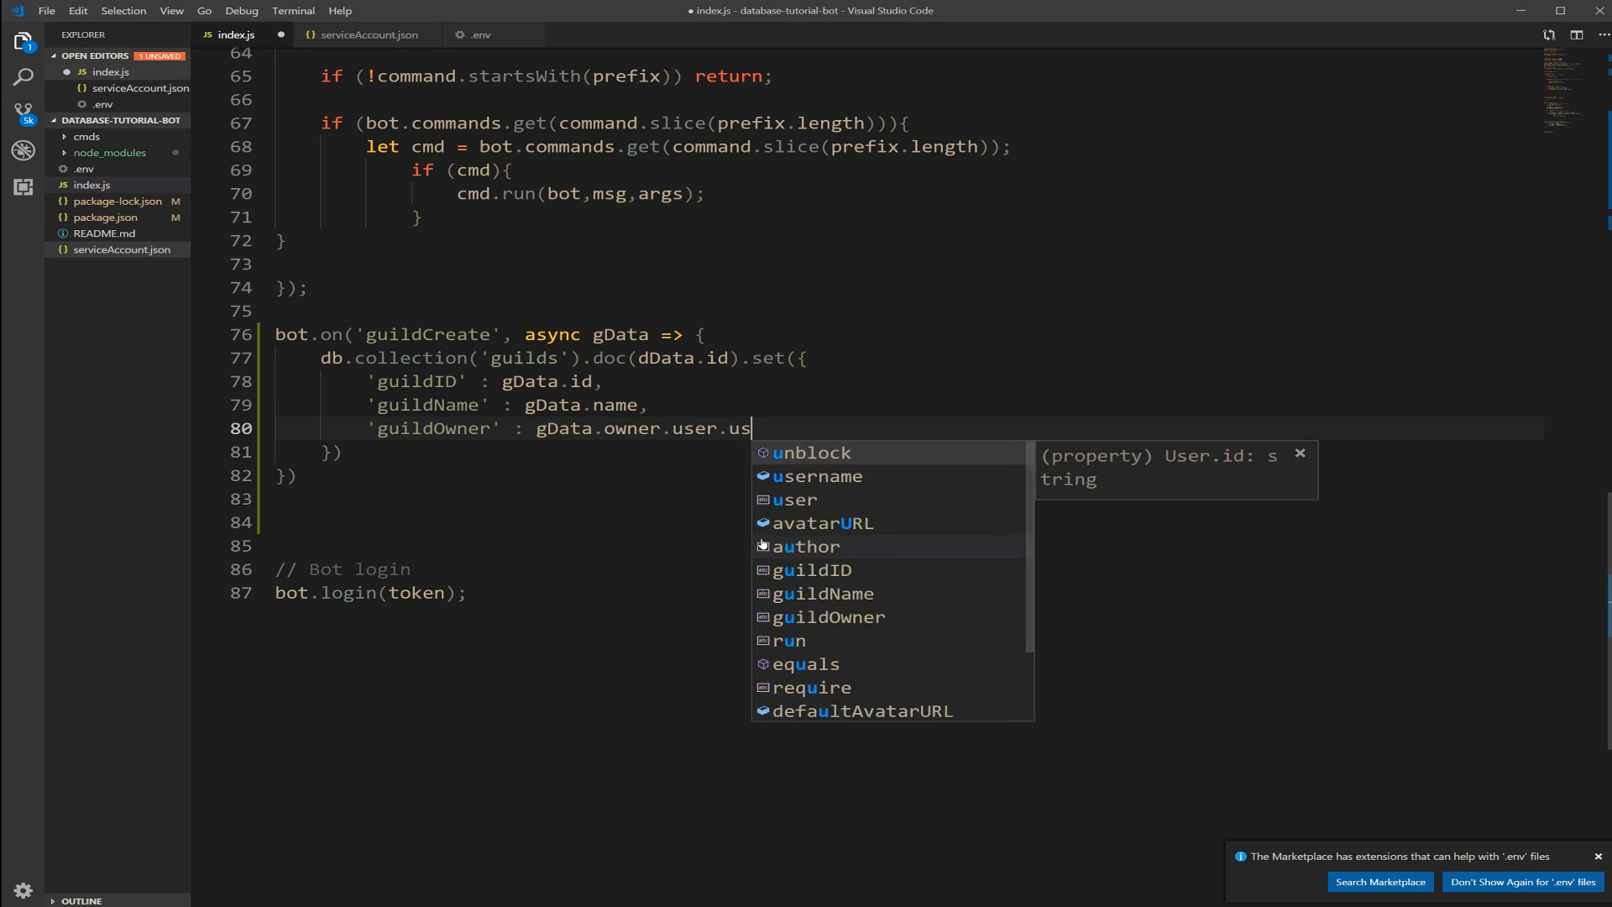
text(ername,)
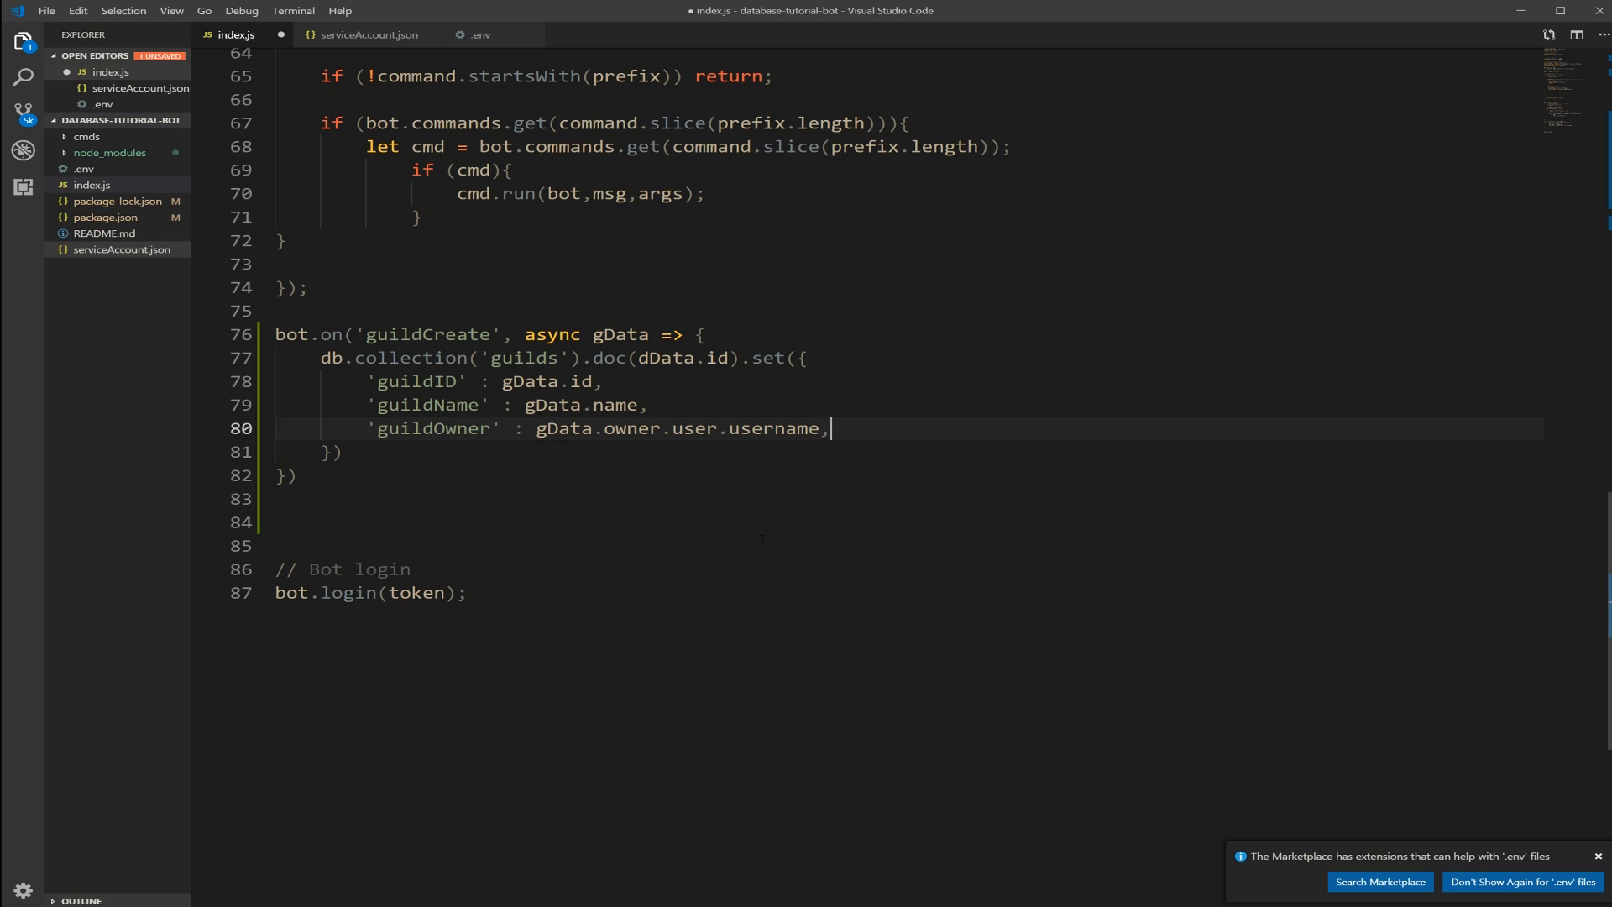
key(enter)
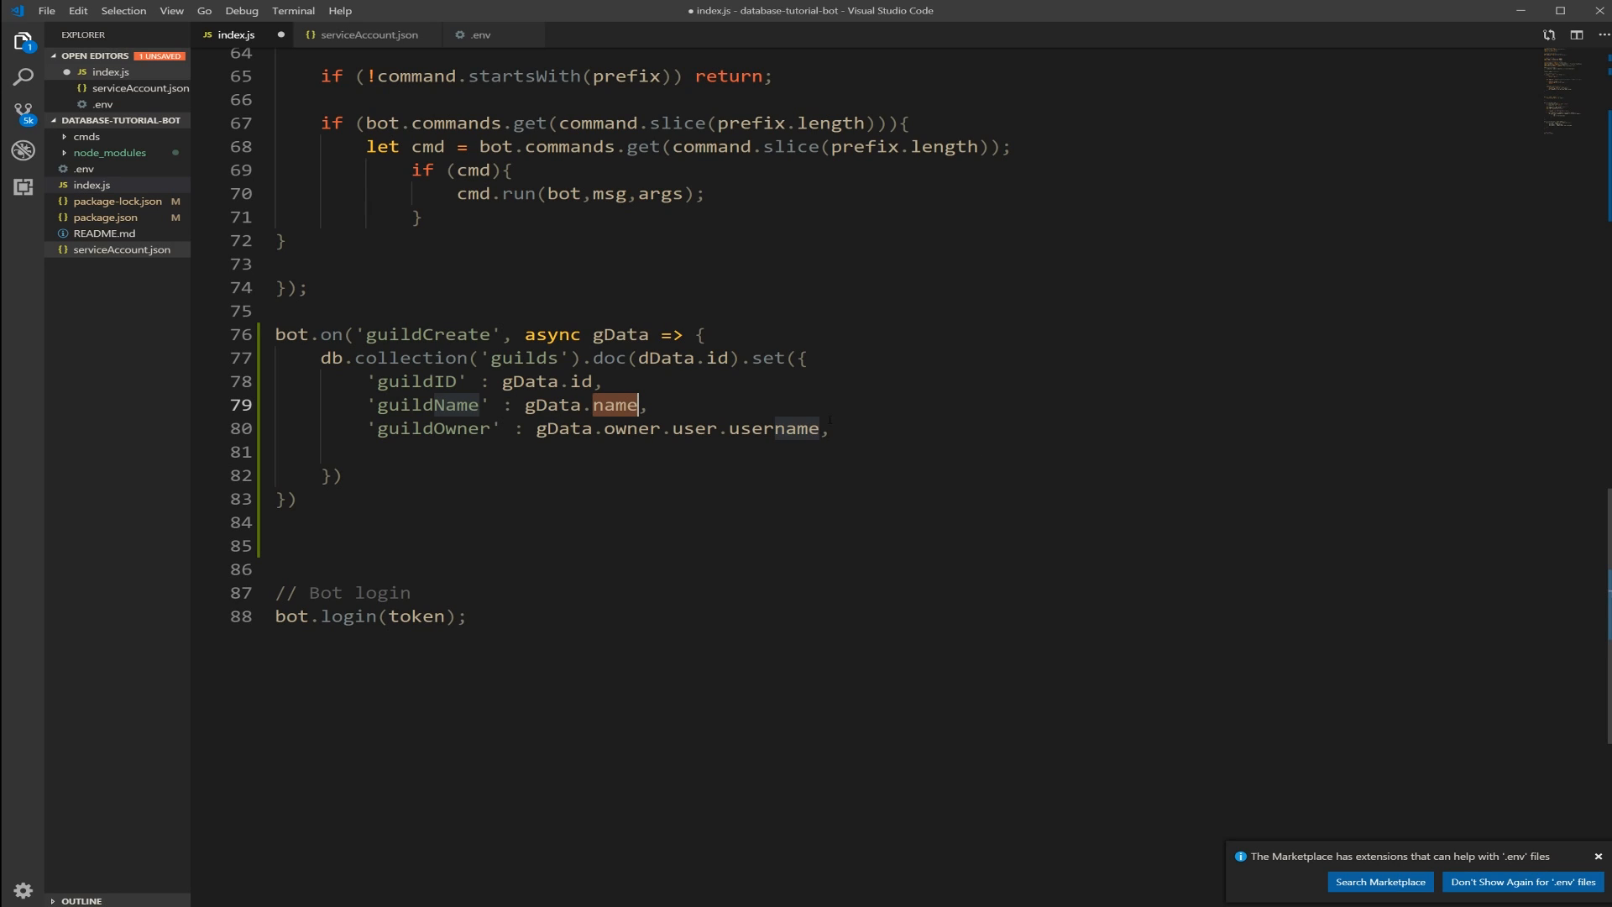
mouse_move(587, 334)
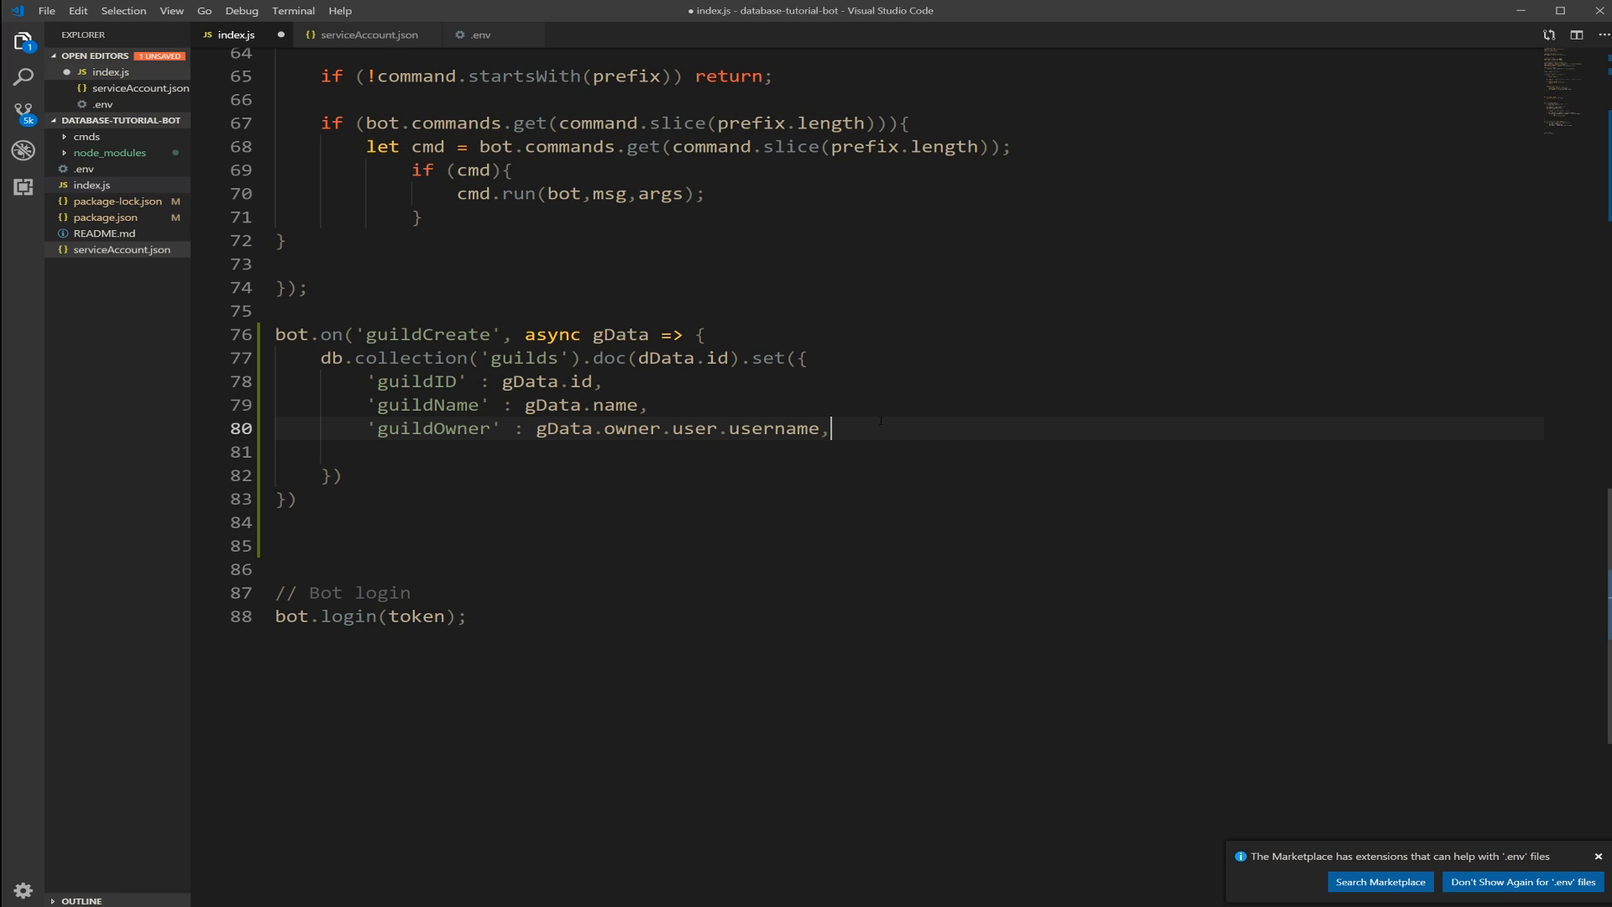
Add guildOwnerID (gData.owner.id), guildMemberCount and prefix '!' fields to the guild document.
key(enter)
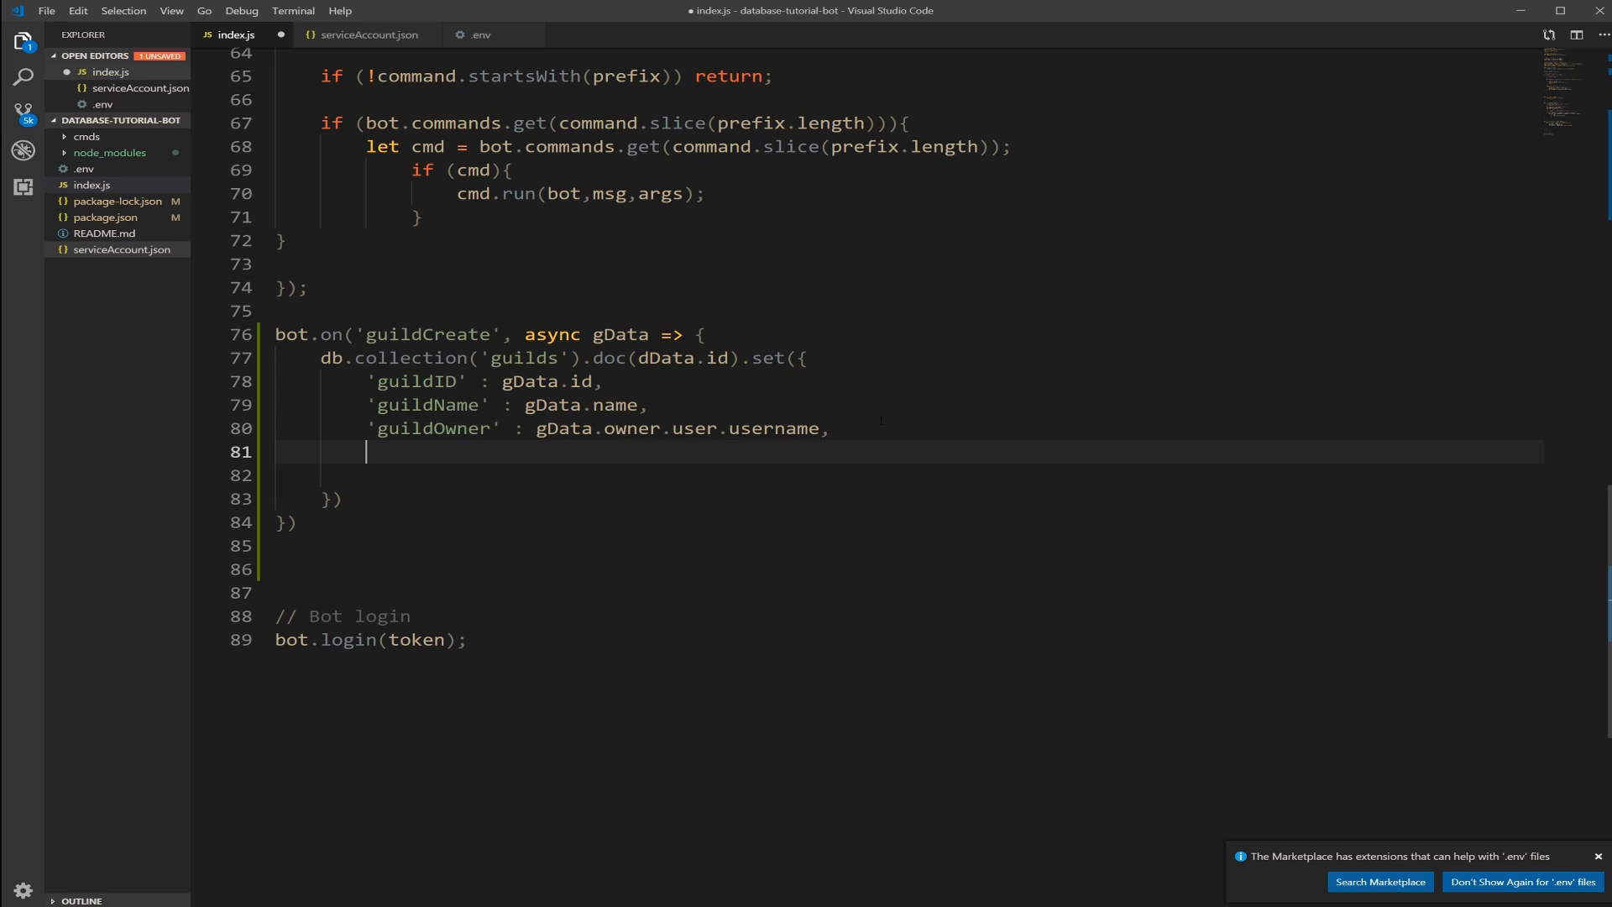
text('gui')
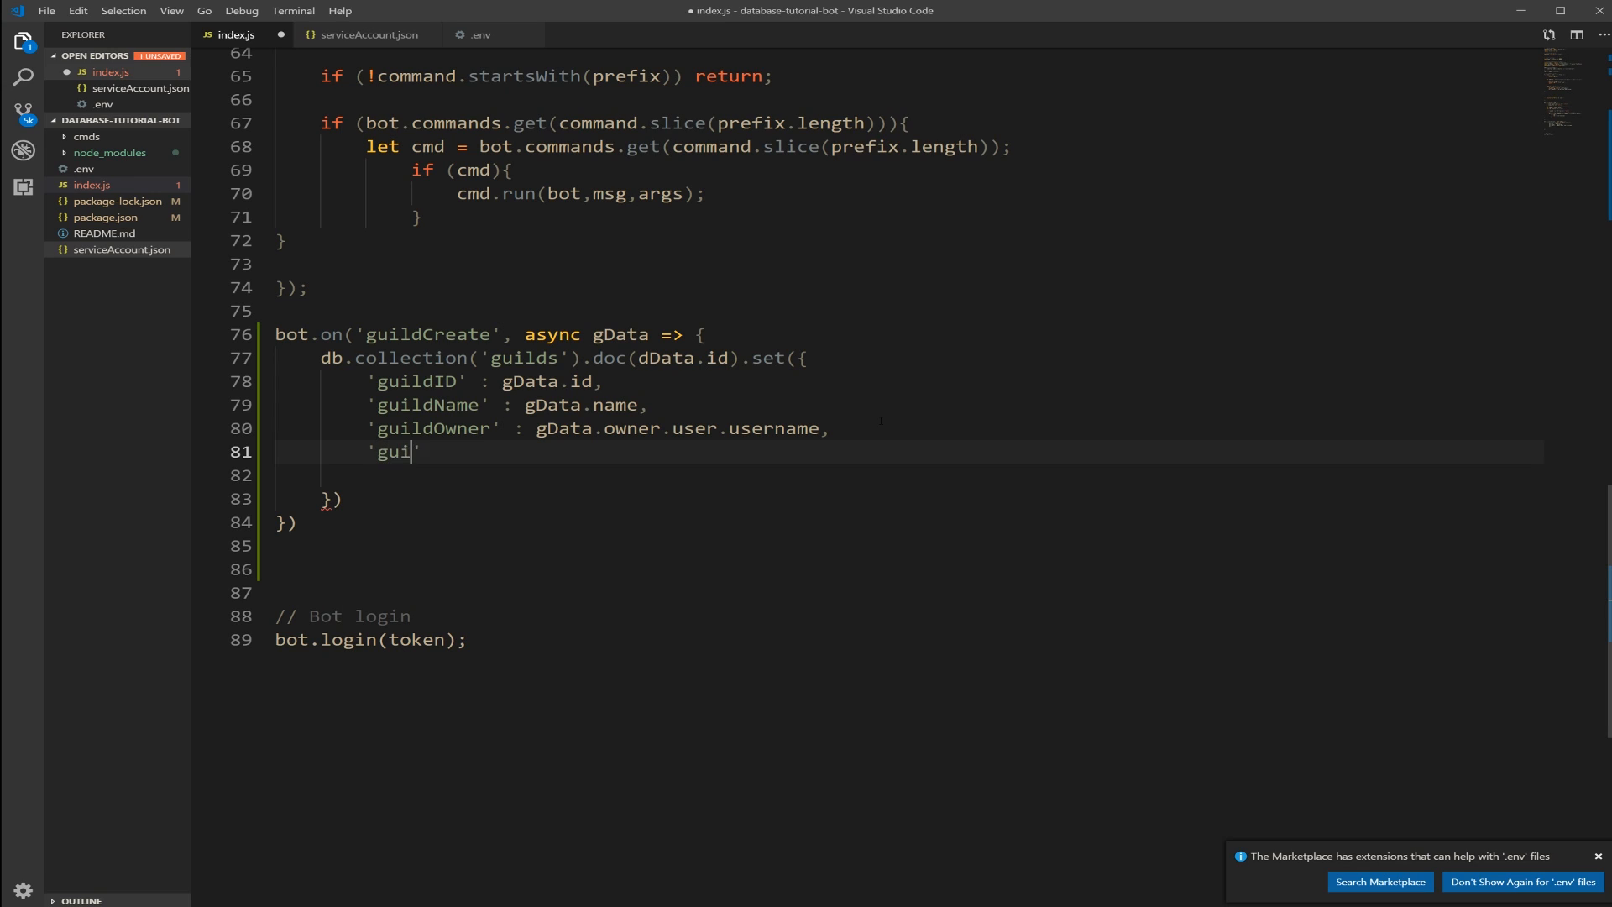
text(ldOwnerID)
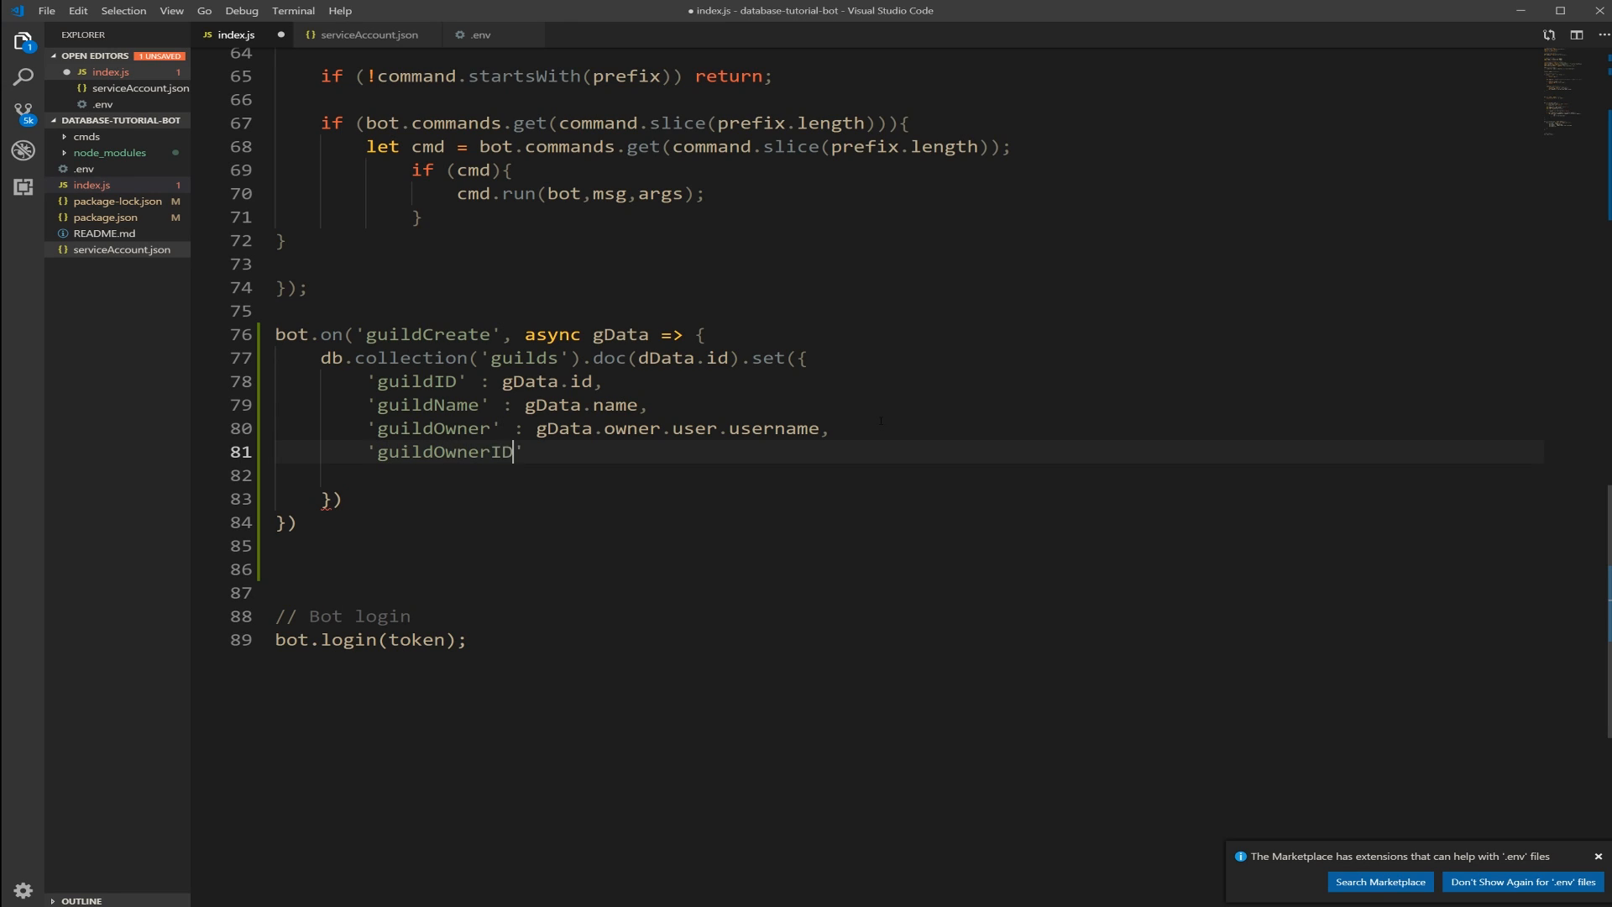
text(')
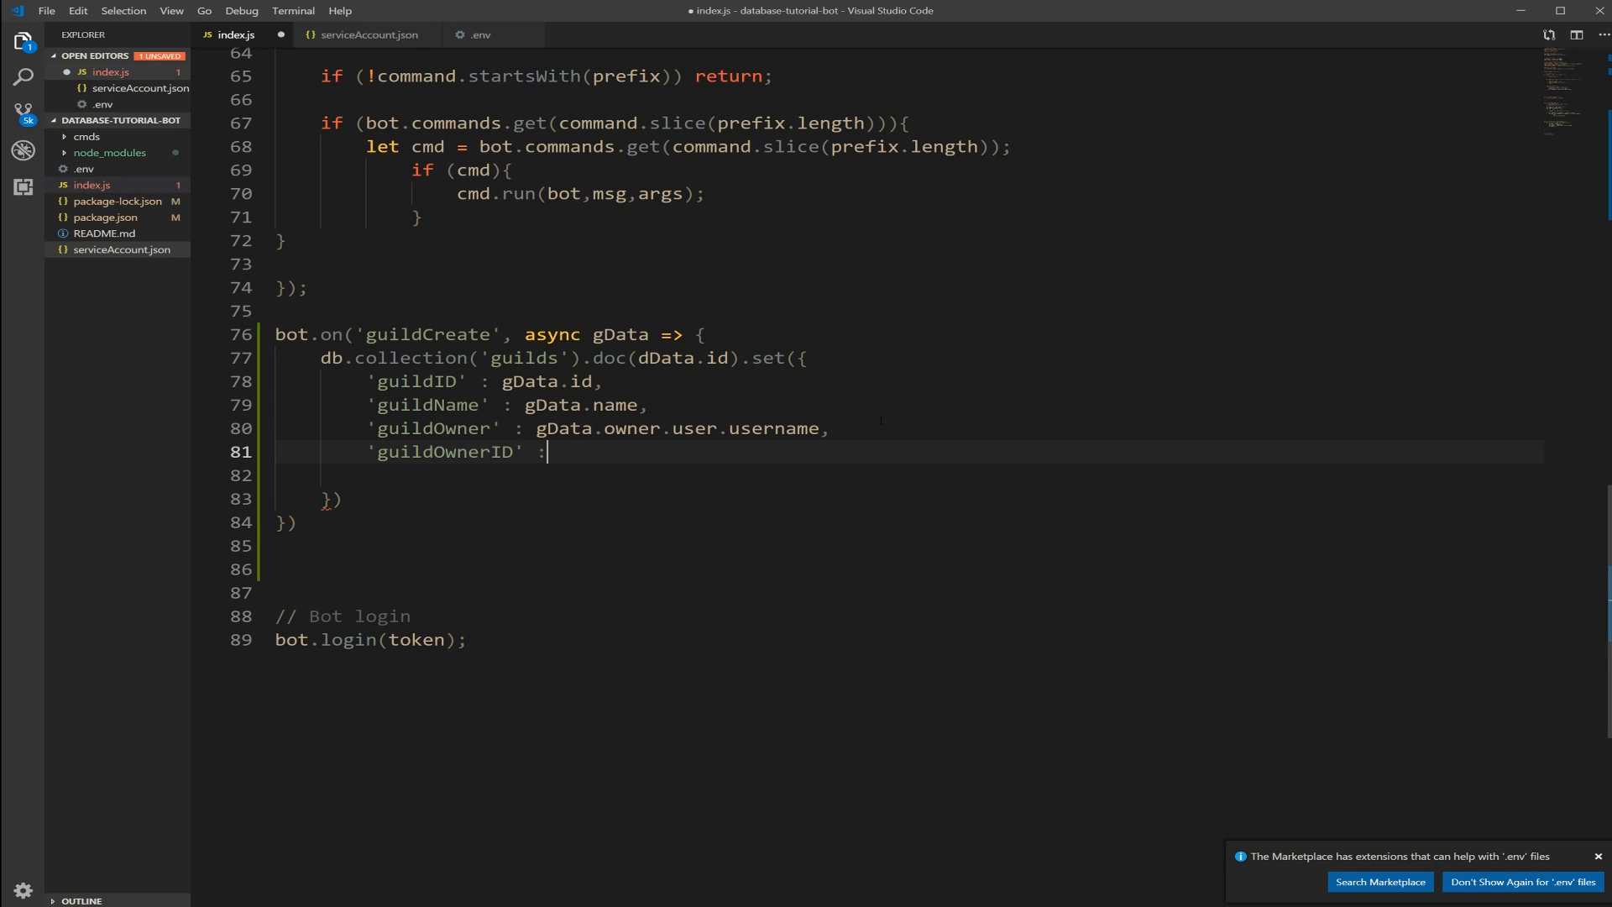
text(gData)
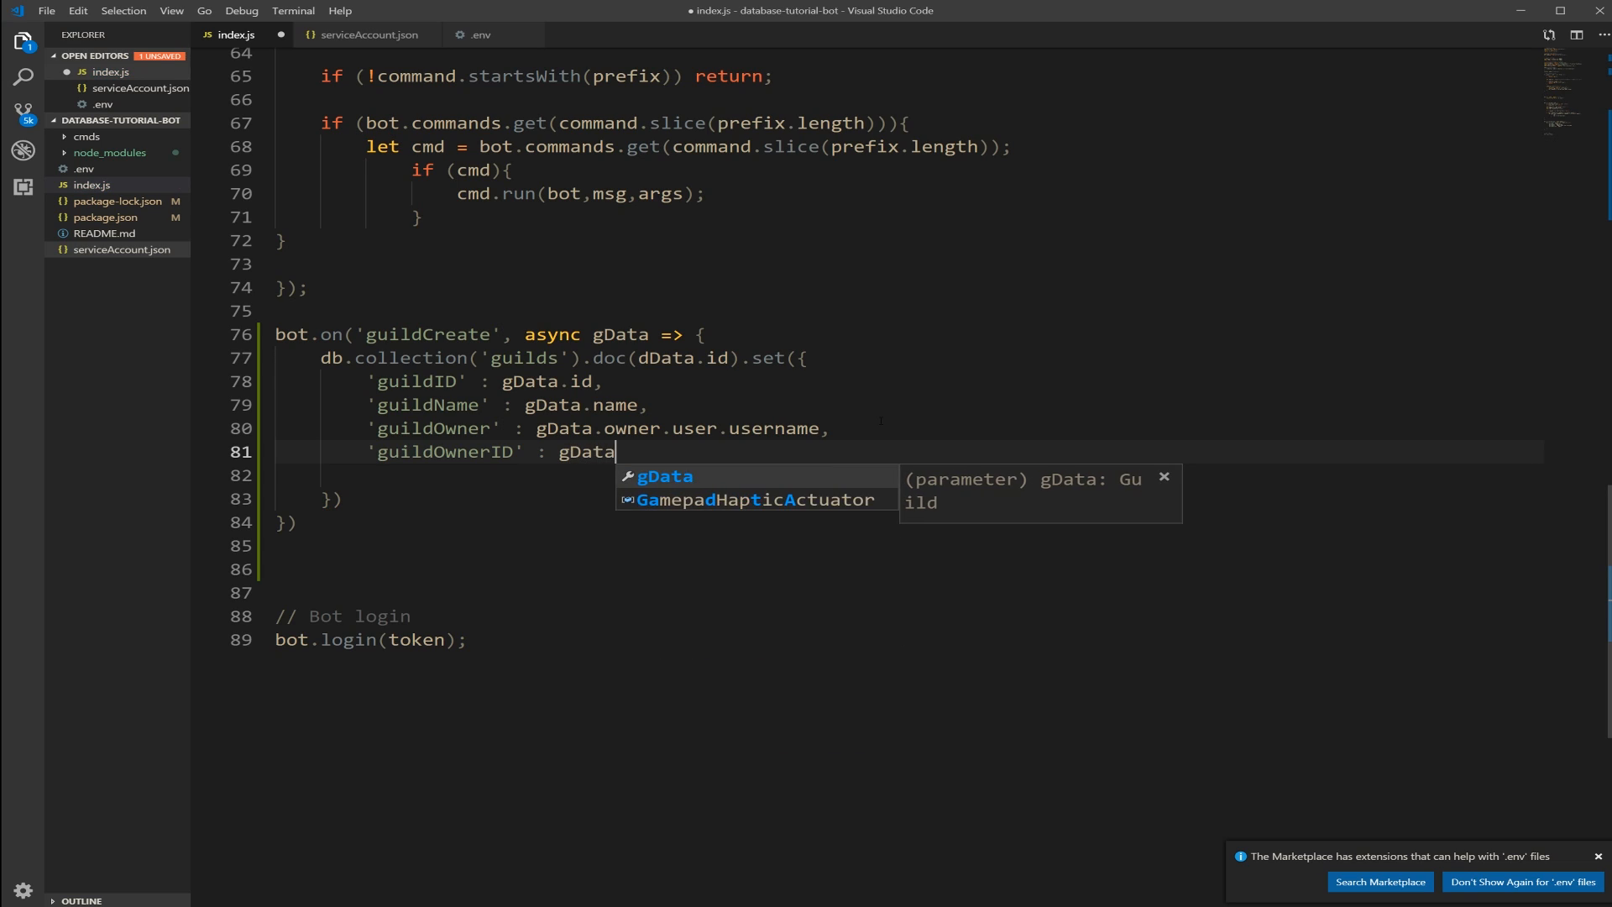
text(.oi)
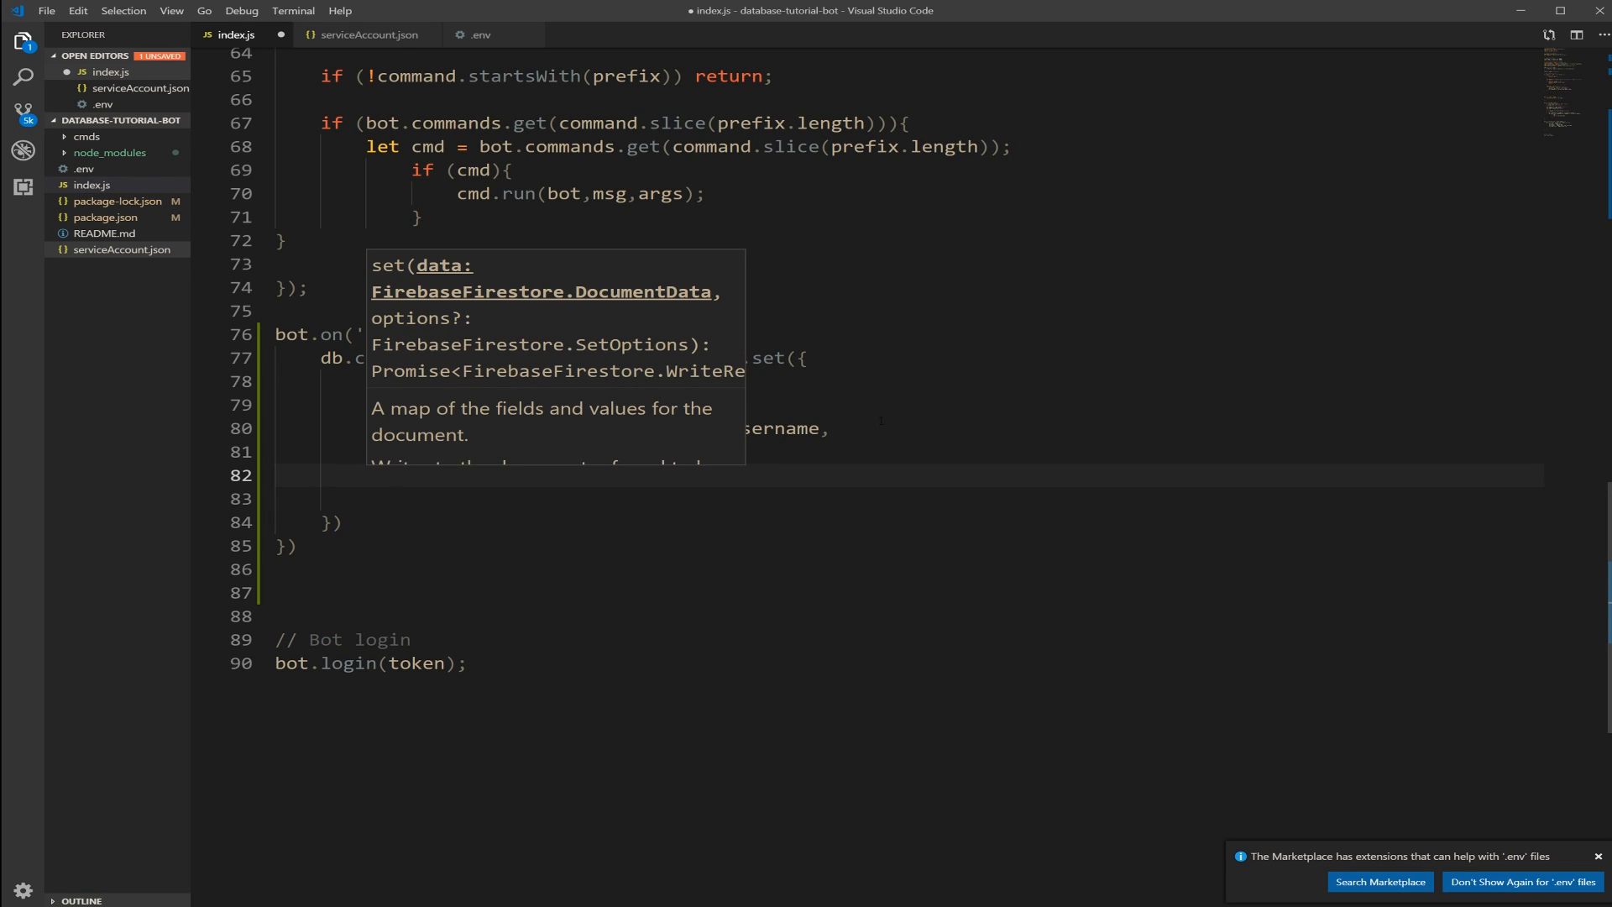
text('pre)
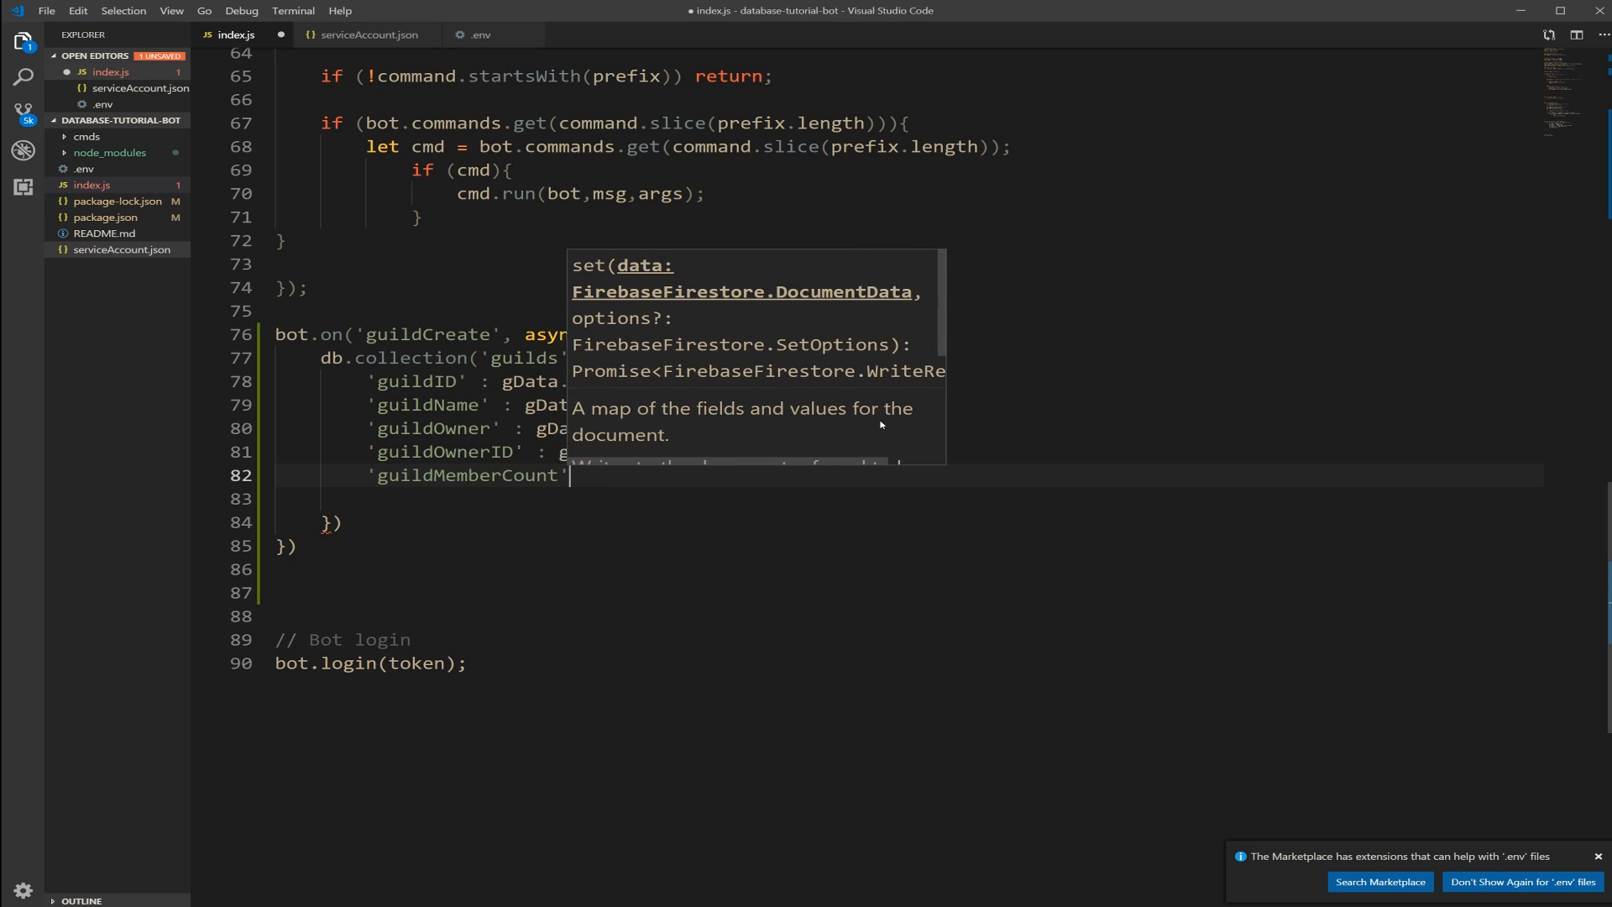
text(: gData.memberCount)
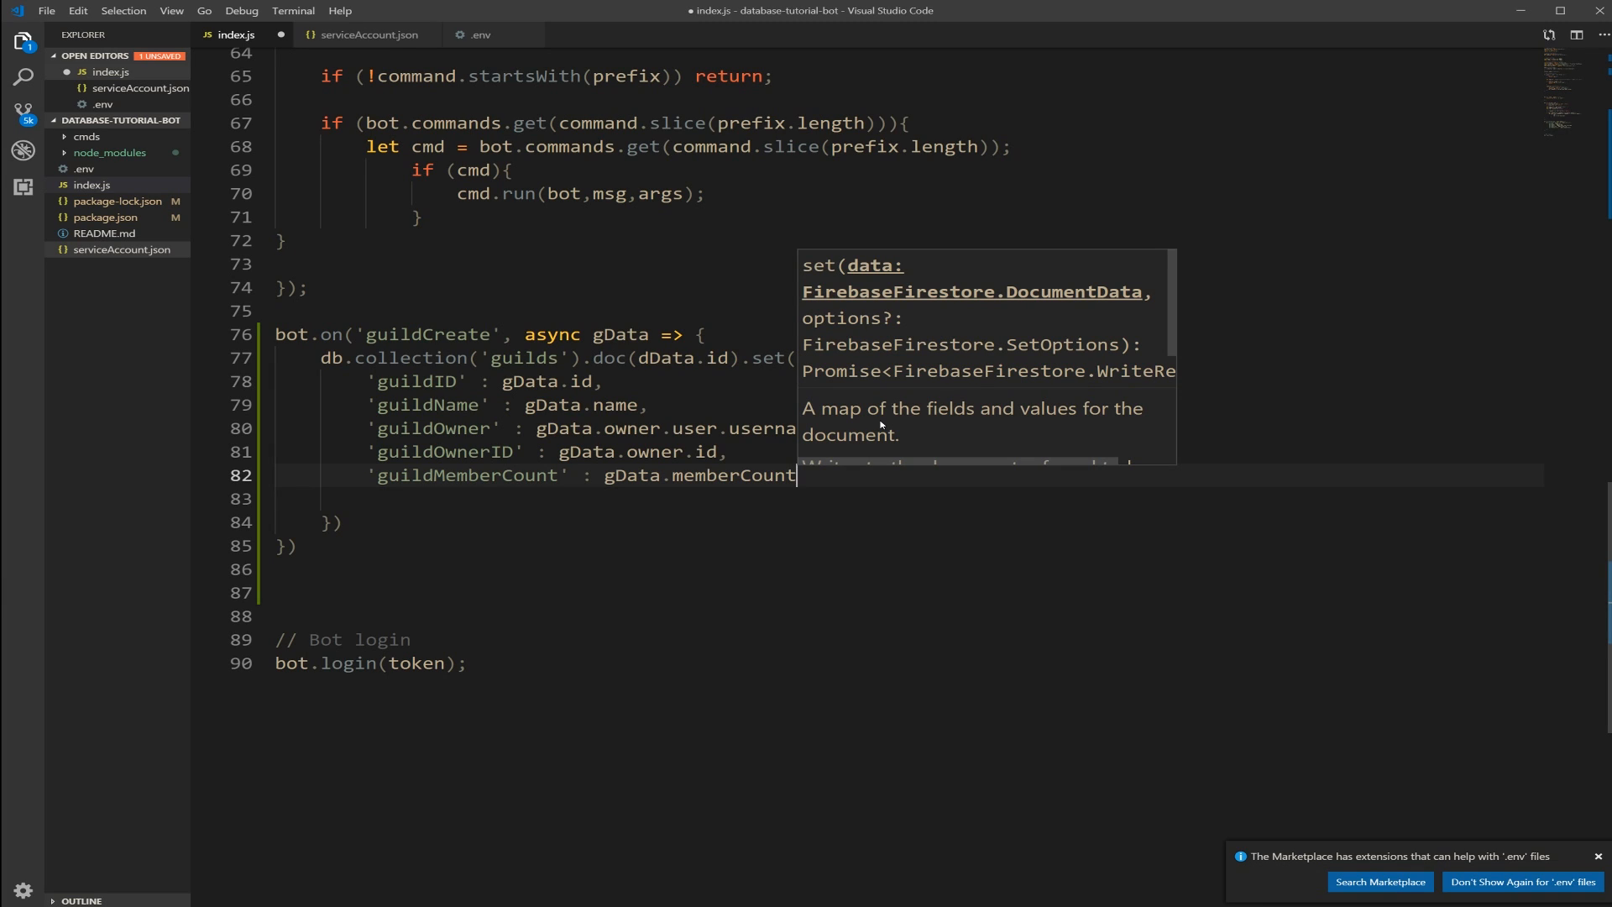
text('pr)
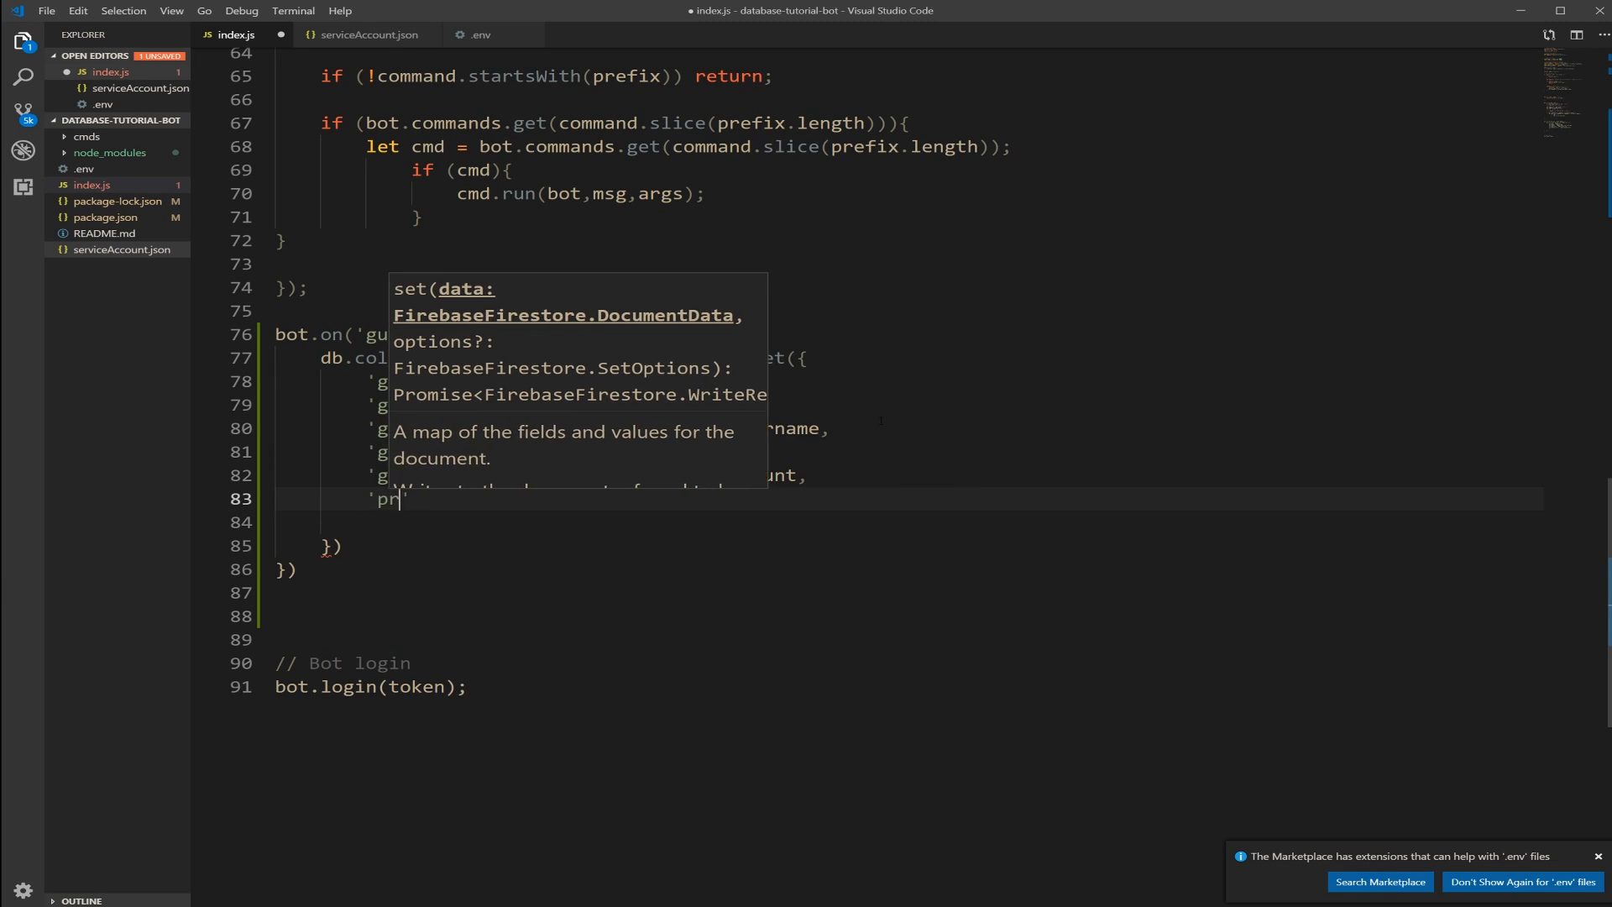
text(efix)
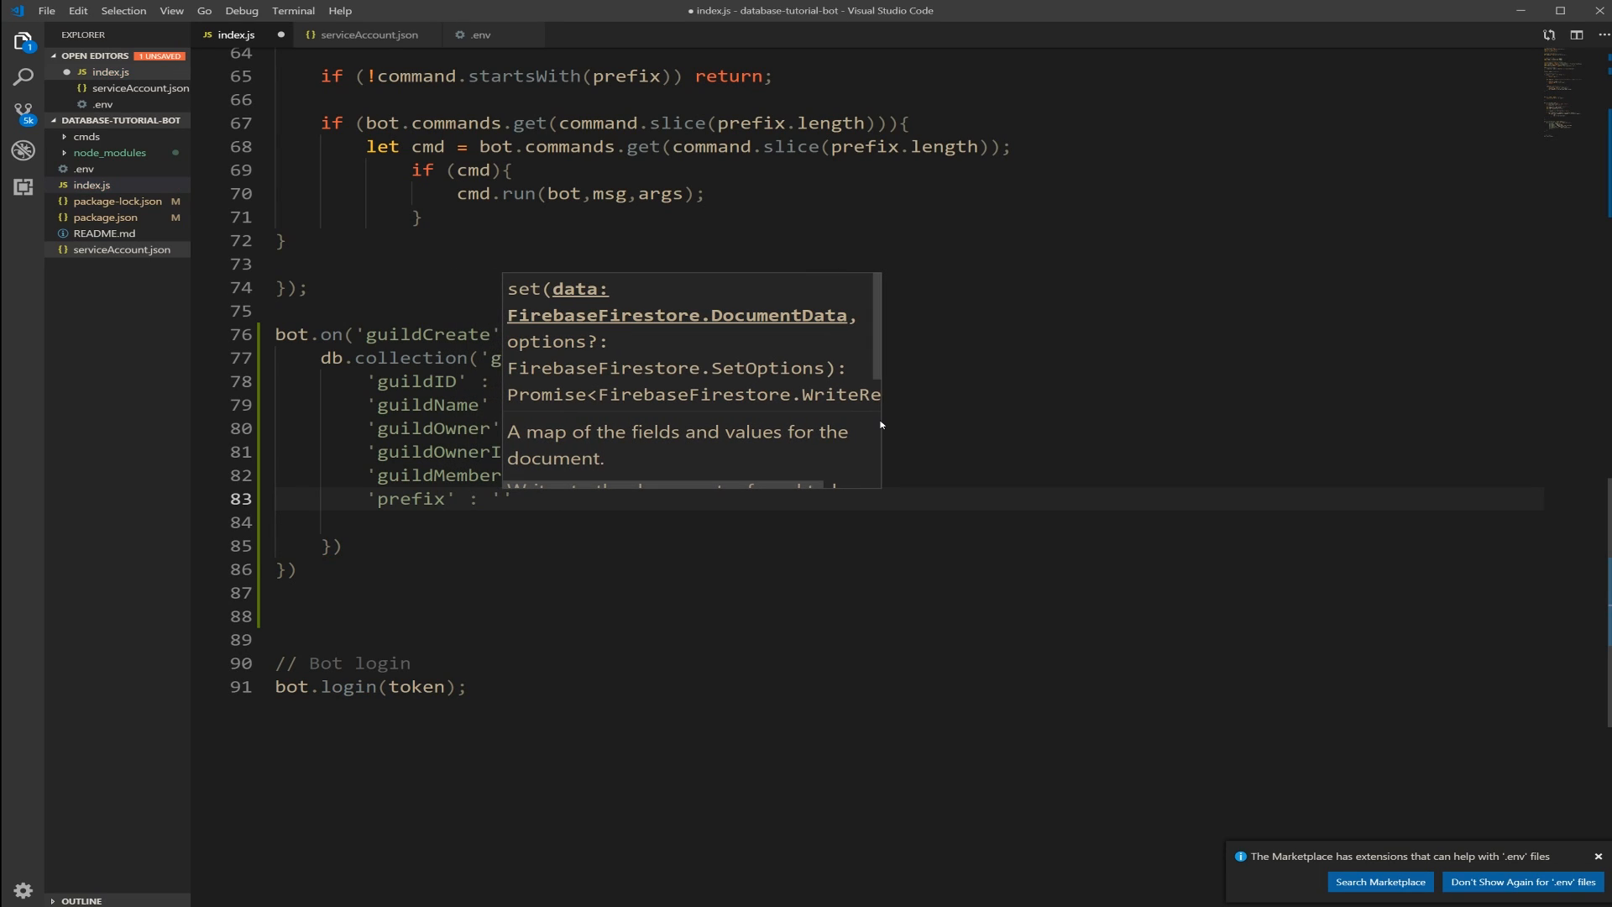
text(!)
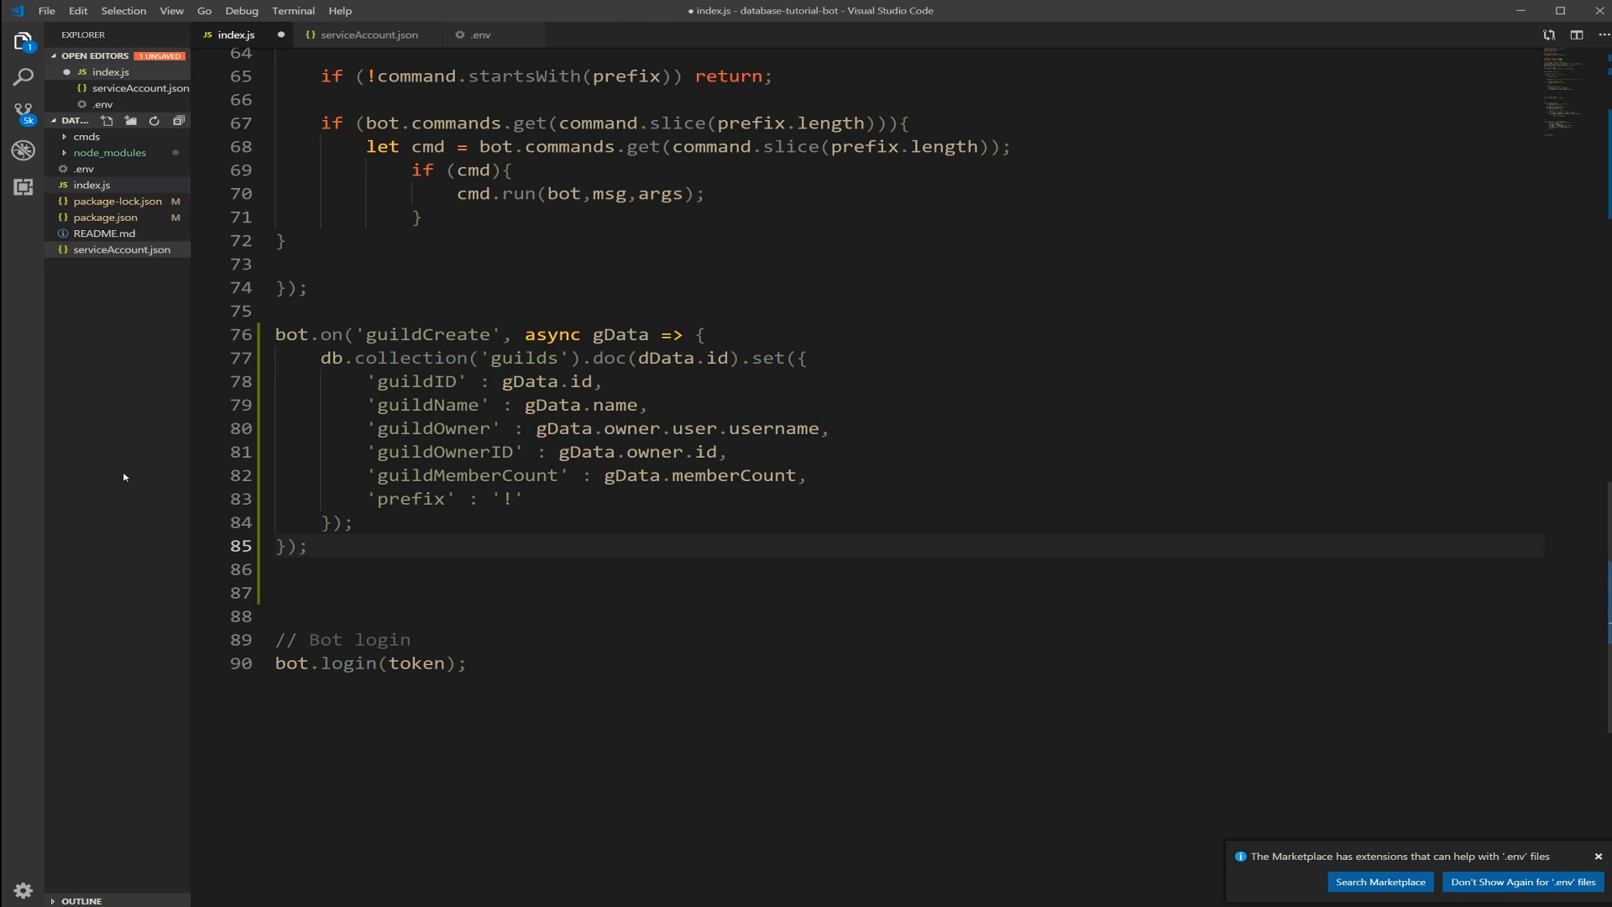
Save index.js and expand the cmds folder in the Explorer.
key(ctrl+s)
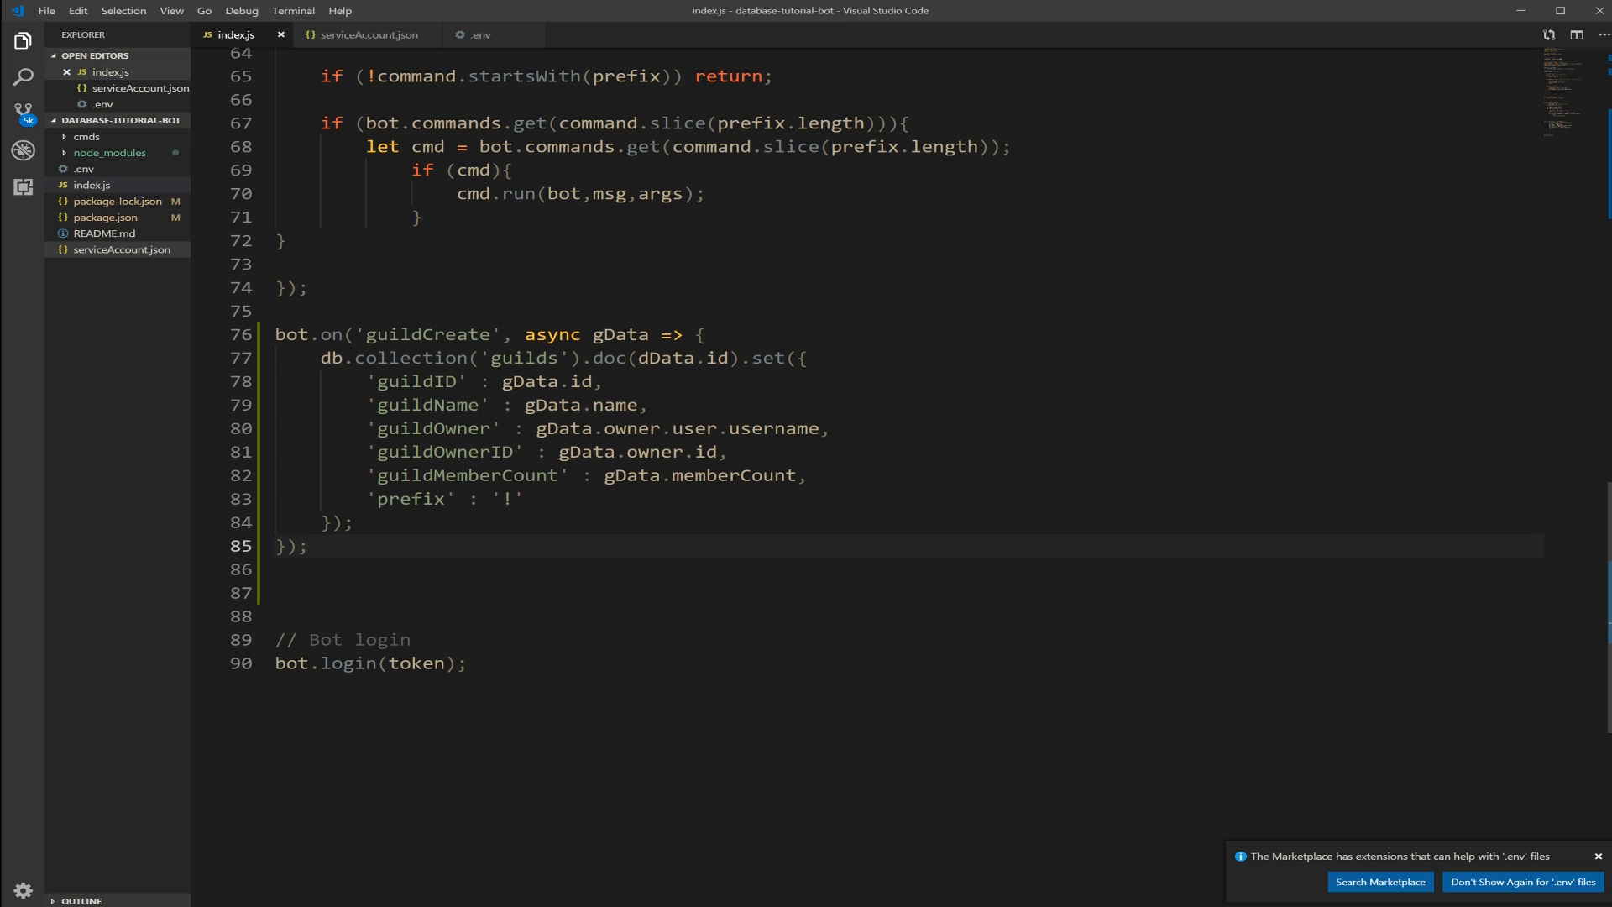
mouse_move(766, 357)
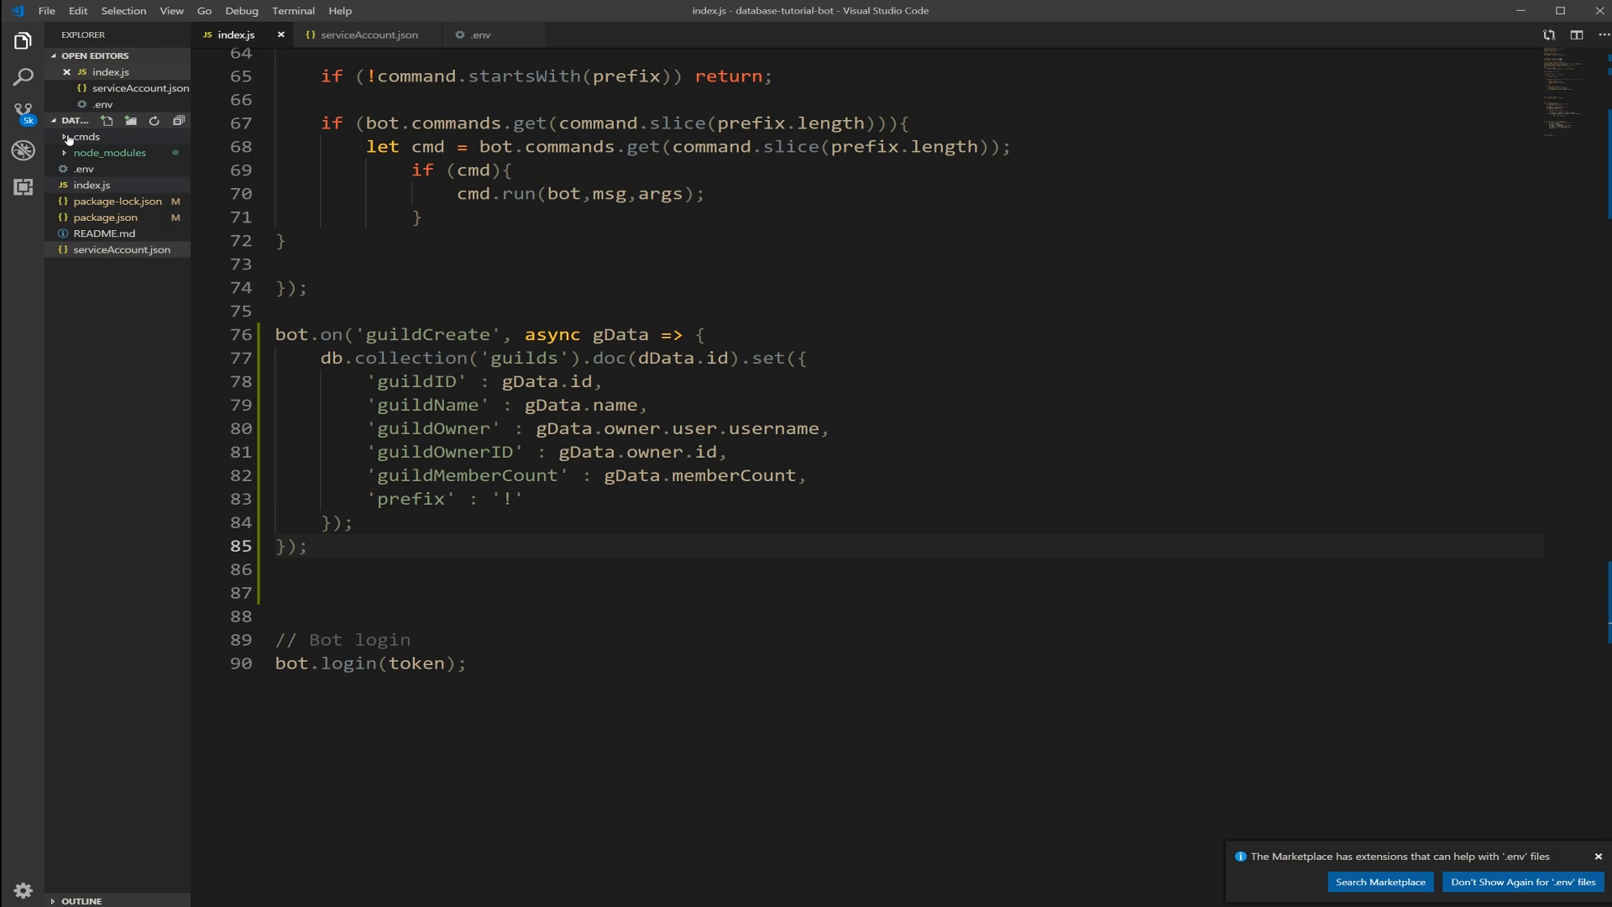
click(72, 120)
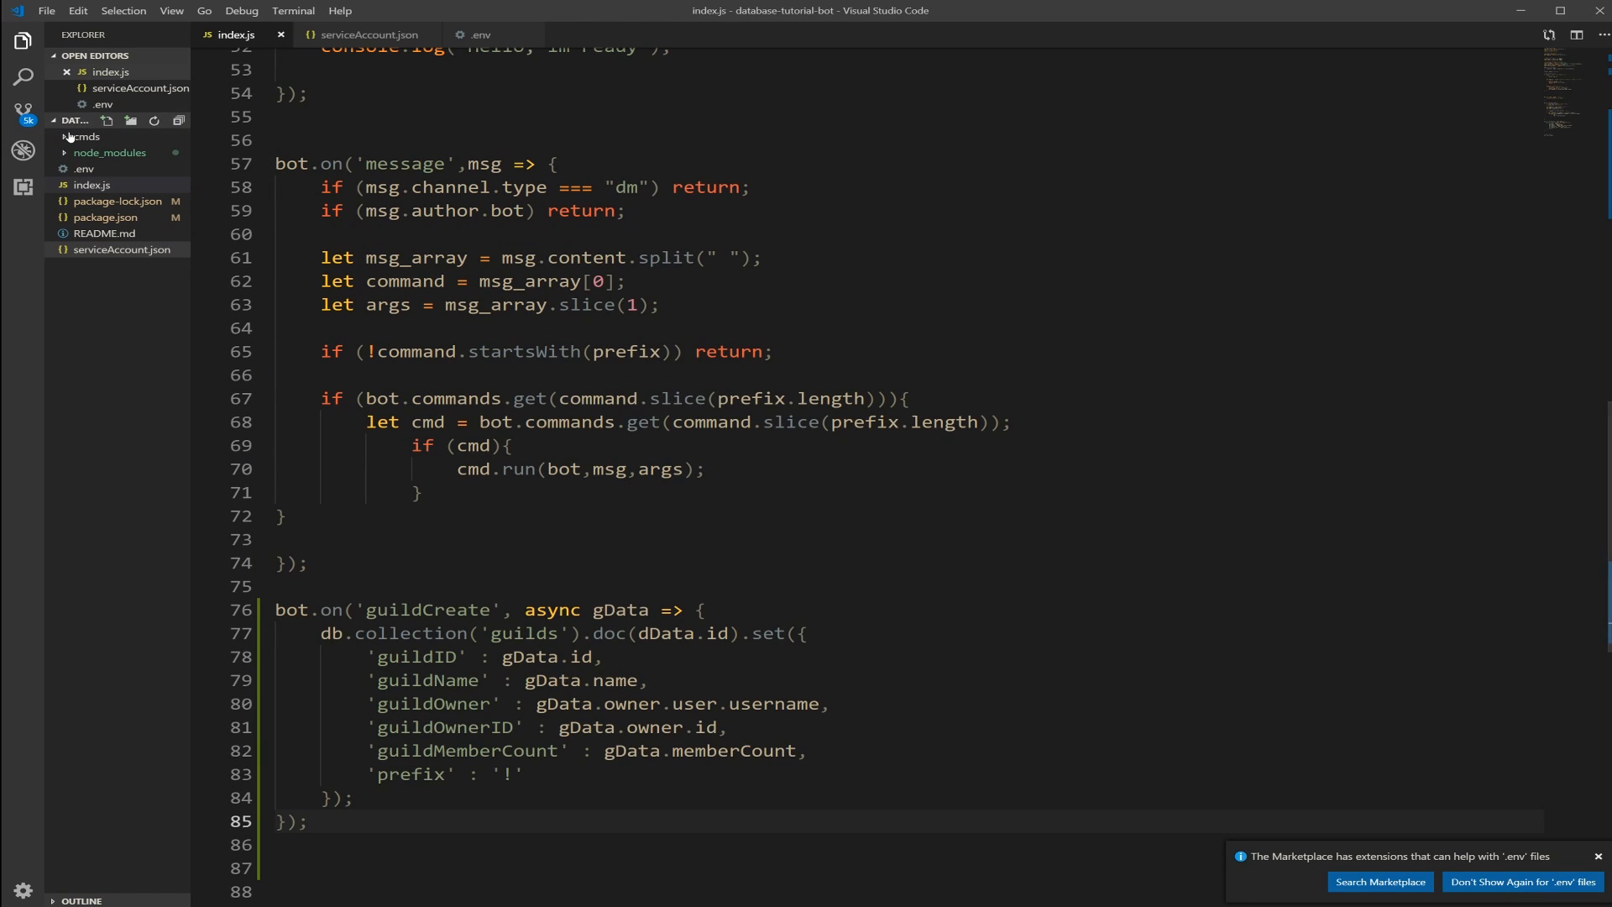
click(87, 137)
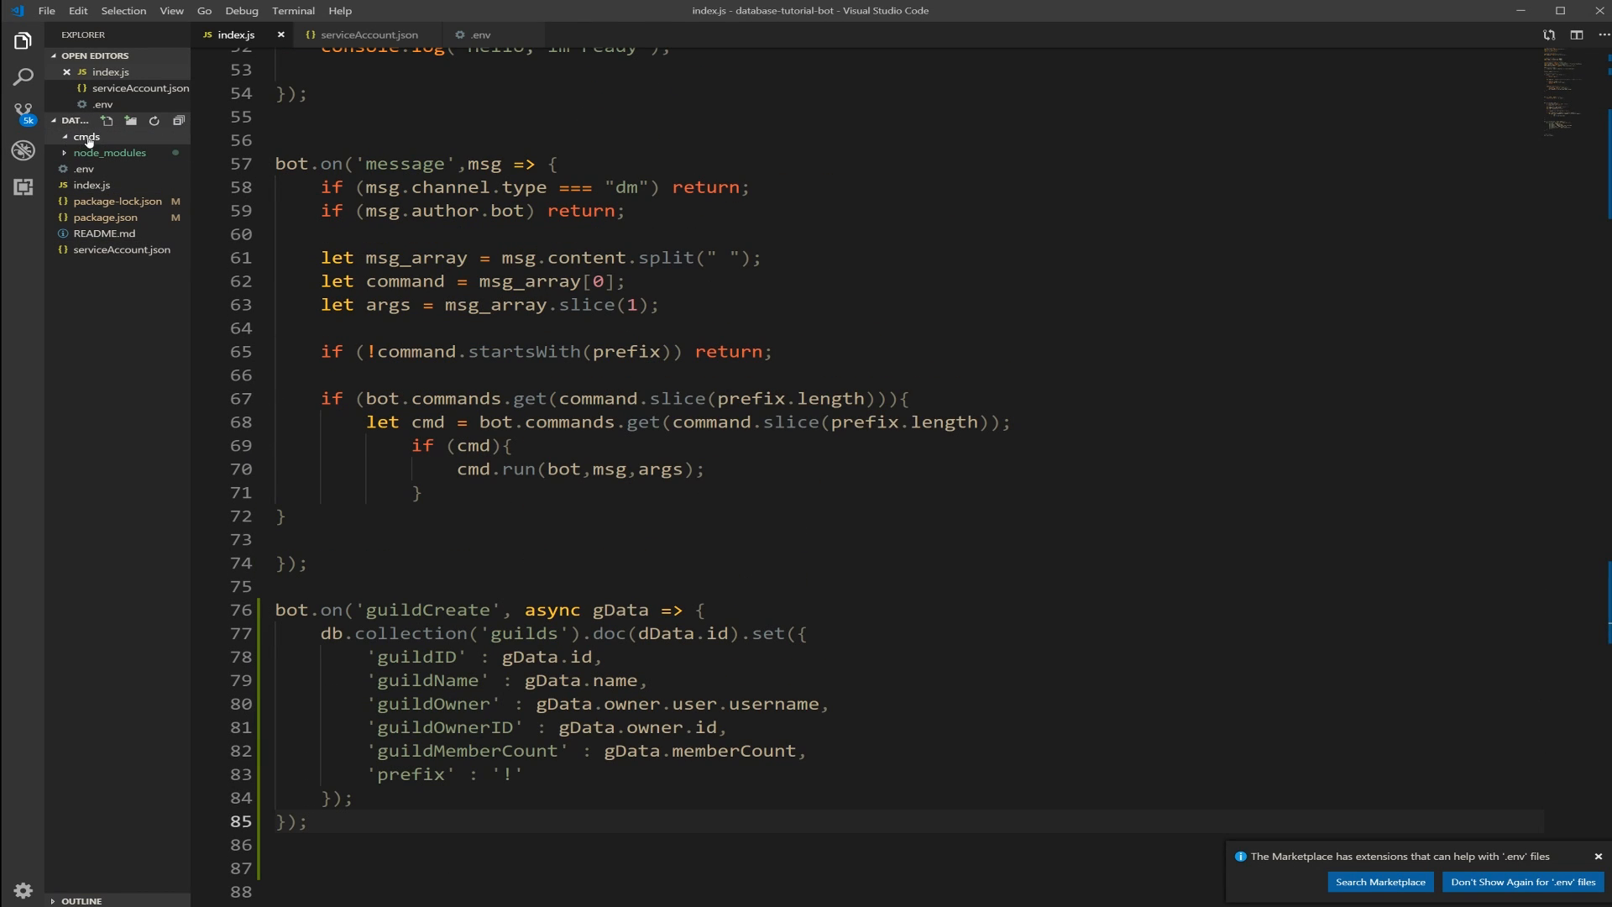
Create a new setPrefix.js file inside cmds and erase stray typed text.
right_click(86, 136)
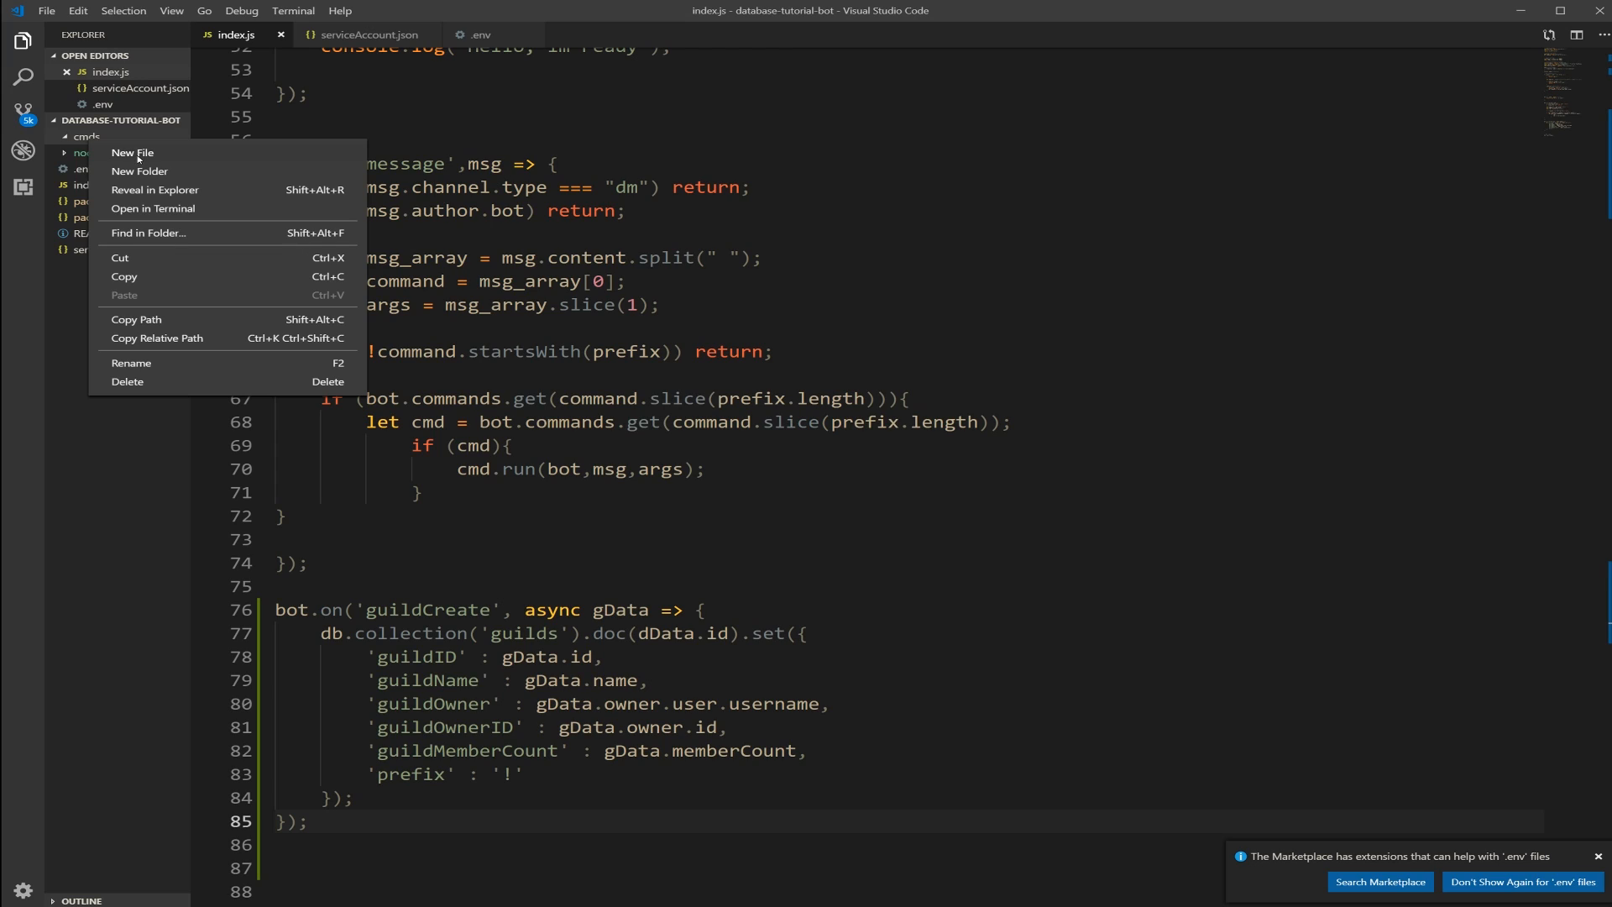
click(131, 152)
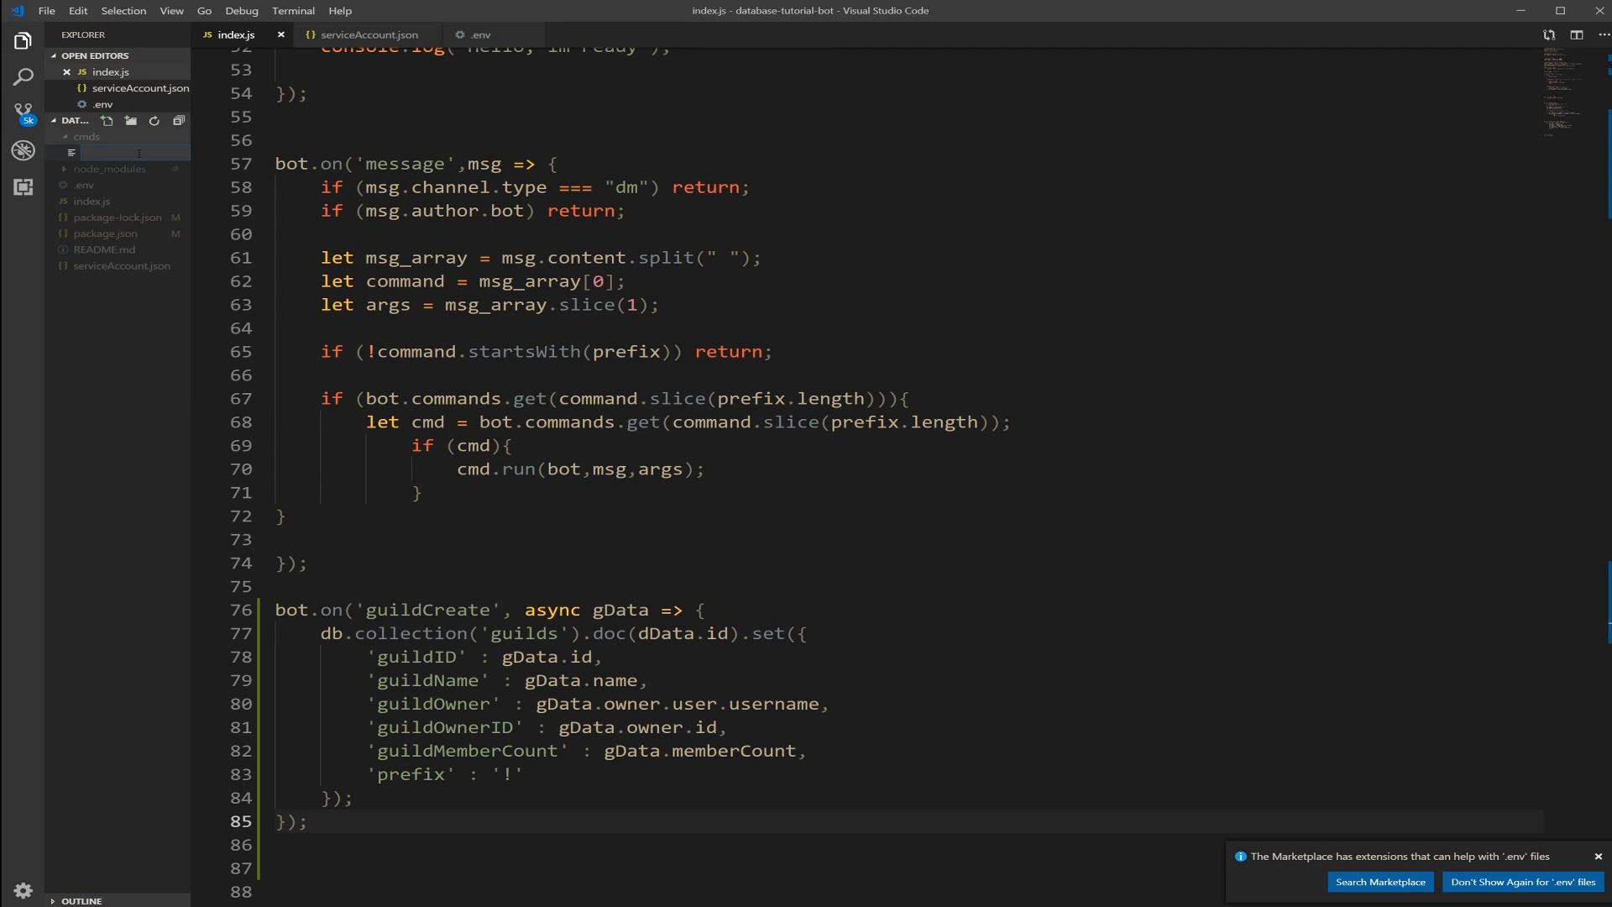
text(set)
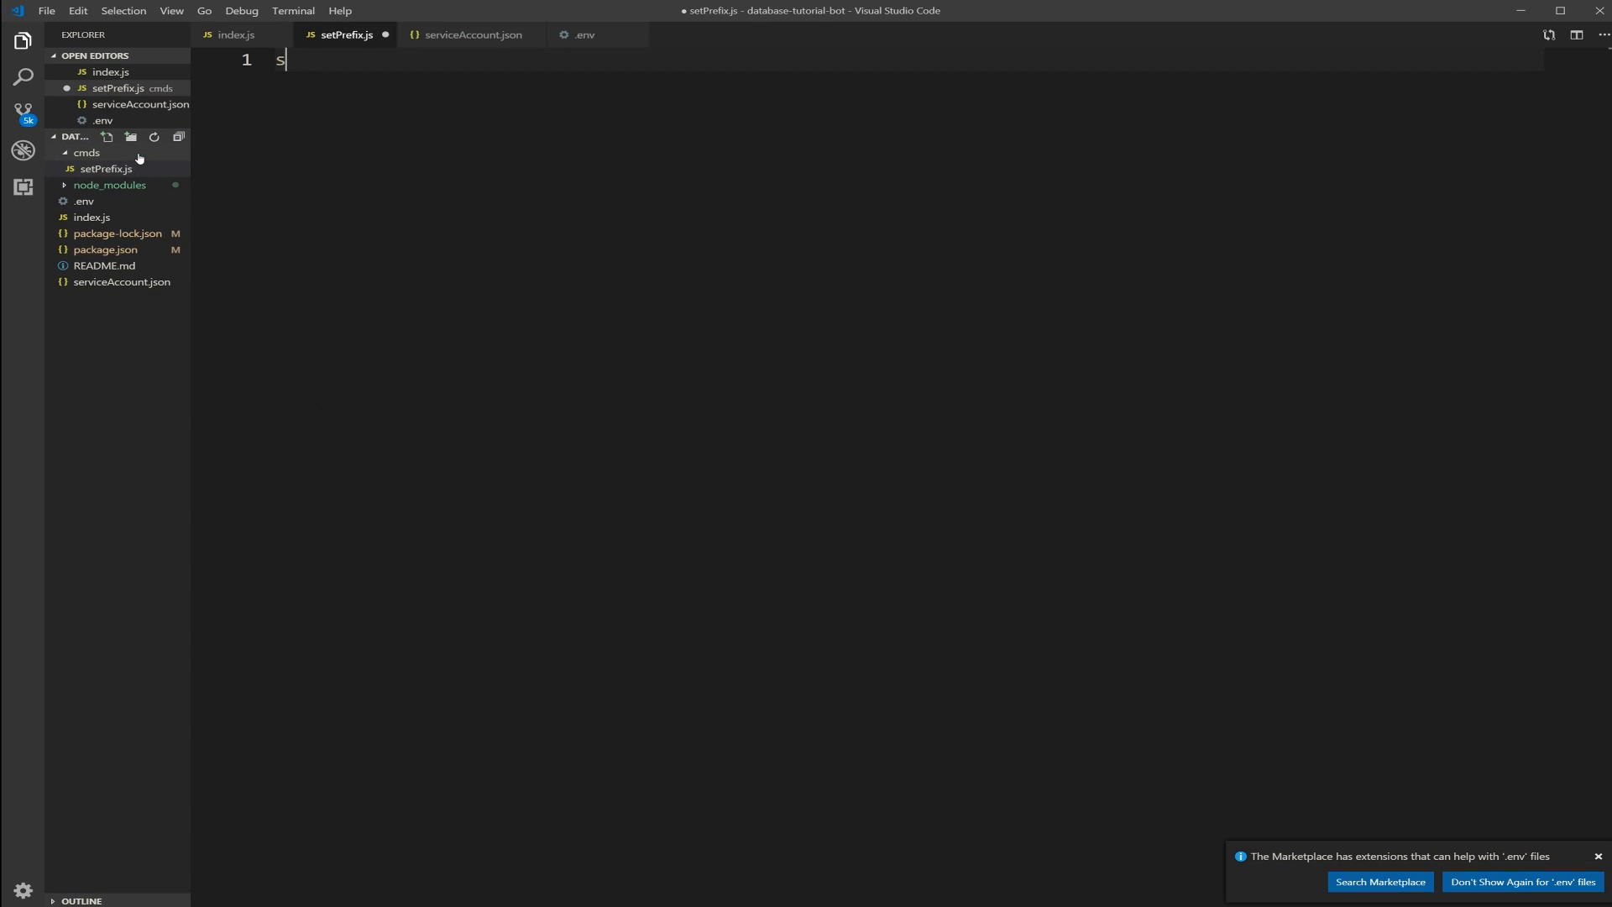
text(etPr)
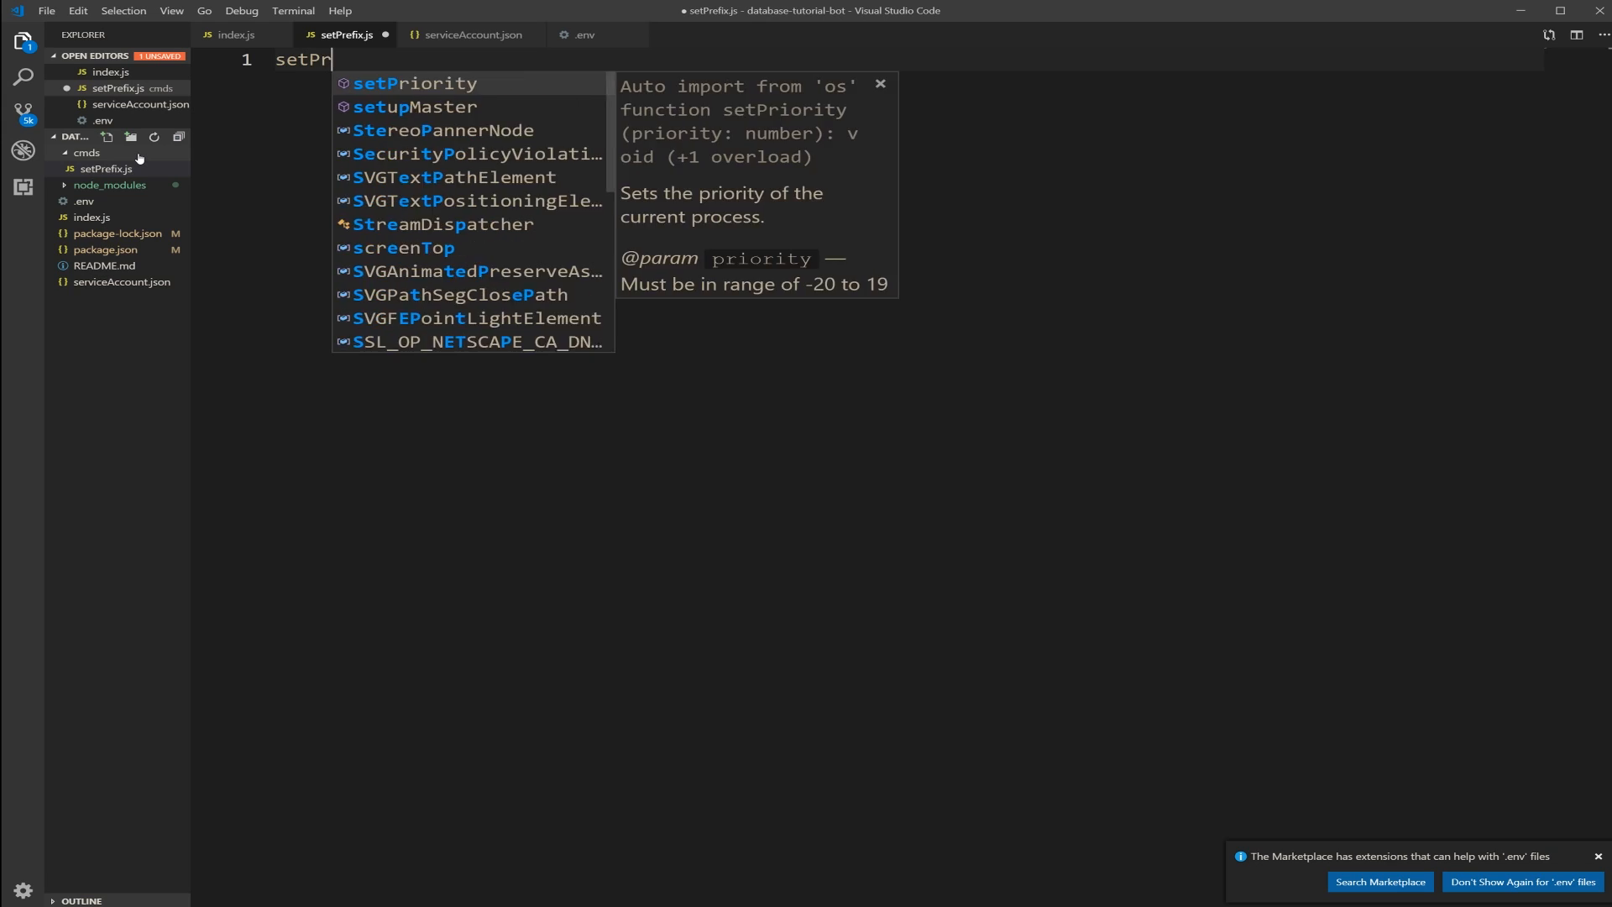
text(efix.js)
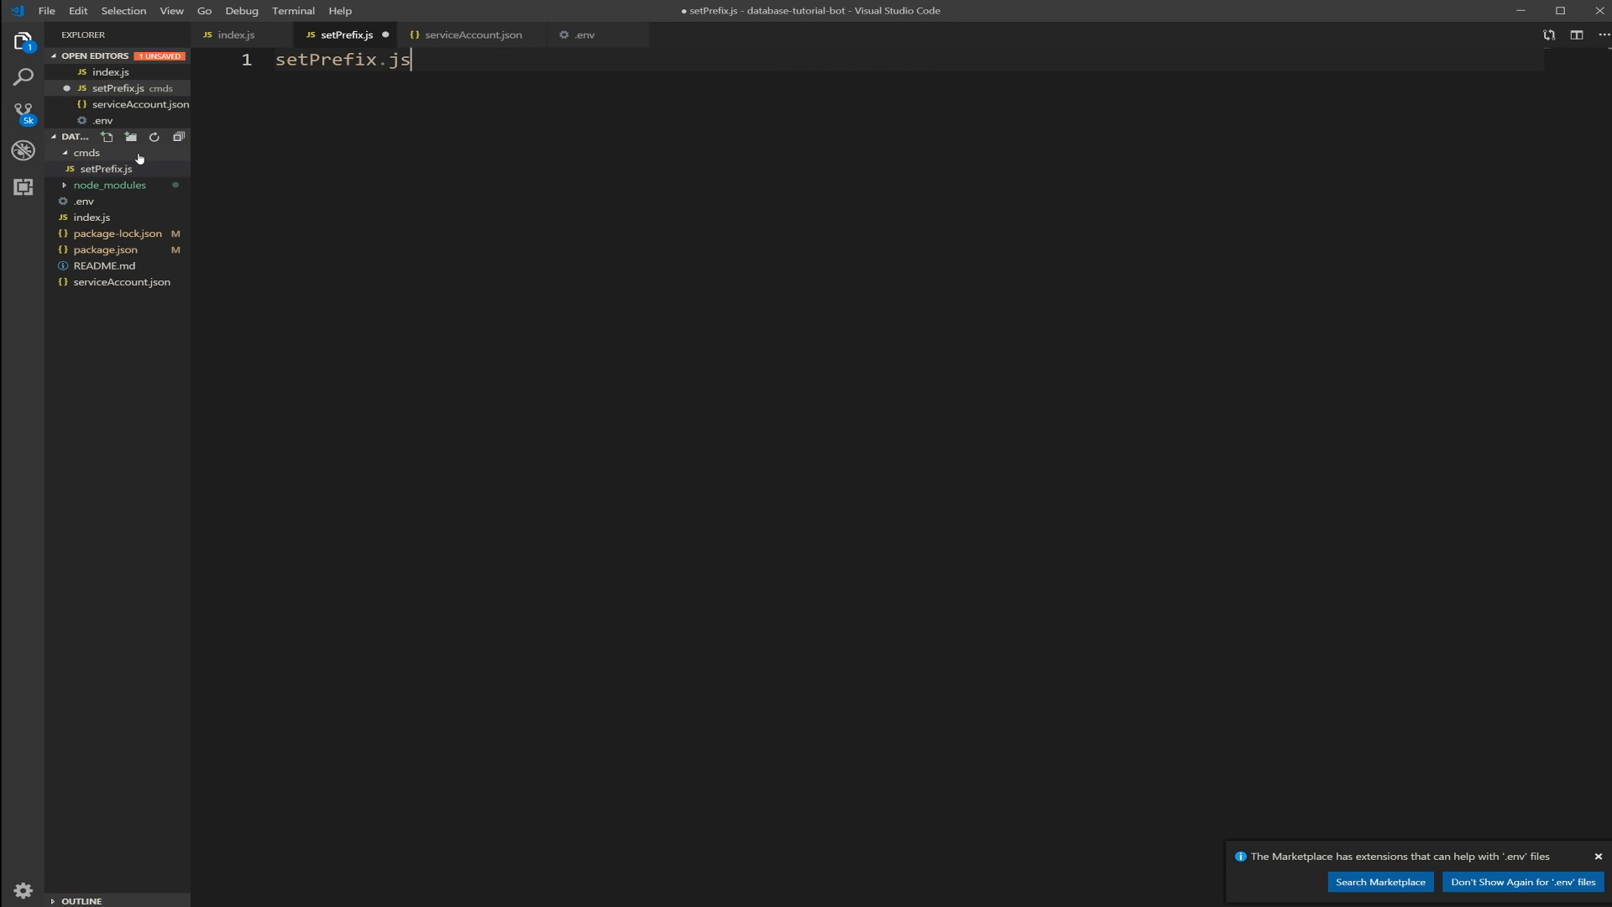
key(Backspace)
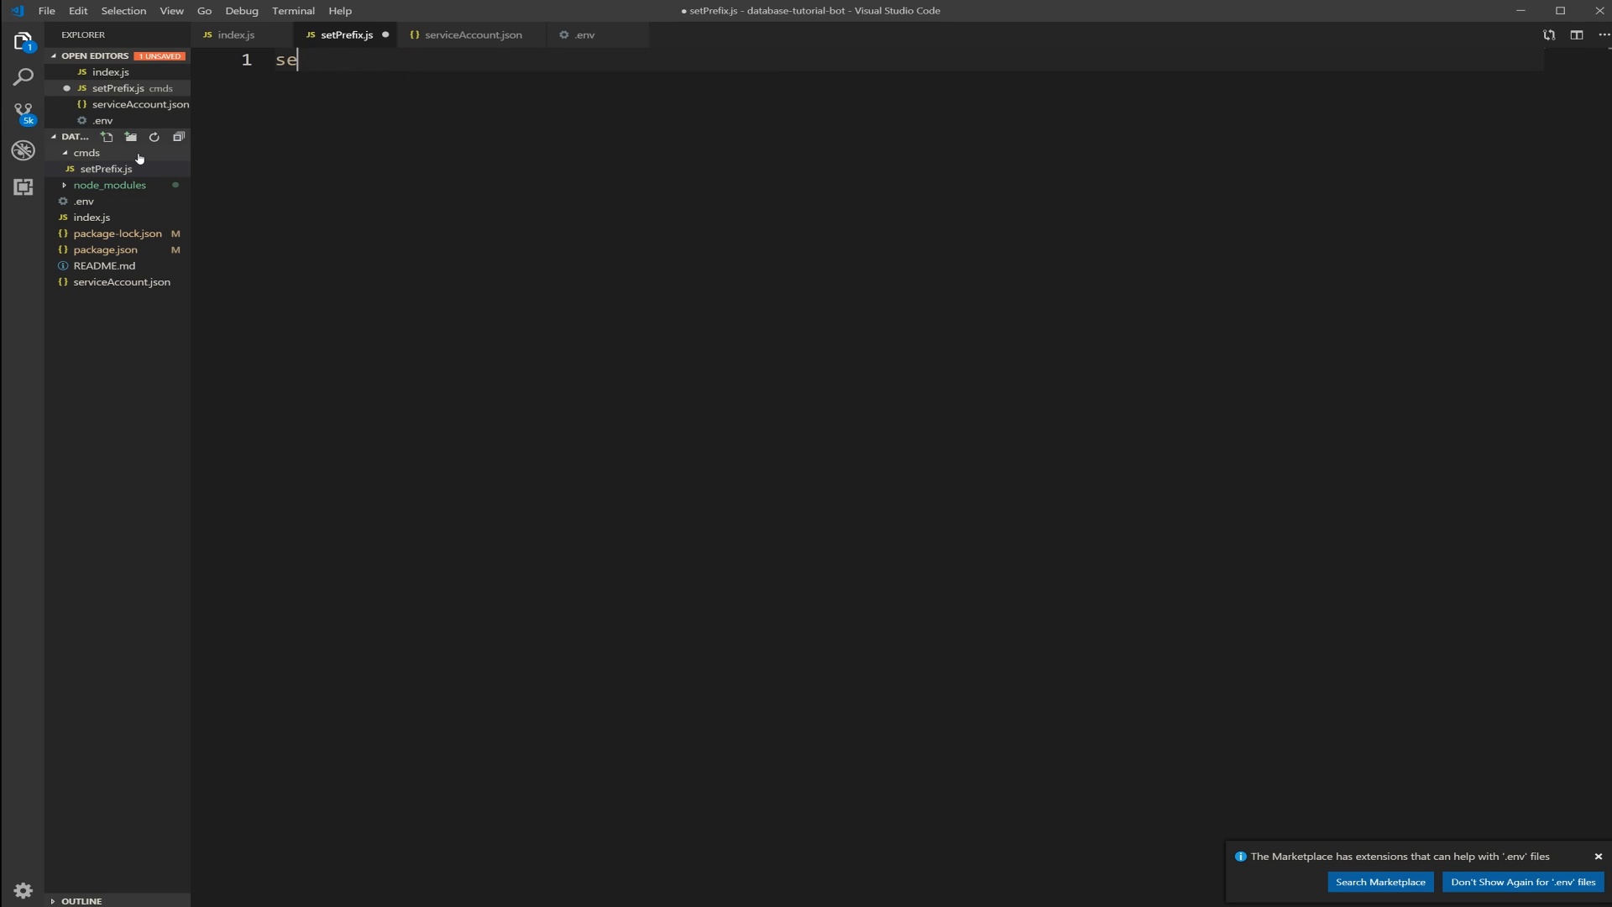